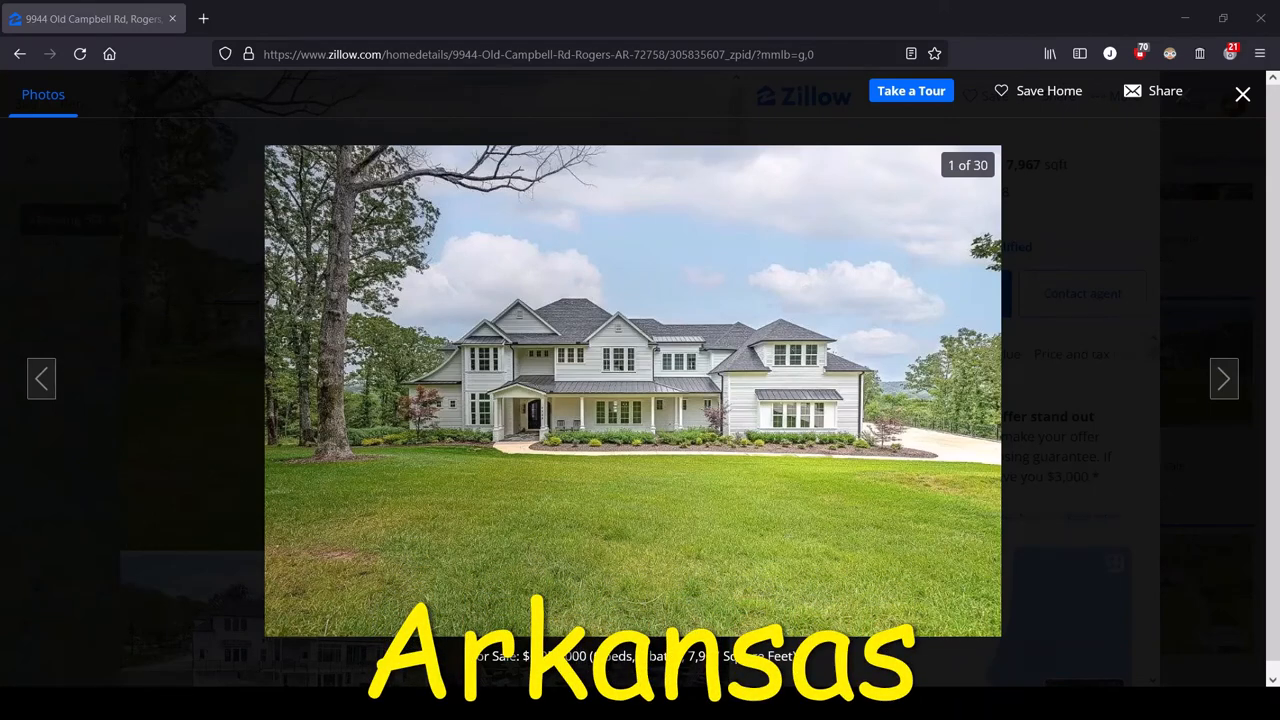
mouse_move(971, 450)
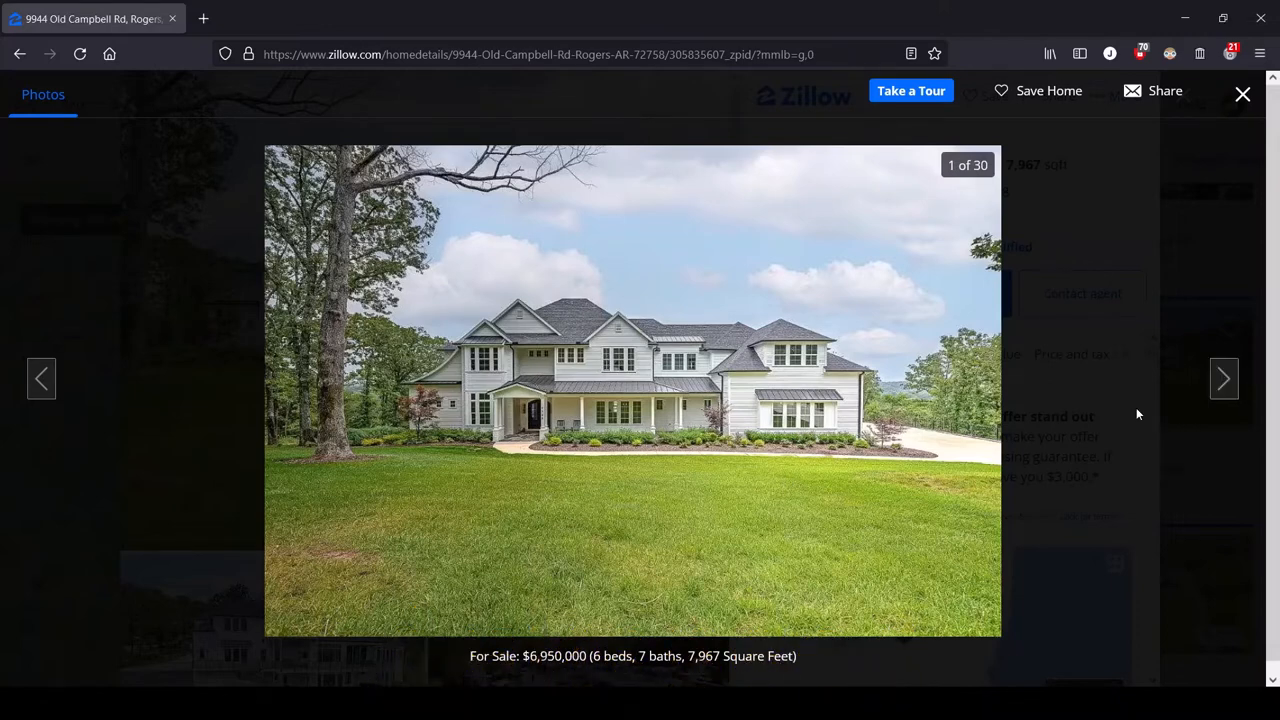
mouse_move(1087, 403)
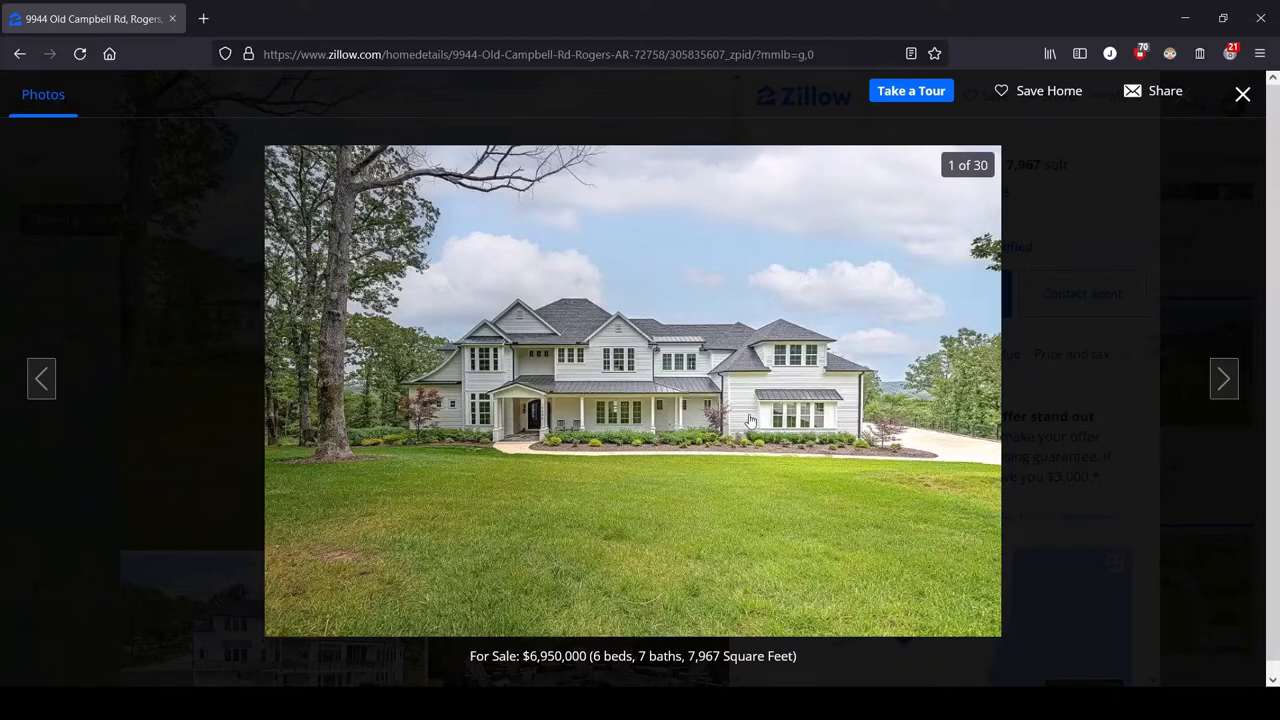
mouse_move(480, 440)
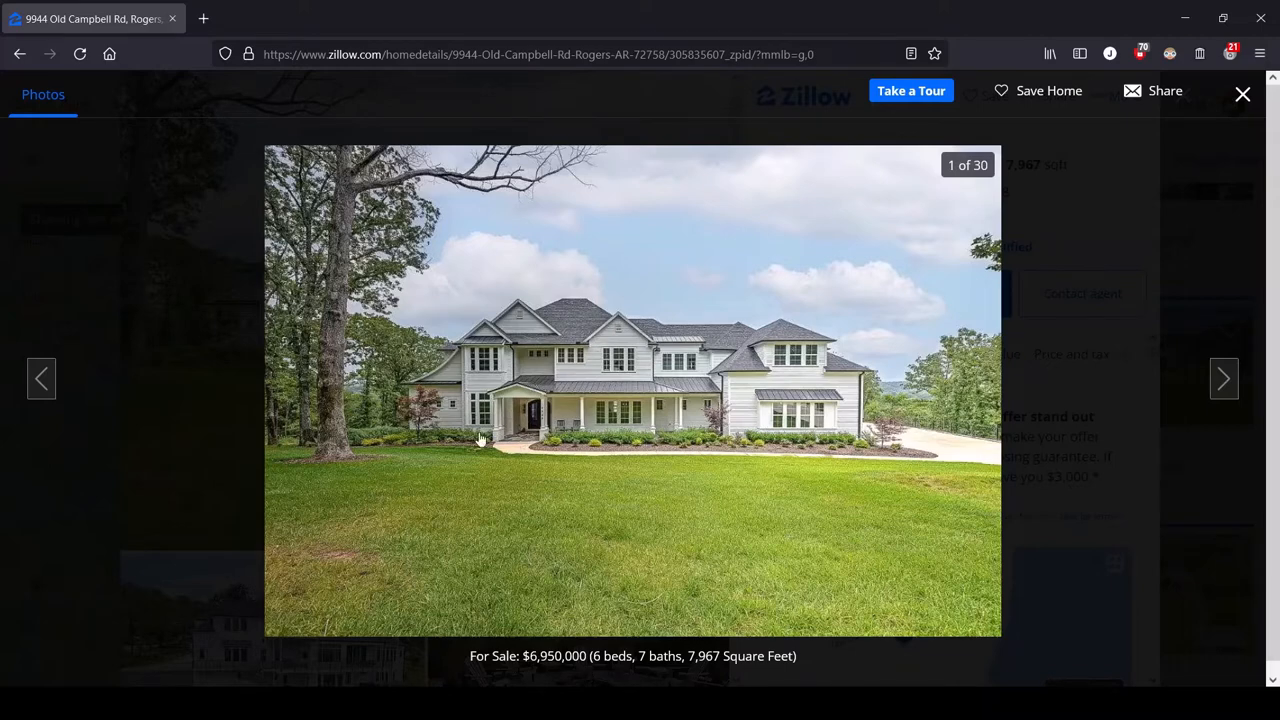
mouse_move(533, 367)
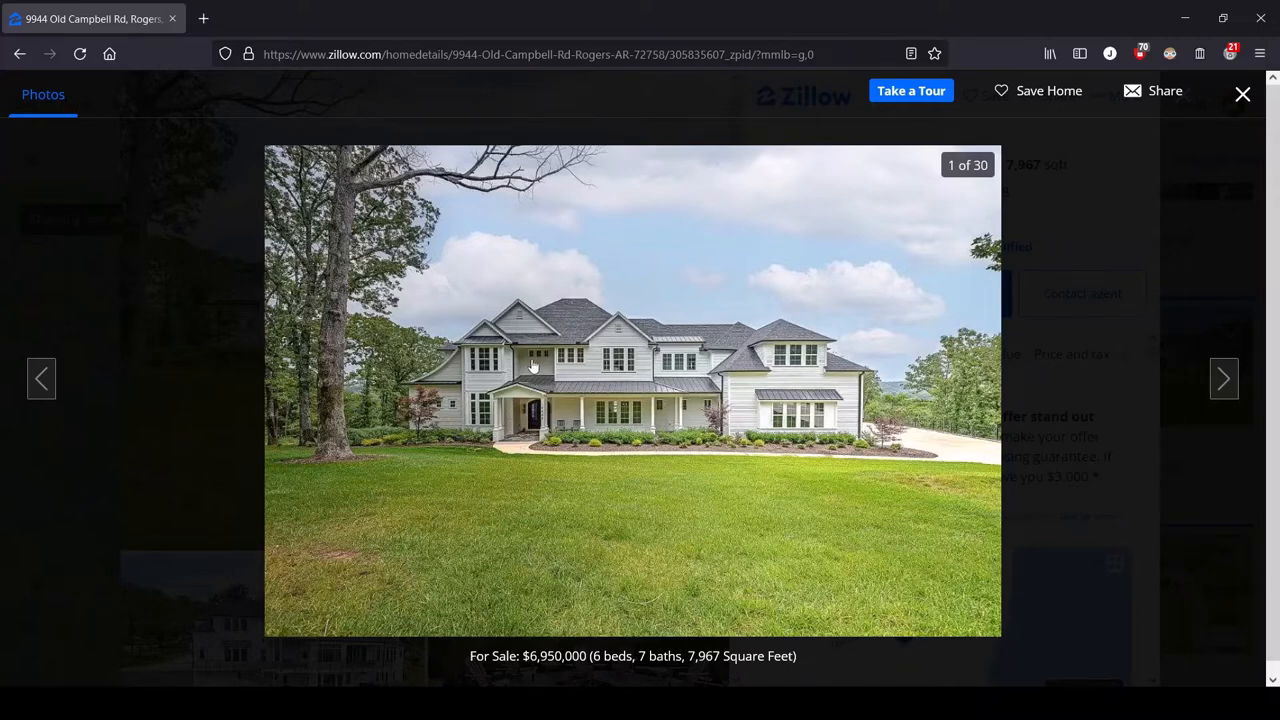
mouse_move(832, 350)
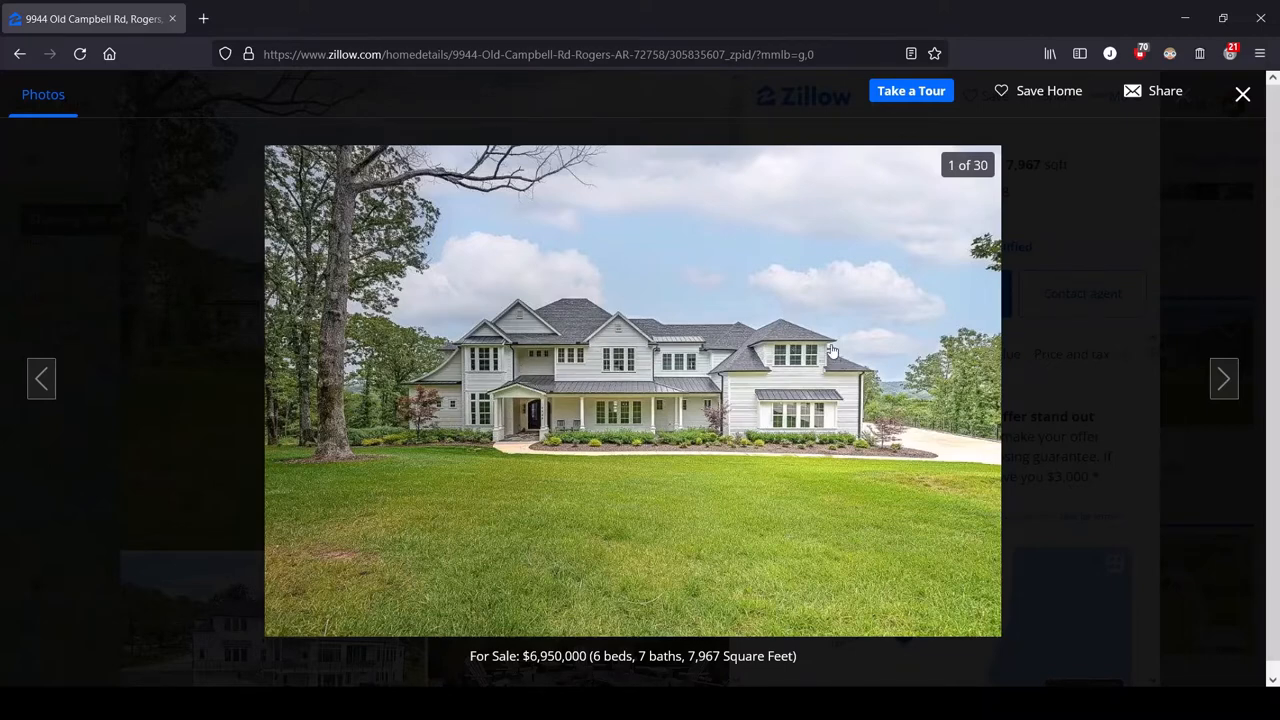
mouse_move(743, 358)
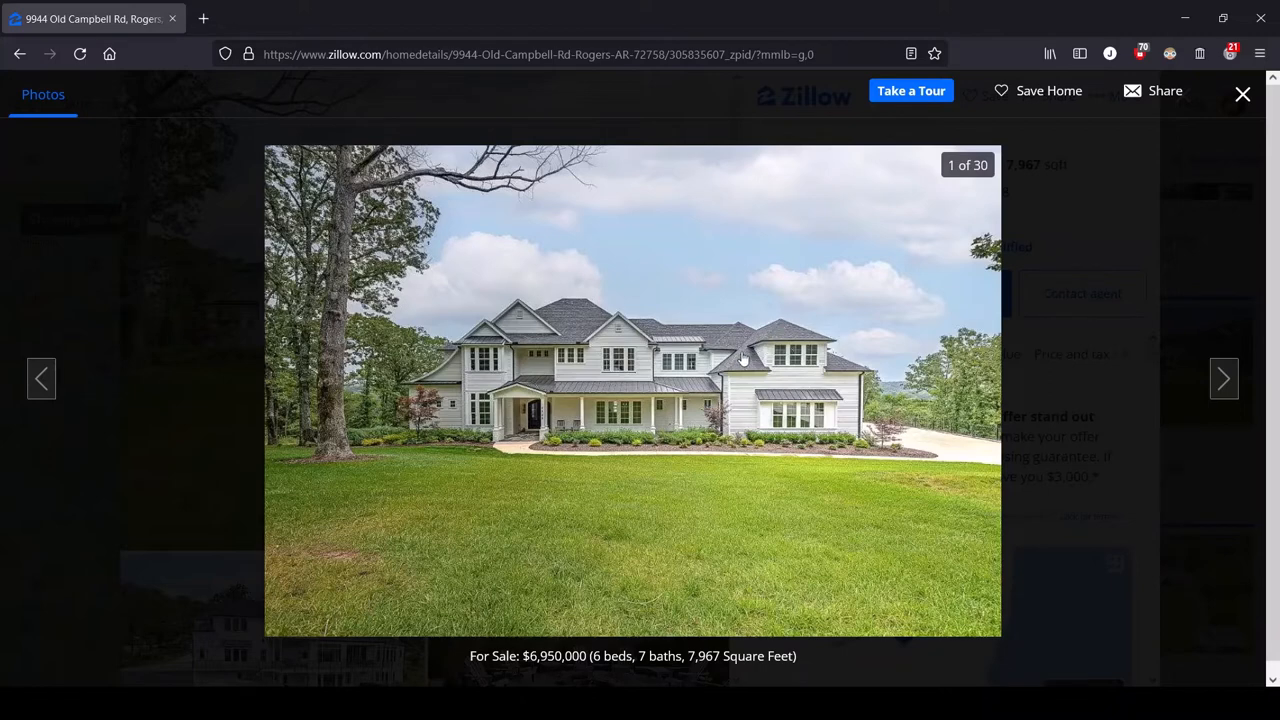
mouse_move(455, 368)
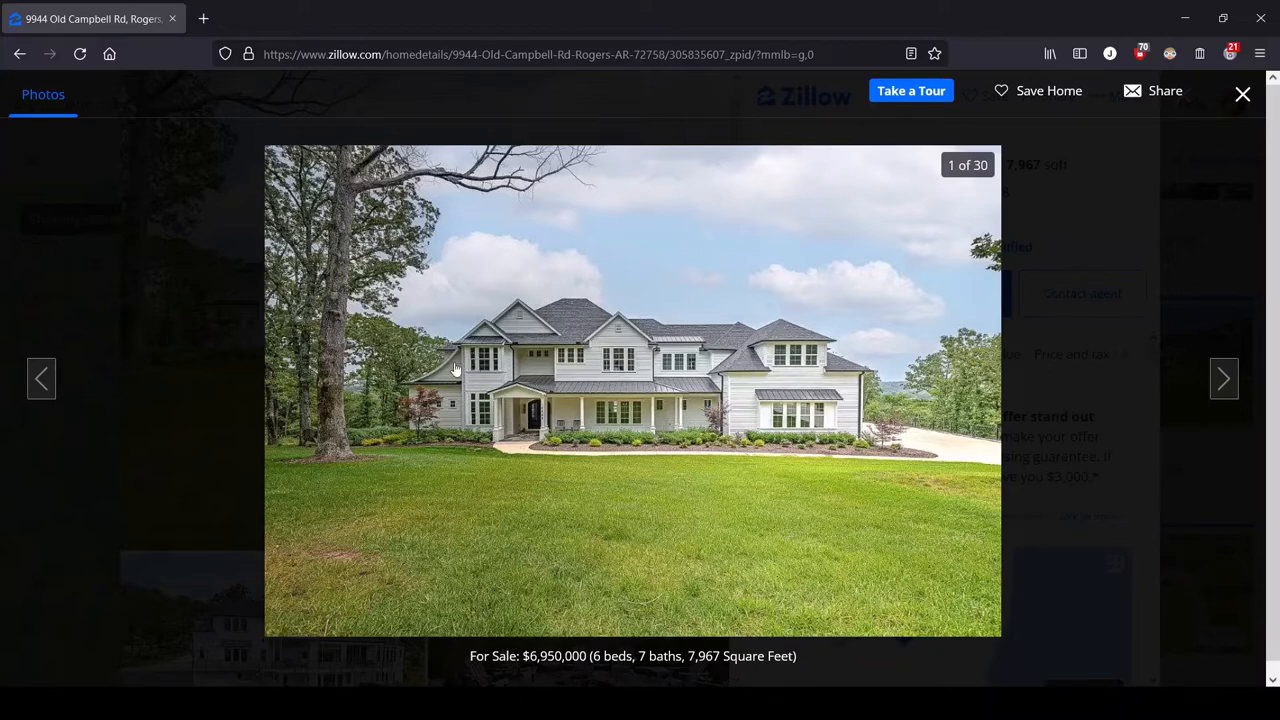
mouse_move(515, 373)
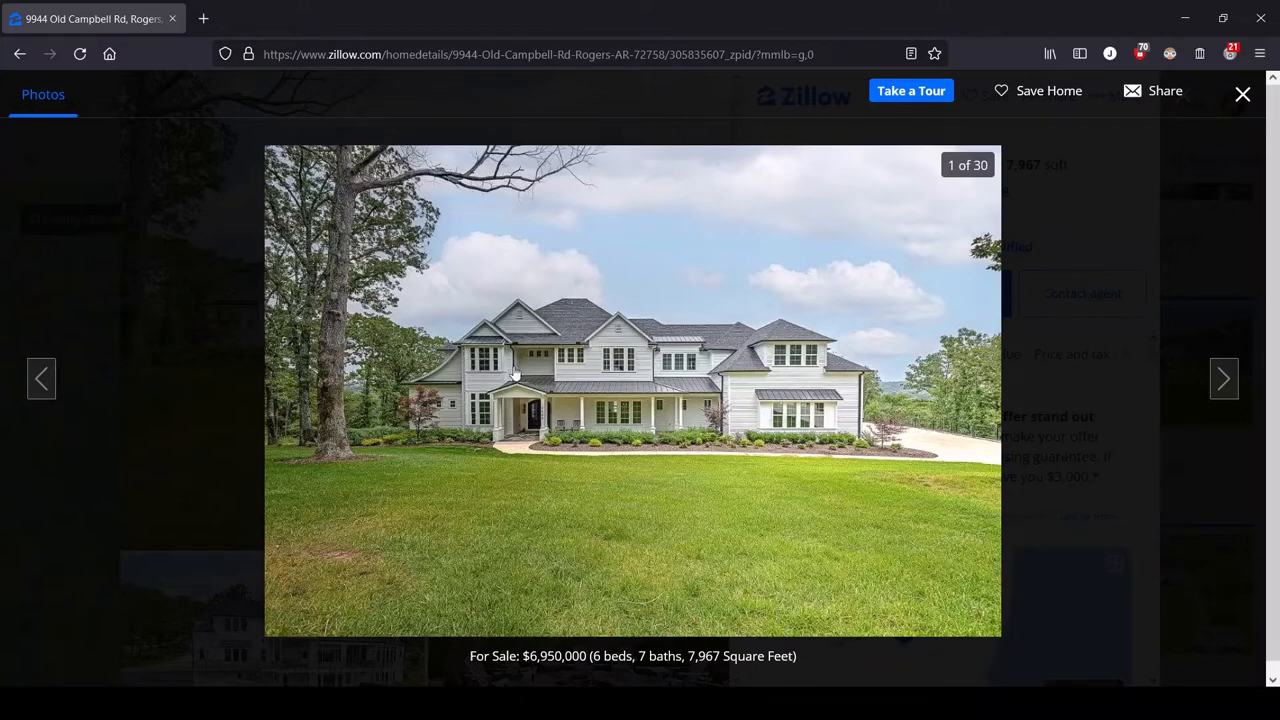
mouse_move(820, 400)
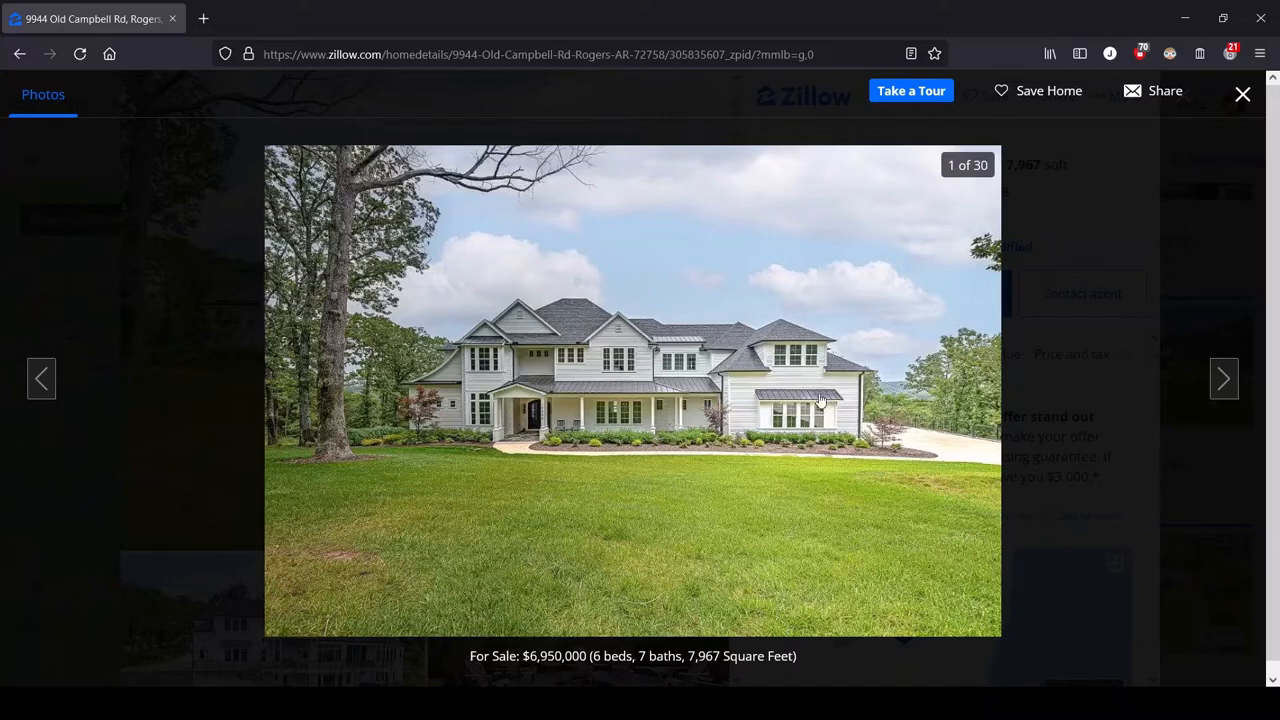
mouse_move(673, 360)
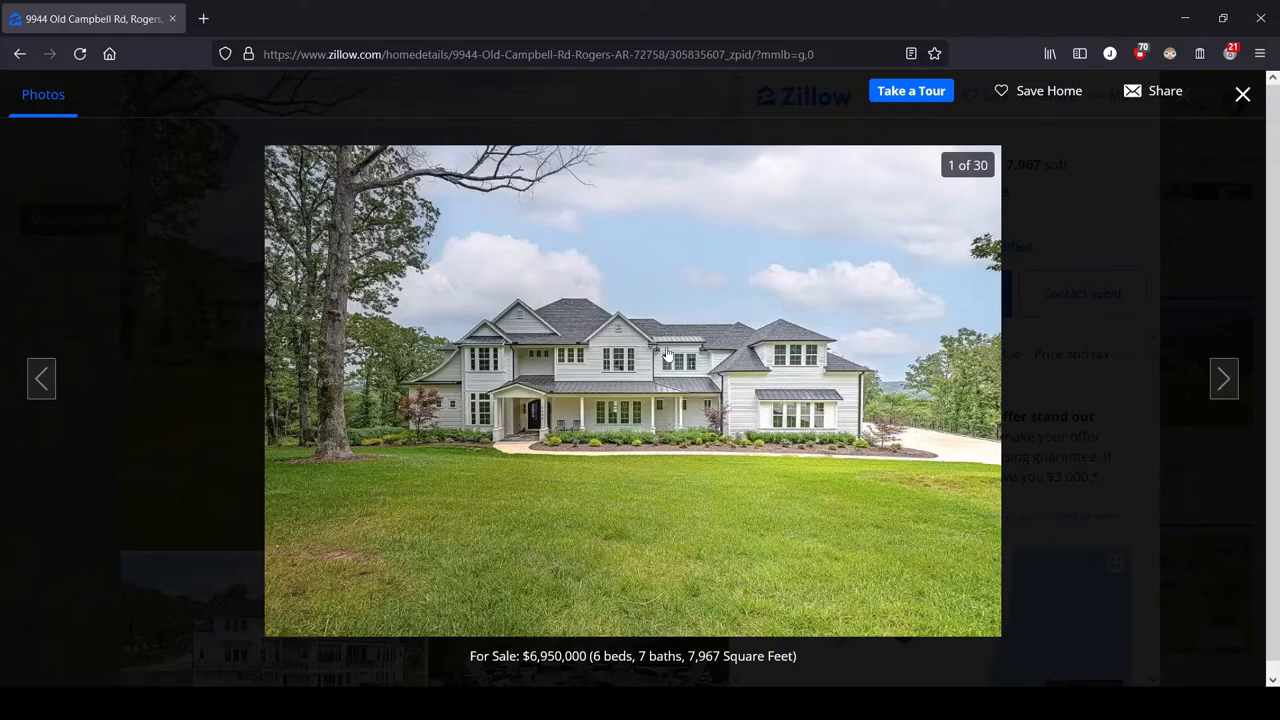
mouse_move(500, 492)
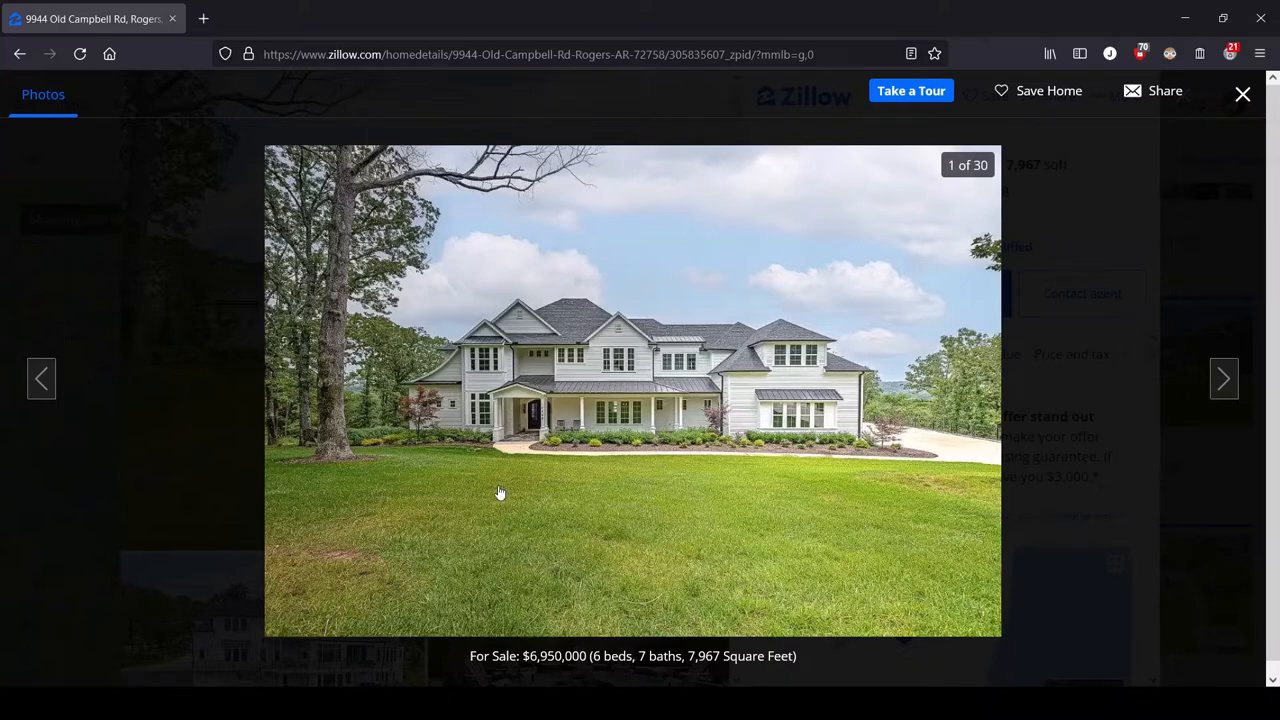
mouse_move(875, 516)
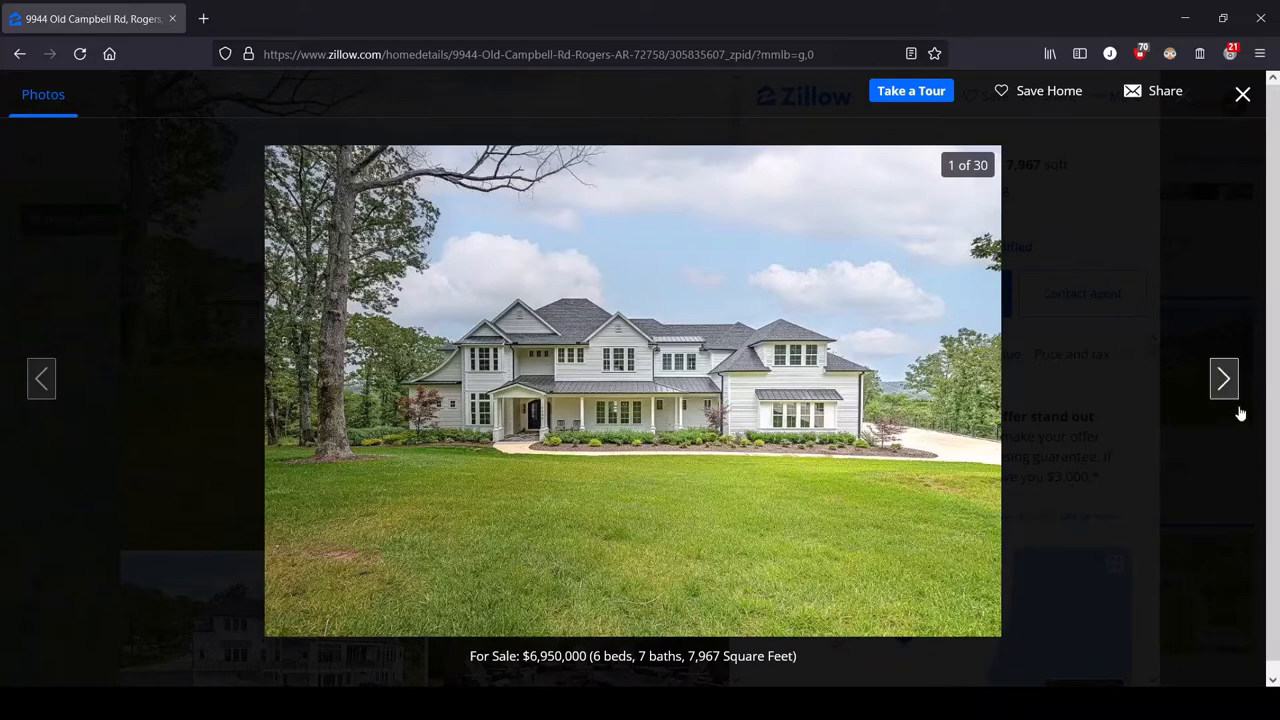
mouse_move(1224, 378)
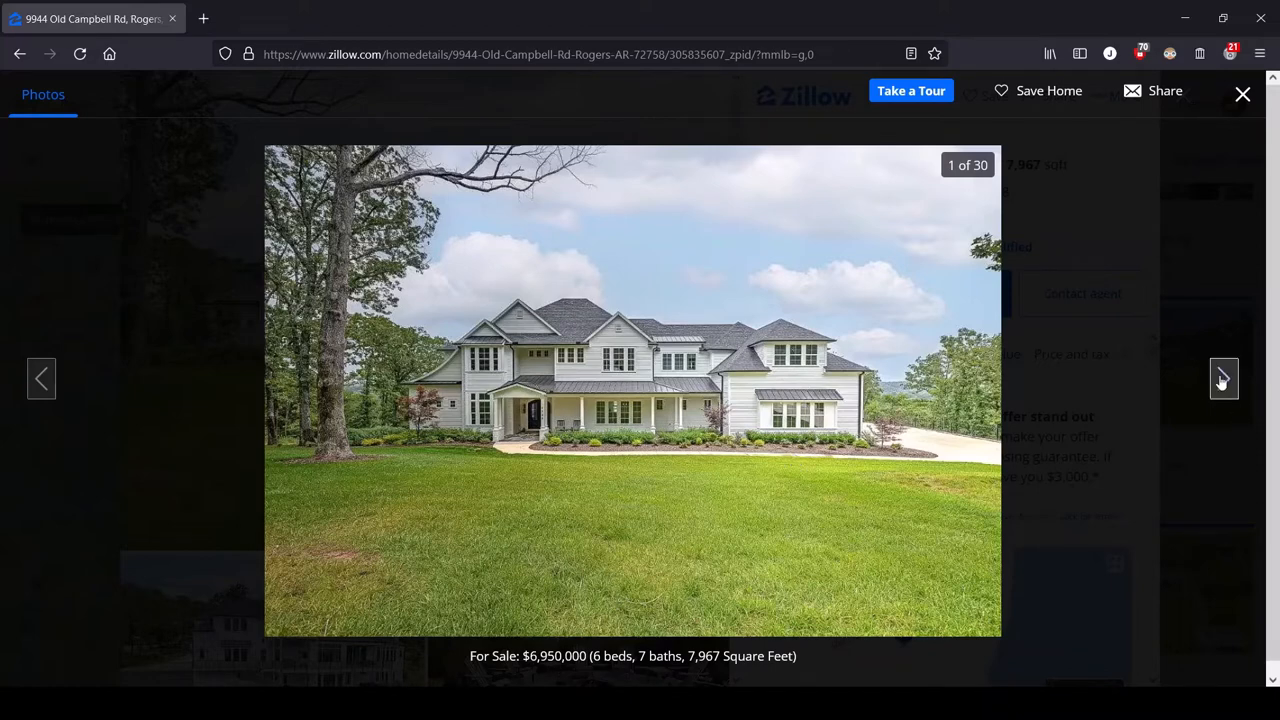
Advance the gallery from photo 1 to photo 3, the lakeside stone fire-pit patio.
left_click(1223, 378)
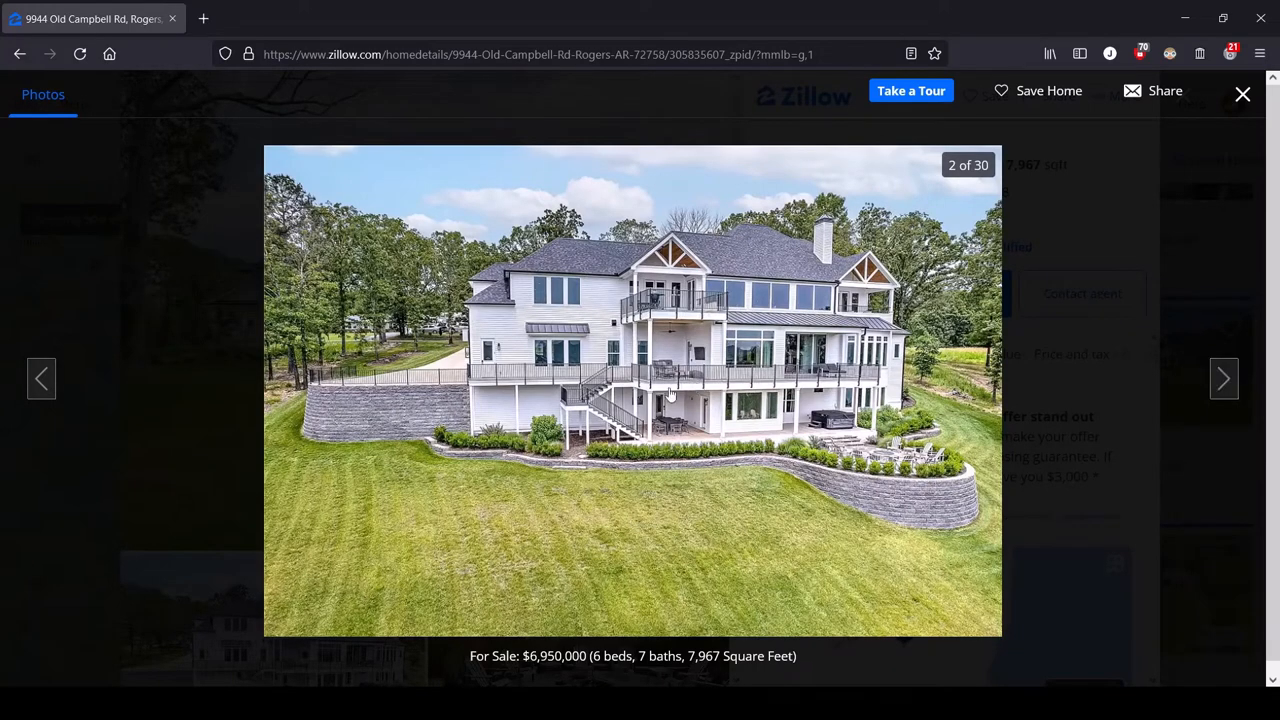
mouse_move(583, 383)
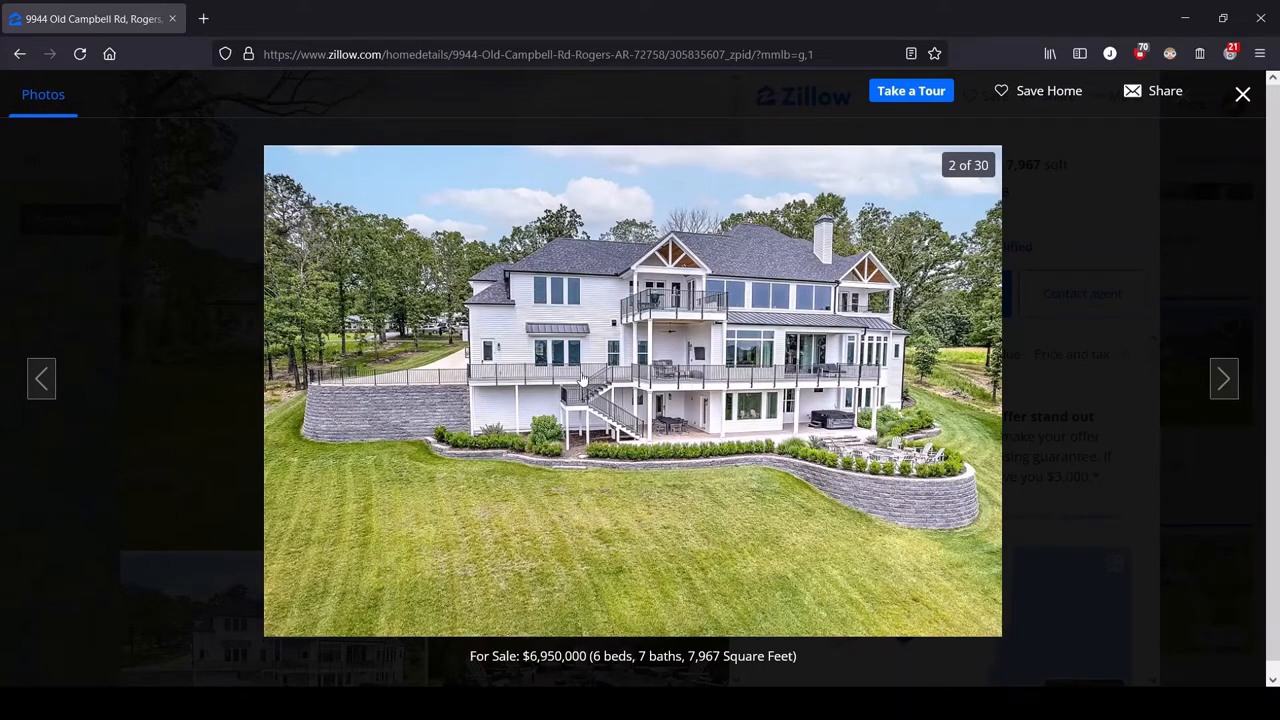
mouse_move(500, 363)
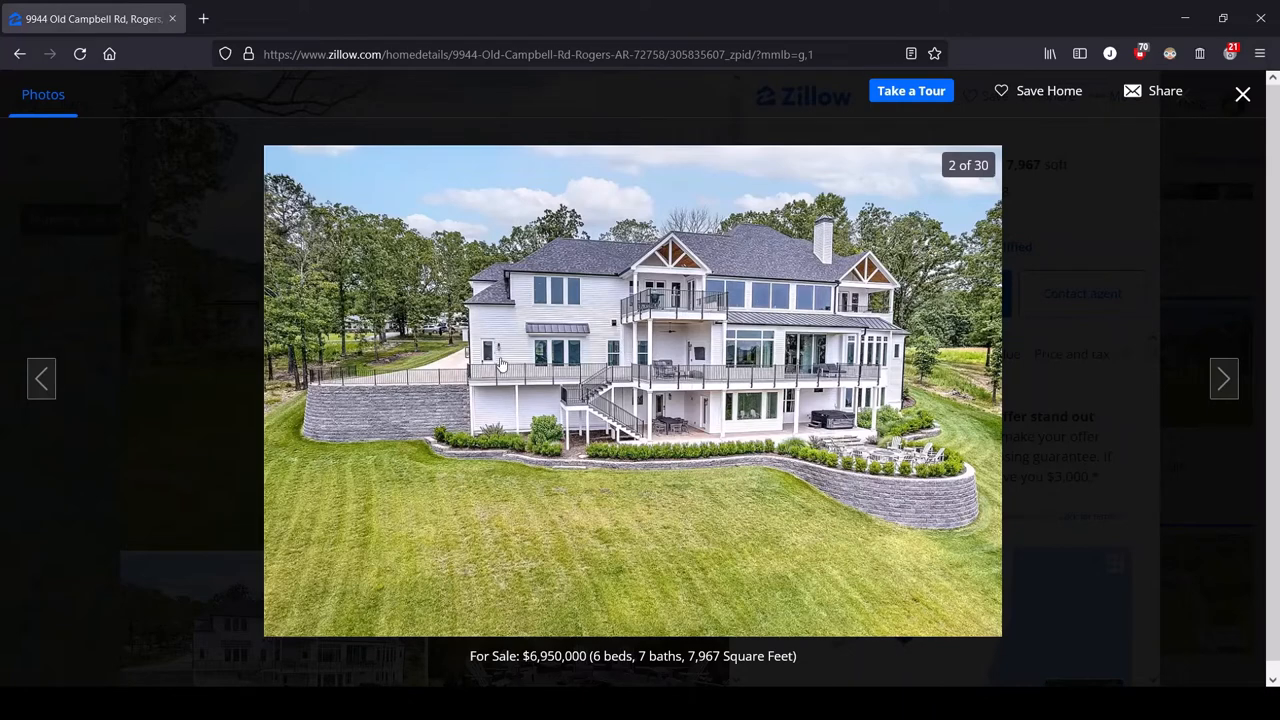
mouse_move(590, 420)
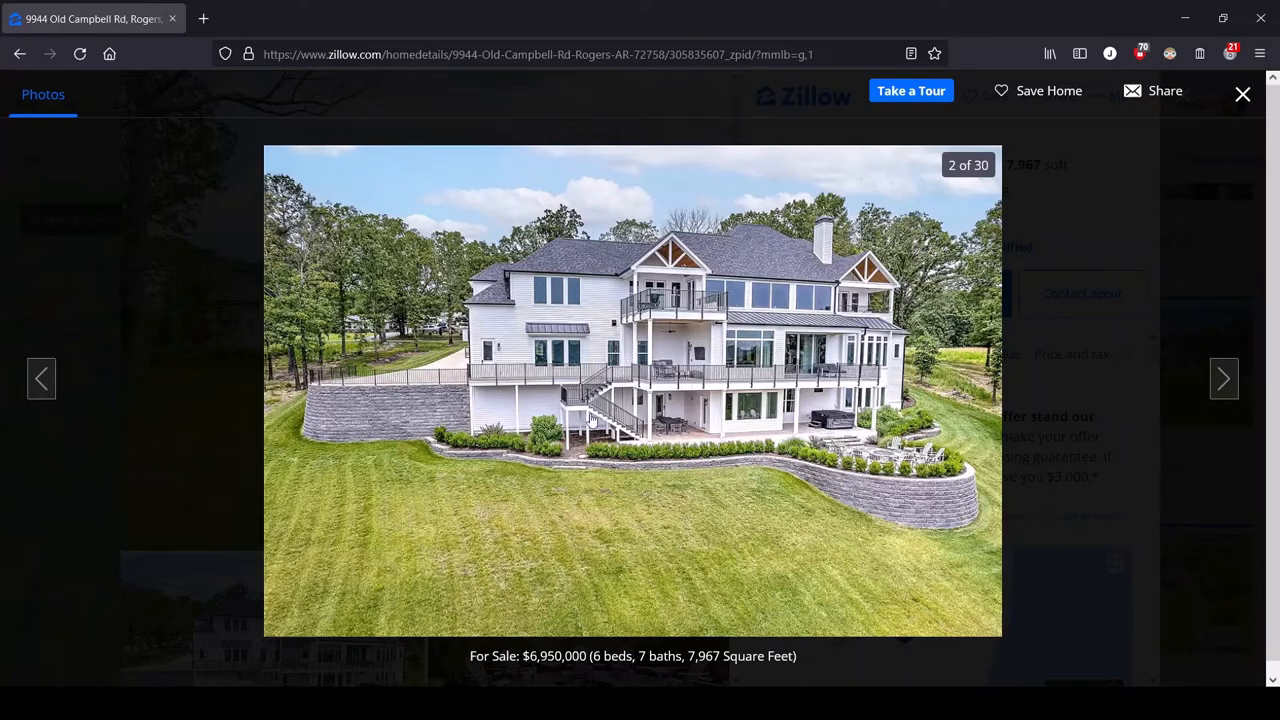
mouse_move(269, 505)
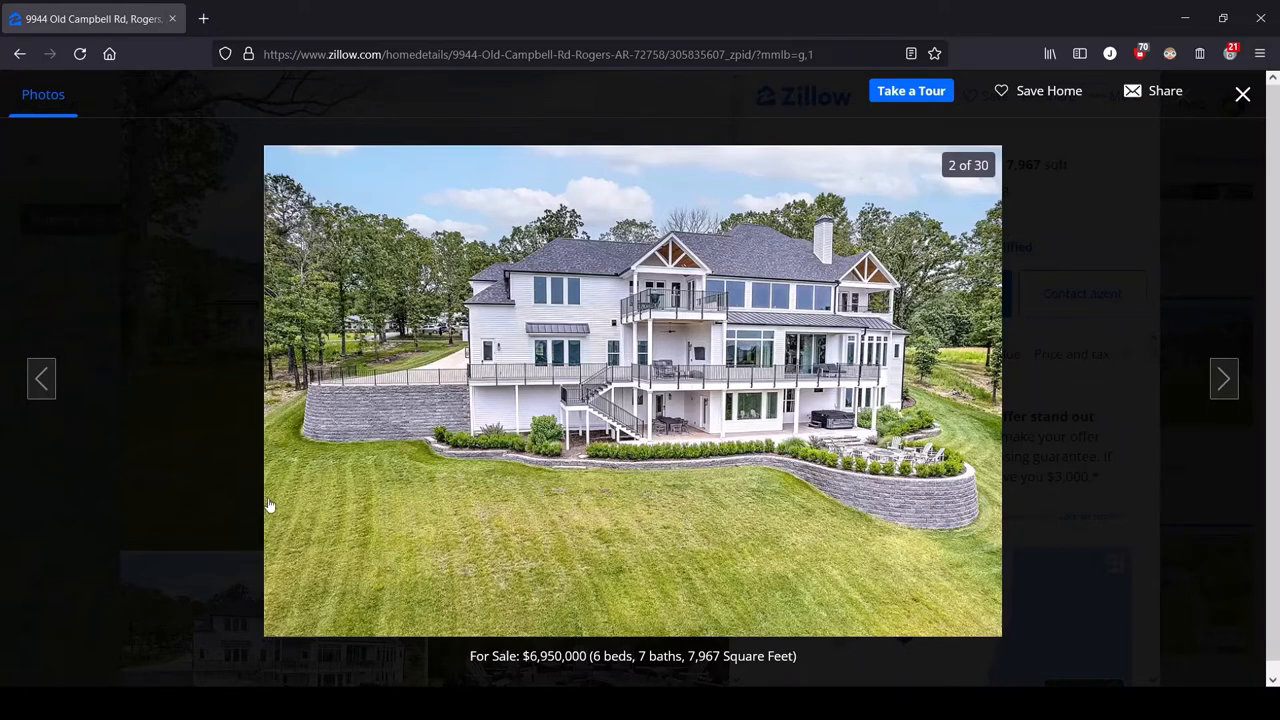
mouse_move(970, 548)
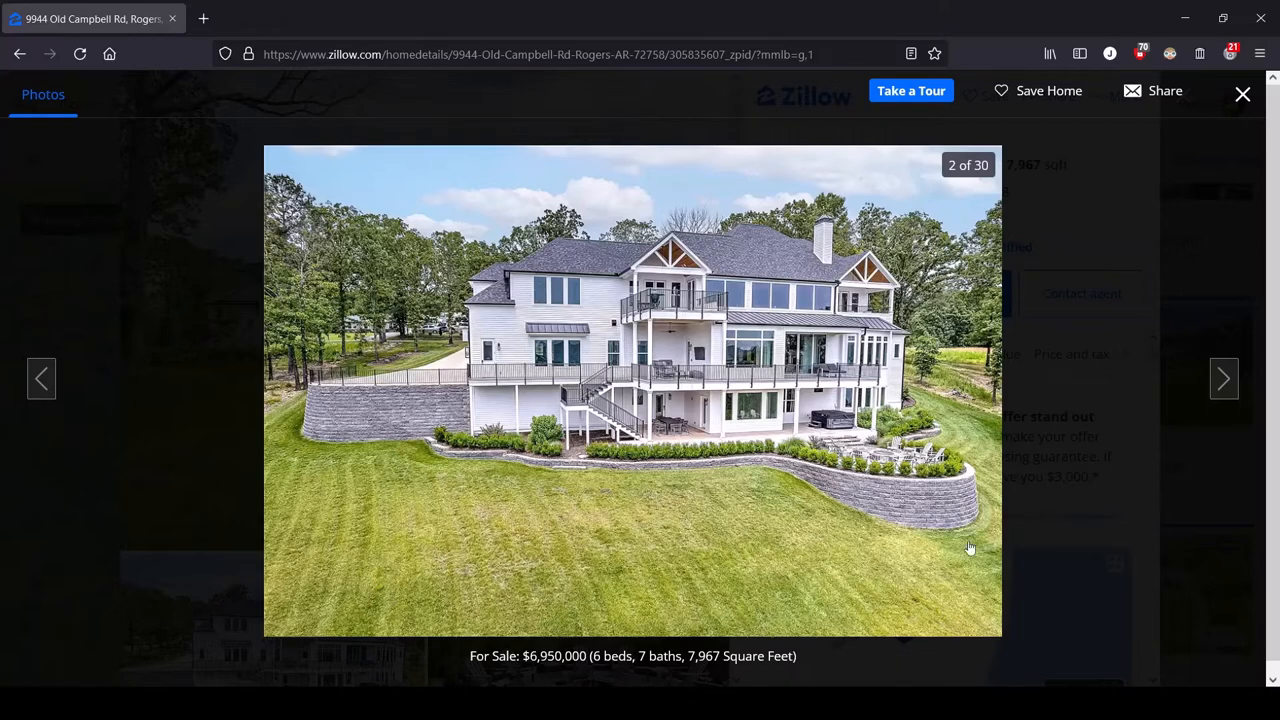
mouse_move(467, 510)
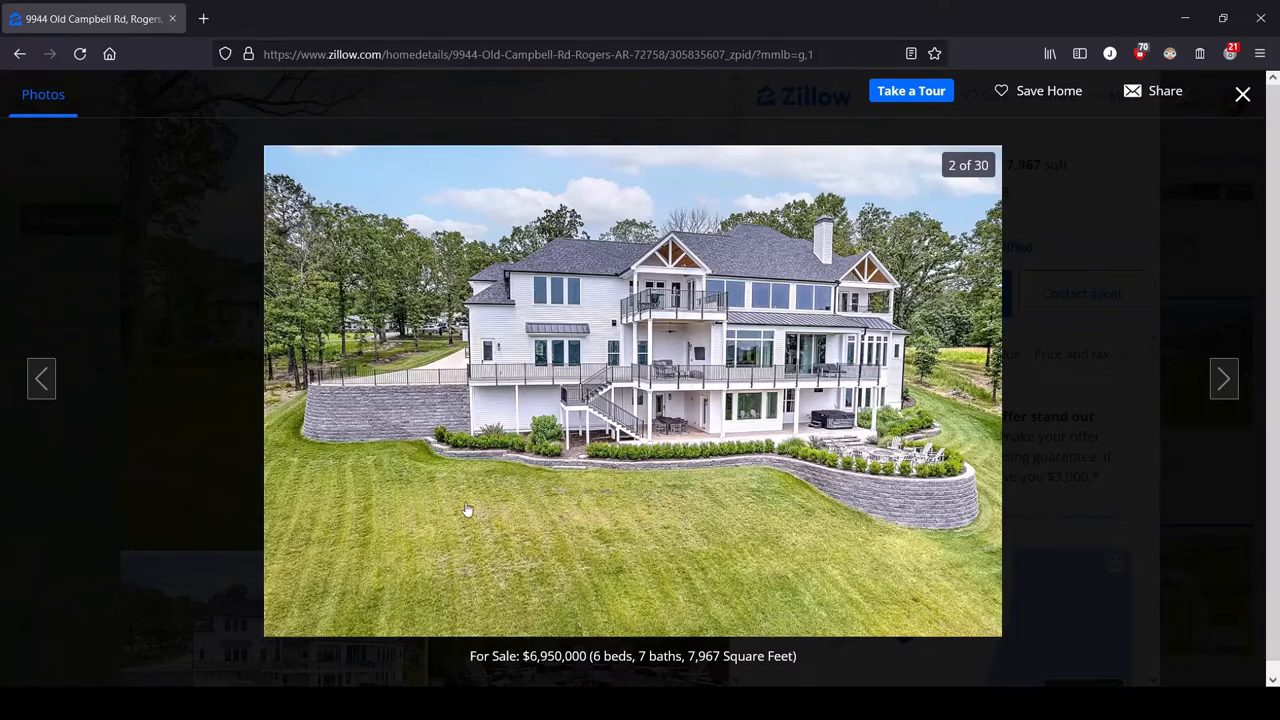
mouse_move(669, 481)
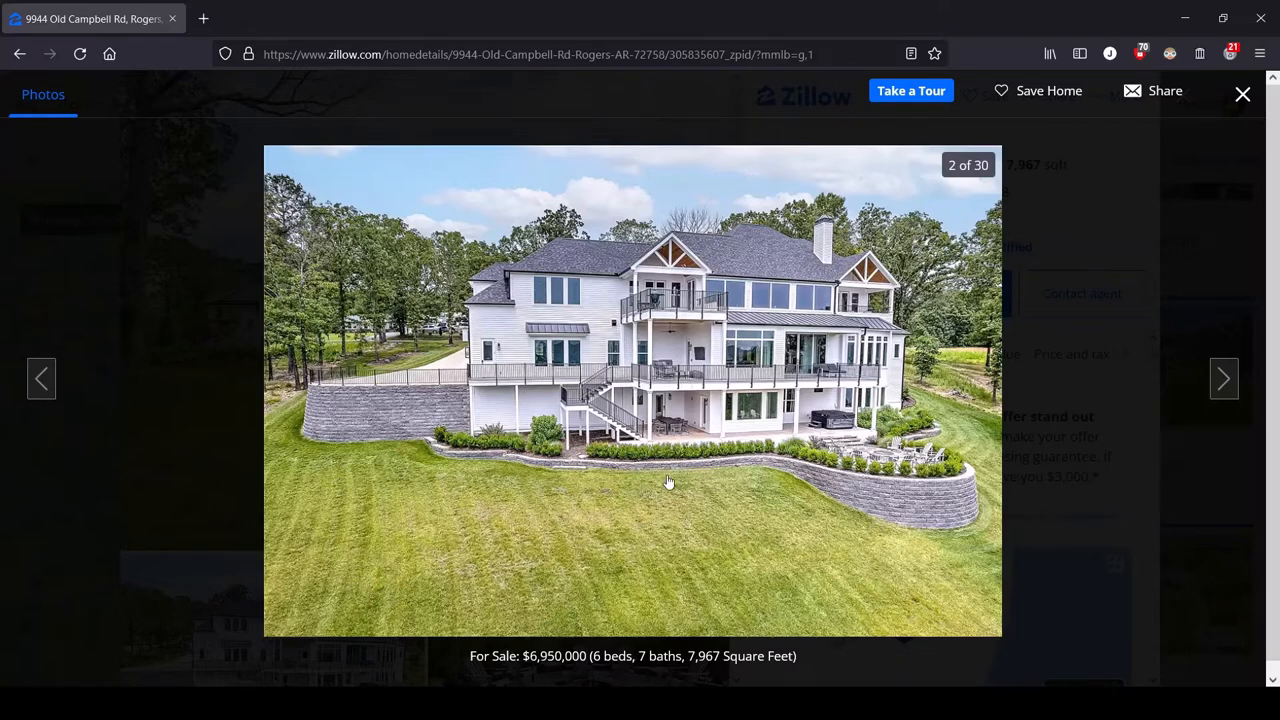
left_click(1224, 378)
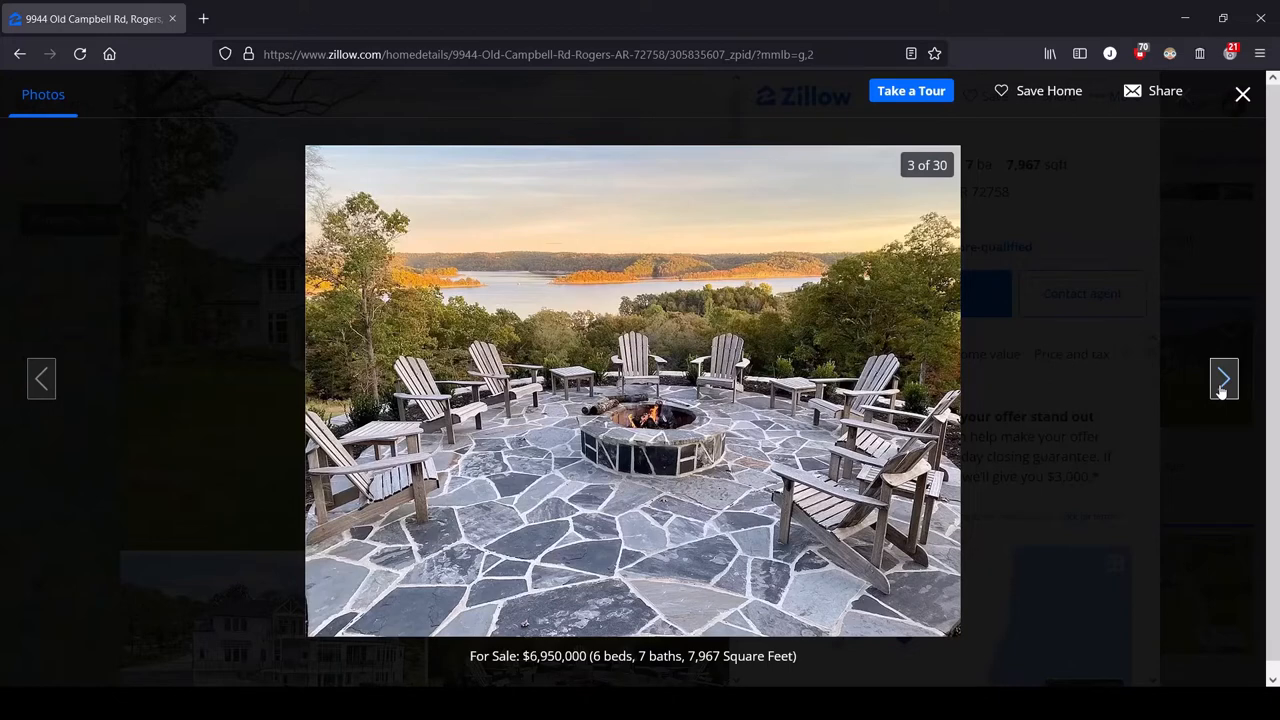
Show photo 4 of 30: the bright living room with fireplace and lake view.
left_click(1224, 378)
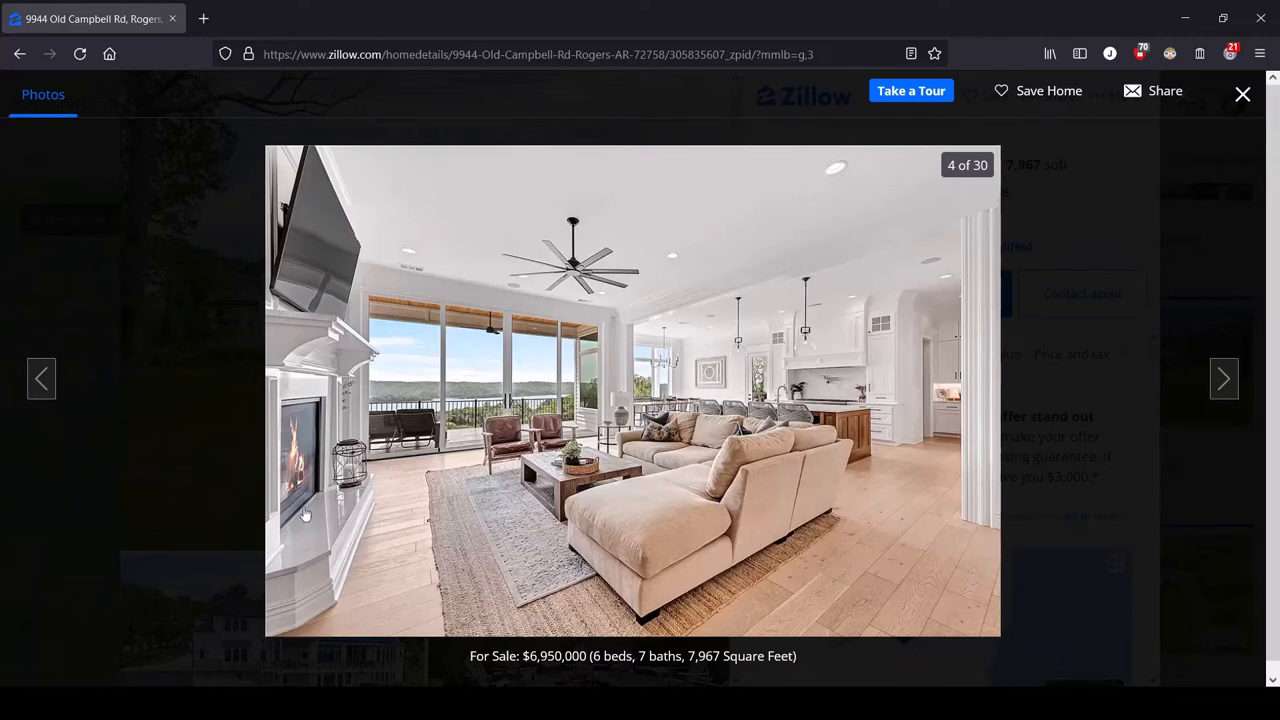
mouse_move(296, 480)
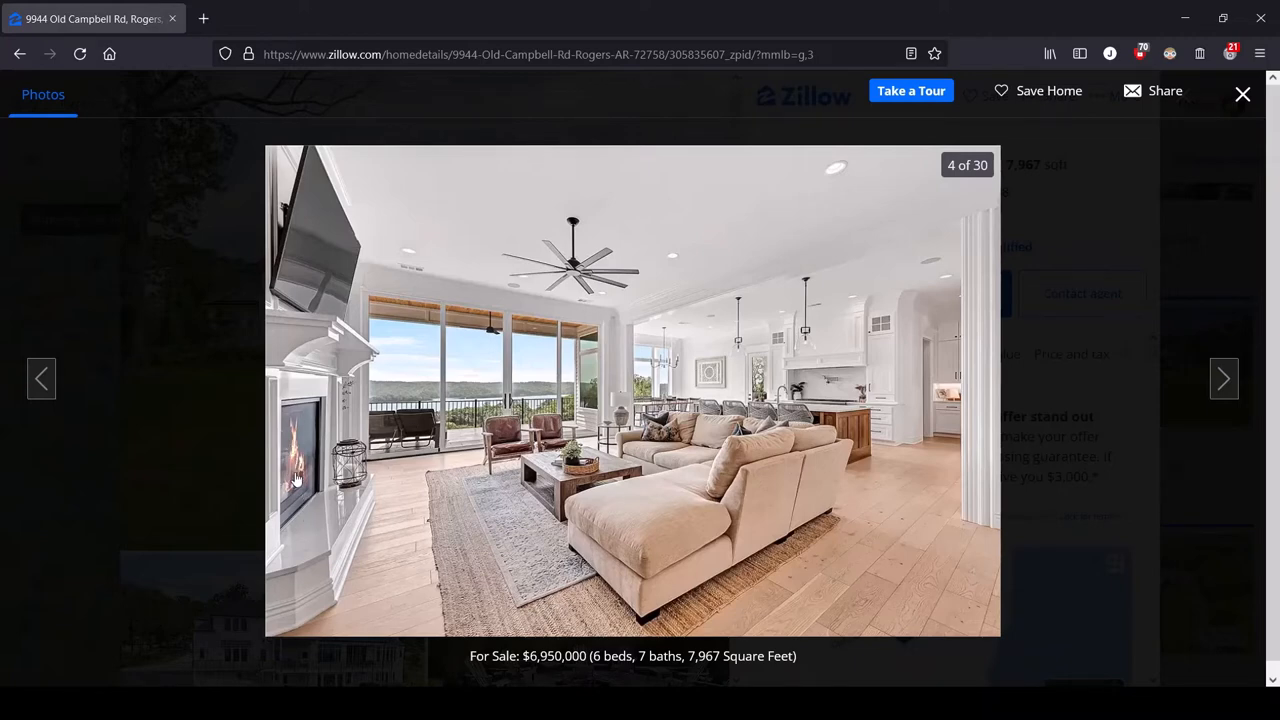
mouse_move(290, 447)
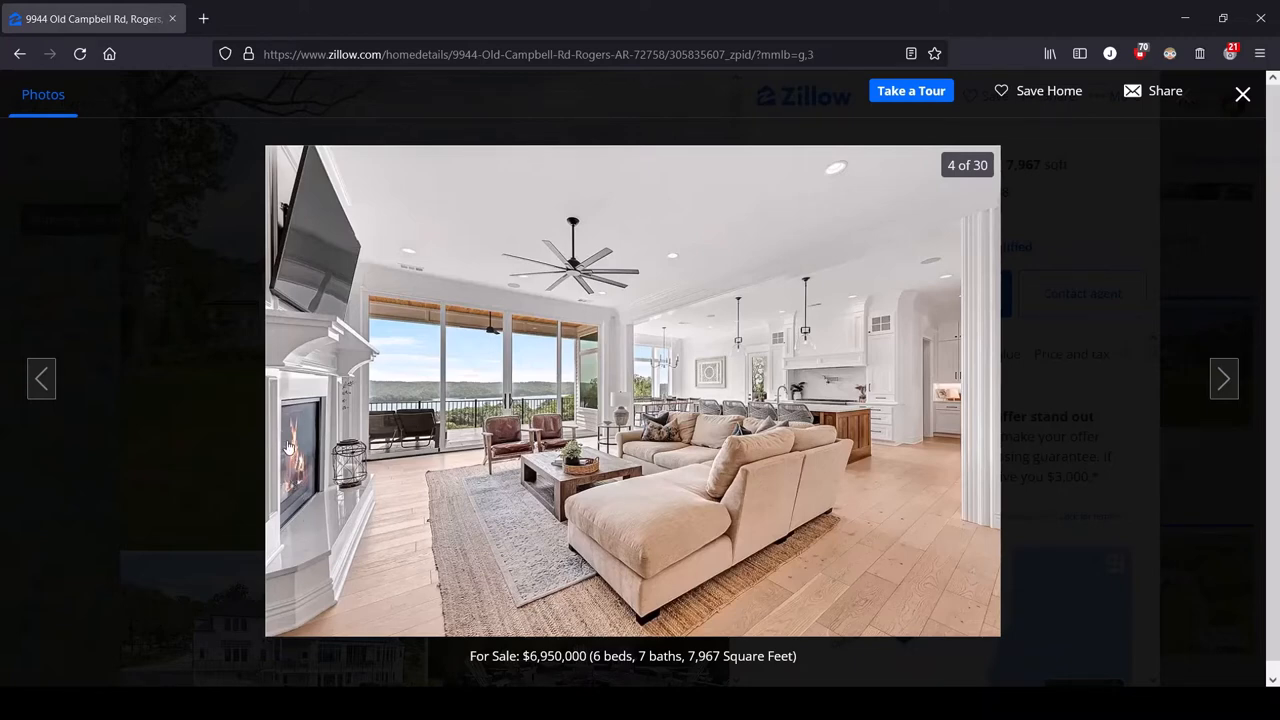
mouse_move(283, 528)
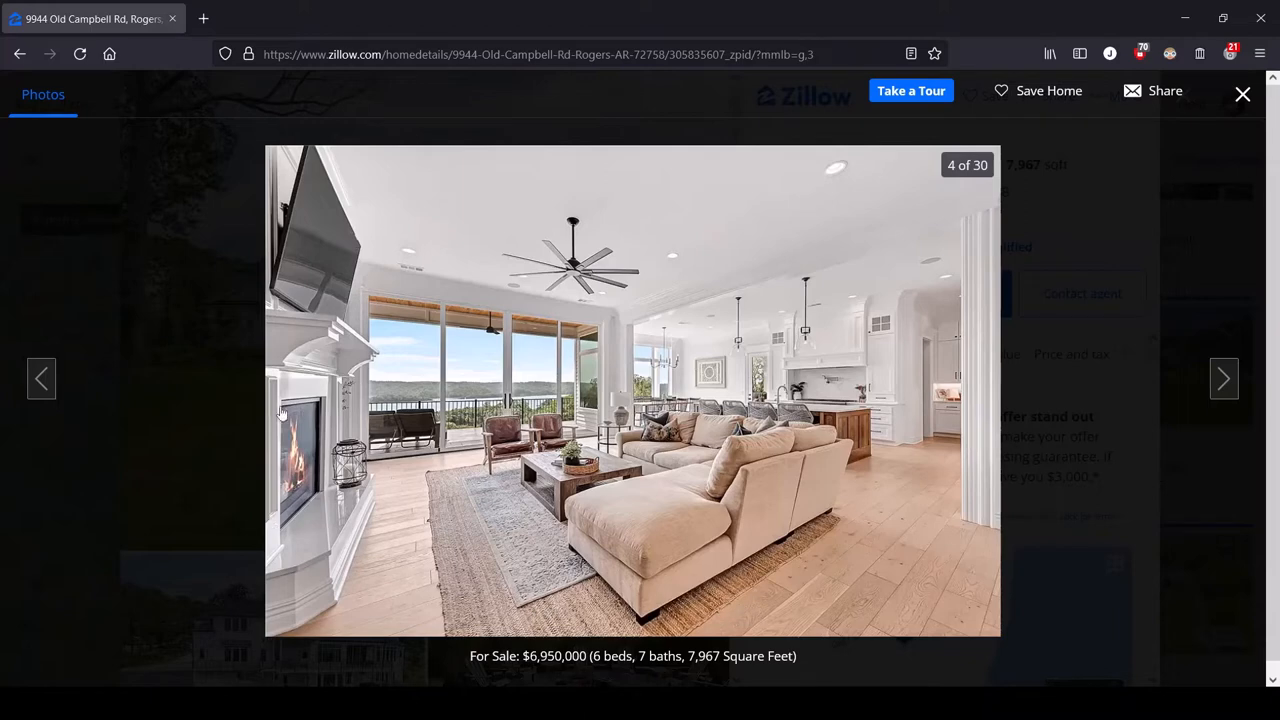
mouse_move(303, 433)
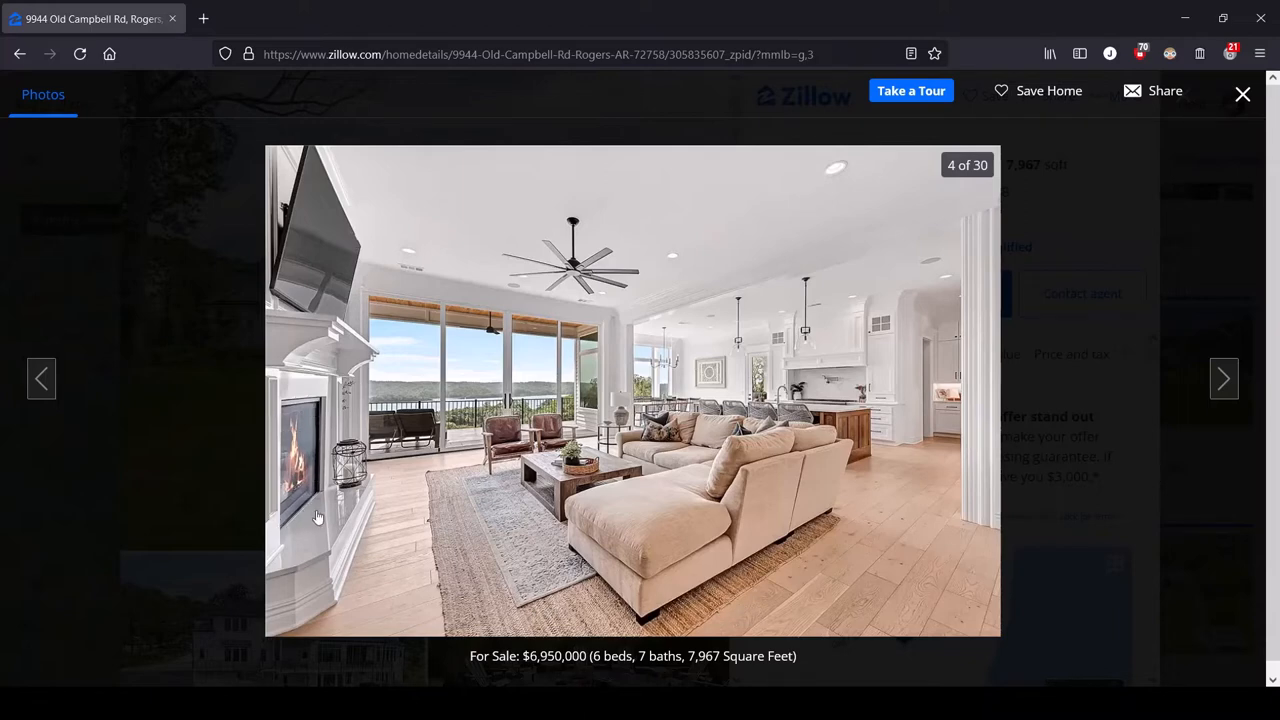
mouse_move(293, 483)
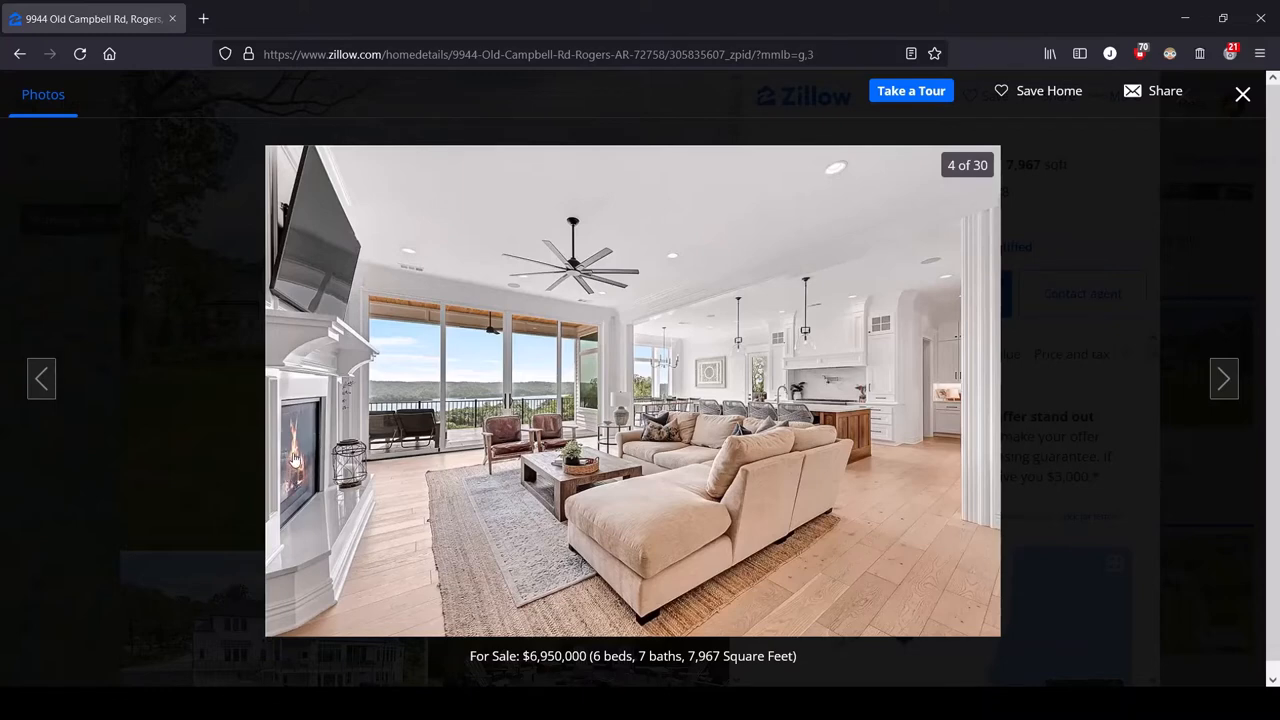
mouse_move(323, 520)
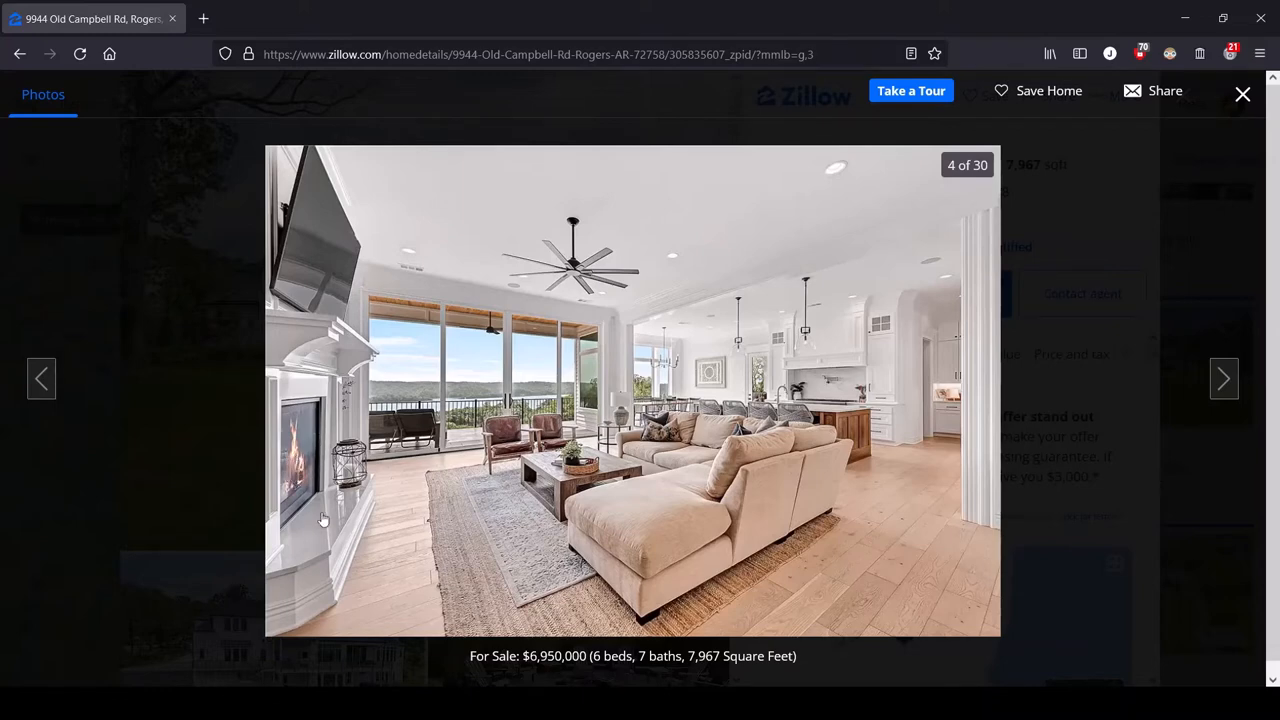
mouse_move(367, 635)
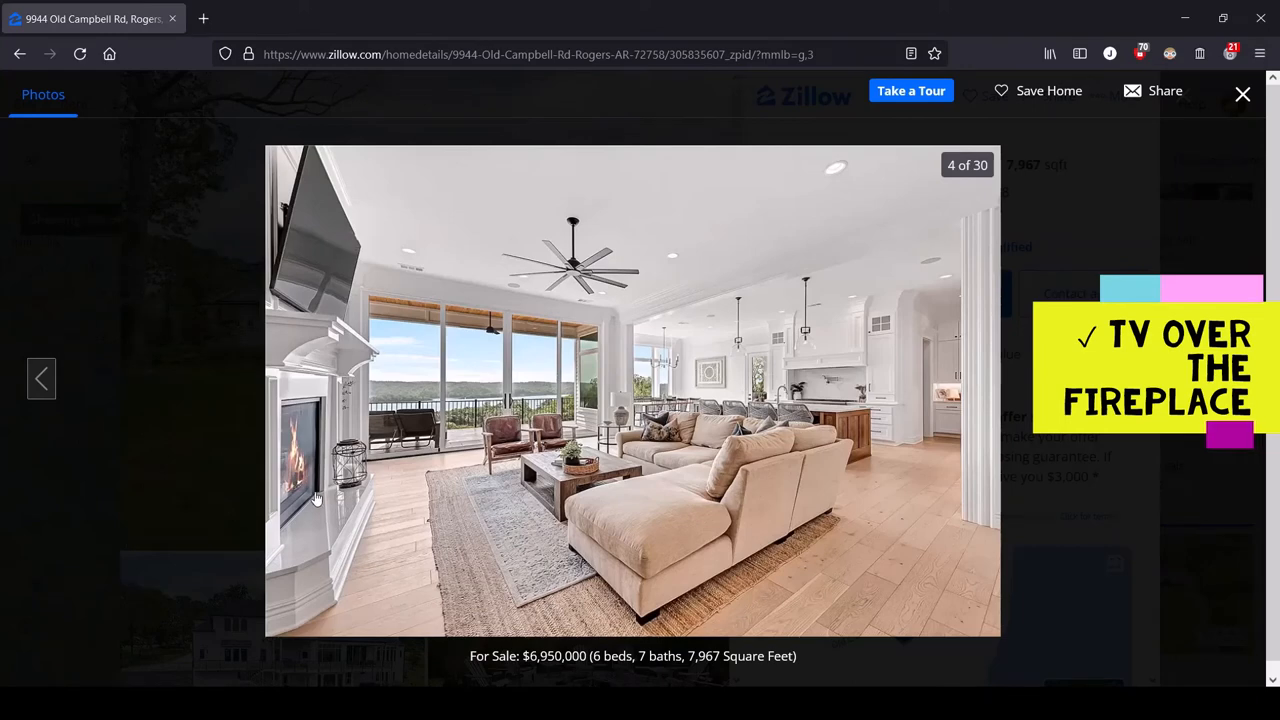
mouse_move(310, 490)
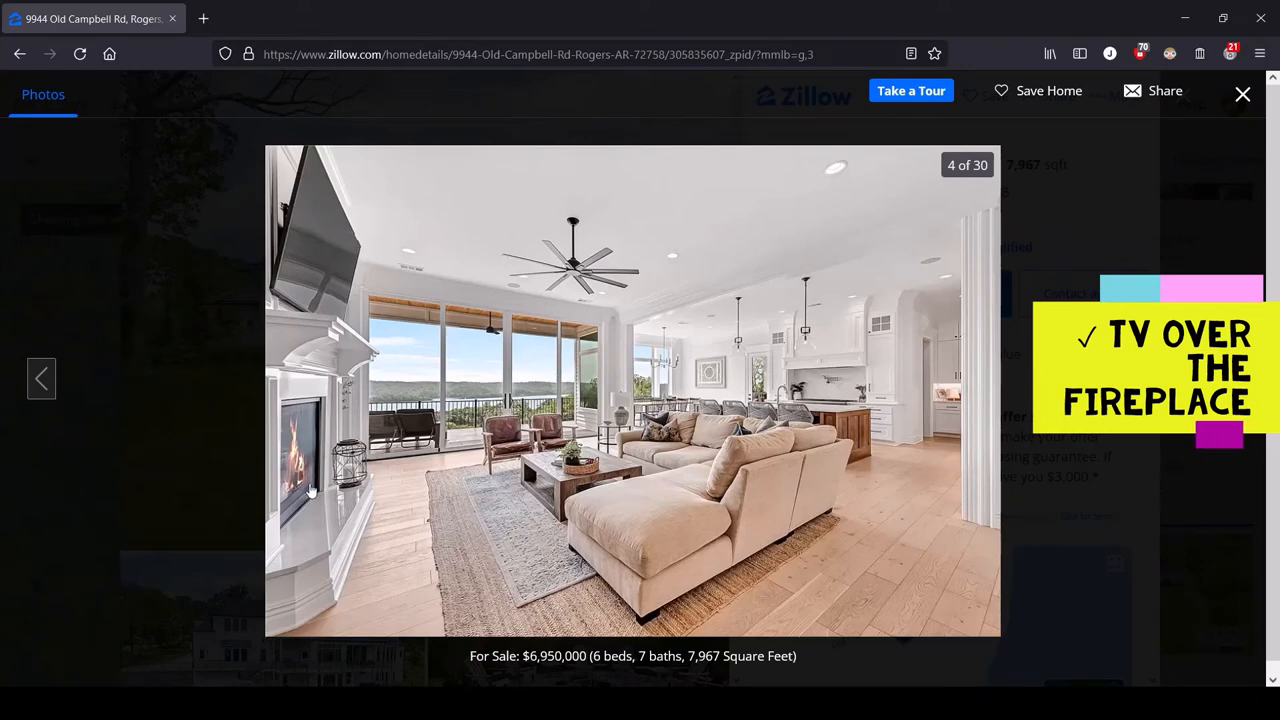
mouse_move(323, 268)
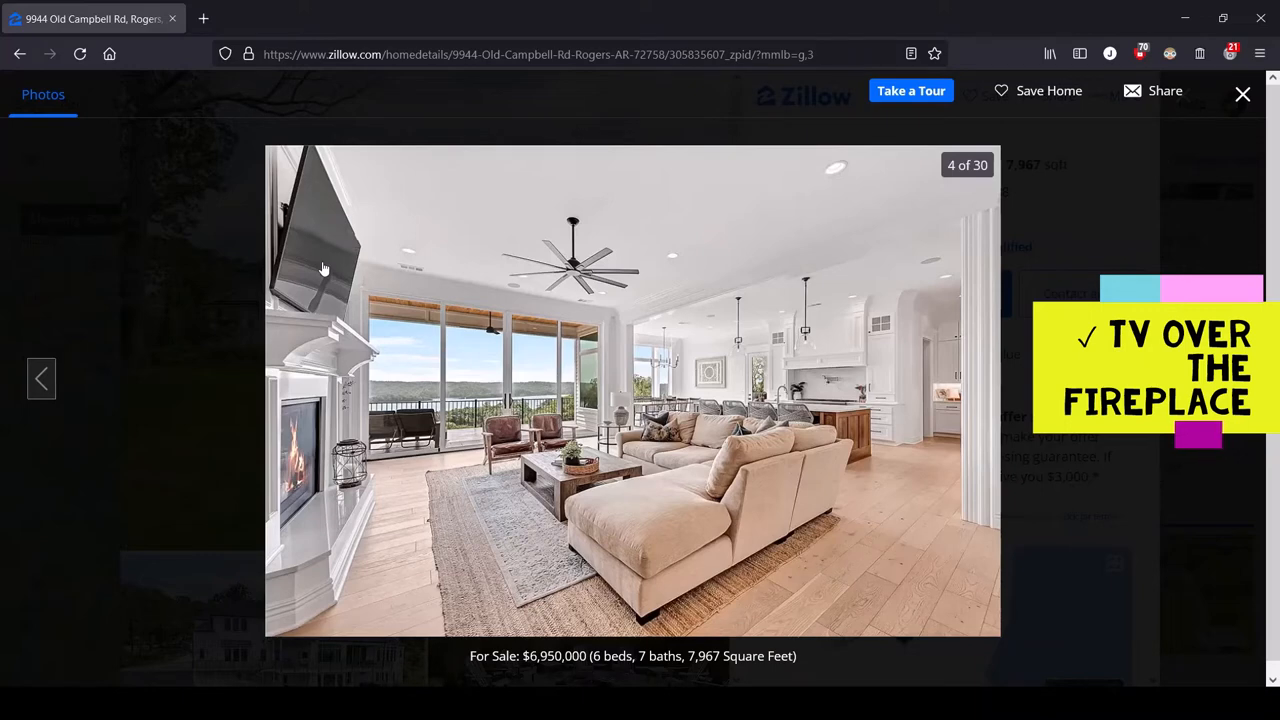
mouse_move(391, 495)
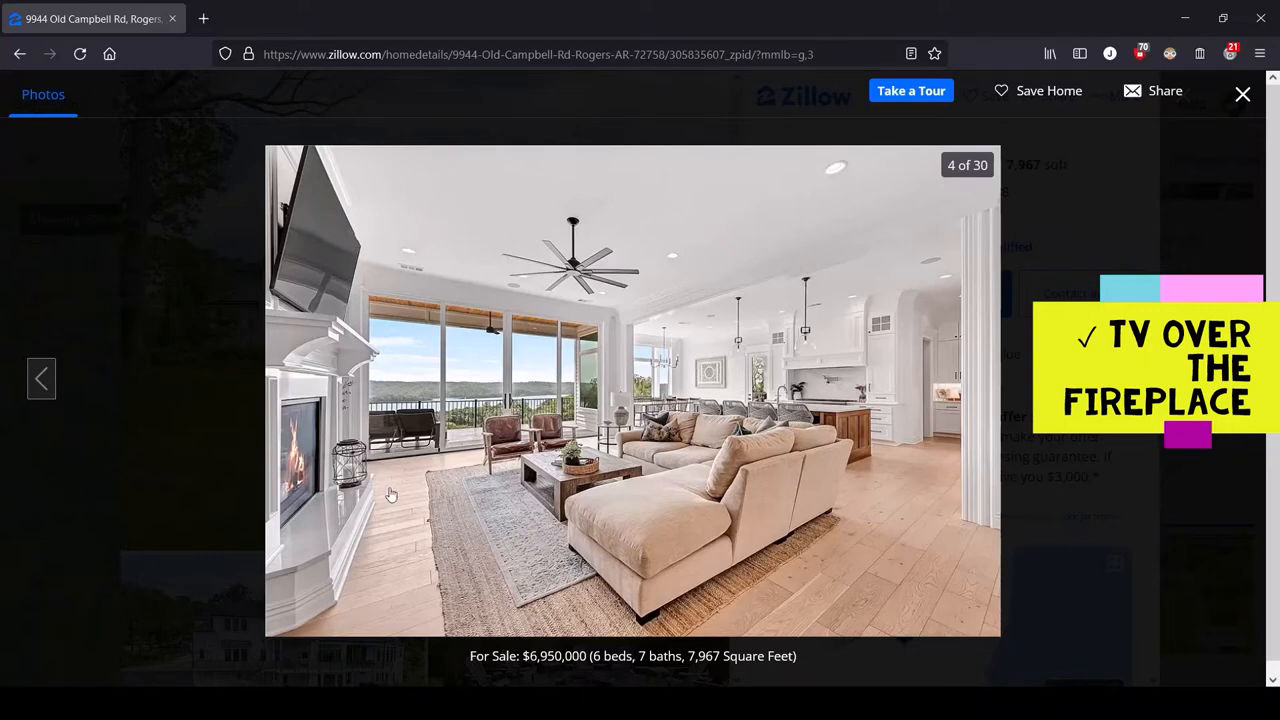
mouse_move(314, 453)
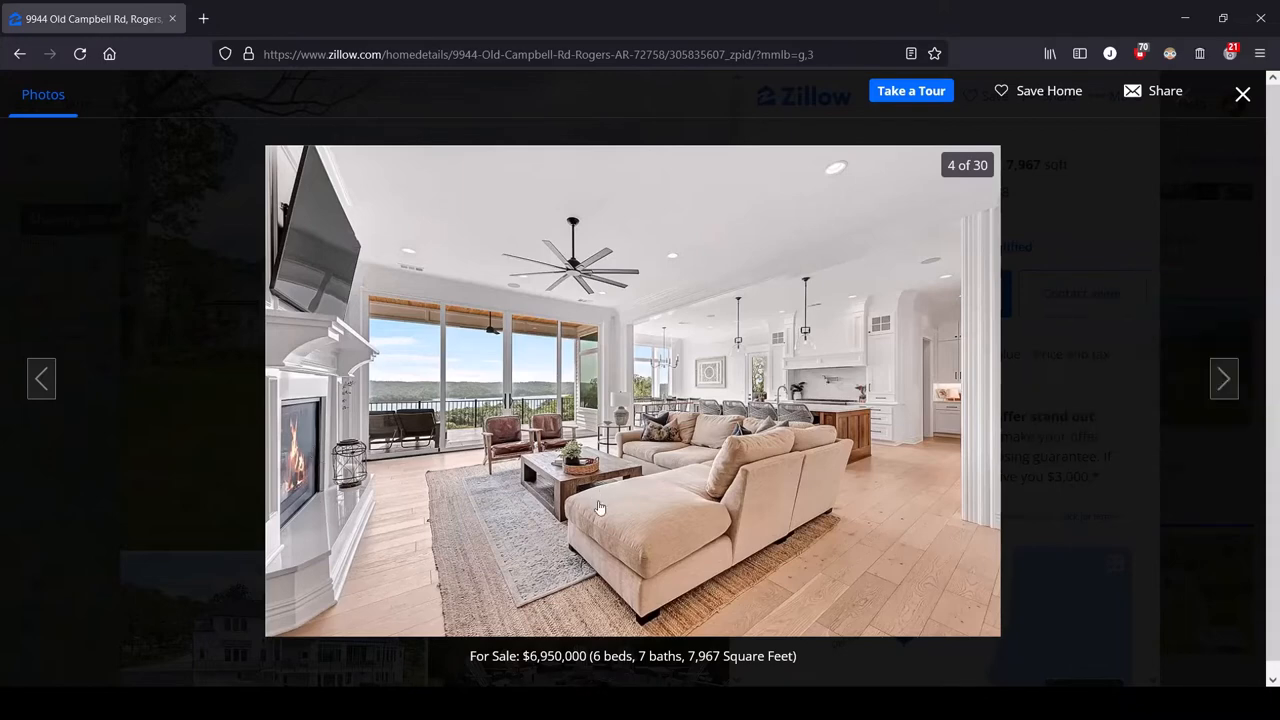
mouse_move(665, 558)
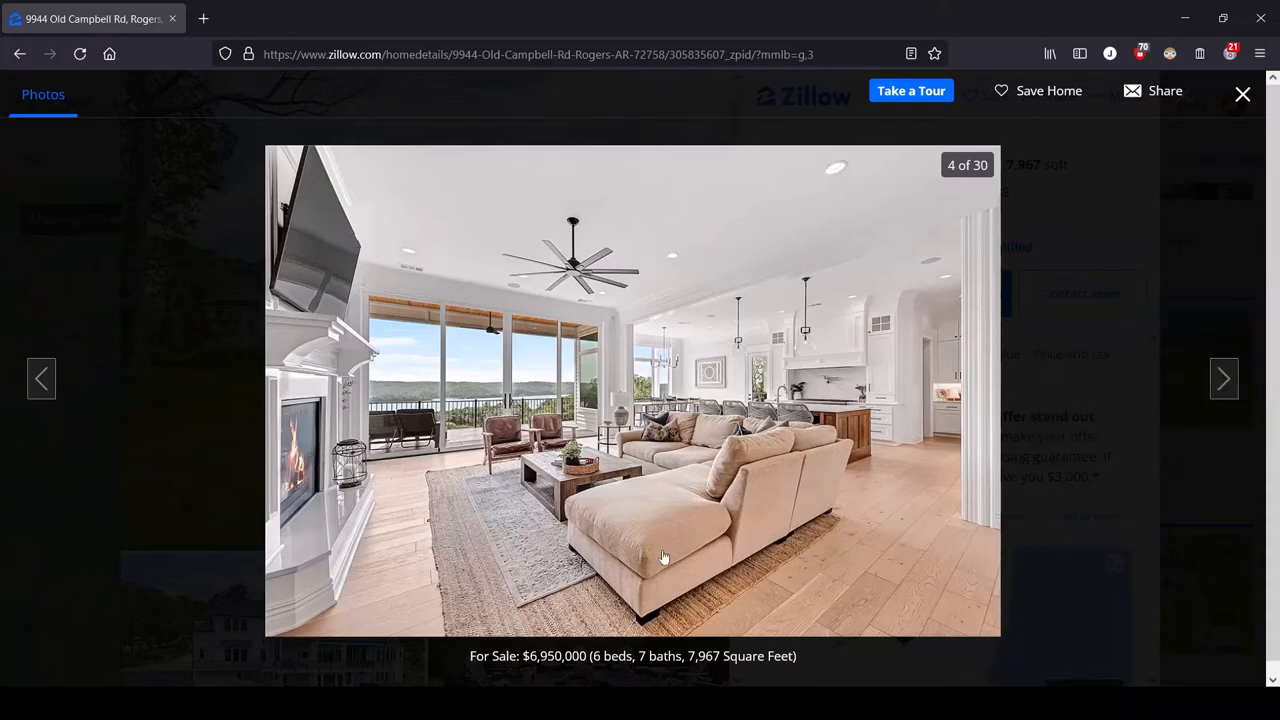
mouse_move(678, 530)
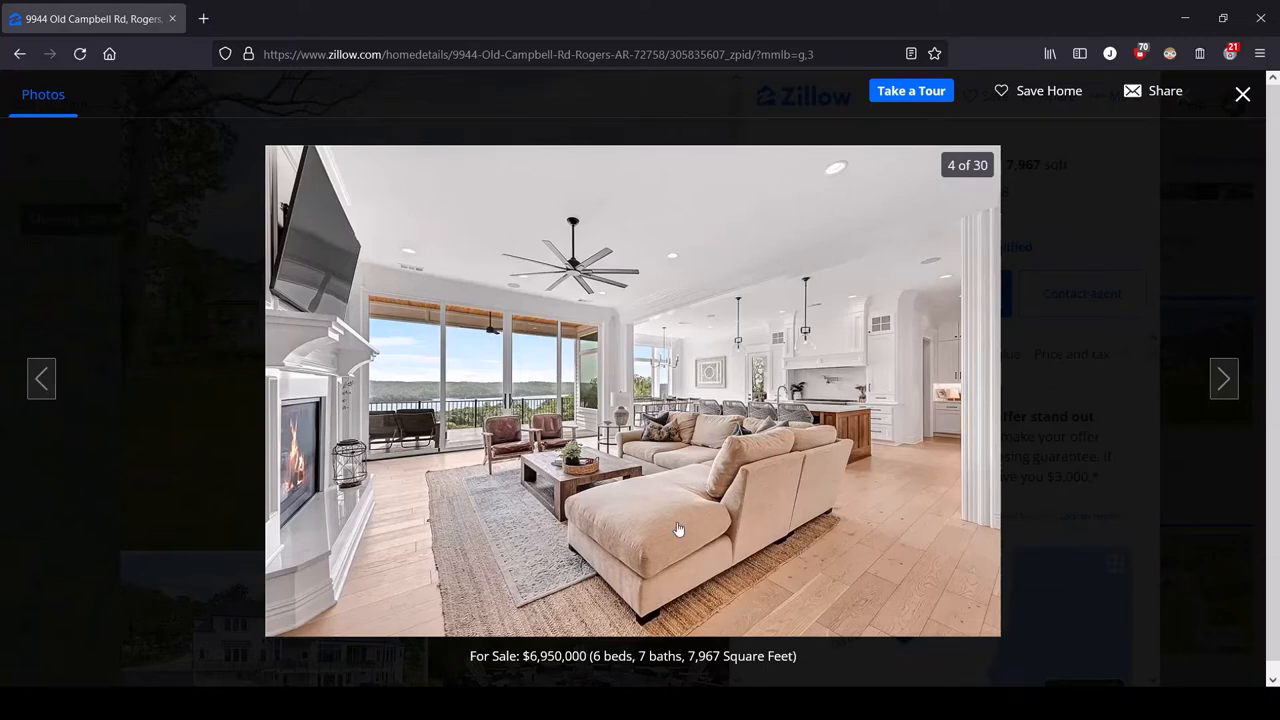
mouse_move(357, 498)
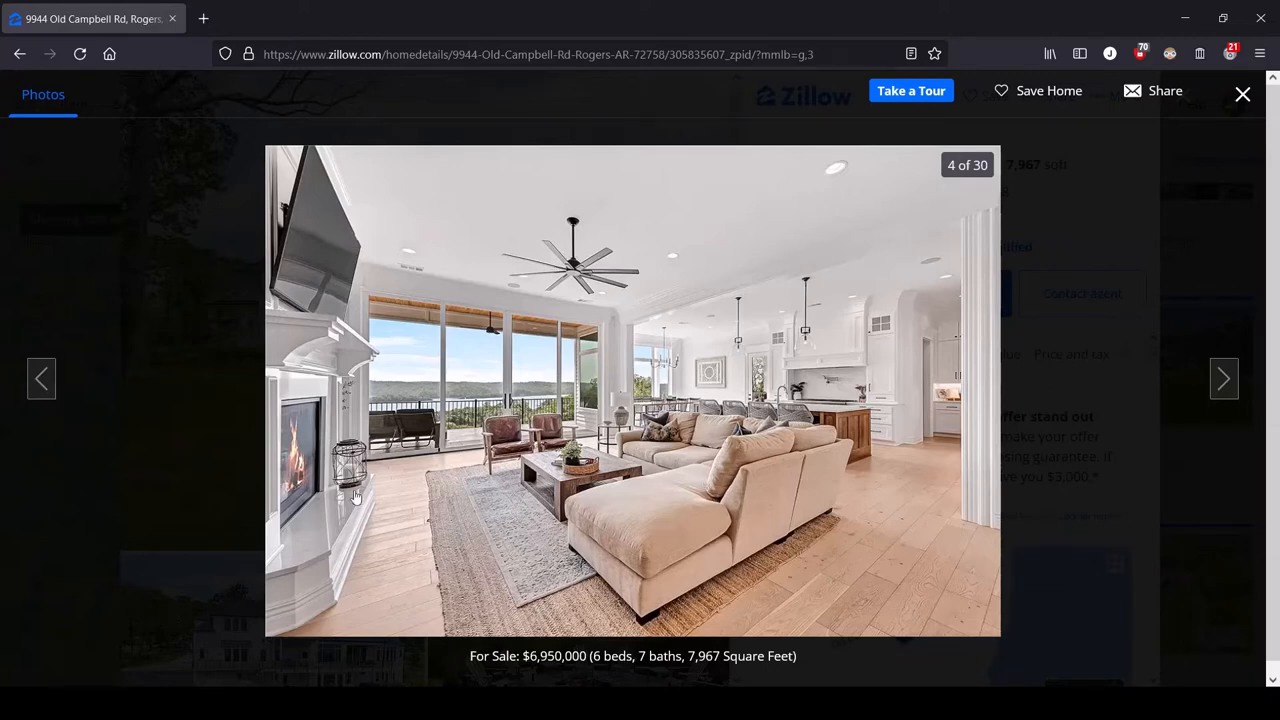
mouse_move(311, 483)
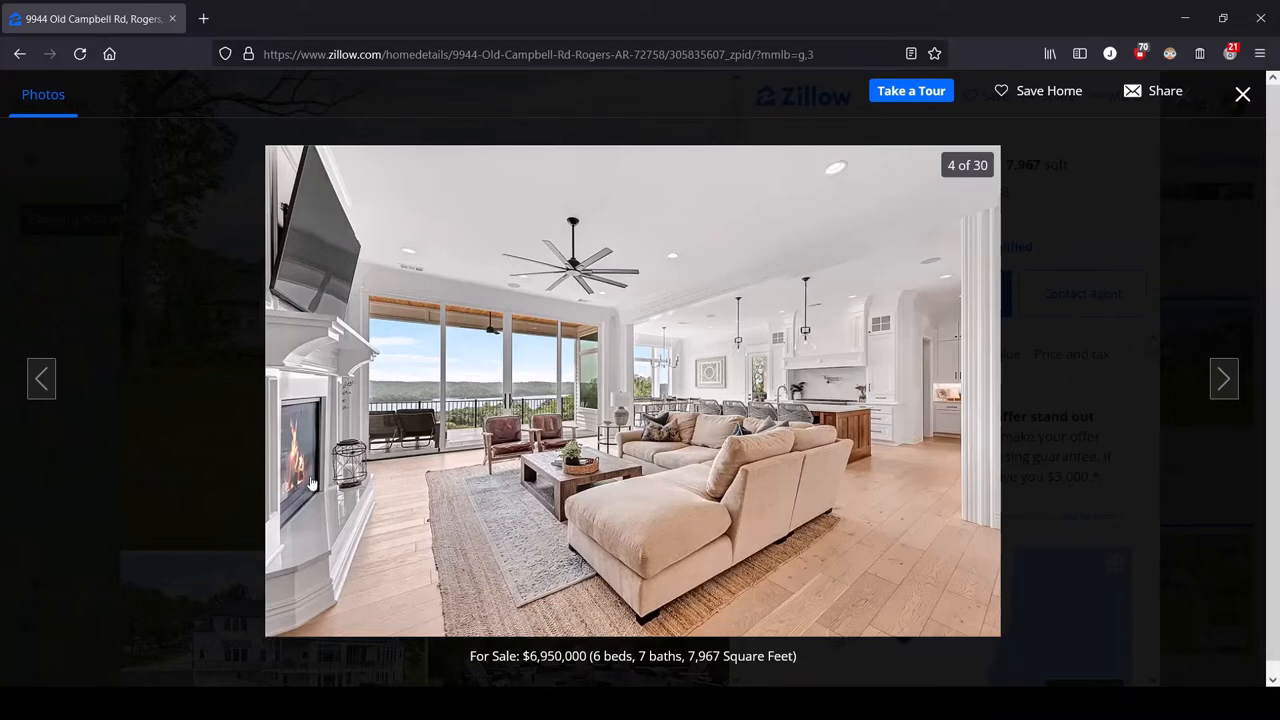
mouse_move(315, 460)
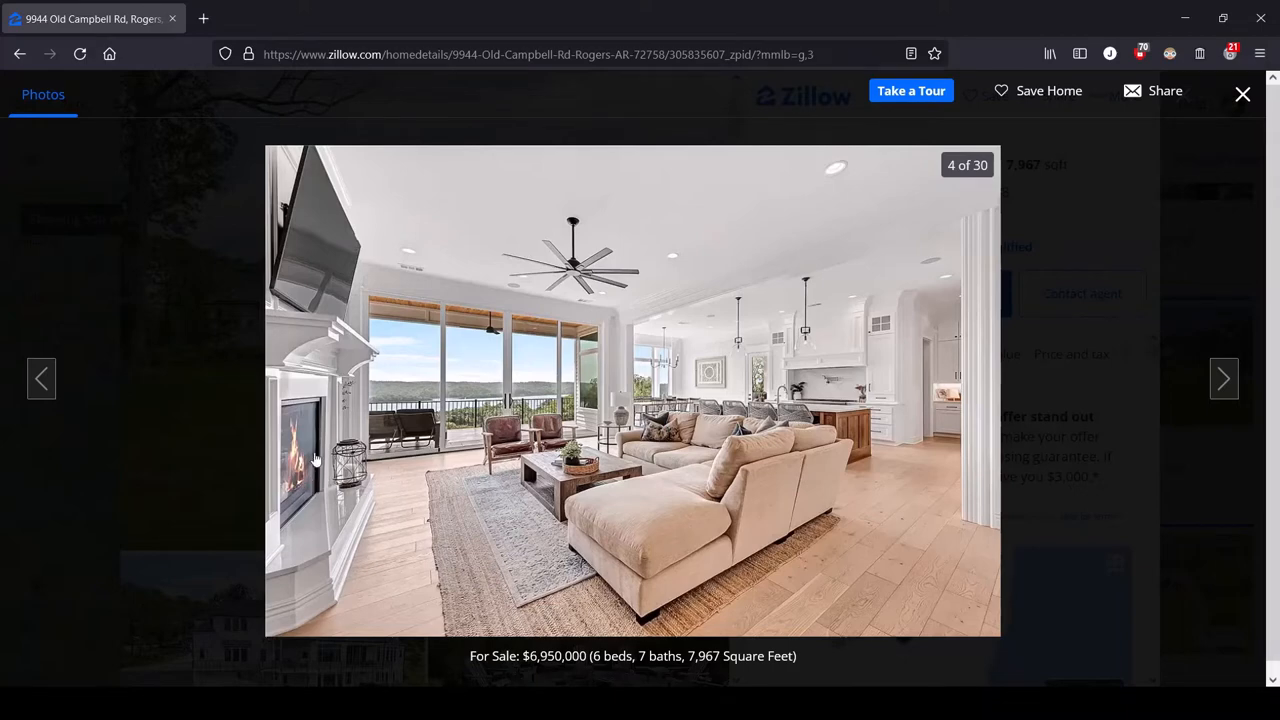
mouse_move(378, 489)
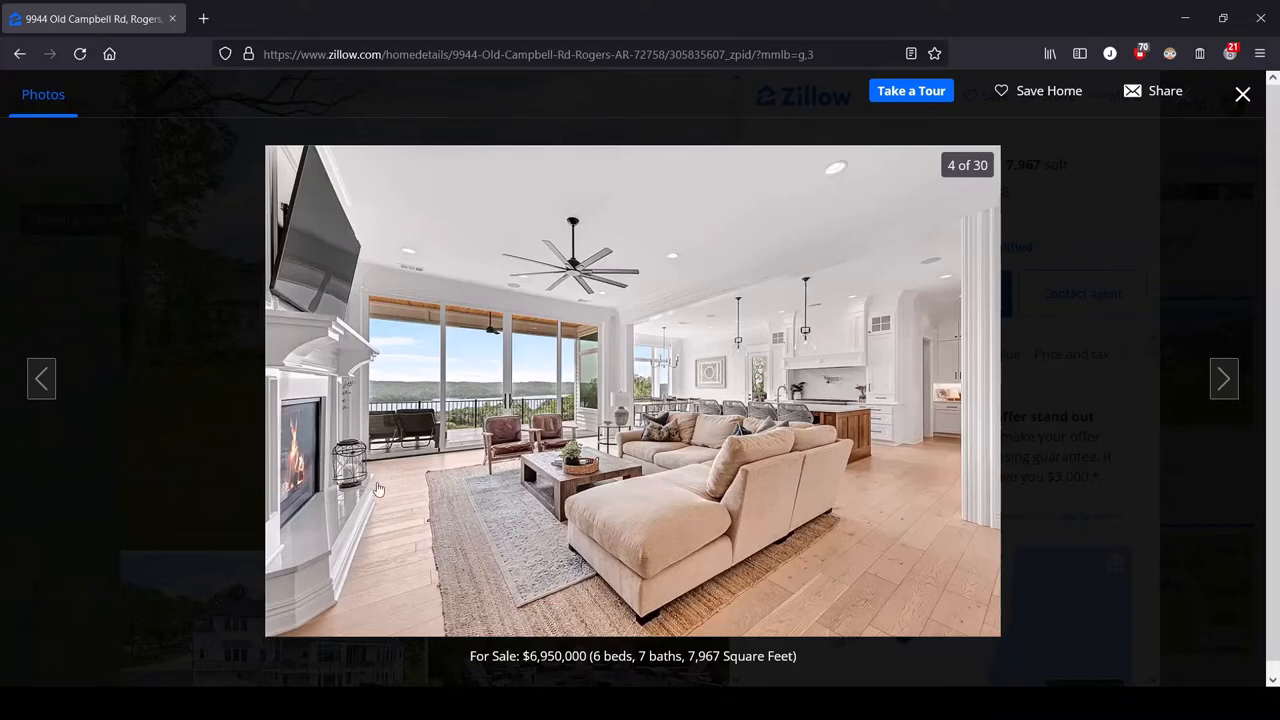
mouse_move(873, 455)
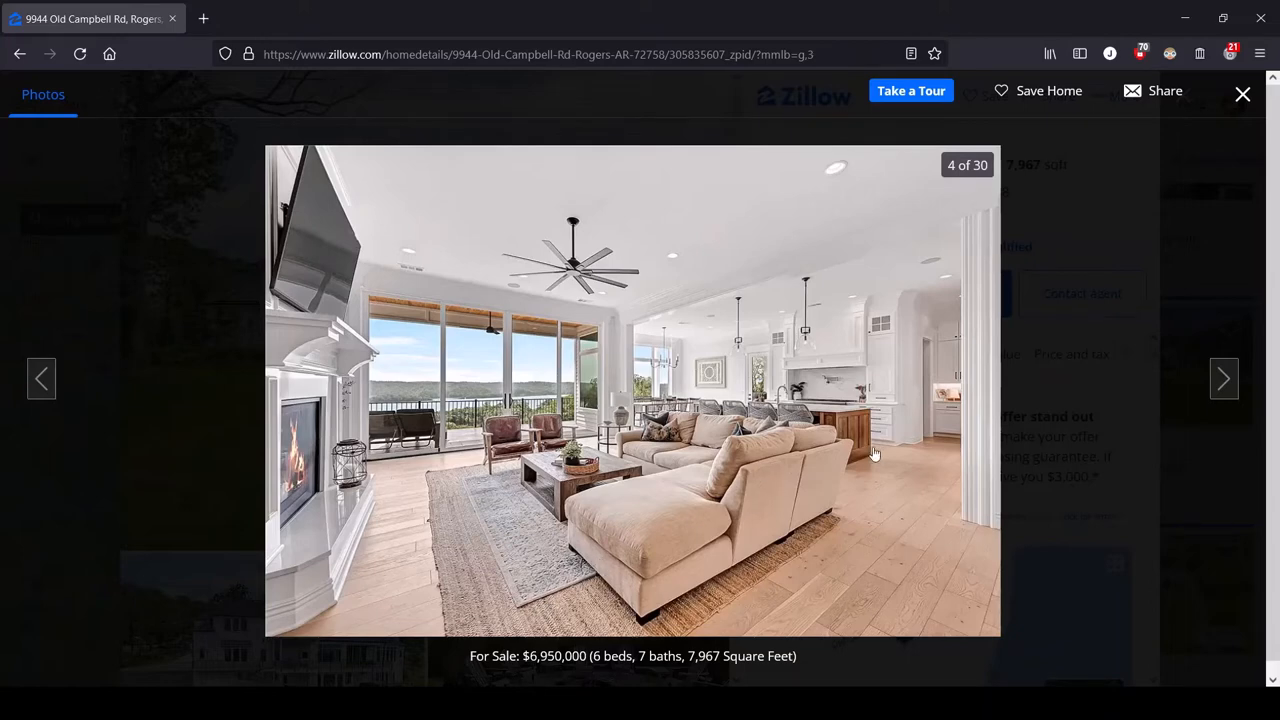
mouse_move(550, 597)
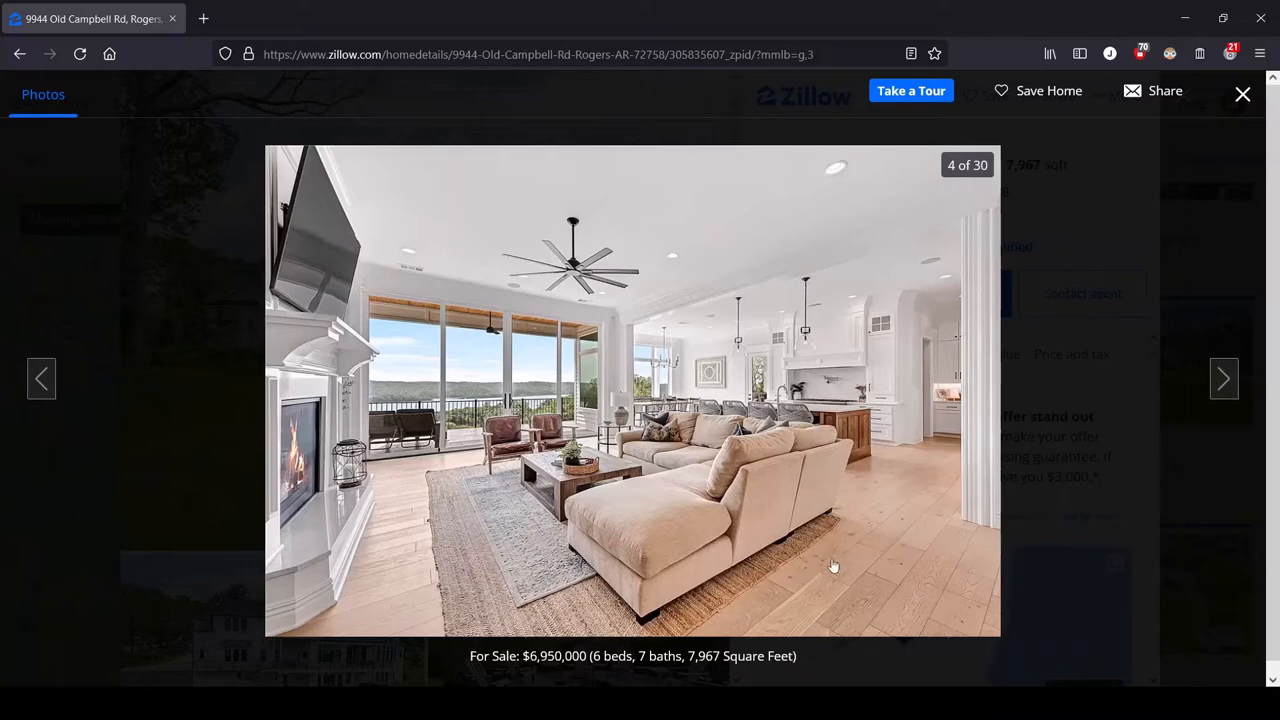
mouse_move(754, 368)
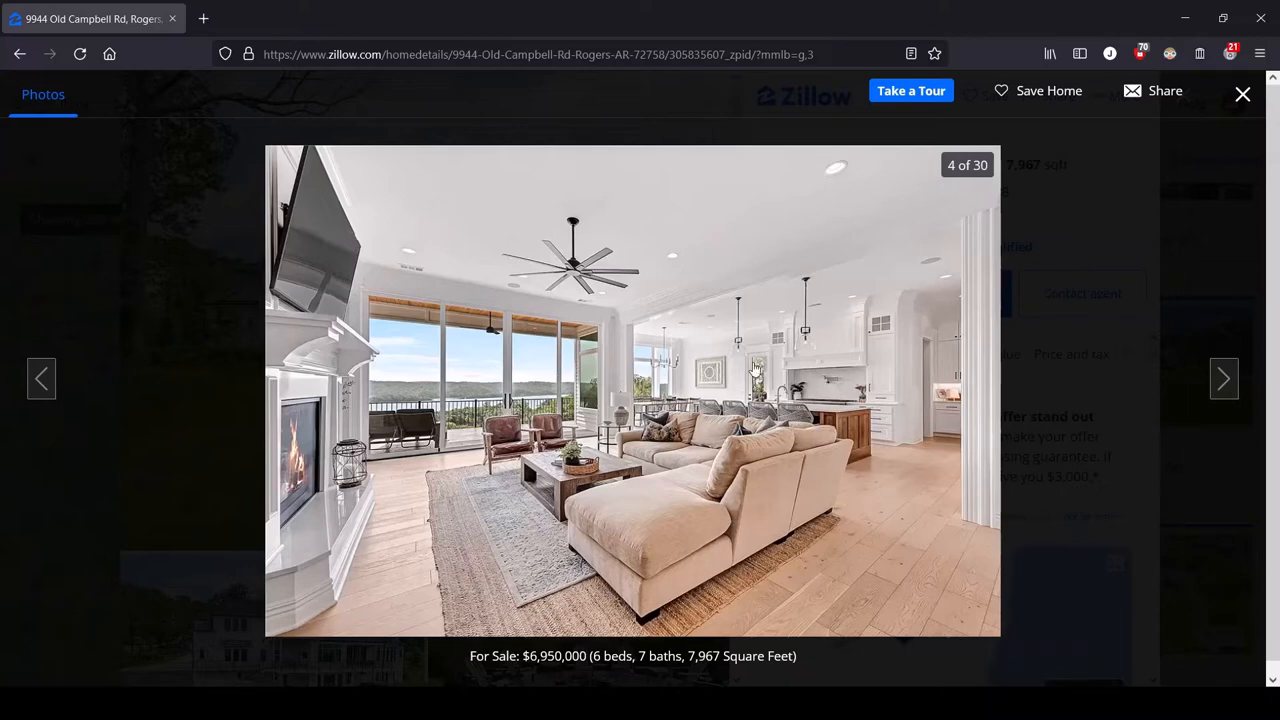
mouse_move(835, 405)
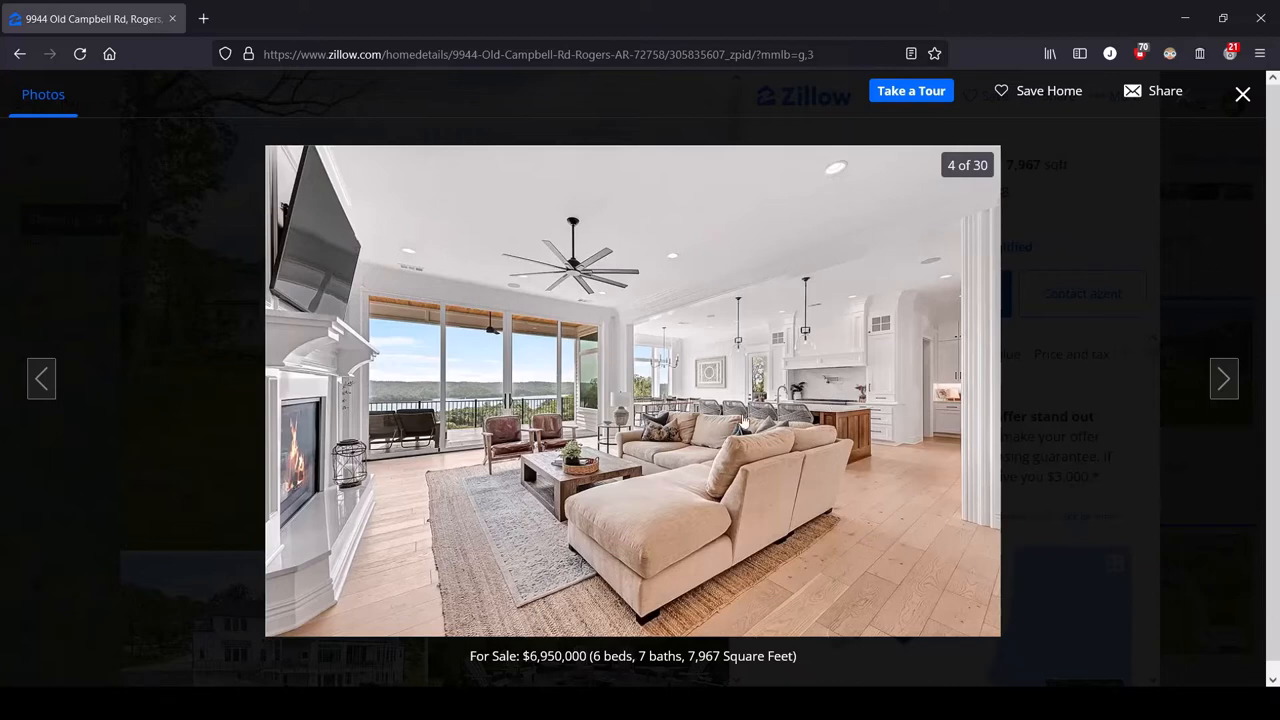
mouse_move(685, 356)
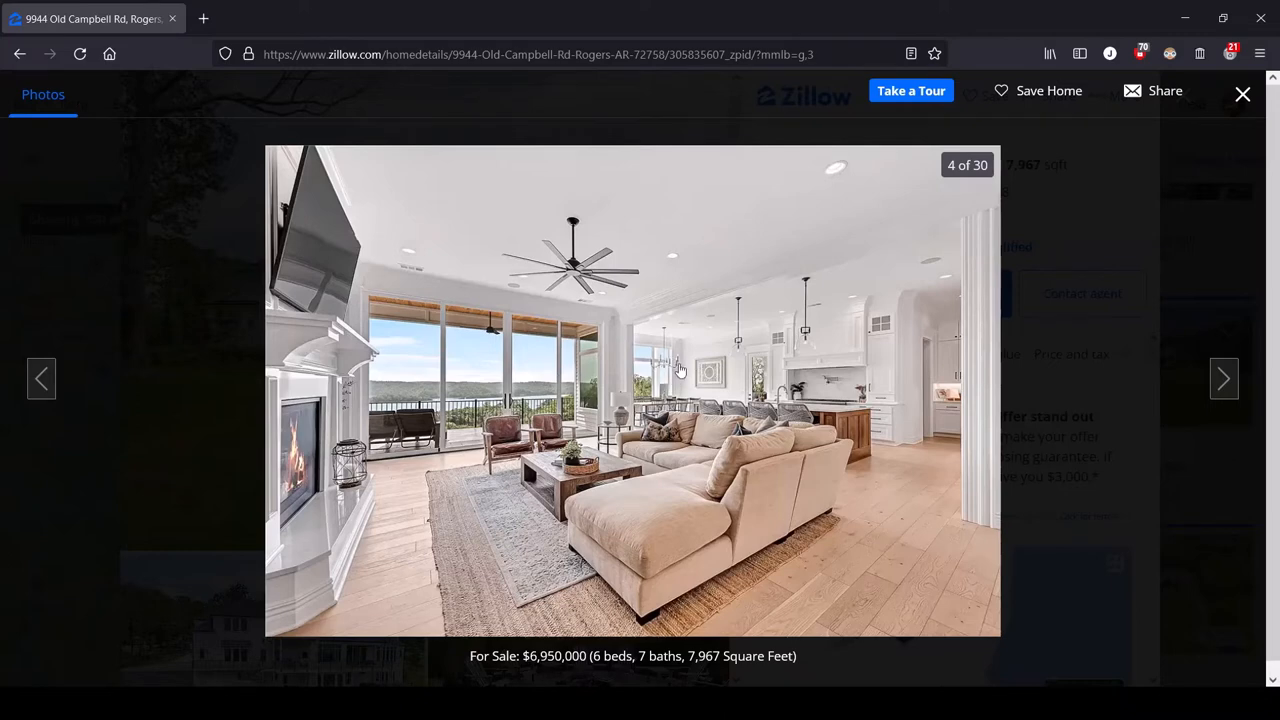
mouse_move(640, 418)
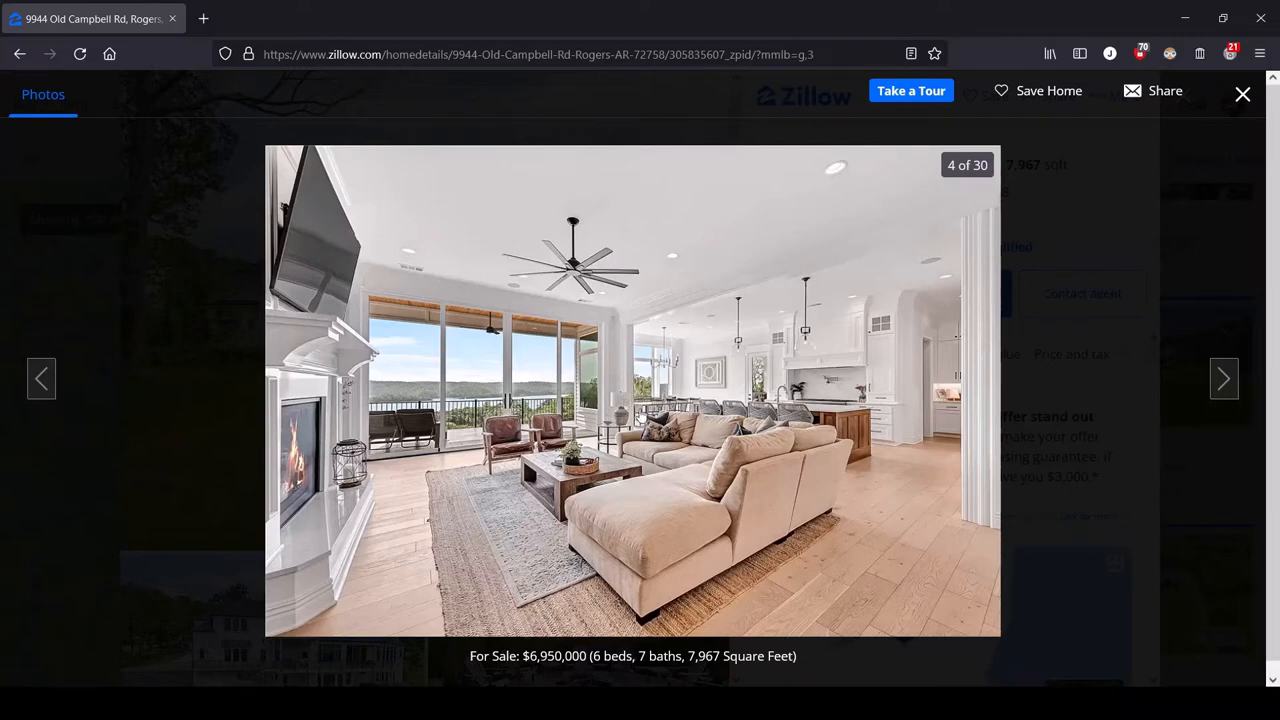
mouse_move(1010, 398)
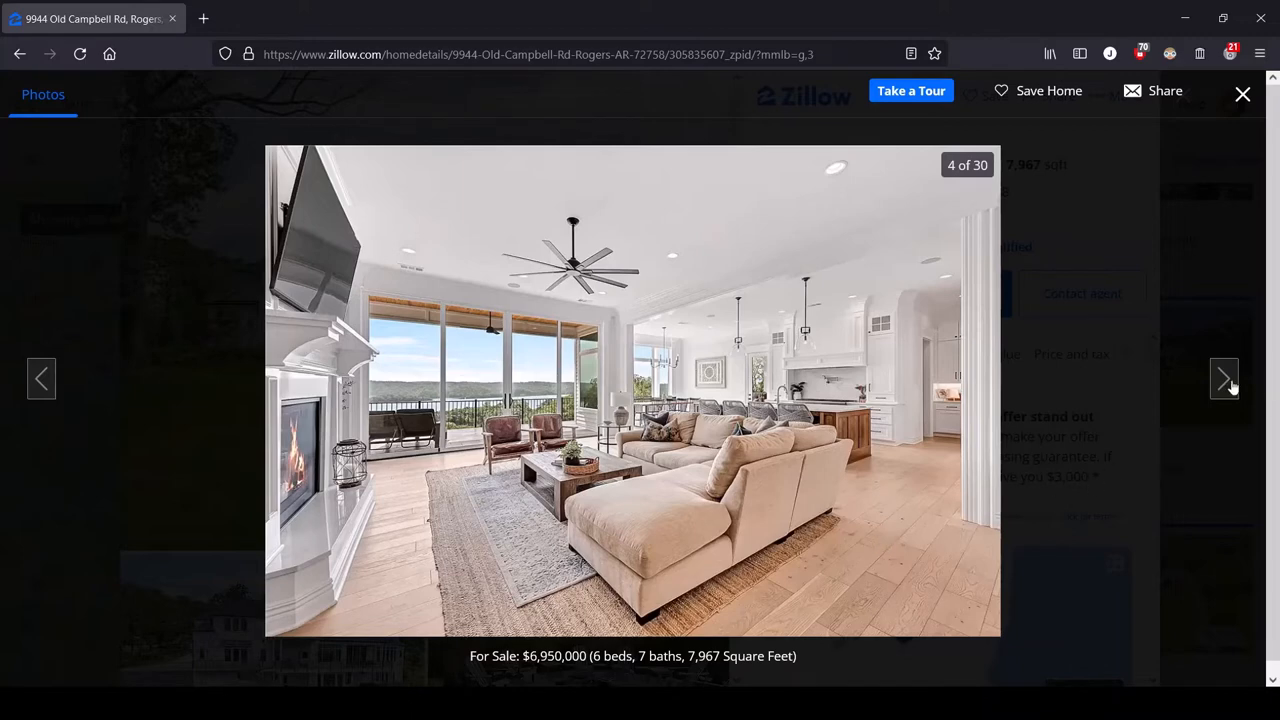
Reach photo 5 of 30, the white kitchen with wood island and barstools.
left_click(1224, 378)
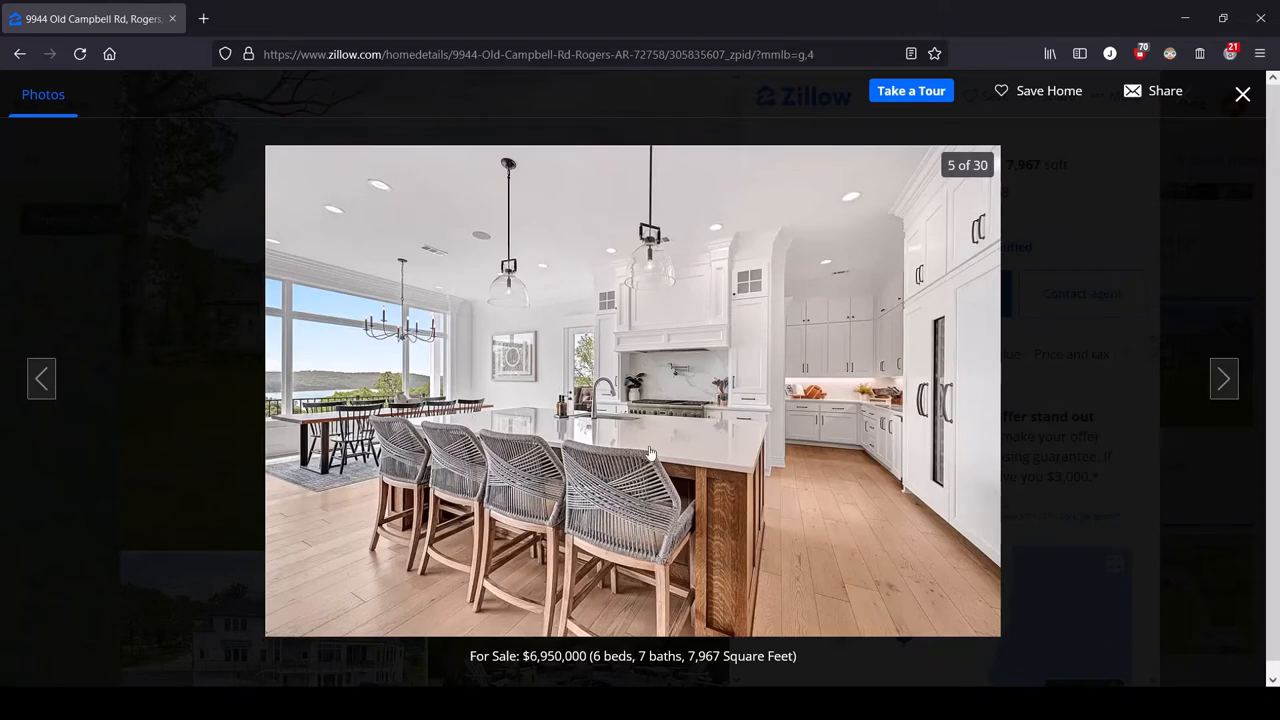
mouse_move(678, 378)
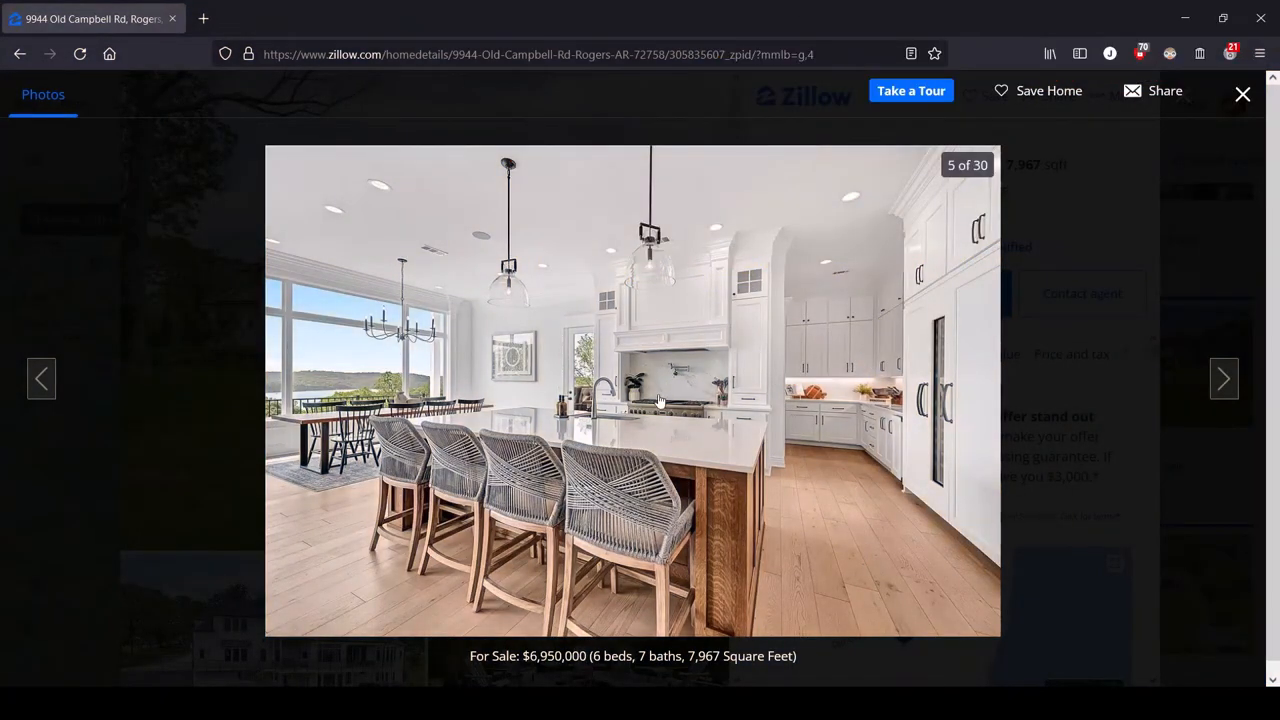
mouse_move(672, 395)
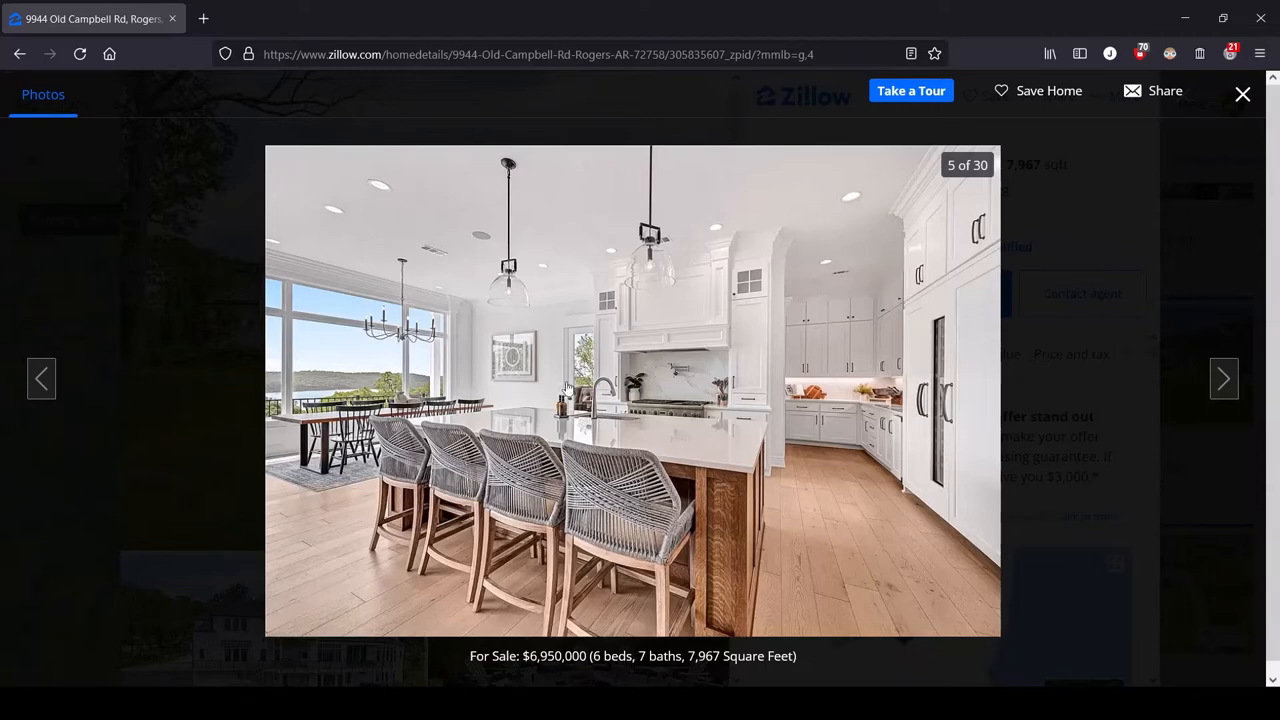
mouse_move(1224, 378)
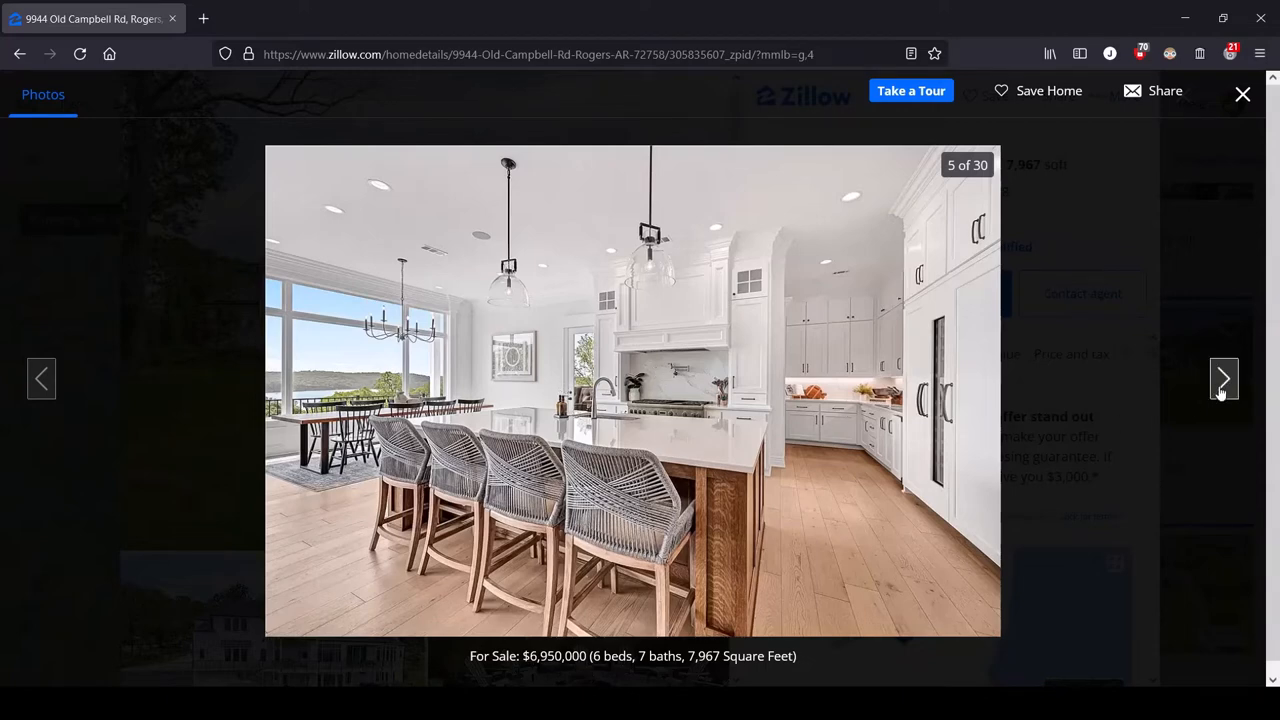
left_click(1224, 378)
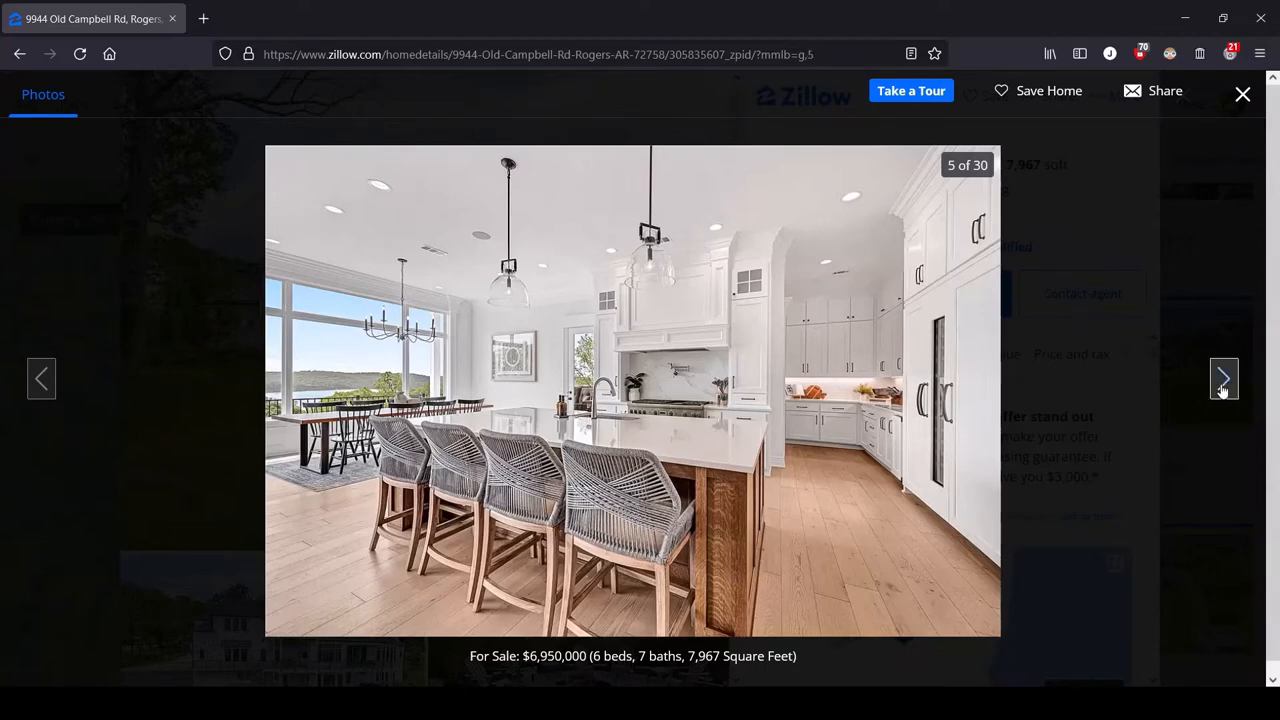
Show photo 6 of 30, the dining room with black chairs and lake-view windows.
left_click(1224, 378)
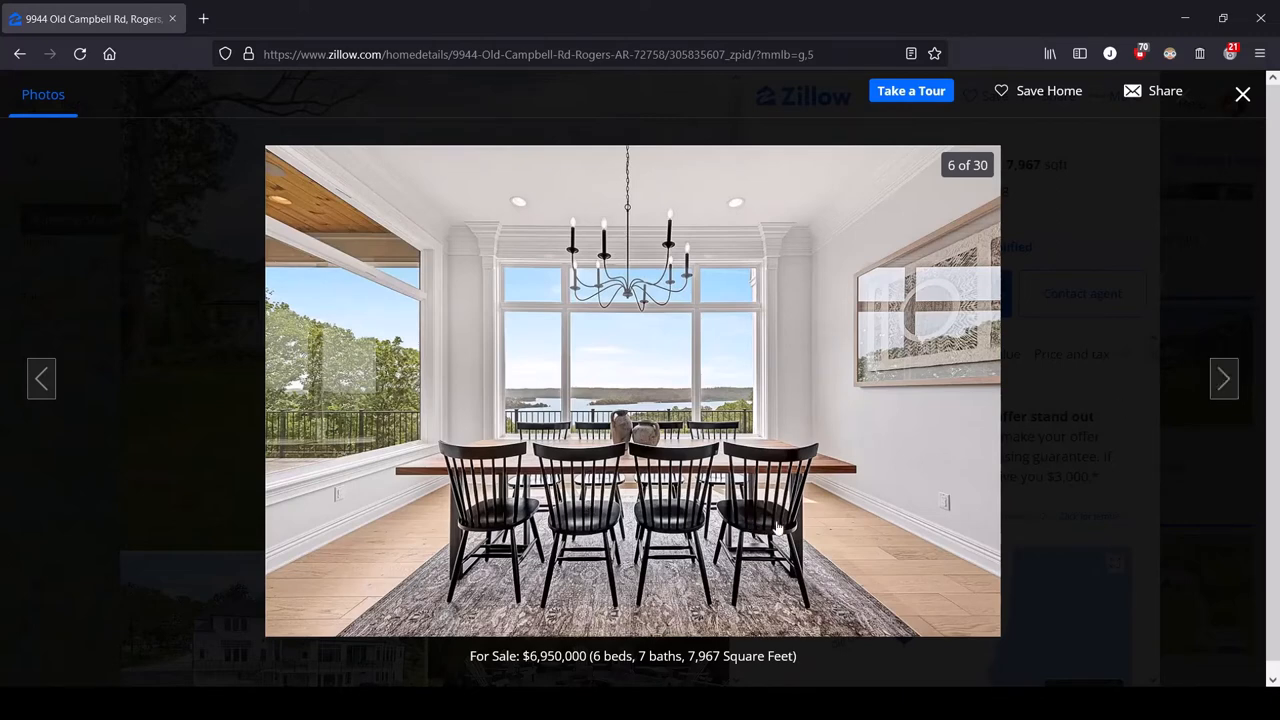
mouse_move(810, 673)
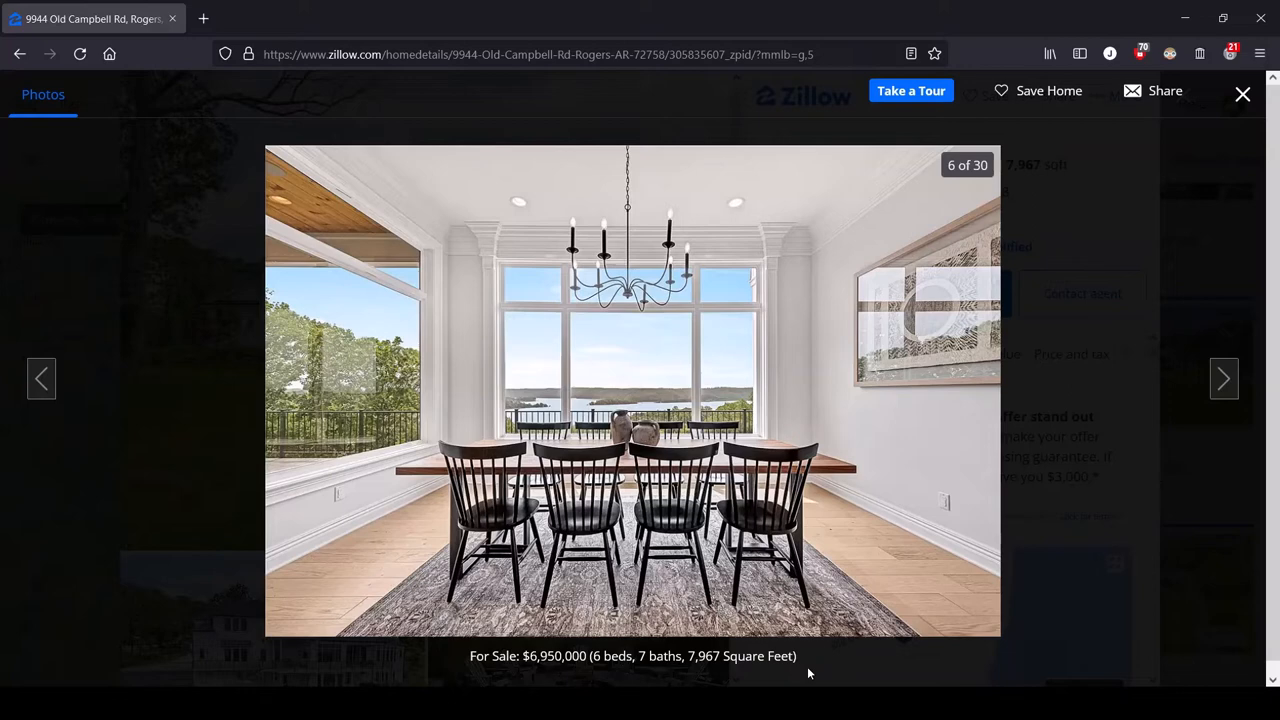
mouse_move(385, 549)
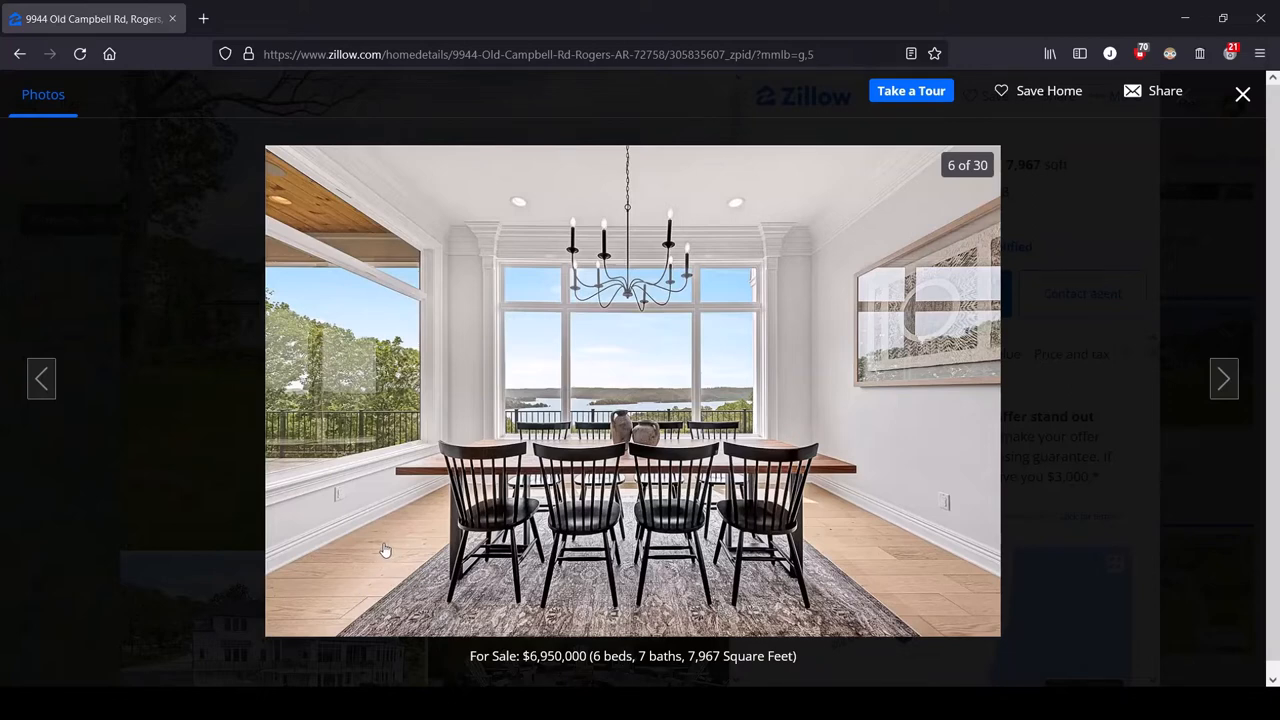
mouse_move(645, 325)
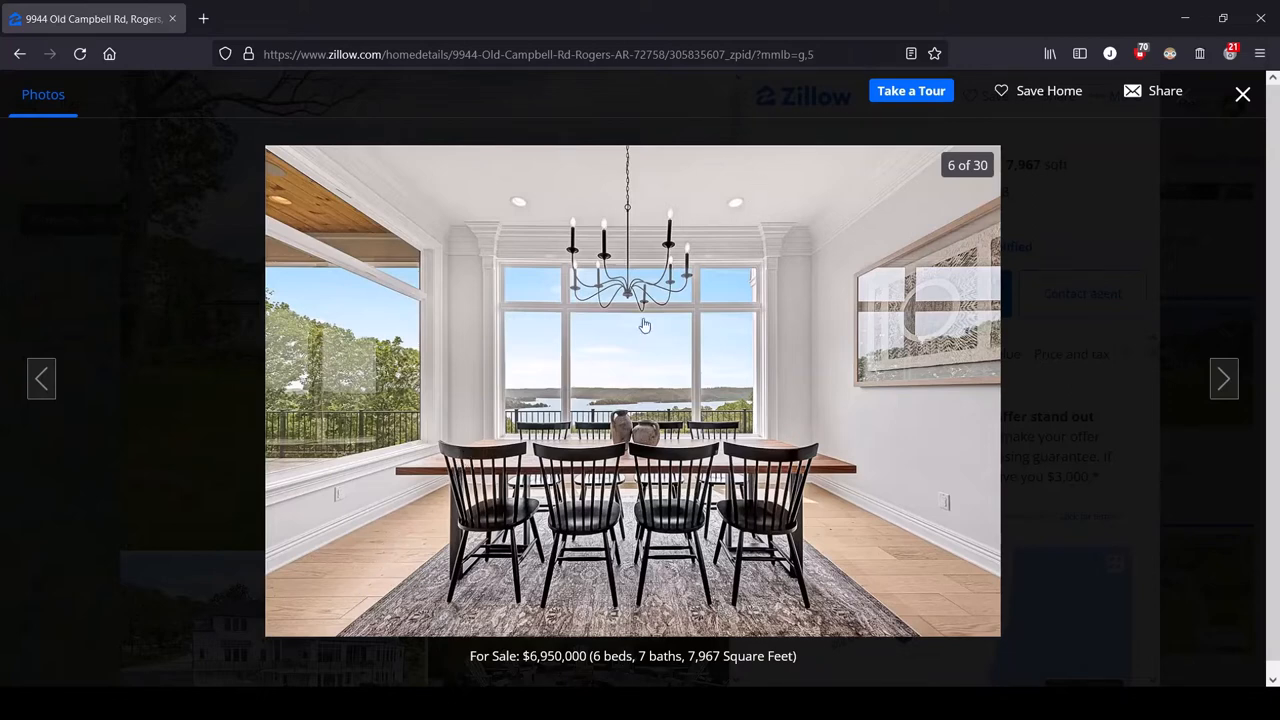
mouse_move(651, 358)
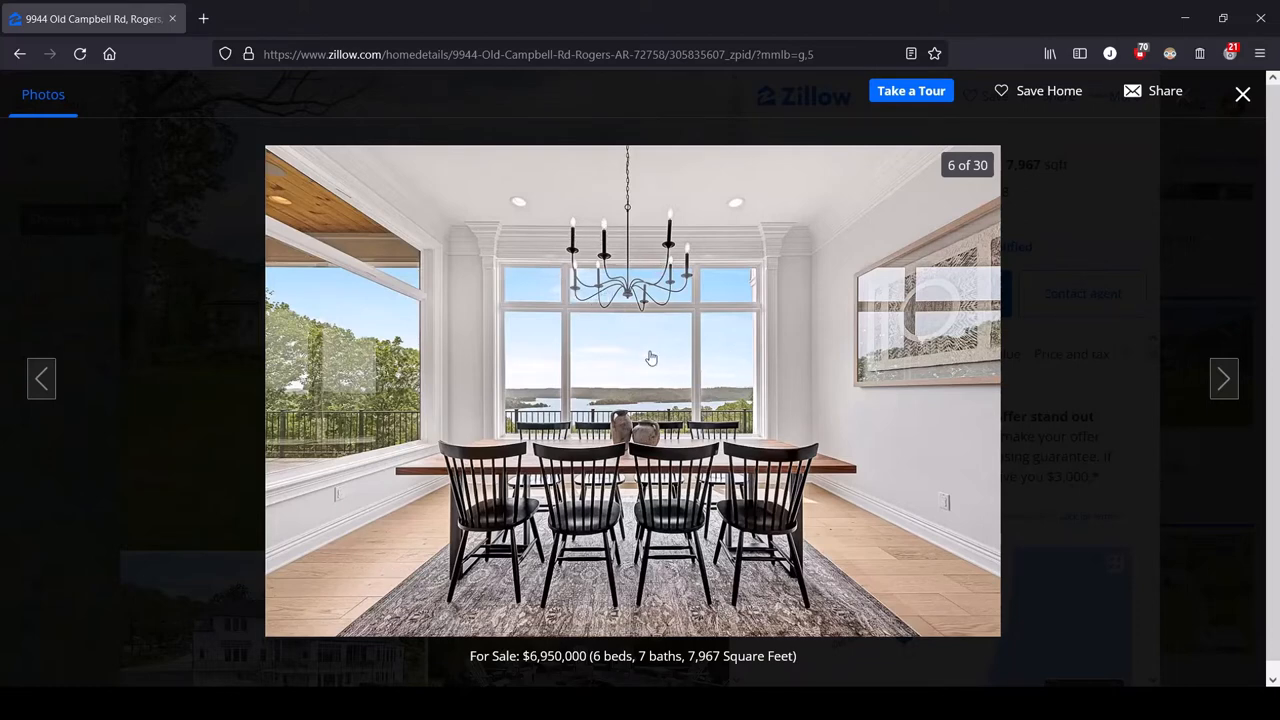
mouse_move(406, 565)
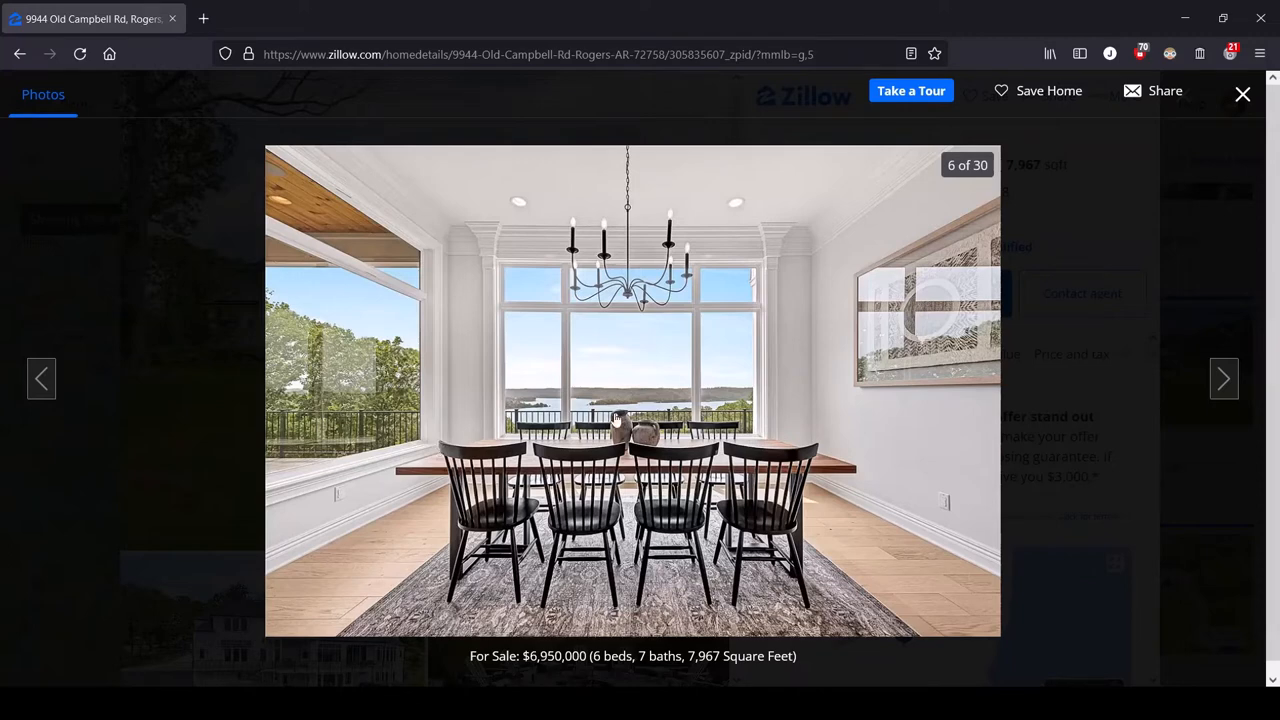
mouse_move(800, 430)
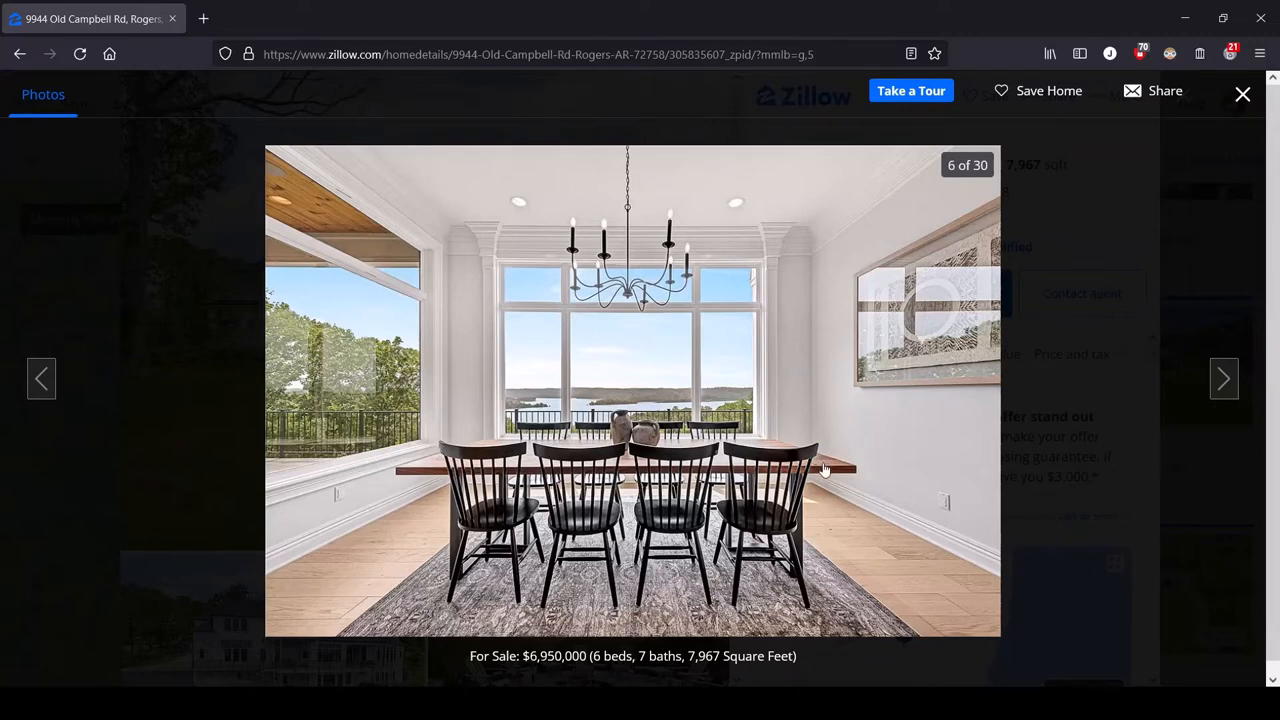
mouse_move(660, 448)
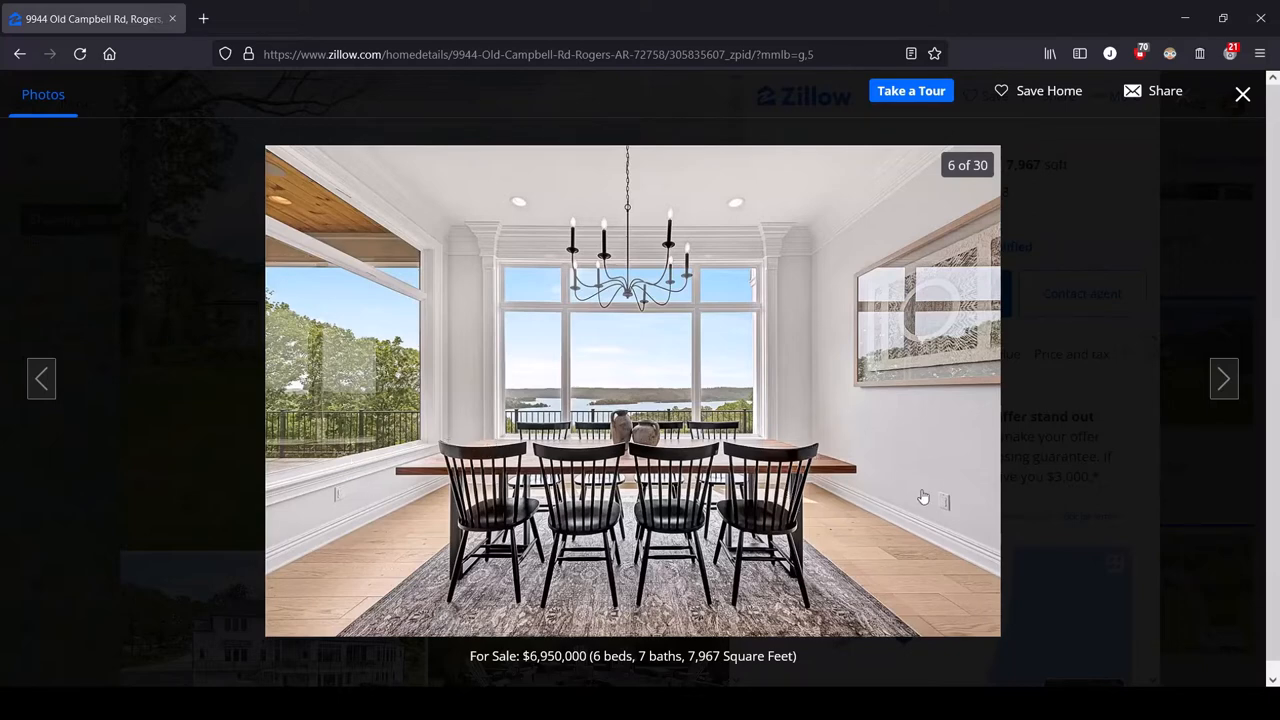
mouse_move(731, 517)
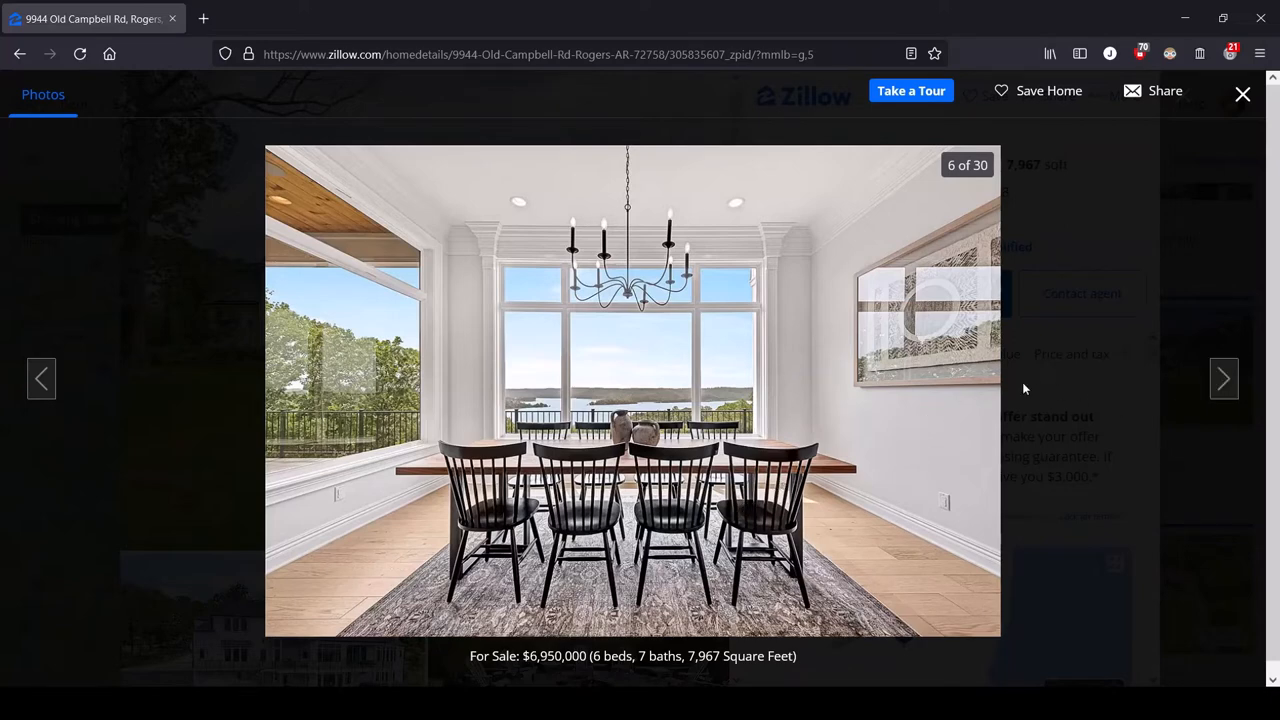
mouse_move(413, 248)
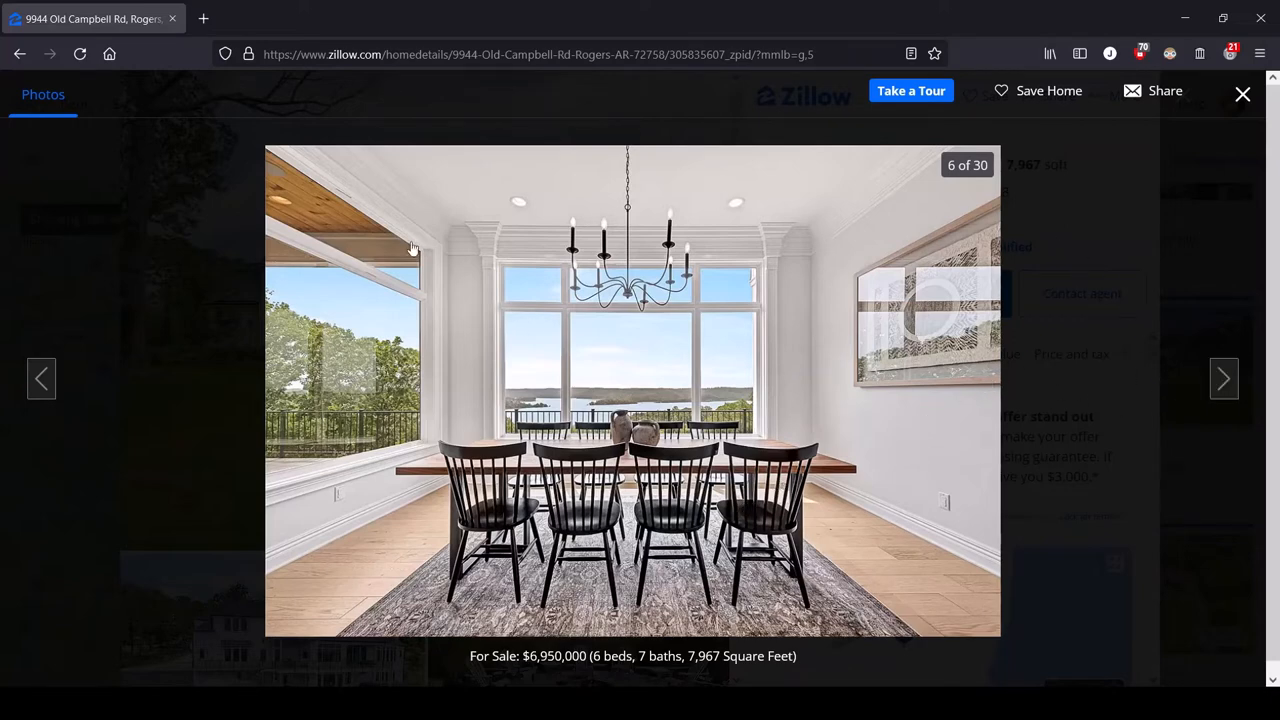
mouse_move(686, 169)
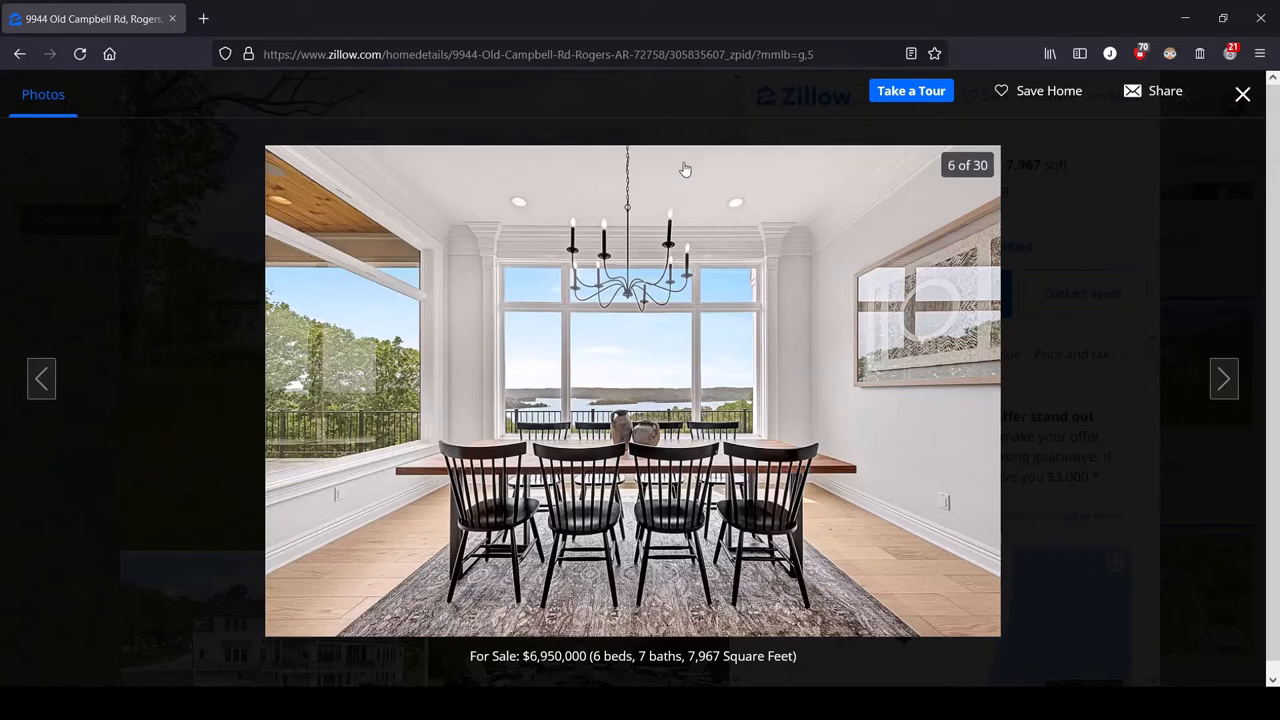
mouse_move(1224, 378)
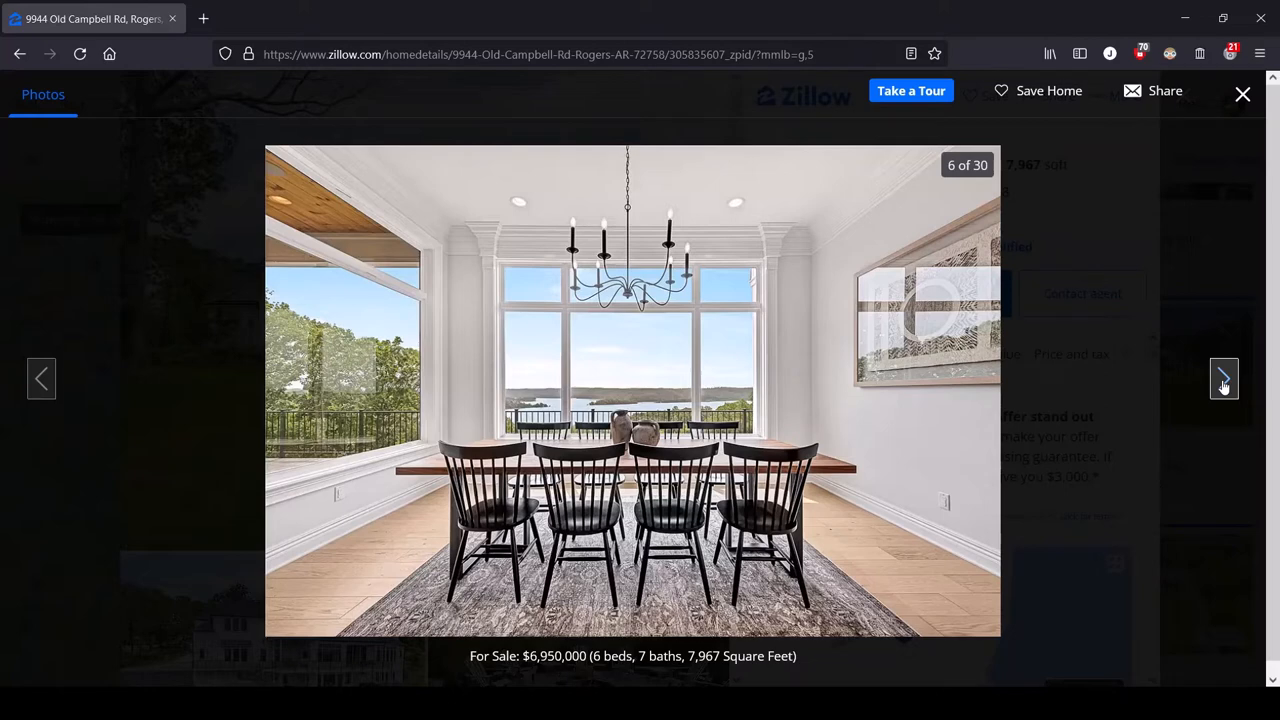
Land on photo 7 of 30, the butler's pantry, after briefly peeking at photo 8.
left_click(1224, 378)
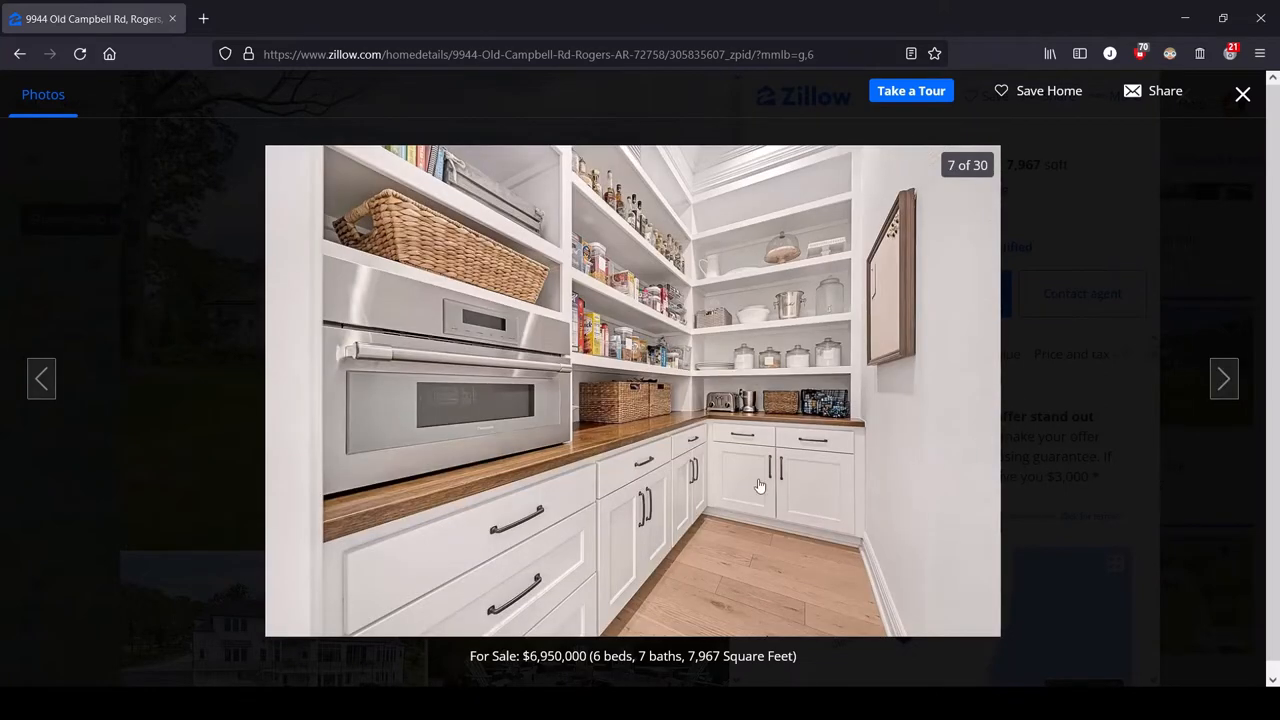
mouse_move(428, 420)
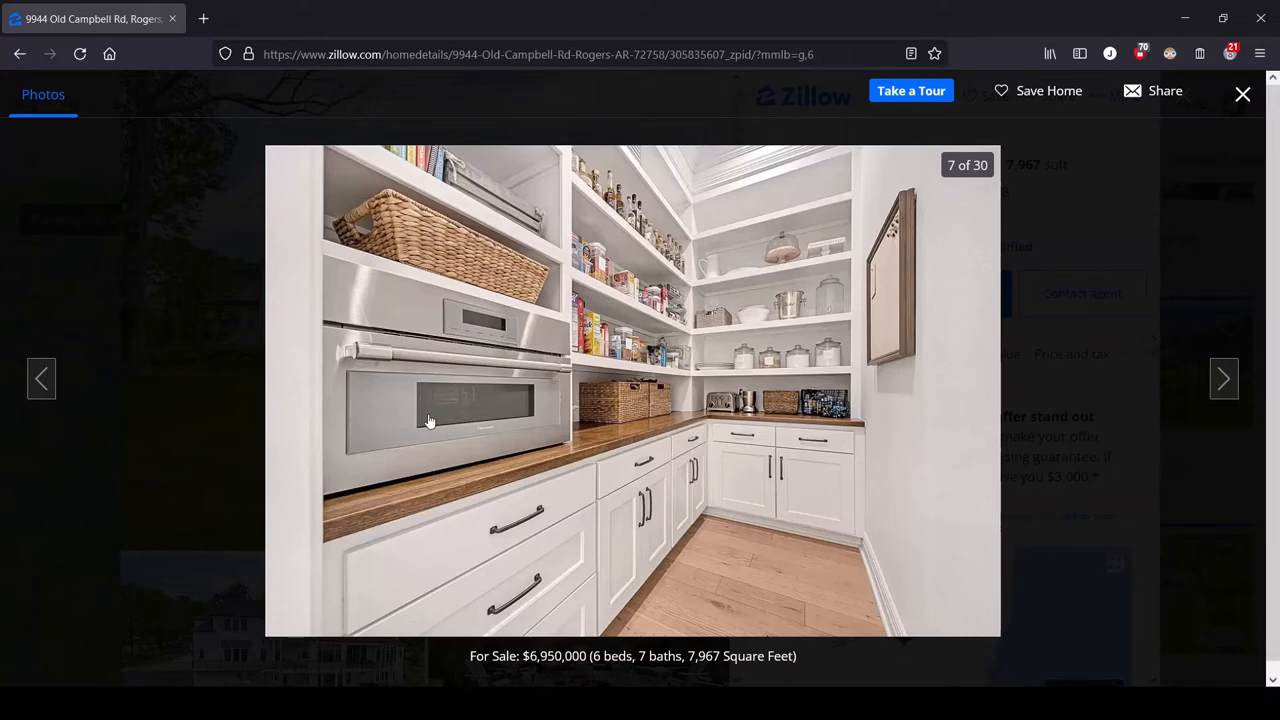
mouse_move(703, 385)
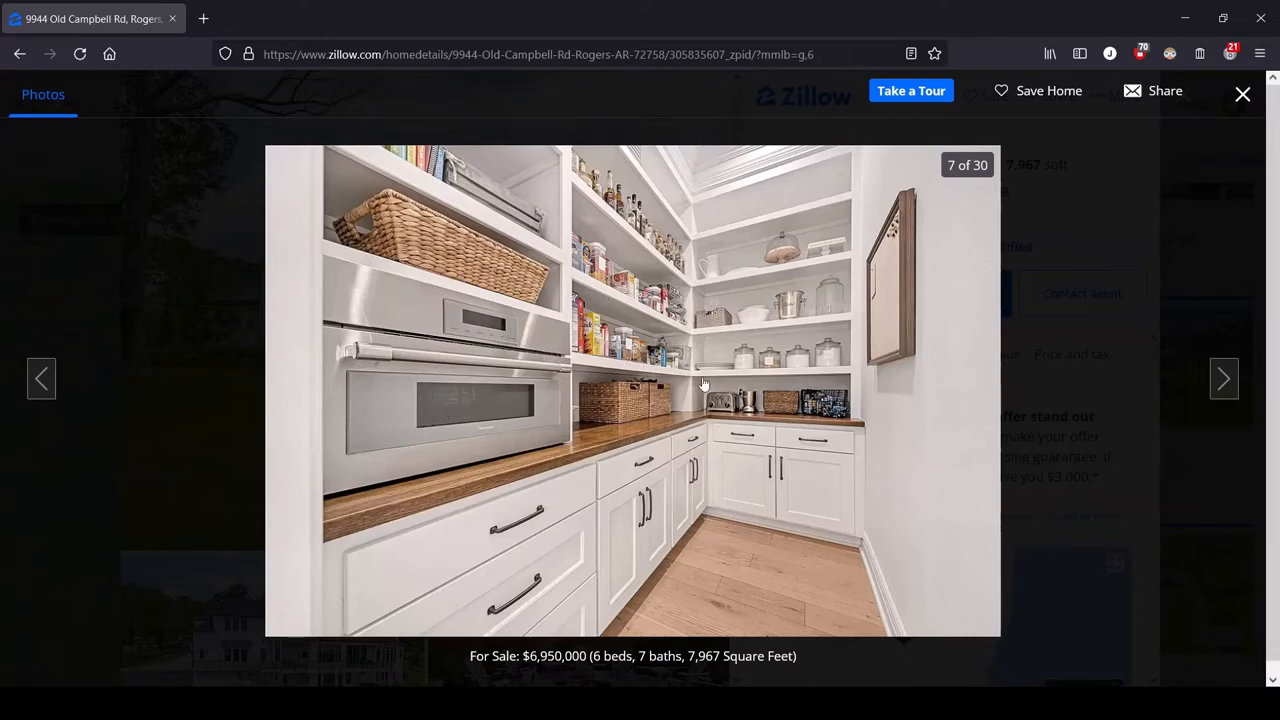
mouse_move(530, 378)
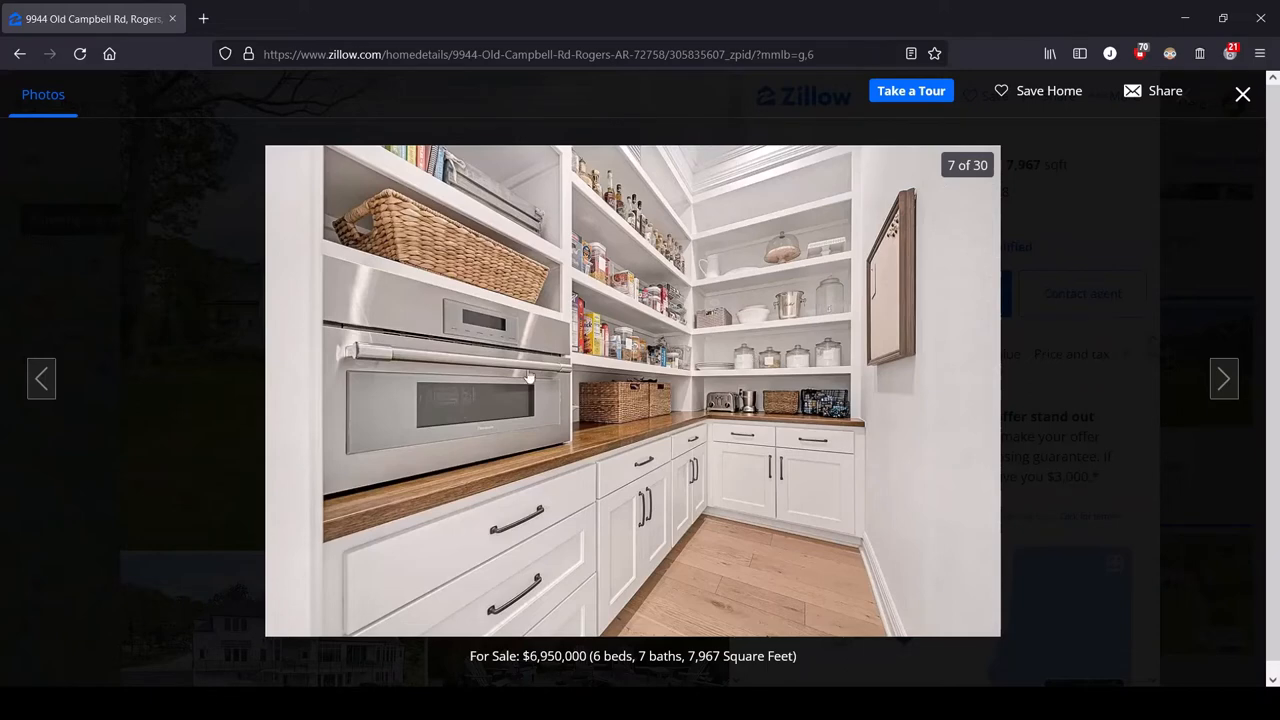
mouse_move(703, 408)
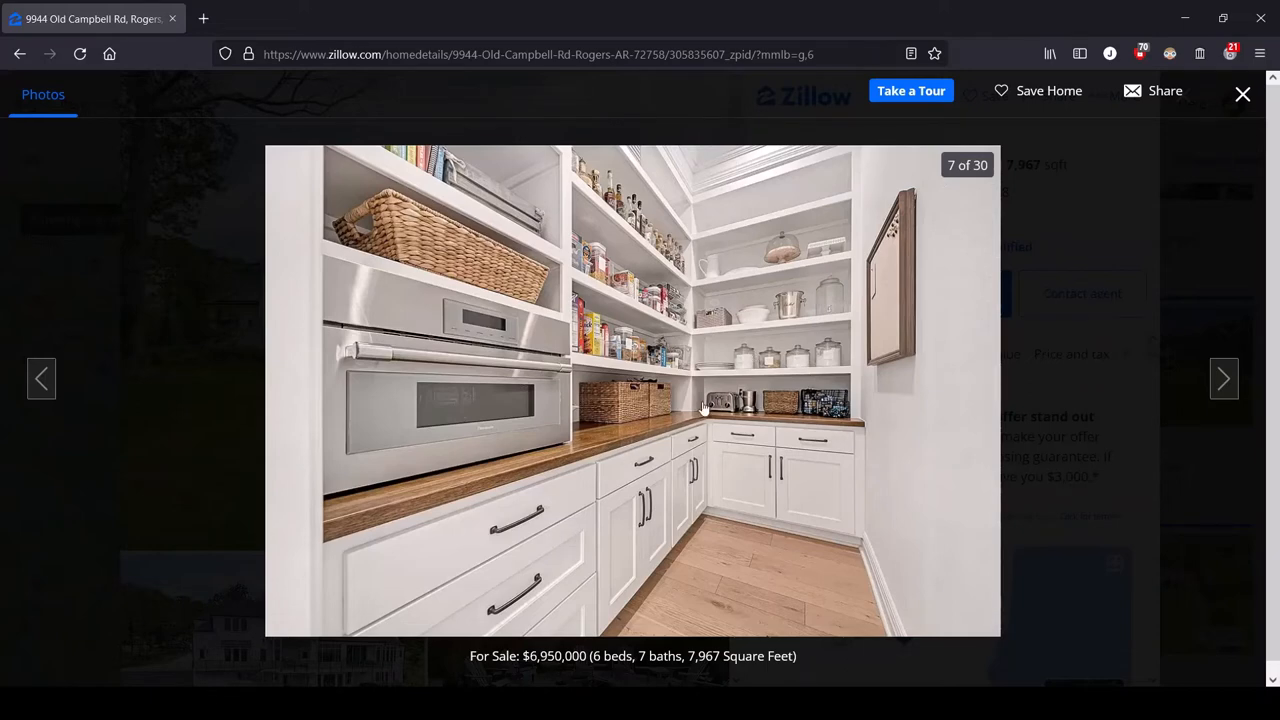
mouse_move(722, 408)
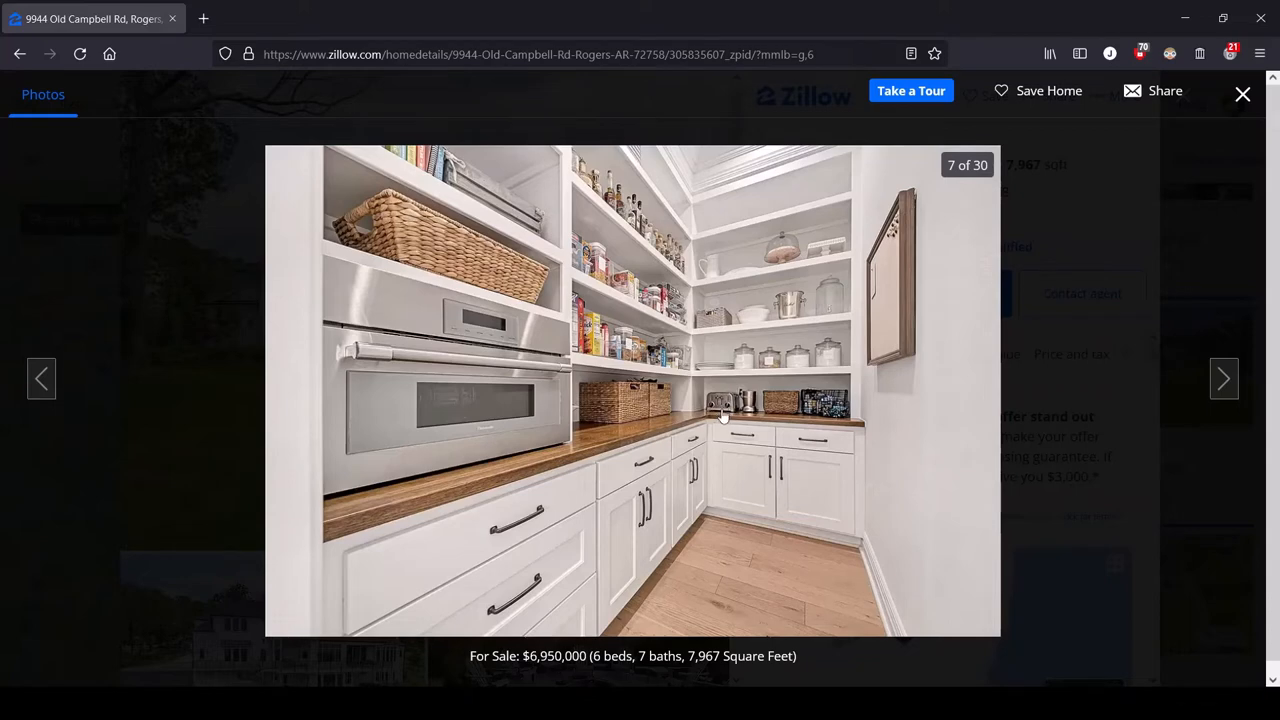
mouse_move(690, 407)
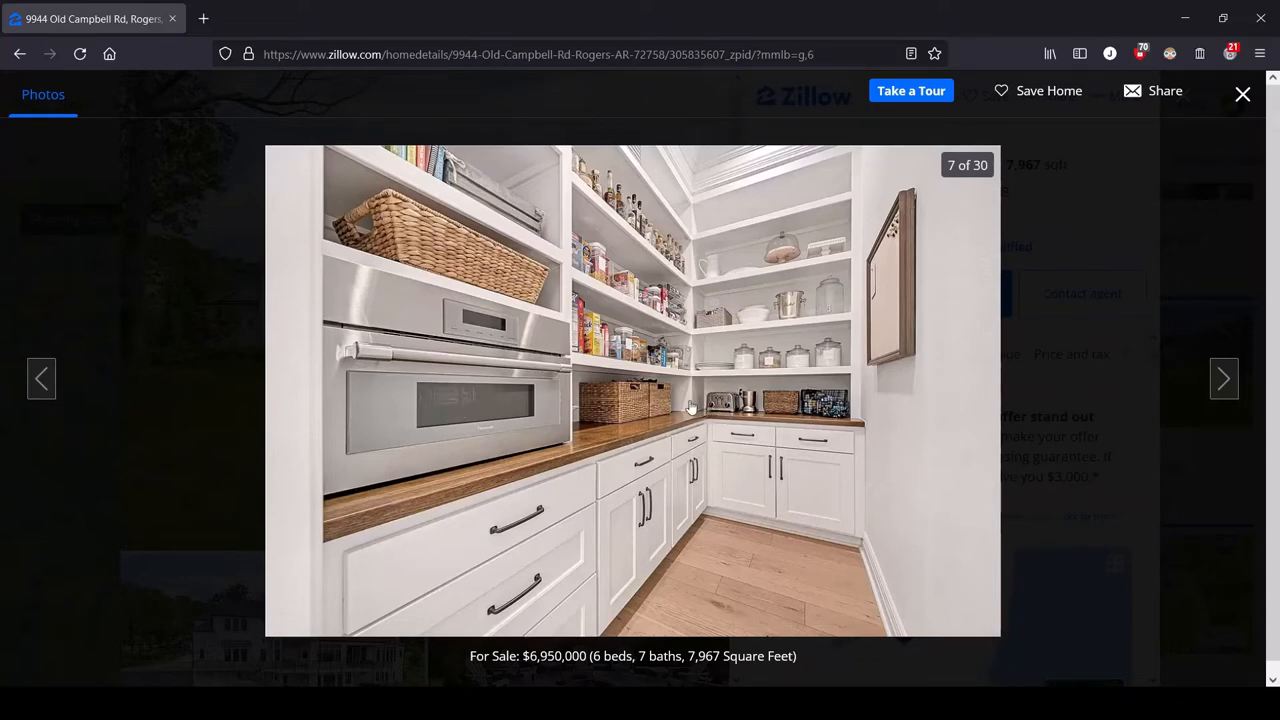
mouse_move(742, 405)
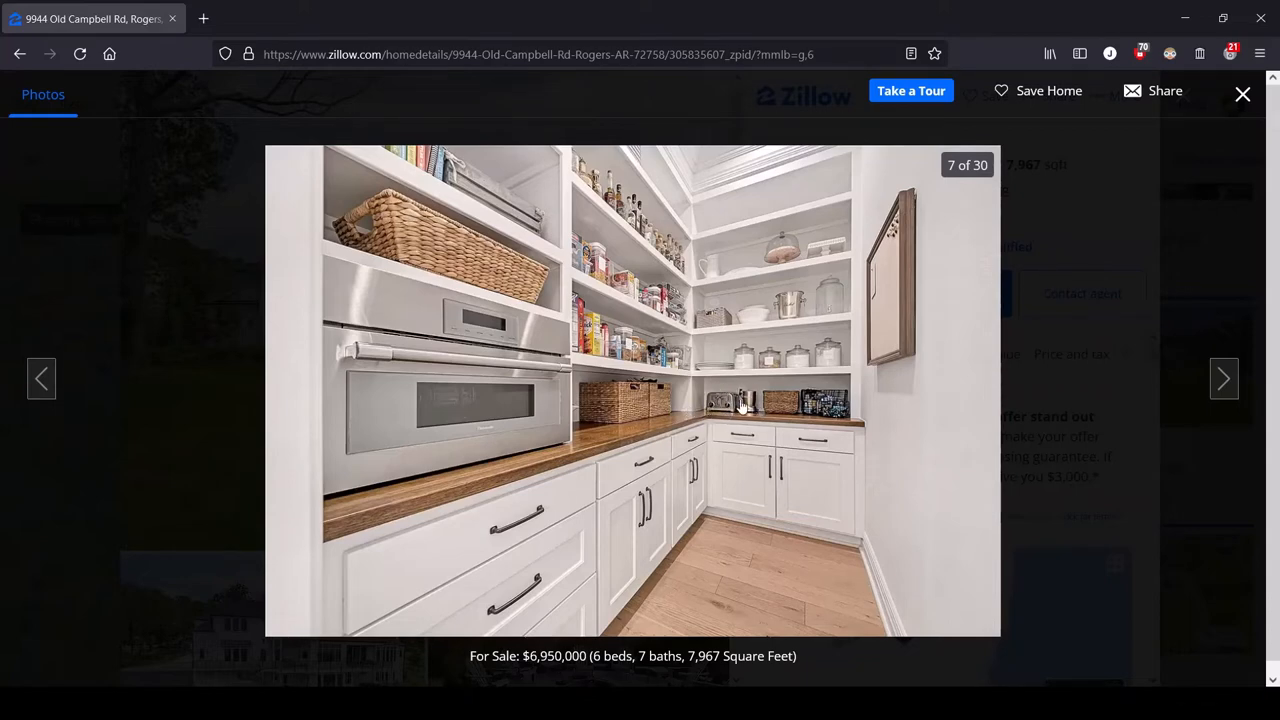
mouse_move(710, 390)
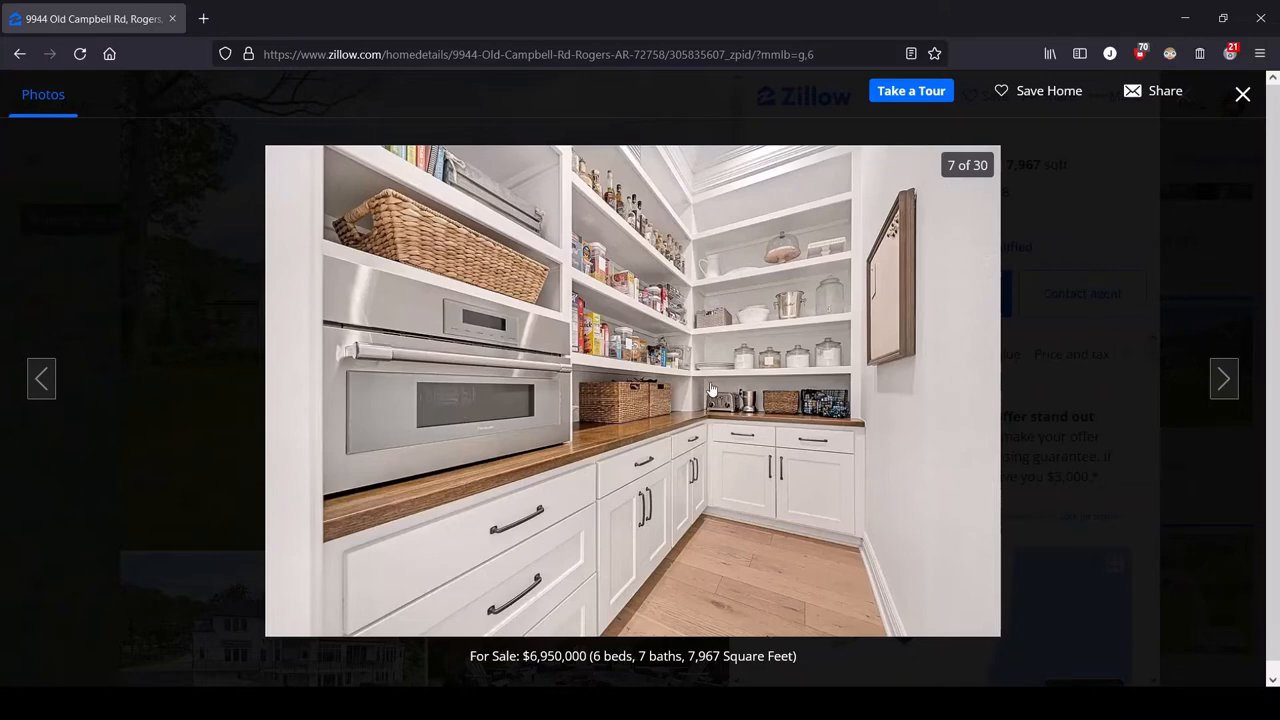
mouse_move(362, 648)
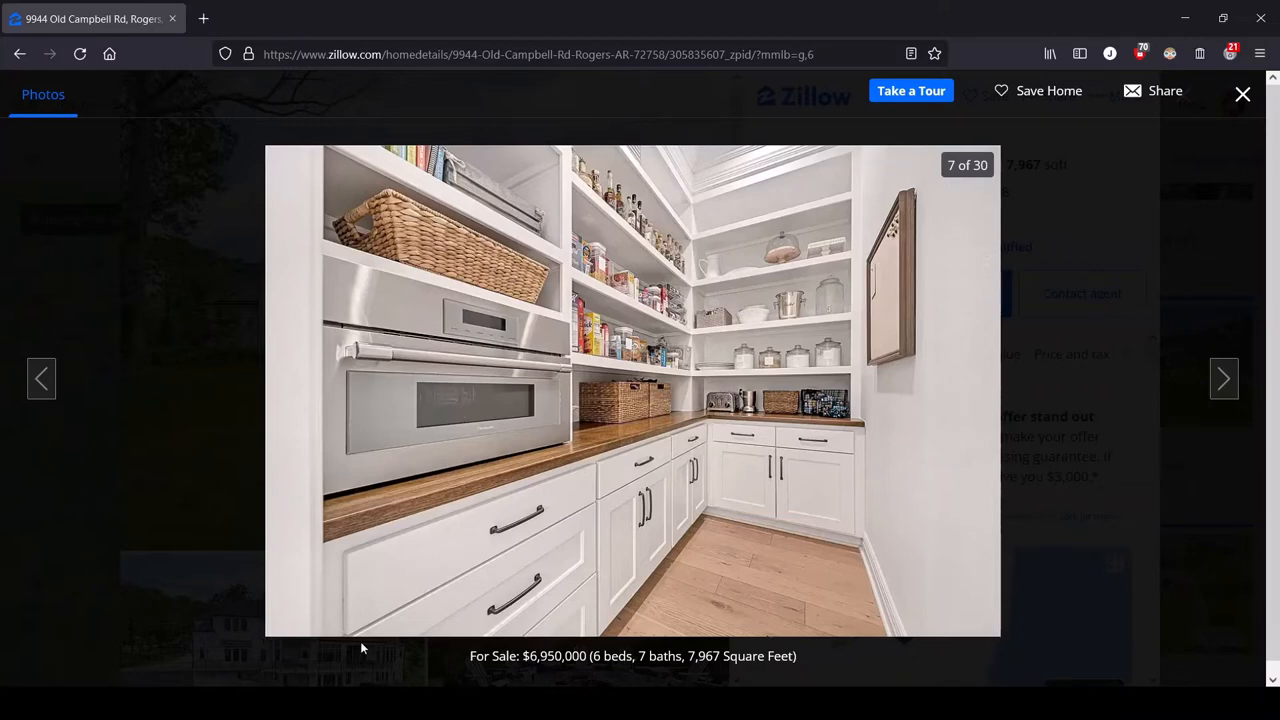
mouse_move(719, 353)
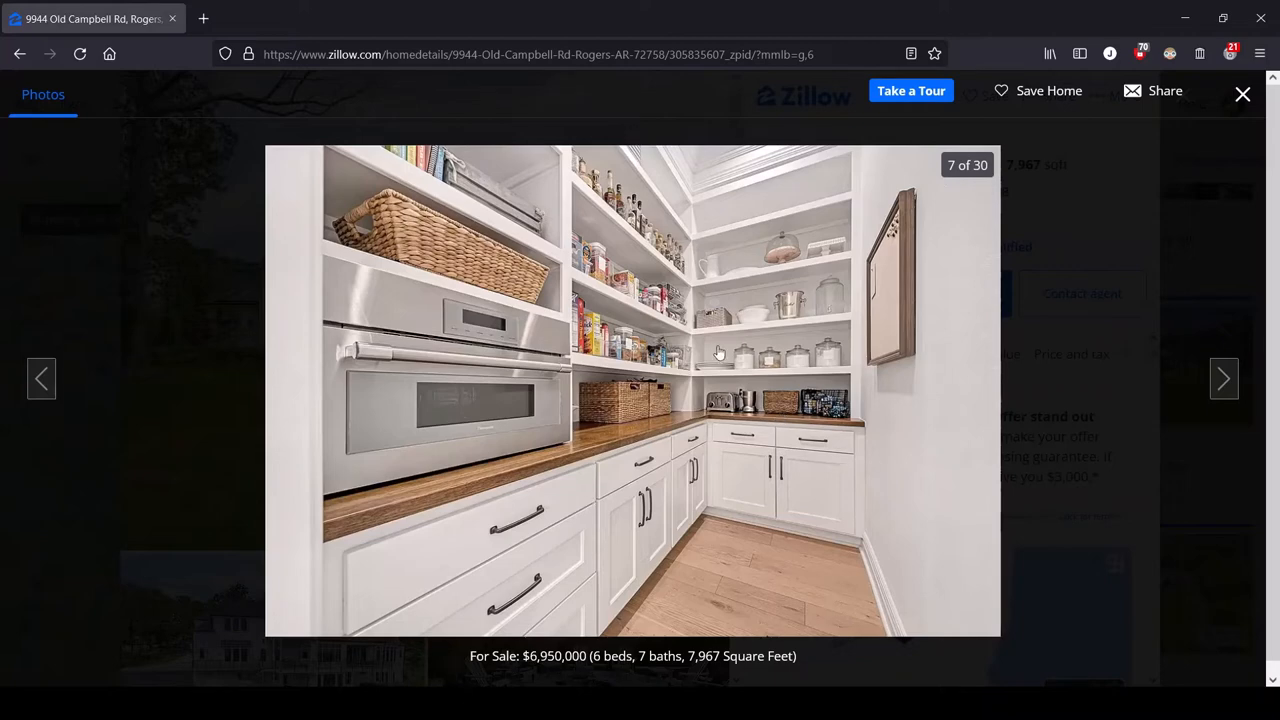
mouse_move(981, 382)
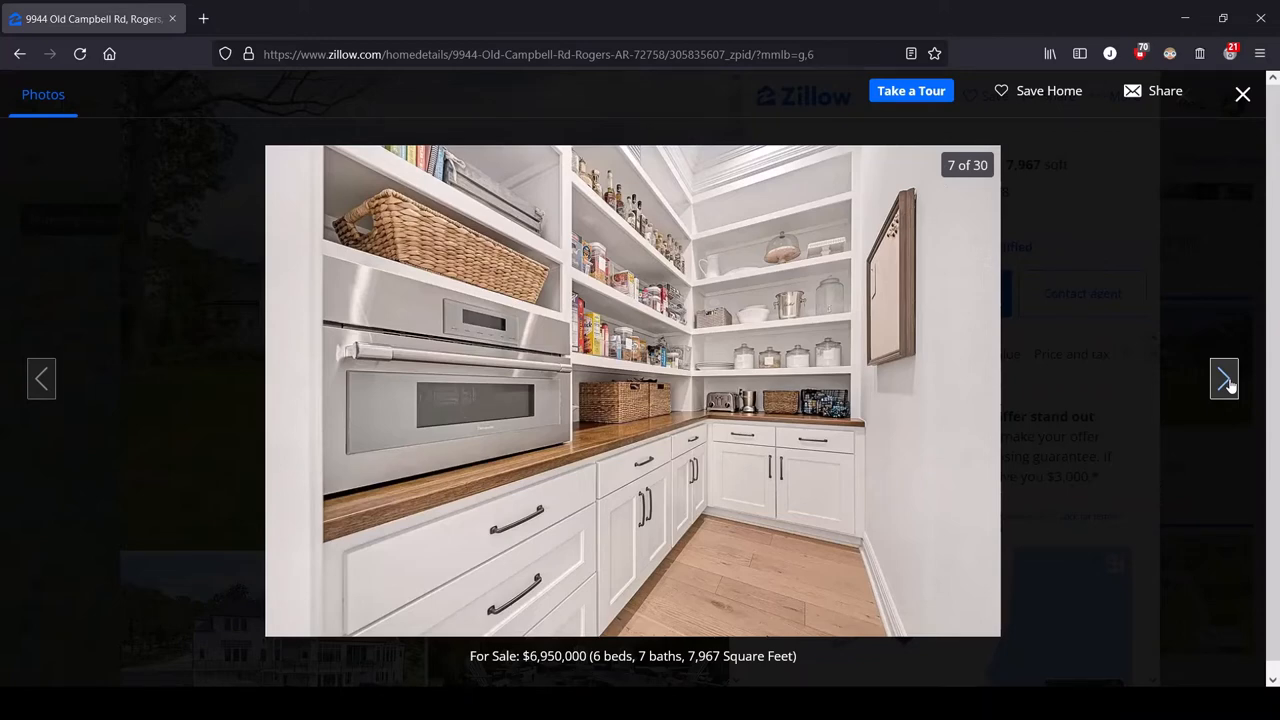
left_click(1224, 378)
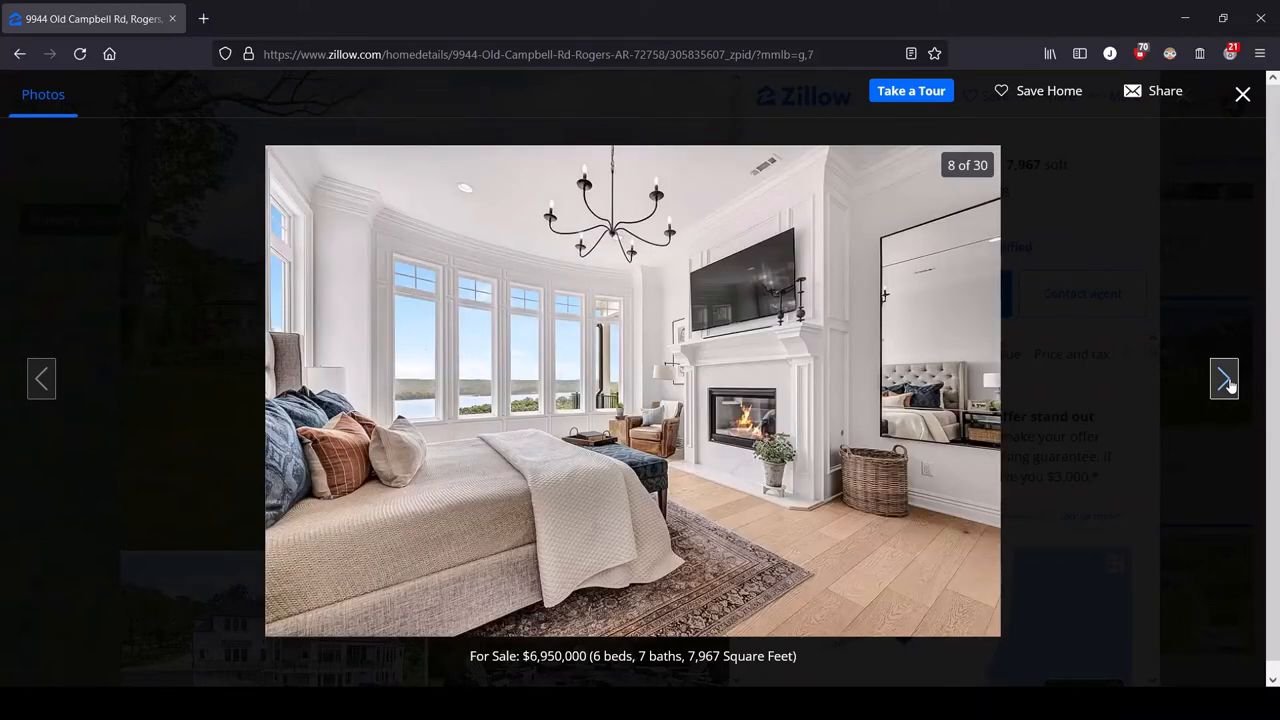
left_click(42, 378)
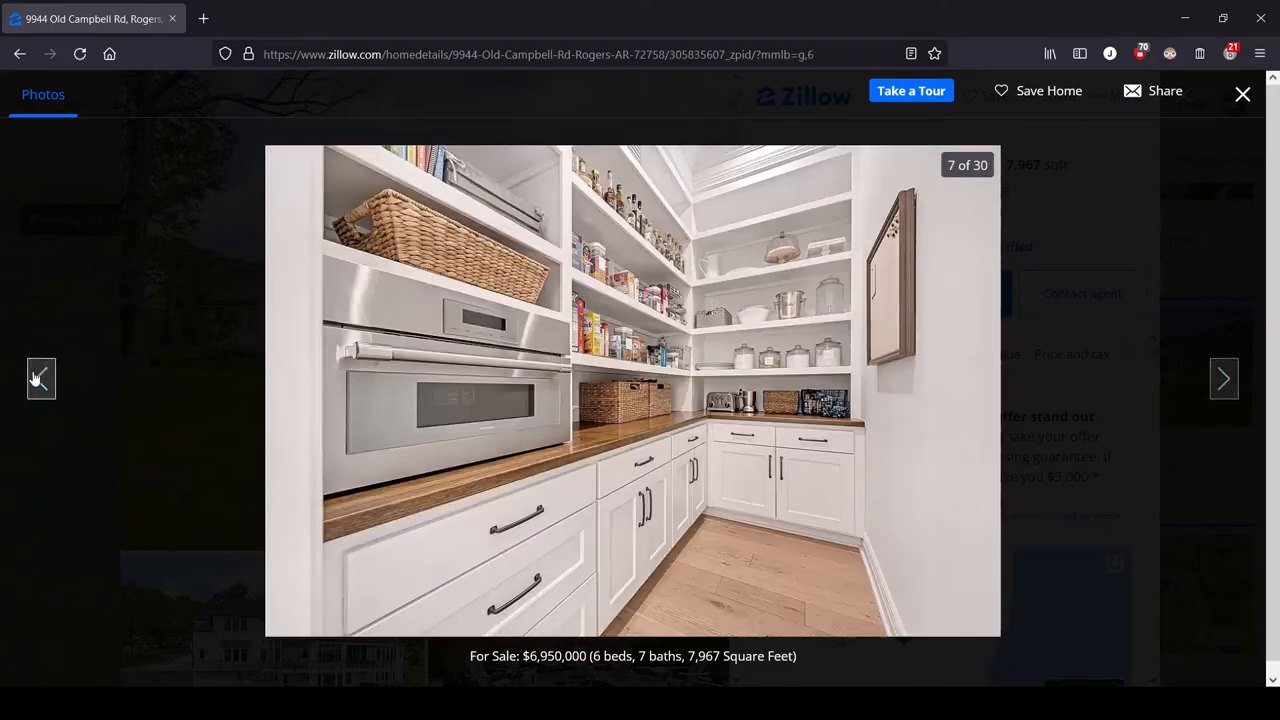
left_click(41, 378)
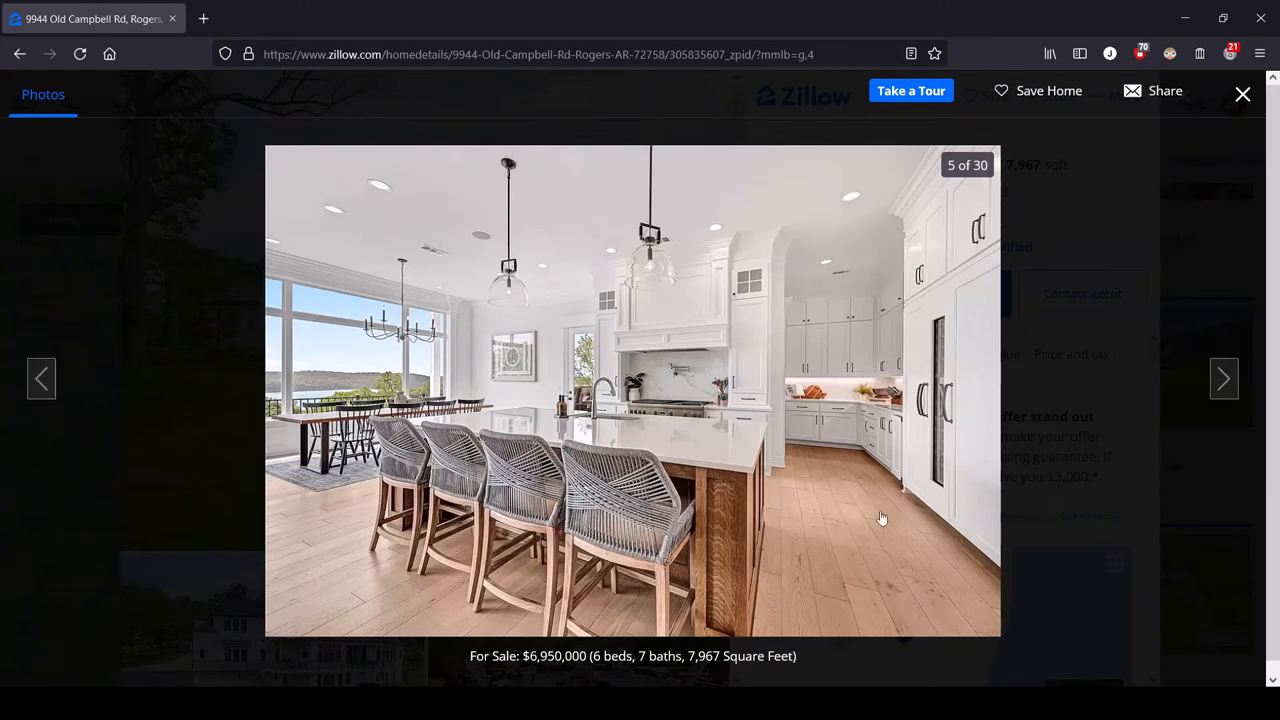
mouse_move(925, 313)
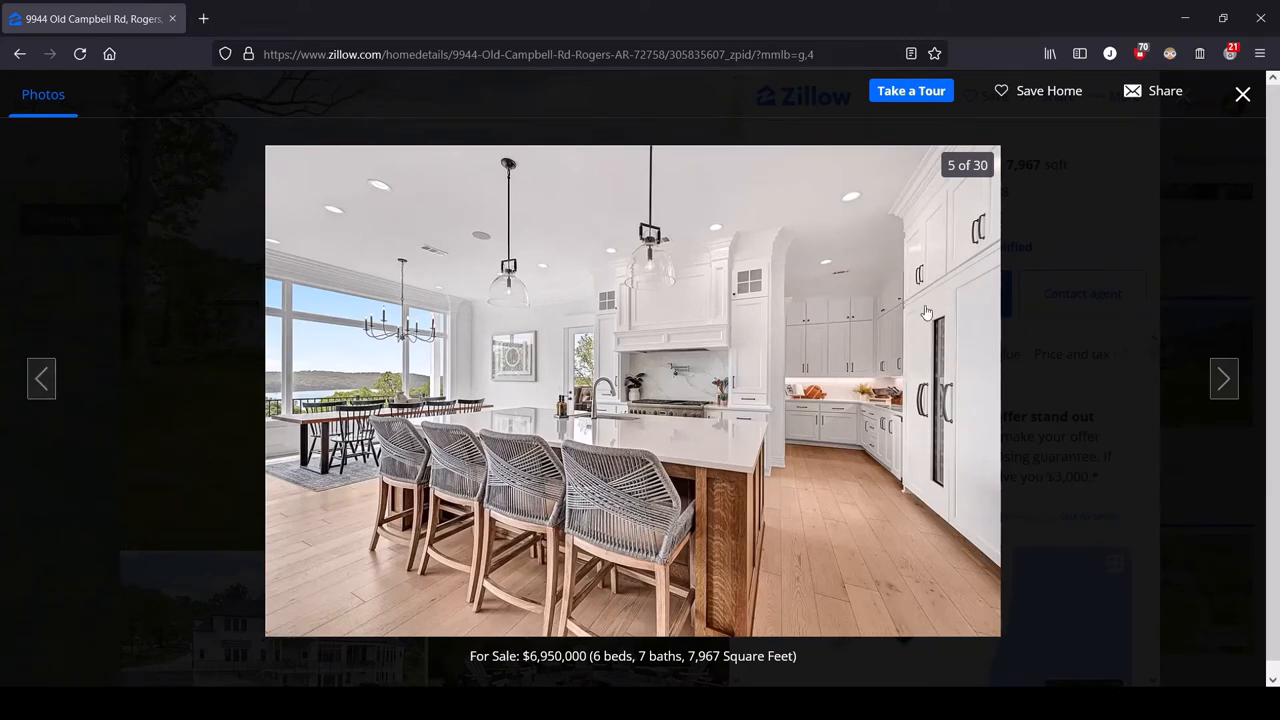
mouse_move(907, 346)
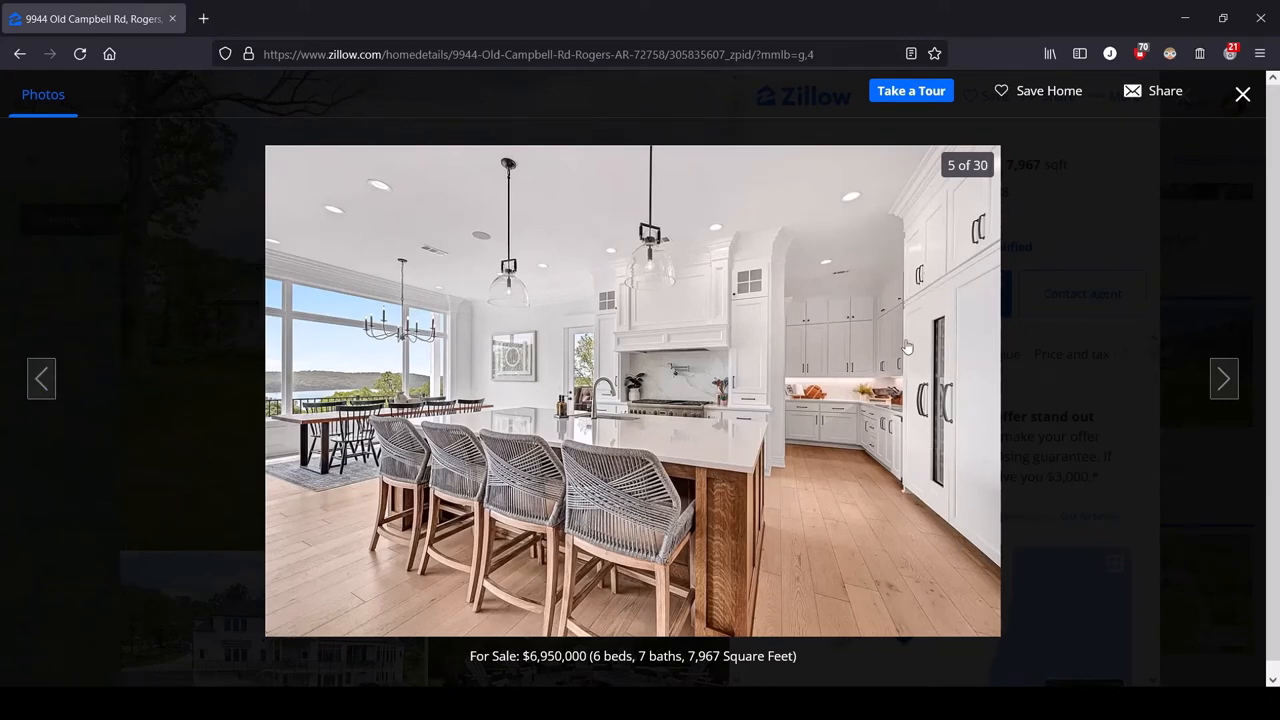
mouse_move(983, 288)
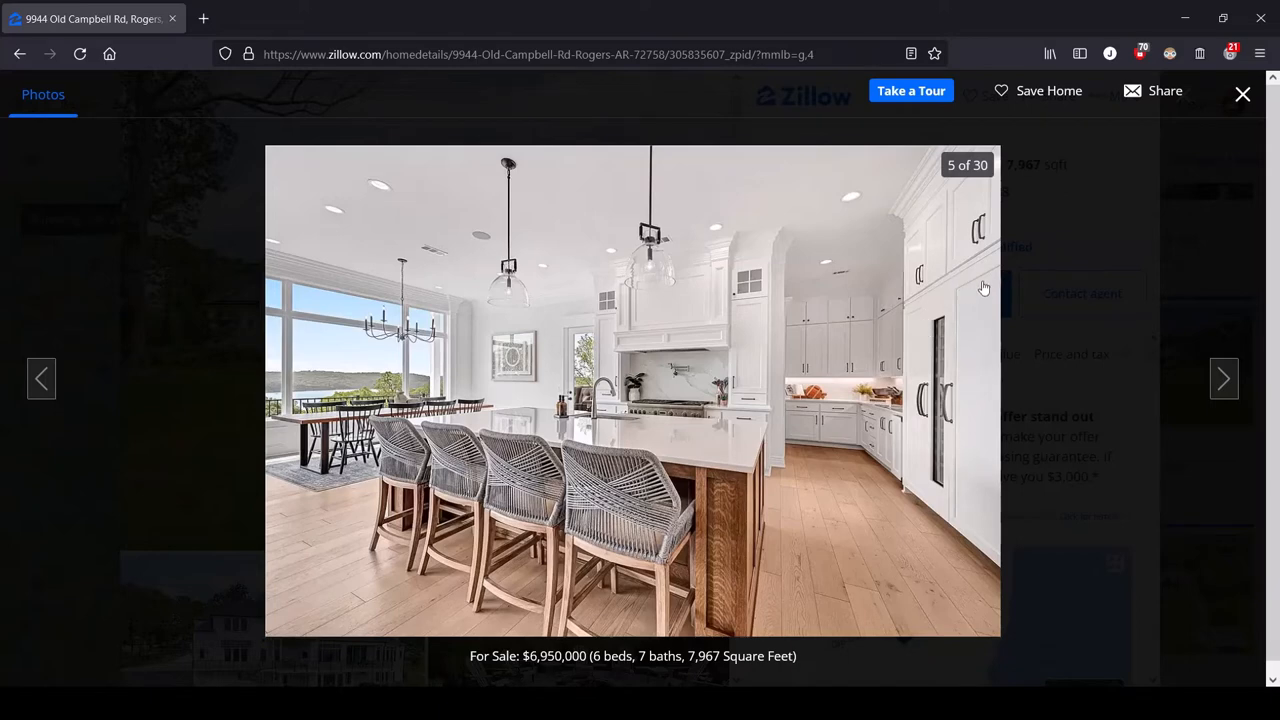
mouse_move(857, 516)
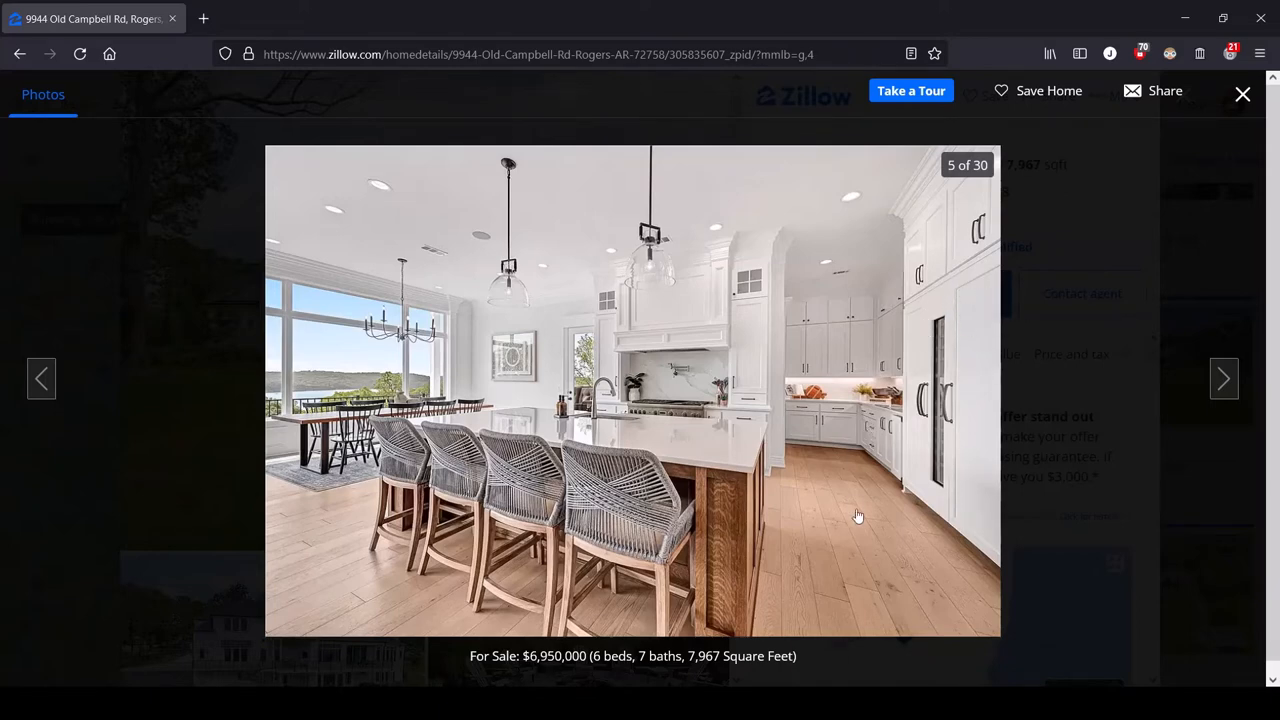
mouse_move(877, 521)
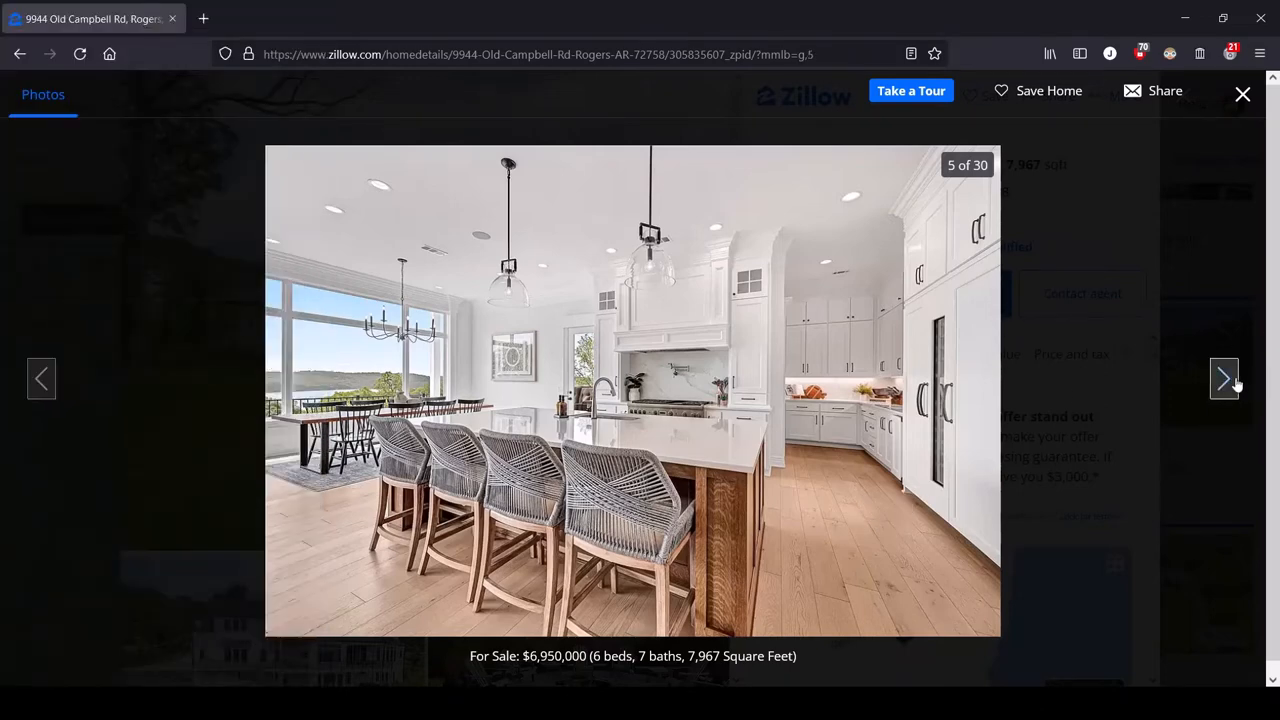
left_click(1224, 378)
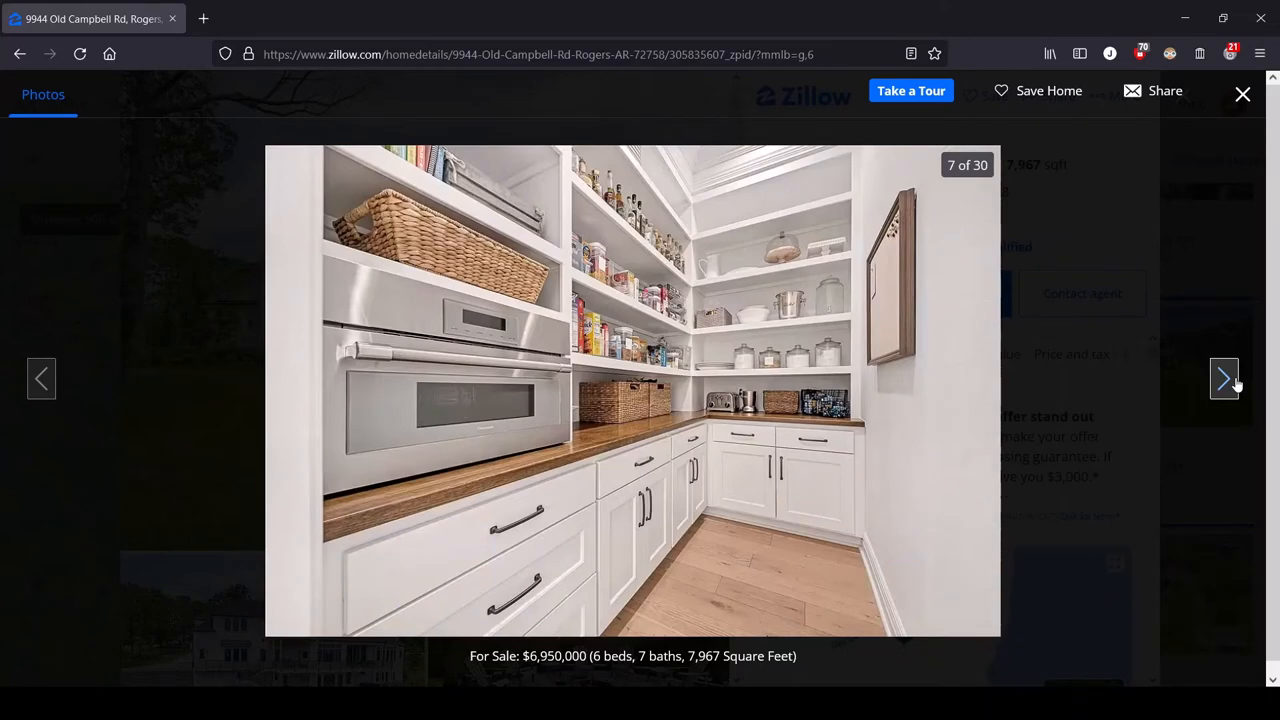
Show photo 8 of 30, the bedroom with TV over the fireplace.
left_click(1224, 378)
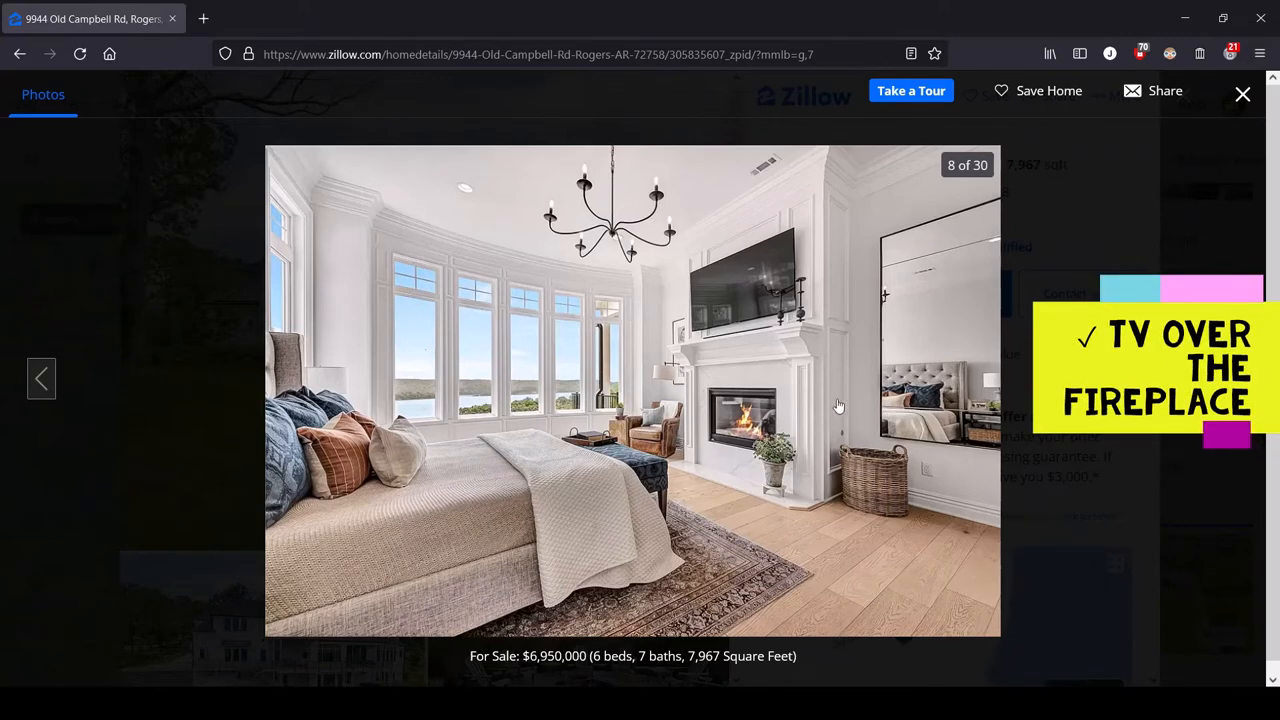
mouse_move(488, 480)
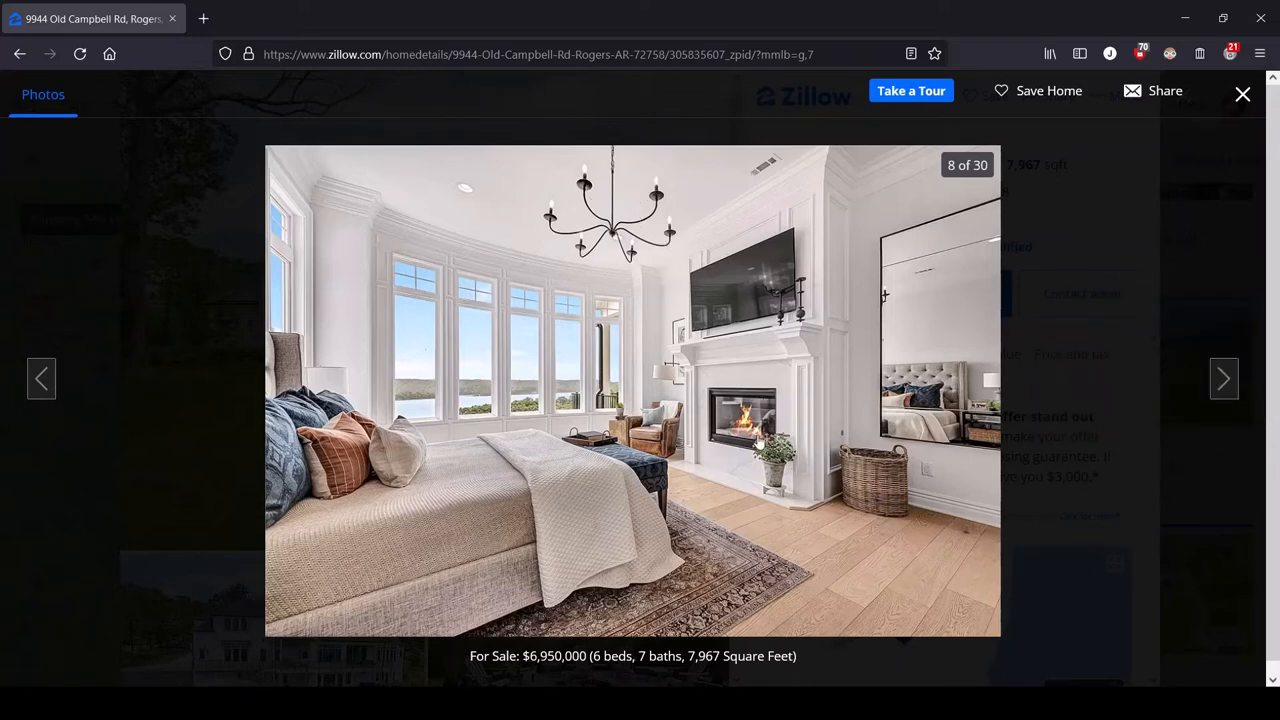
mouse_move(800, 478)
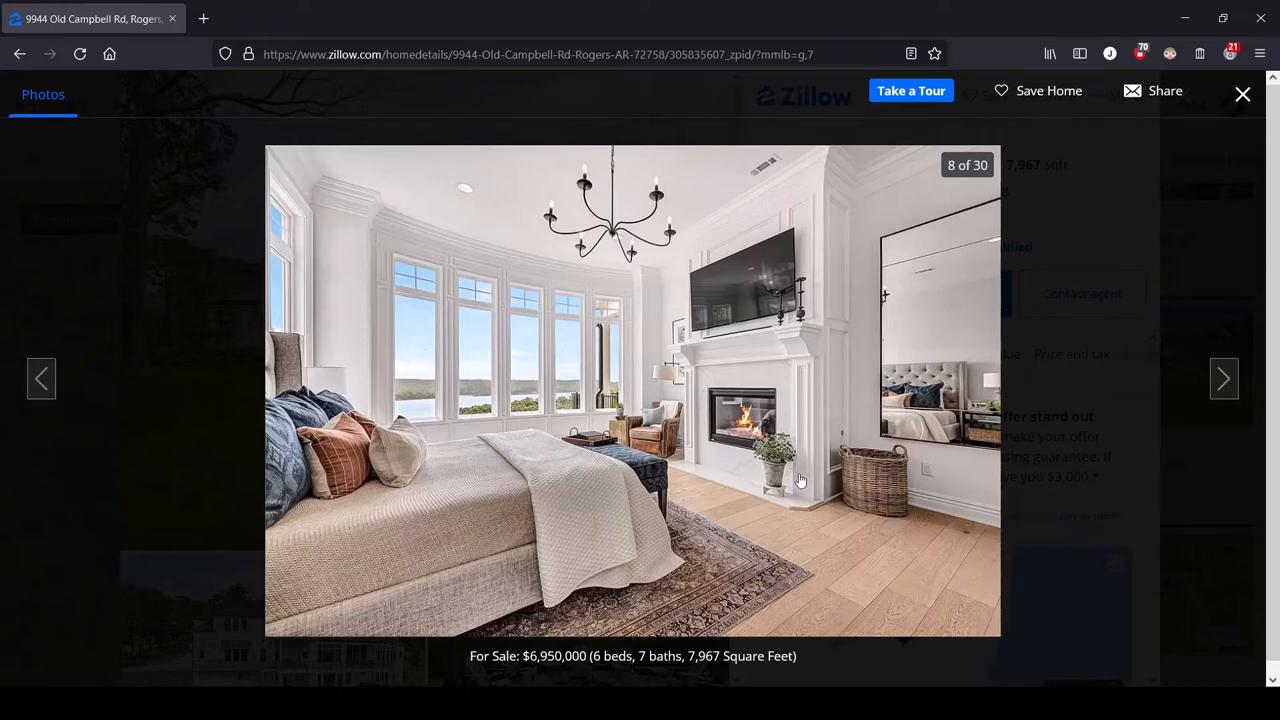
mouse_move(640, 432)
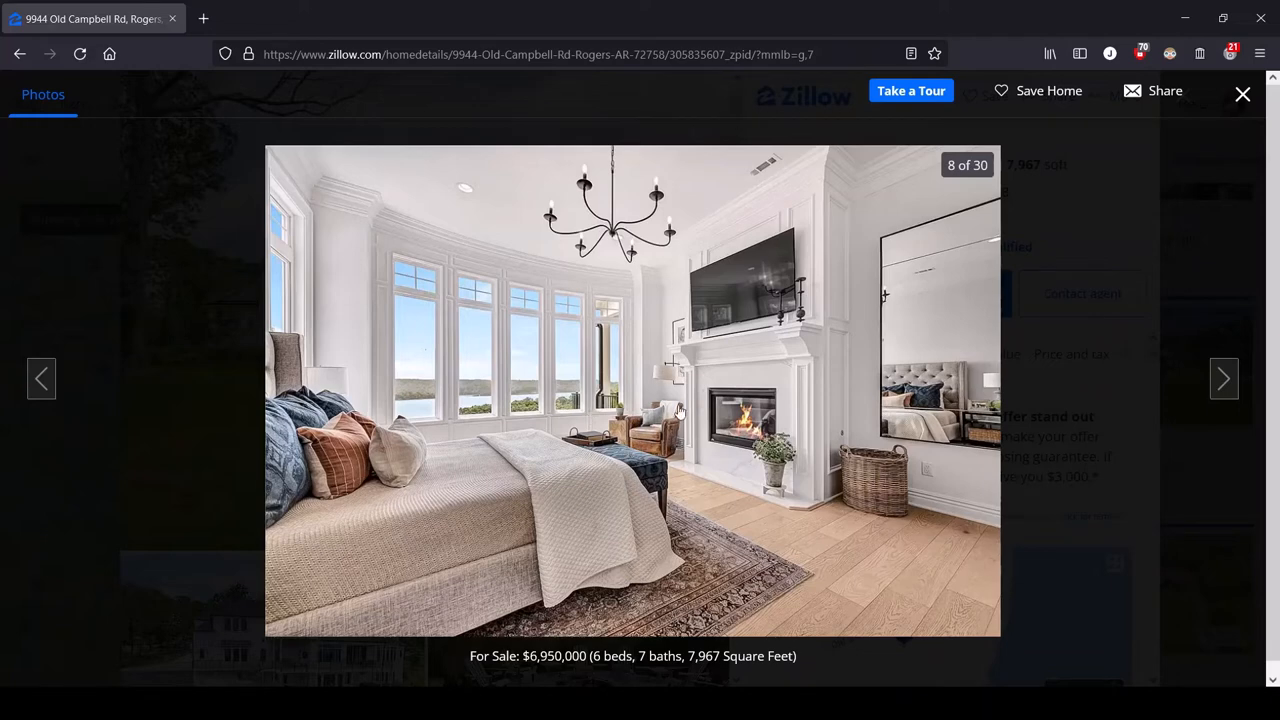
mouse_move(673, 549)
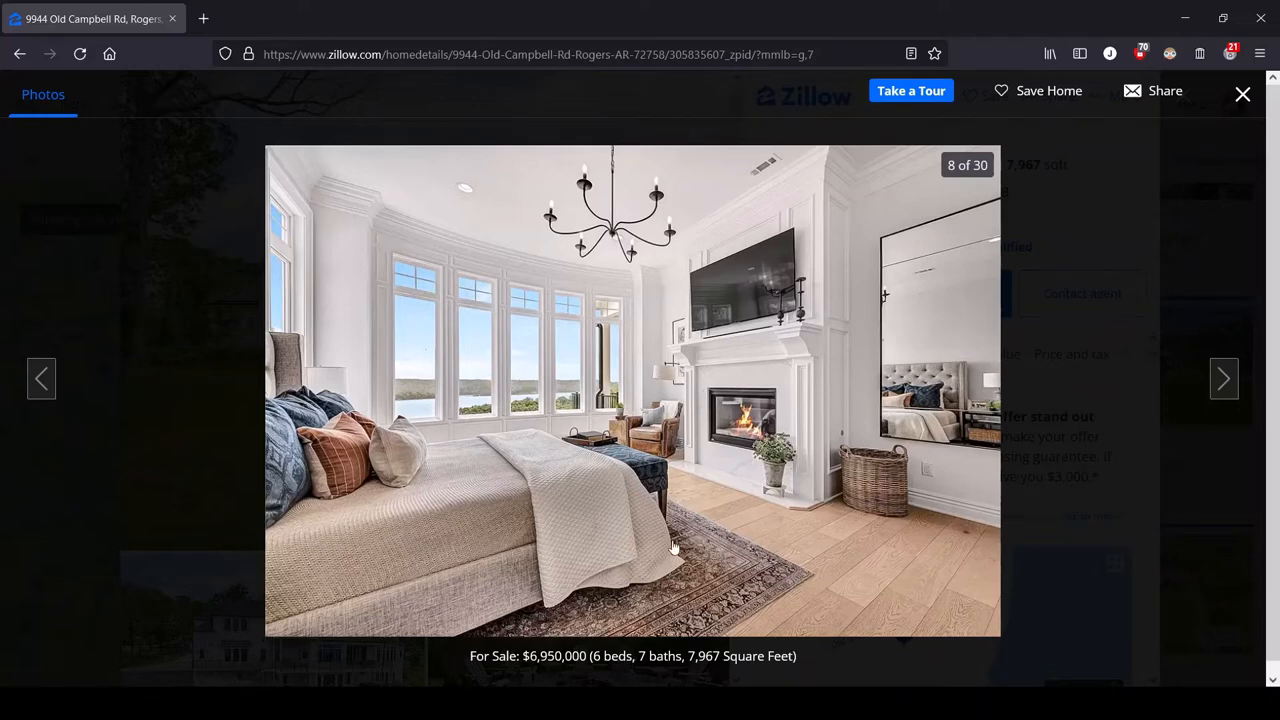
mouse_move(488, 471)
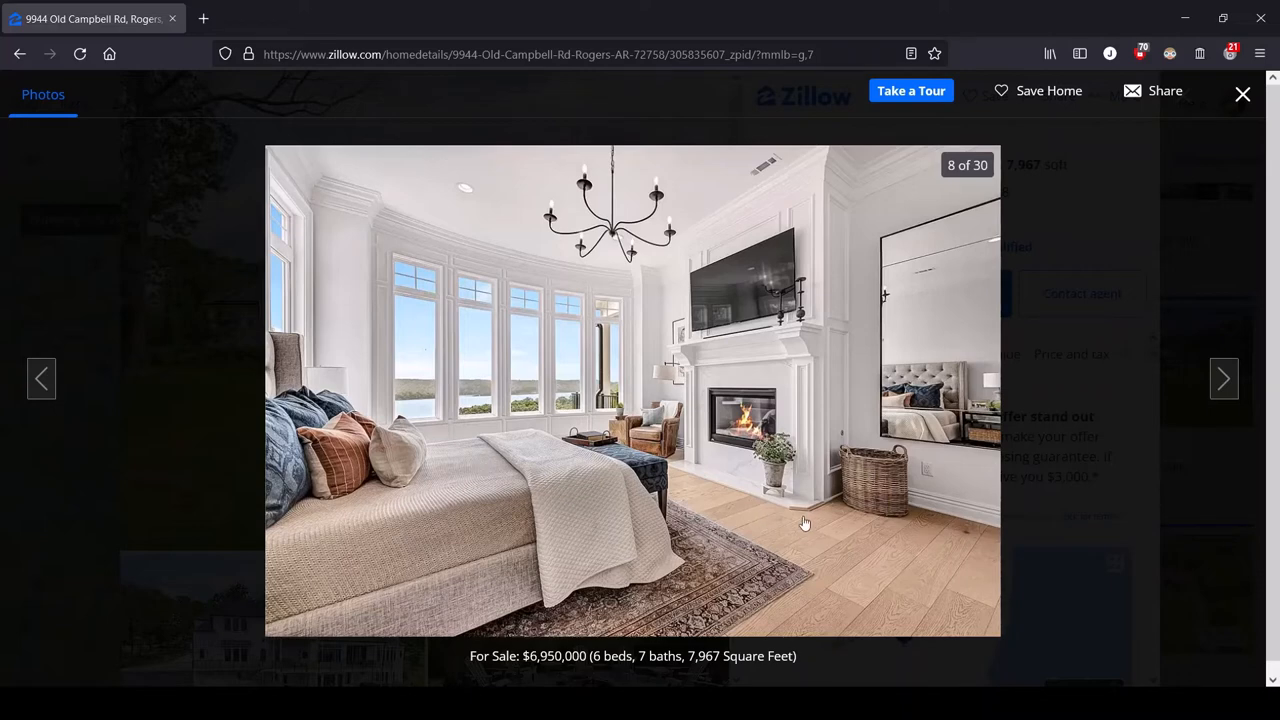
mouse_move(448, 426)
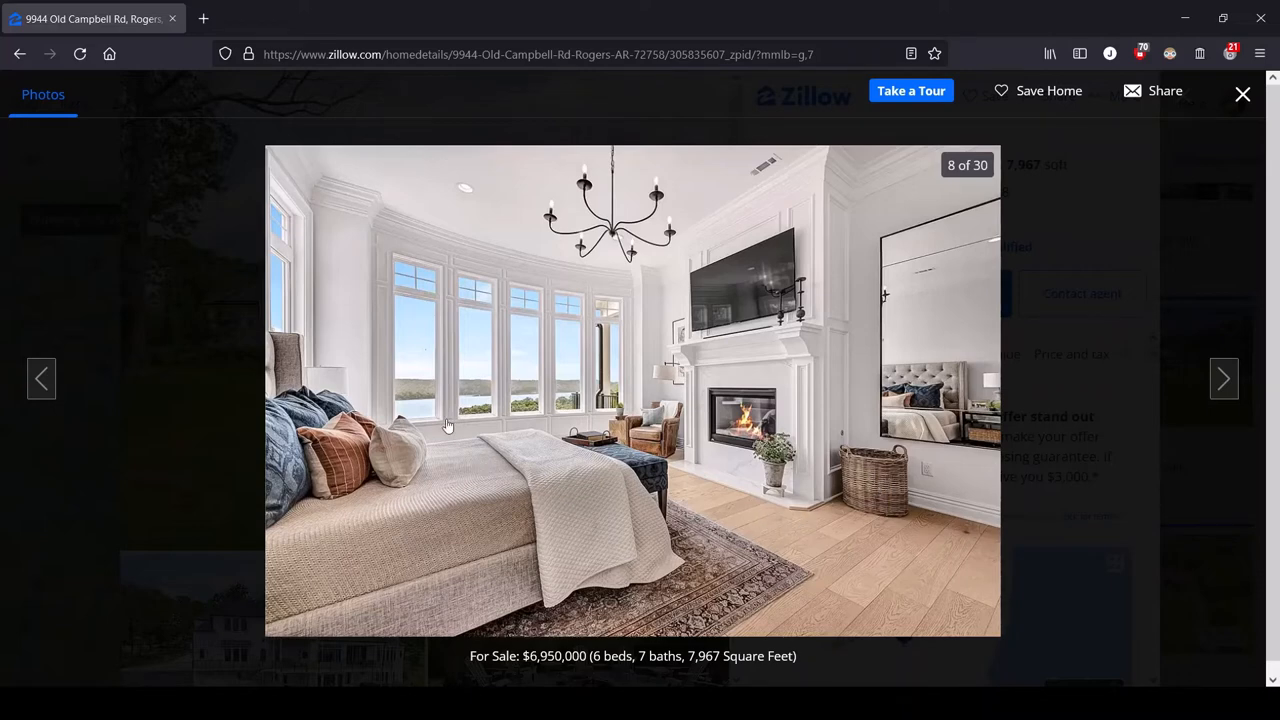
mouse_move(866, 381)
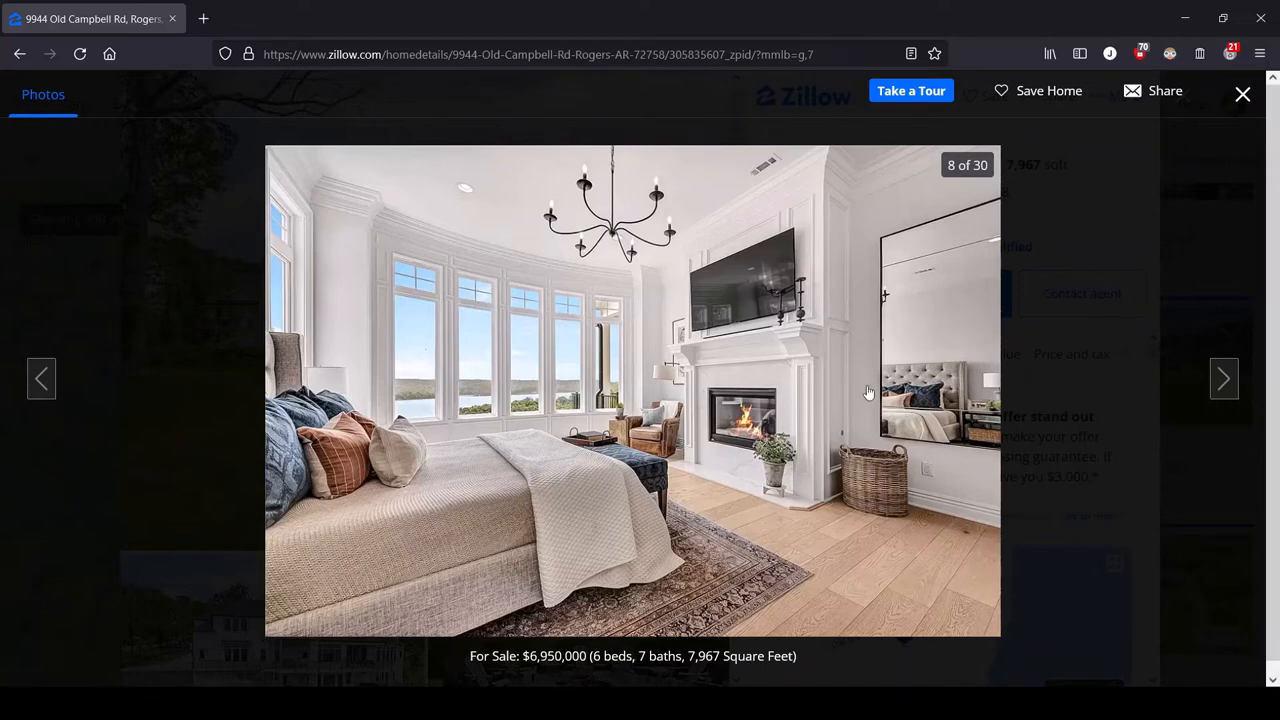
mouse_move(820, 391)
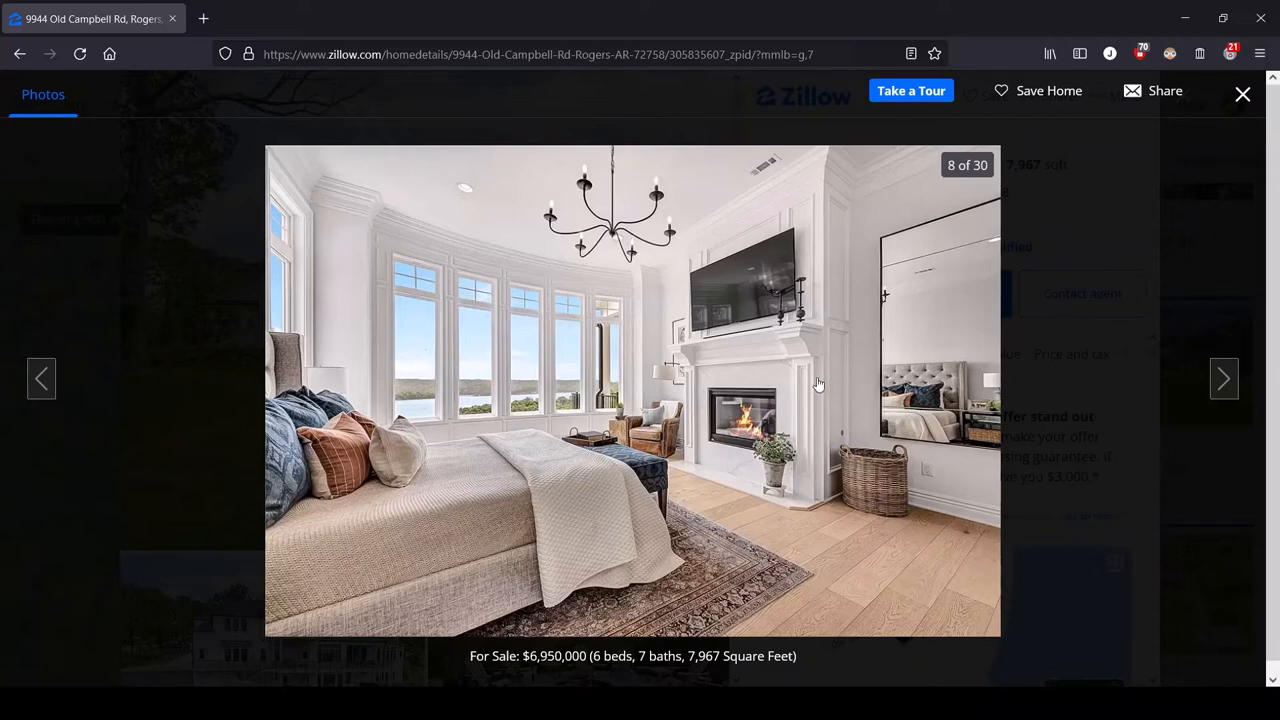
mouse_move(858, 445)
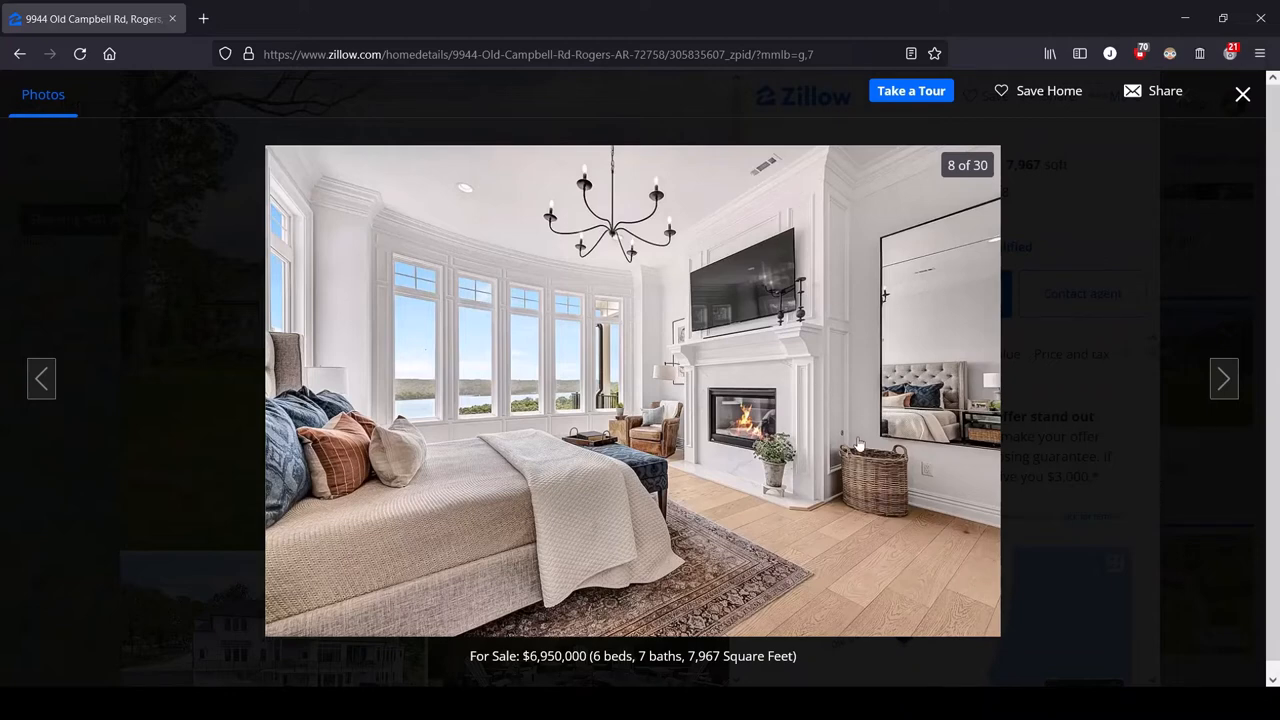
mouse_move(372, 363)
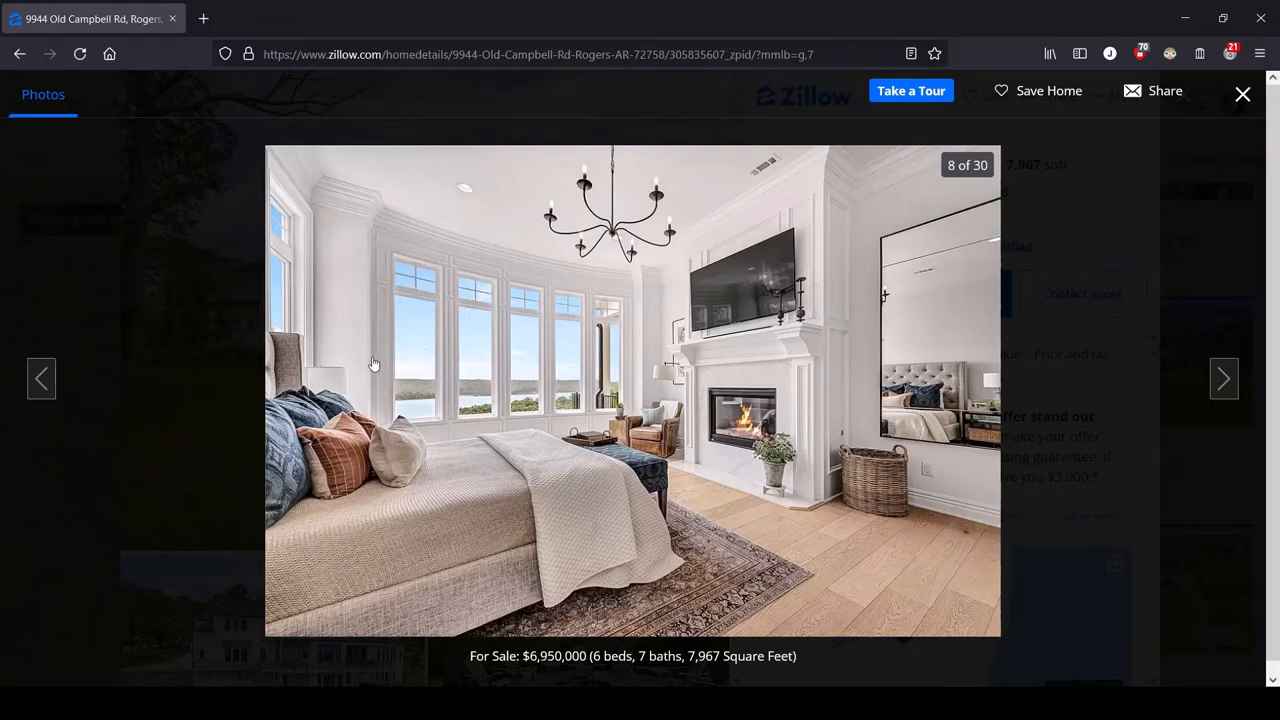
mouse_move(336, 260)
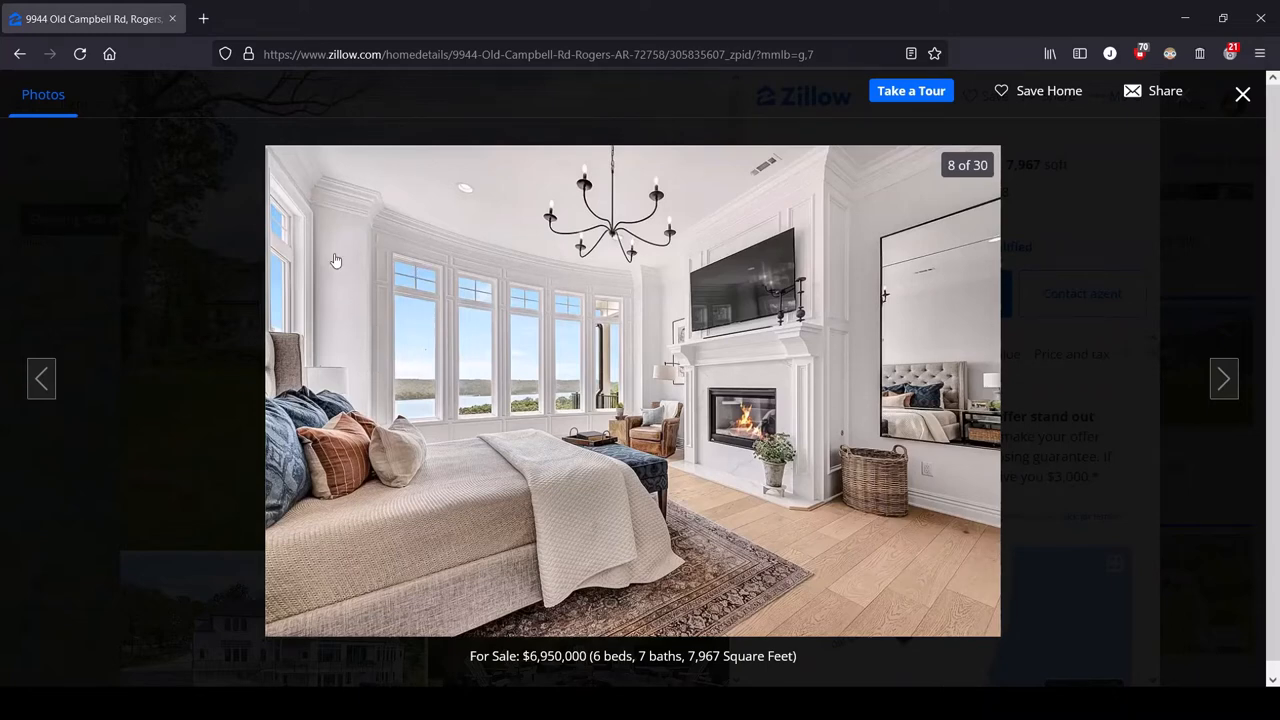
mouse_move(913, 291)
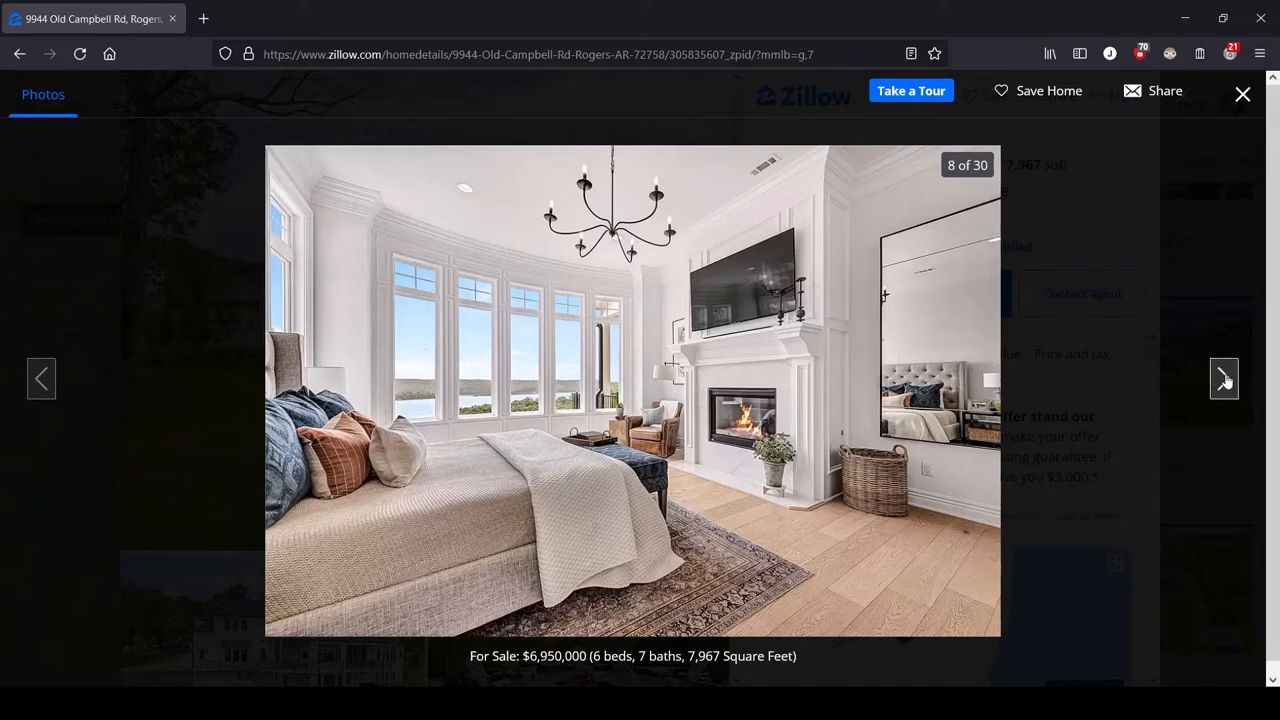
Reach photo 9 of 30, the freestanding tub beneath the arched lake-view window.
left_click(1224, 378)
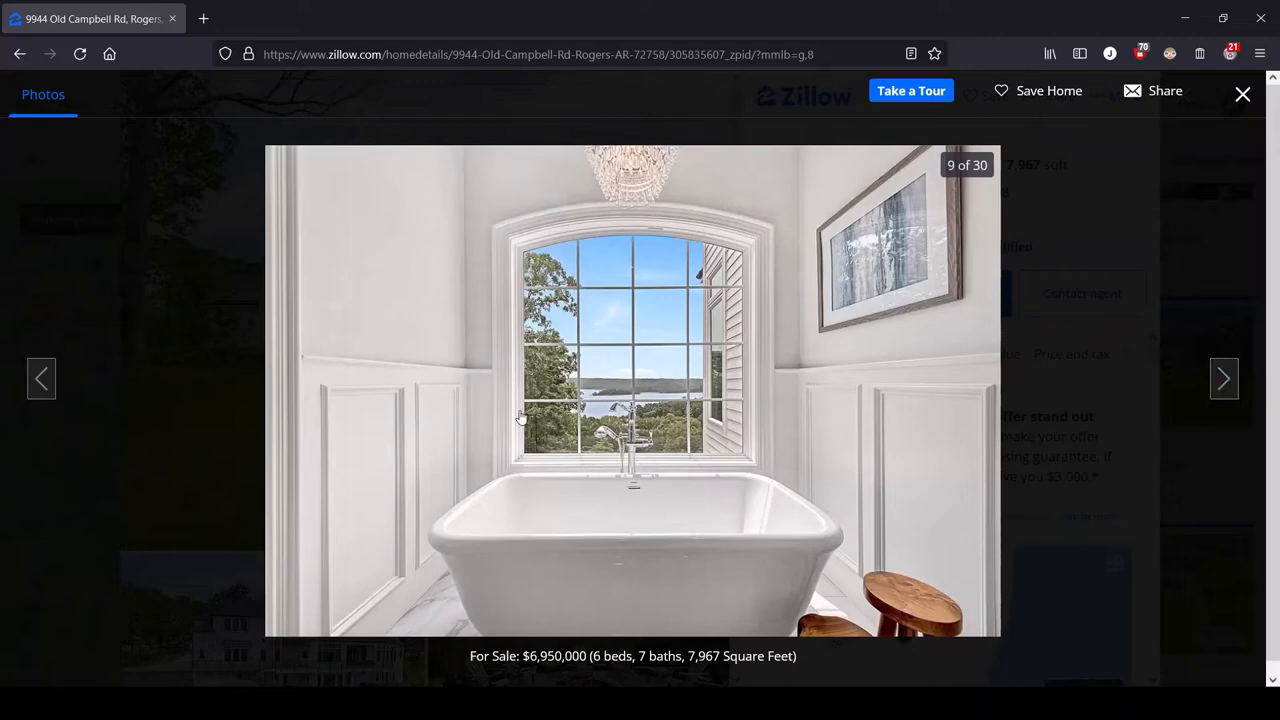
mouse_move(637, 496)
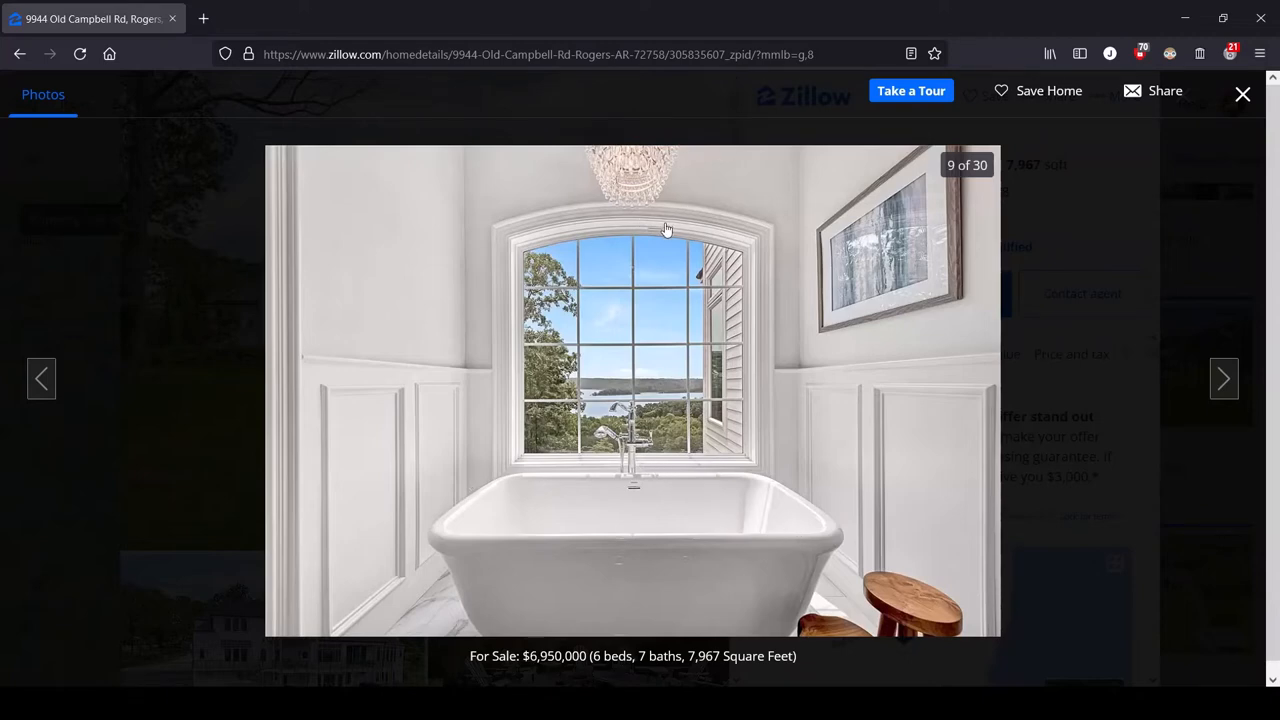
mouse_move(590, 197)
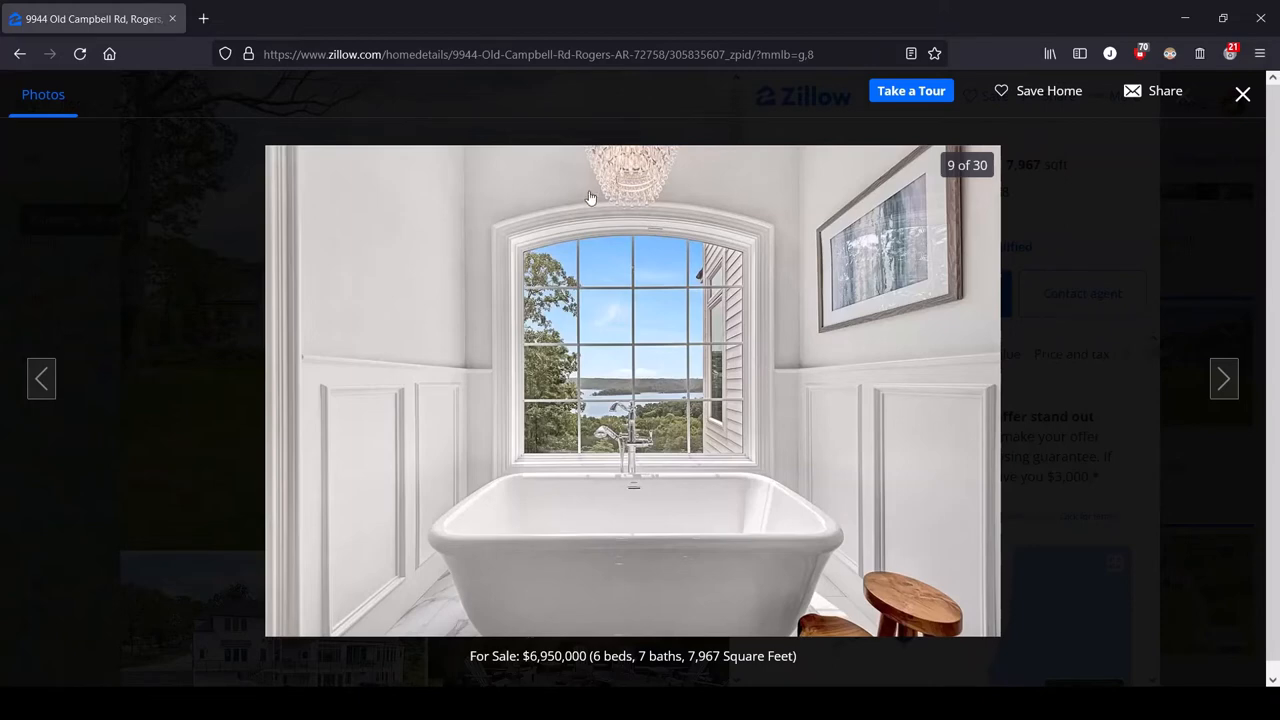
mouse_move(670, 536)
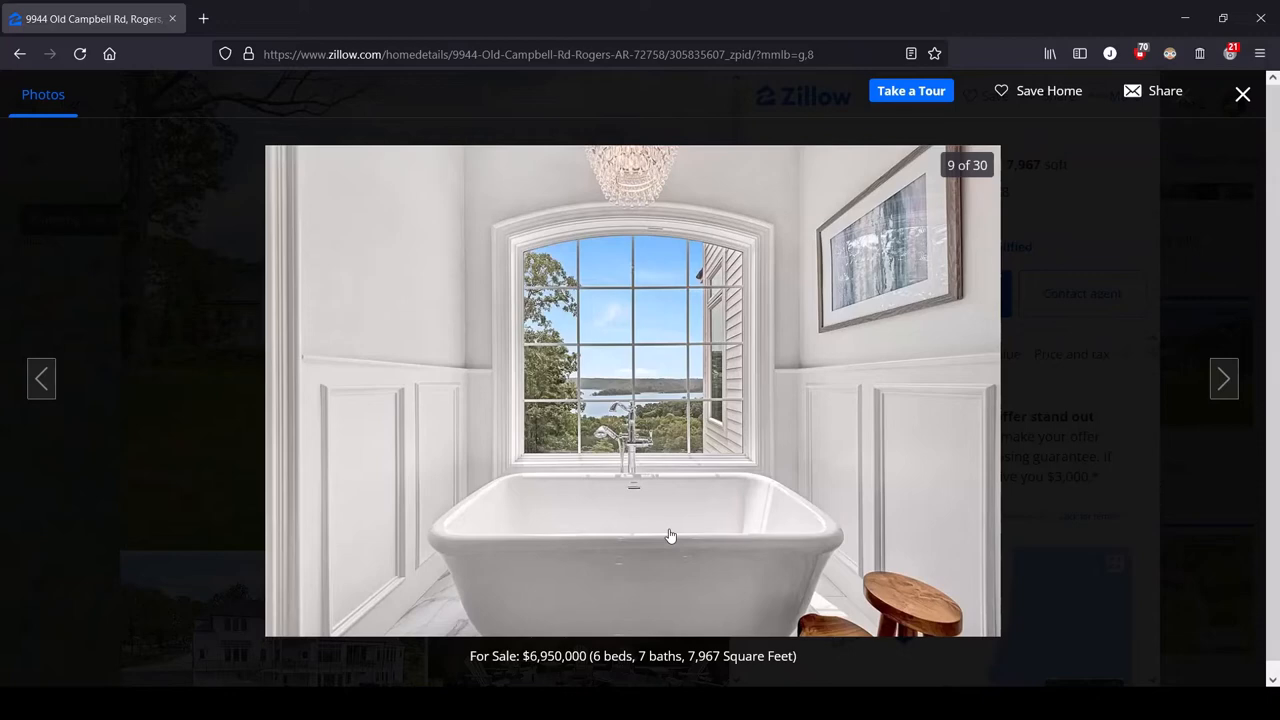
mouse_move(411, 630)
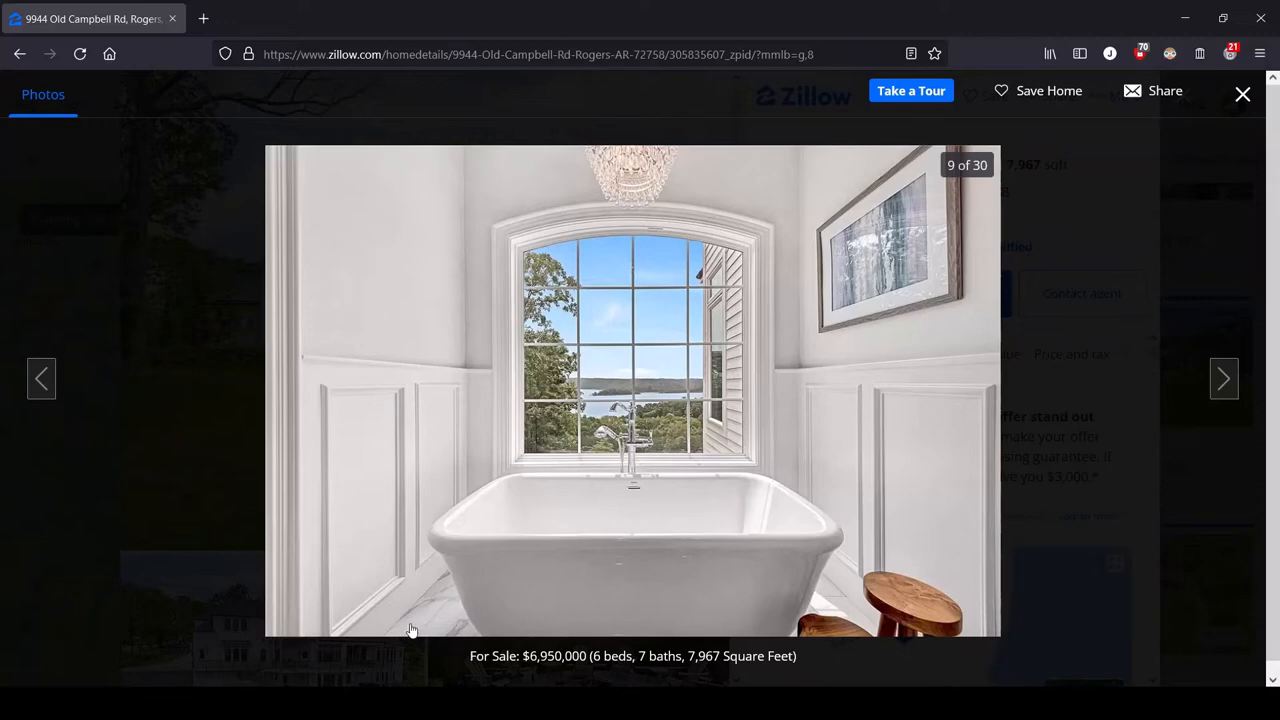
mouse_move(412, 623)
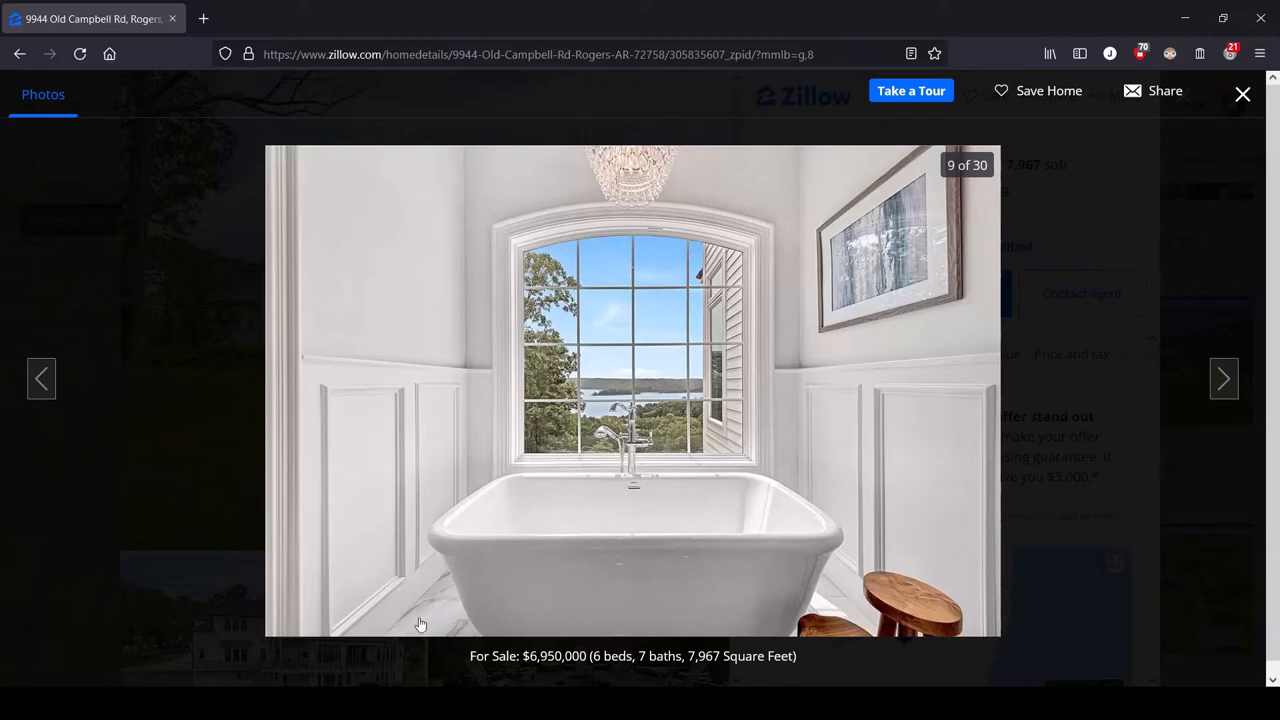
mouse_move(940, 640)
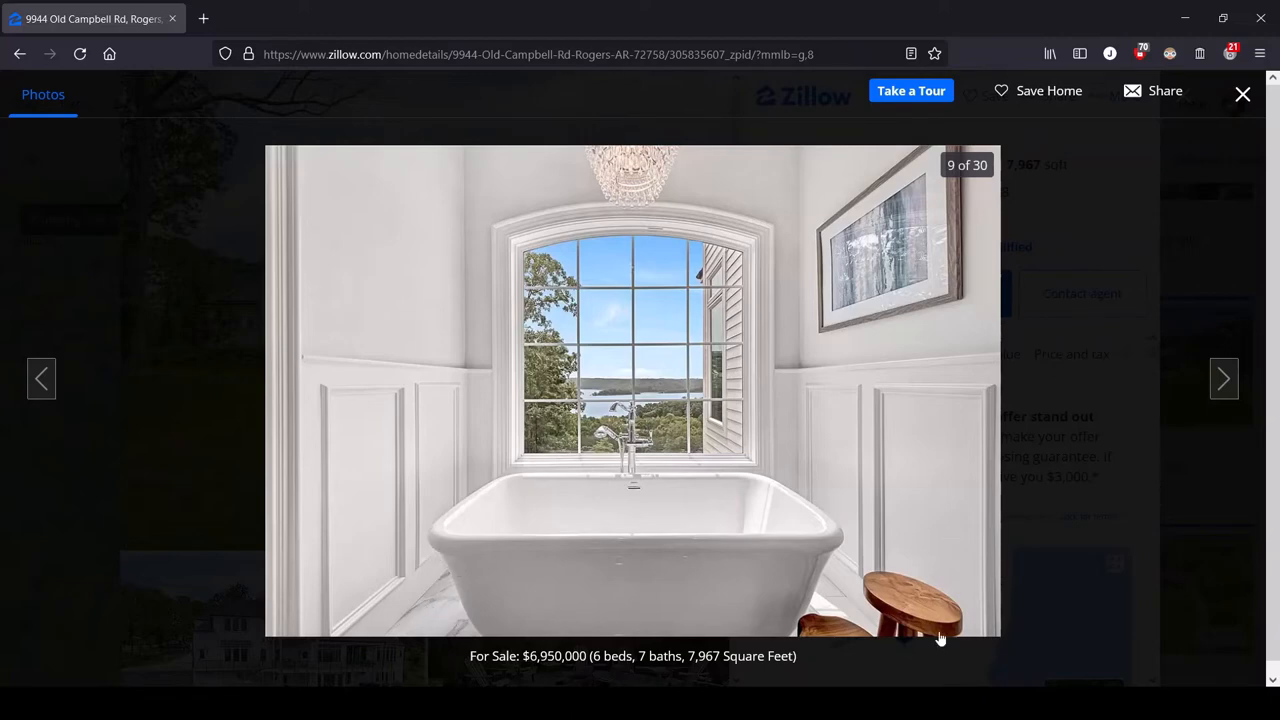
mouse_move(458, 598)
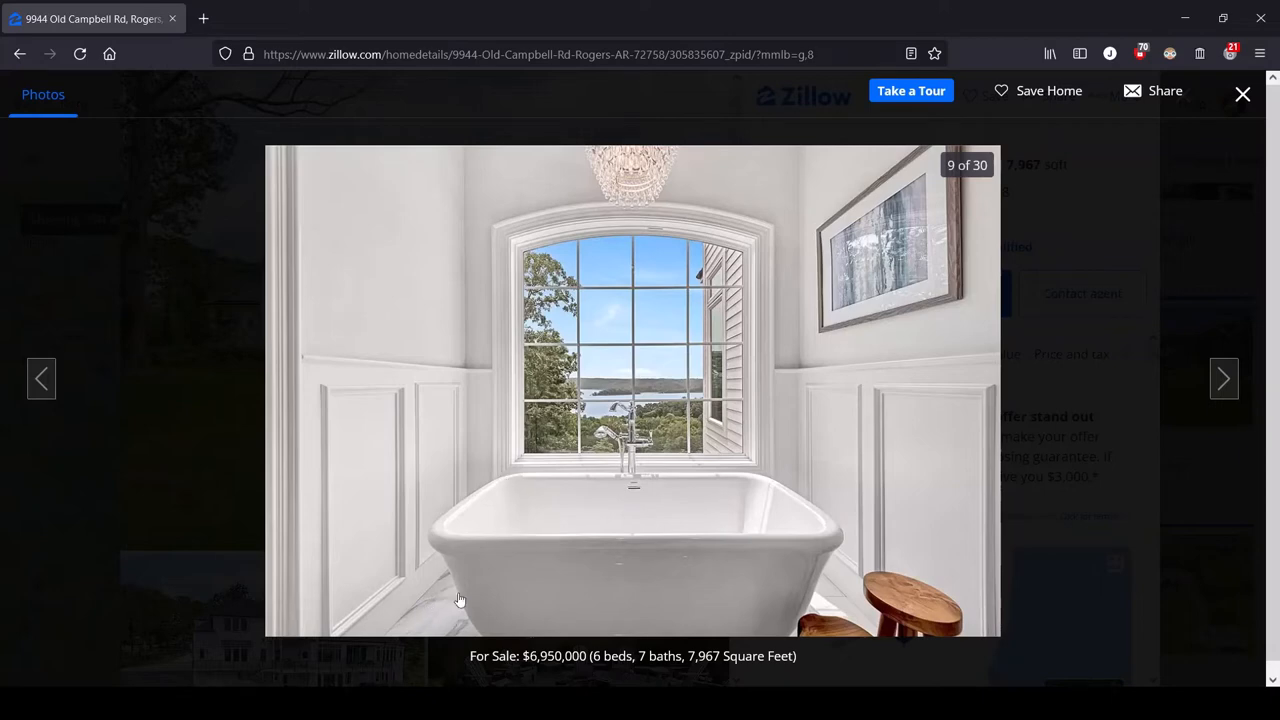
mouse_move(890, 625)
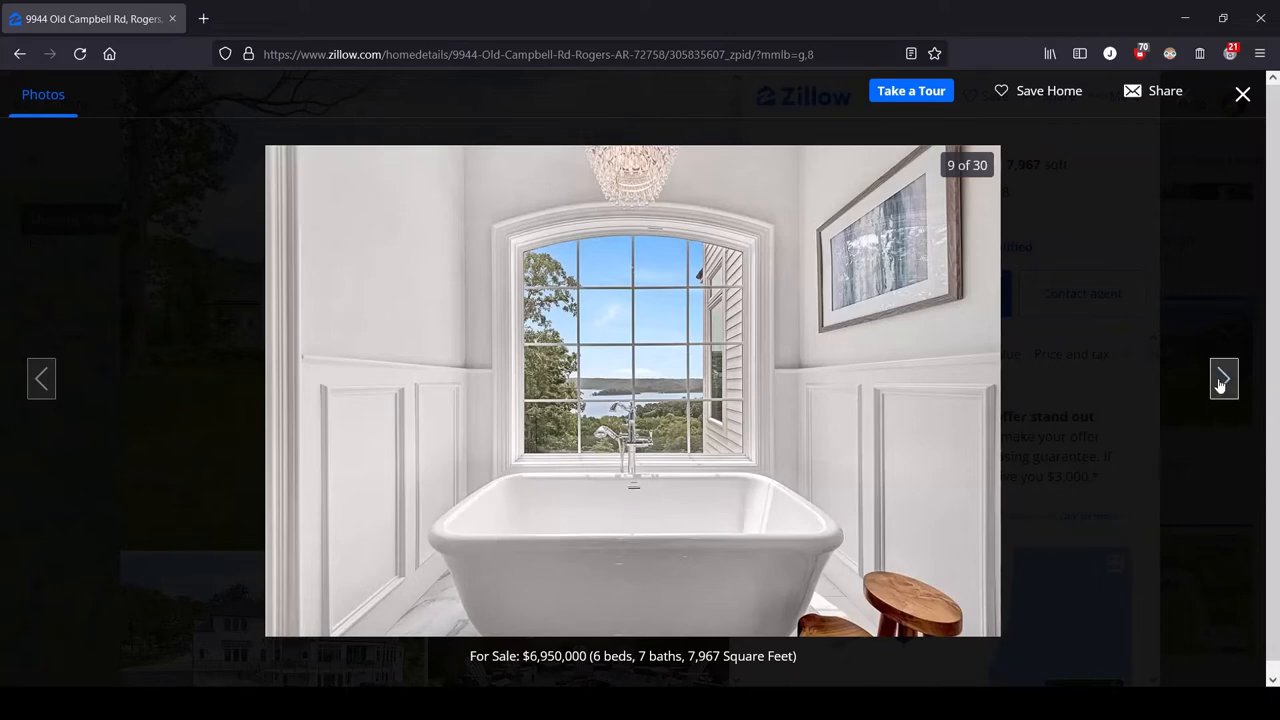
left_click(1223, 378)
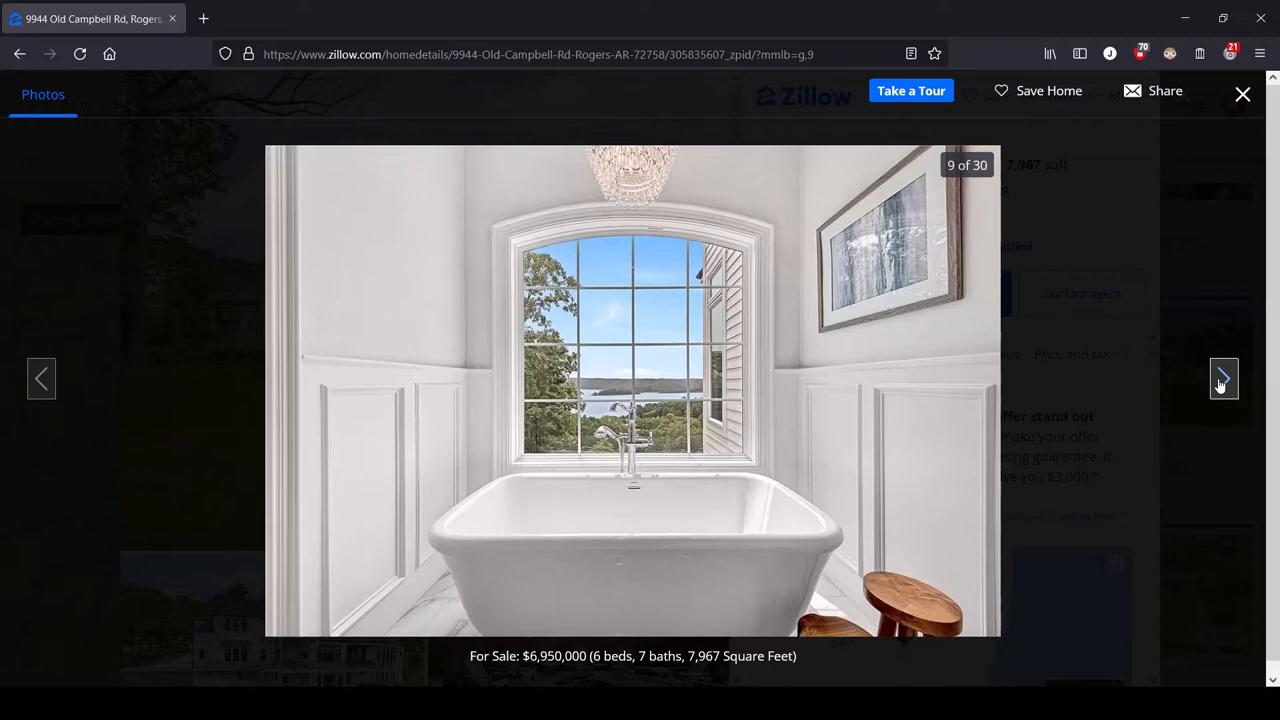
Show photo 10 of 30, the primary bathroom with double vanity and glass shower.
left_click(1223, 378)
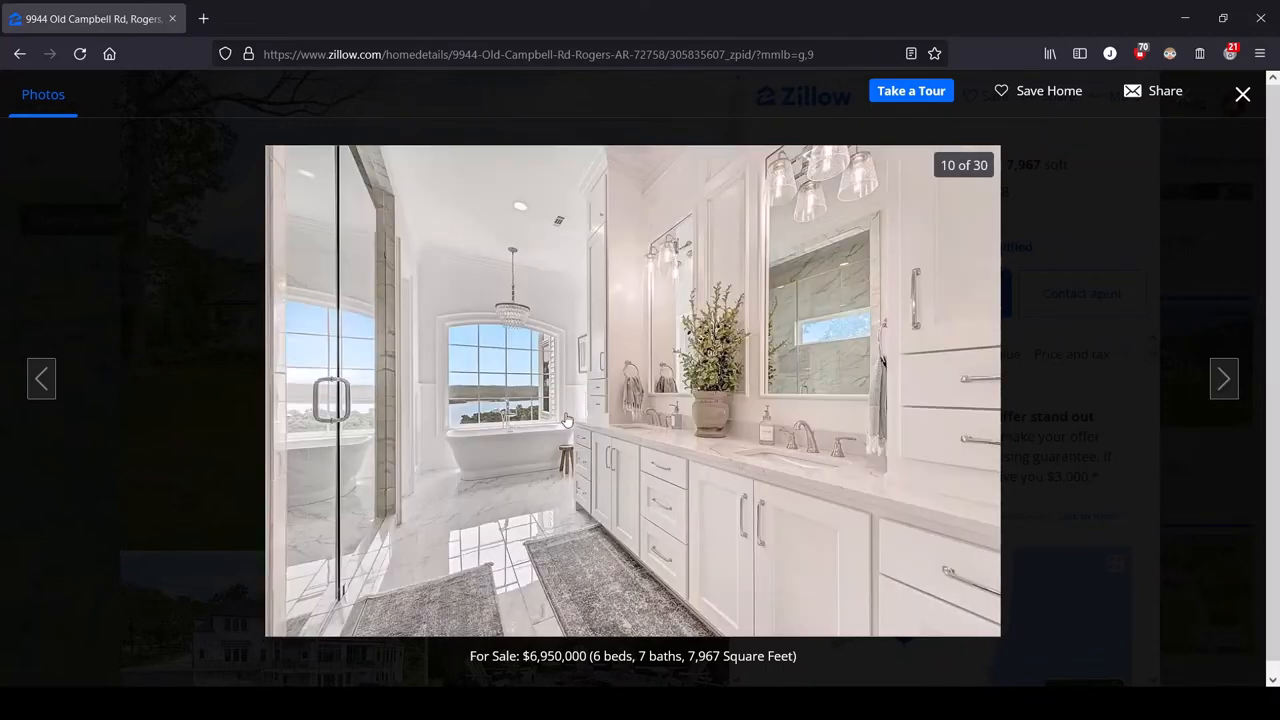
mouse_move(276, 539)
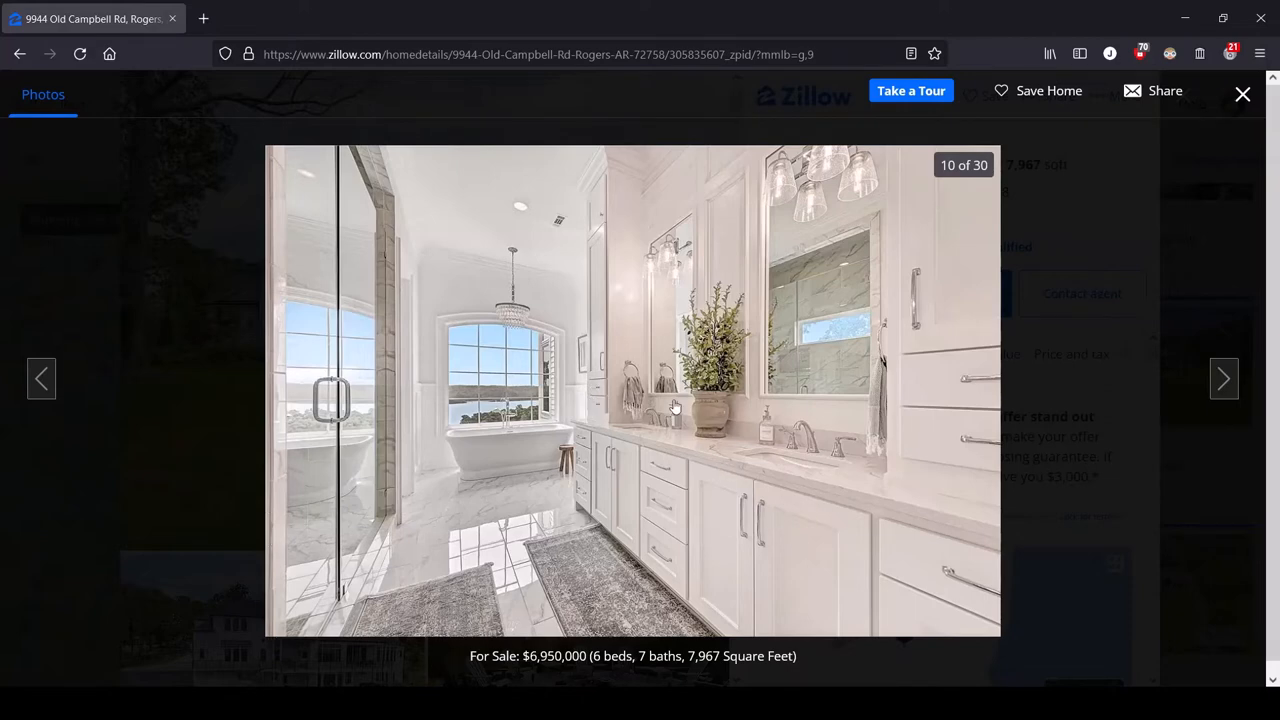
mouse_move(956, 246)
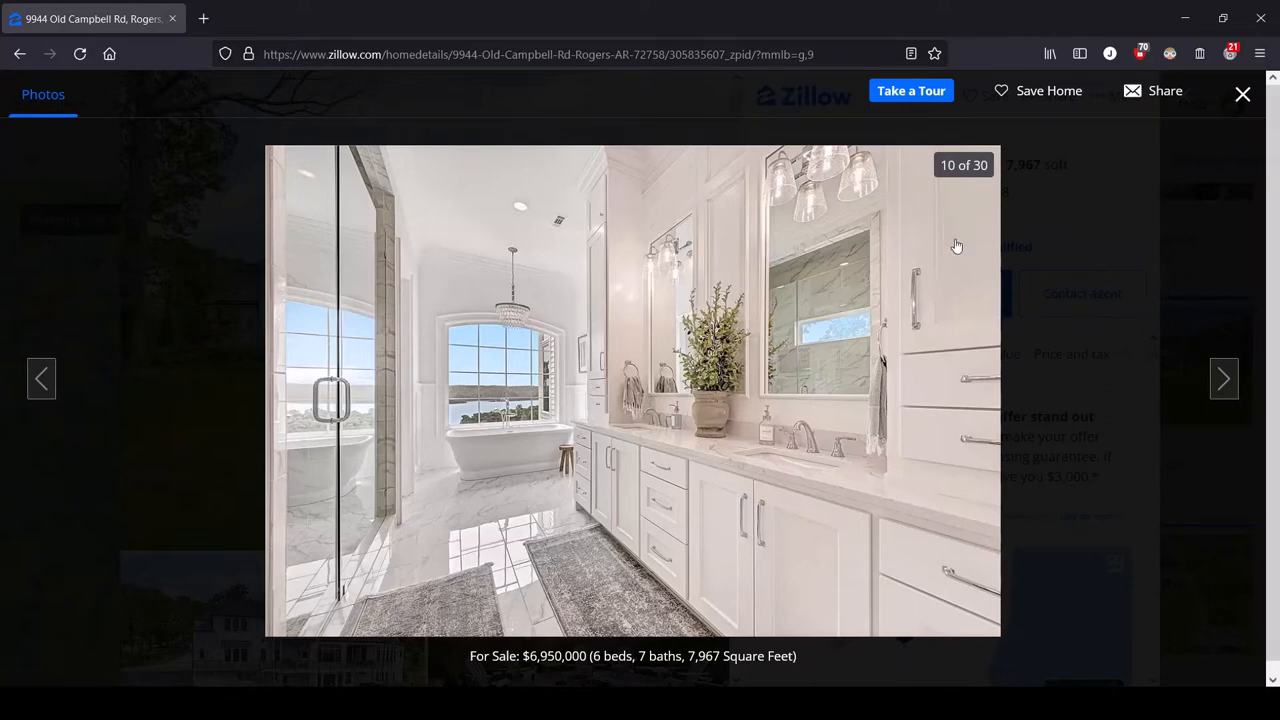
mouse_move(611, 247)
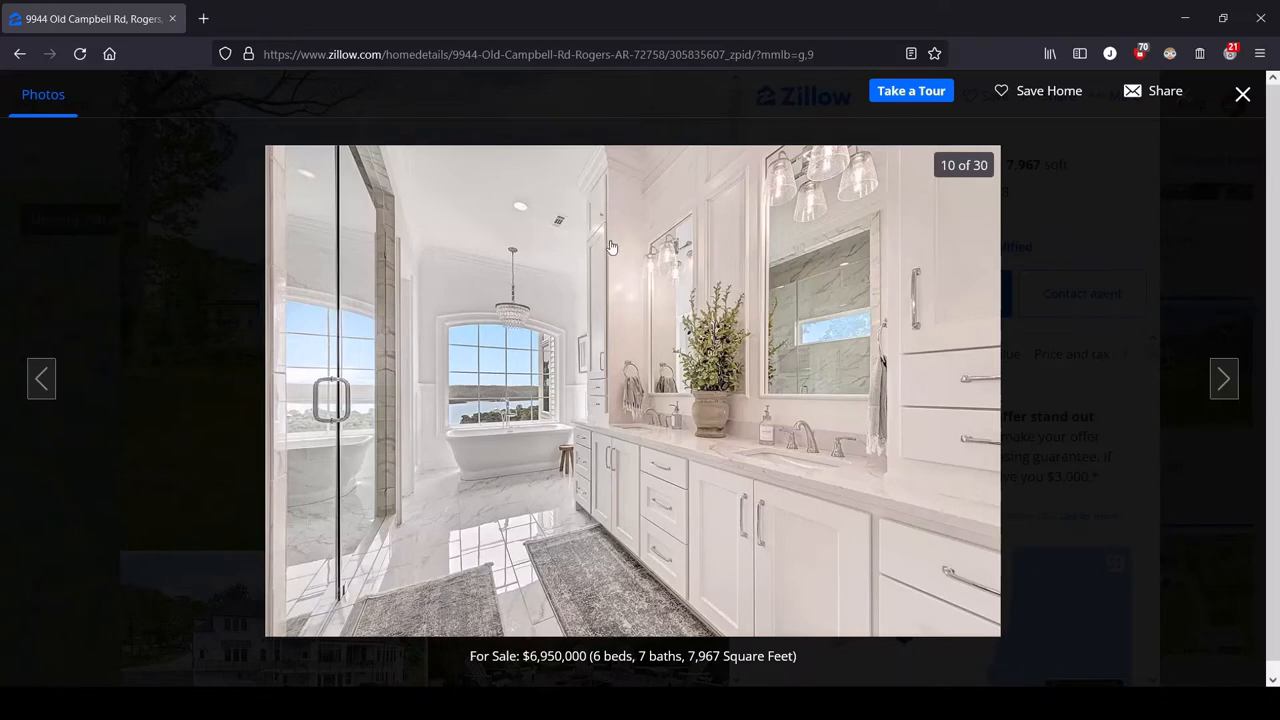
mouse_move(600, 330)
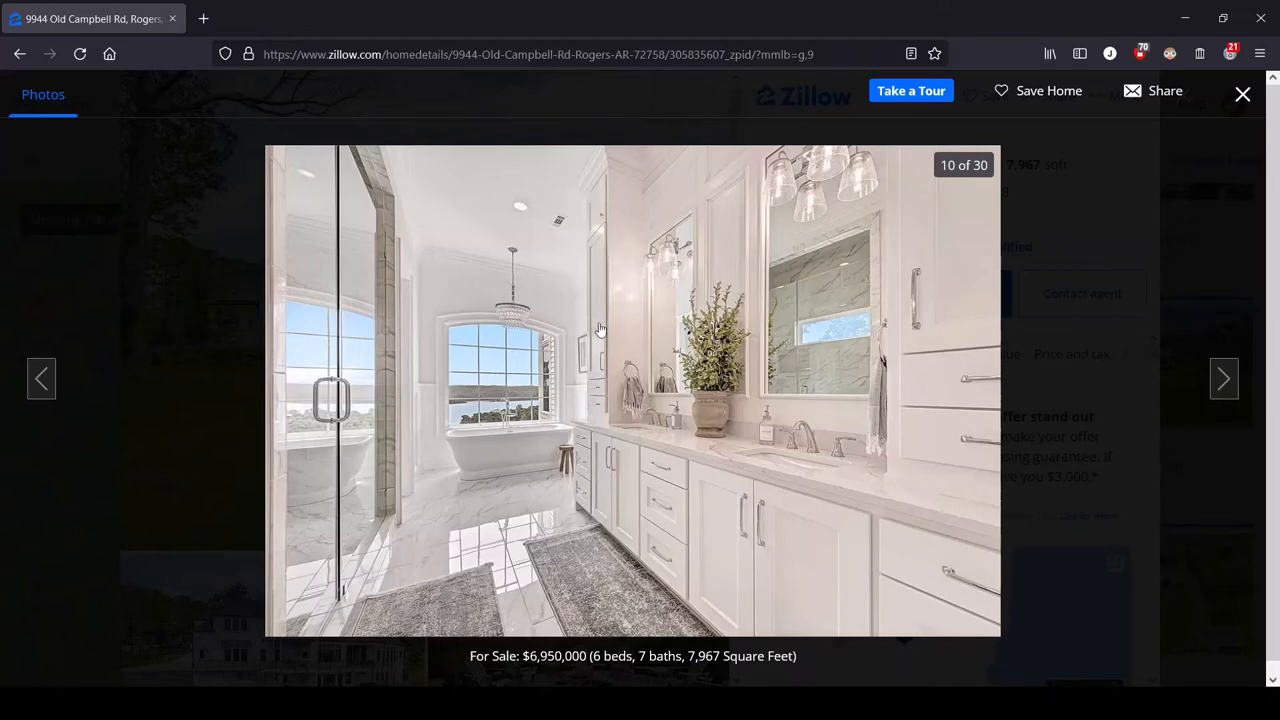
mouse_move(845, 355)
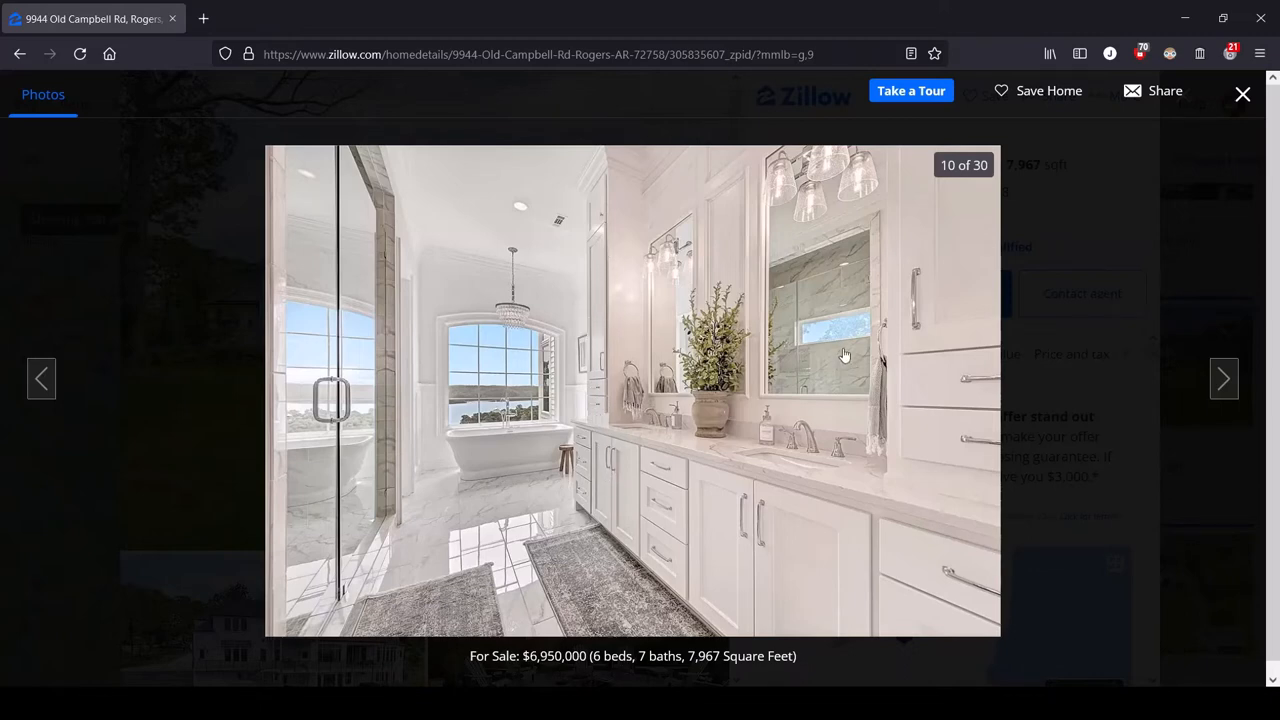
mouse_move(595, 425)
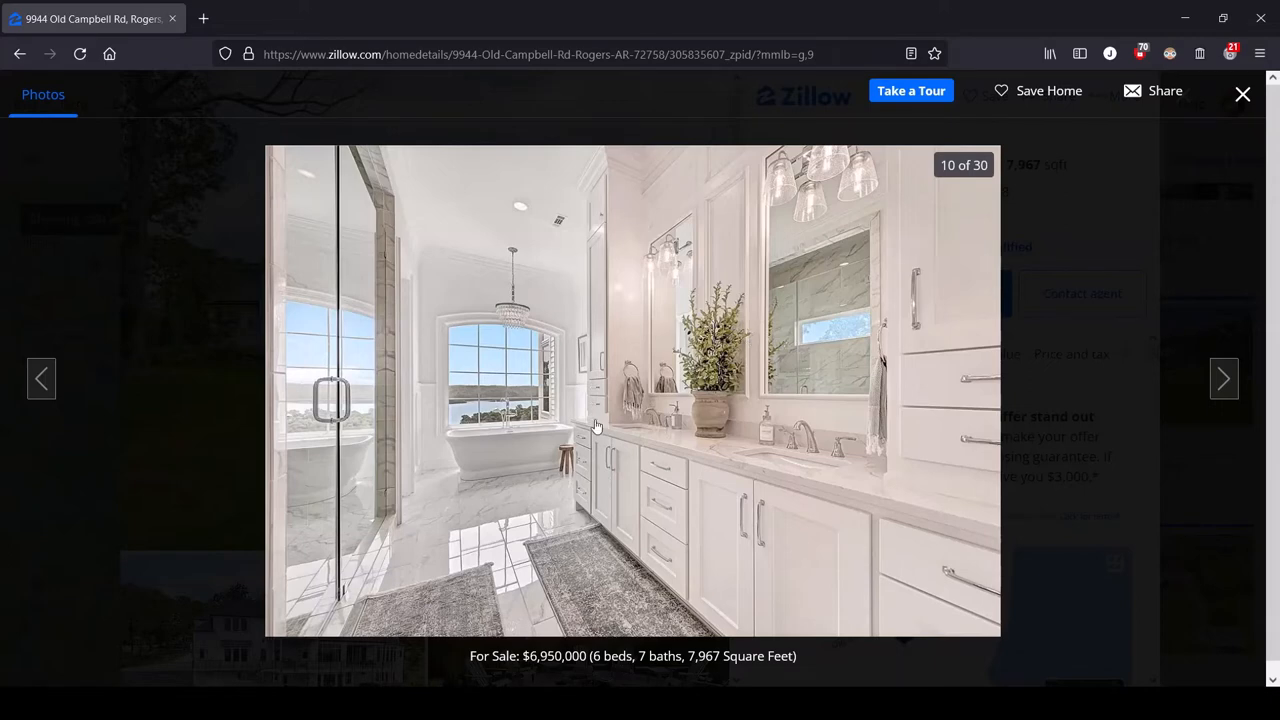
left_click(1224, 378)
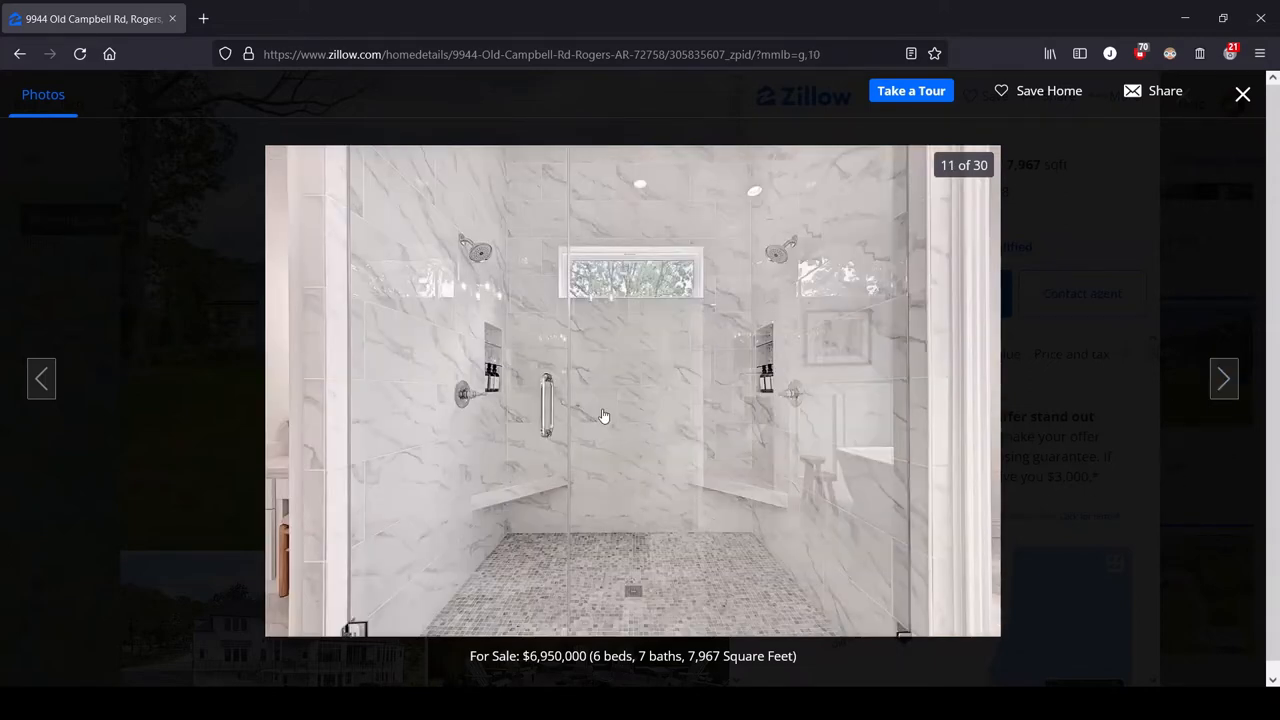
mouse_move(421, 431)
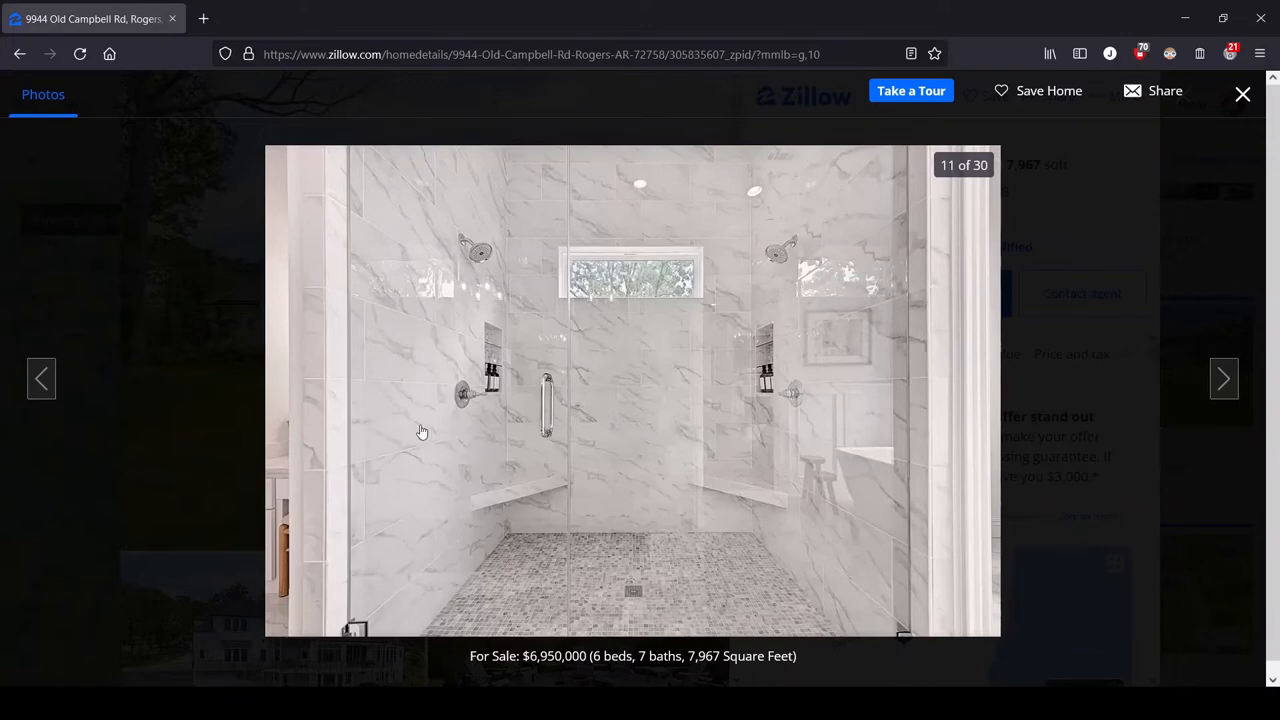
mouse_move(773, 458)
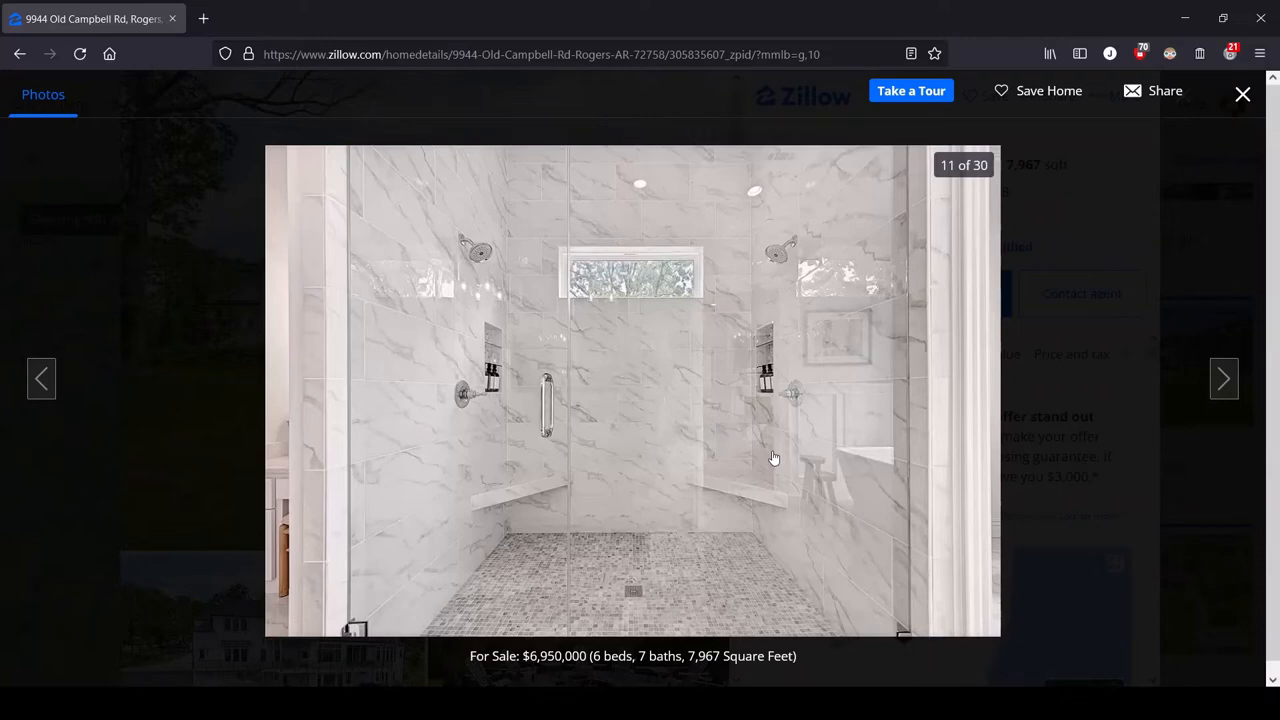
mouse_move(288, 528)
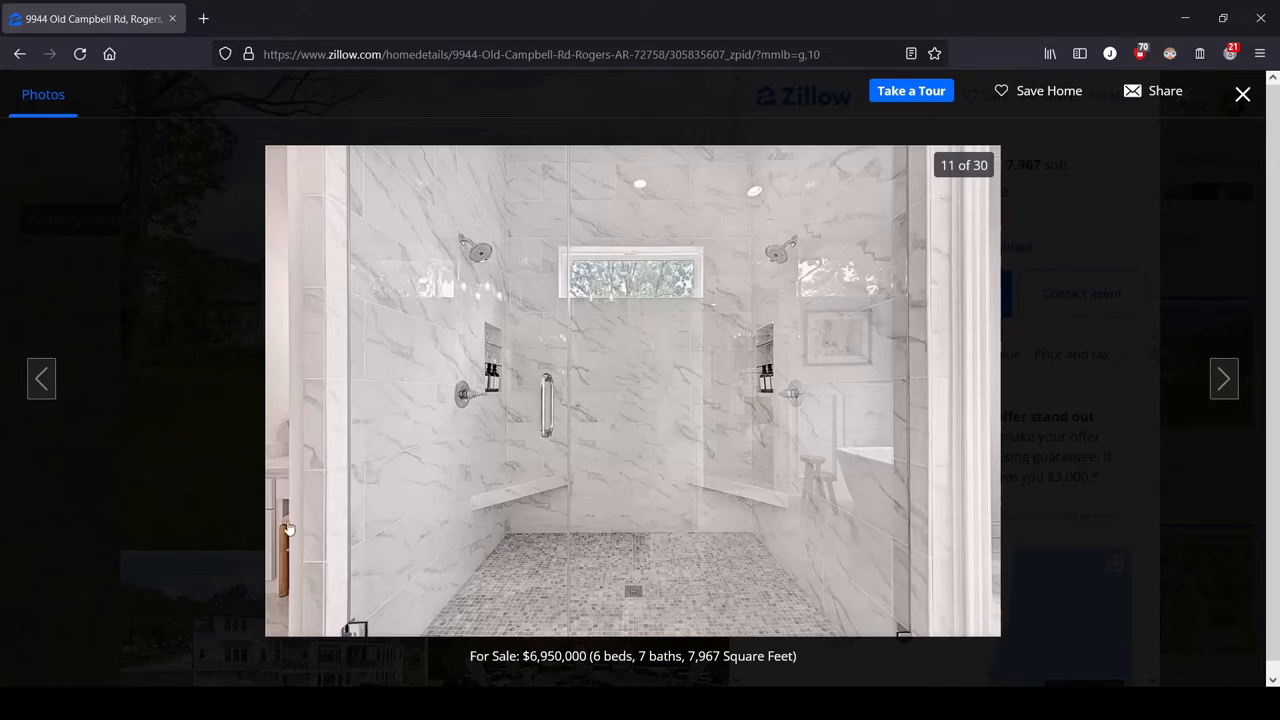
mouse_move(345, 358)
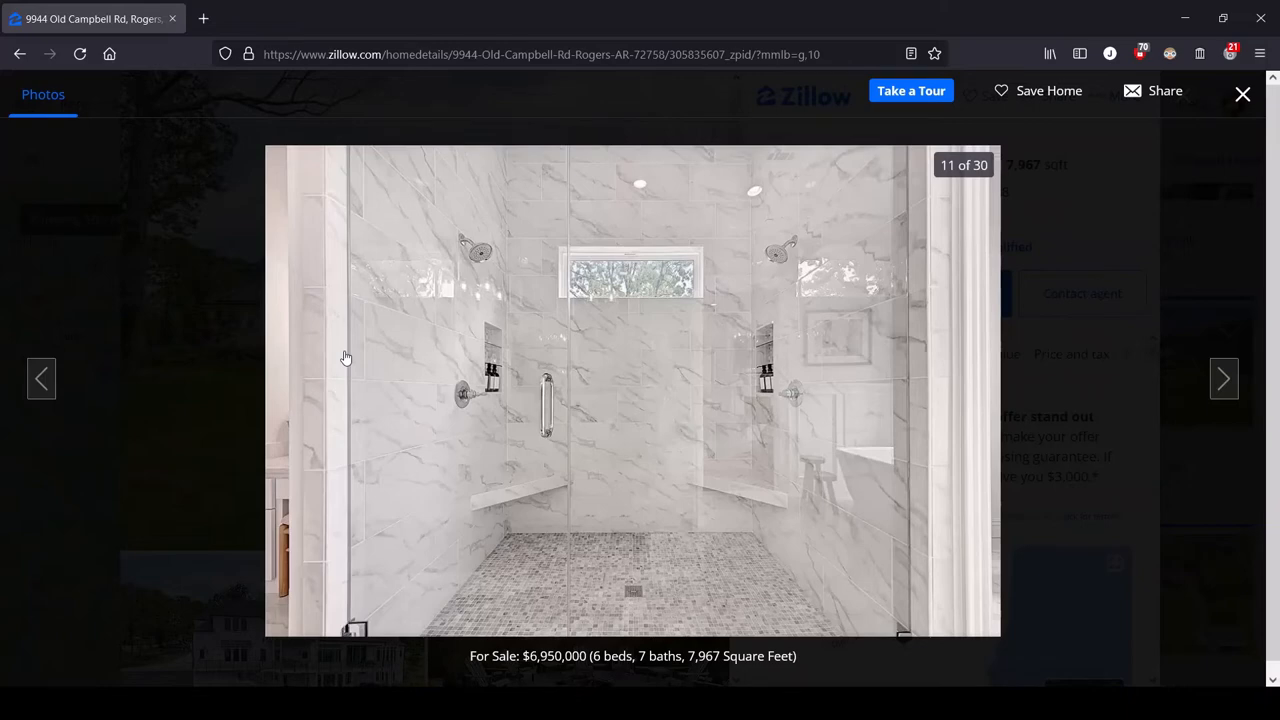
mouse_move(781, 253)
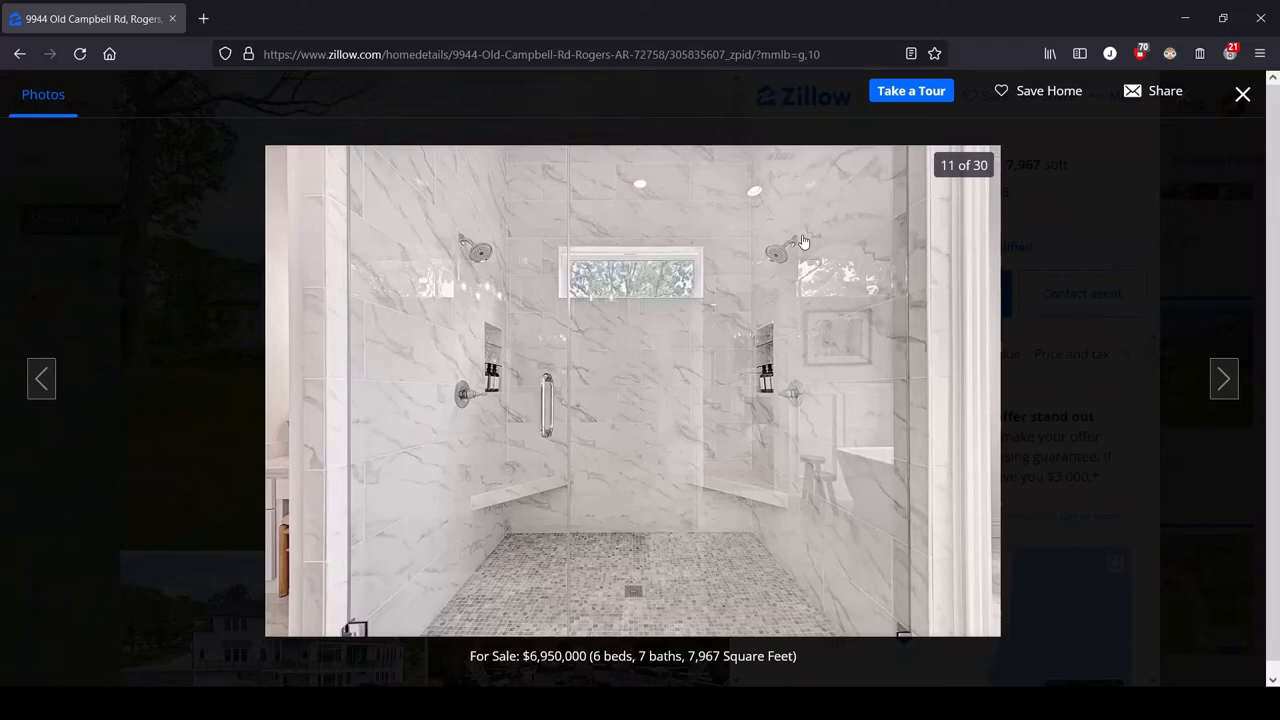
mouse_move(451, 240)
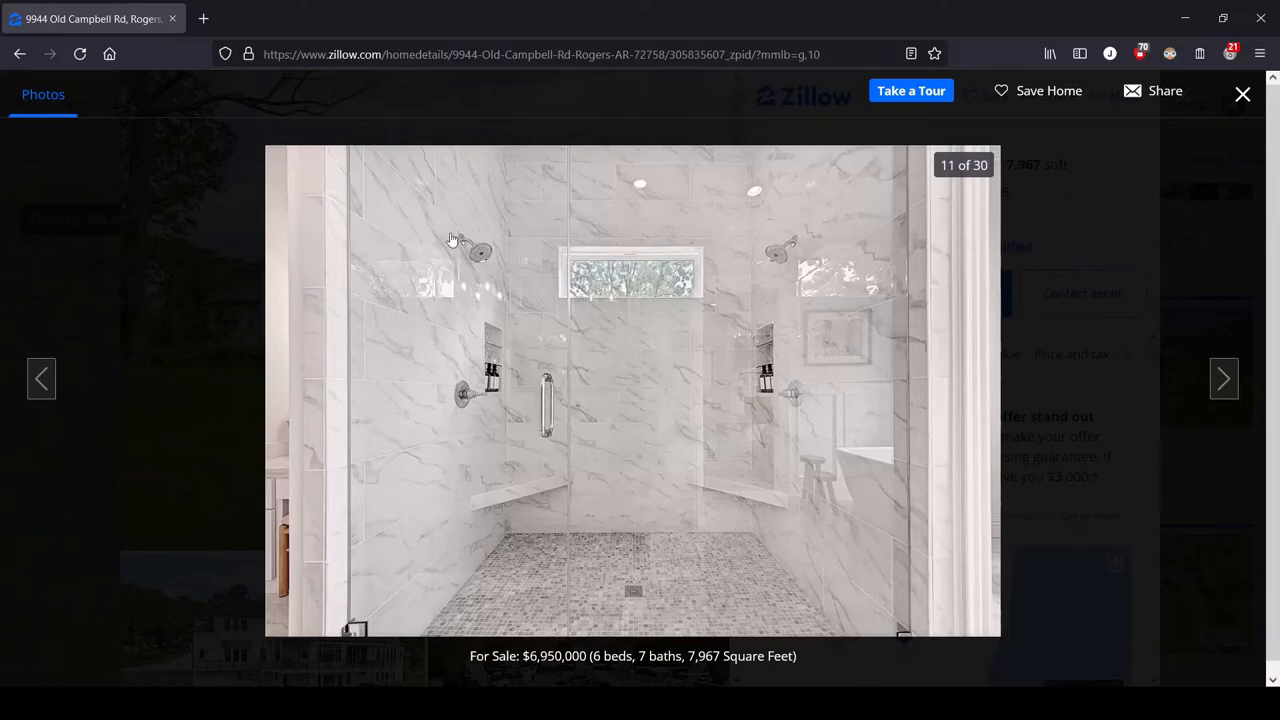
mouse_move(750, 212)
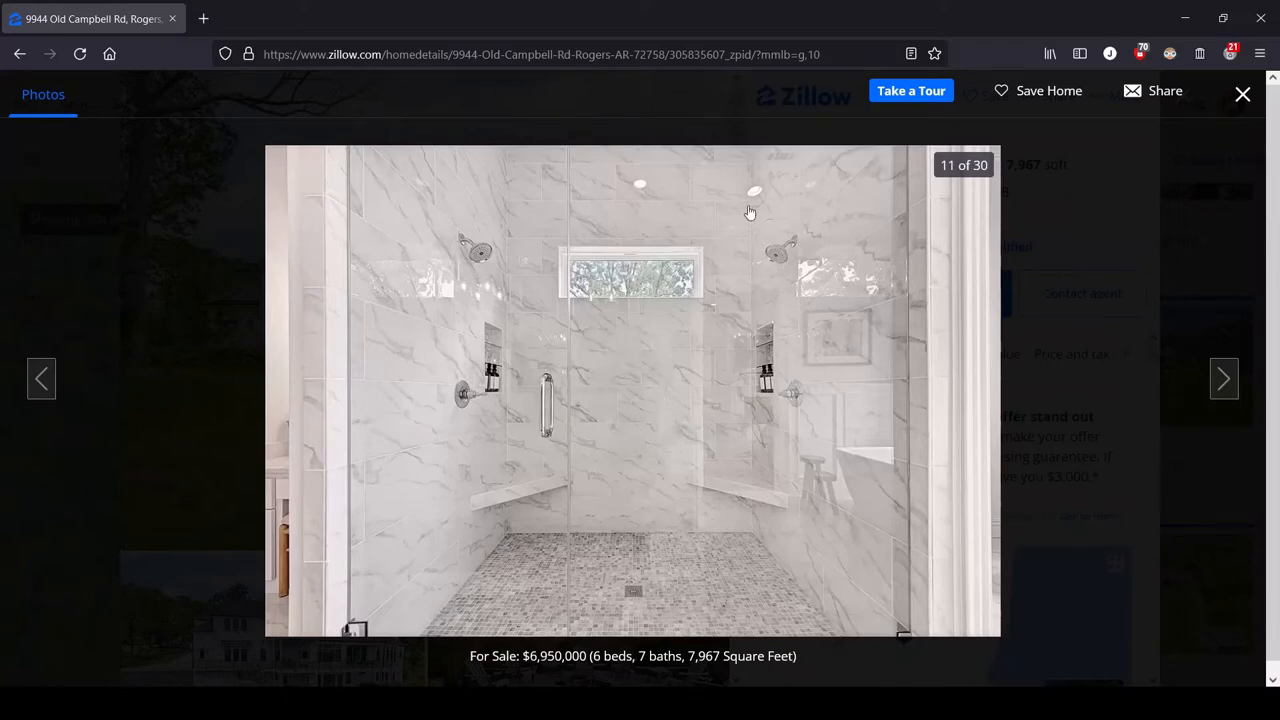
mouse_move(813, 252)
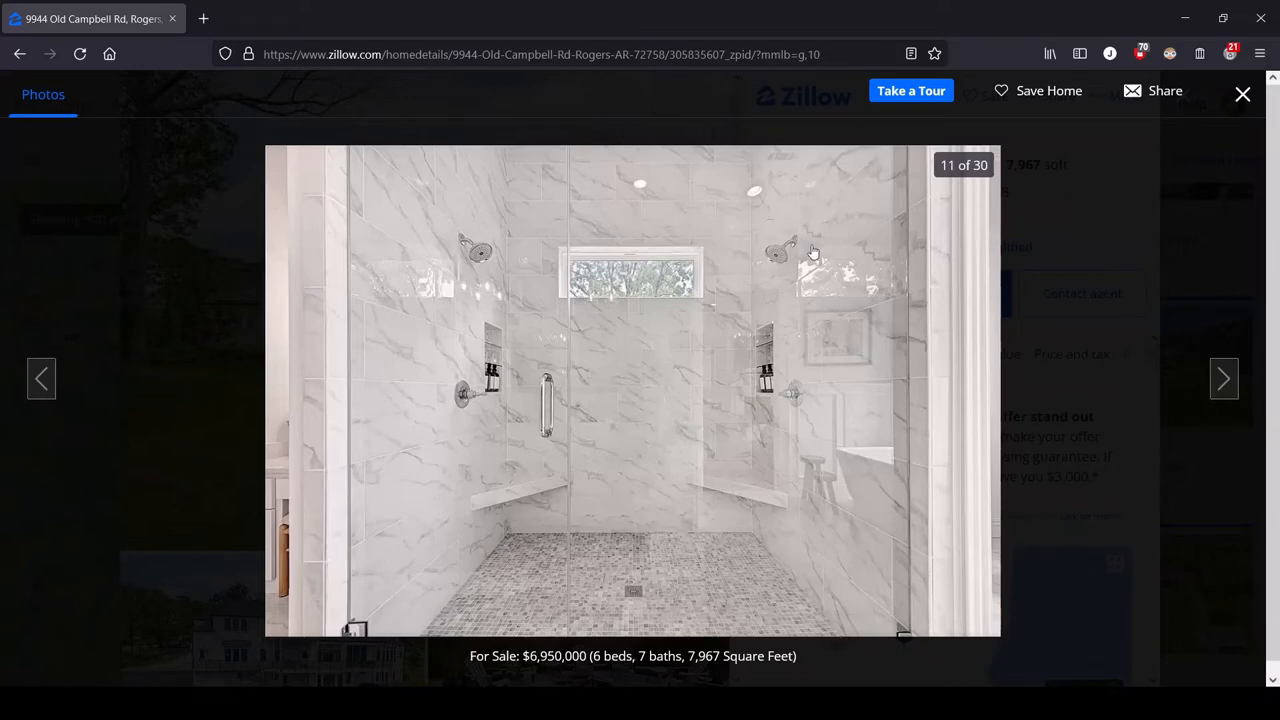
mouse_move(470, 562)
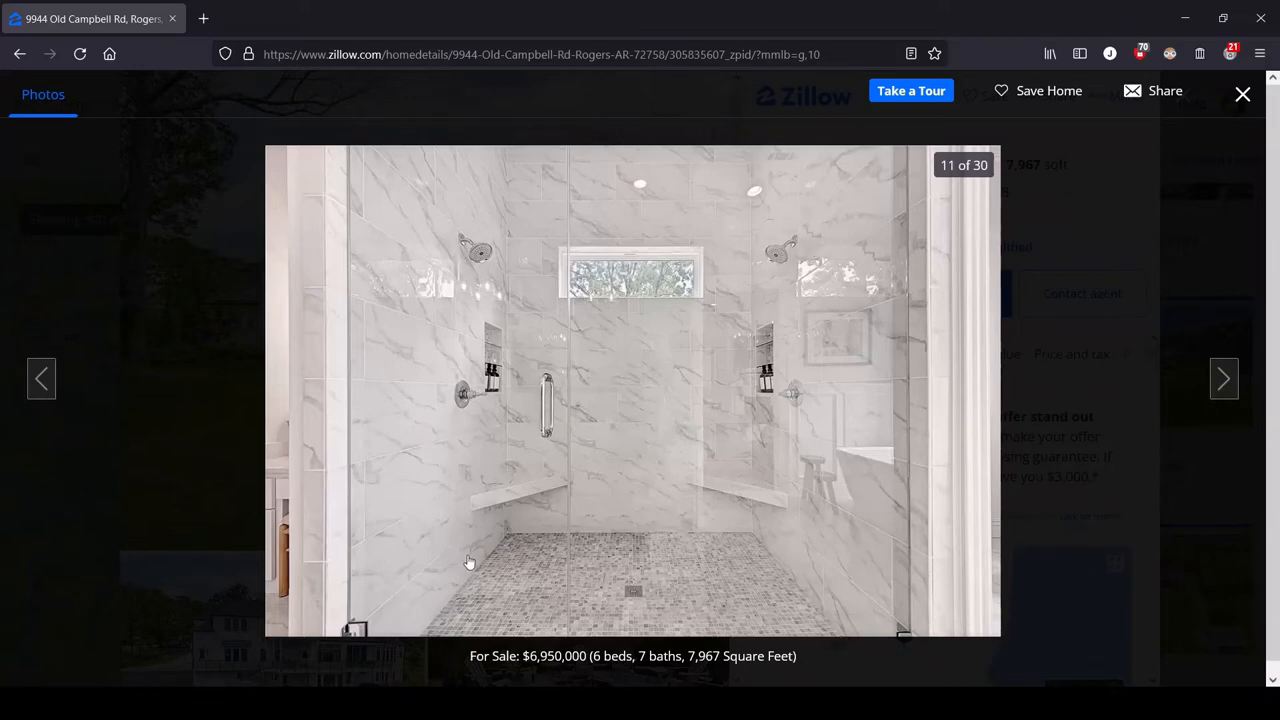
mouse_move(500, 563)
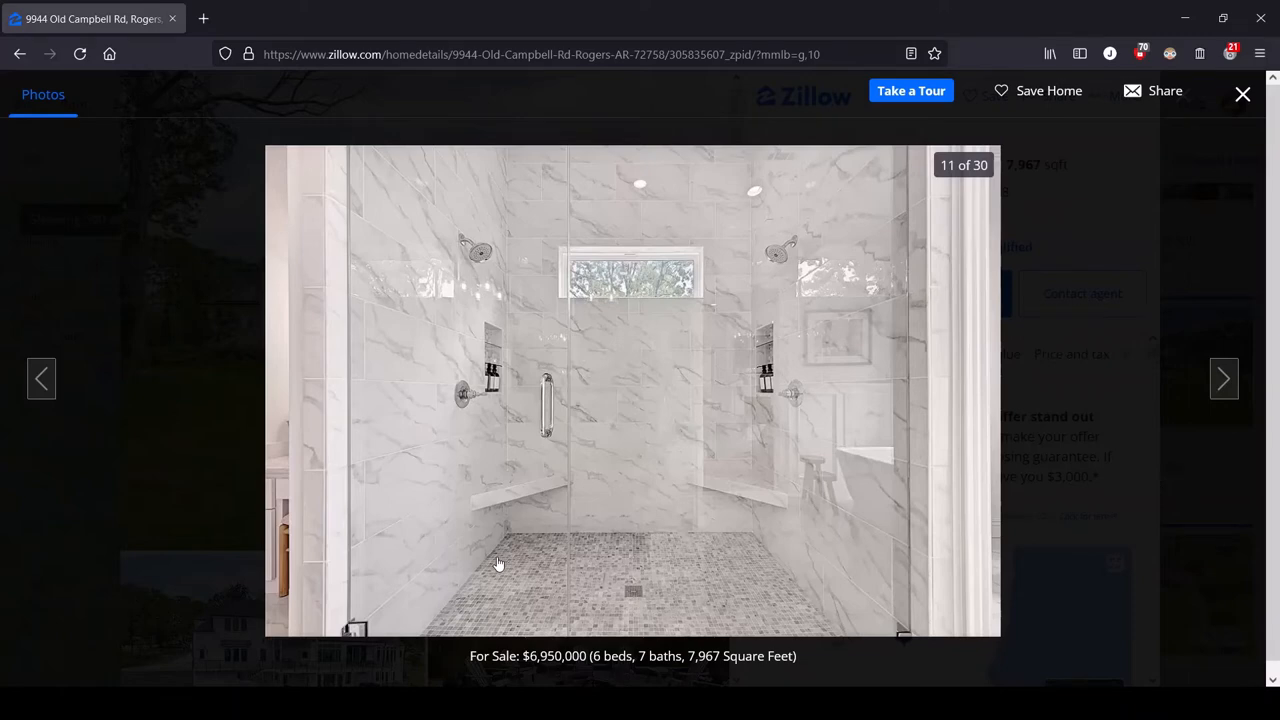
mouse_move(480, 243)
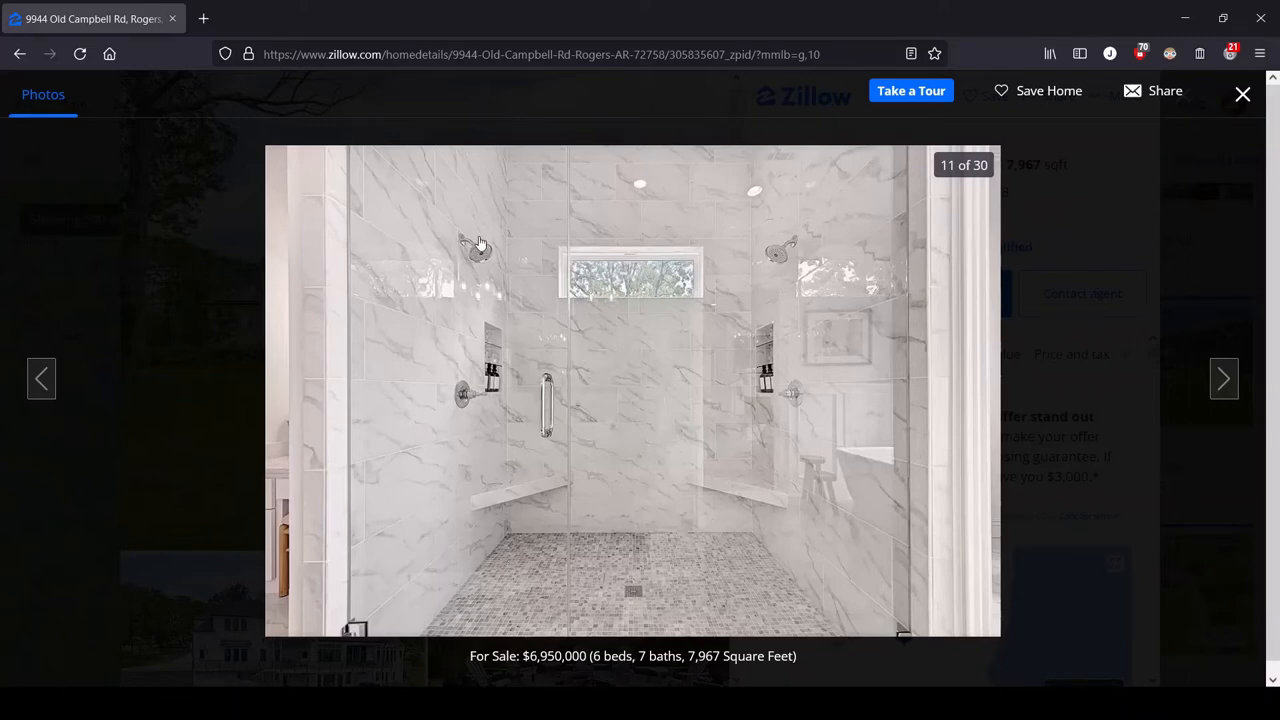
mouse_move(827, 219)
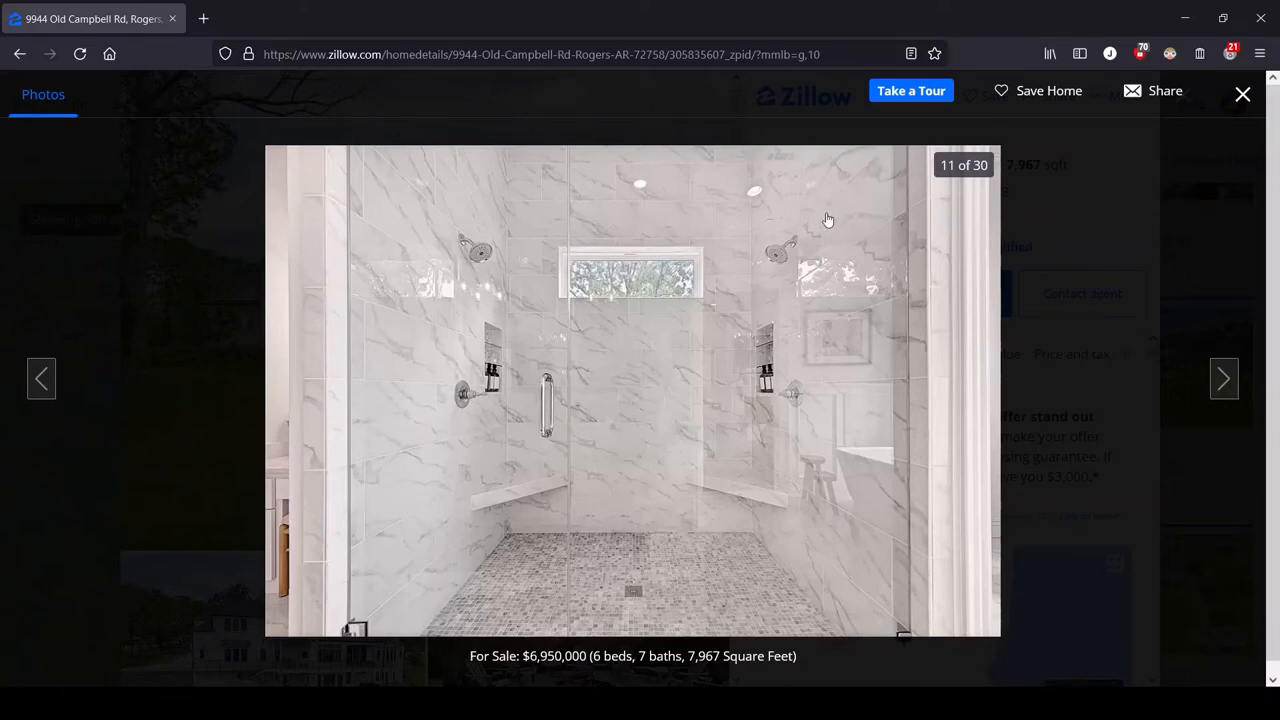
mouse_move(797, 234)
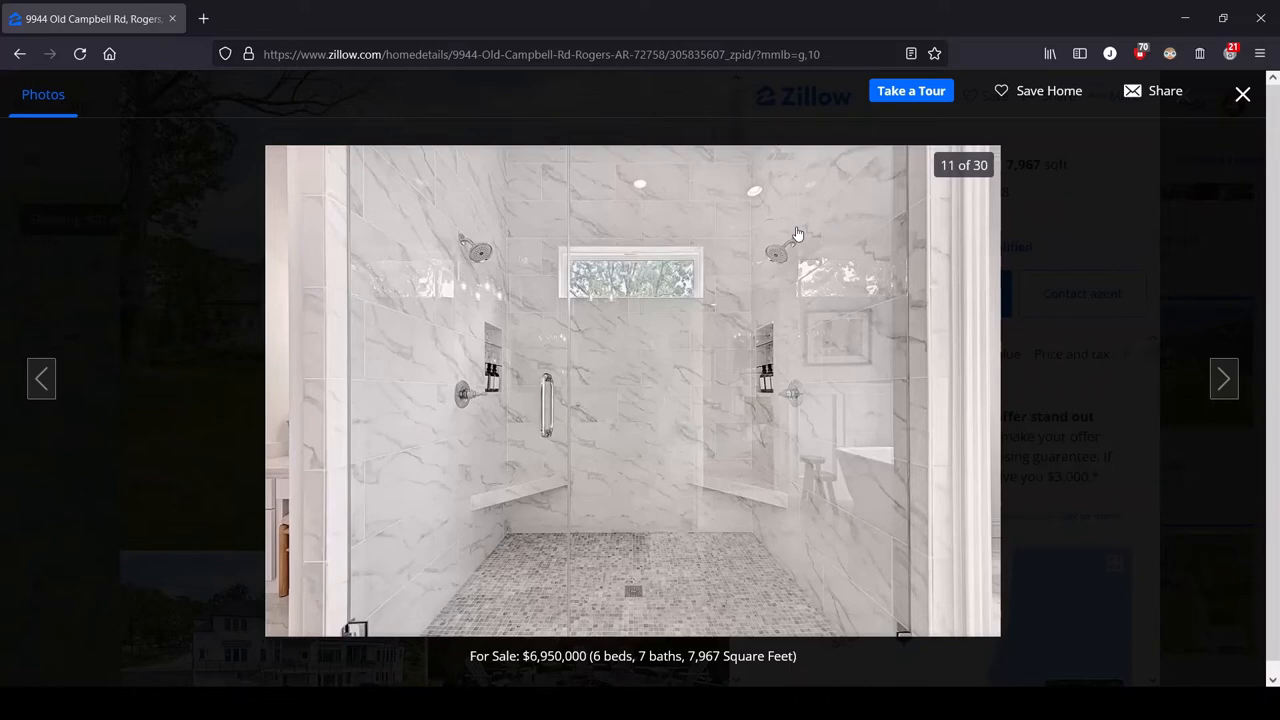
mouse_move(738, 415)
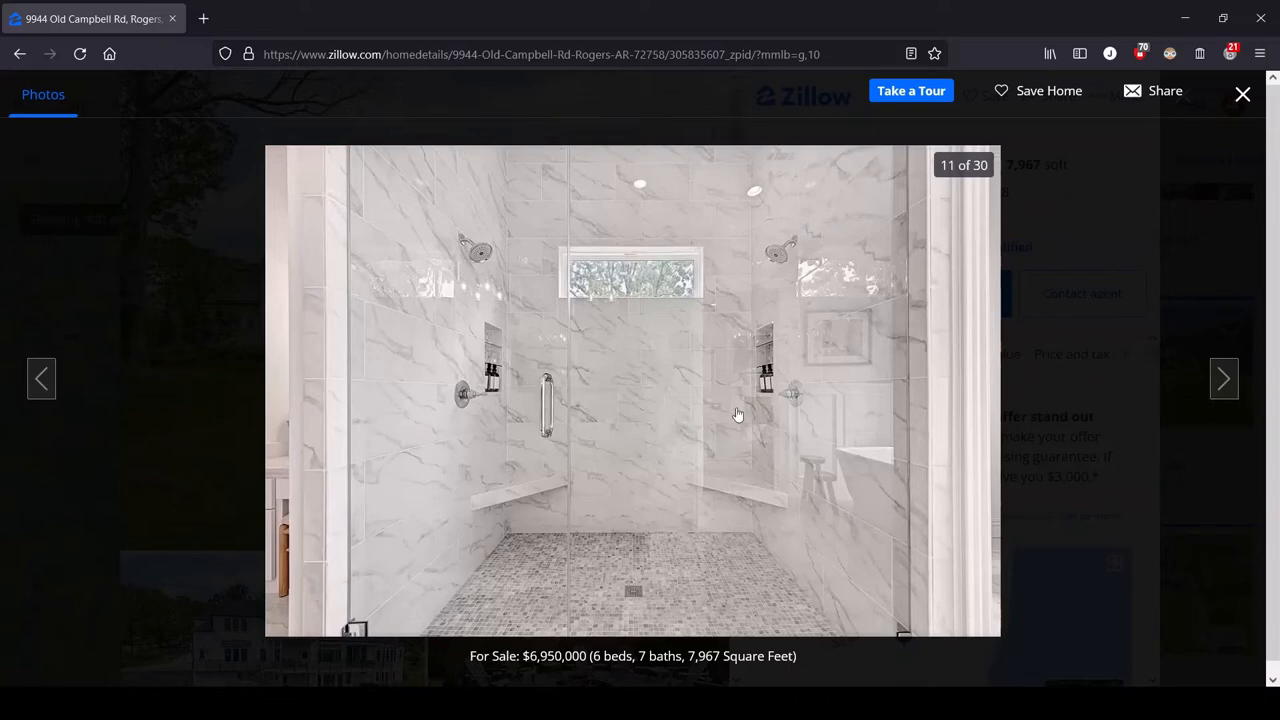
mouse_move(515, 451)
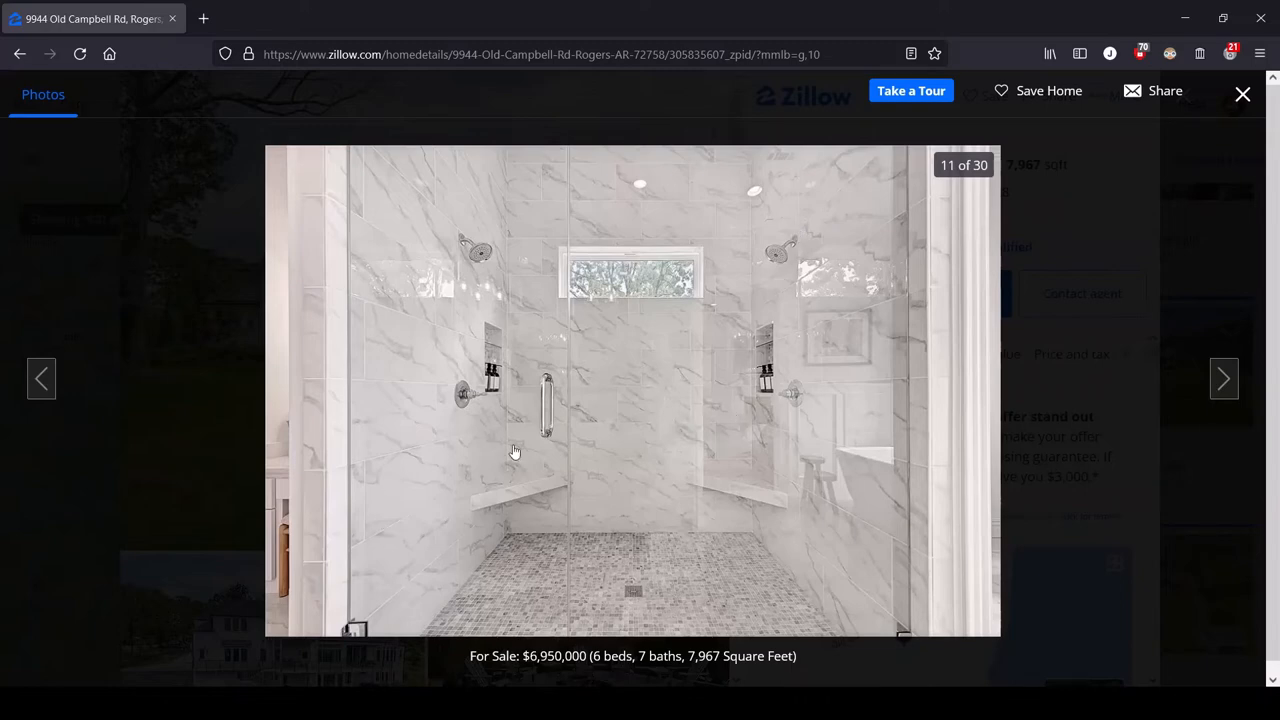
mouse_move(535, 331)
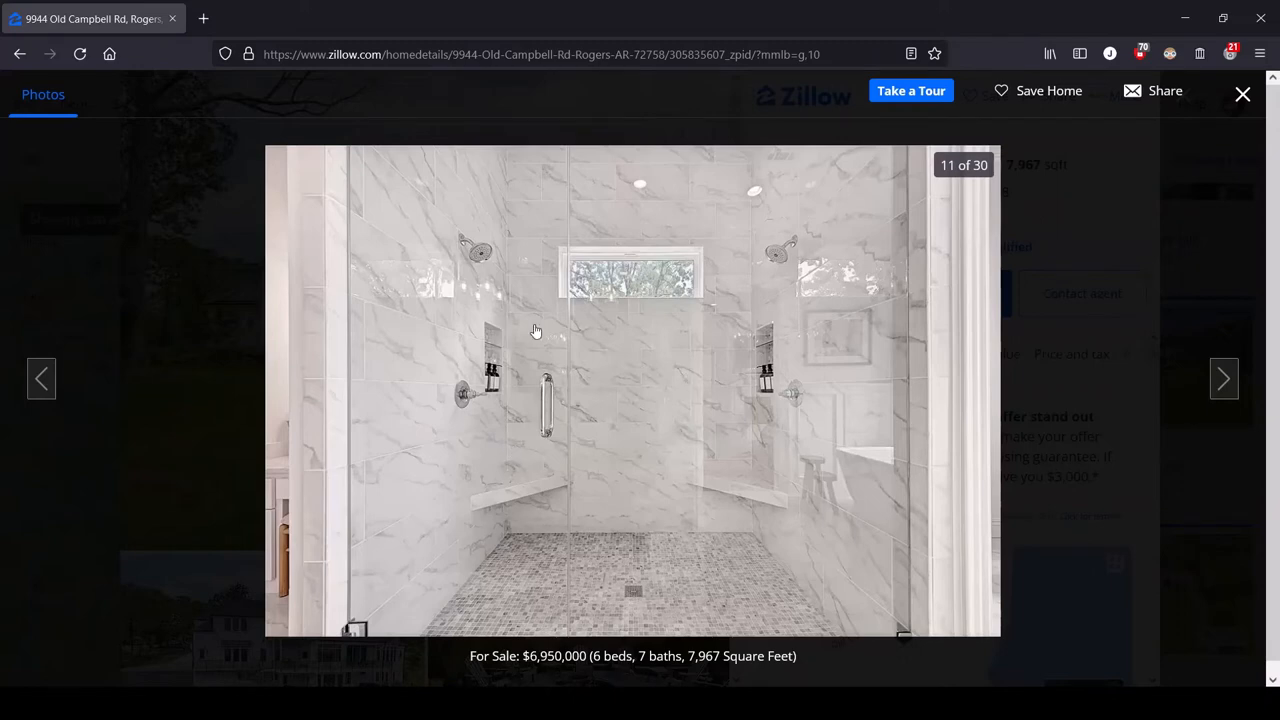
mouse_move(497, 277)
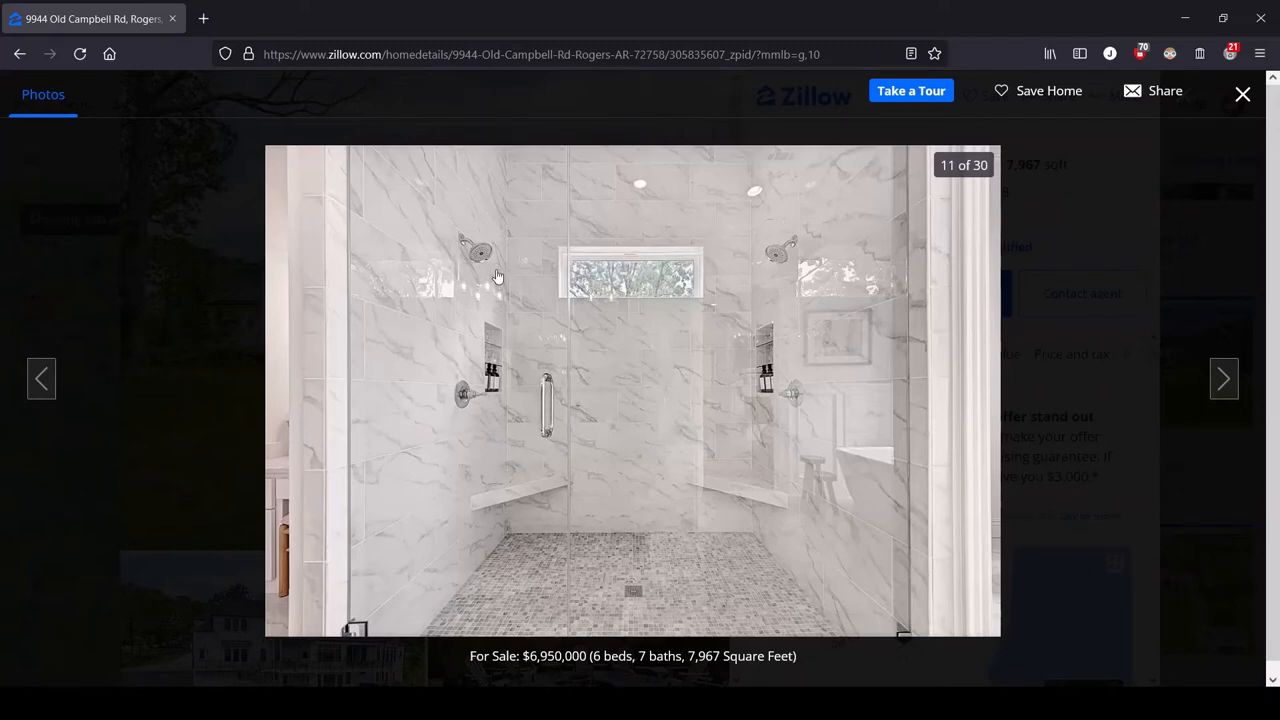
mouse_move(748, 265)
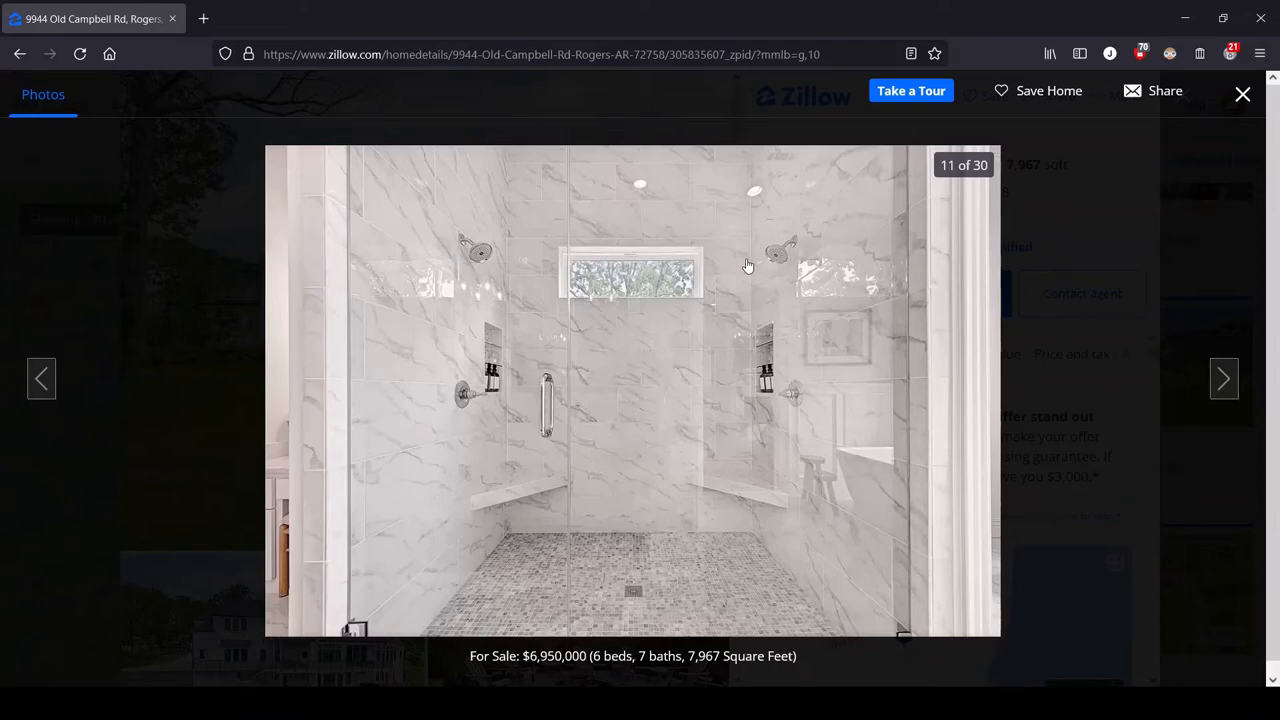
mouse_move(754, 244)
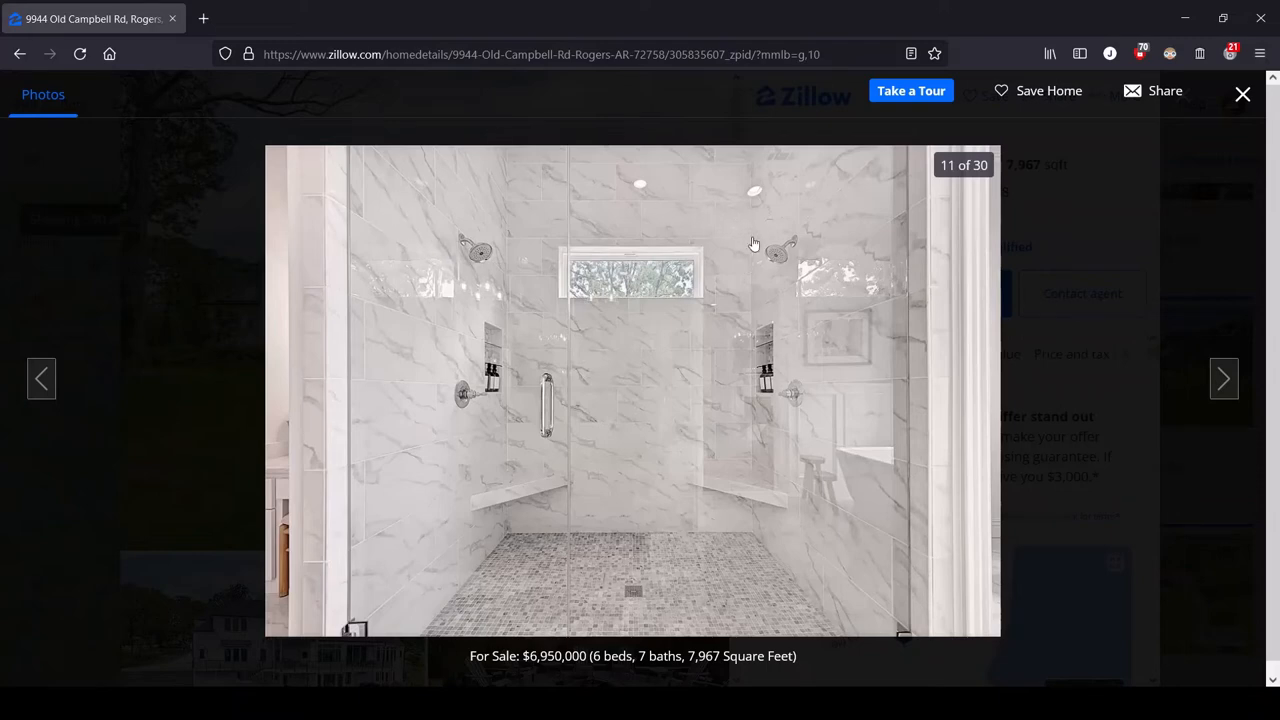
mouse_move(772, 260)
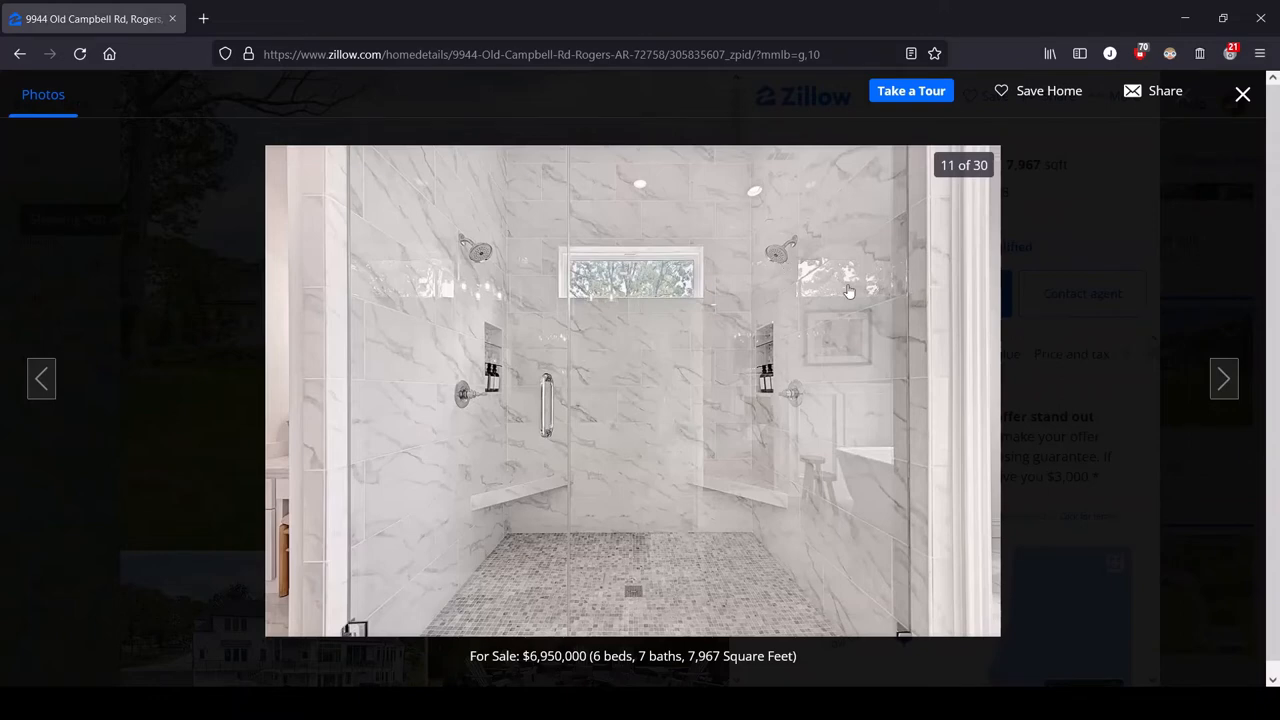
mouse_move(1066, 322)
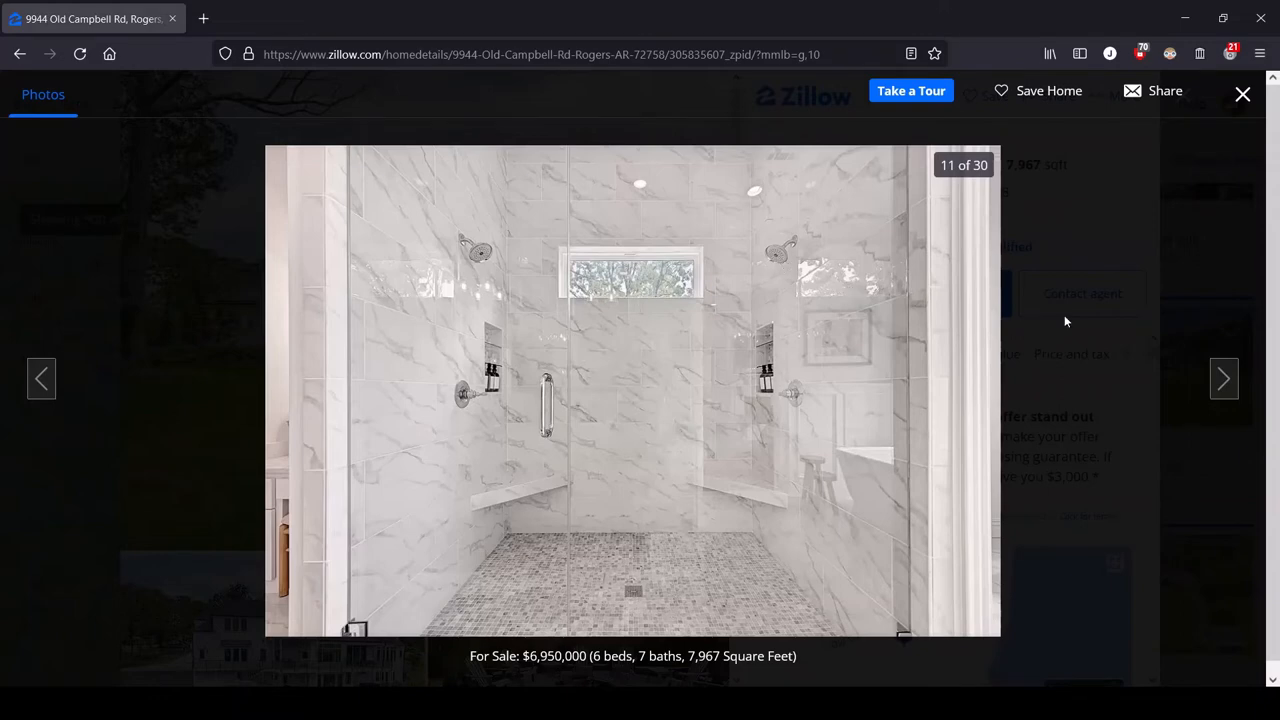
mouse_move(1224, 379)
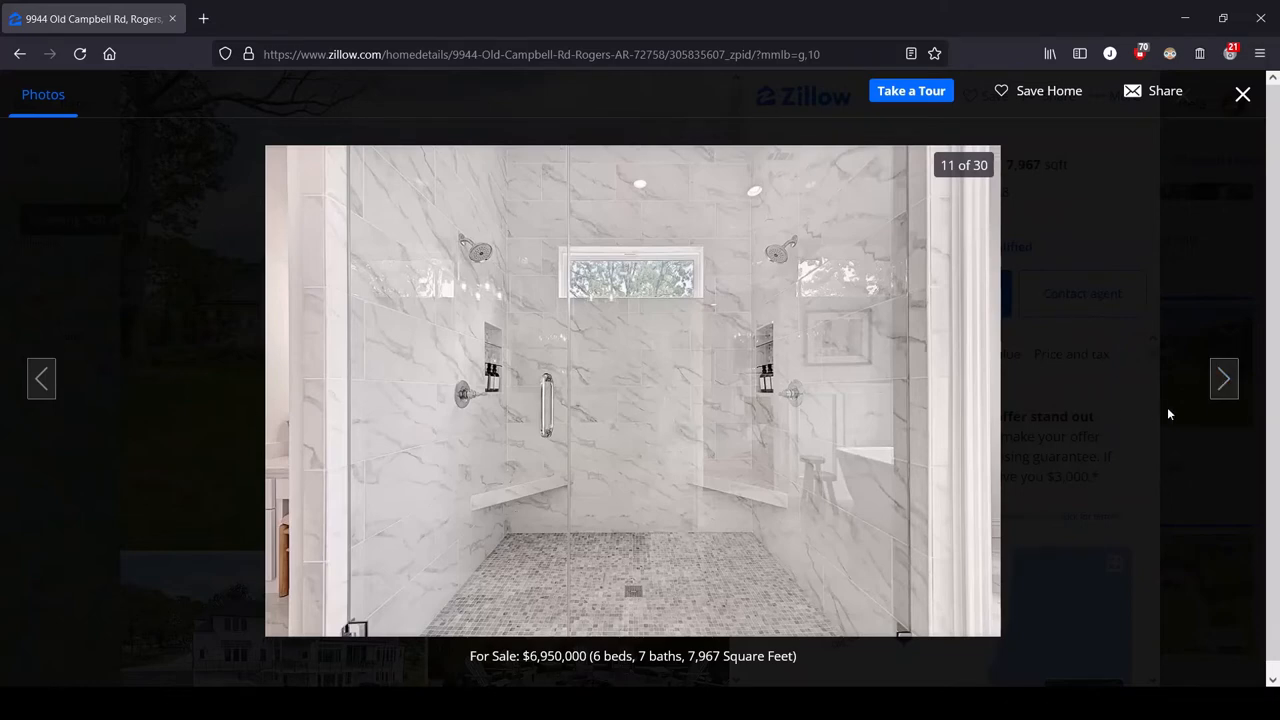
Show photo 12 of 30, the white walk-in closet with built-in drawers.
left_click(1224, 378)
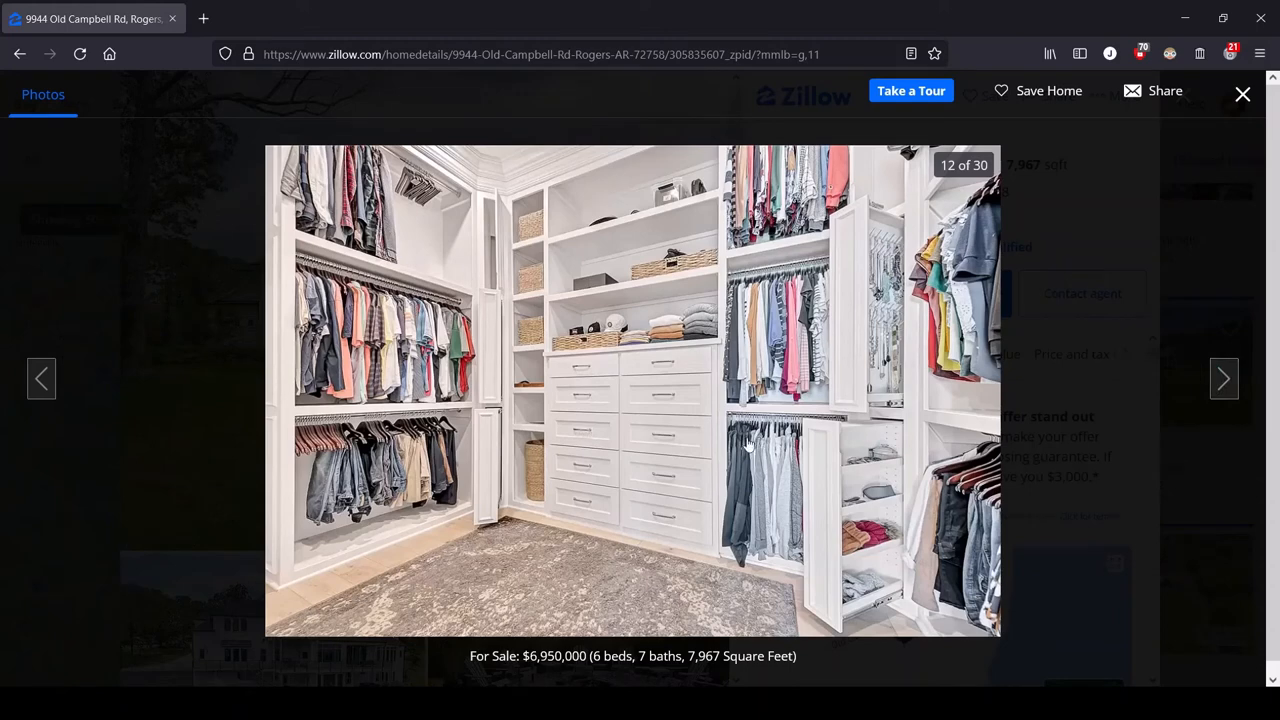
mouse_move(648, 438)
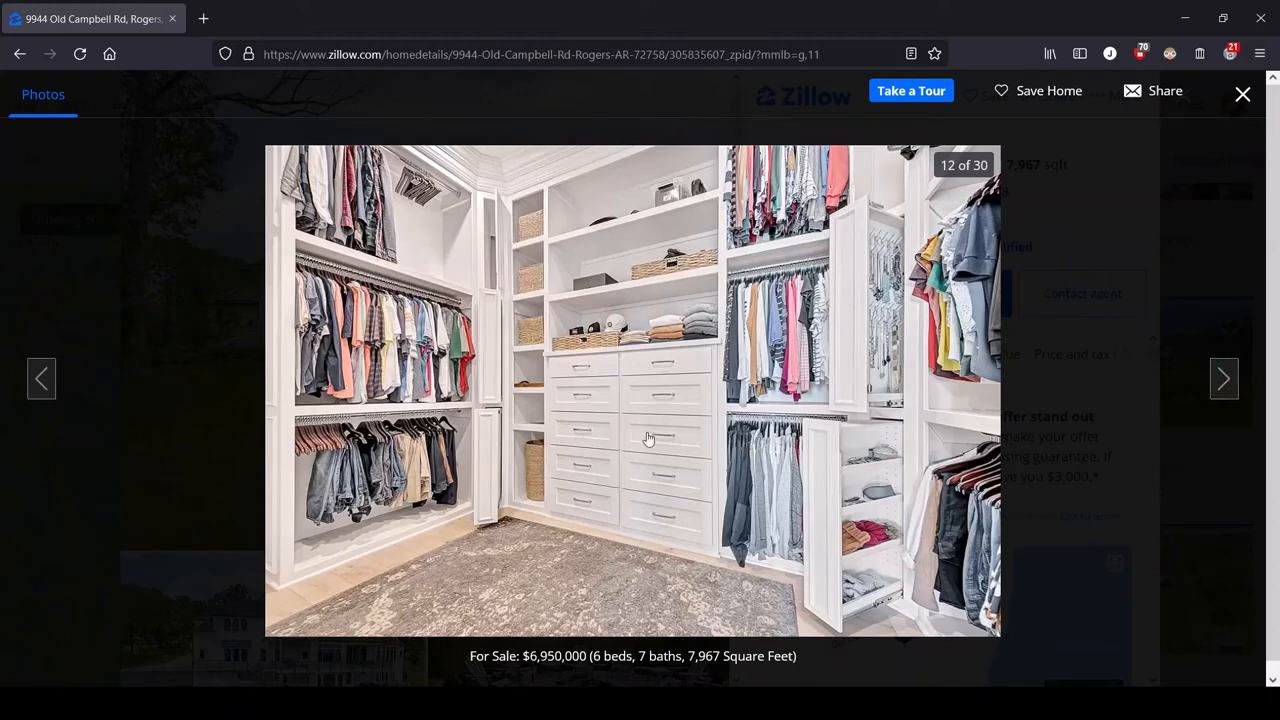
mouse_move(561, 413)
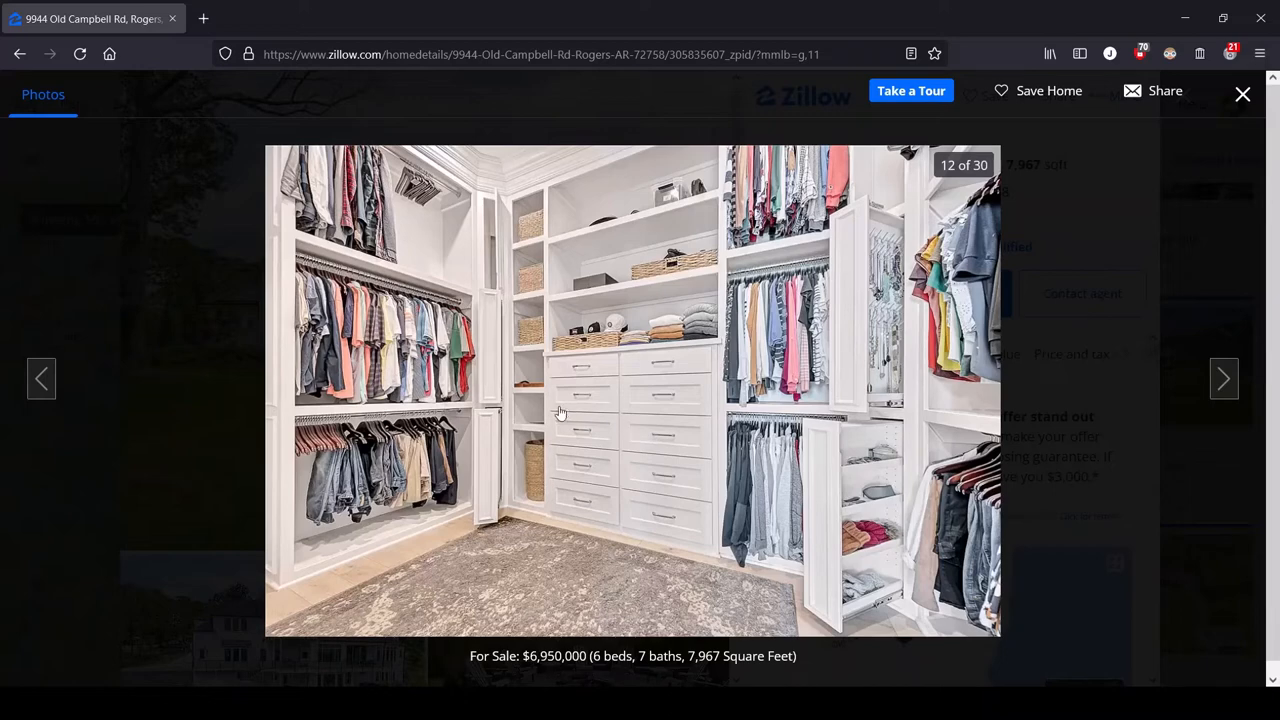
mouse_move(634, 408)
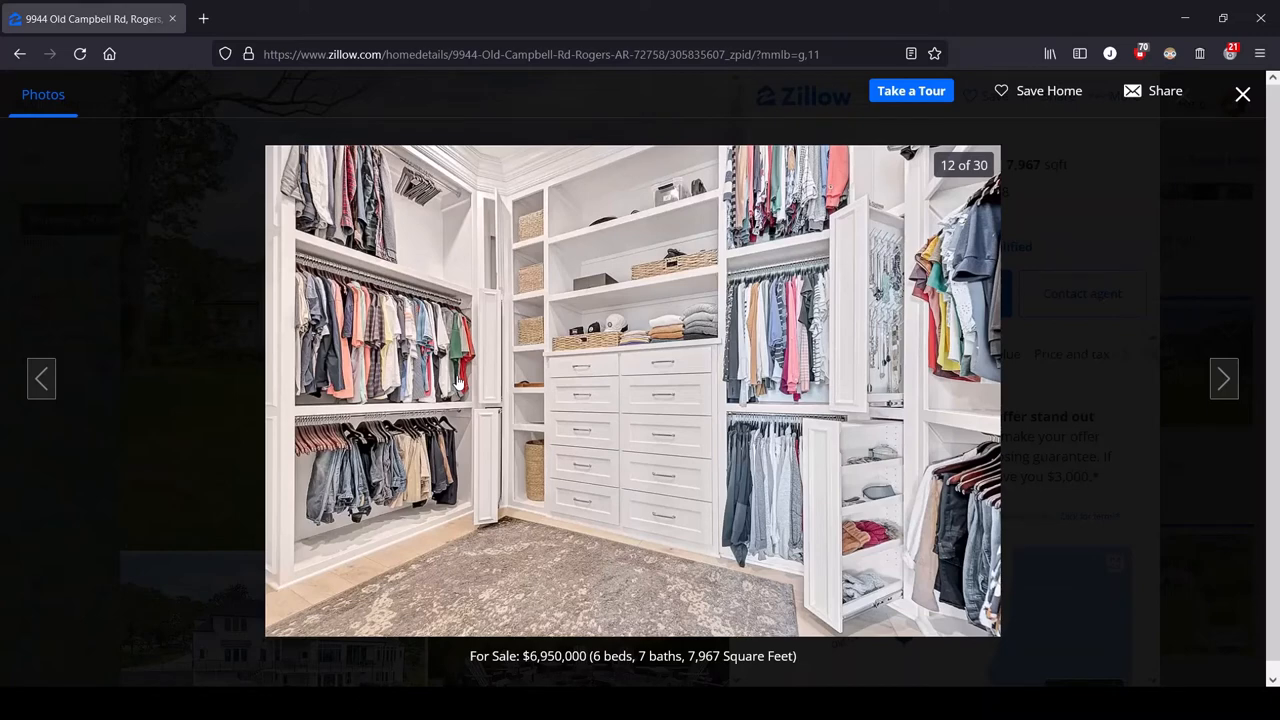
mouse_move(585, 300)
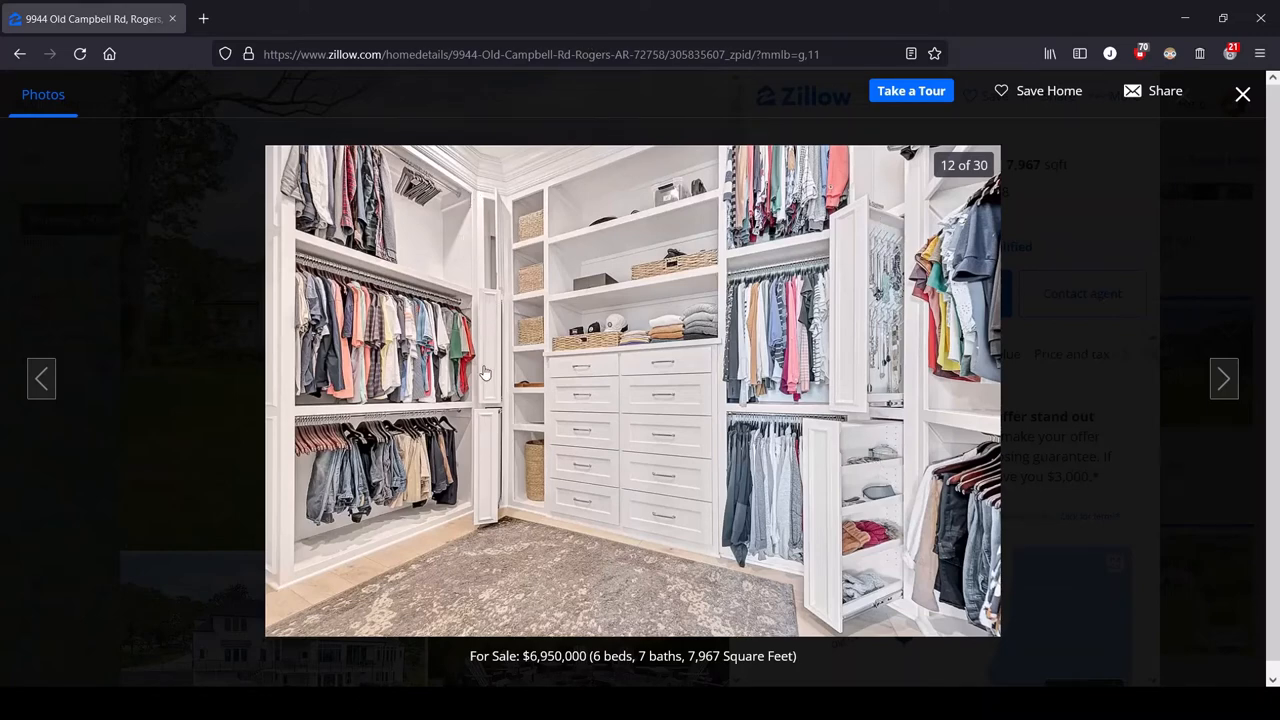
mouse_move(1077, 414)
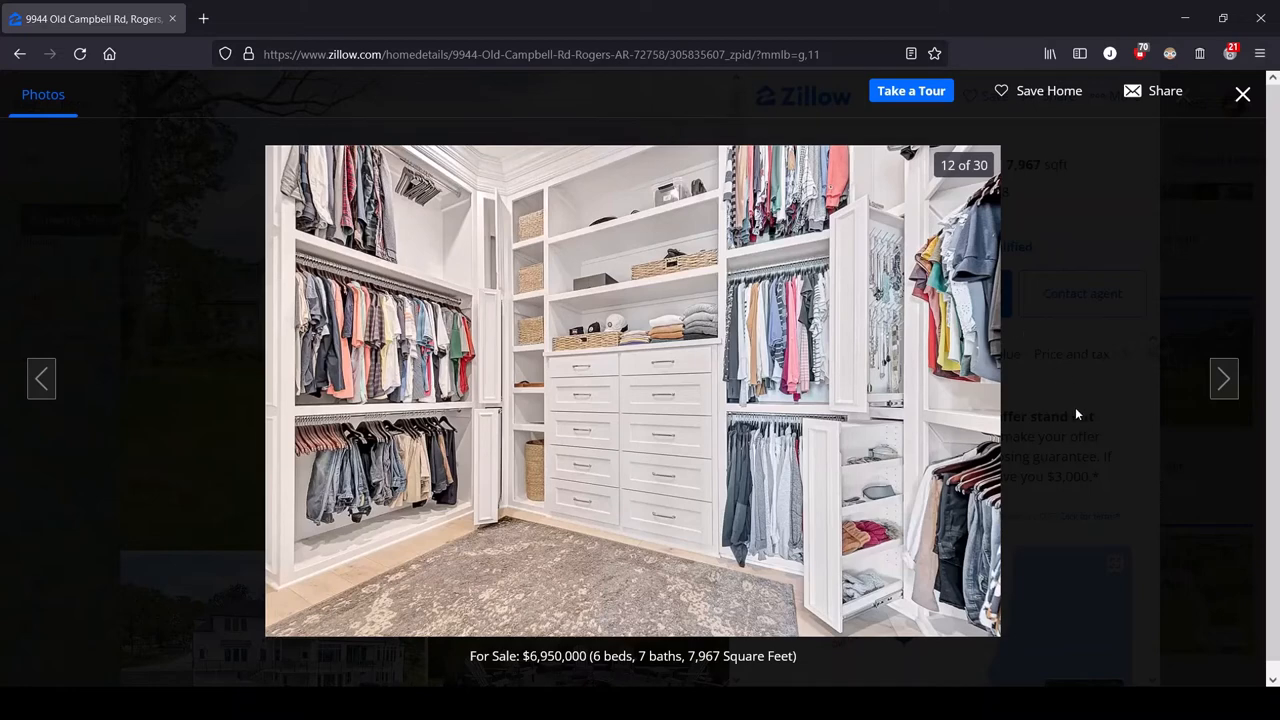
Toggle between the shoe closet and laundry room photos, ending on photo 14 of 30.
left_click(1224, 378)
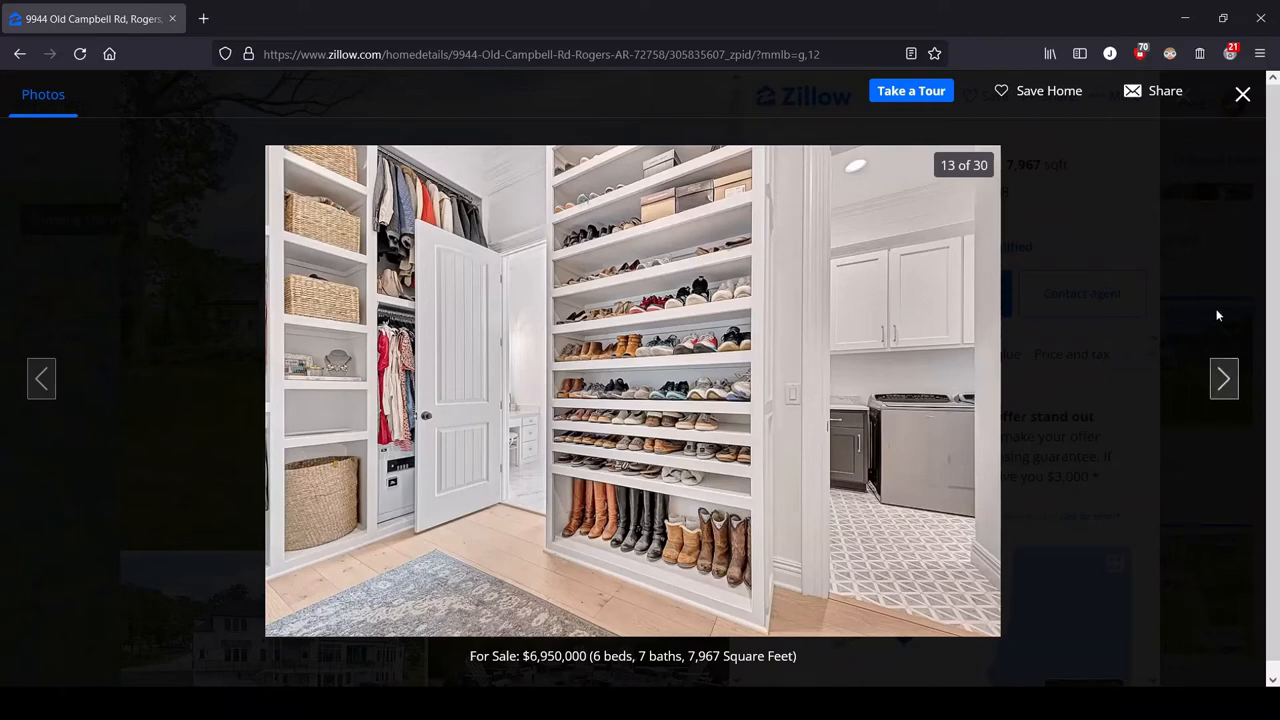
mouse_move(1224, 378)
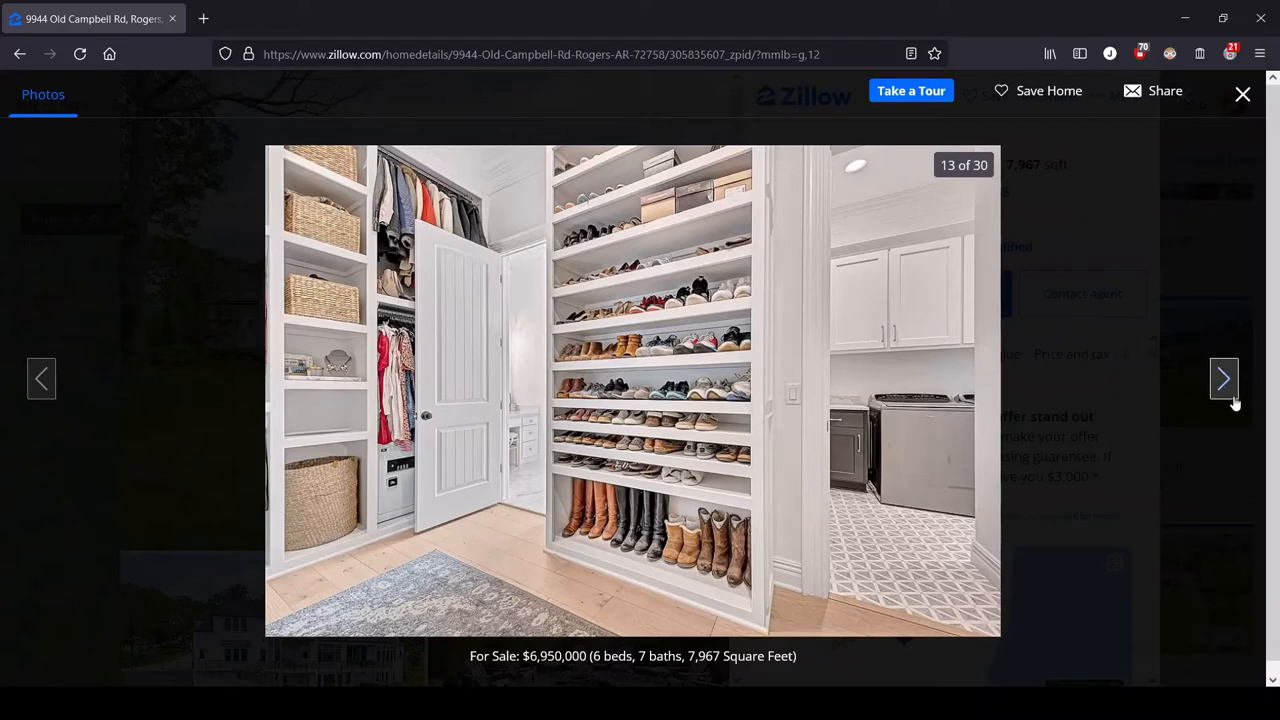
left_click(1224, 378)
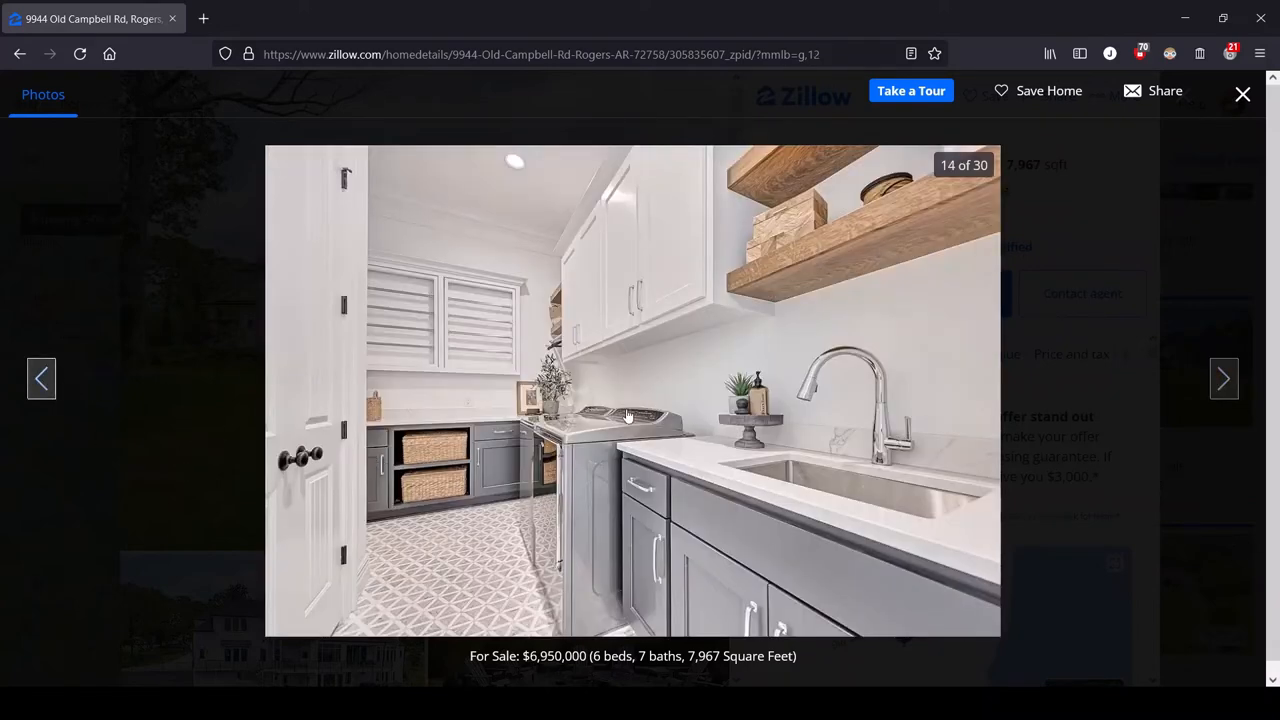
left_click(42, 378)
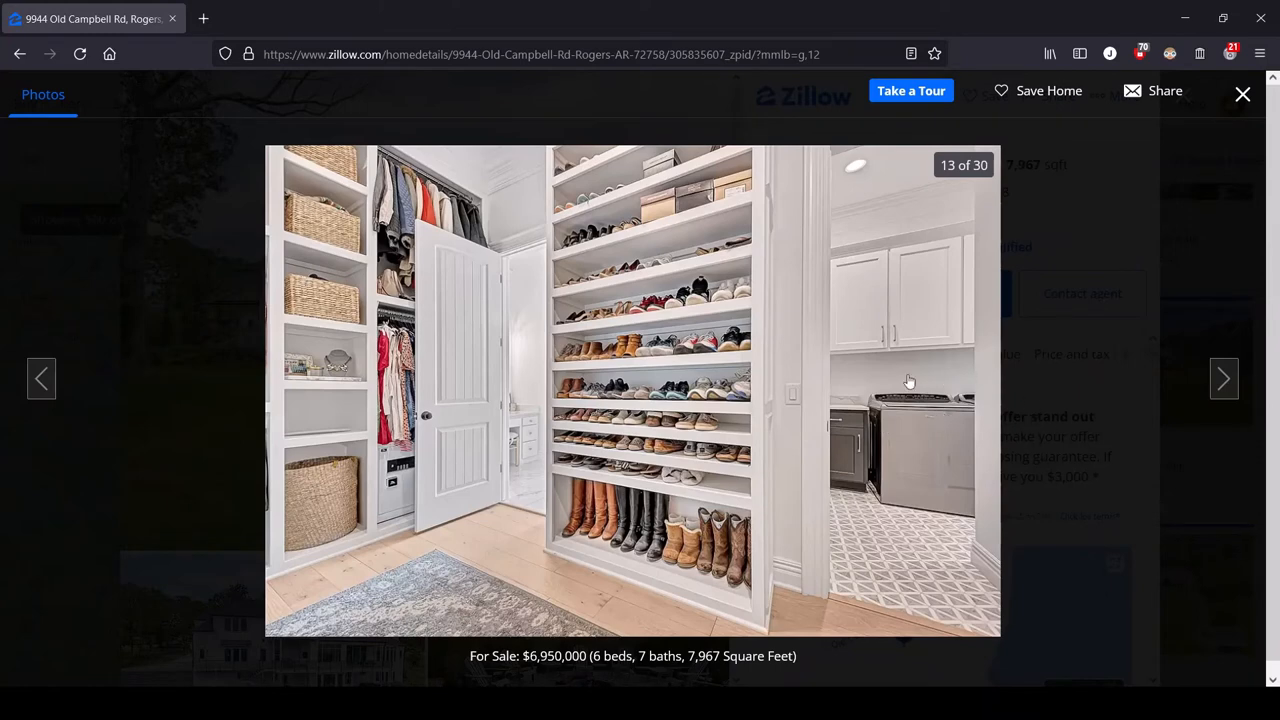
mouse_move(843, 446)
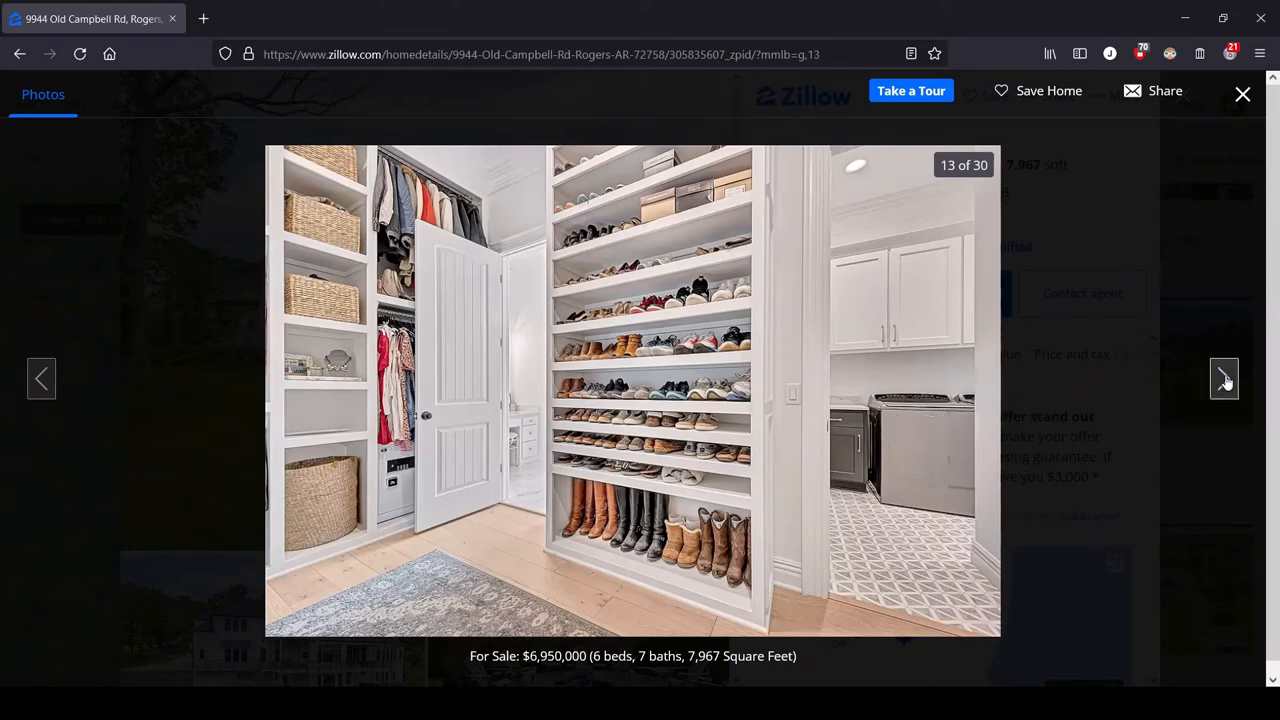
left_click(1224, 378)
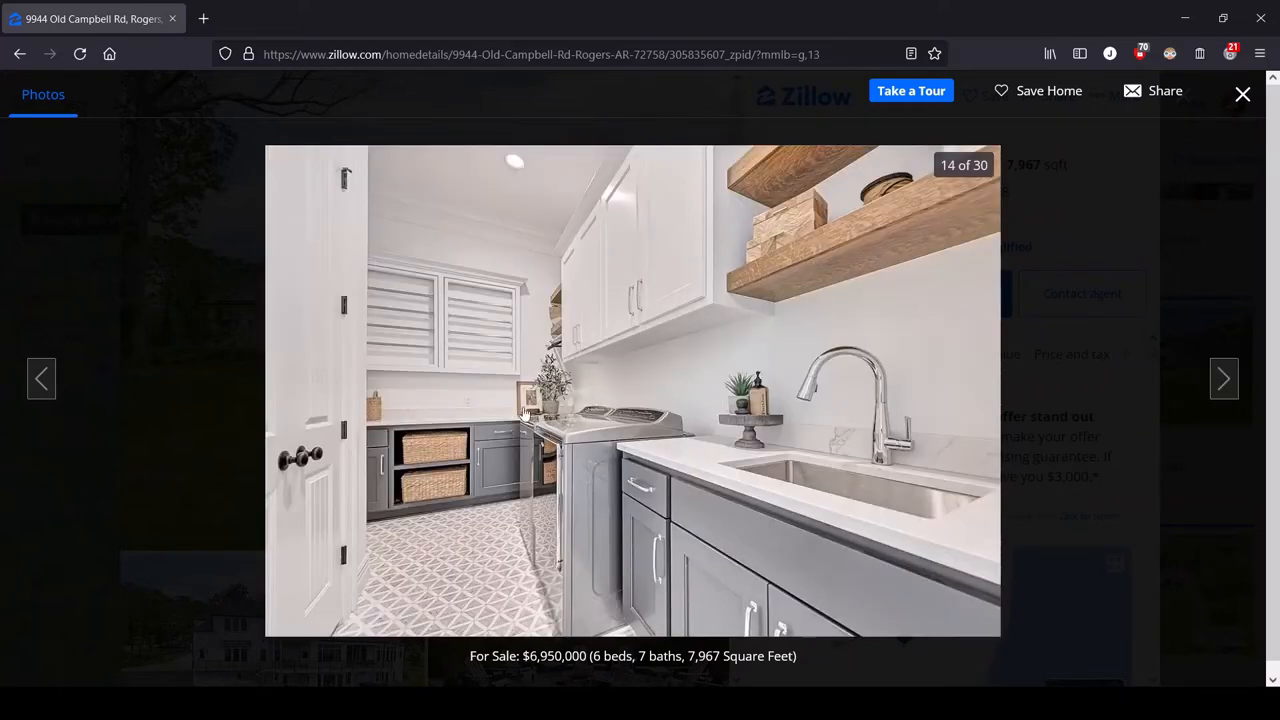
mouse_move(800, 465)
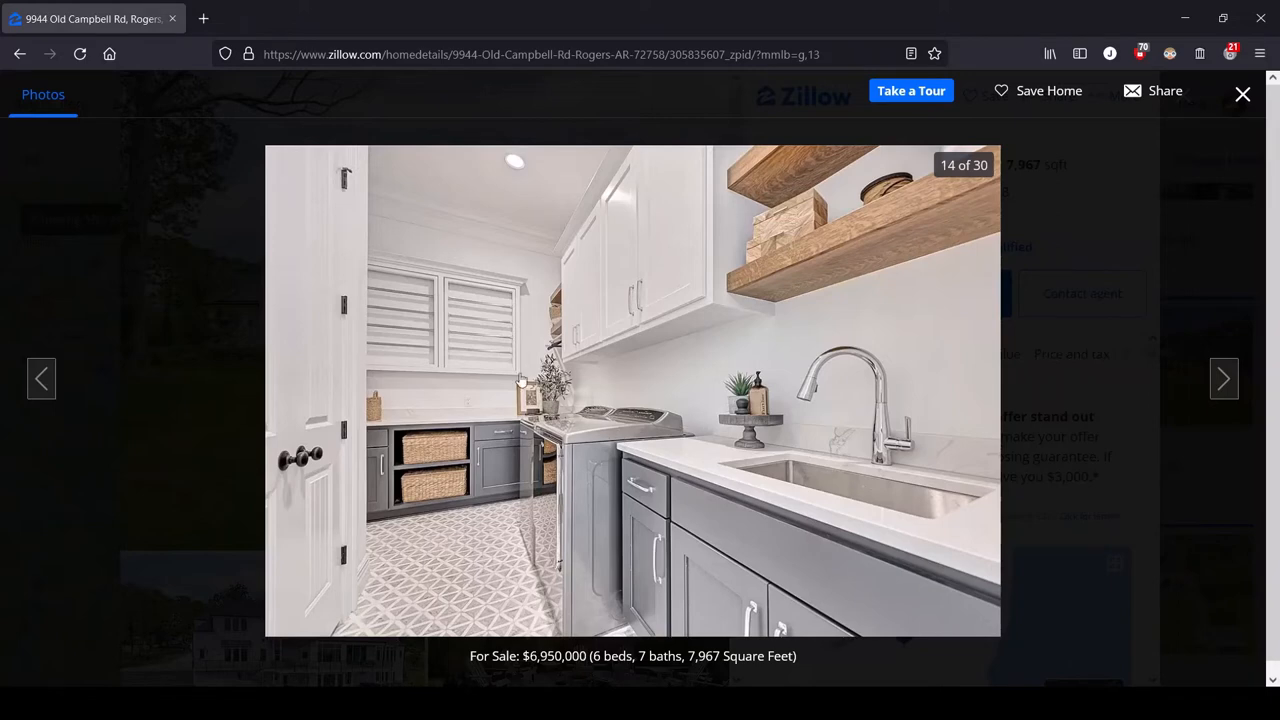
mouse_move(479, 412)
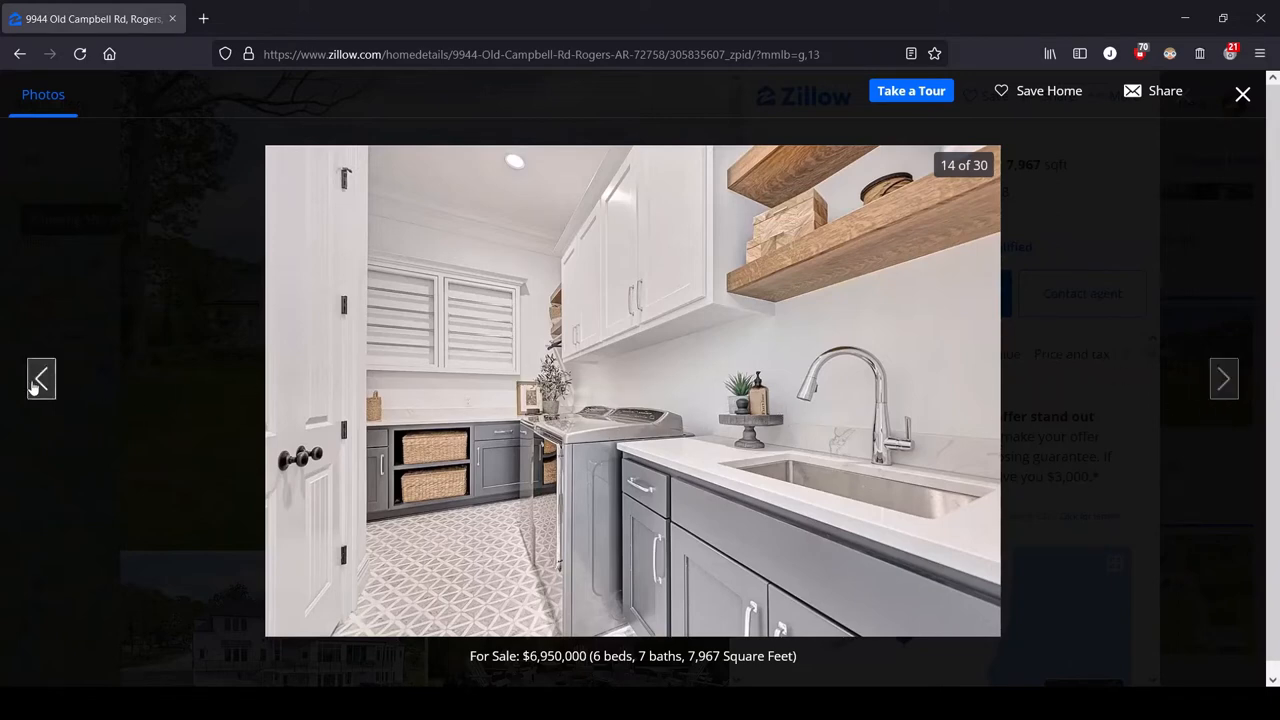
left_click(41, 378)
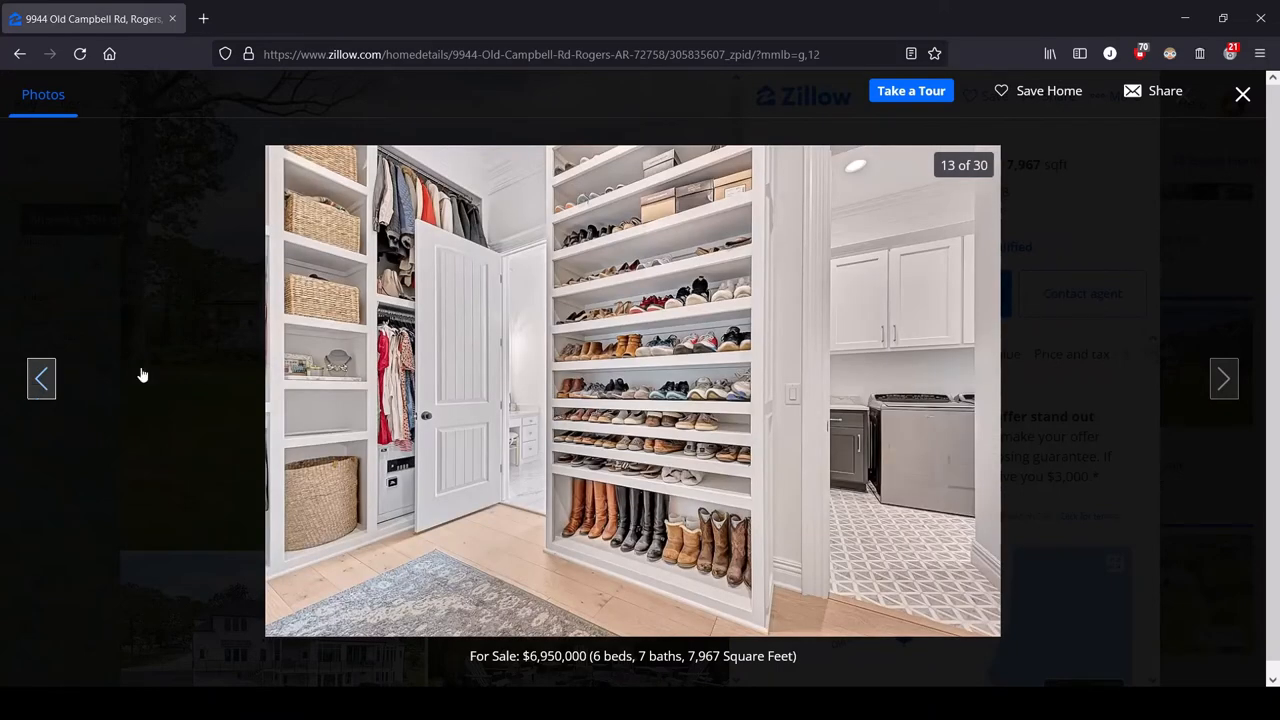
mouse_move(1224, 378)
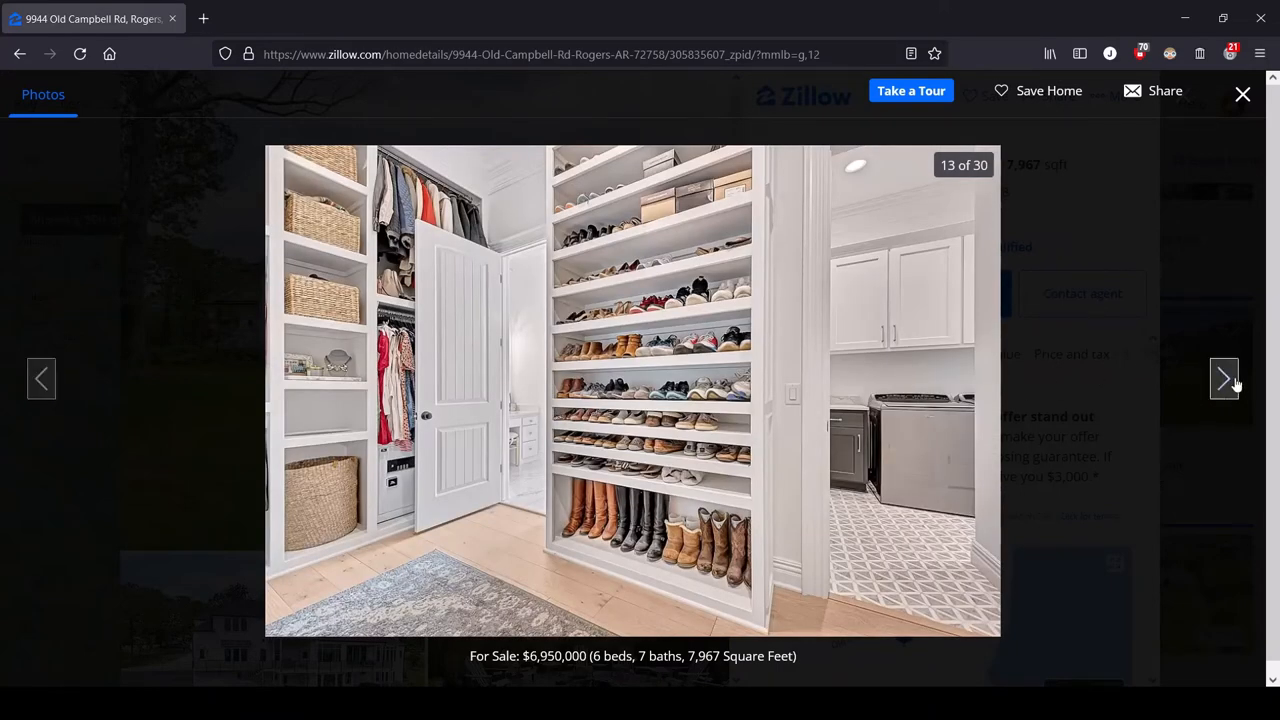
left_click(1224, 378)
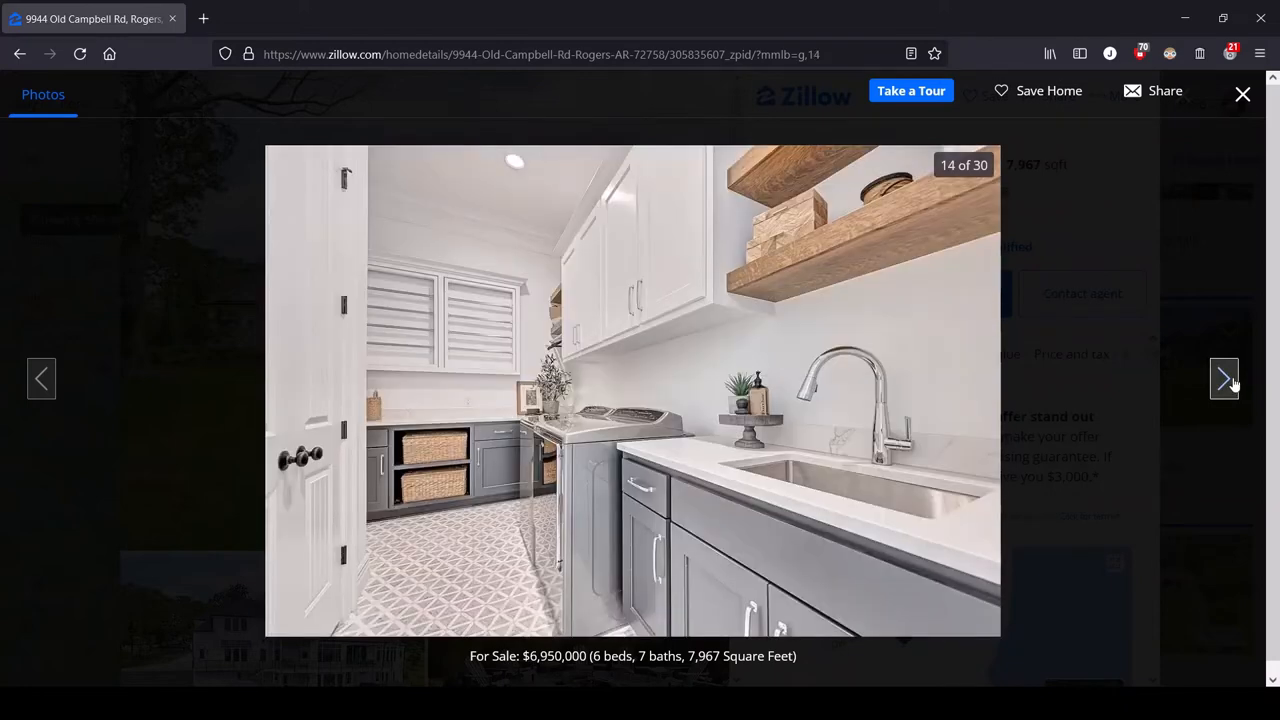
Advance the gallery to photo 15, the white mudroom with bench and pet station.
left_click(1224, 378)
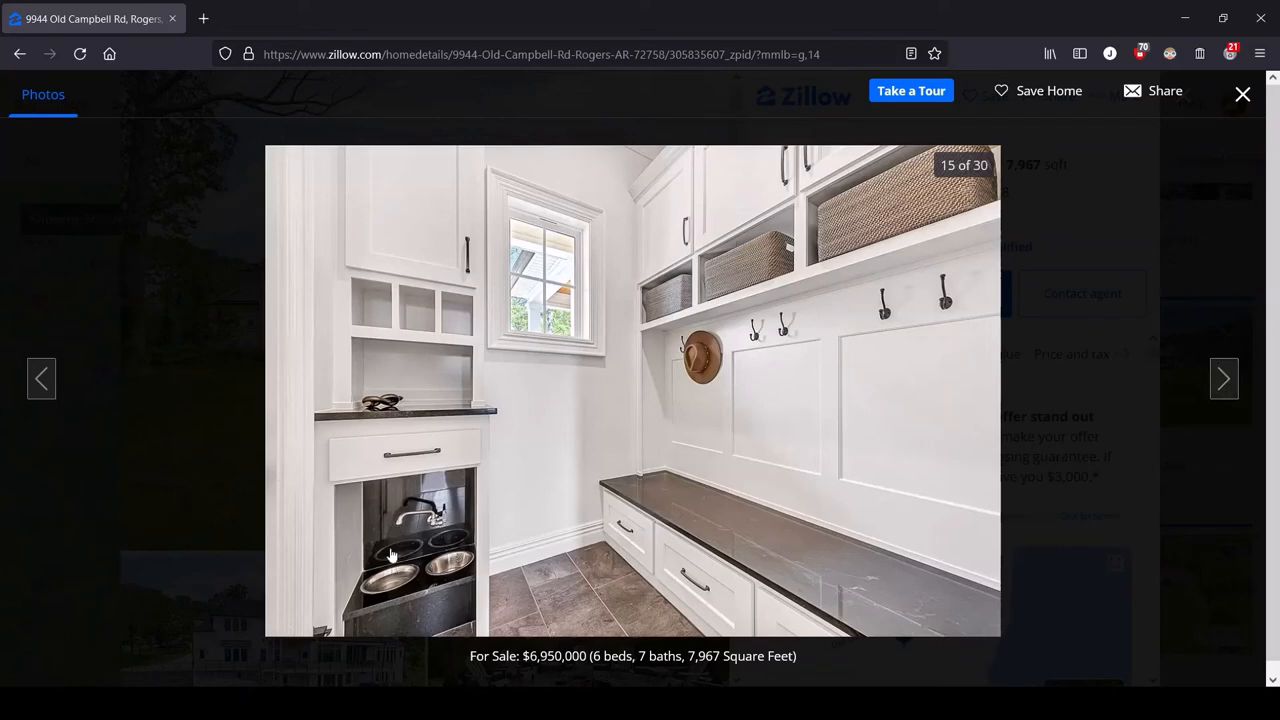
mouse_move(413, 508)
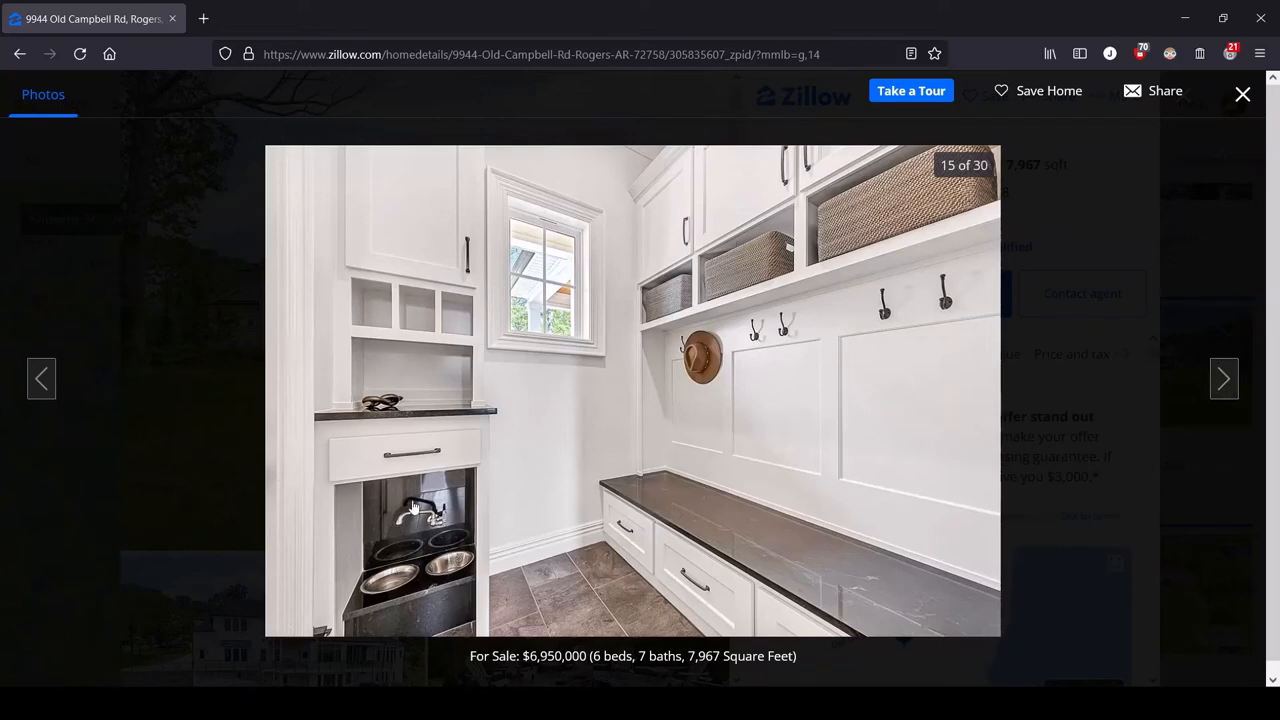
mouse_move(400, 603)
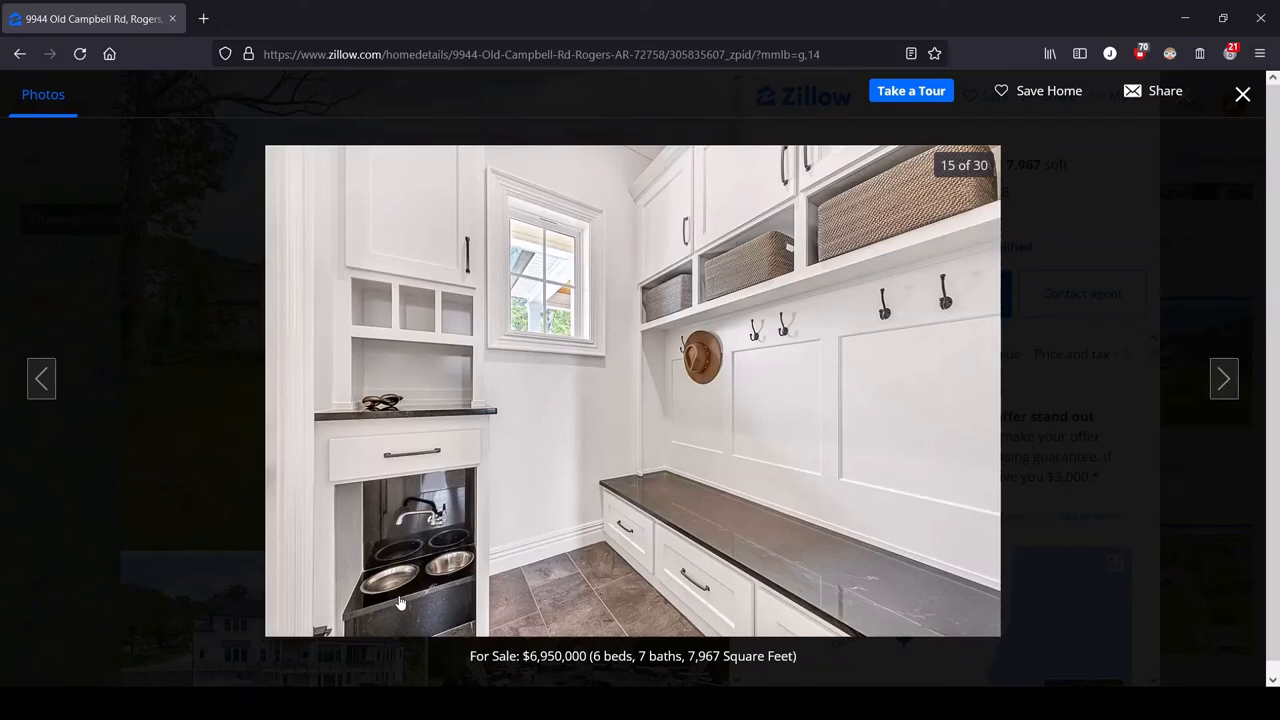
mouse_move(388, 585)
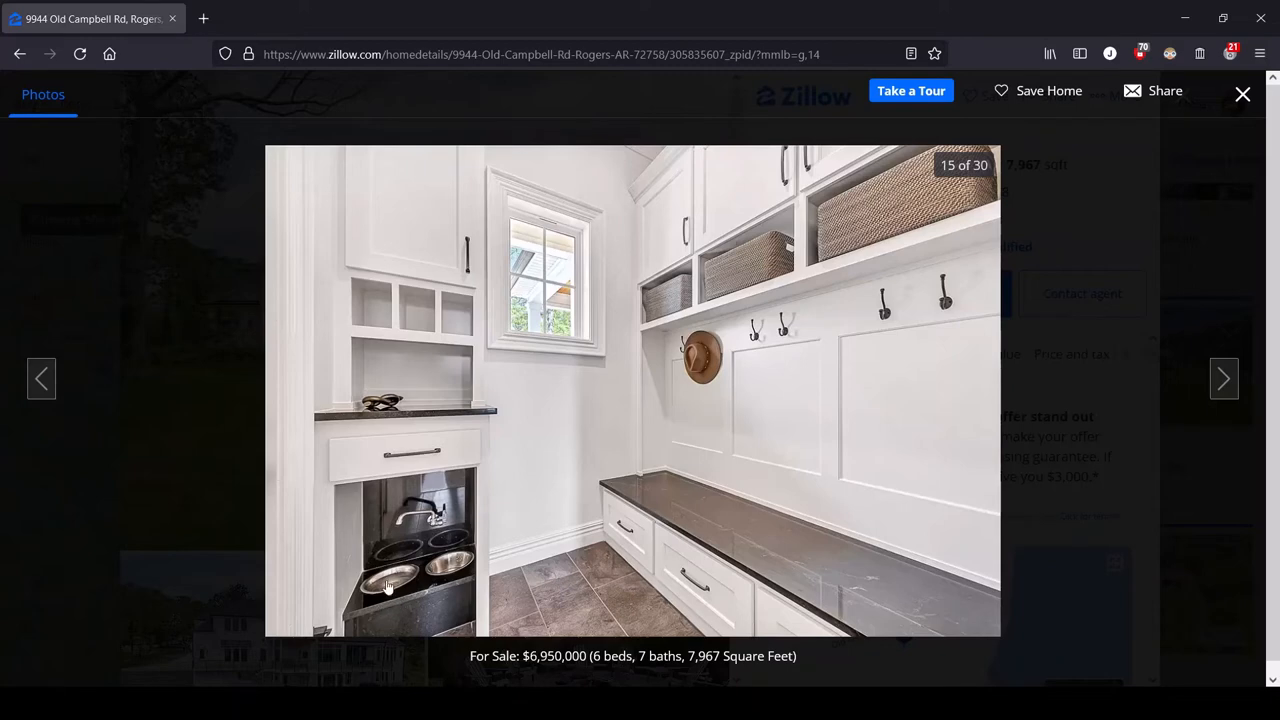
mouse_move(412, 548)
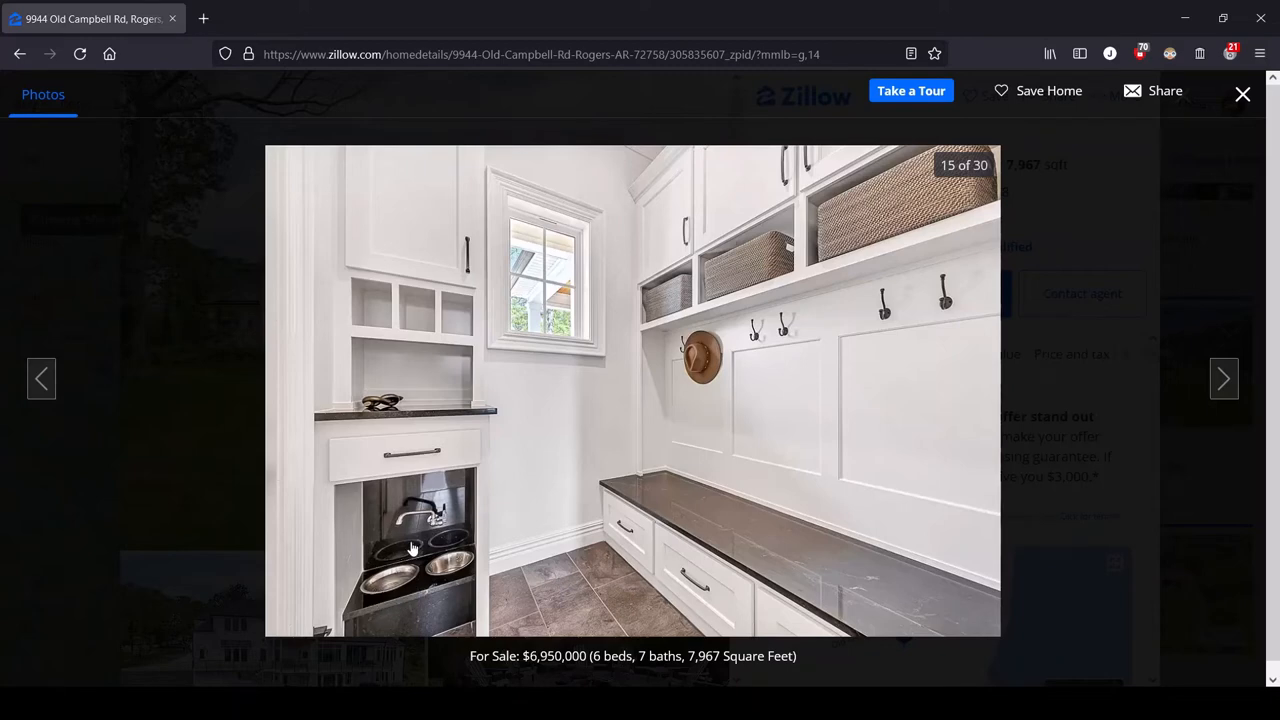
mouse_move(383, 545)
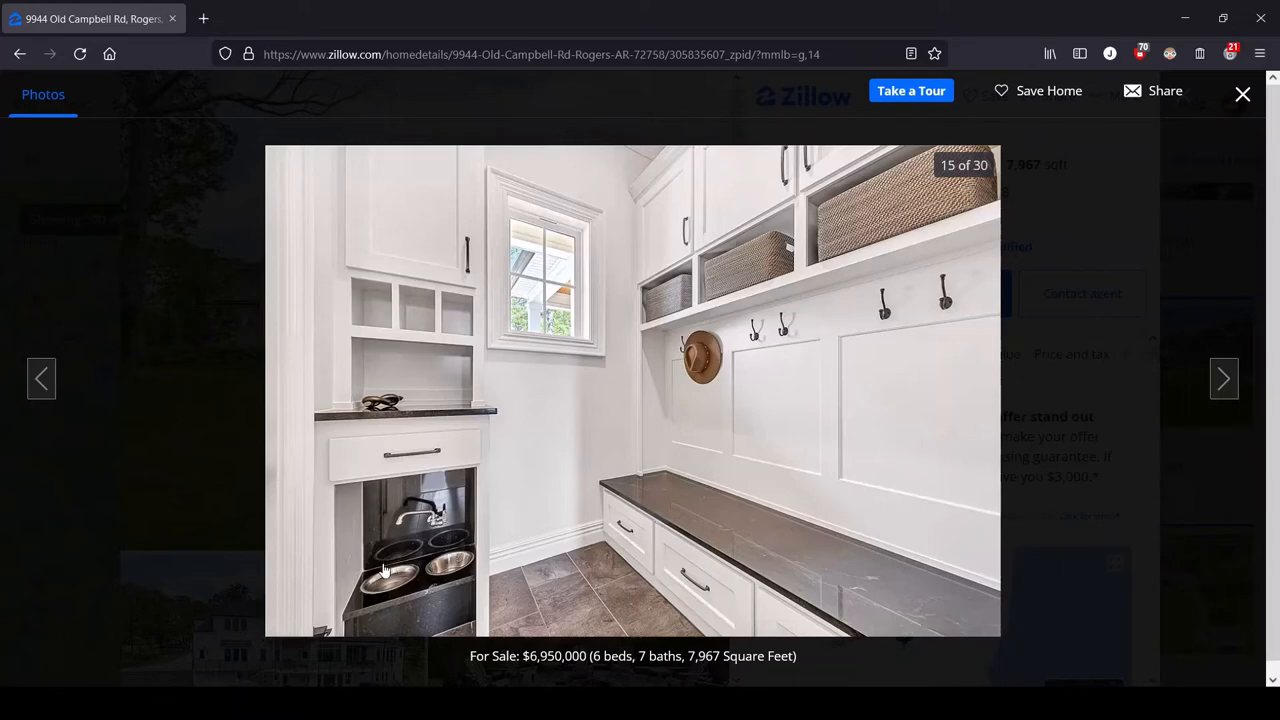
mouse_move(420, 573)
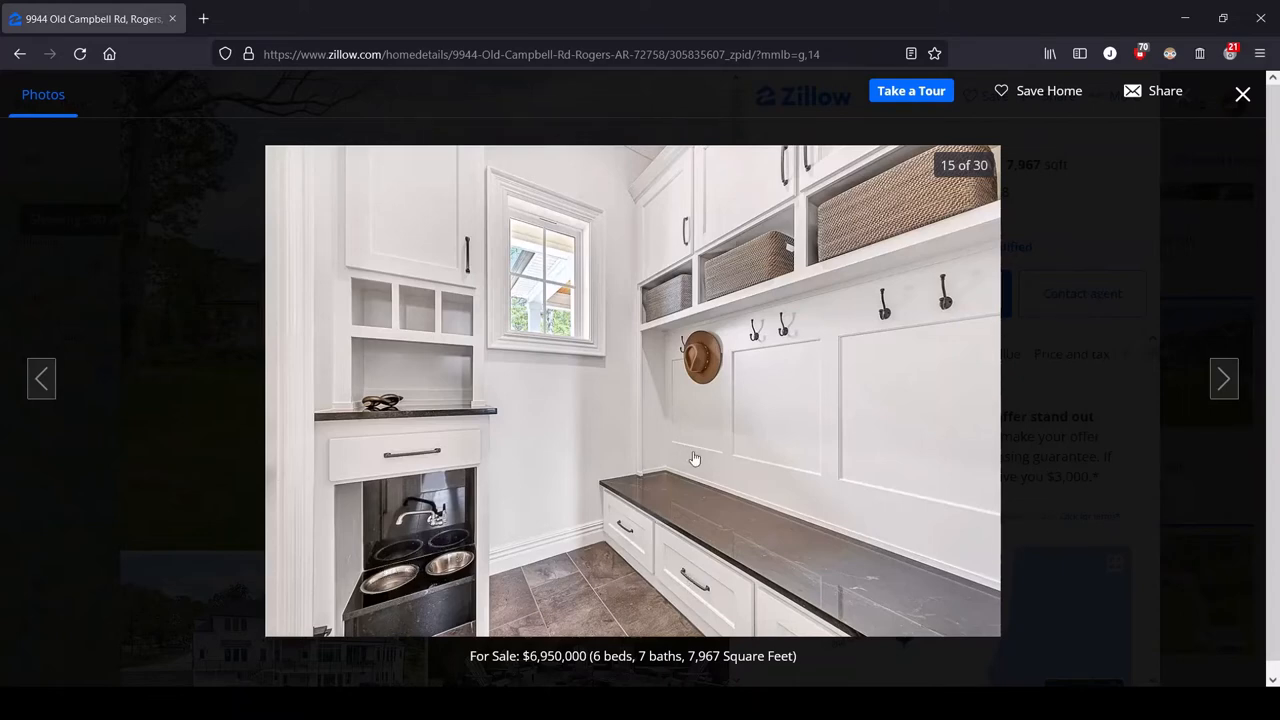
mouse_move(678, 565)
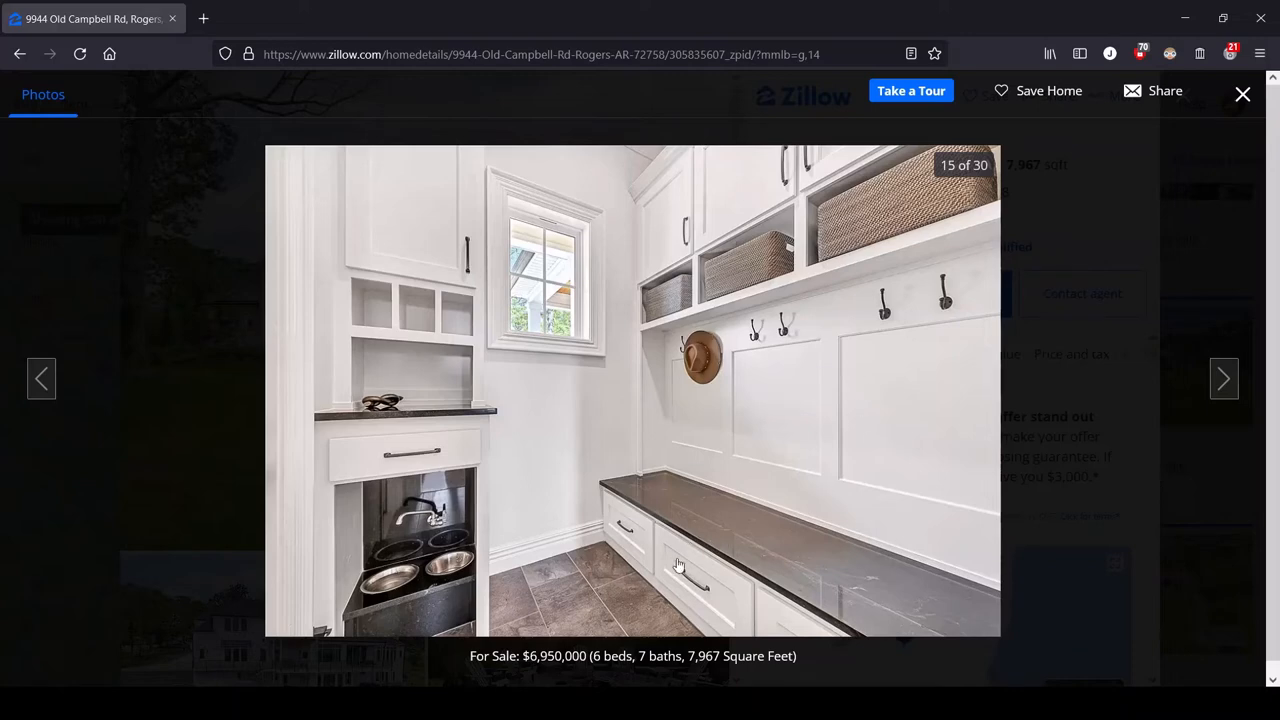
mouse_move(674, 261)
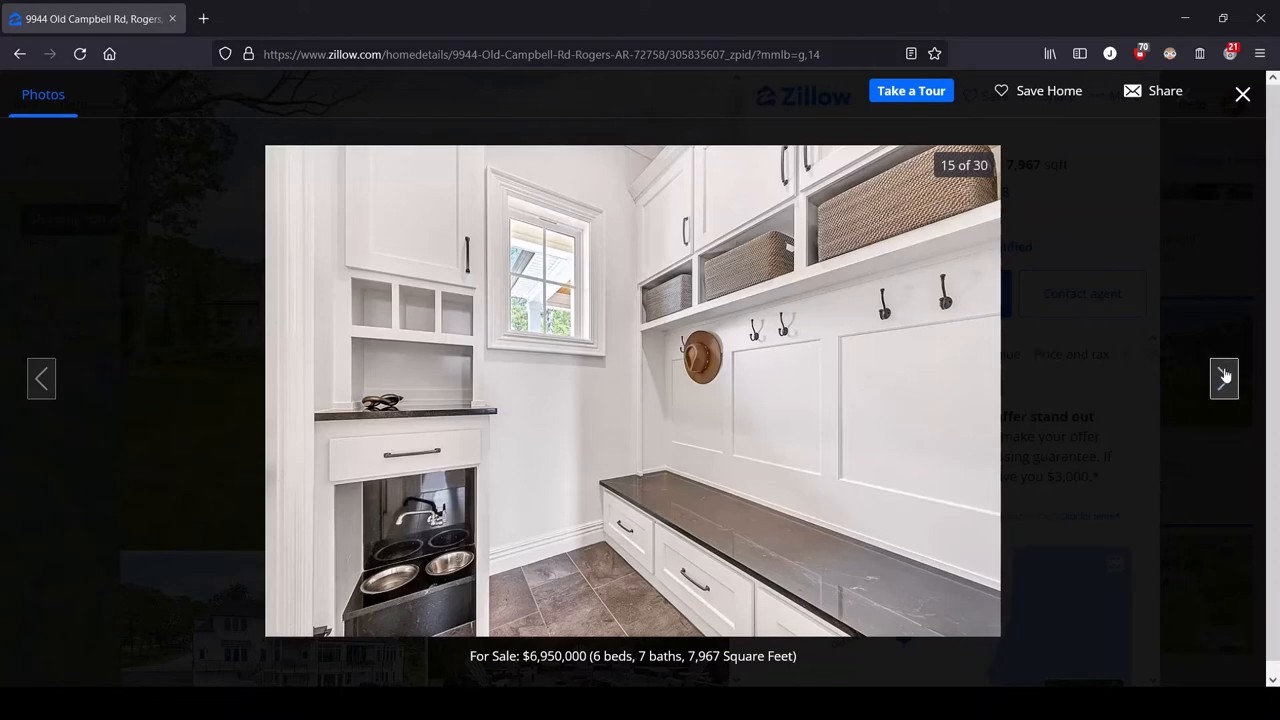
Advance to photo 16, the shiplap powder room with wood vanity.
left_click(1224, 378)
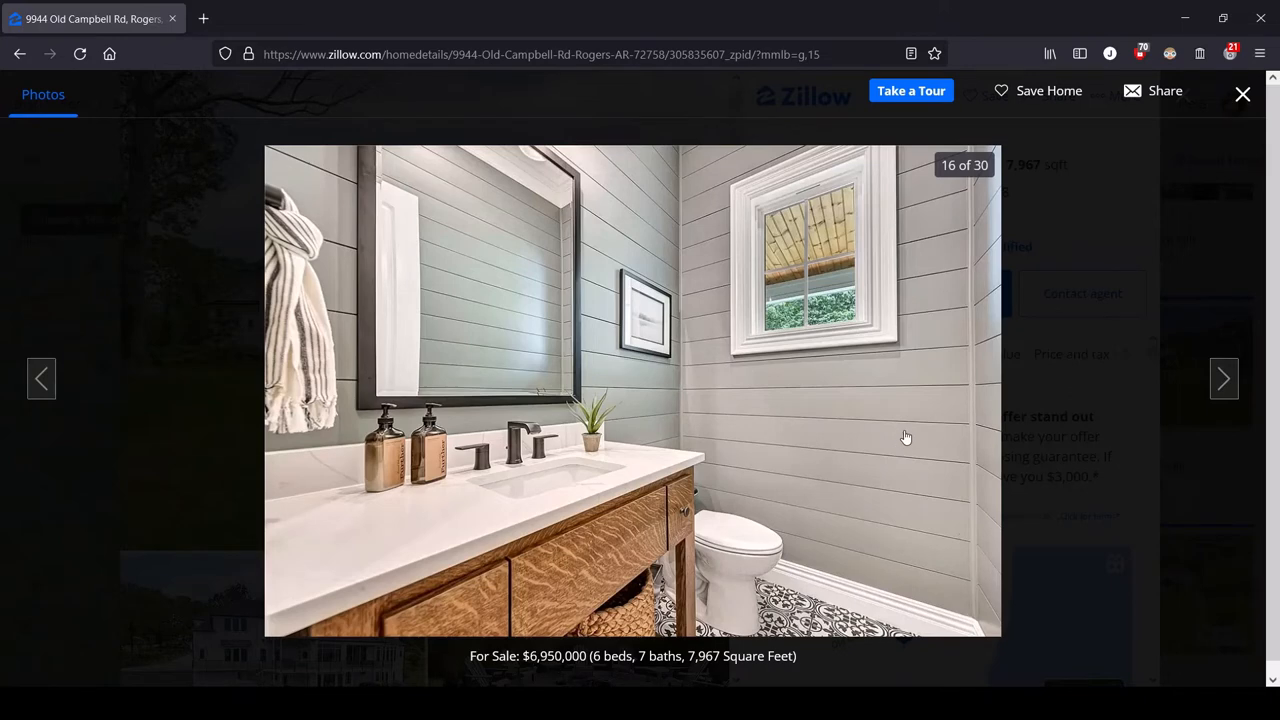
mouse_move(371, 469)
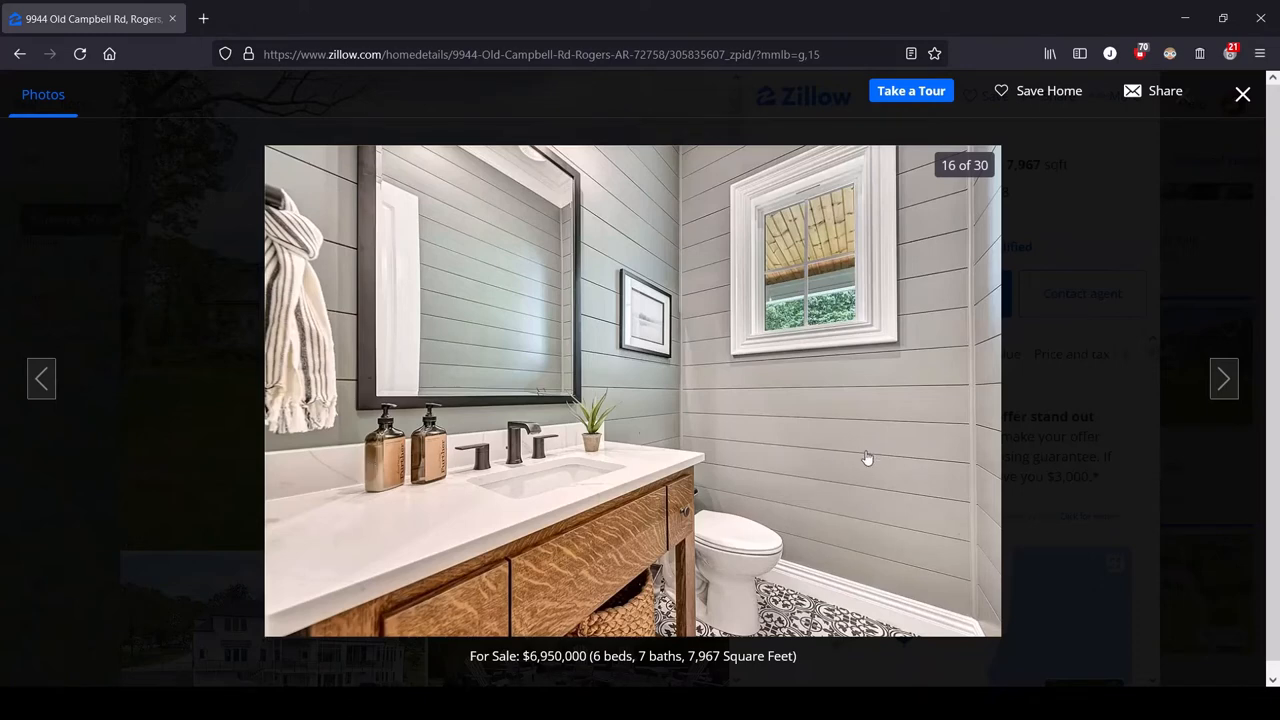
mouse_move(864, 444)
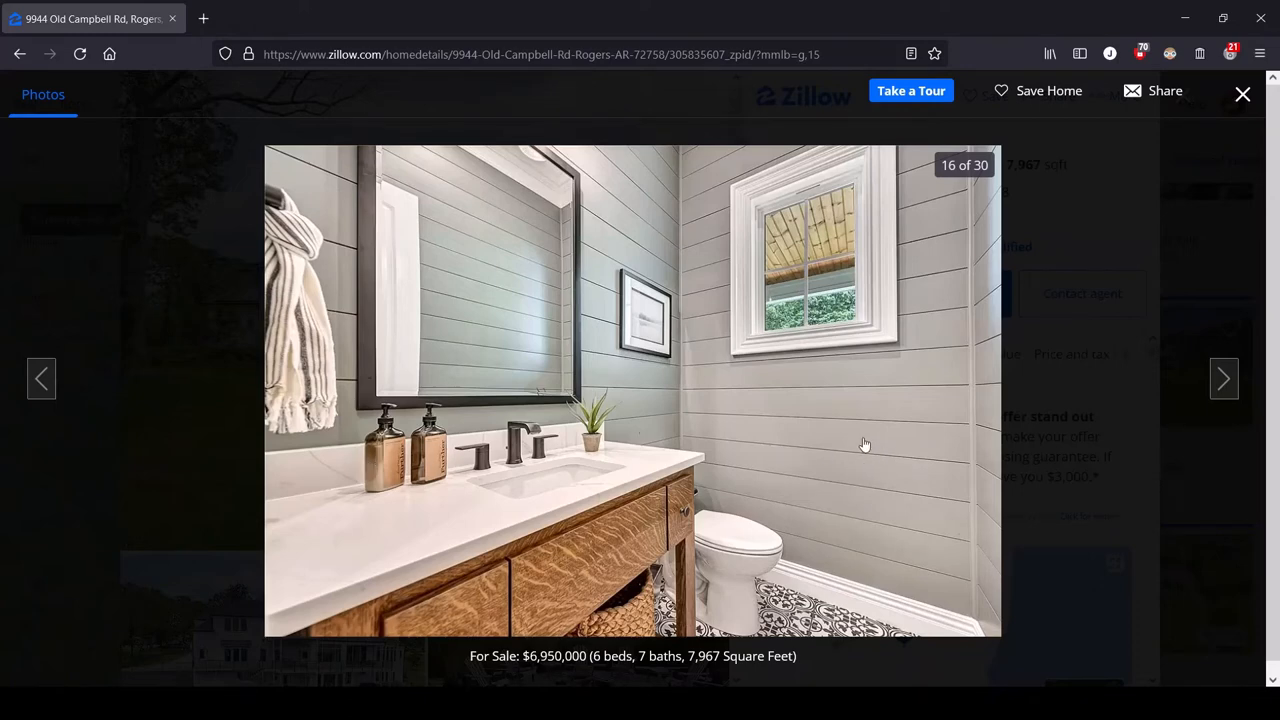
mouse_move(955, 517)
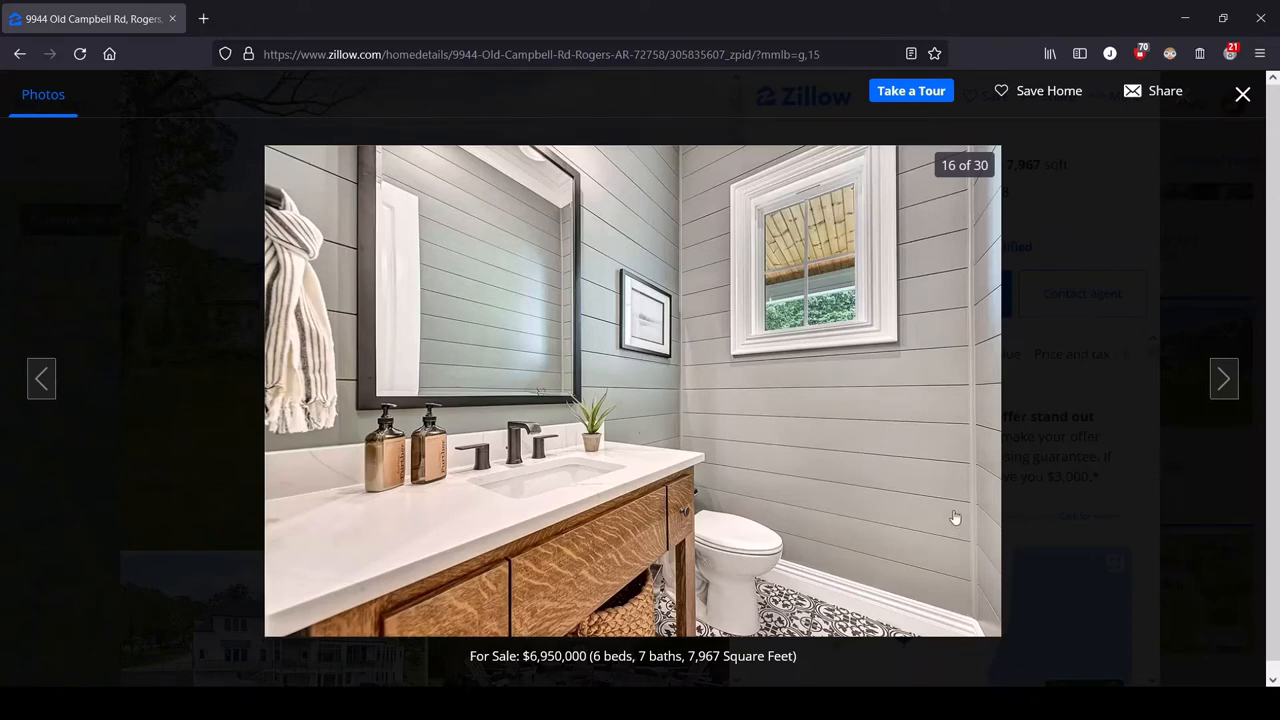
mouse_move(690, 236)
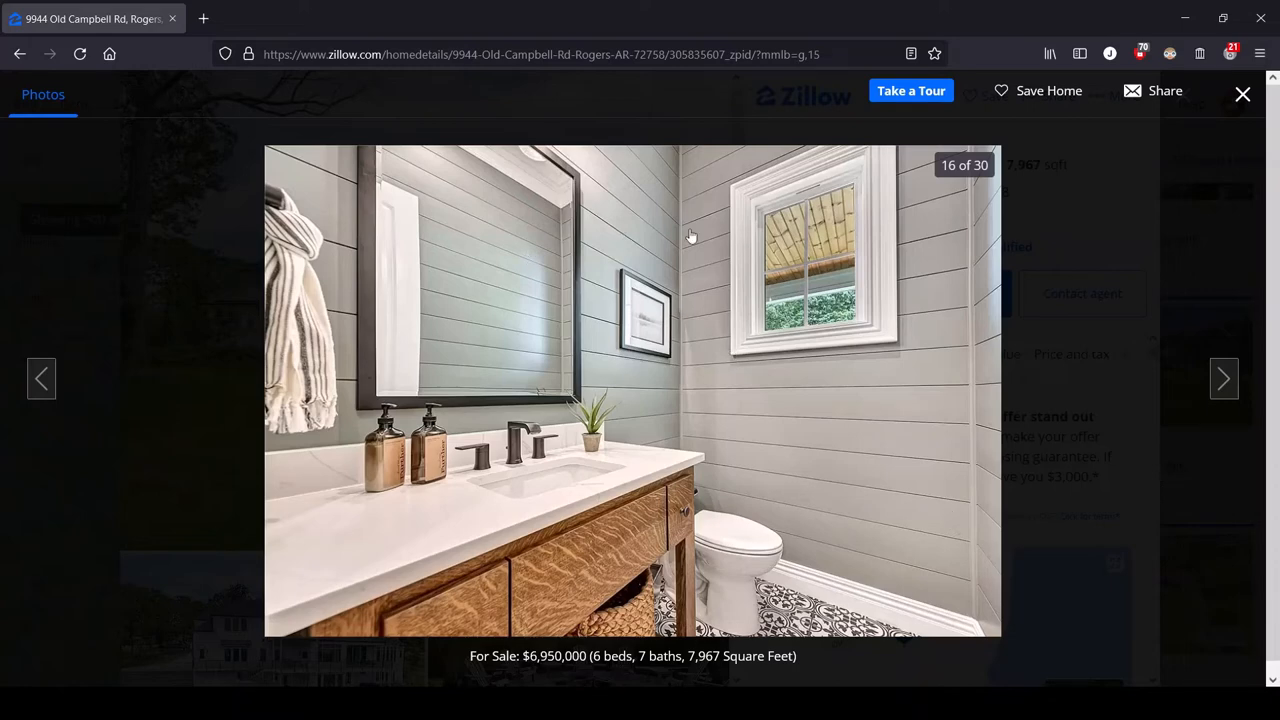
mouse_move(867, 473)
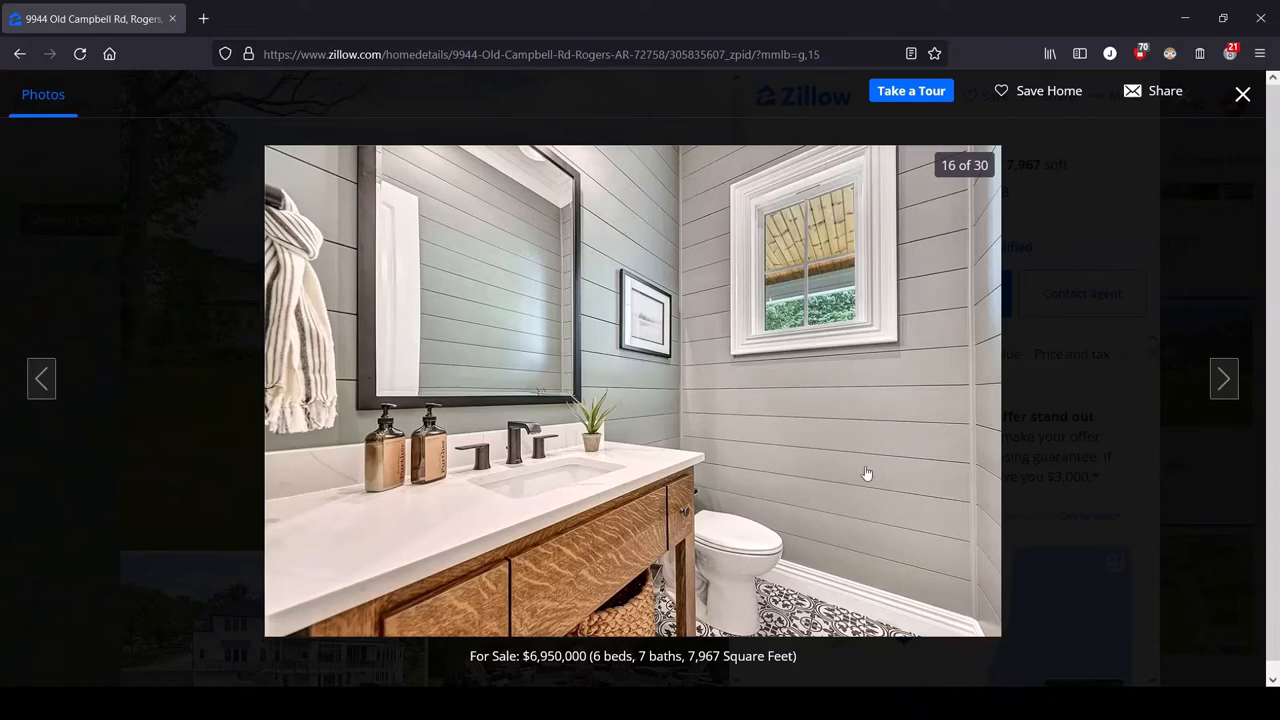
mouse_move(847, 514)
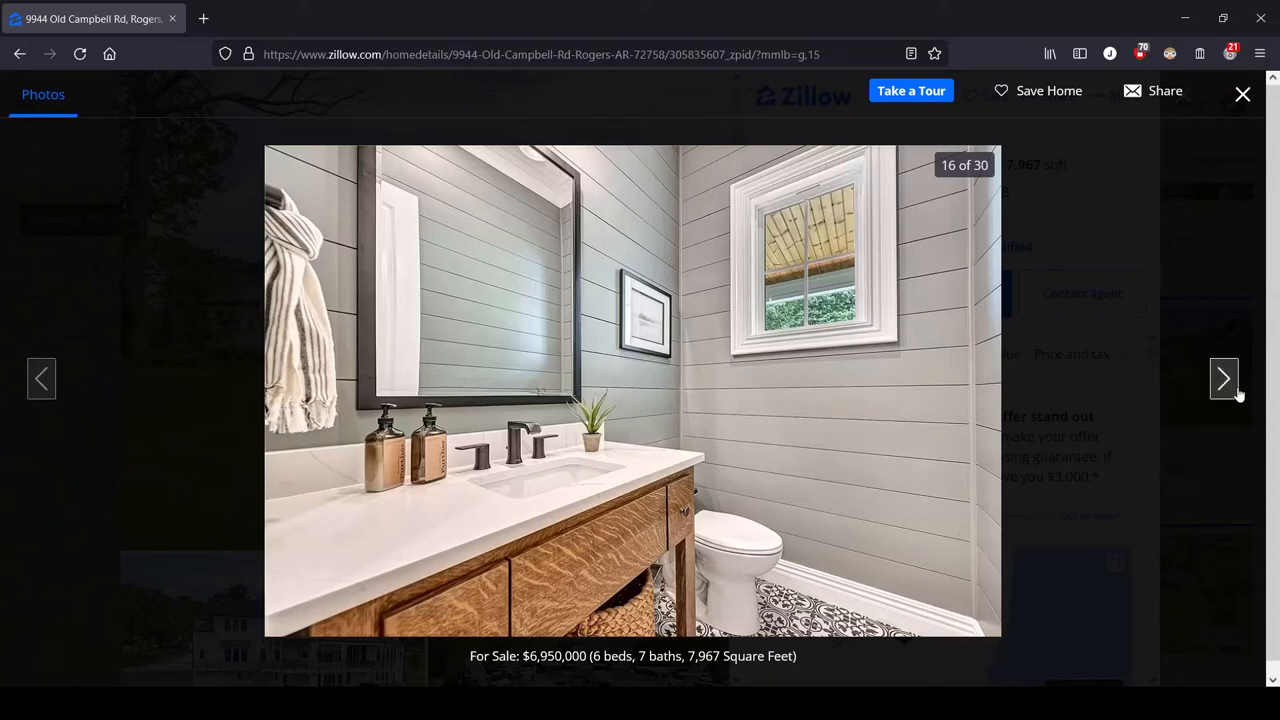
Step past the home office photo to photo 18, the dining room with chandelier.
left_click(1224, 378)
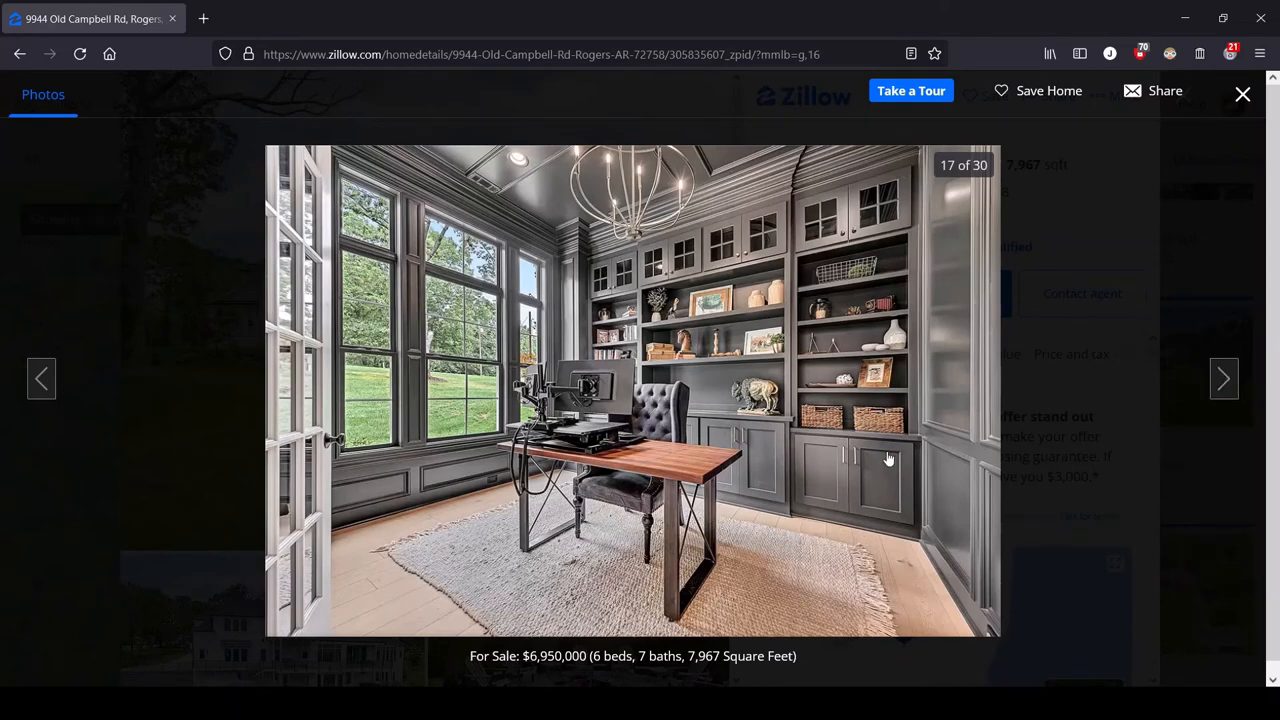
mouse_move(308, 431)
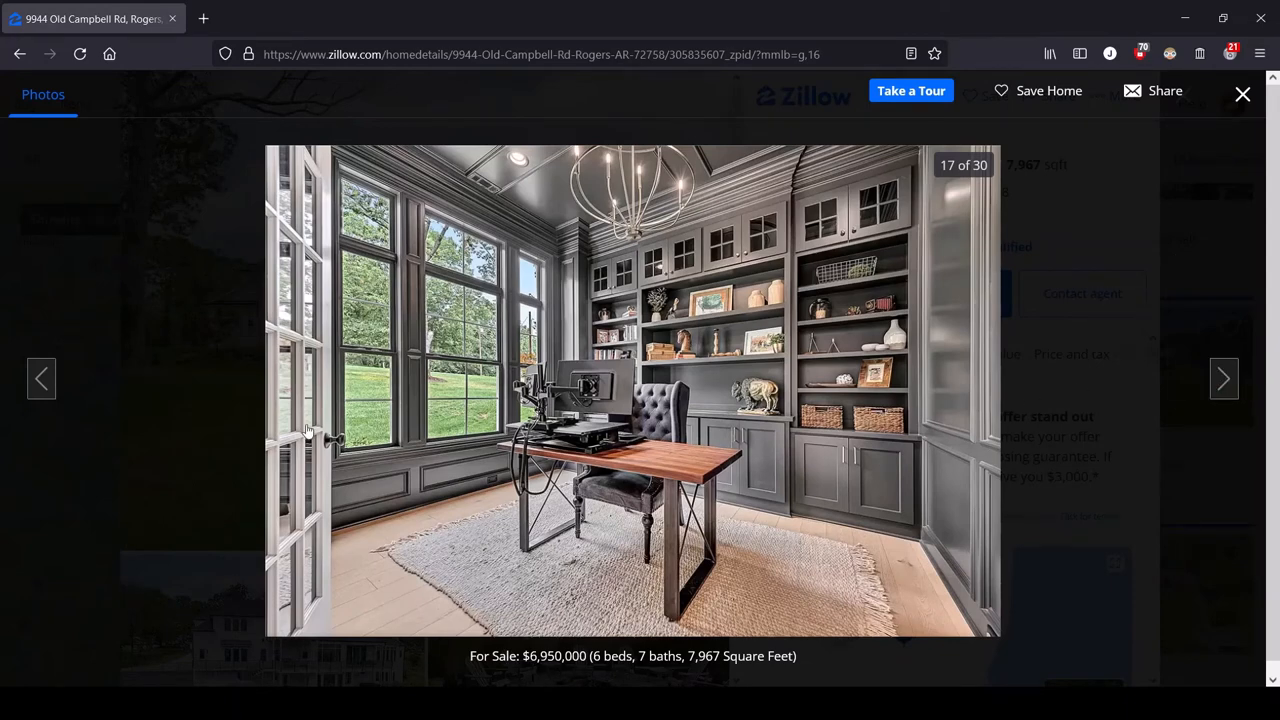
mouse_move(718, 453)
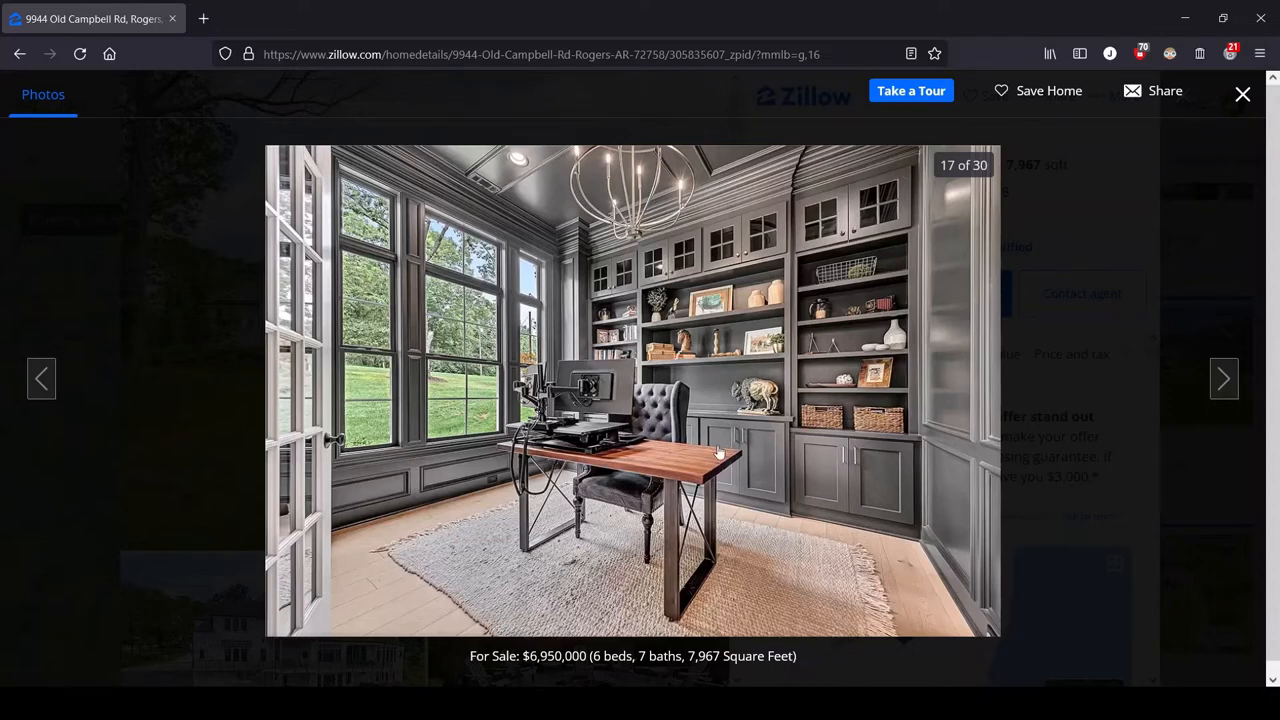
mouse_move(540, 453)
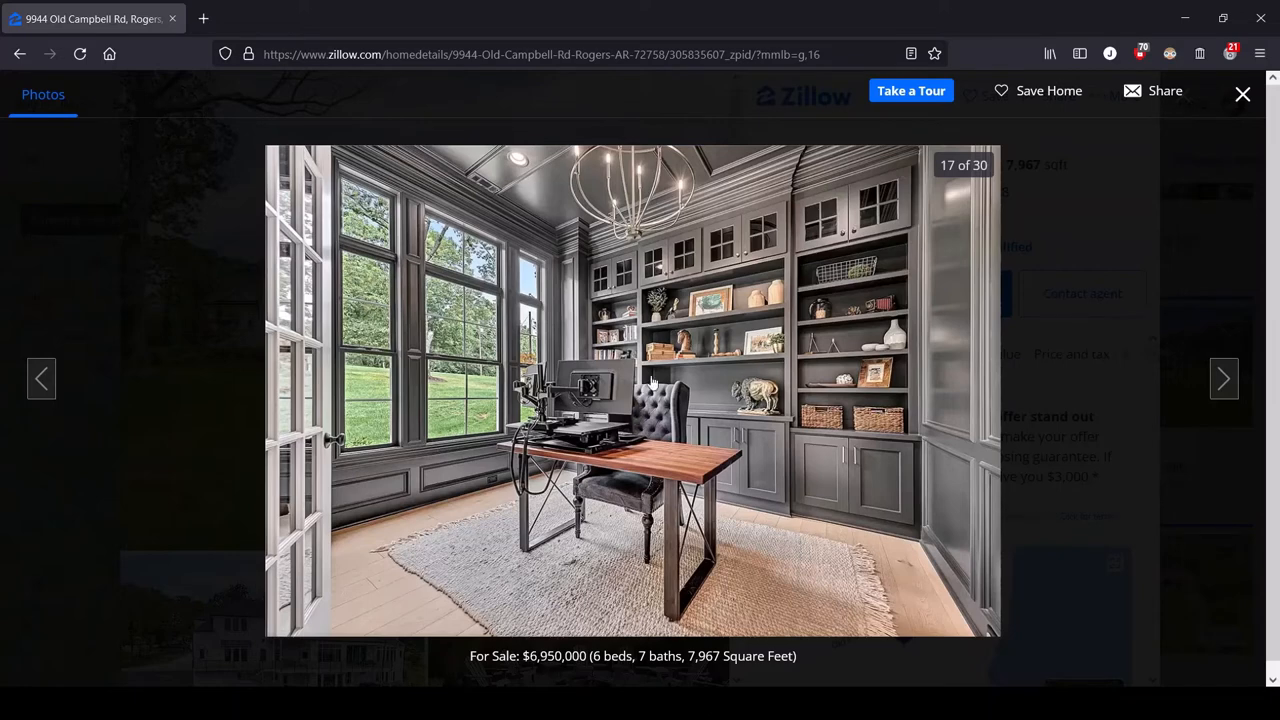
mouse_move(695, 457)
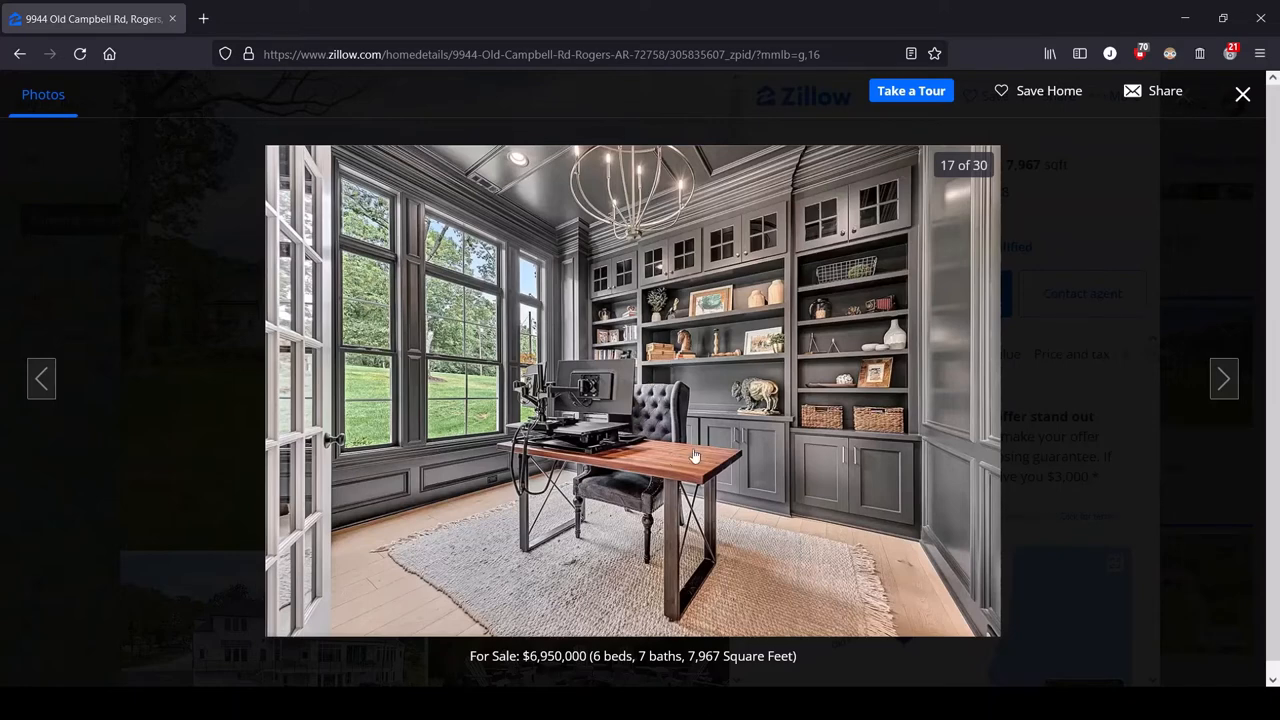
mouse_move(660, 398)
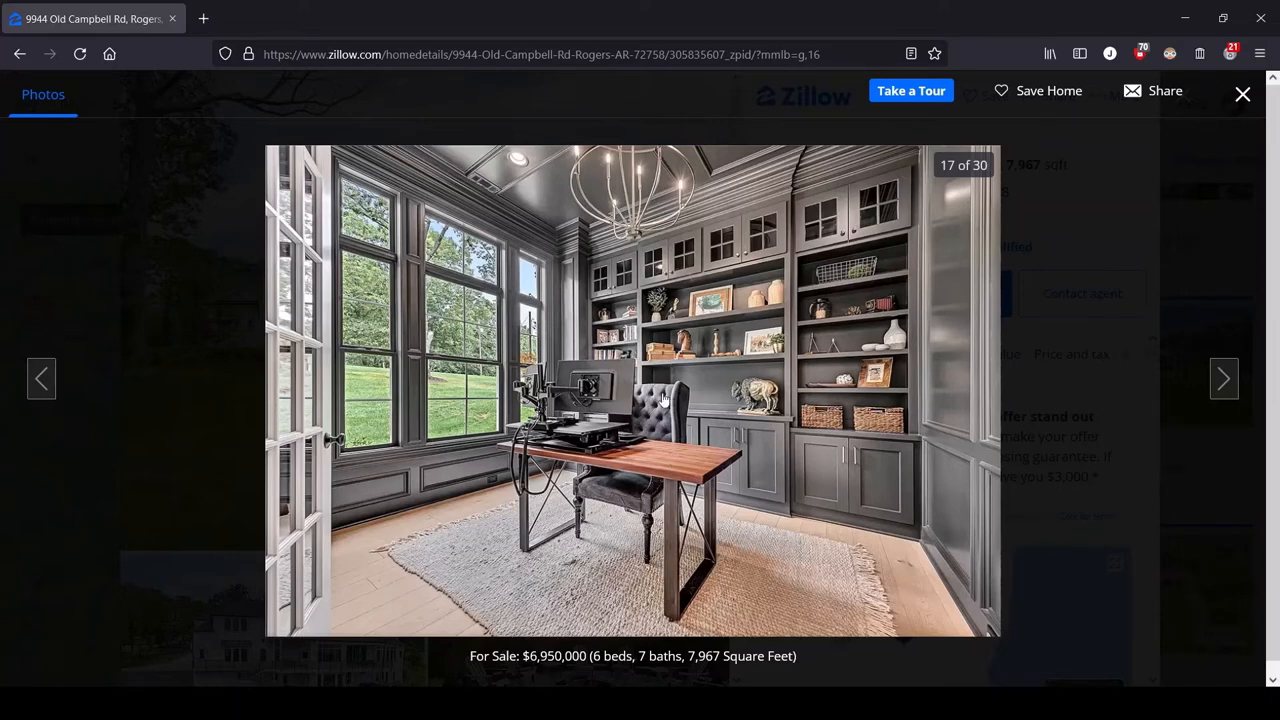
mouse_move(645, 545)
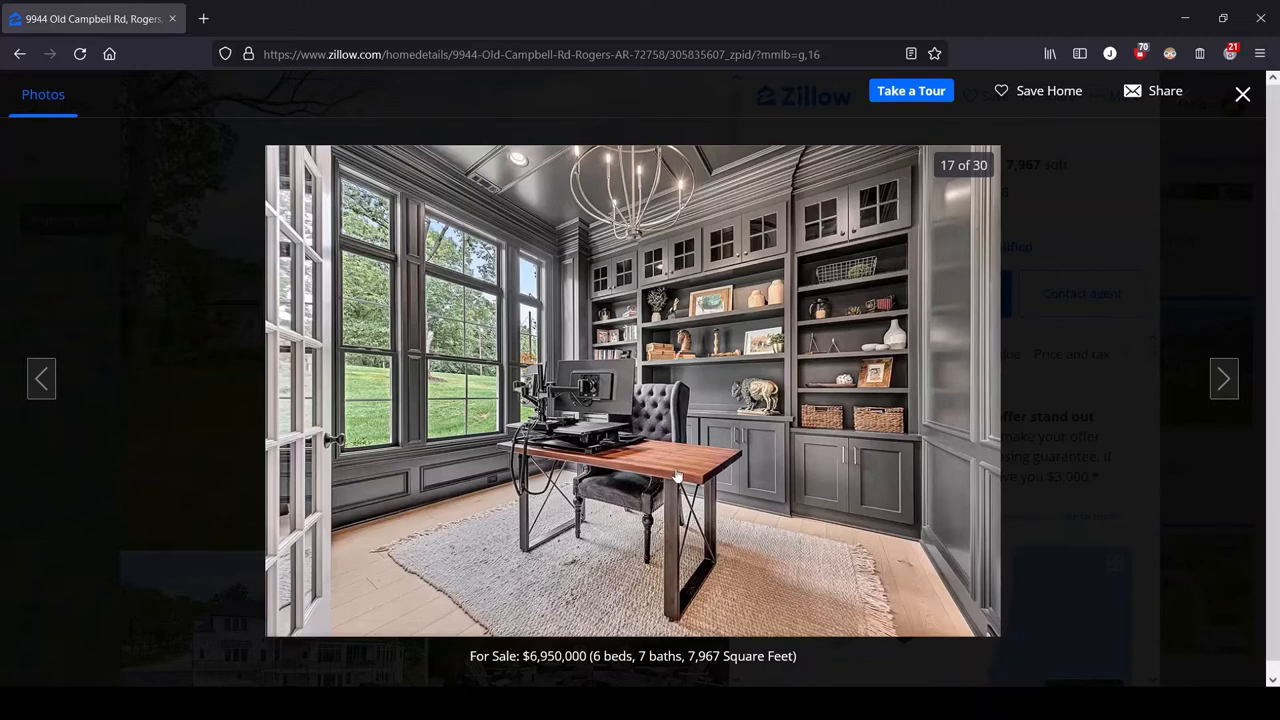
mouse_move(671, 451)
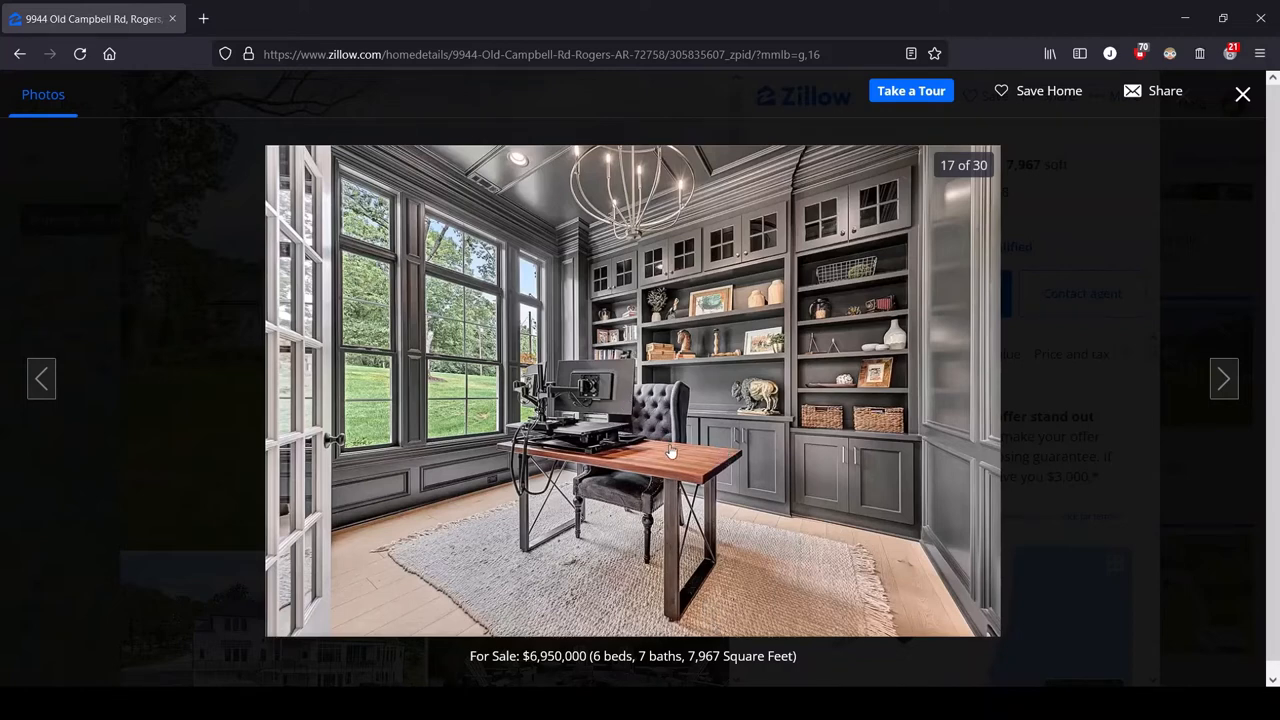
mouse_move(512, 452)
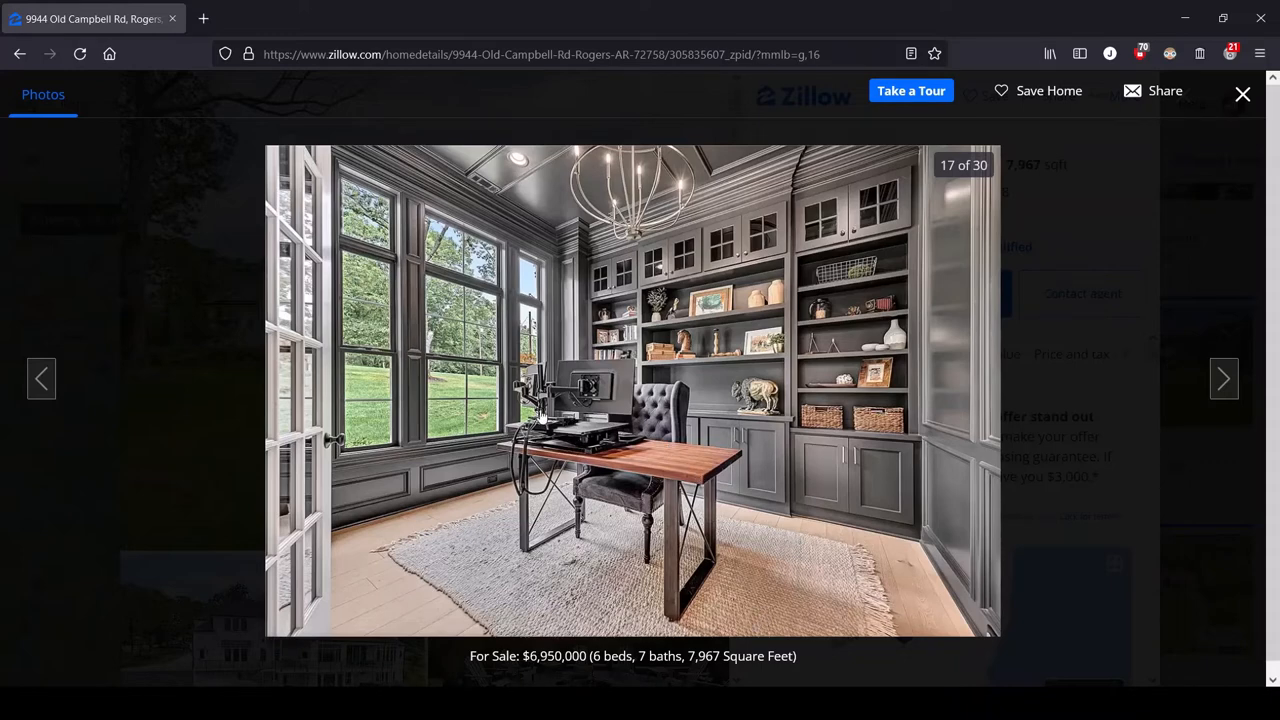
mouse_move(548, 495)
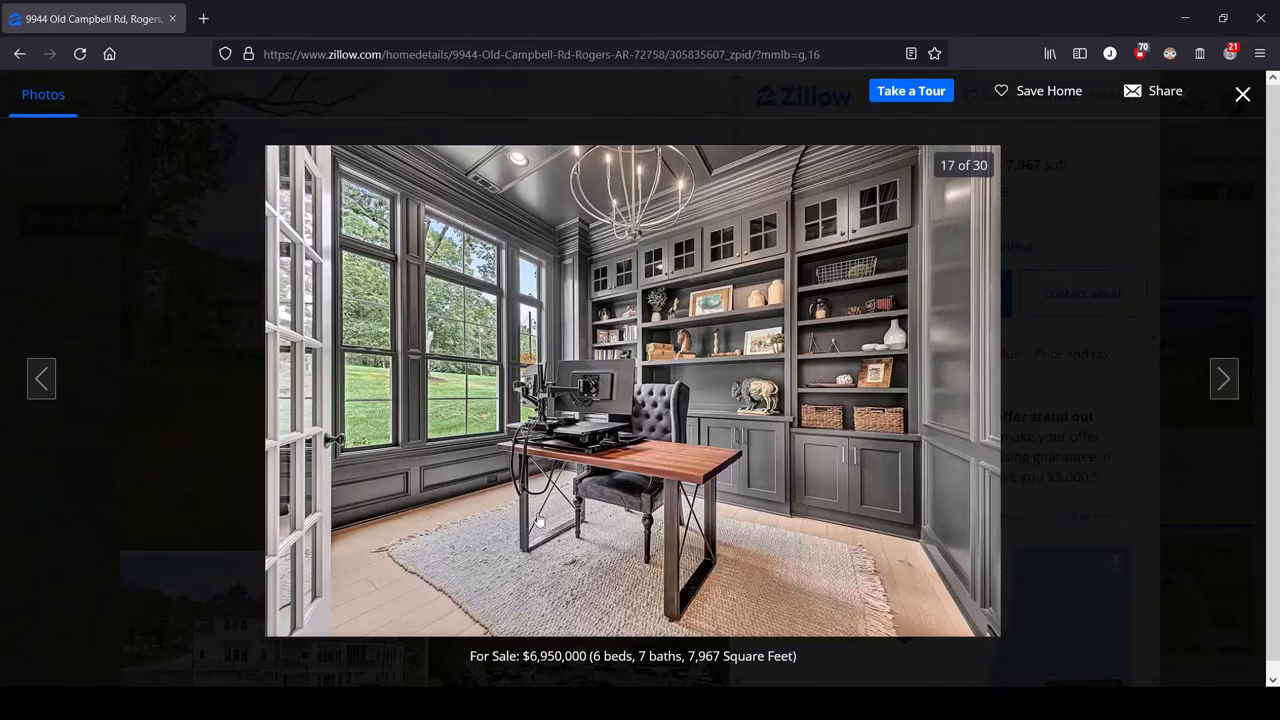
mouse_move(527, 440)
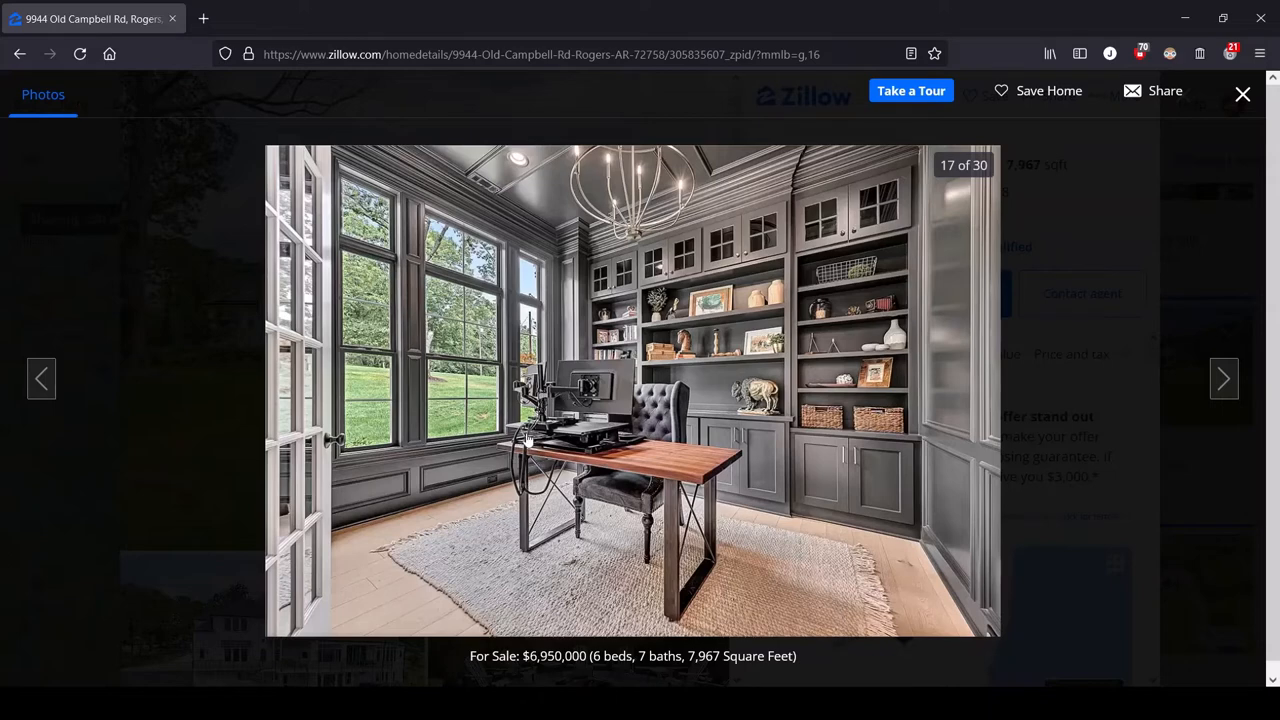
mouse_move(647, 440)
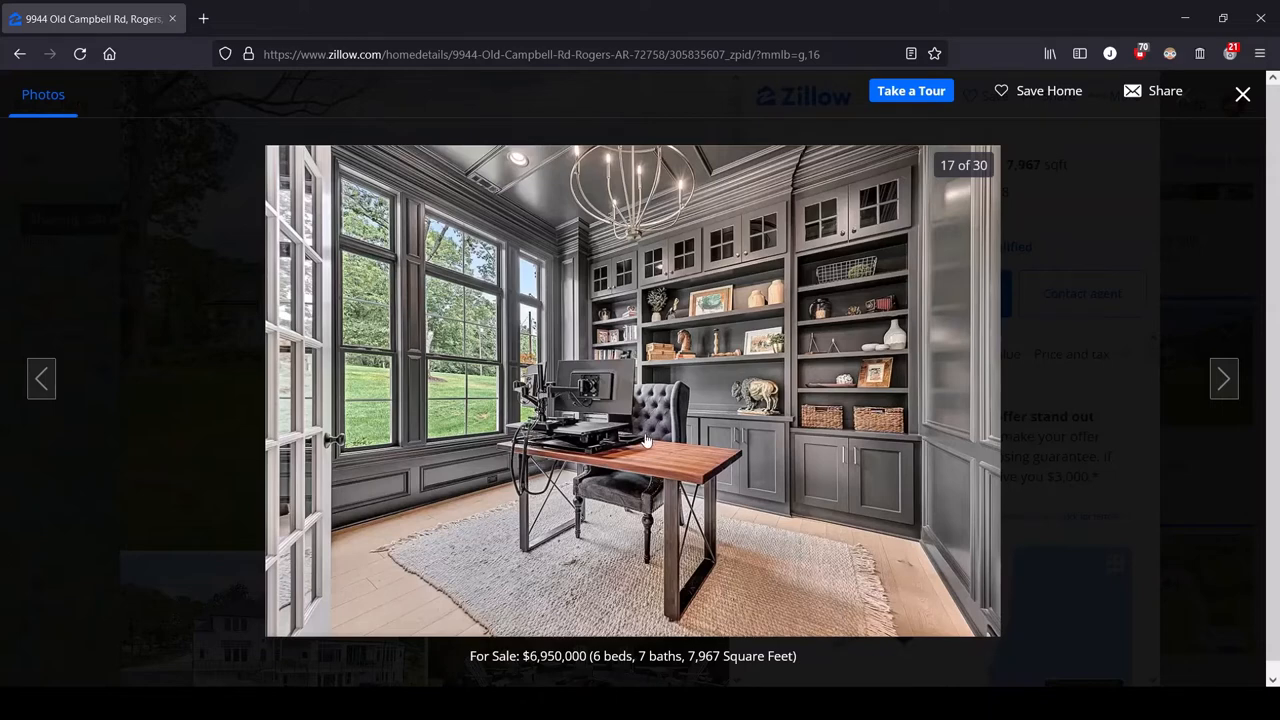
mouse_move(527, 447)
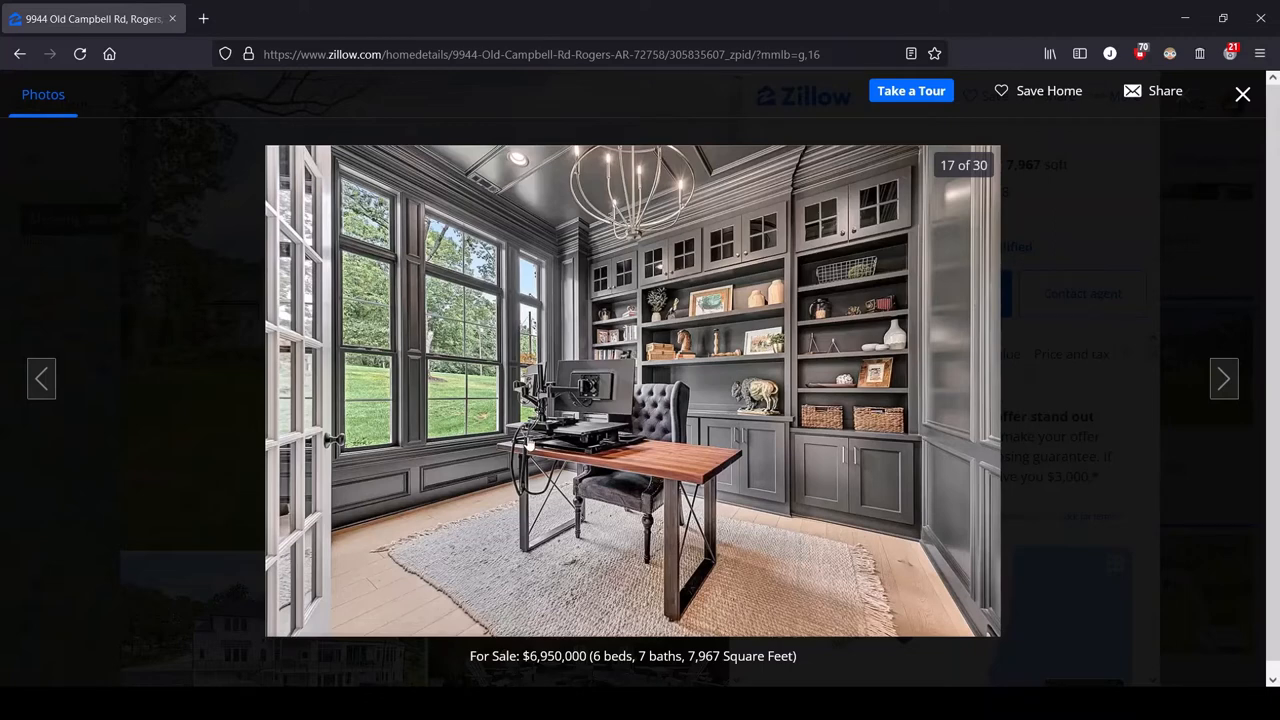
mouse_move(513, 491)
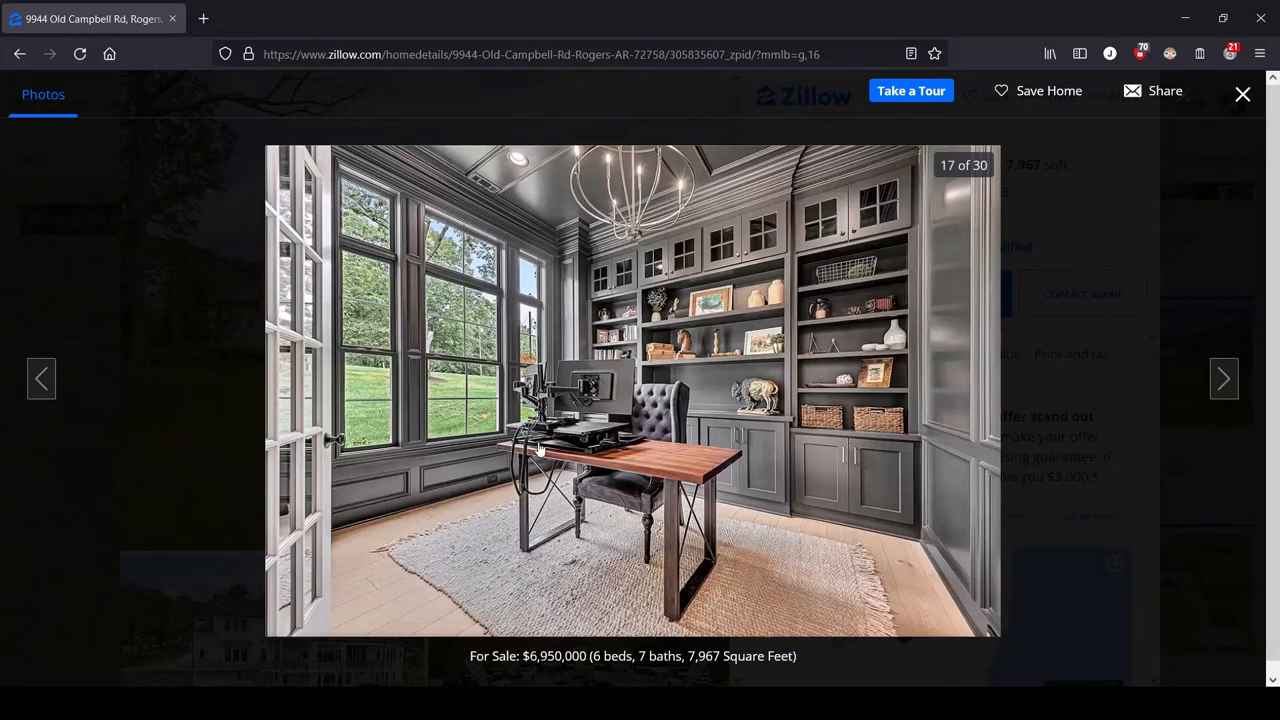
mouse_move(505, 502)
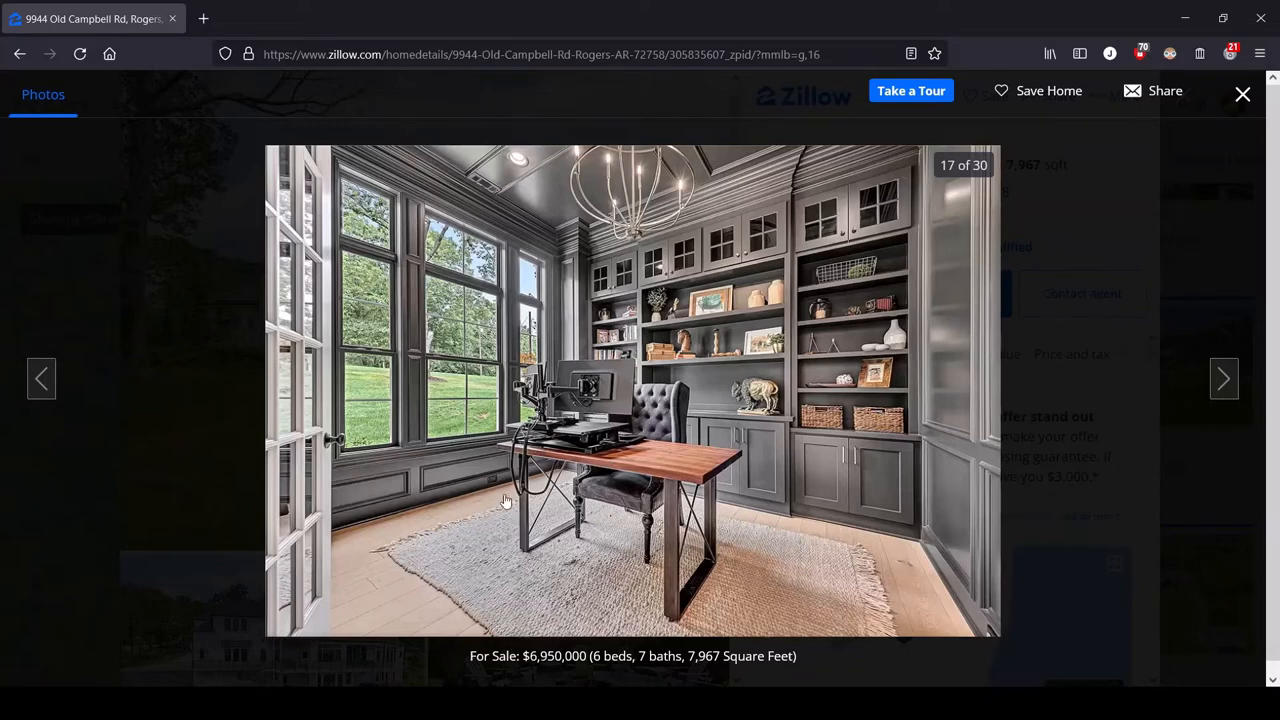
mouse_move(450, 482)
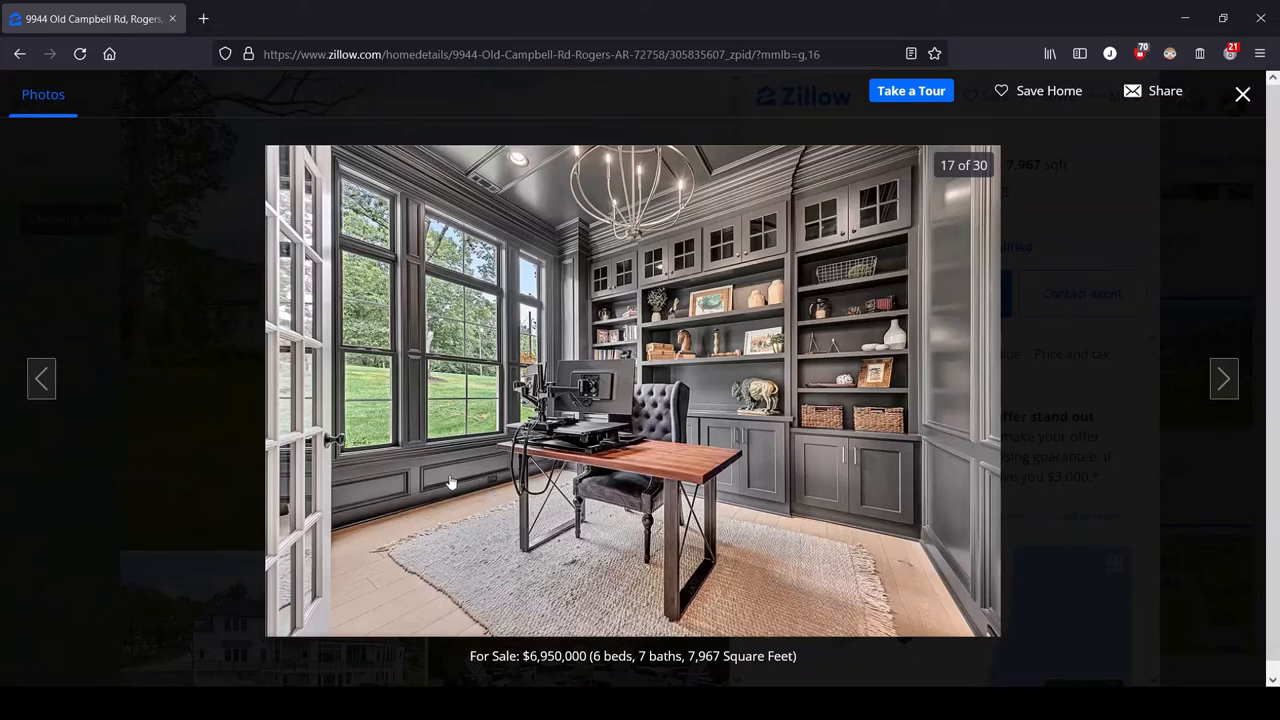
mouse_move(578, 543)
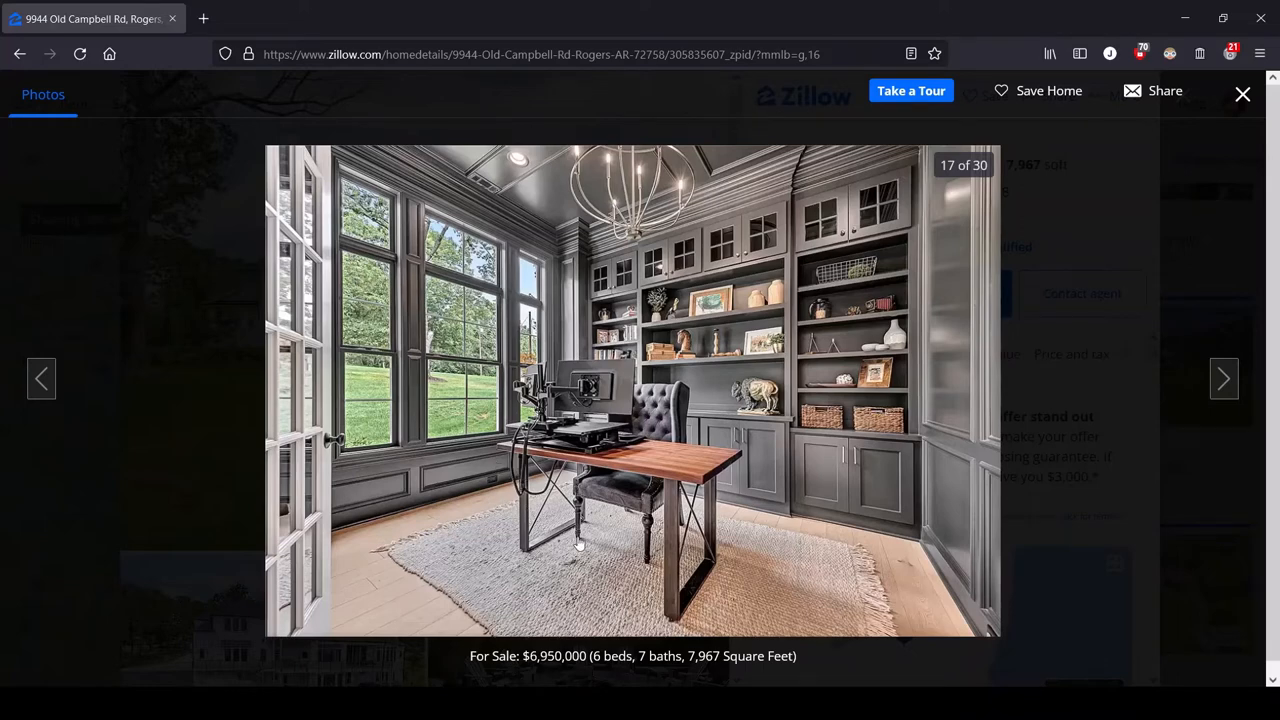
mouse_move(784, 438)
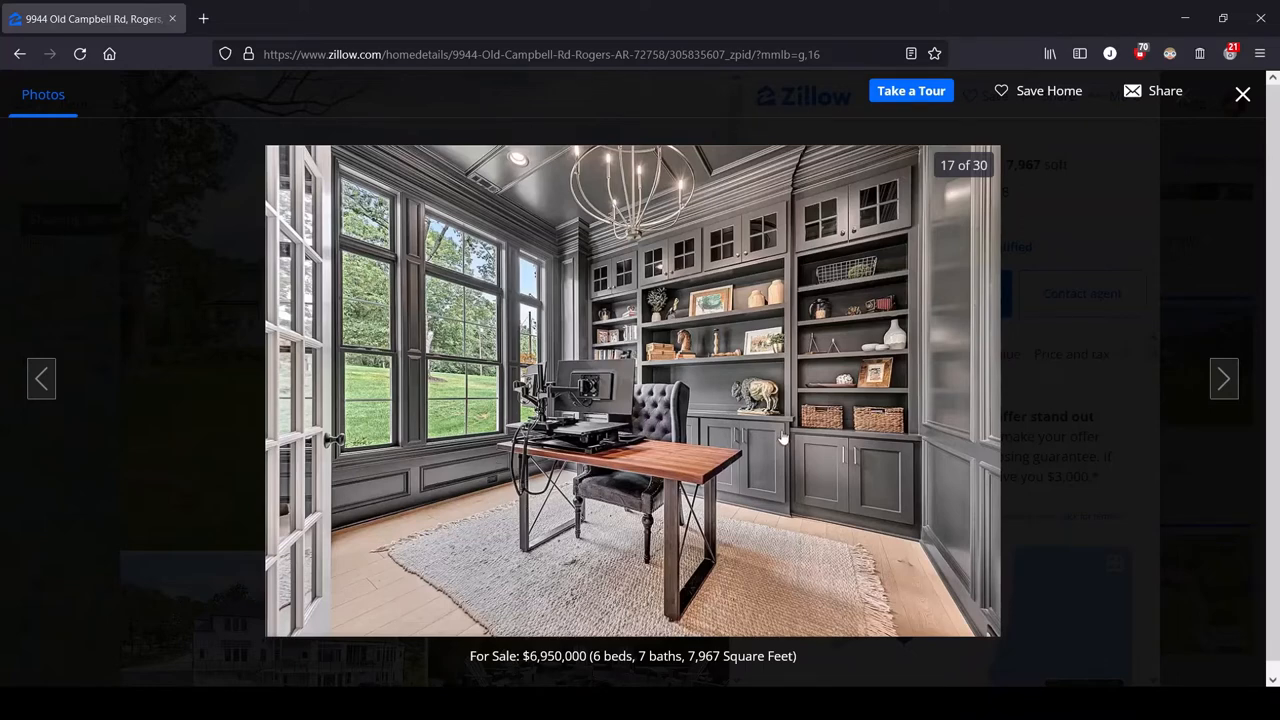
mouse_move(680, 463)
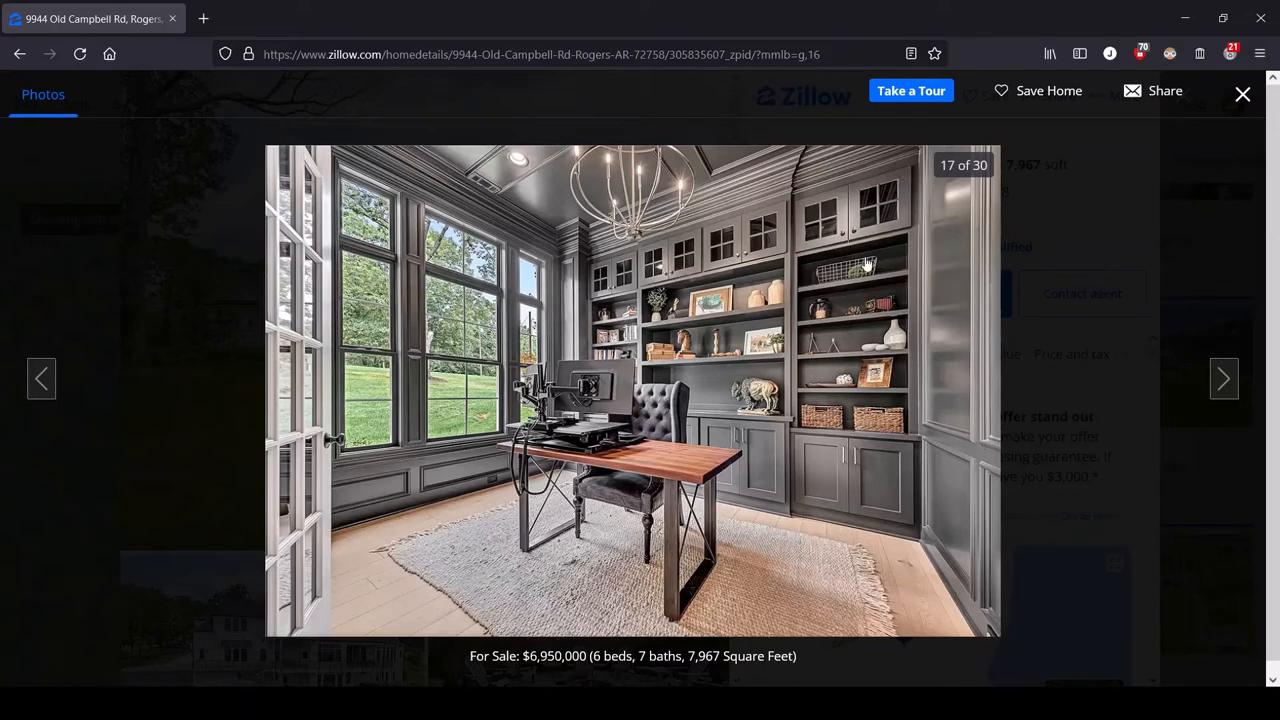
mouse_move(897, 503)
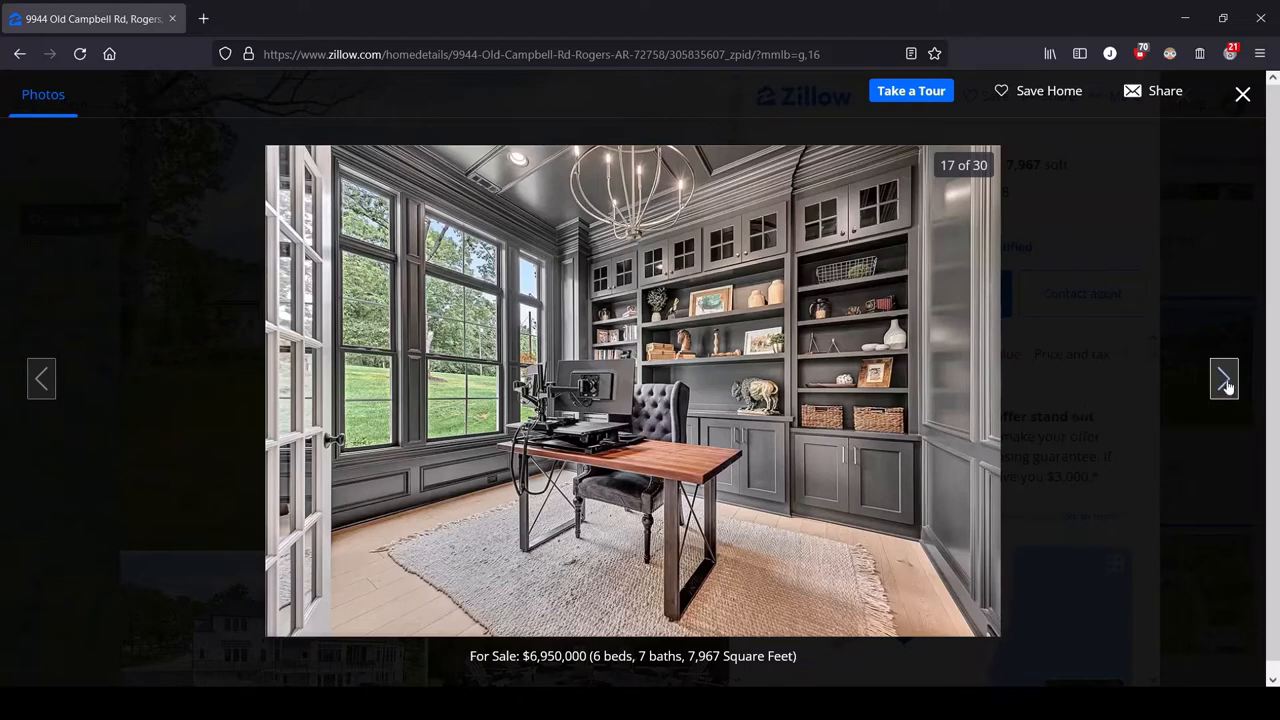
left_click(1224, 378)
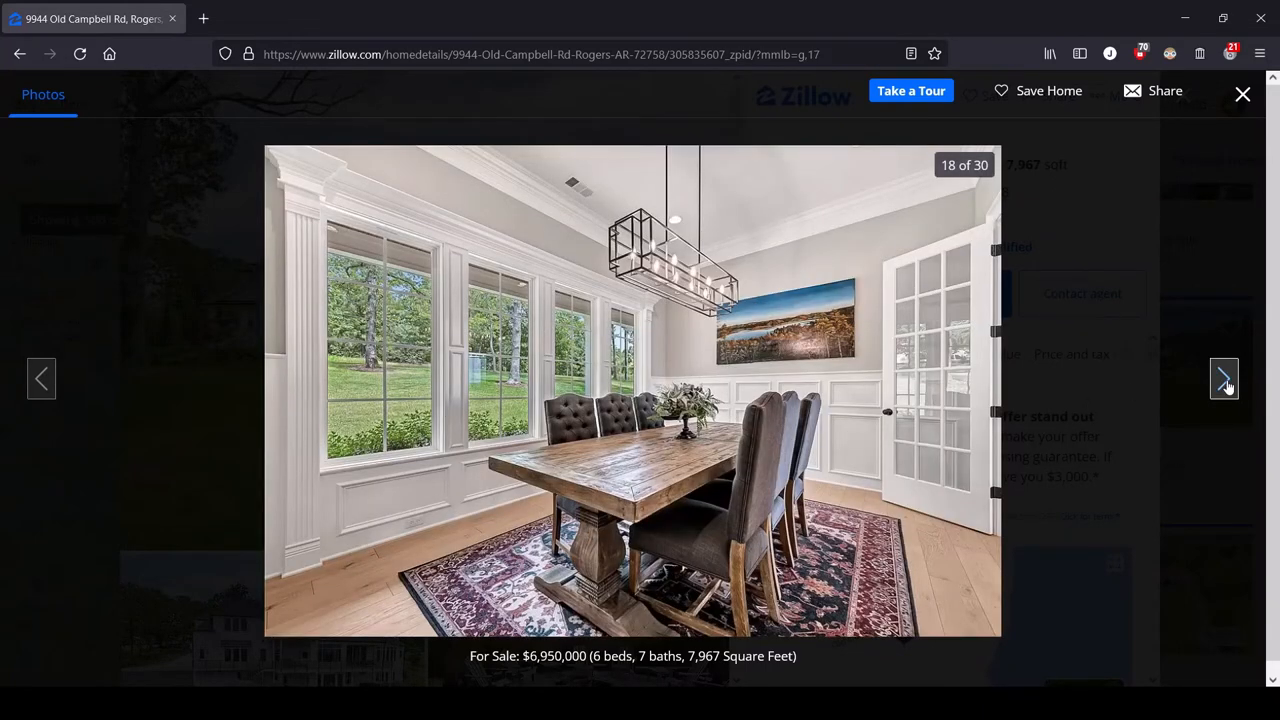
mouse_move(943, 298)
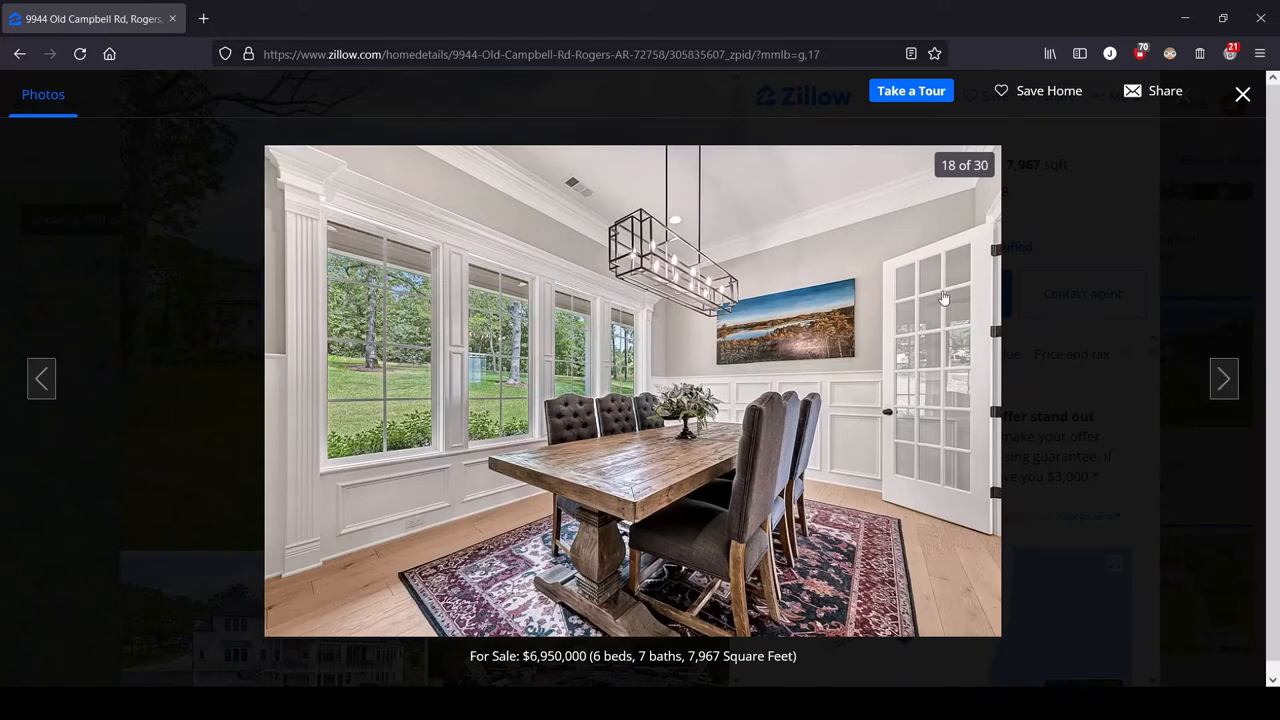
mouse_move(815, 410)
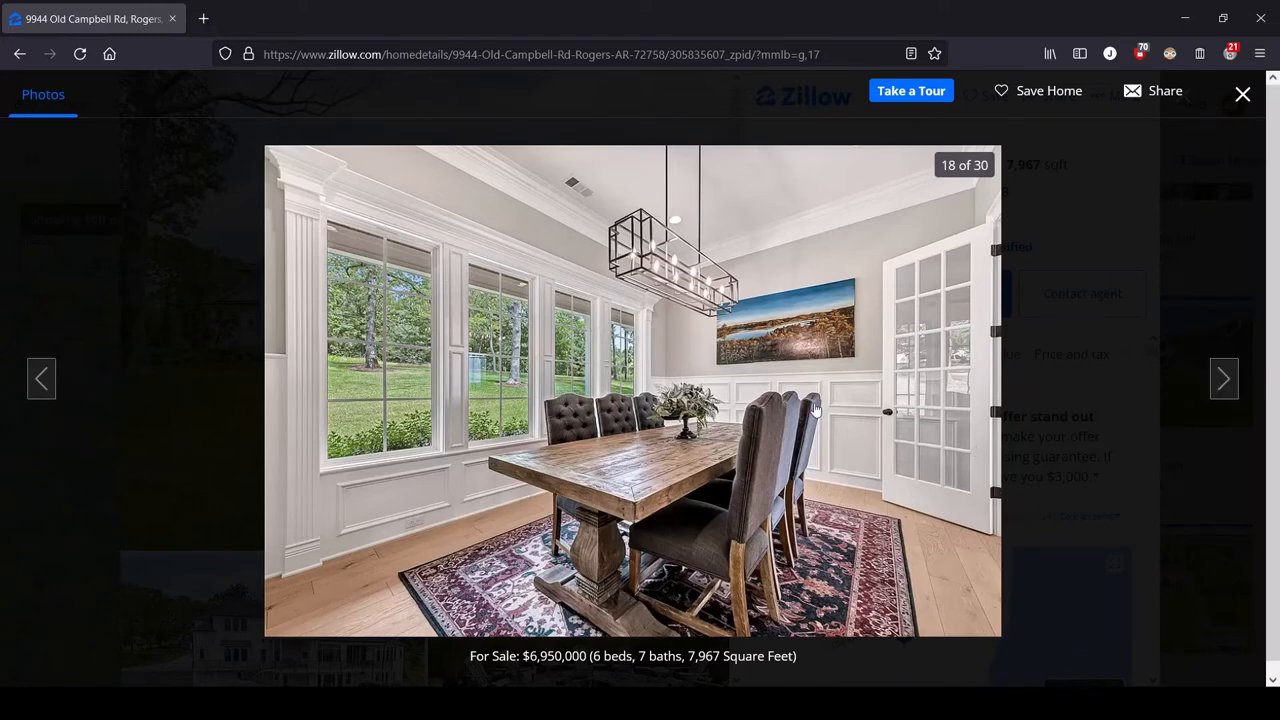
mouse_move(910, 335)
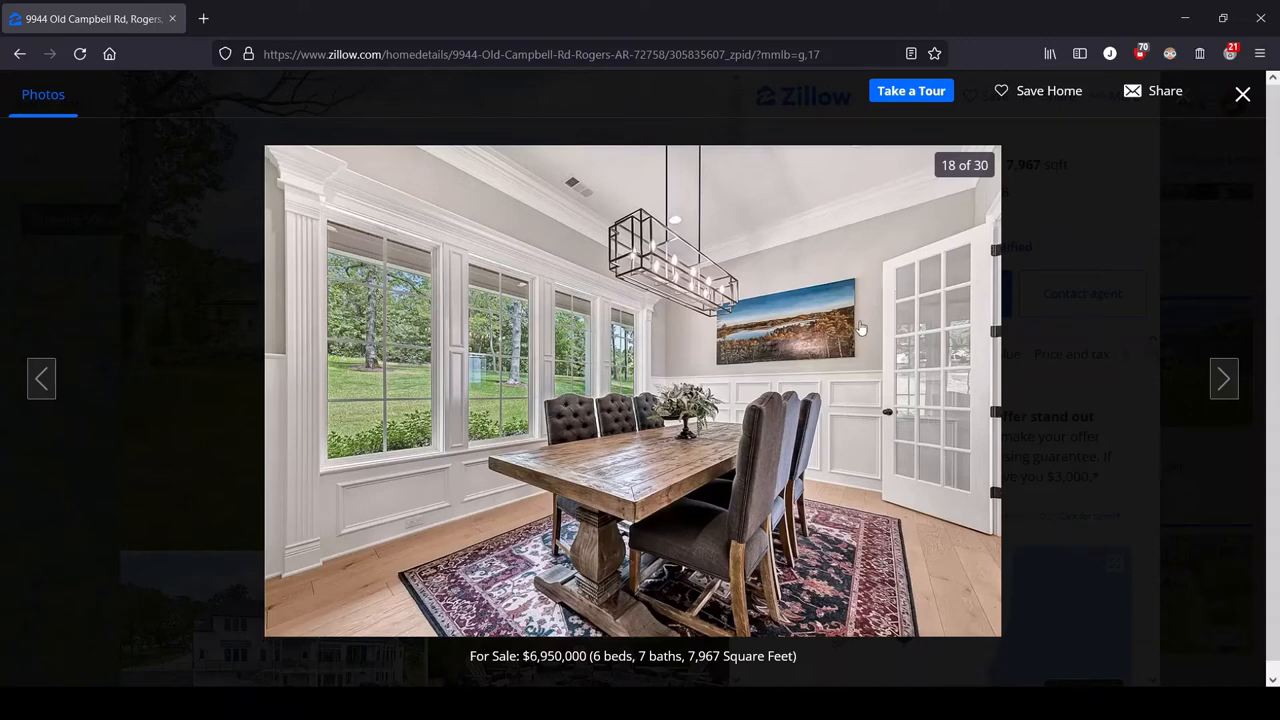
mouse_move(800, 380)
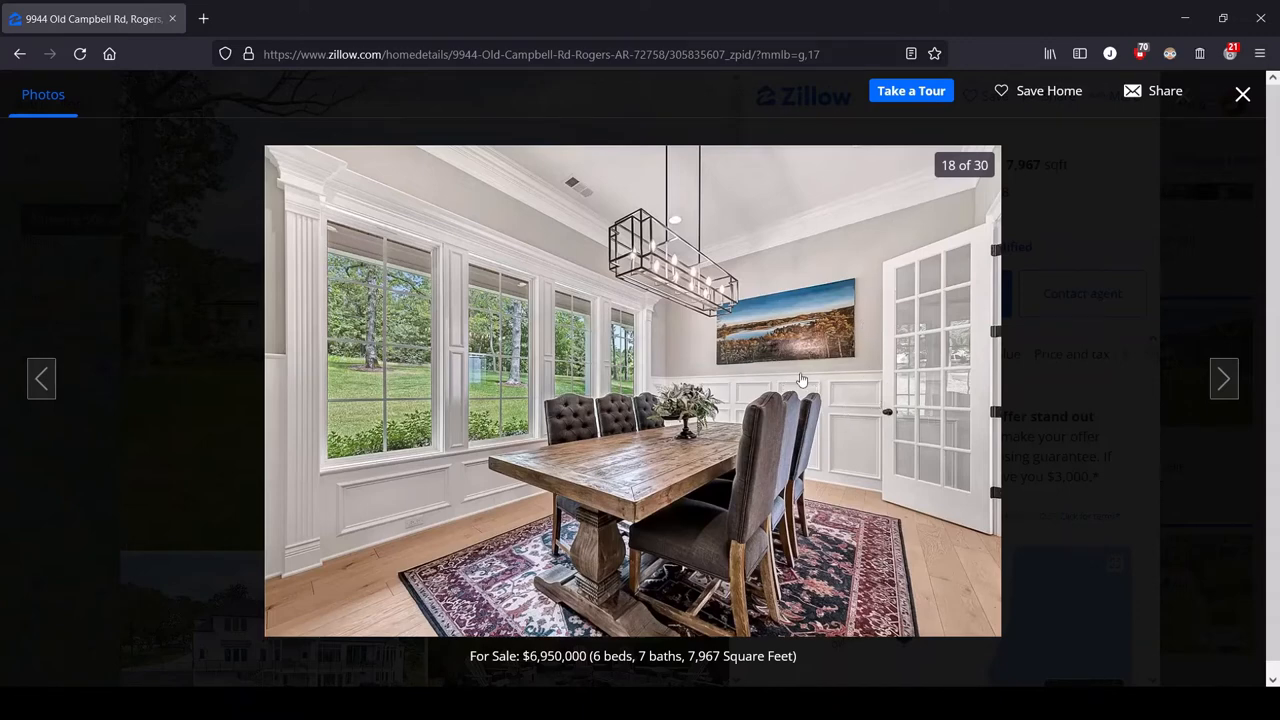
mouse_move(268, 401)
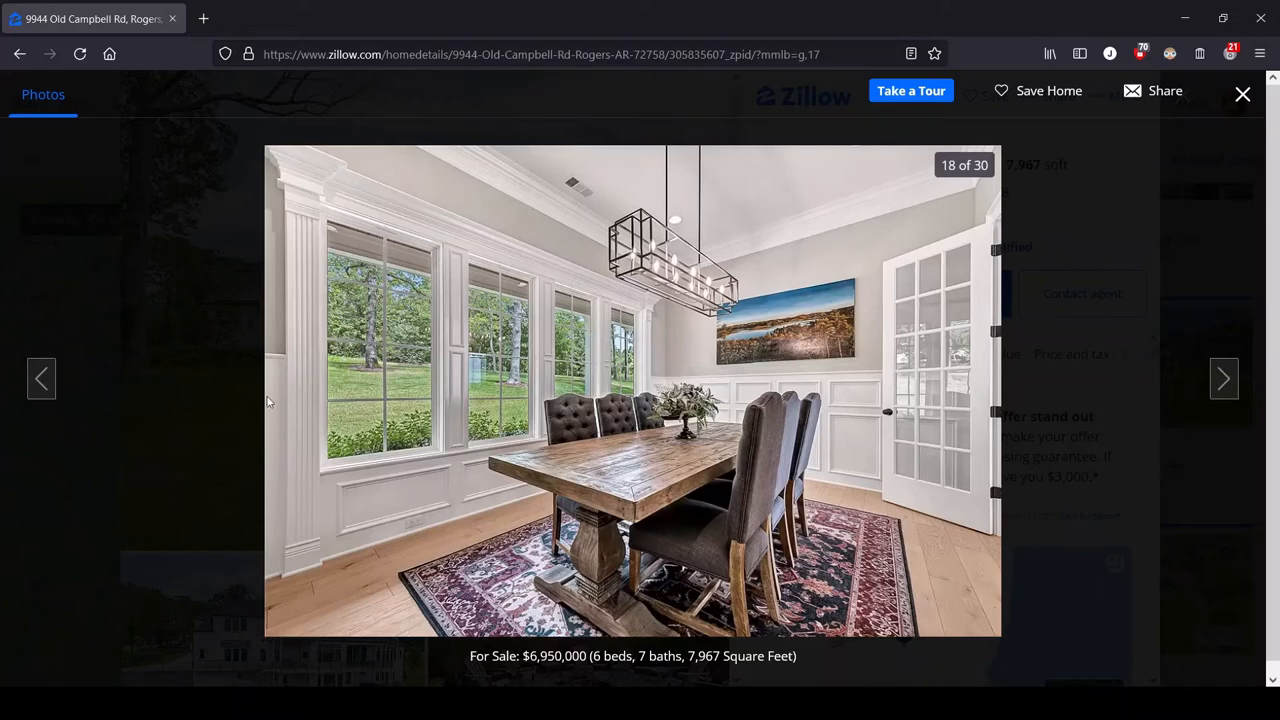
mouse_move(842, 391)
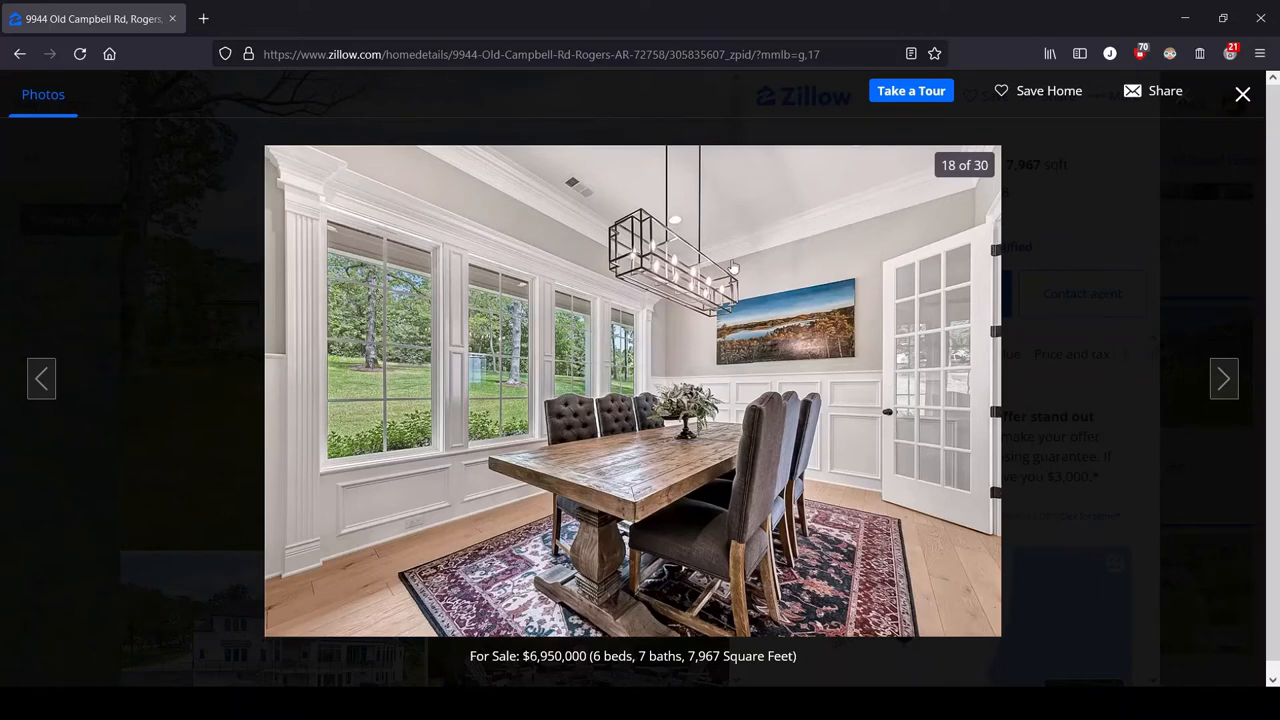
mouse_move(898, 328)
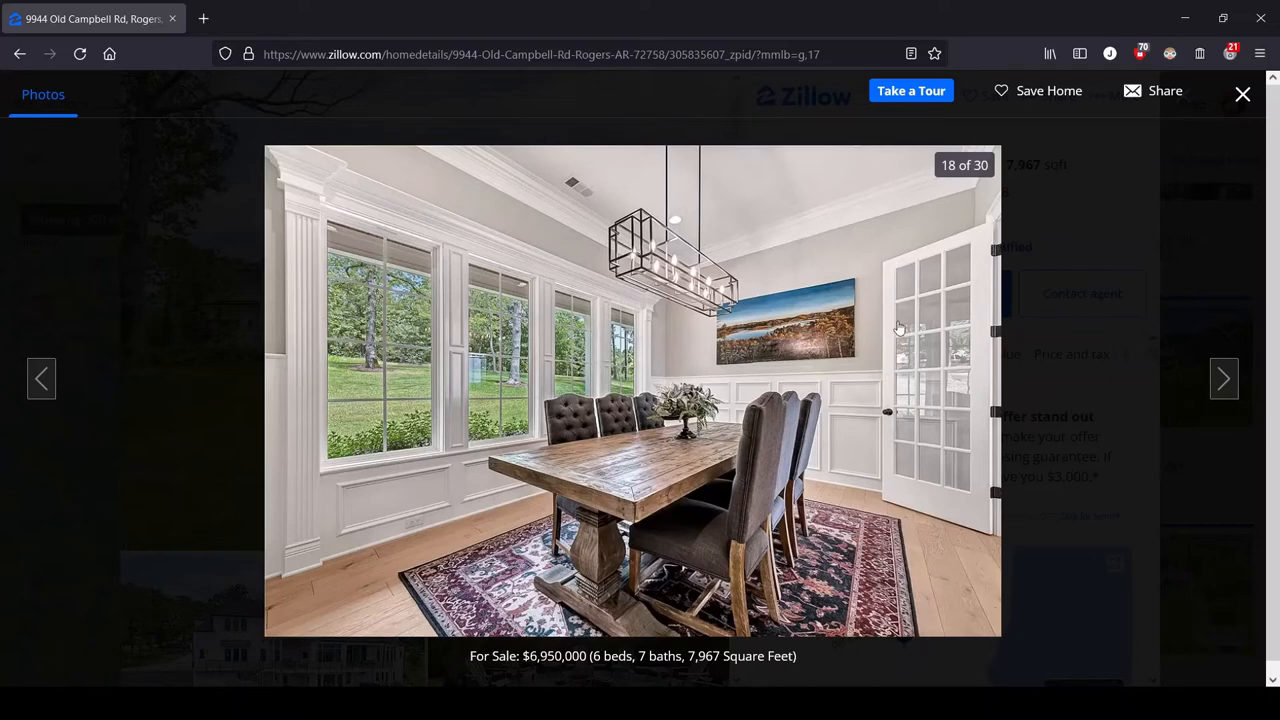
mouse_move(677, 325)
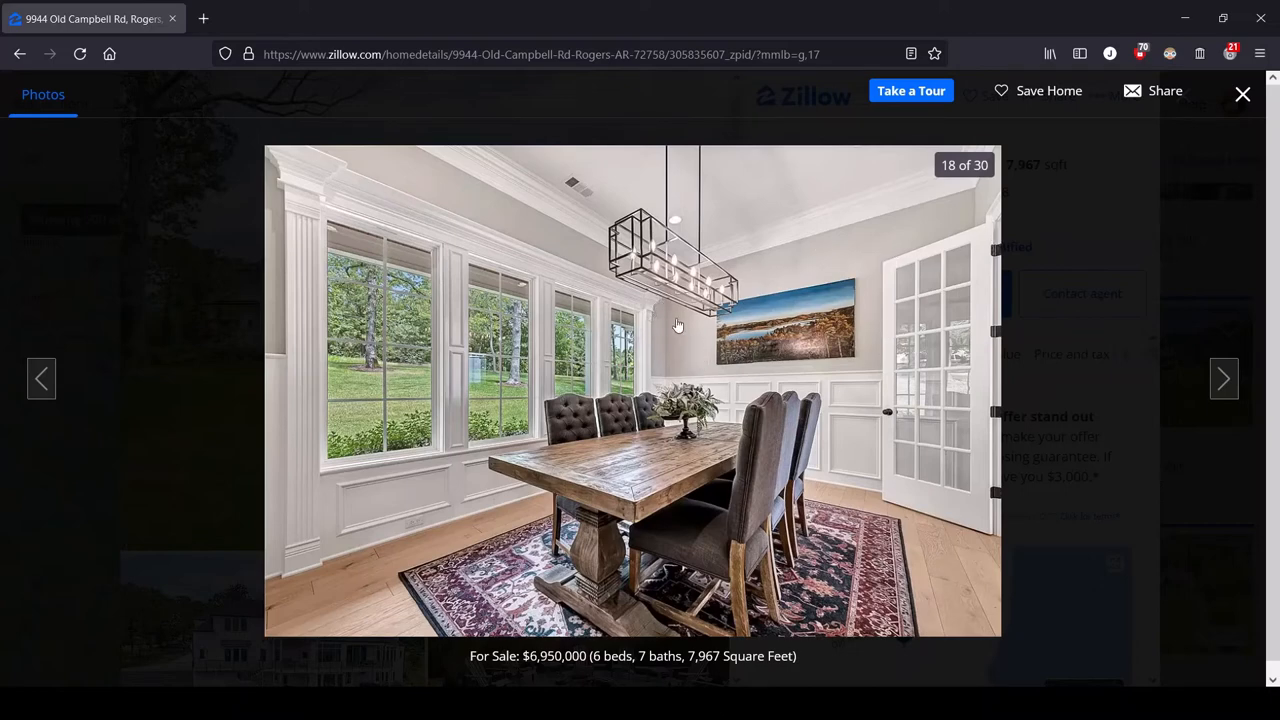
mouse_move(710, 267)
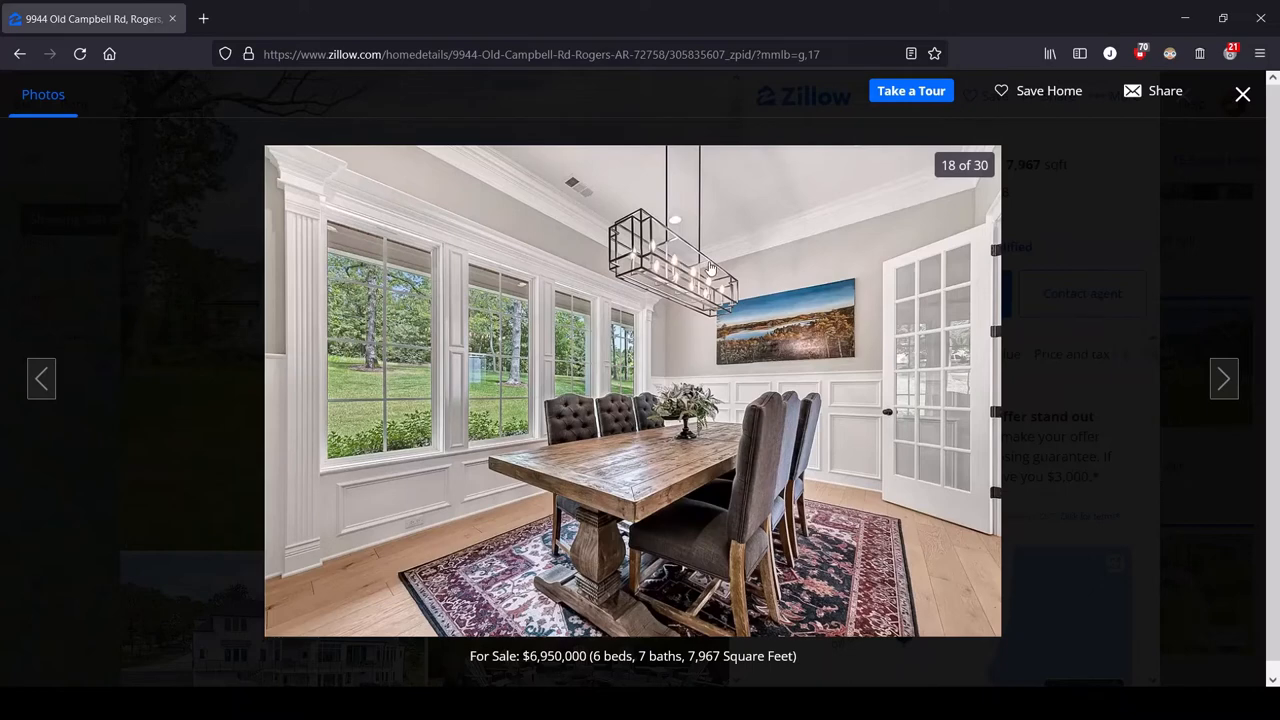
mouse_move(835, 255)
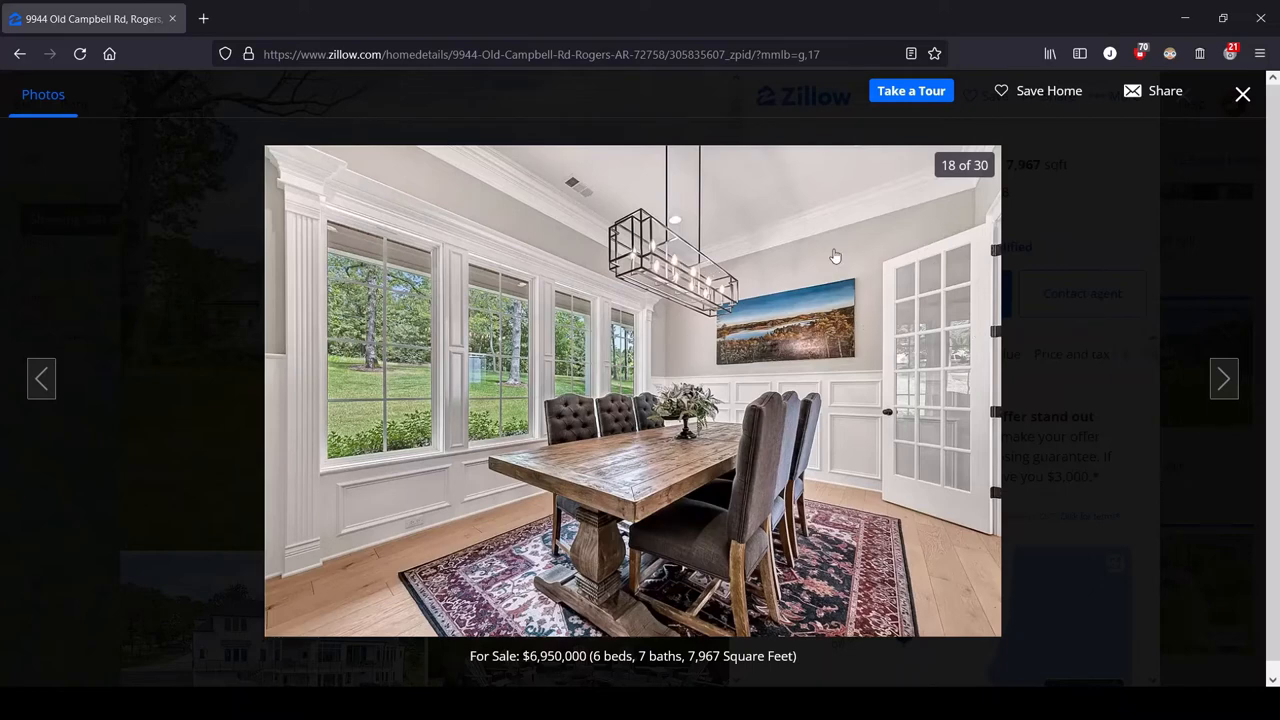
mouse_move(664, 364)
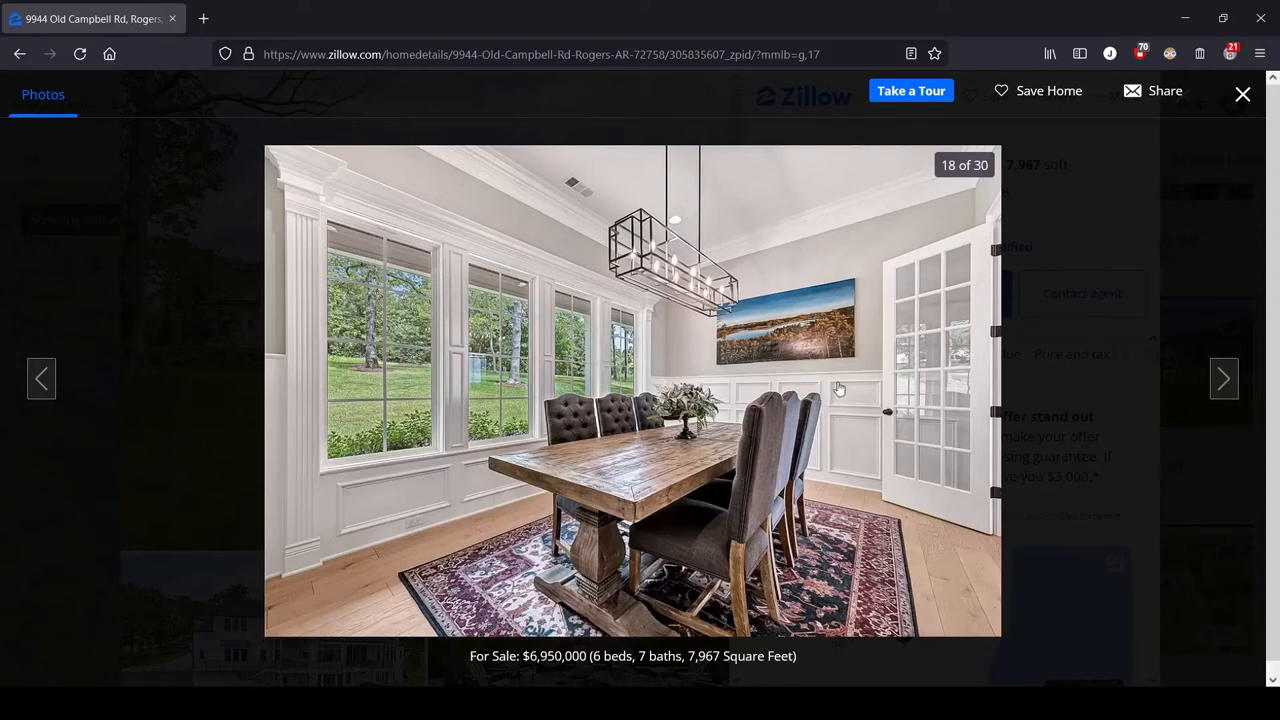
mouse_move(881, 413)
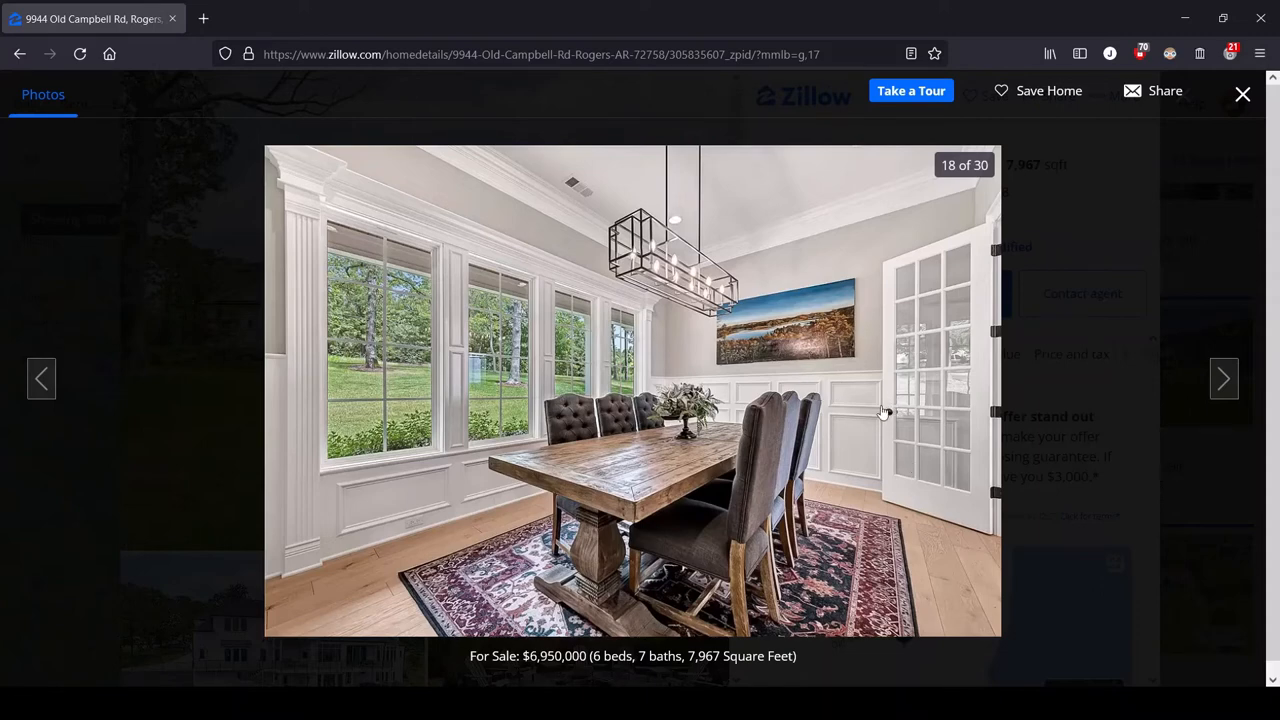
mouse_move(865, 318)
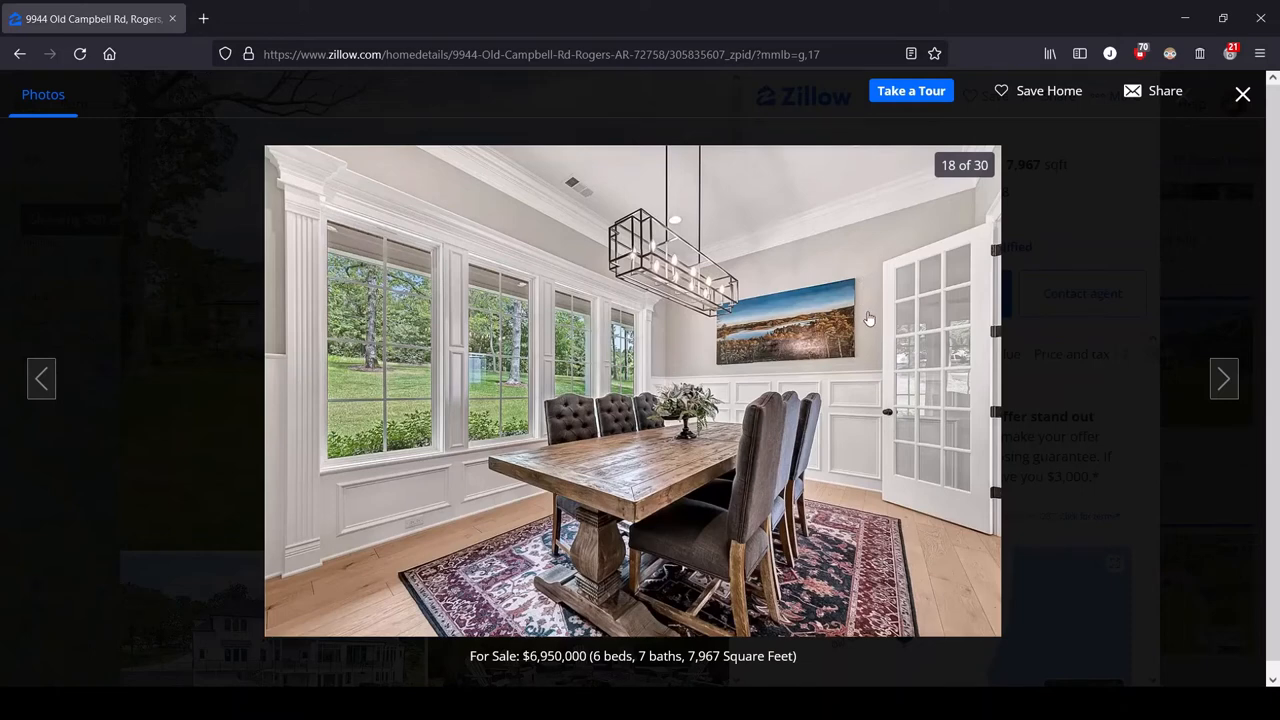
mouse_move(930, 365)
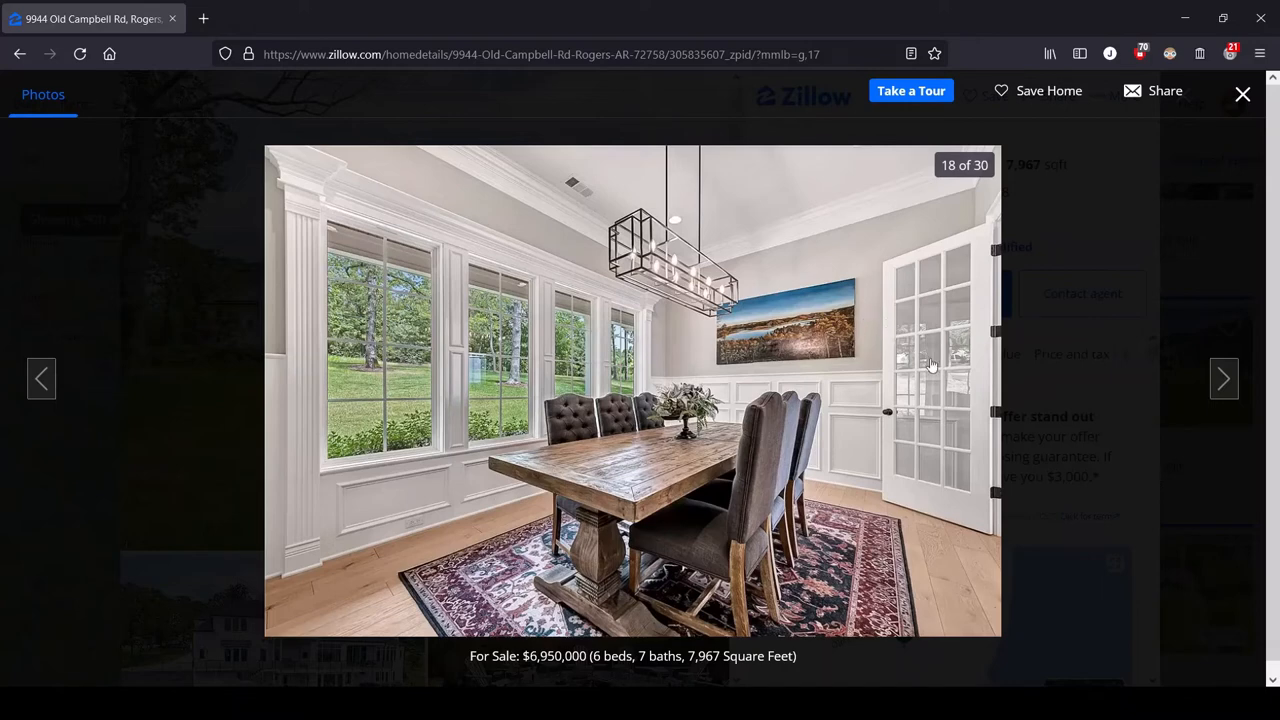
mouse_move(980, 533)
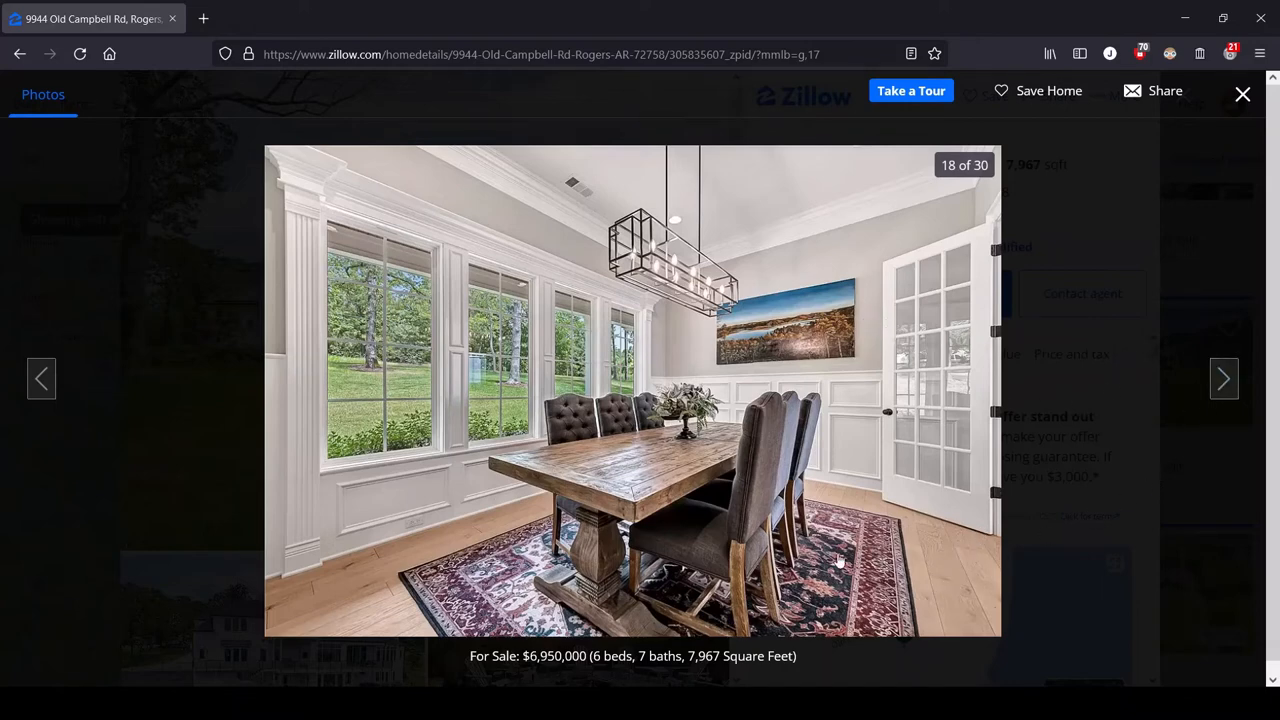
mouse_move(1224, 378)
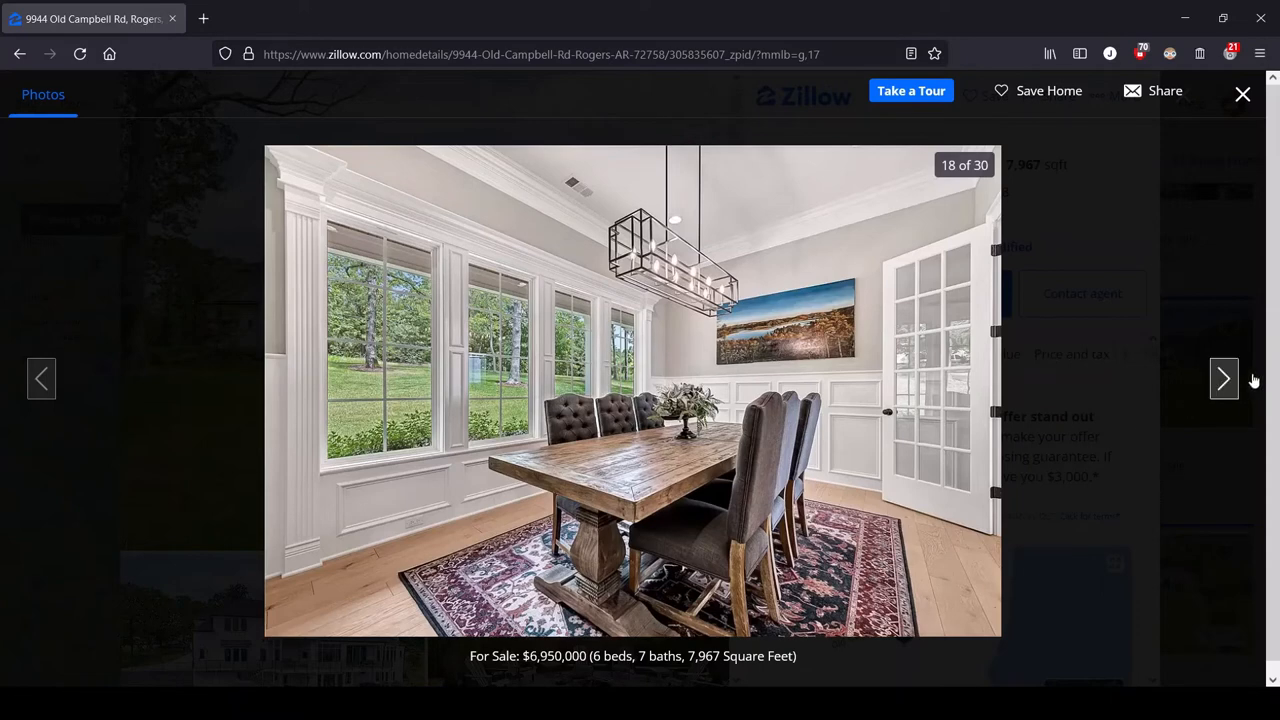
Advance to photo 19, the white foyer with curved staircase and arched door.
left_click(1224, 378)
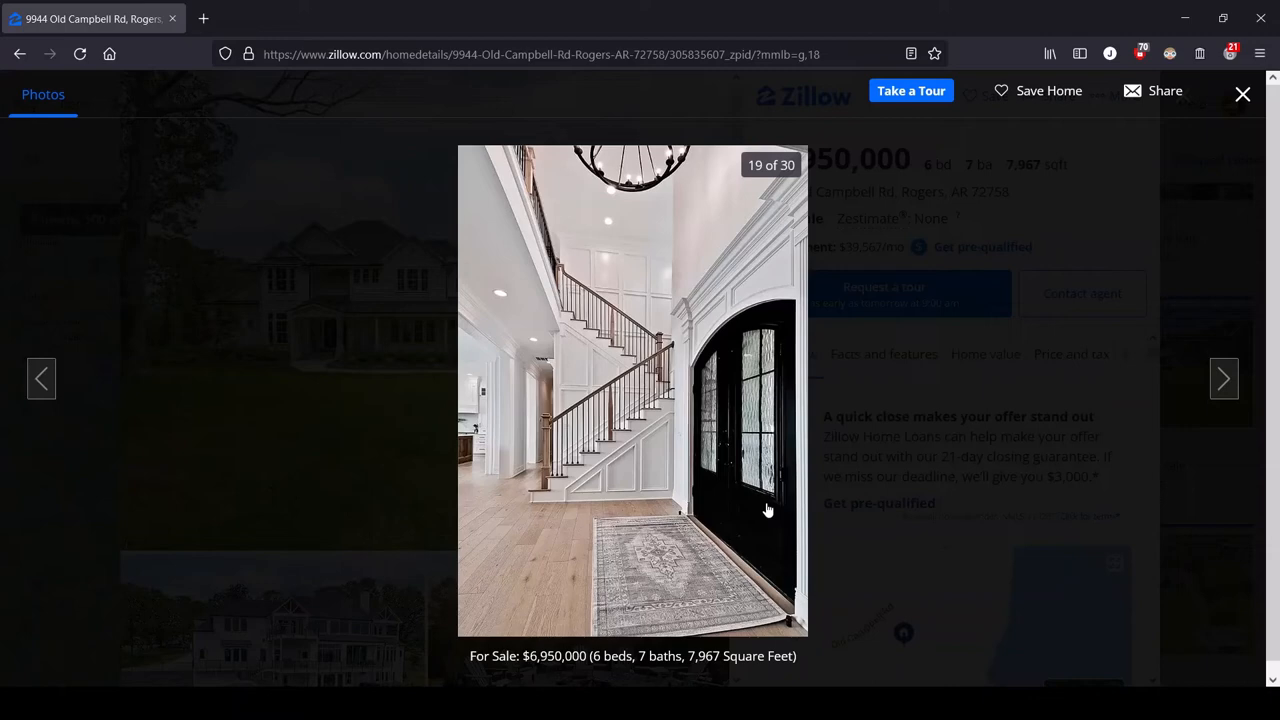
mouse_move(742, 540)
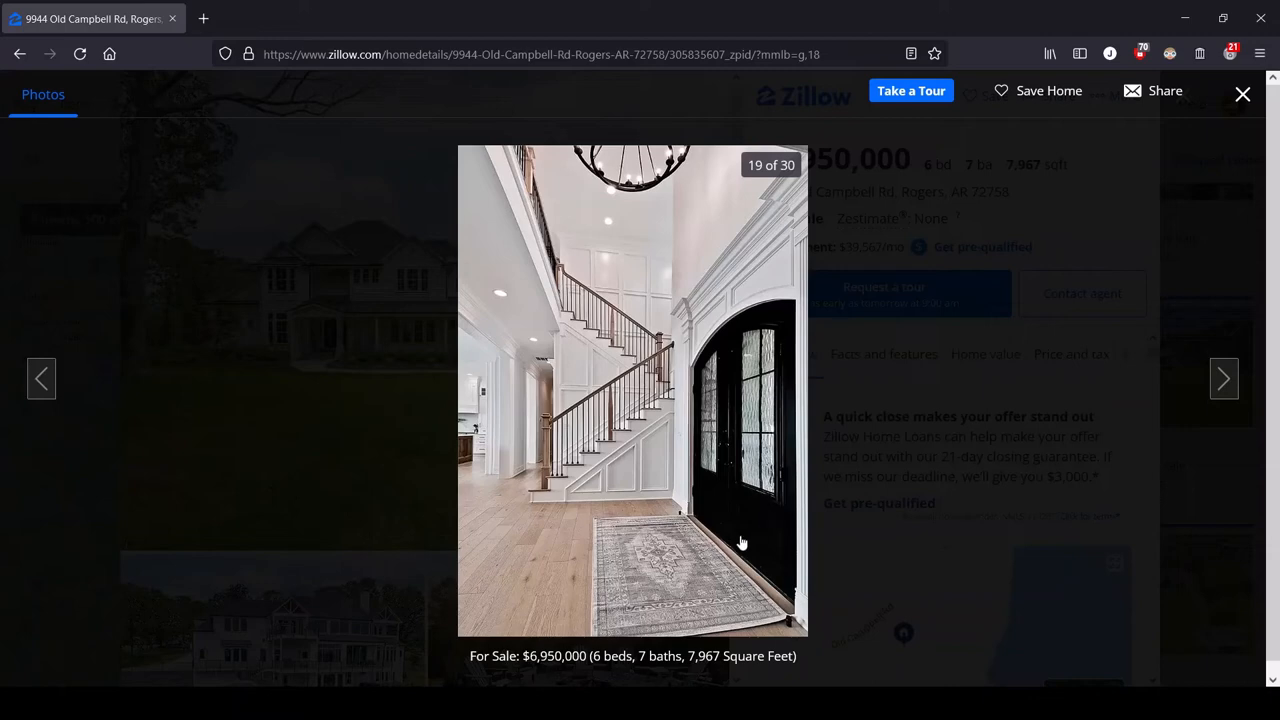
mouse_move(631, 486)
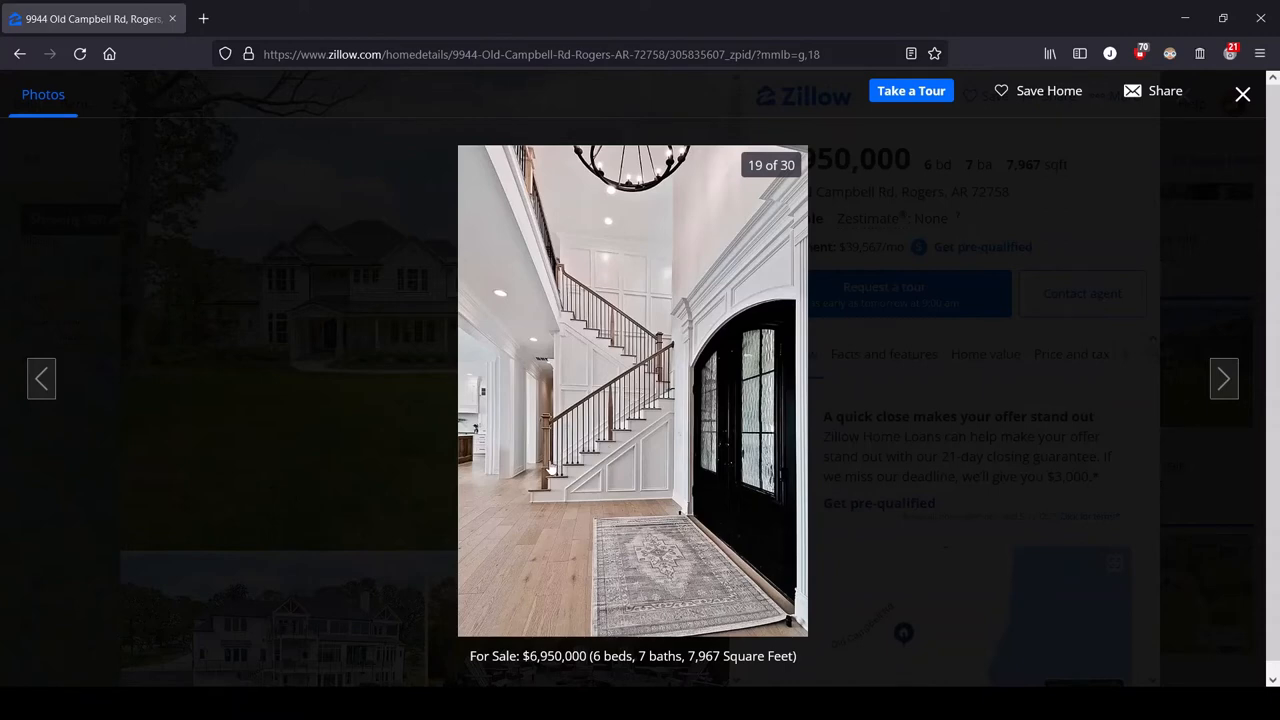
mouse_move(519, 617)
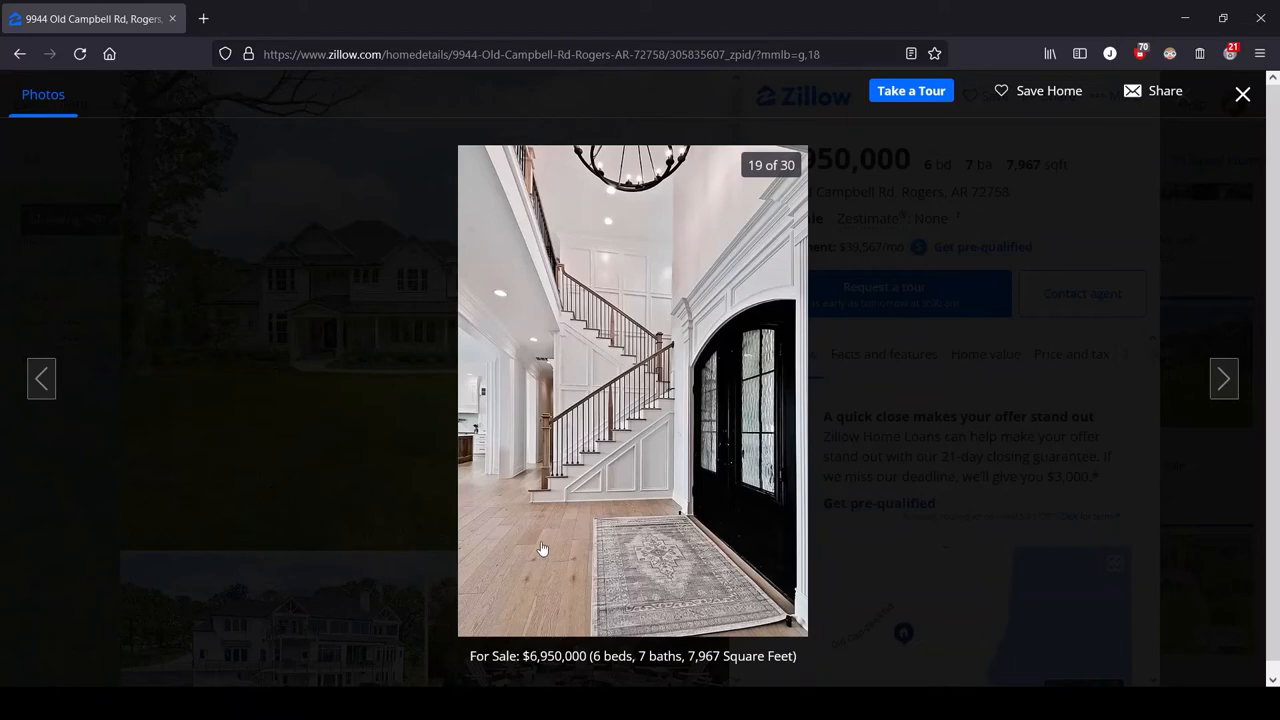
mouse_move(693, 317)
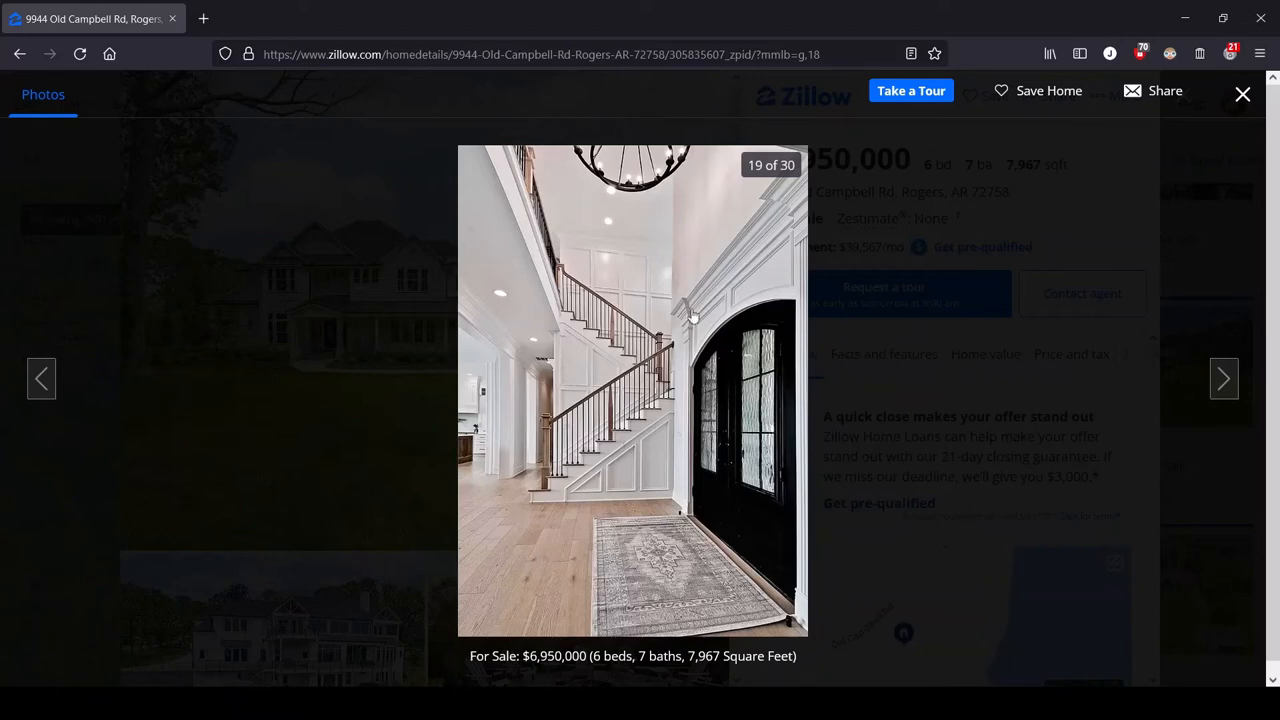
mouse_move(680, 330)
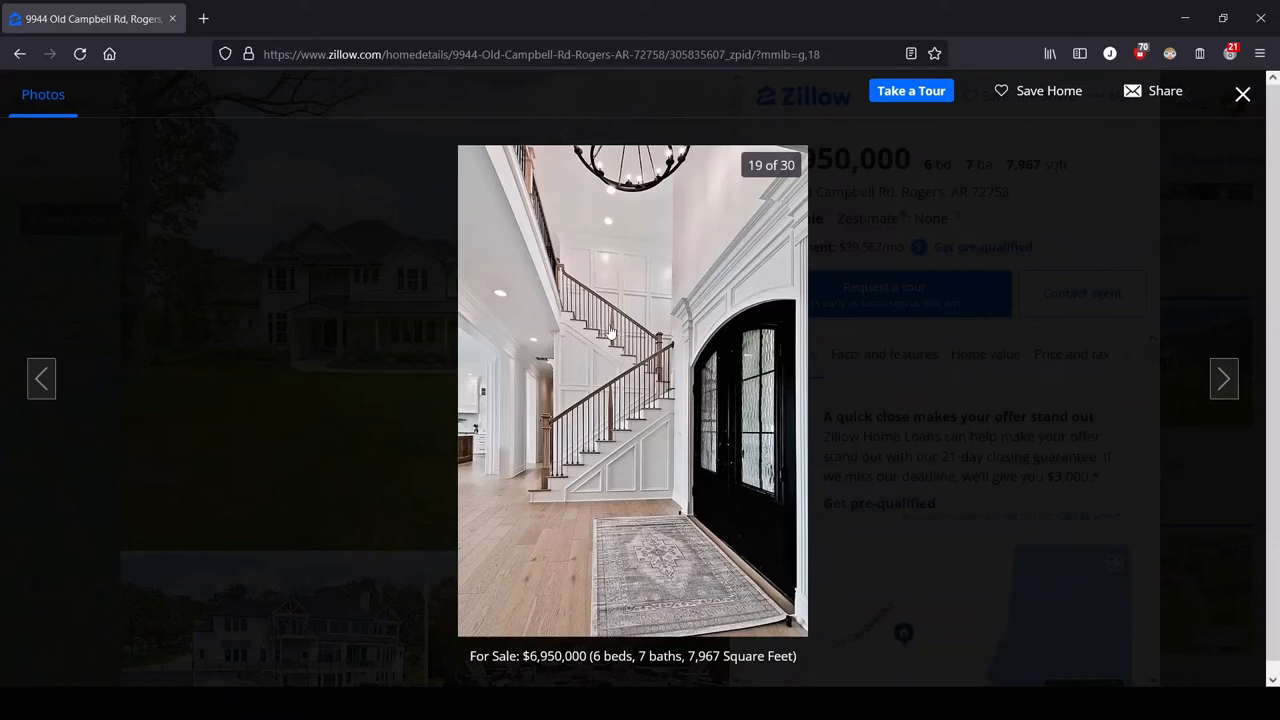
mouse_move(359, 384)
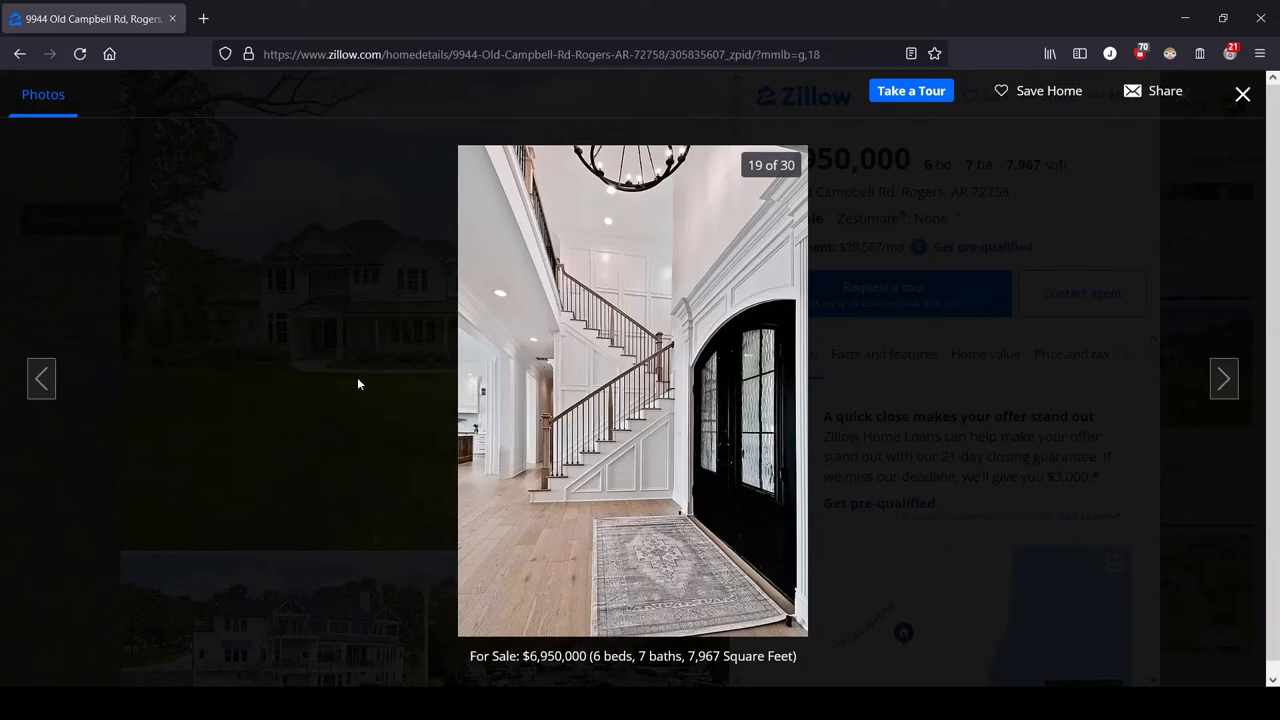
mouse_move(340, 347)
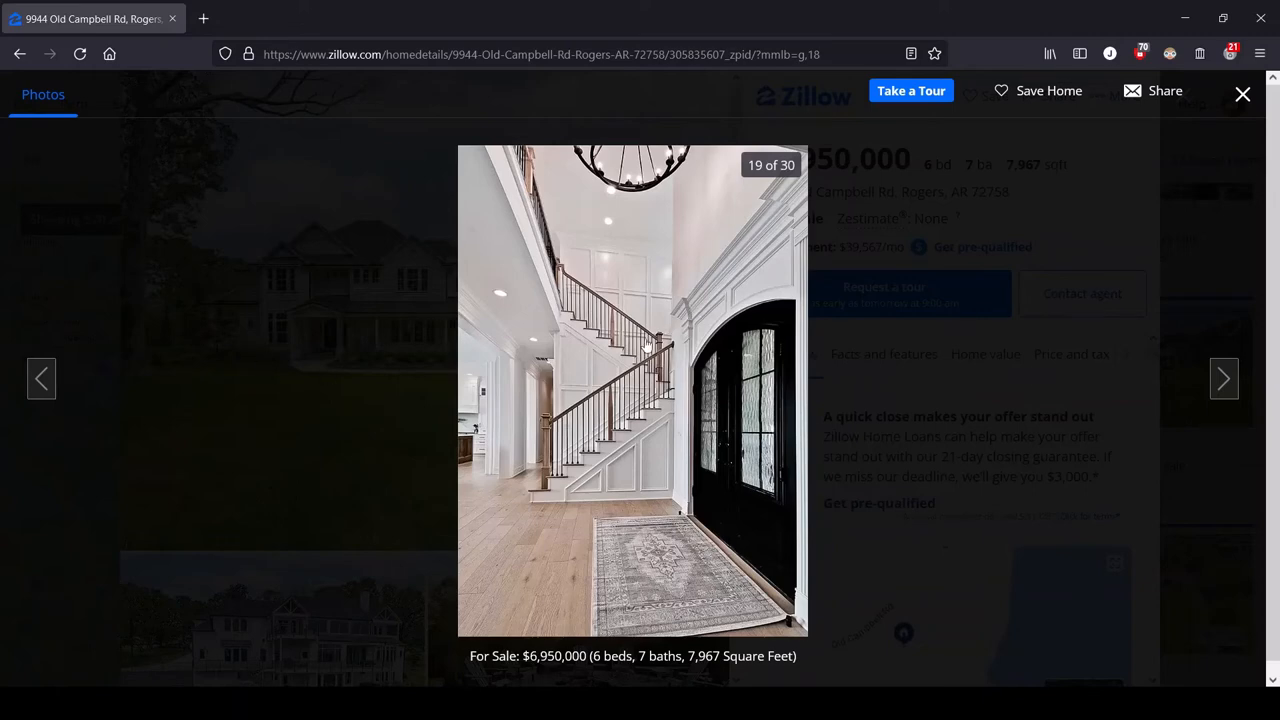
mouse_move(518, 201)
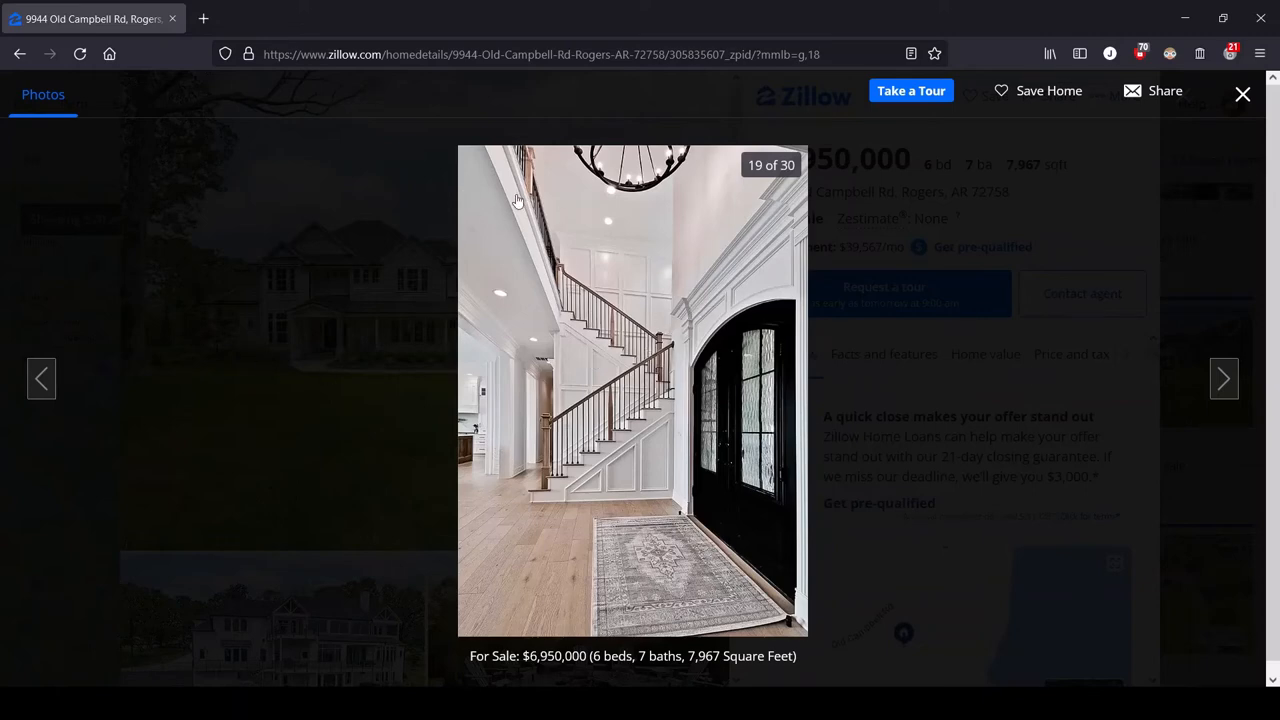
Advance to photo 20, the game room with billiards table and projector screen.
left_click(1224, 378)
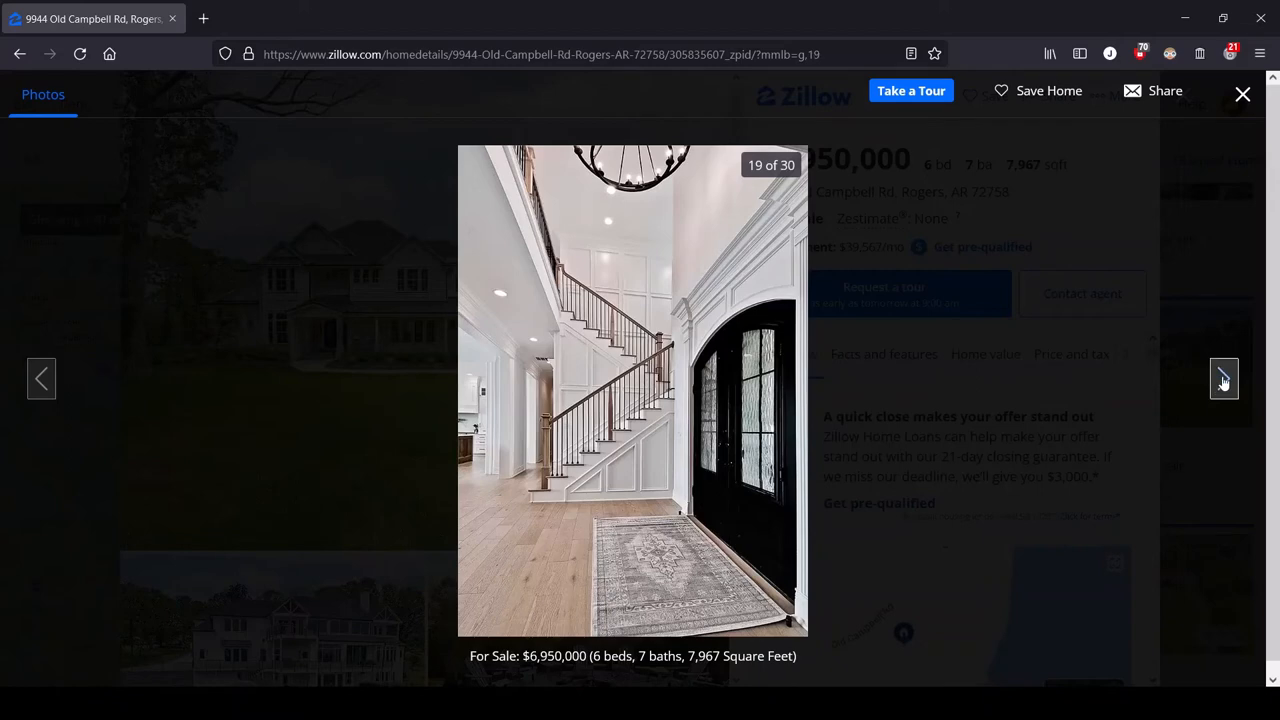
left_click(1223, 378)
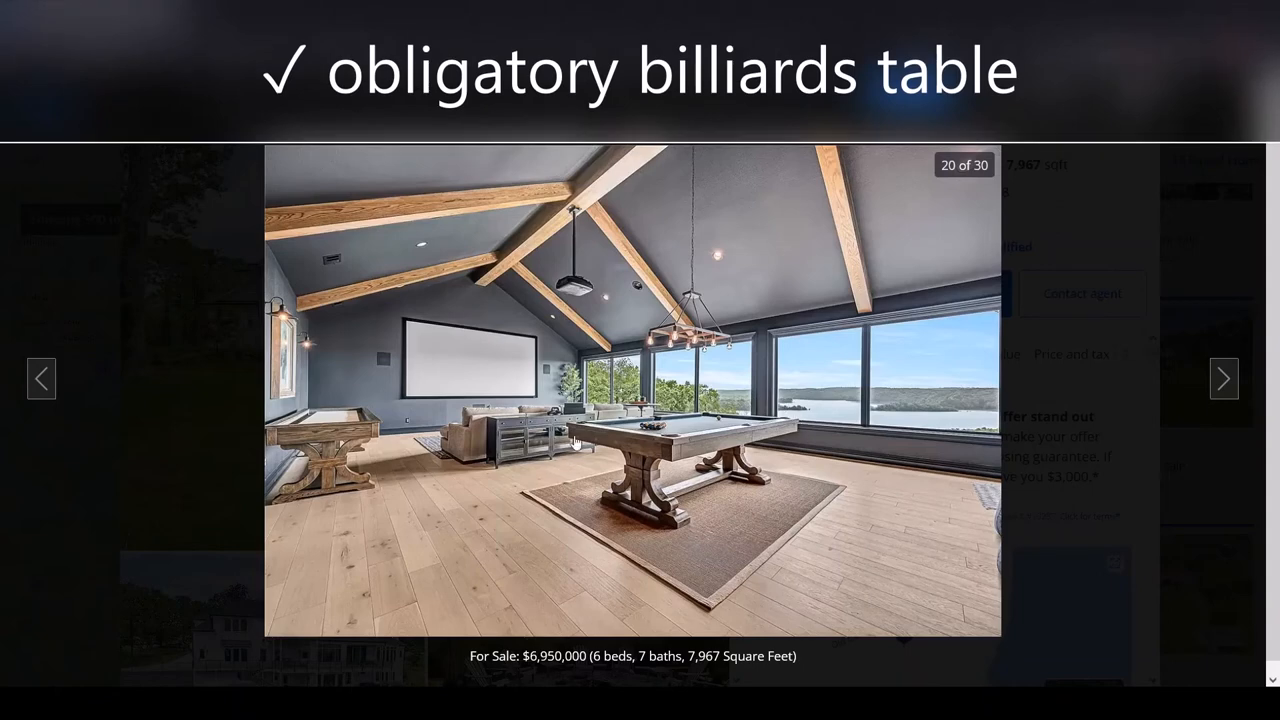
mouse_move(618, 490)
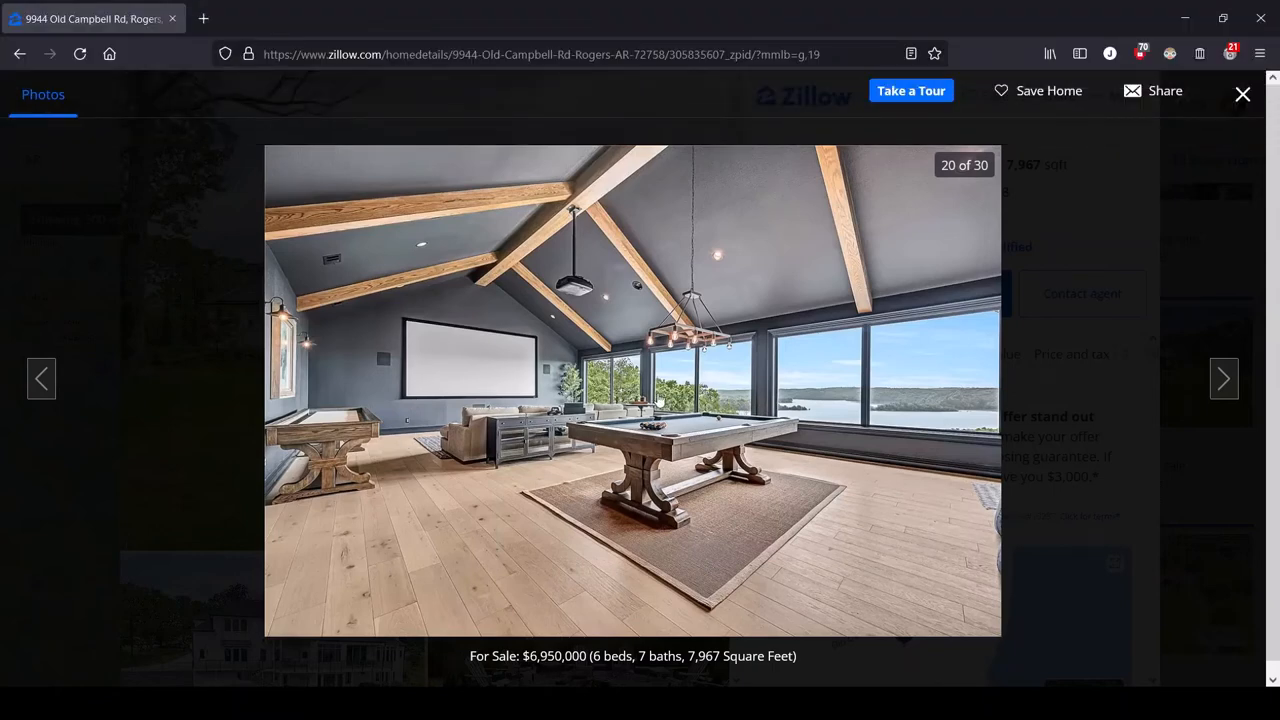
mouse_move(540, 393)
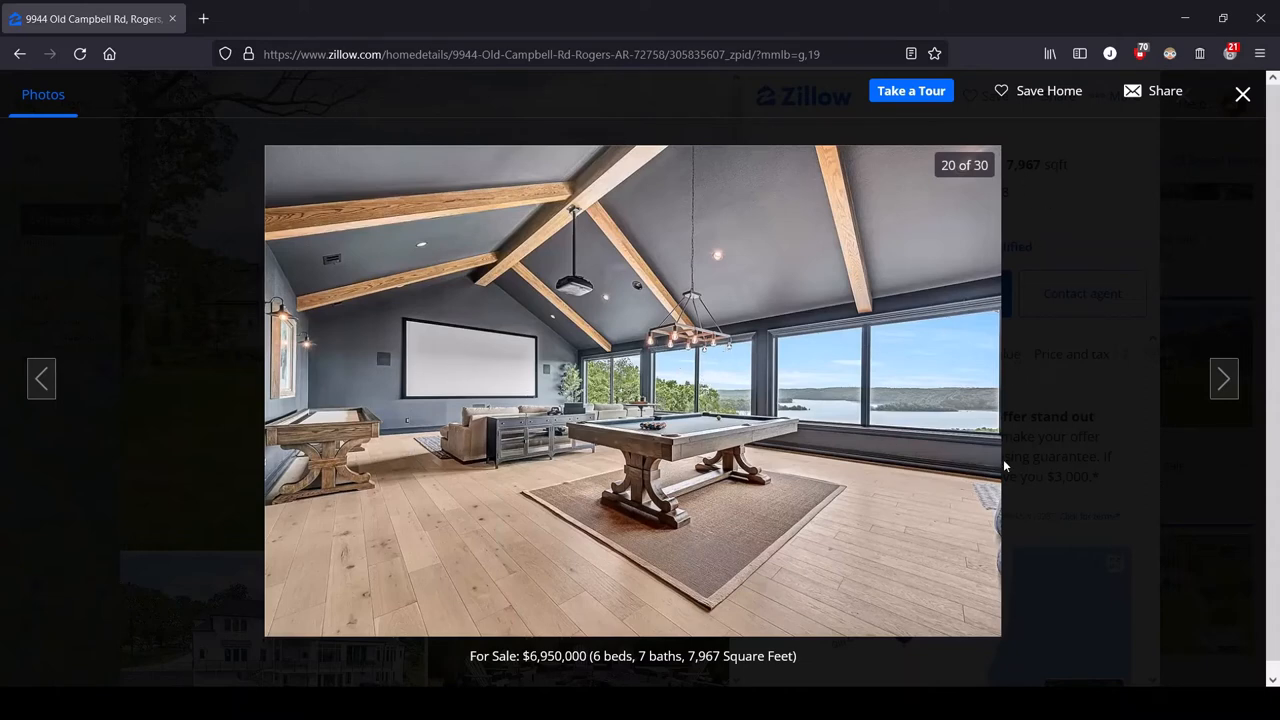
mouse_move(535, 378)
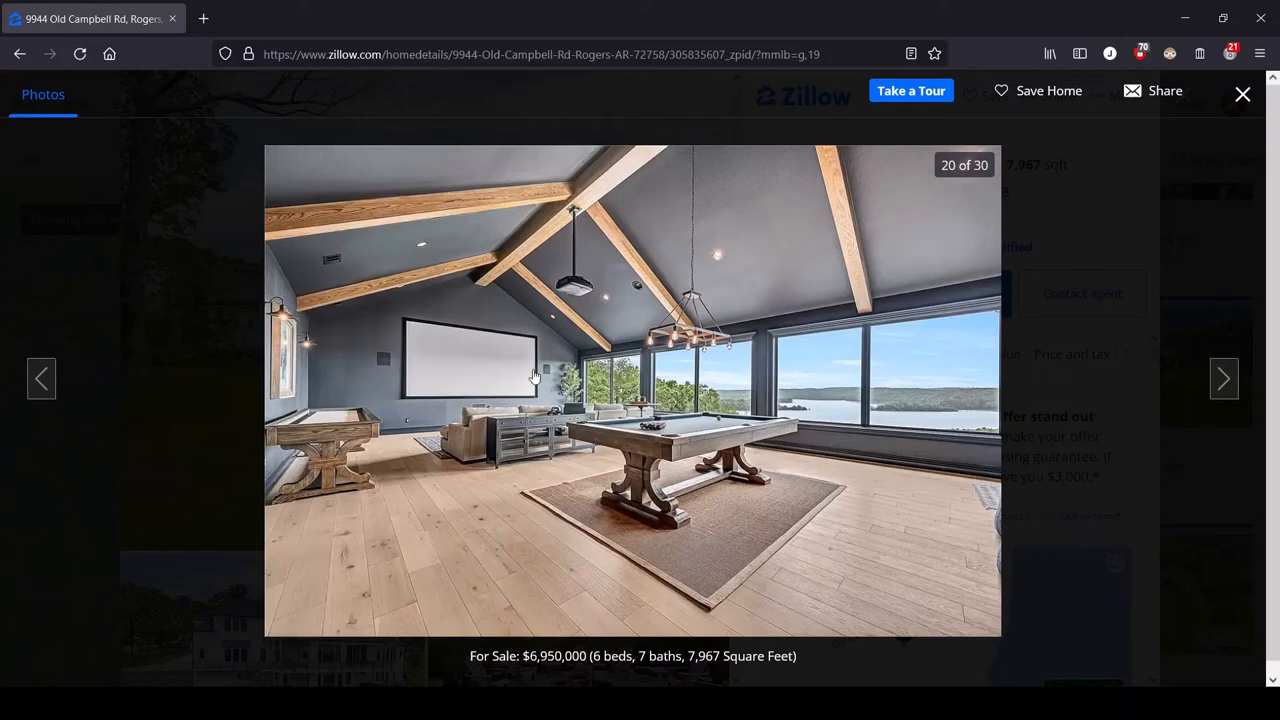
mouse_move(774, 345)
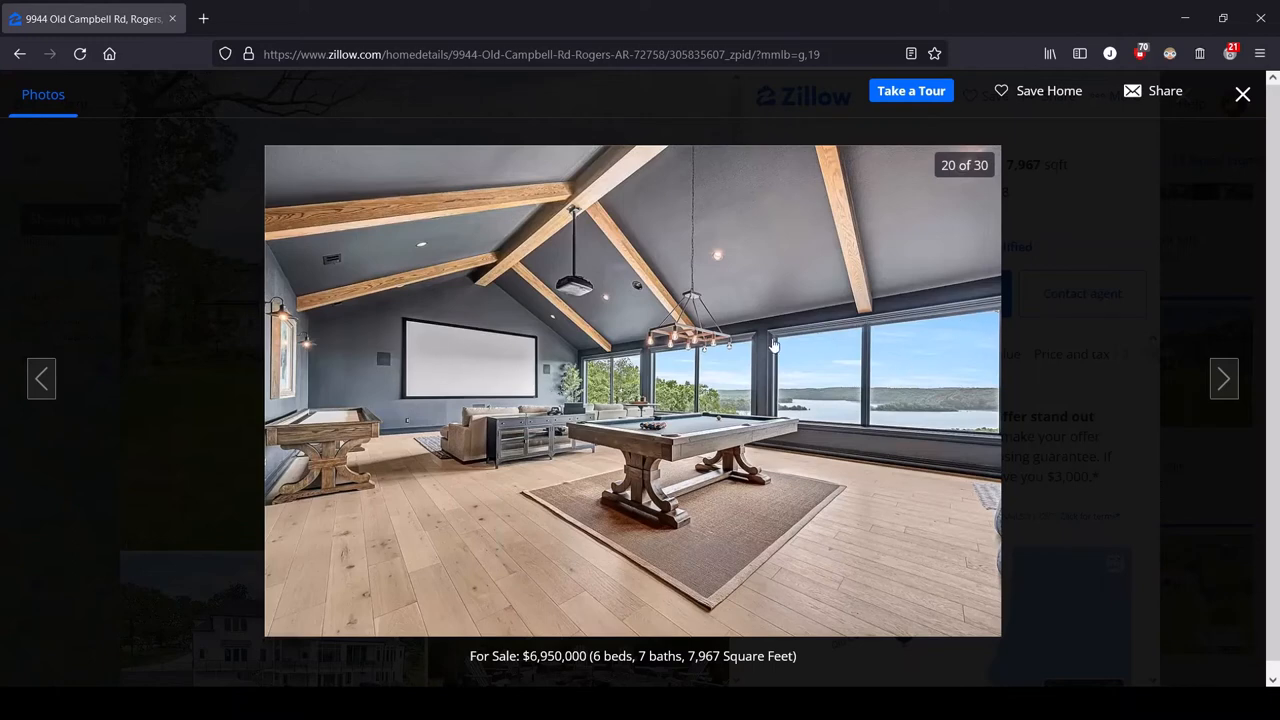
mouse_move(886, 341)
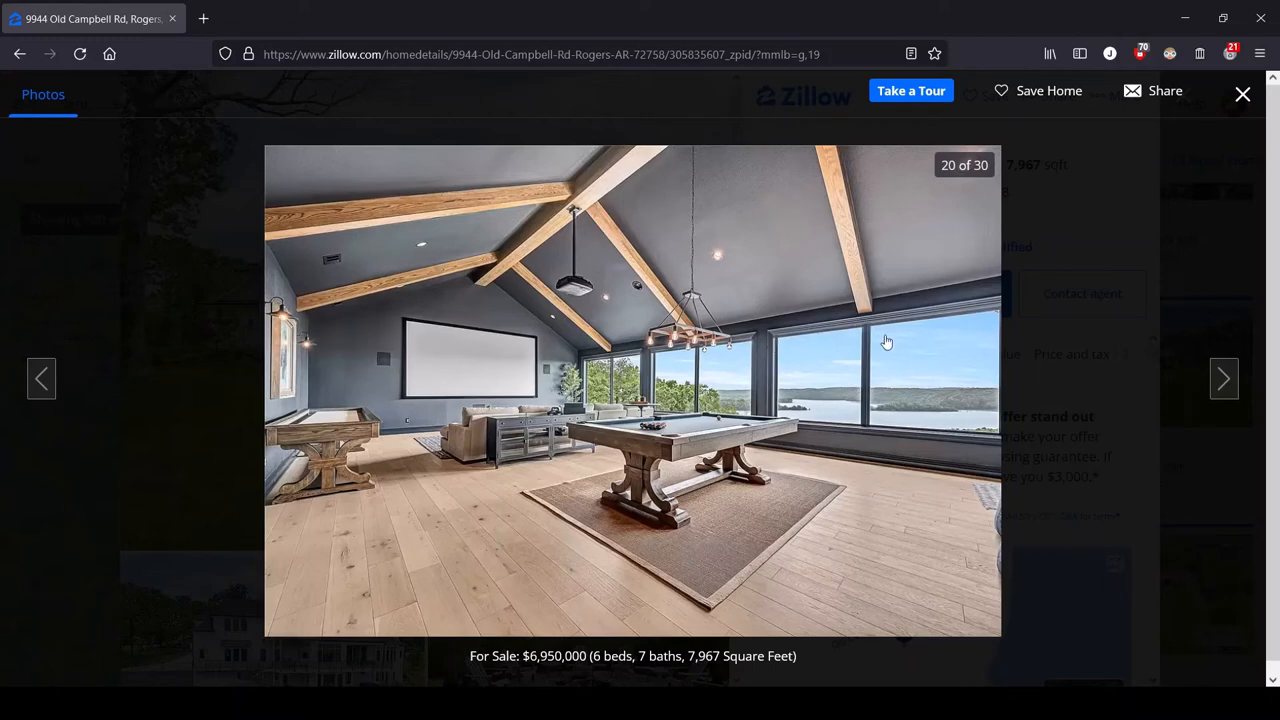
mouse_move(813, 401)
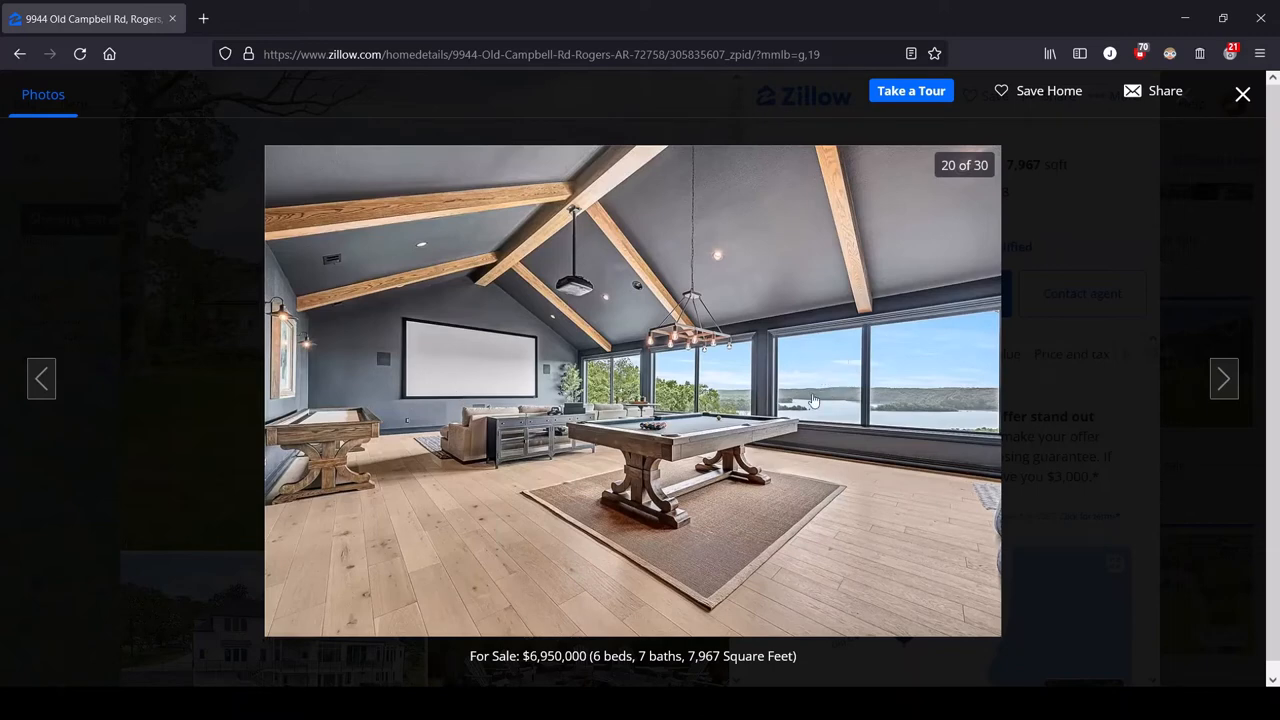
mouse_move(320, 418)
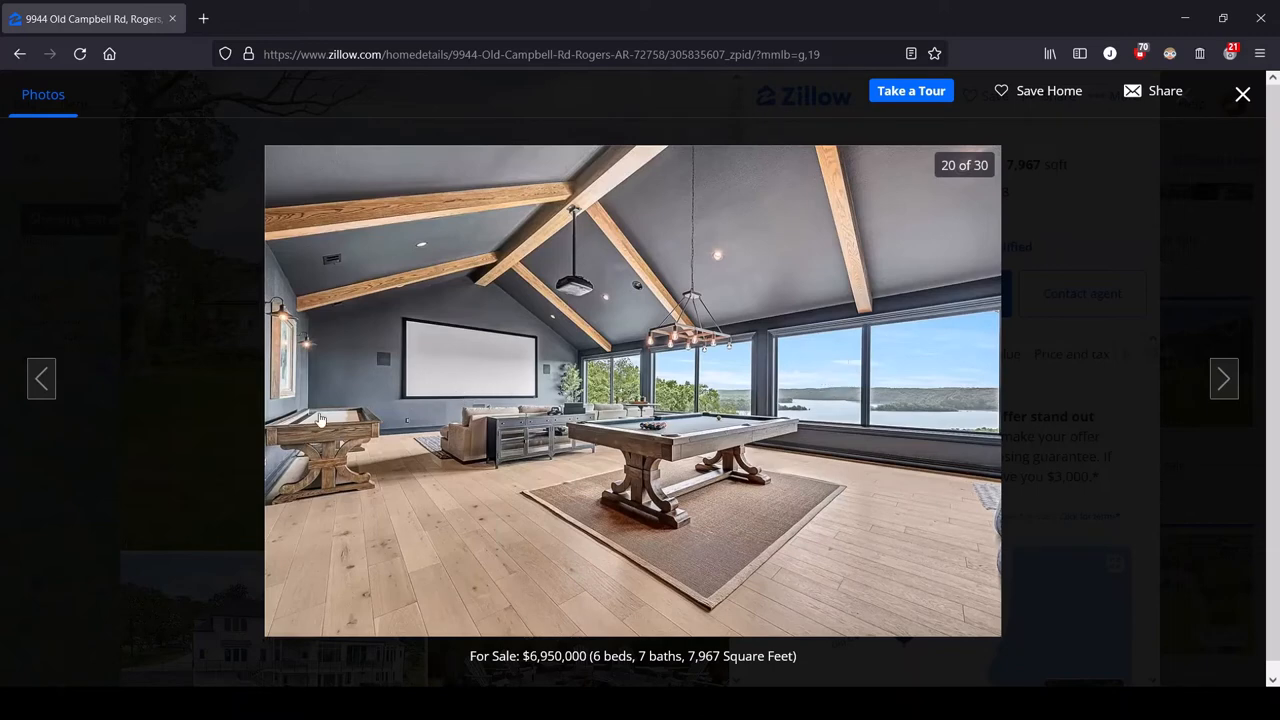
mouse_move(338, 413)
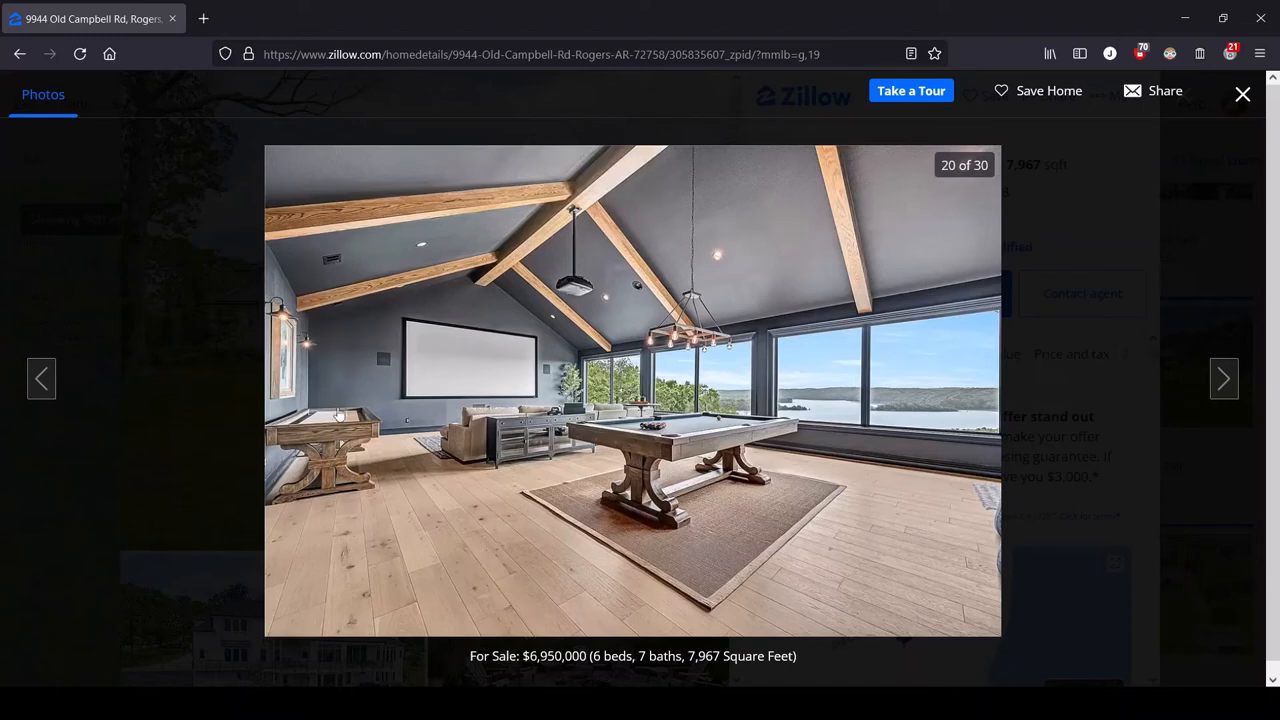
mouse_move(322, 438)
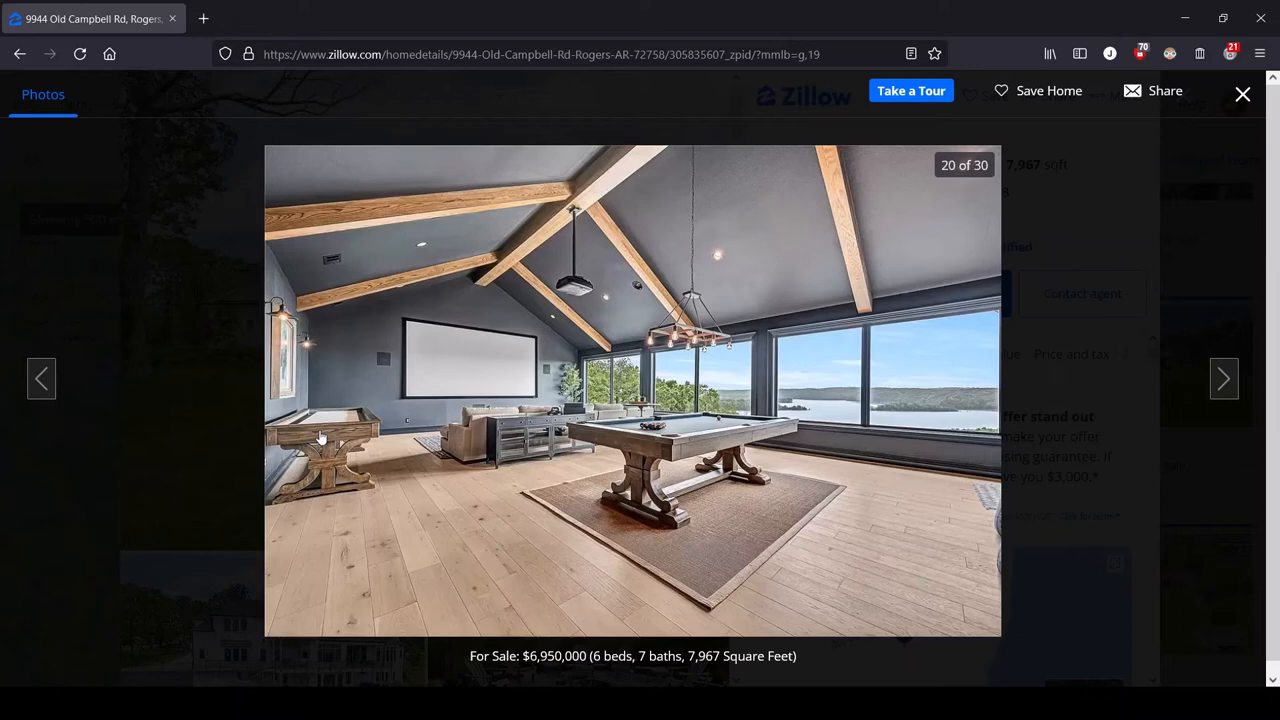
mouse_move(330, 471)
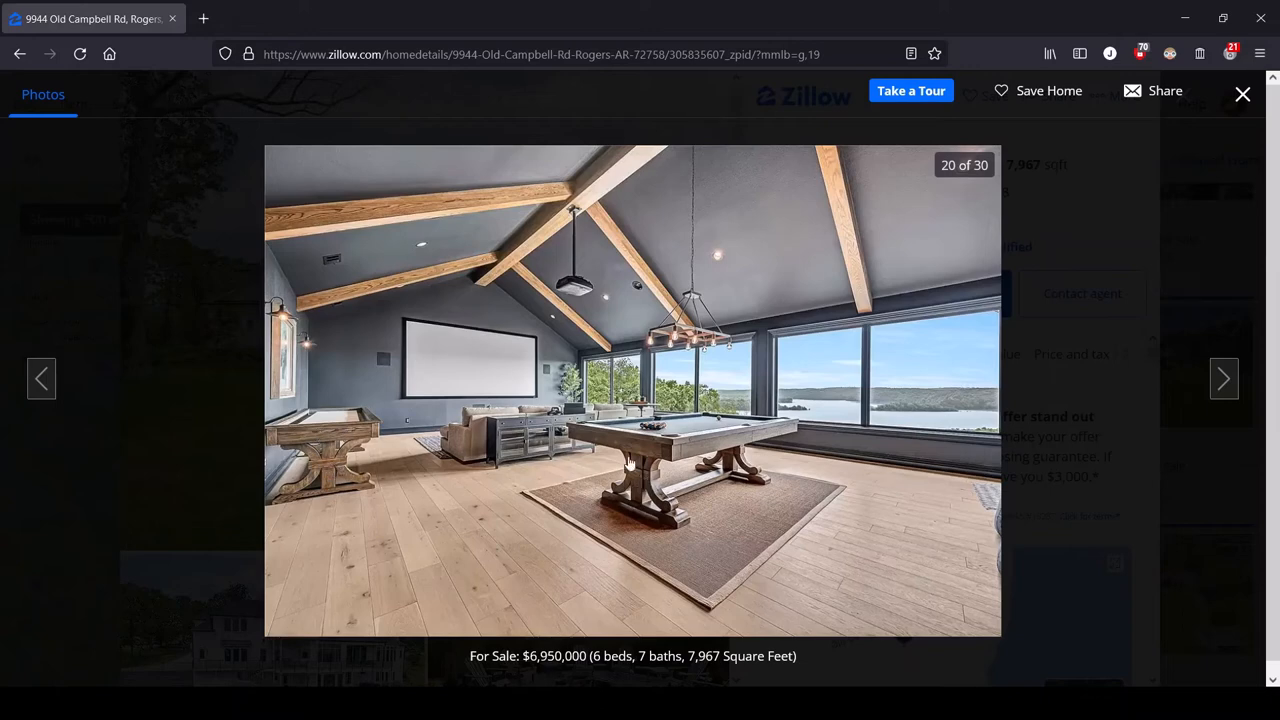
mouse_move(803, 487)
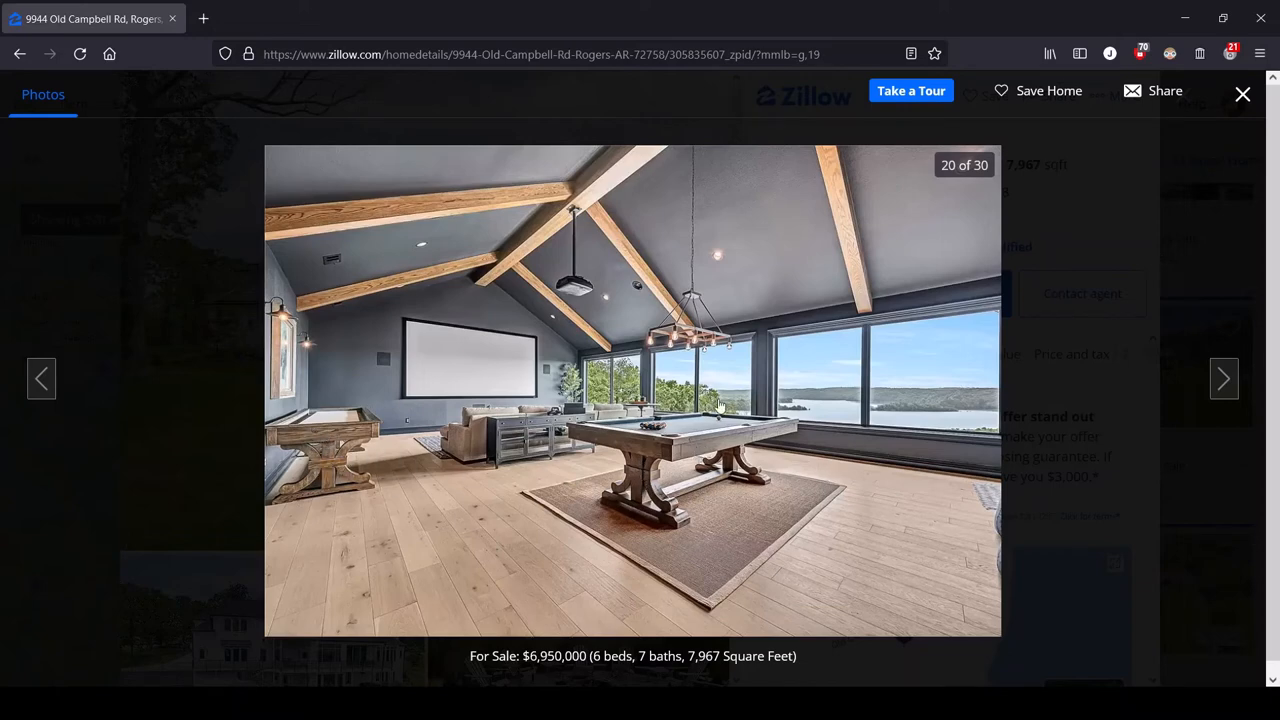
mouse_move(1222, 378)
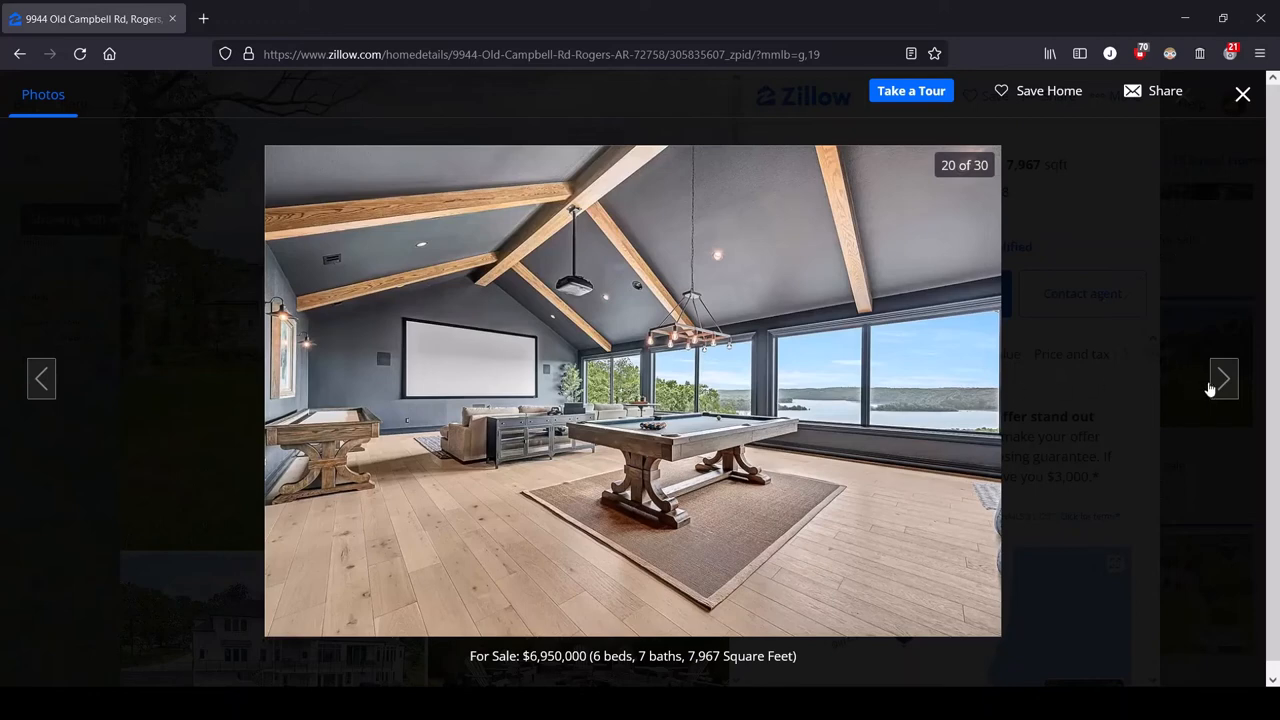
mouse_move(753, 184)
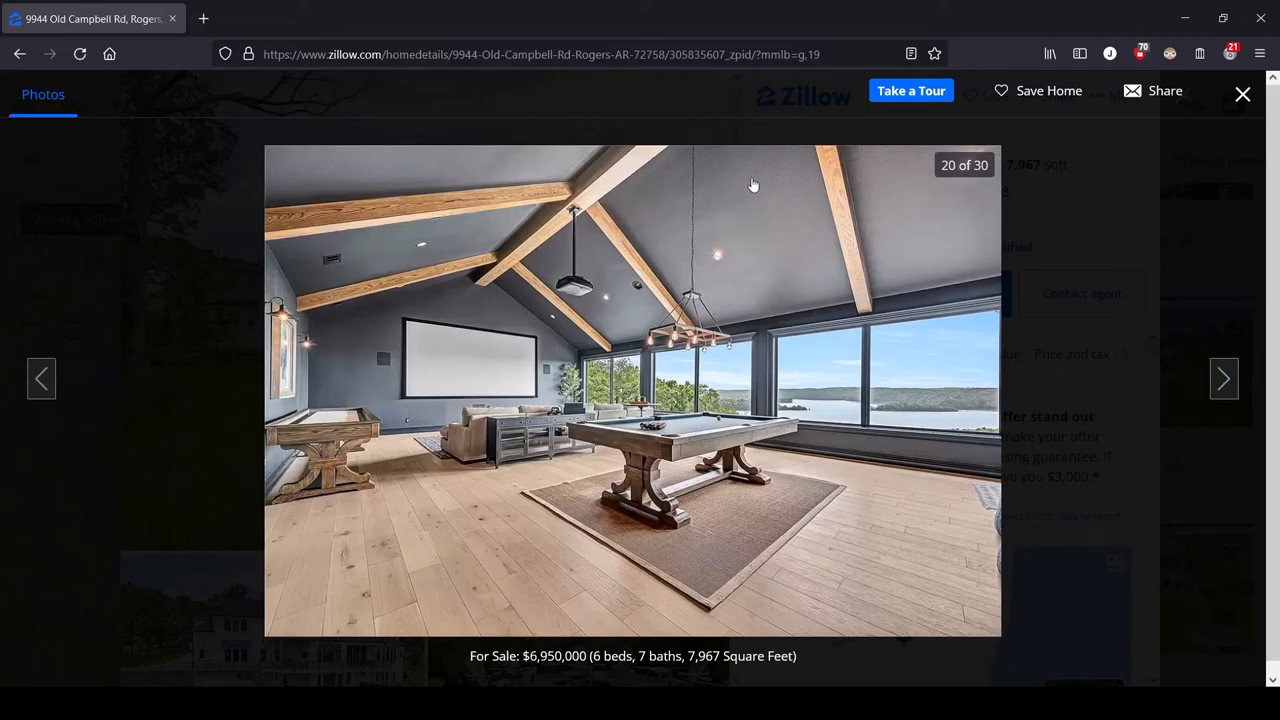
mouse_move(829, 331)
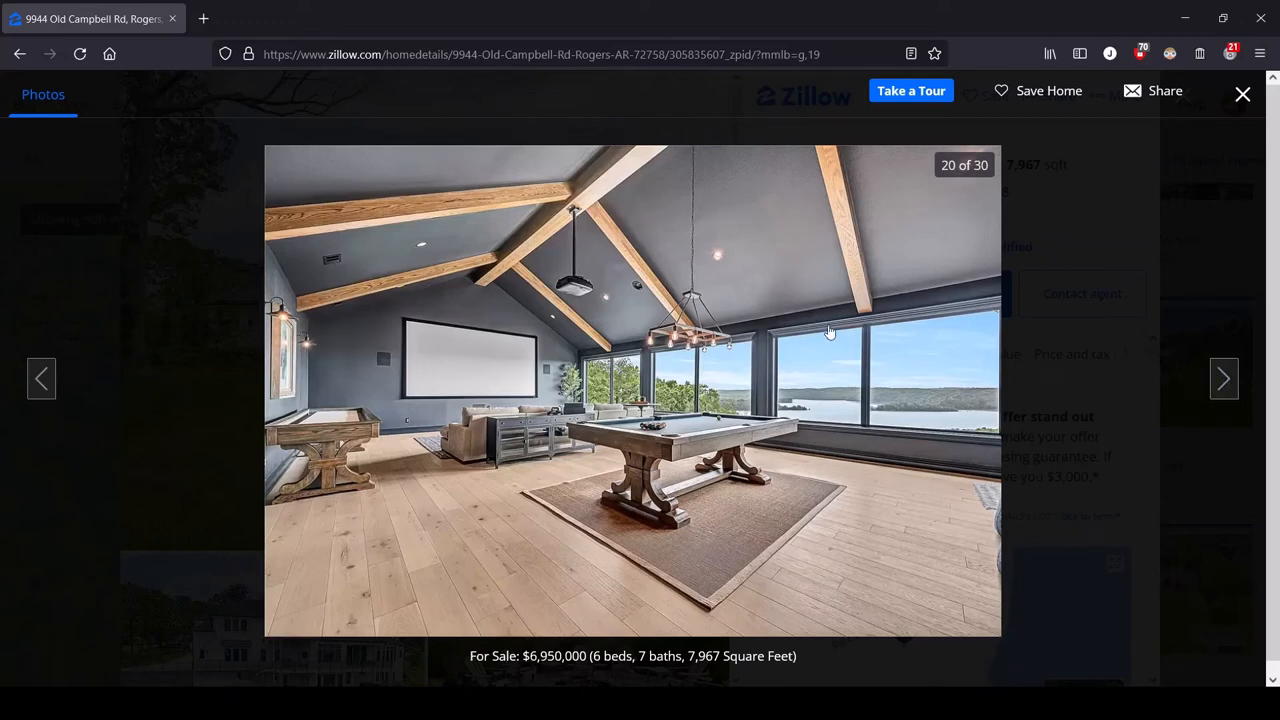
mouse_move(517, 328)
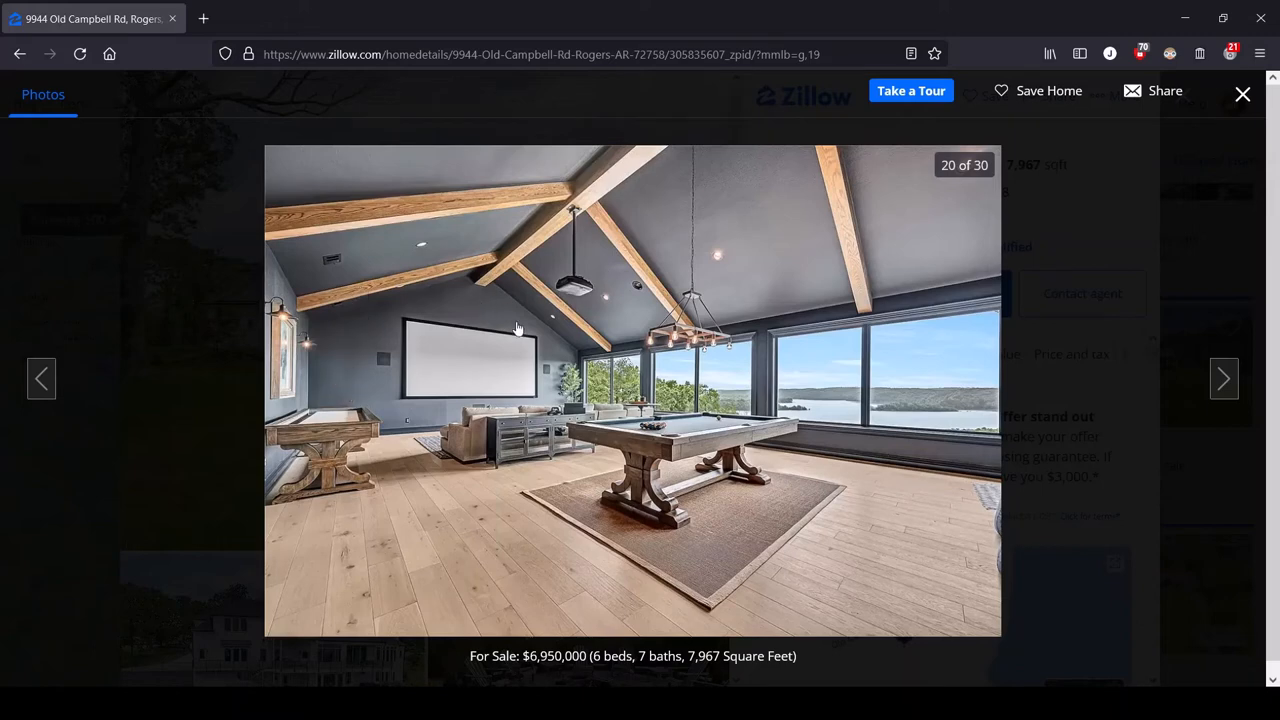
mouse_move(655, 428)
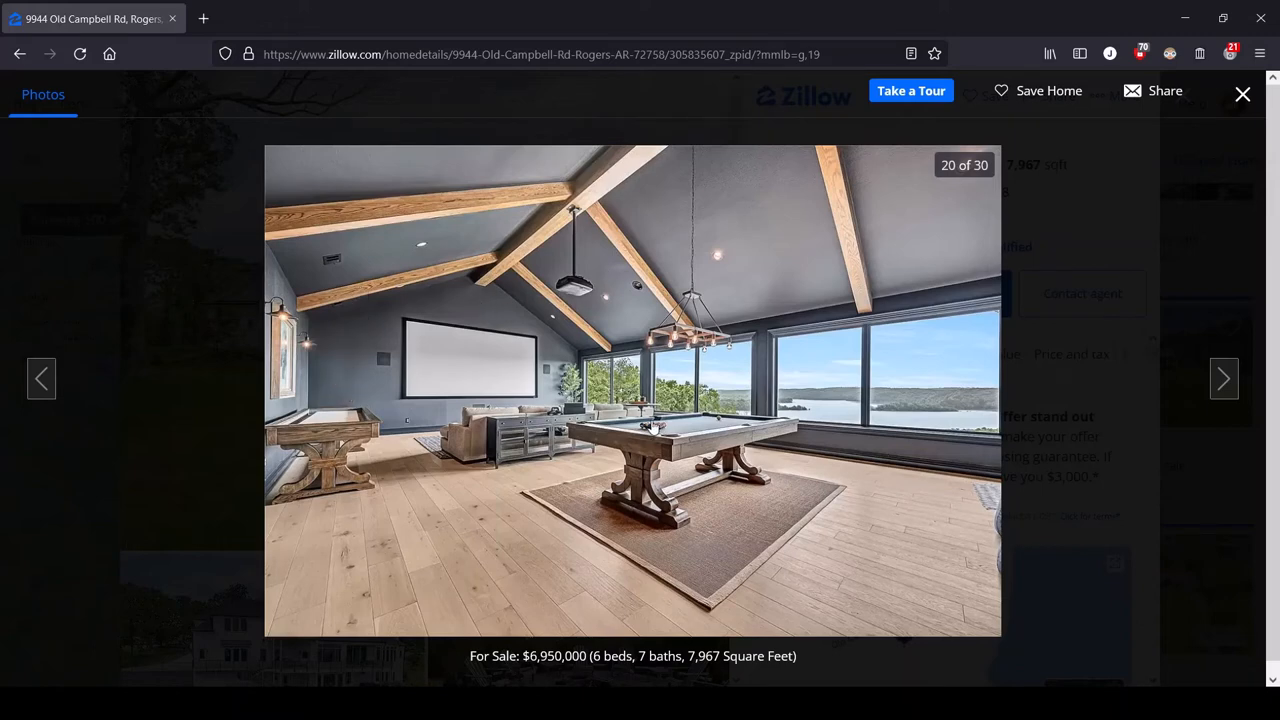
mouse_move(502, 533)
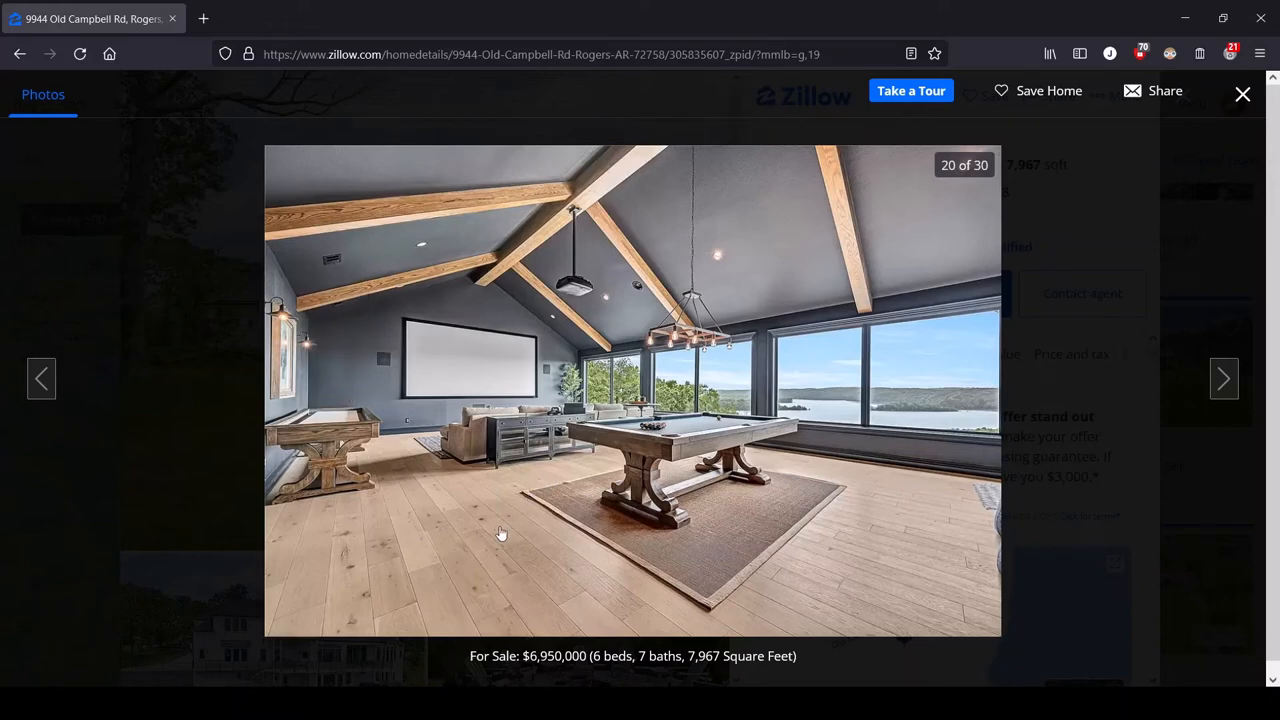
Advance to photo 21, the lake-view lounge with sectional sofa and shuffleboard.
left_click(1224, 378)
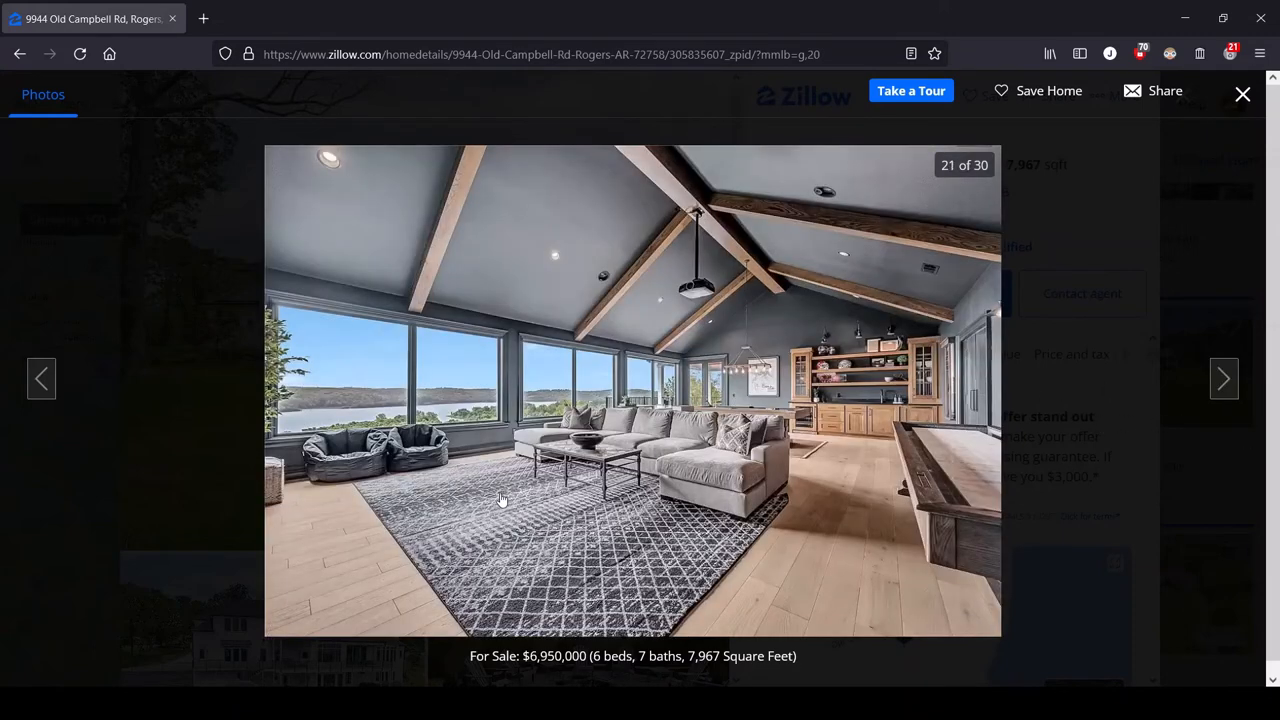
mouse_move(487, 445)
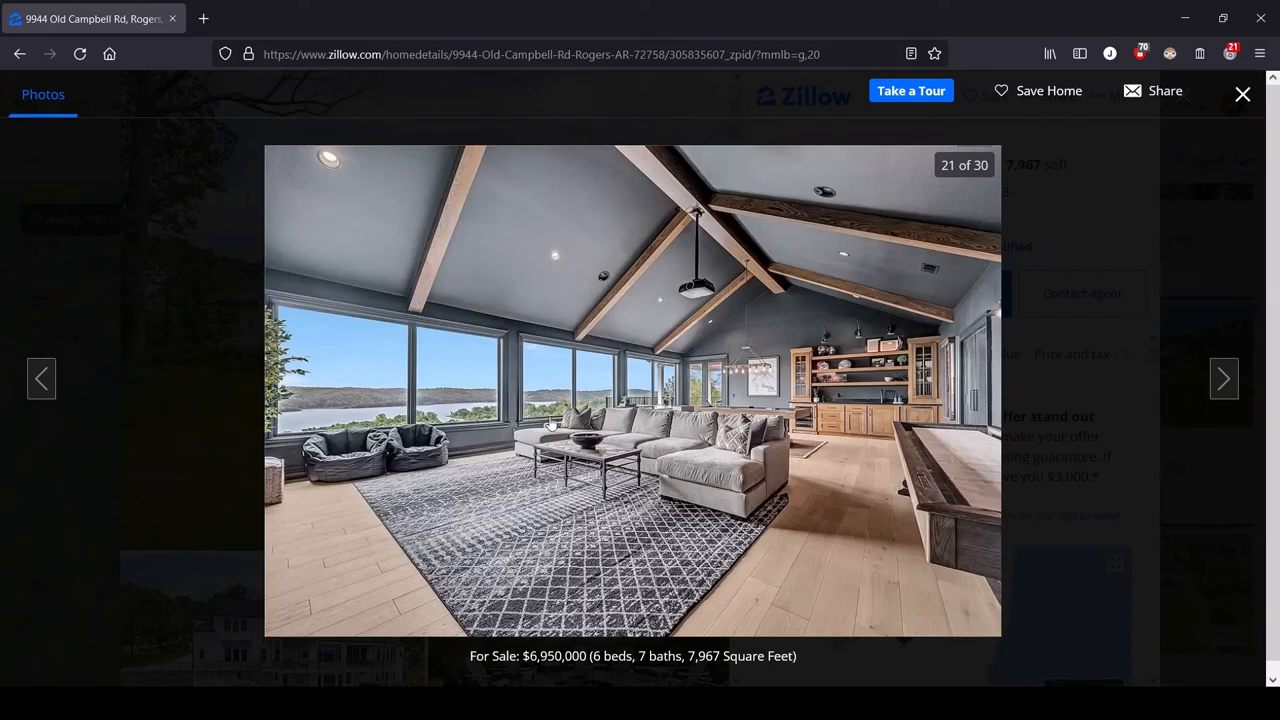
mouse_move(517, 447)
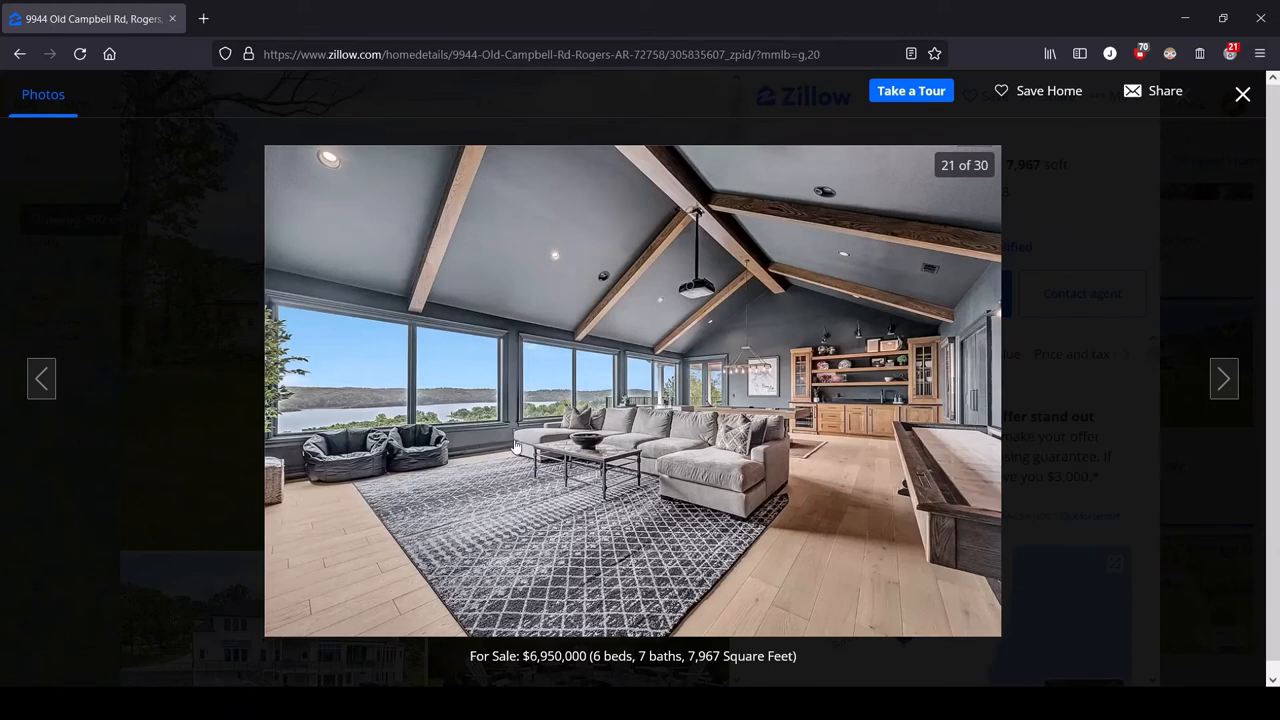
mouse_move(785, 418)
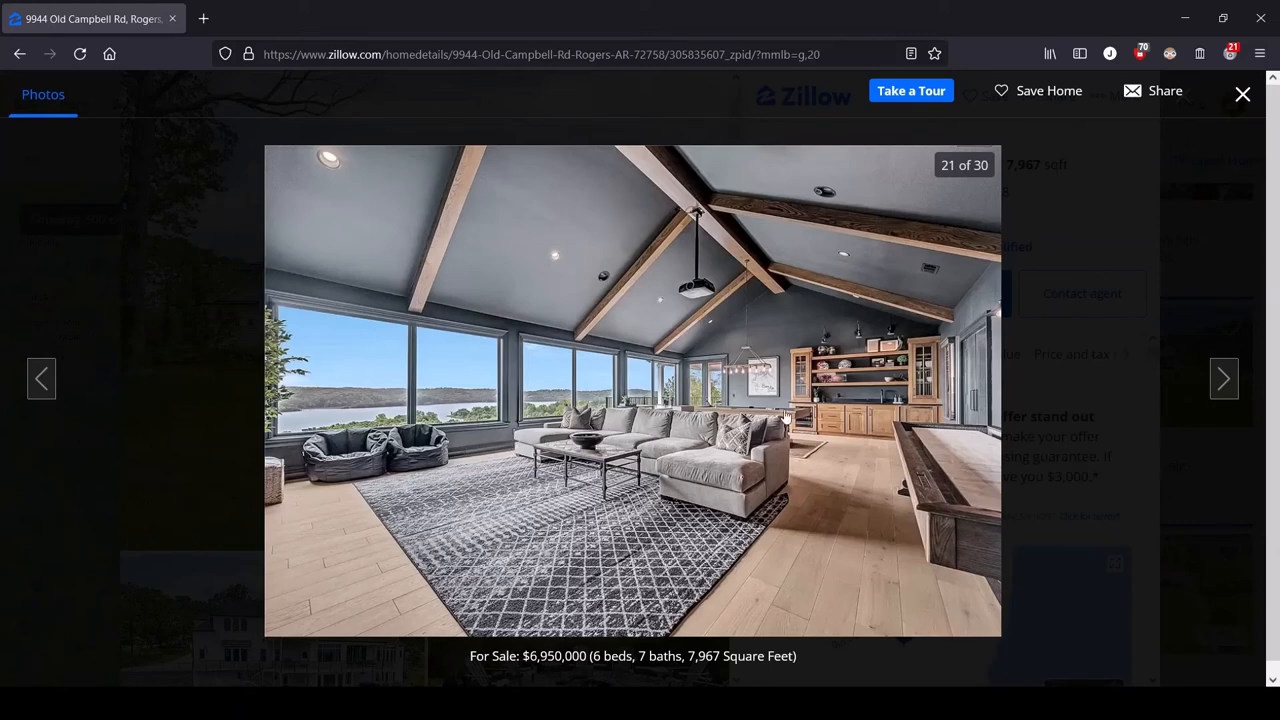
mouse_move(390, 415)
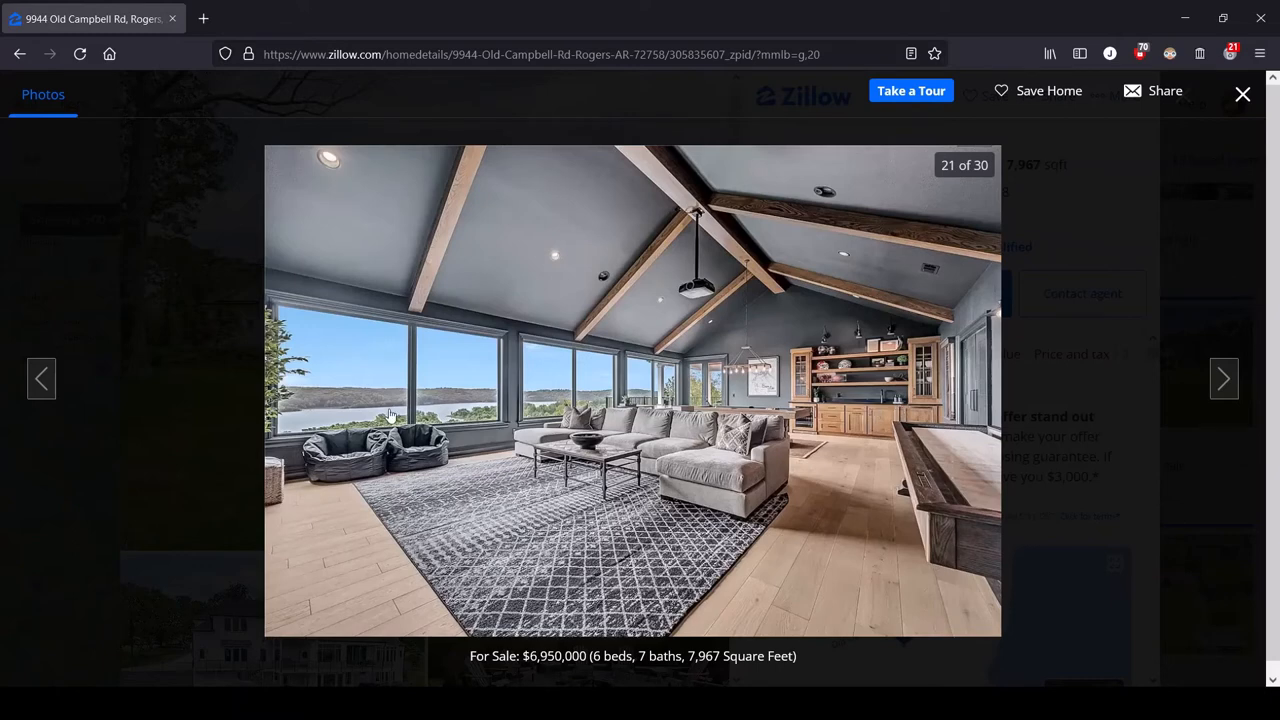
mouse_move(340, 563)
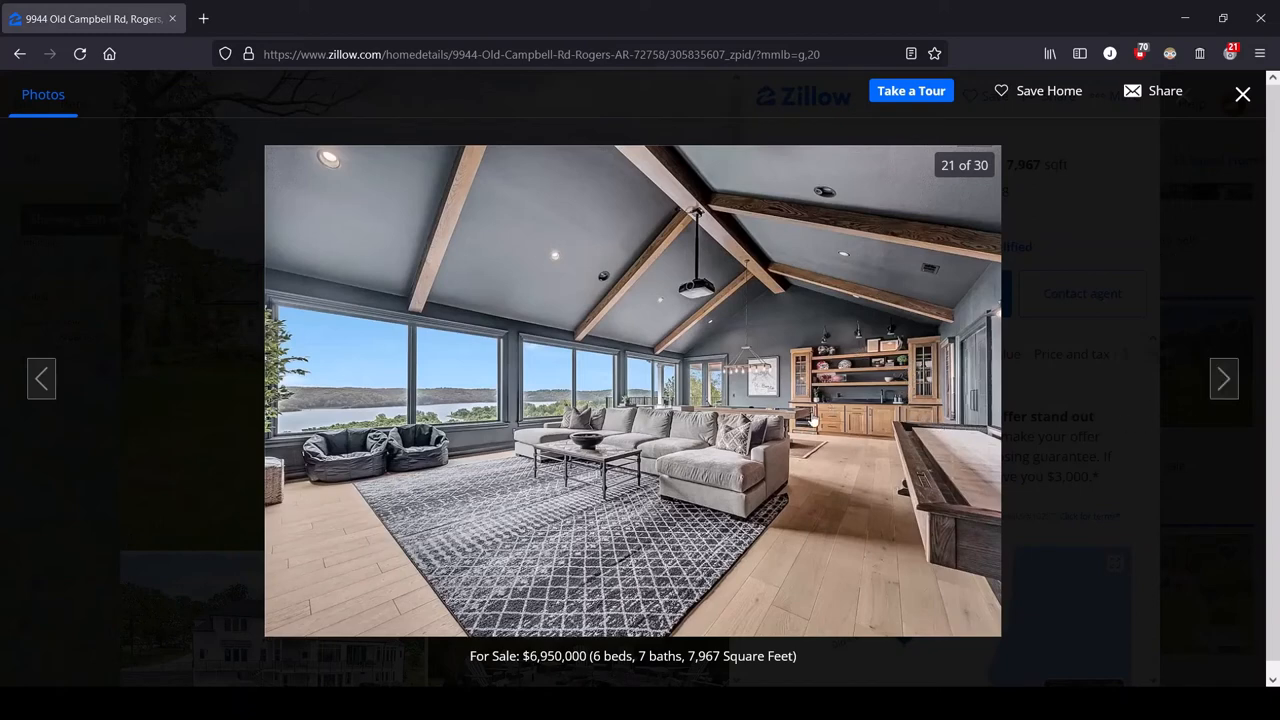
Try advancing past photo 21; the gallery stays on the lake-view lounge.
left_click(1224, 378)
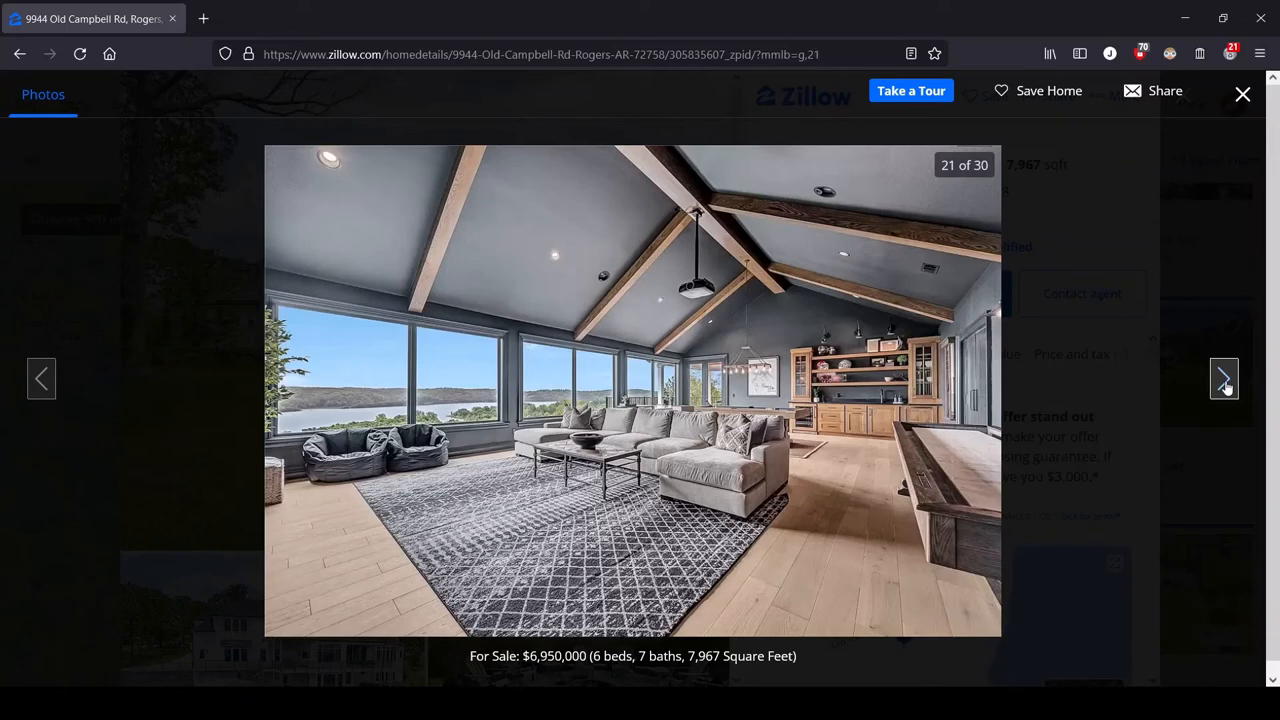
View the bunk room photo 22, then advance to photo 23, the home gym.
left_click(1224, 378)
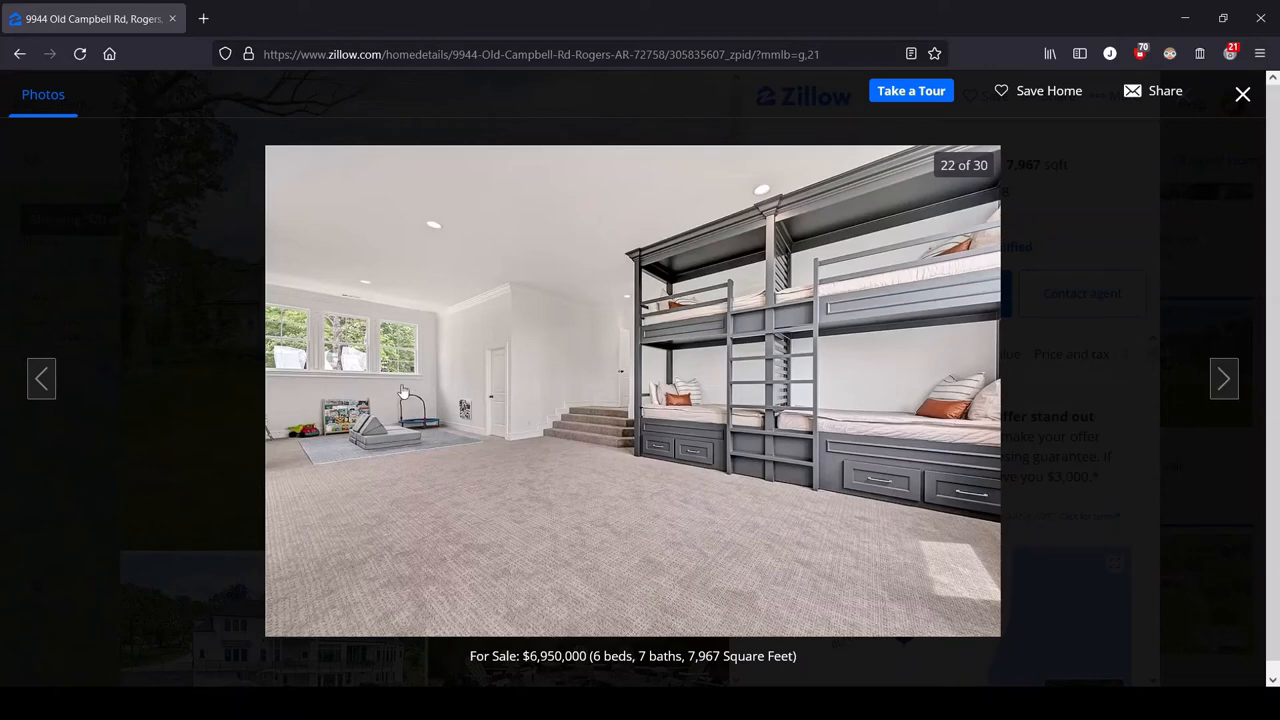
mouse_move(383, 420)
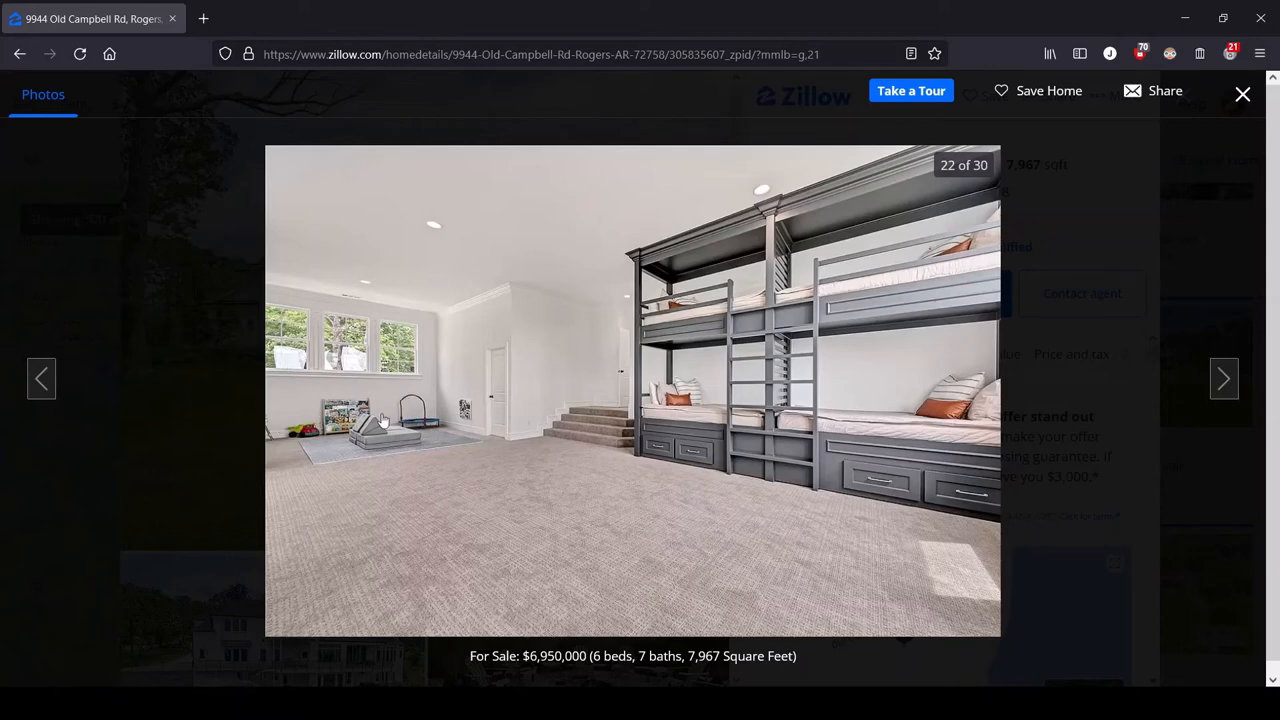
mouse_move(653, 490)
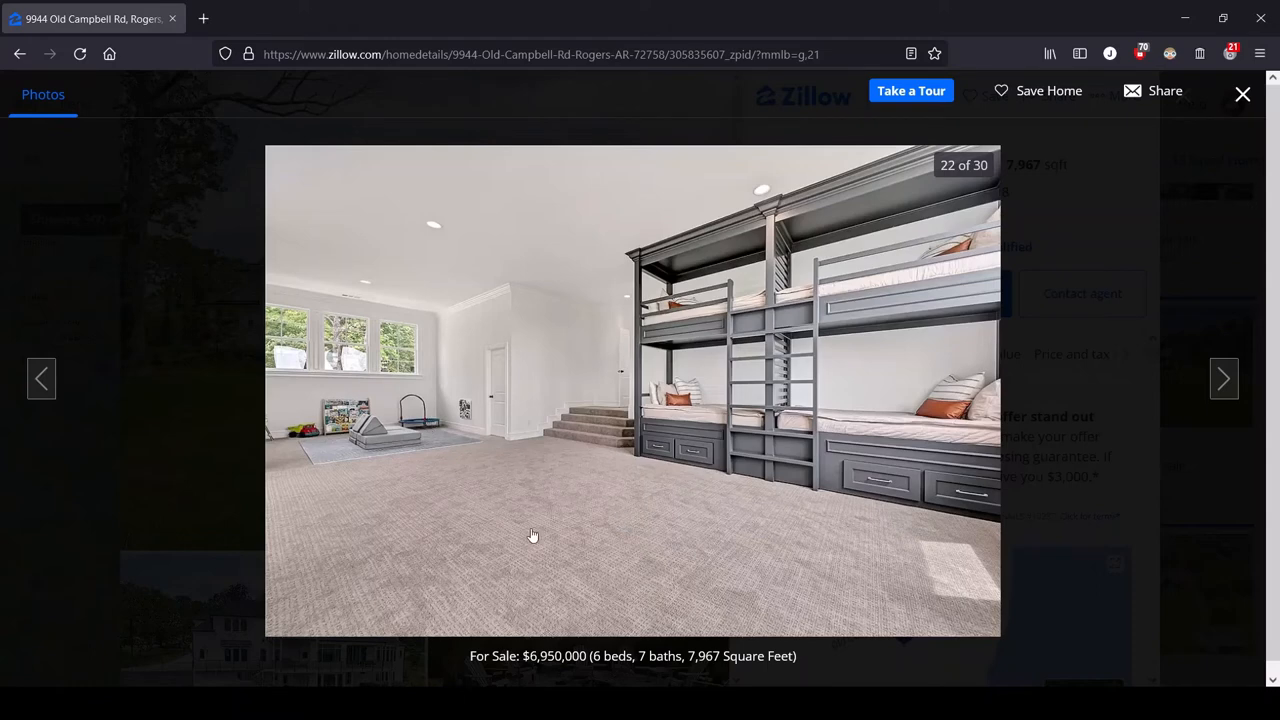
mouse_move(437, 397)
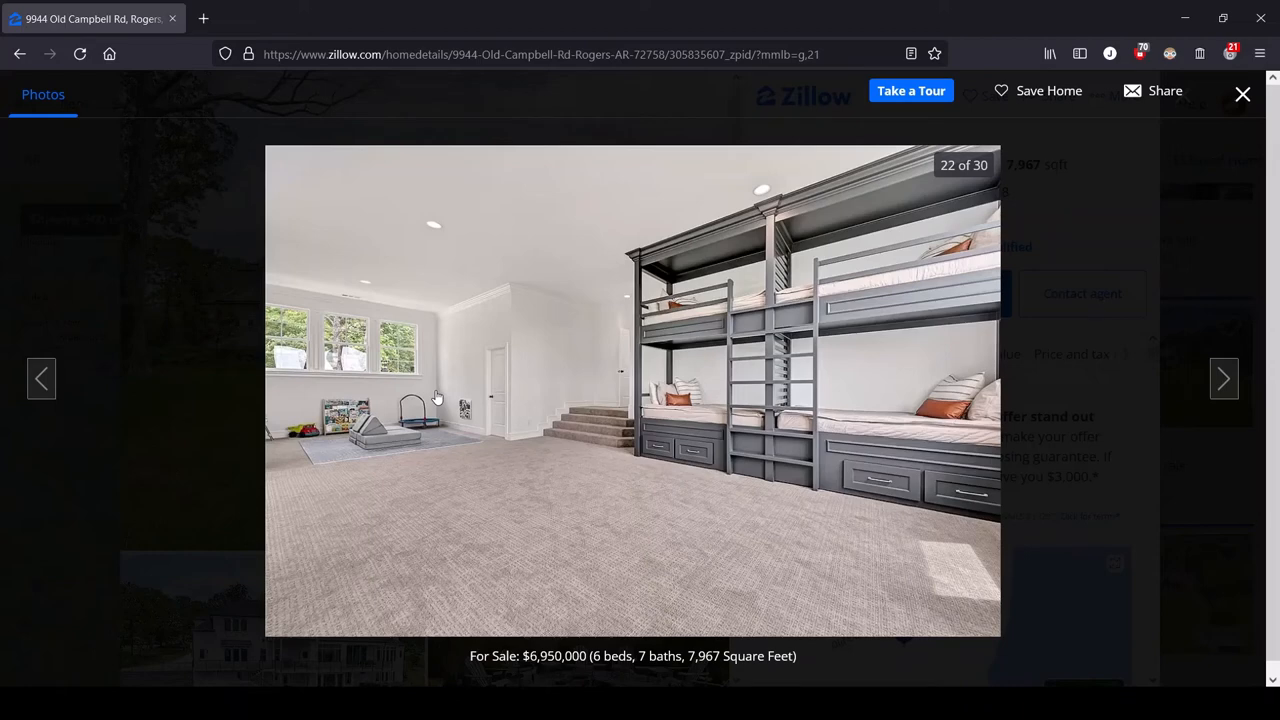
mouse_move(498, 337)
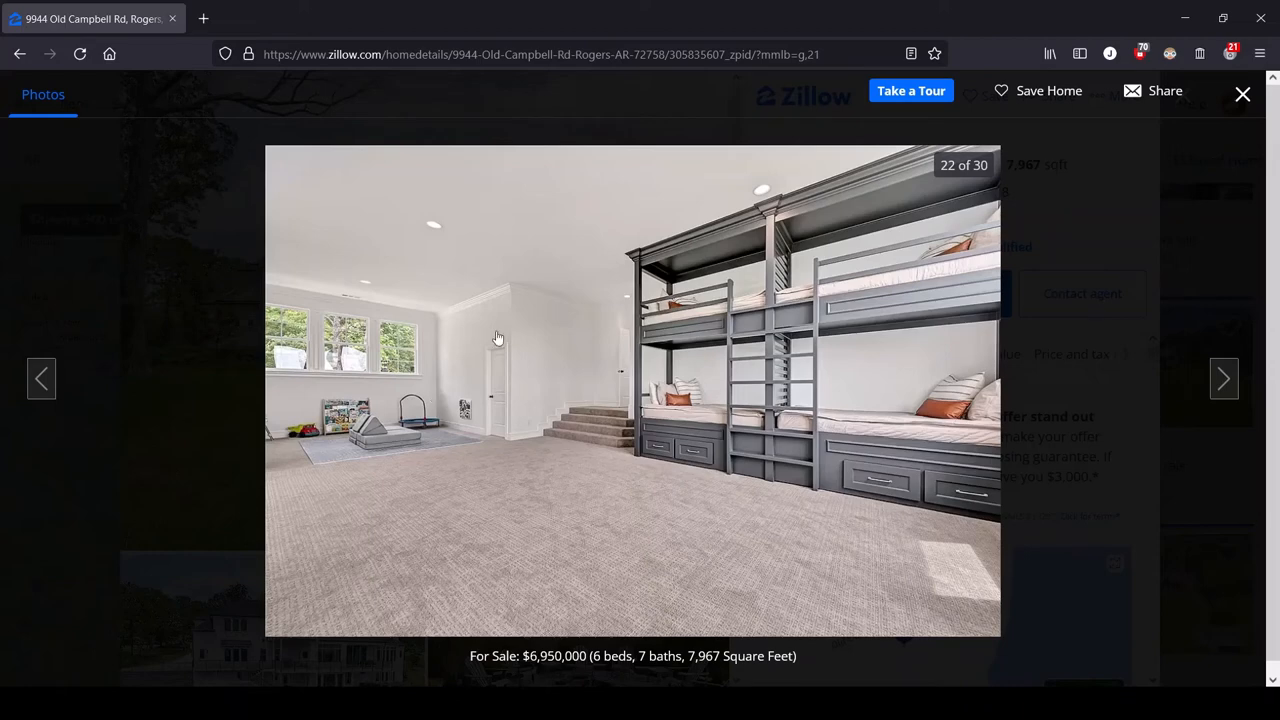
mouse_move(994, 388)
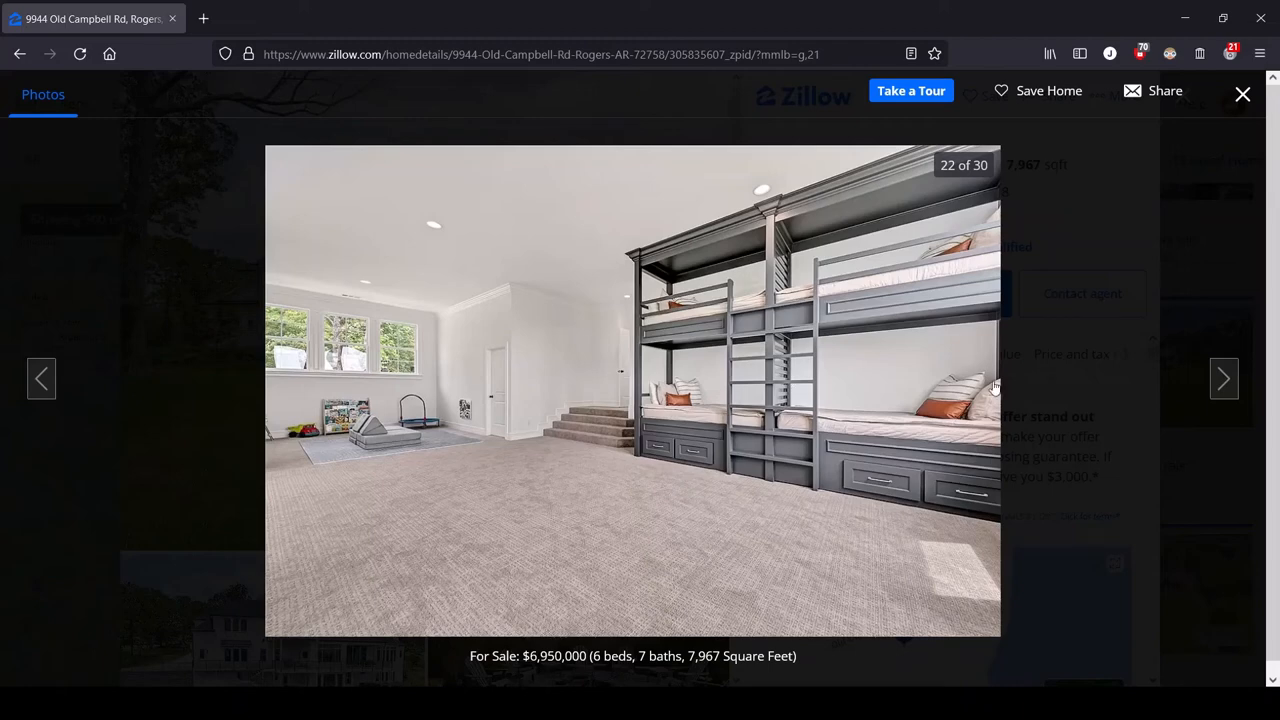
mouse_move(480, 368)
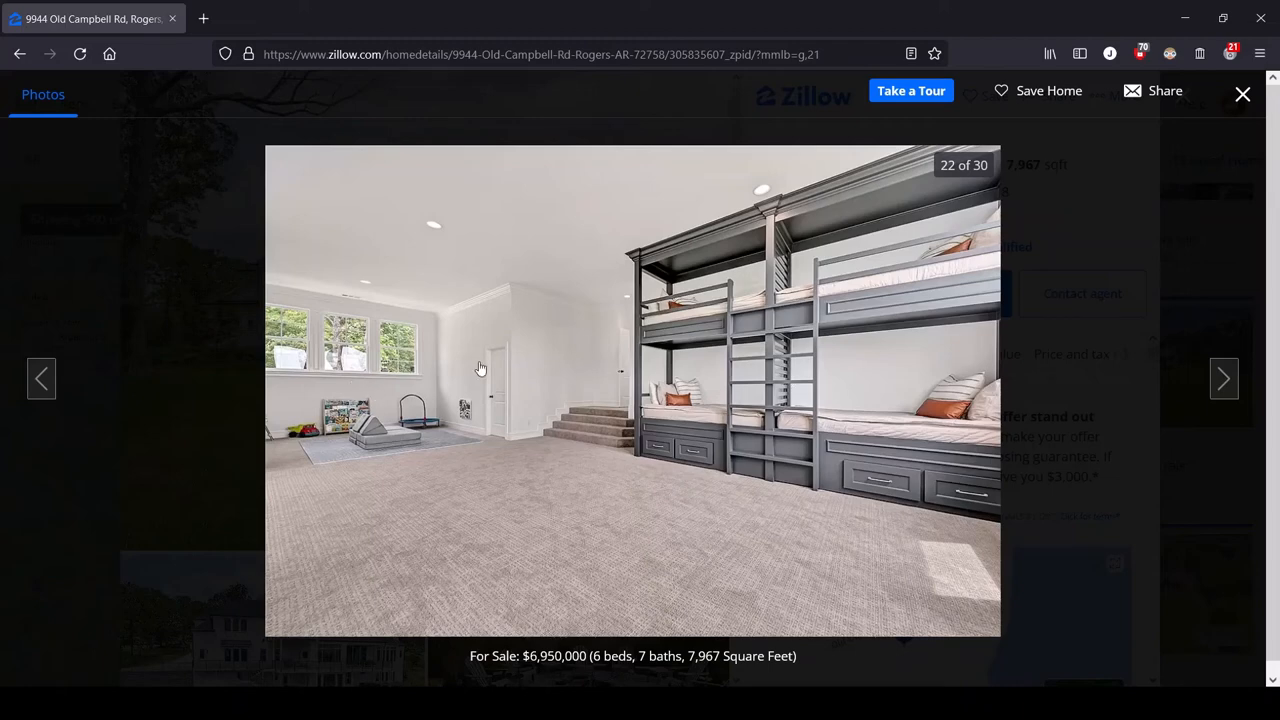
mouse_move(525, 391)
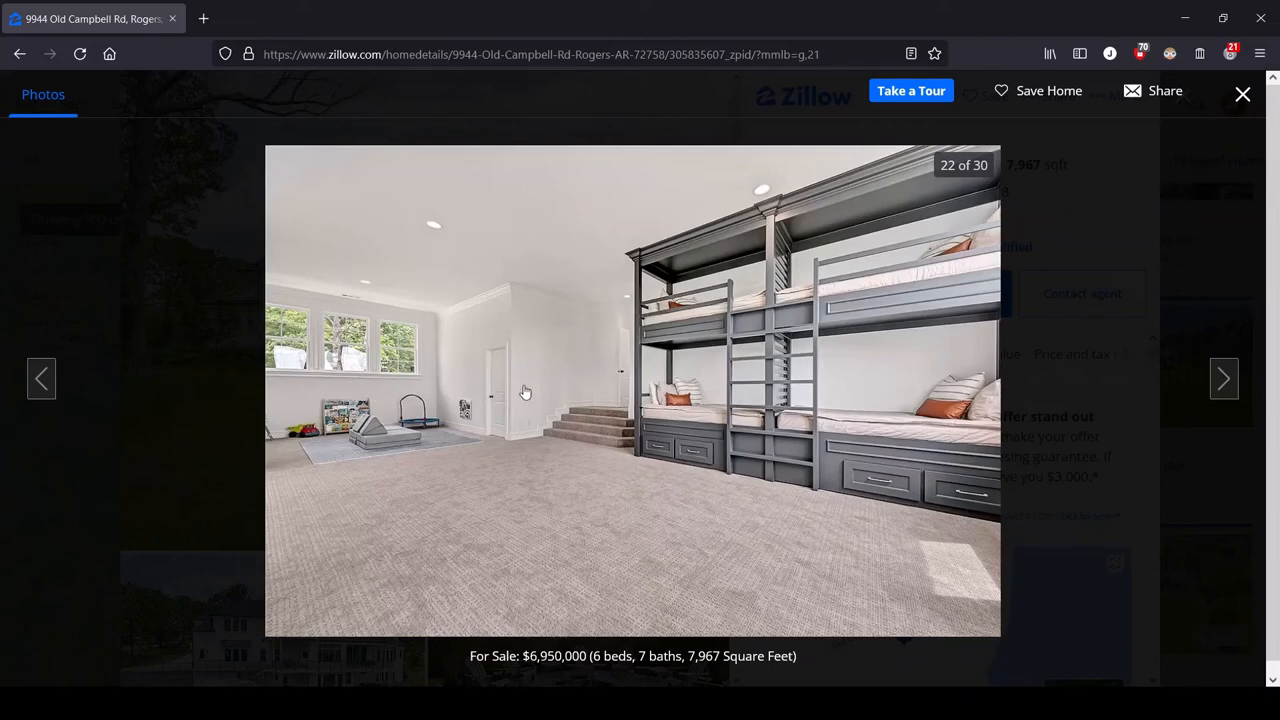
mouse_move(537, 387)
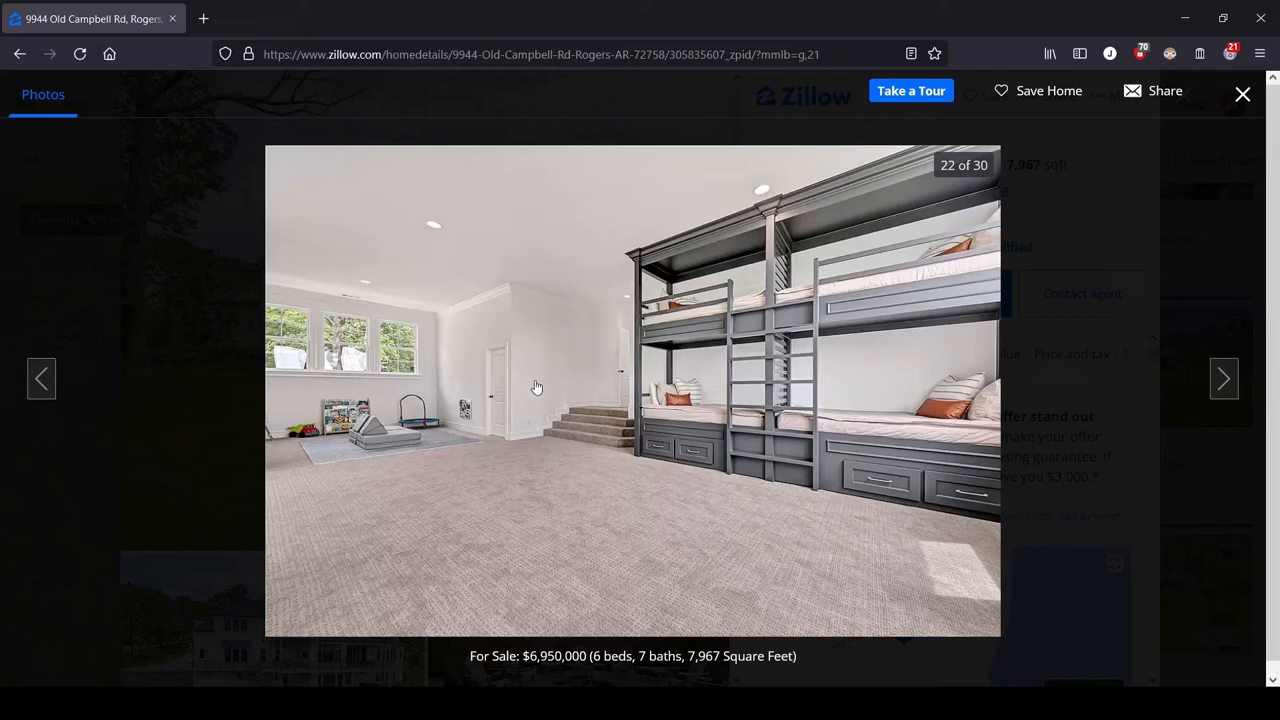
mouse_move(549, 478)
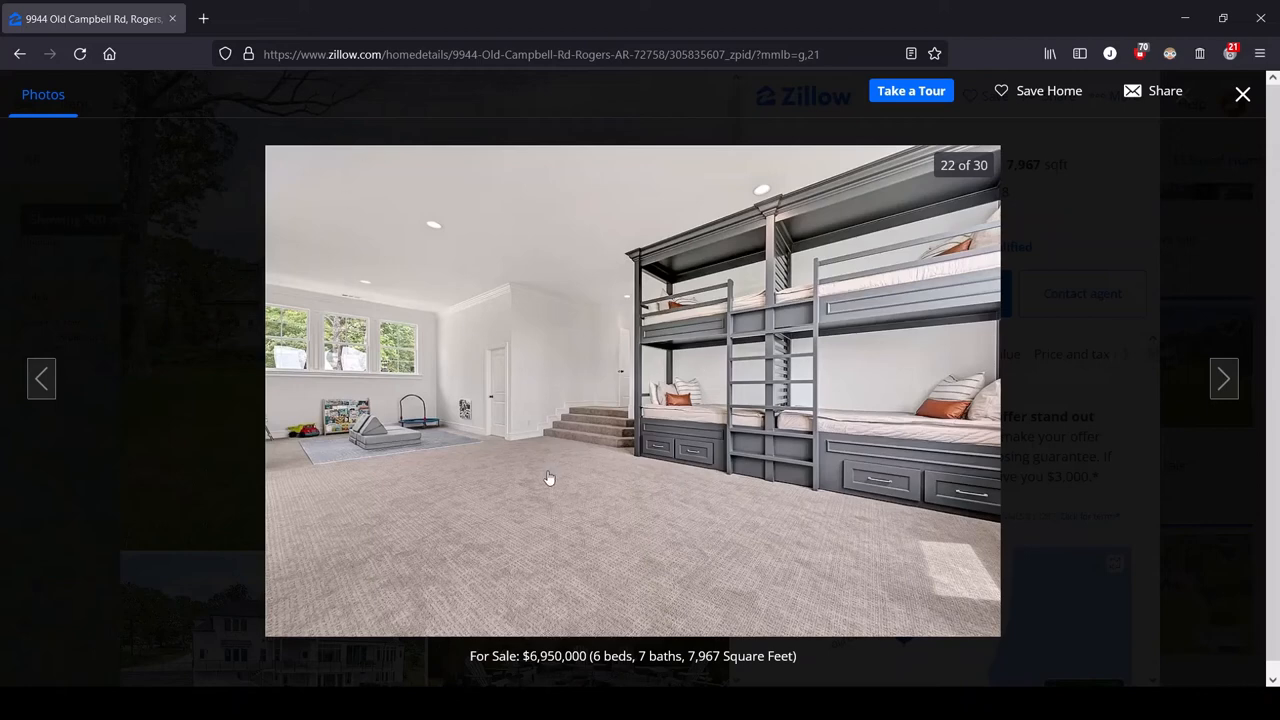
mouse_move(646, 509)
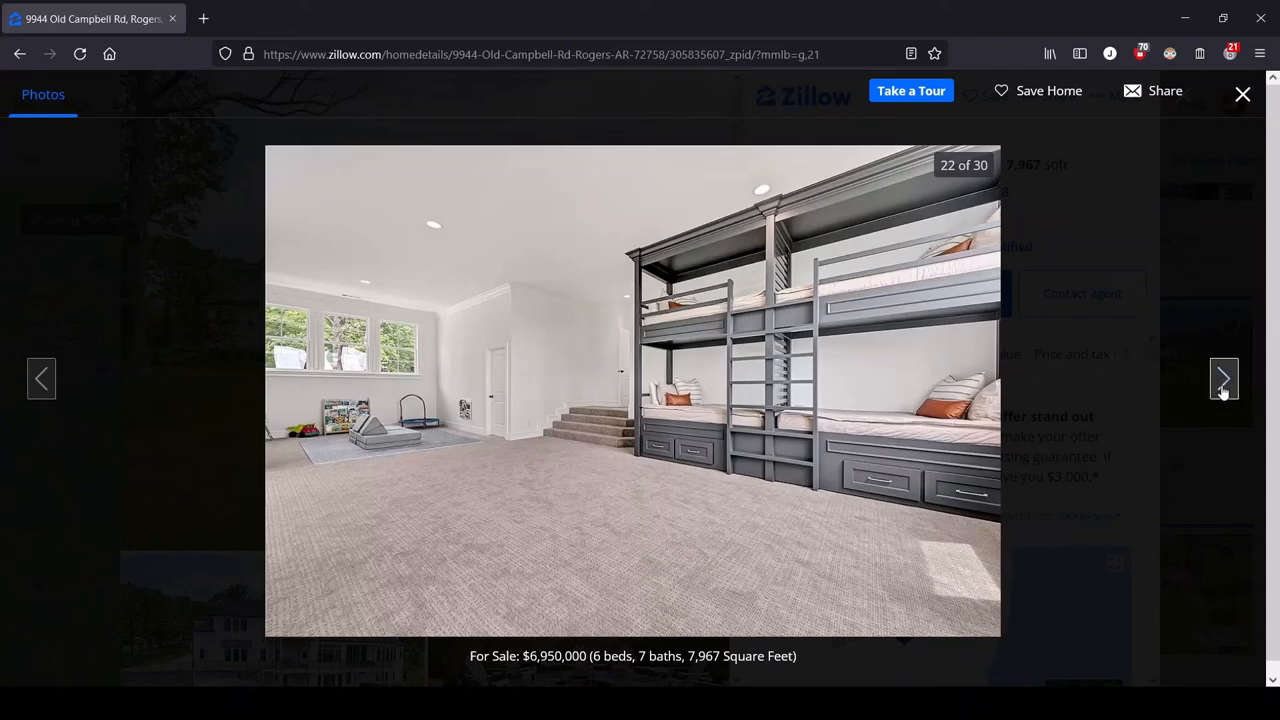
left_click(1224, 378)
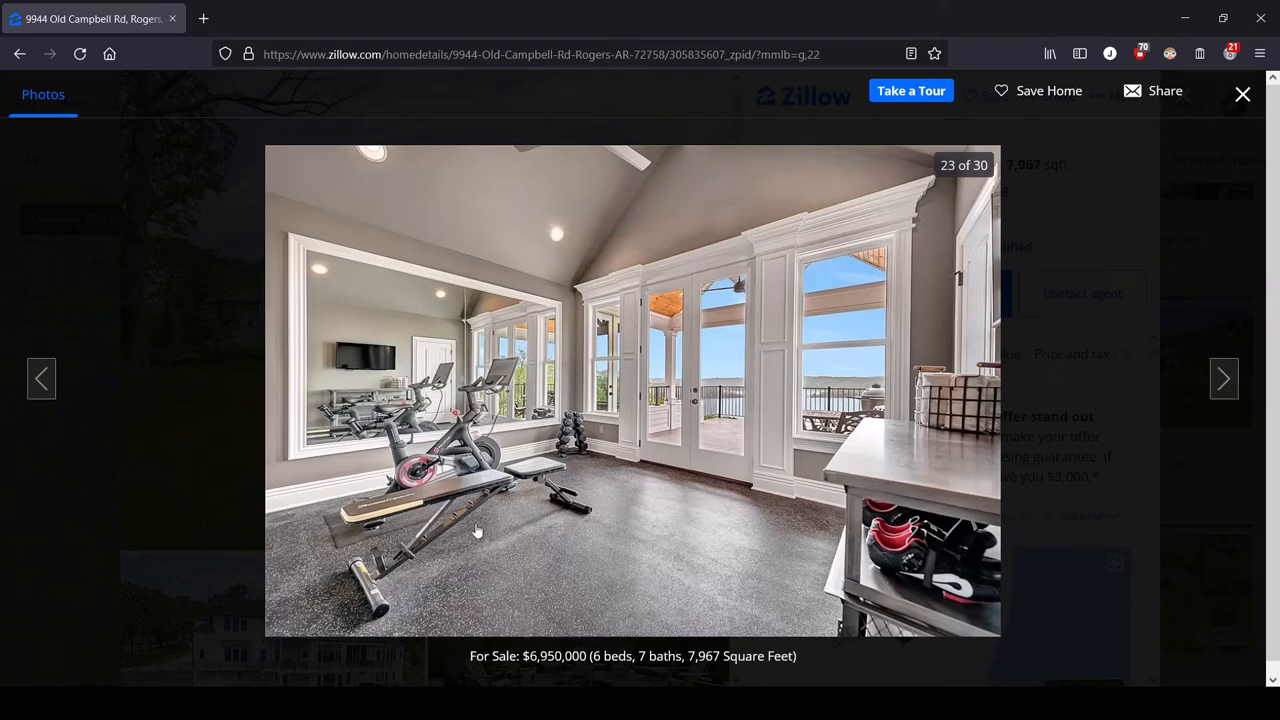
mouse_move(457, 495)
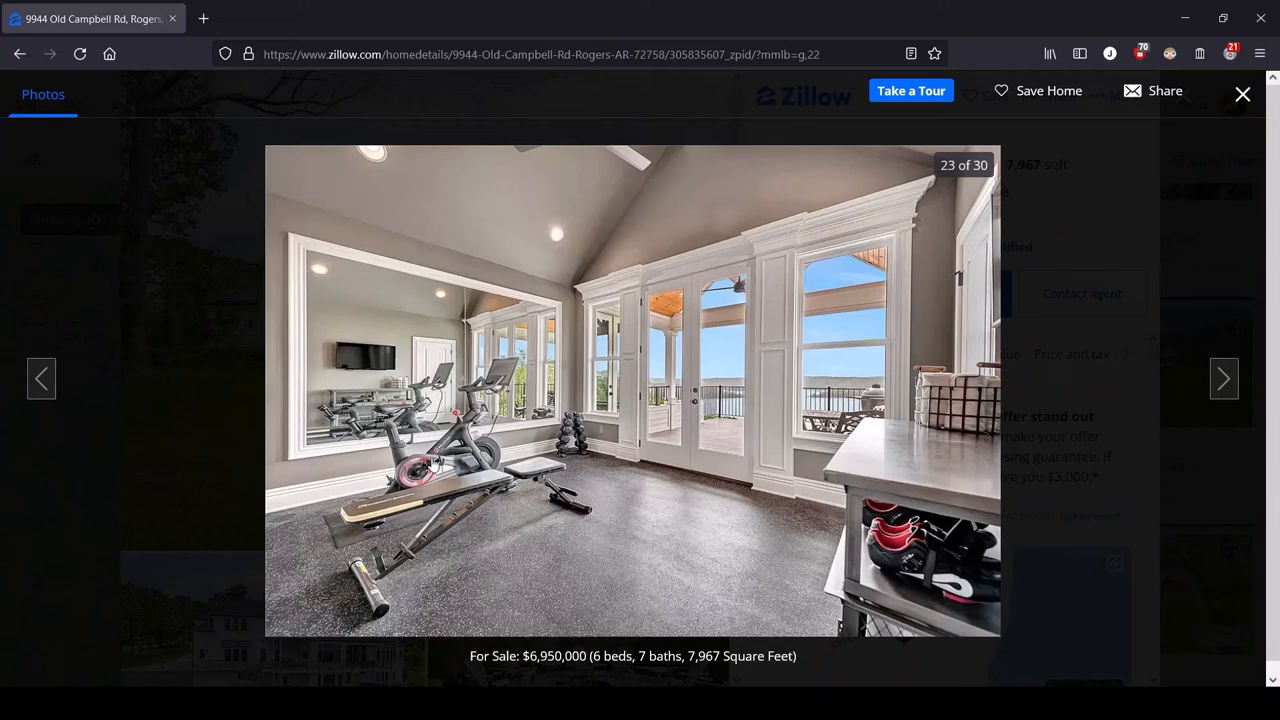
mouse_move(440, 462)
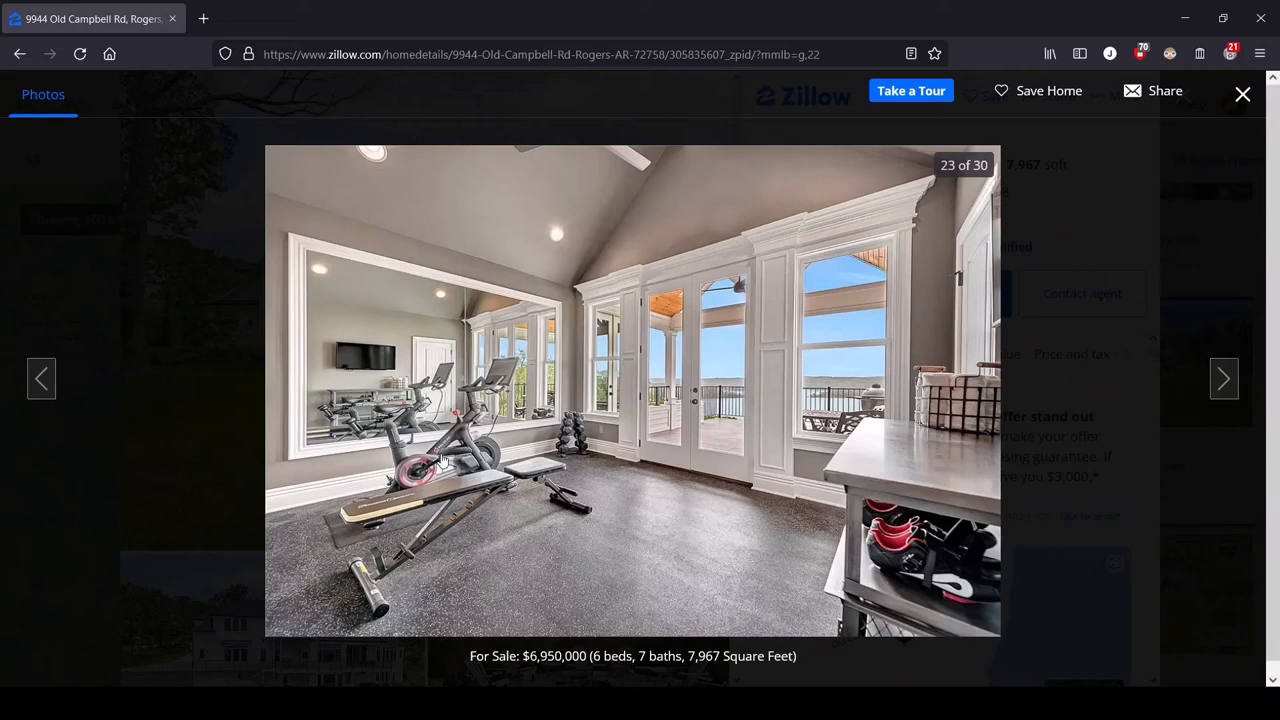
mouse_move(437, 477)
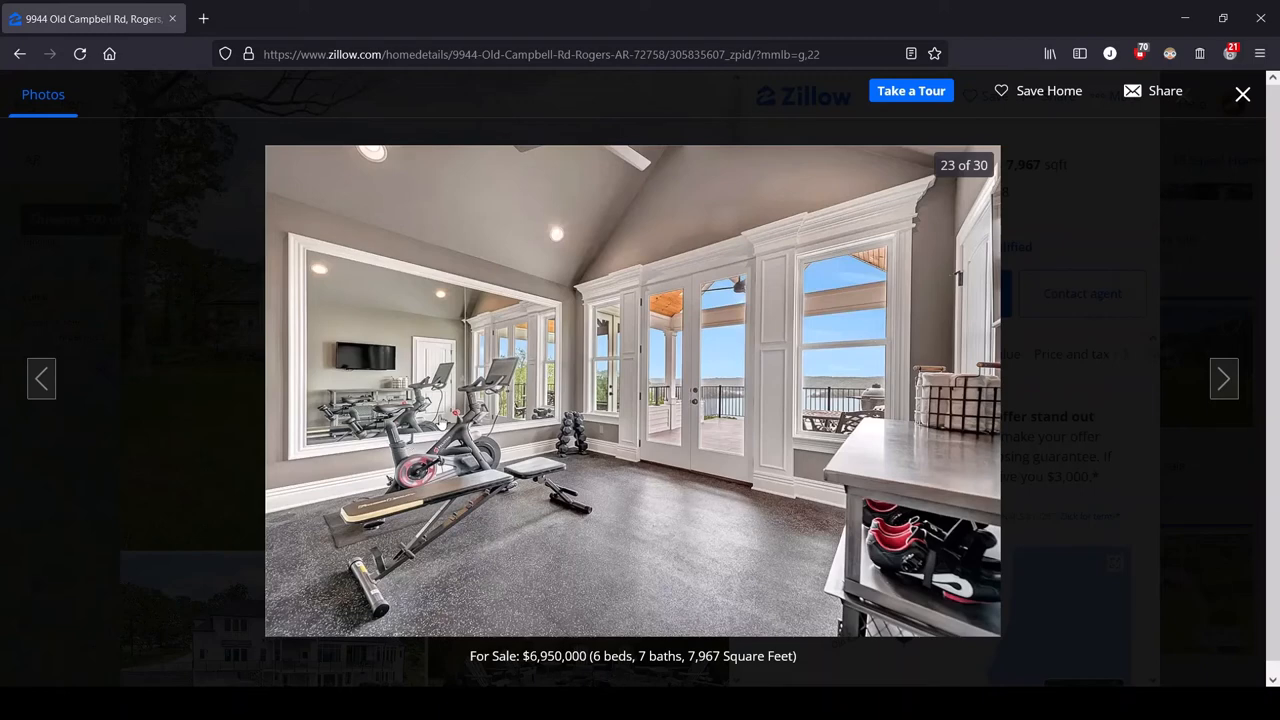
mouse_move(658, 475)
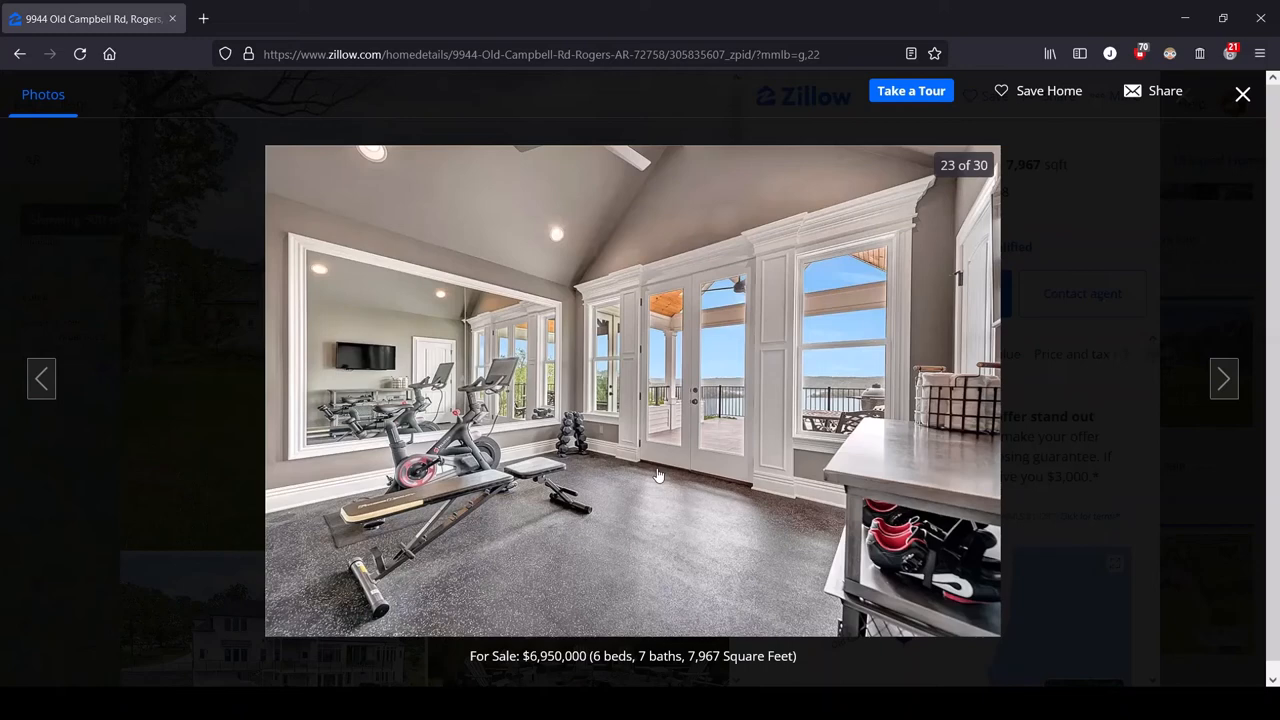
mouse_move(448, 497)
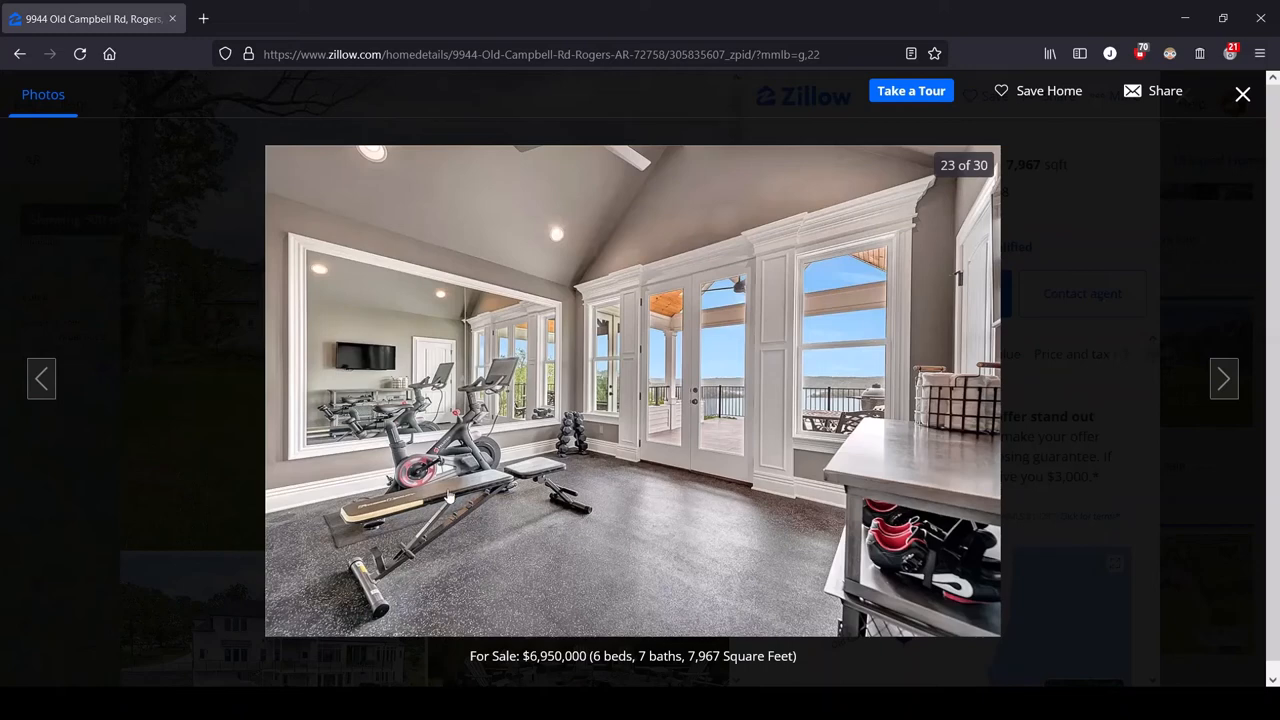
mouse_move(527, 447)
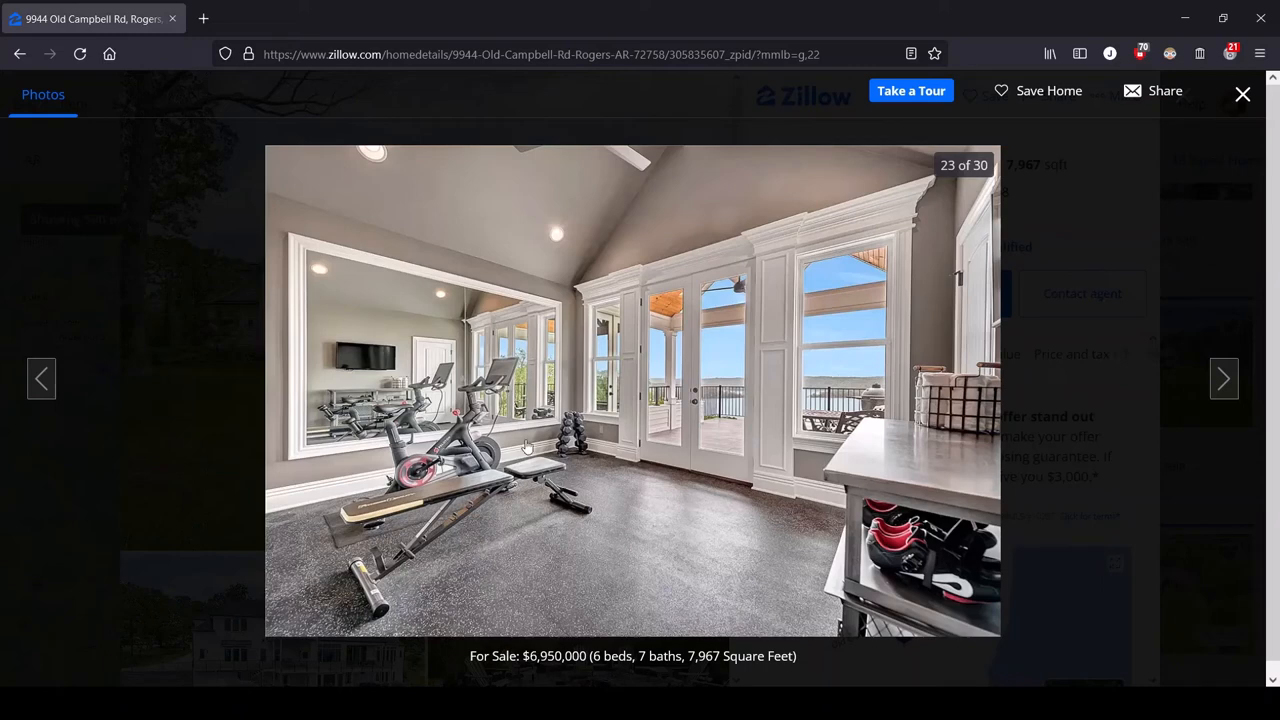
mouse_move(620, 510)
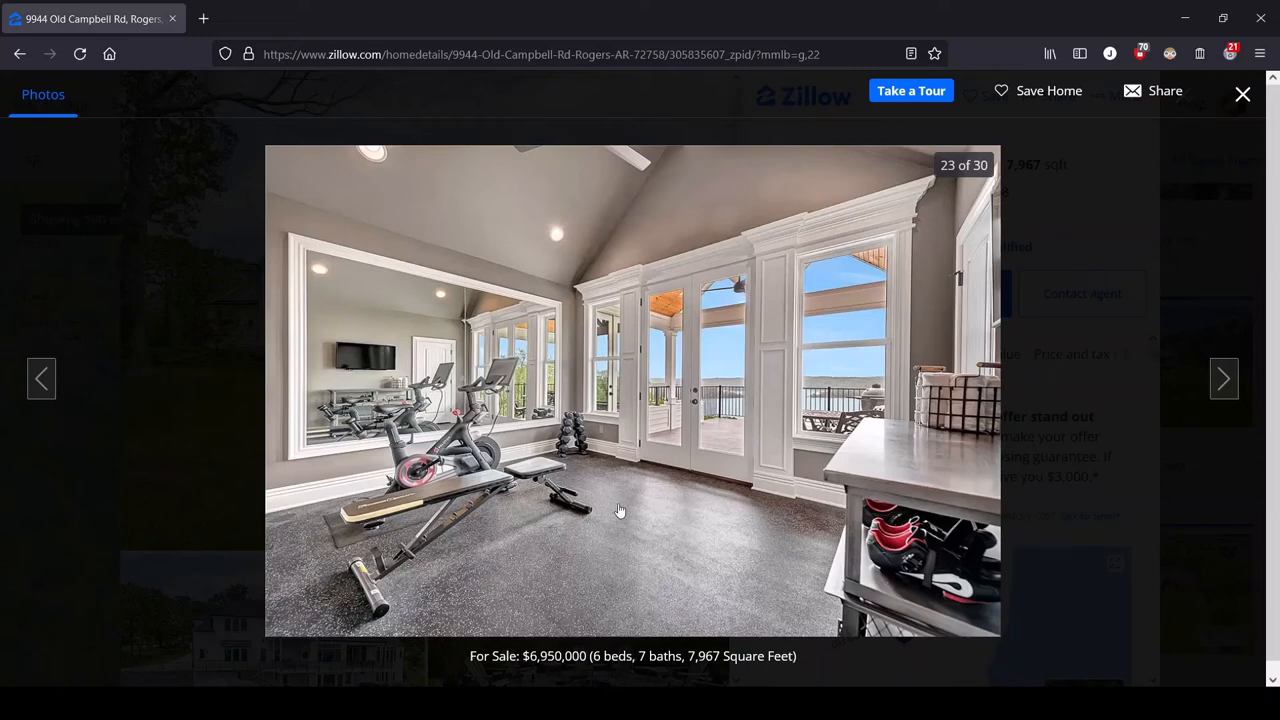
mouse_move(582, 478)
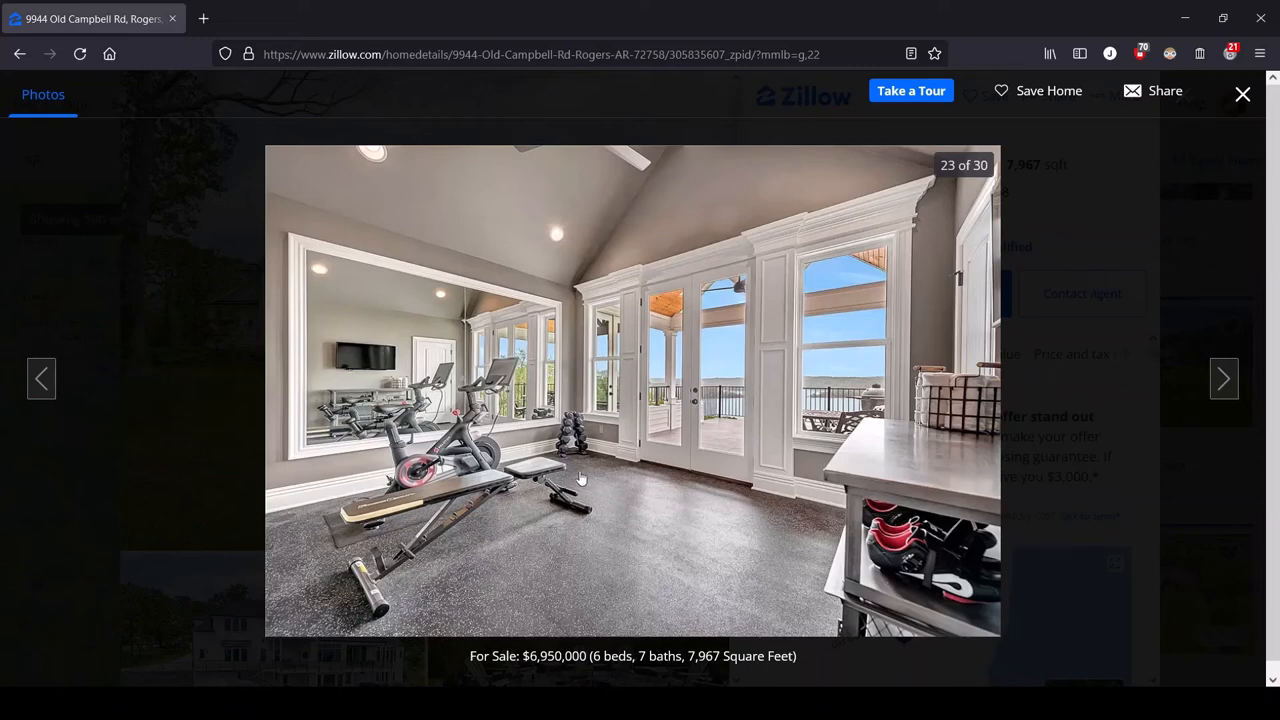
mouse_move(525, 435)
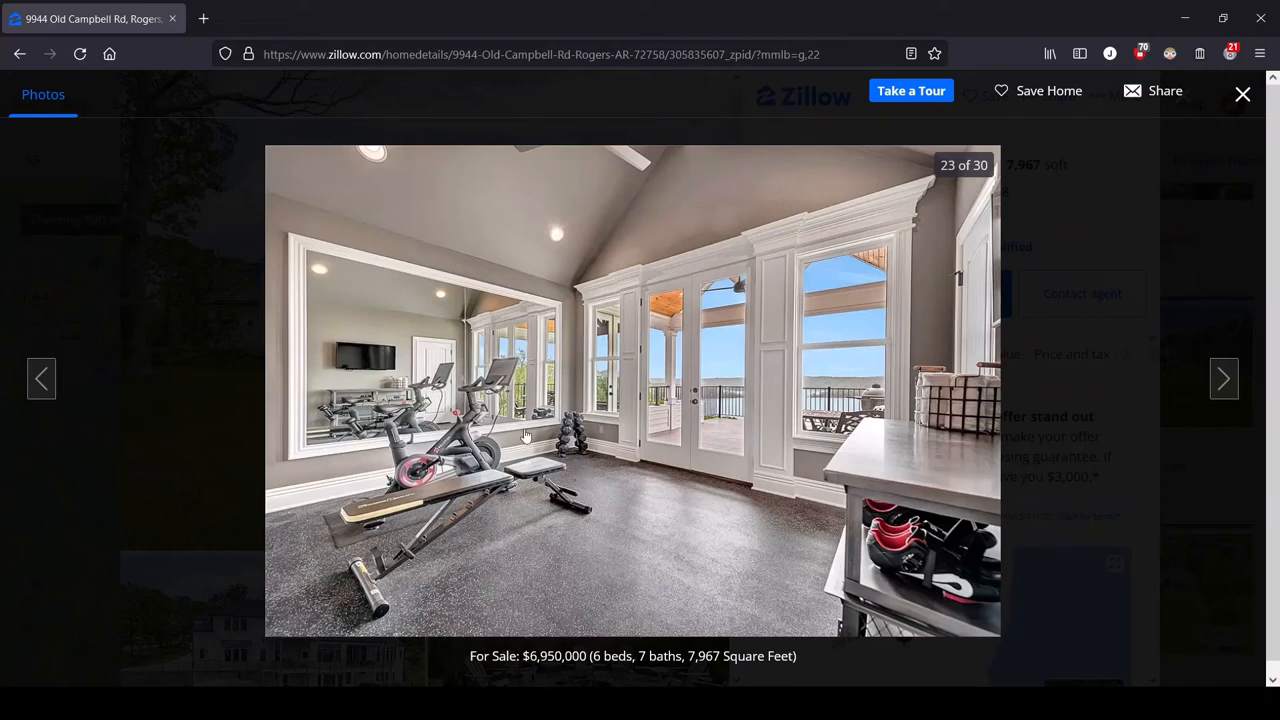
mouse_move(590, 400)
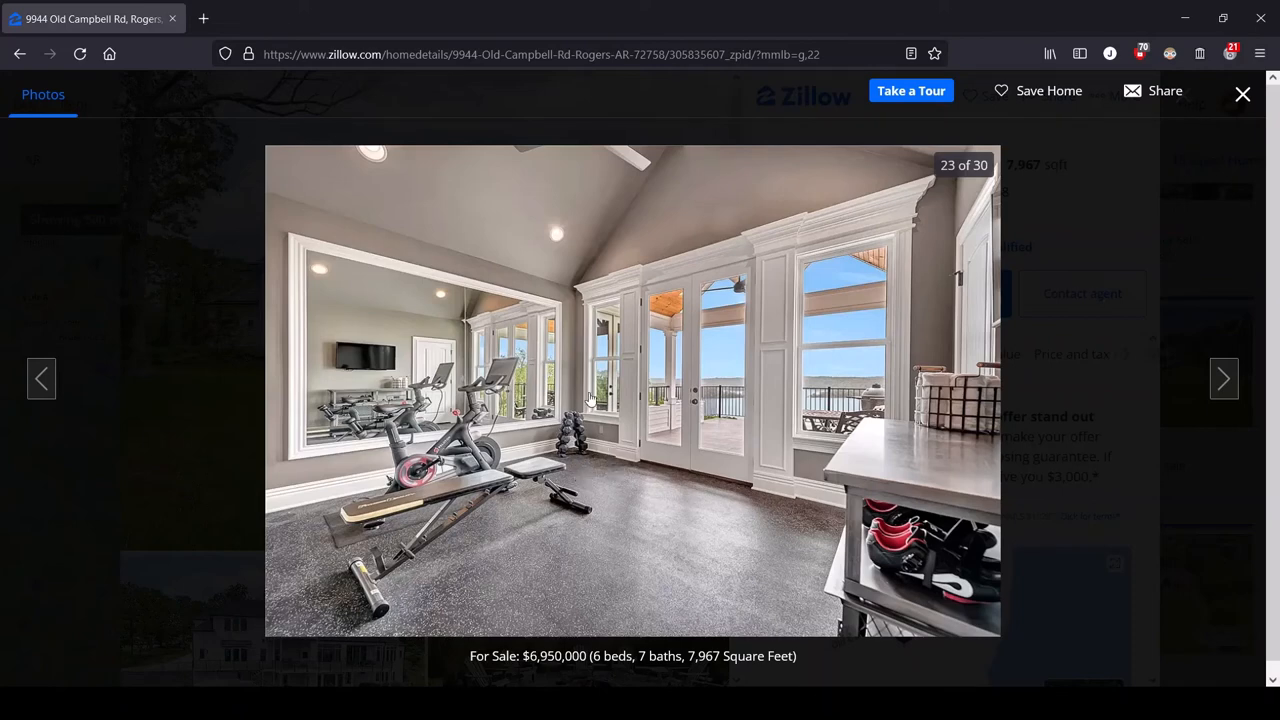
mouse_move(405, 343)
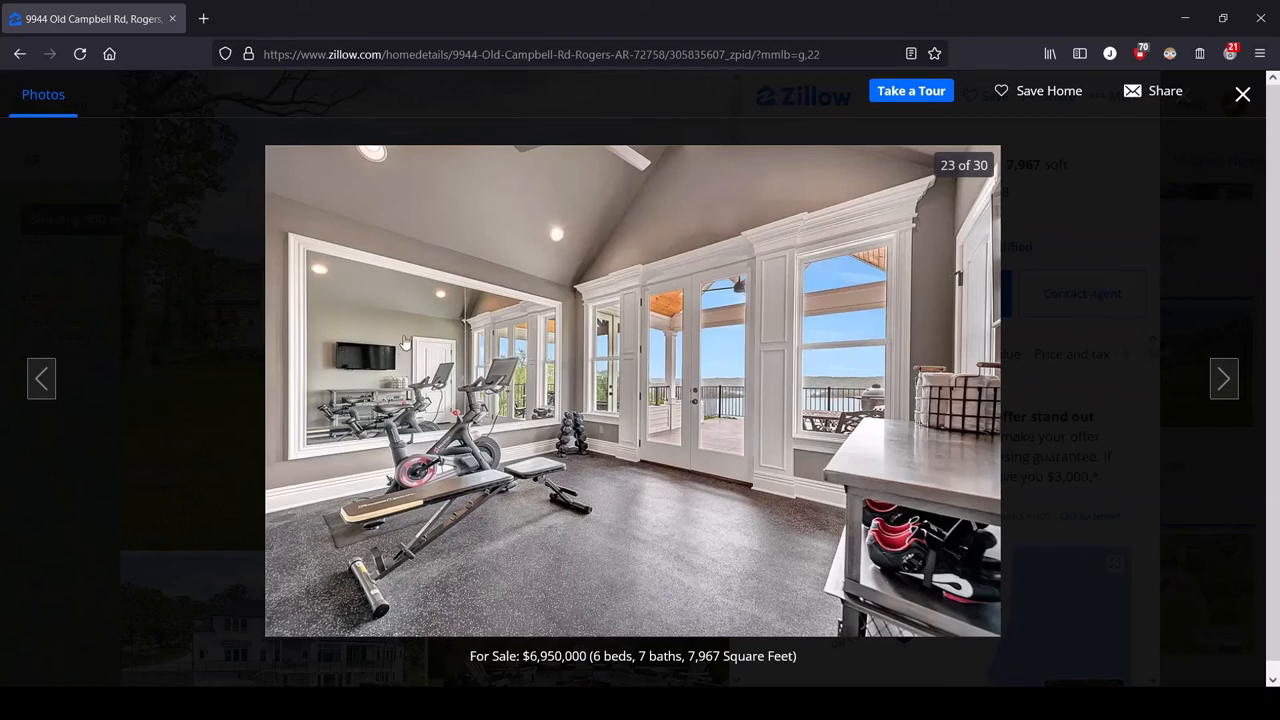
mouse_move(831, 381)
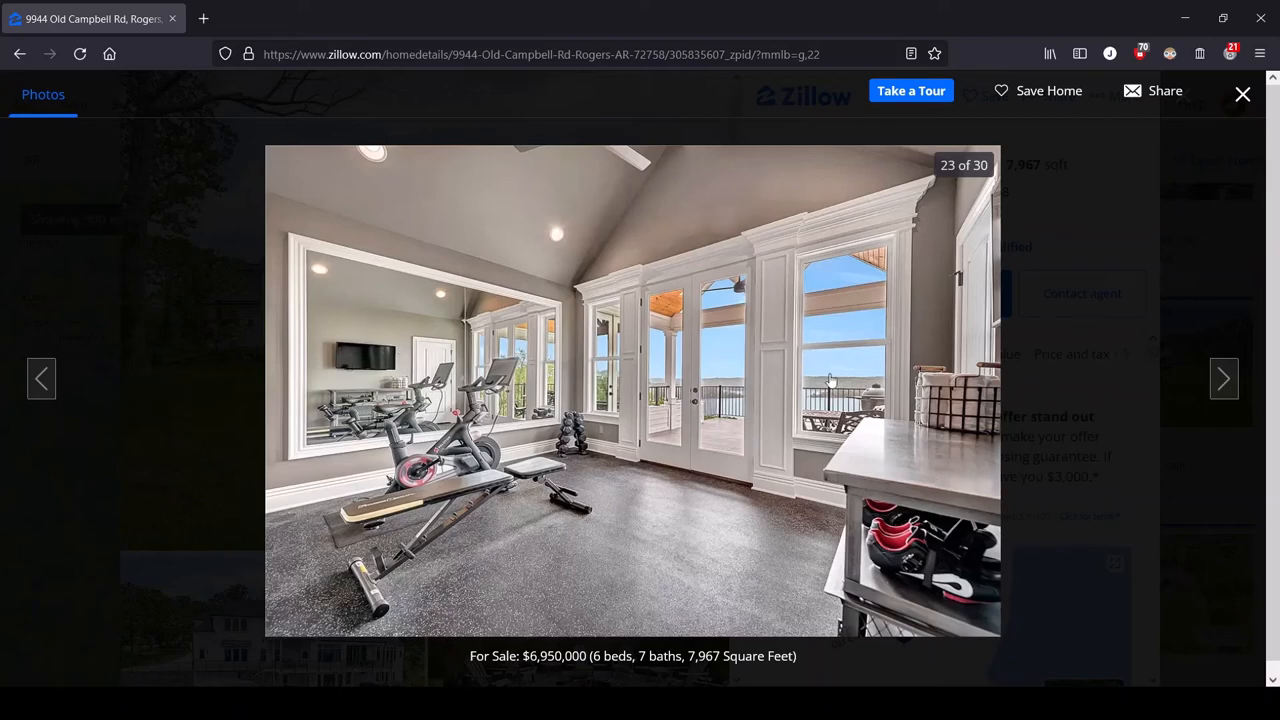
mouse_move(1249, 420)
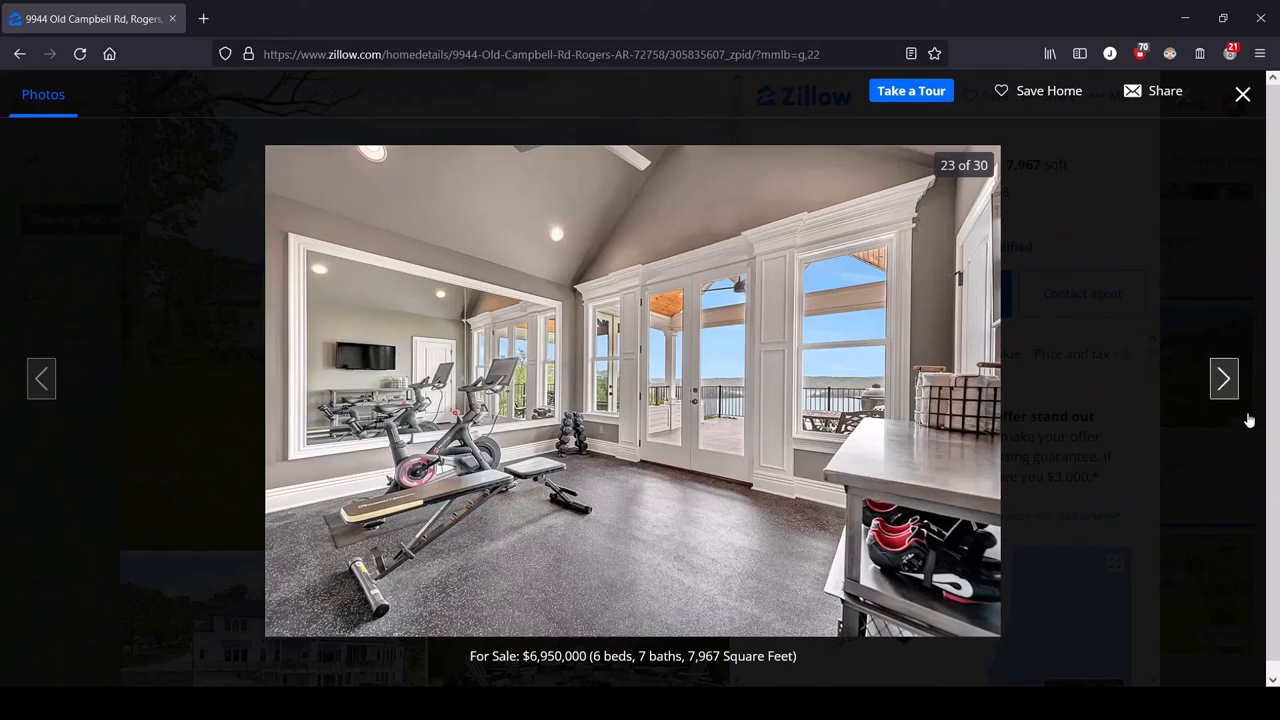
Advance from the gym to photo 24, the snowy lakeside deck at sunset.
left_click(1224, 378)
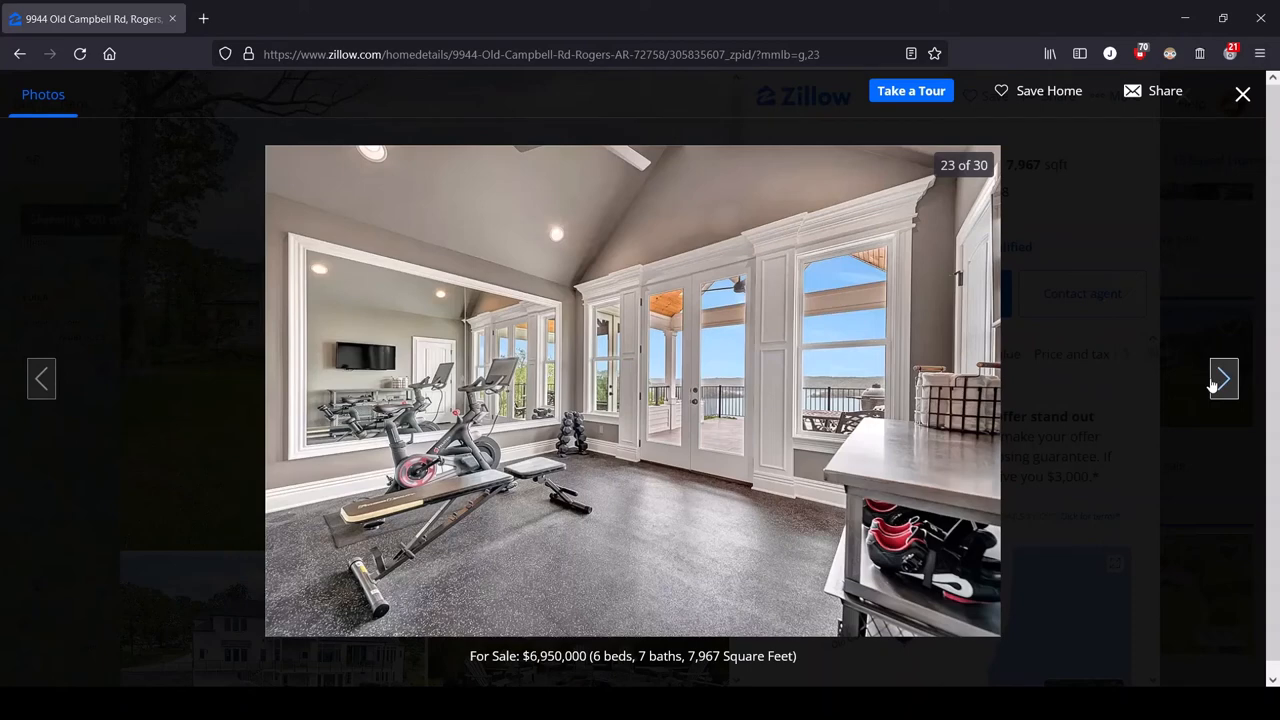
left_click(1223, 378)
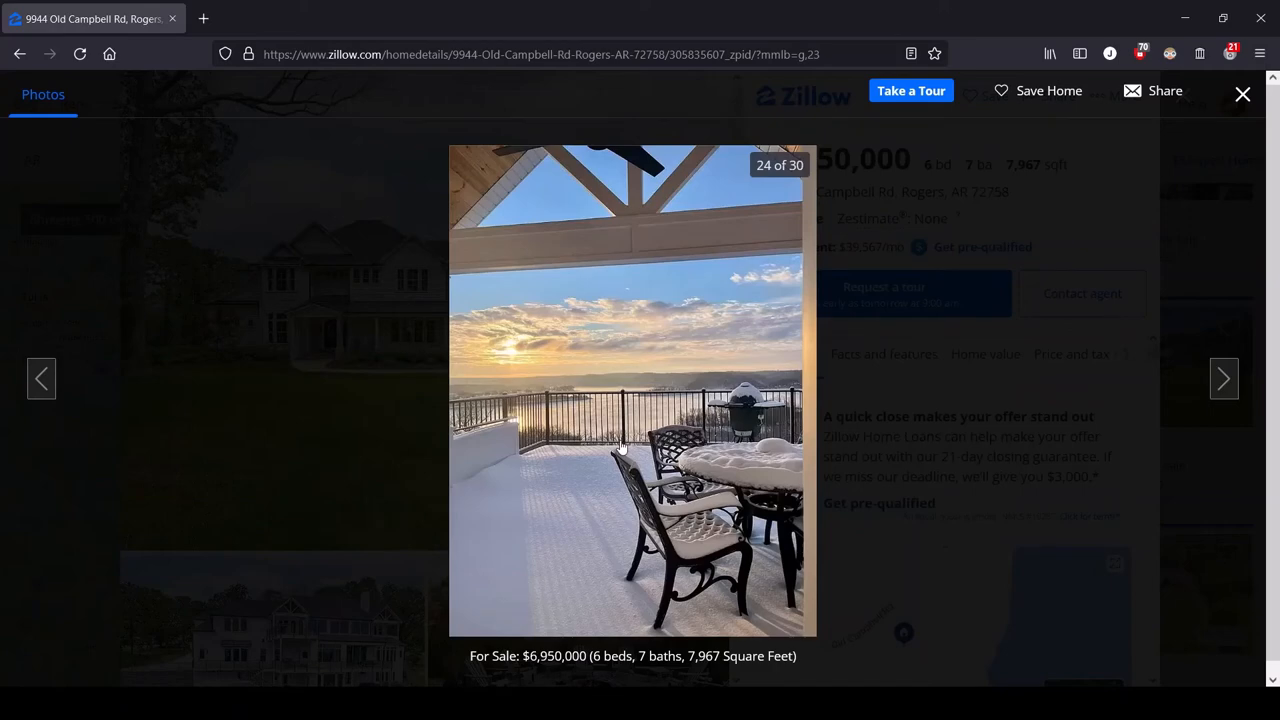
mouse_move(708, 443)
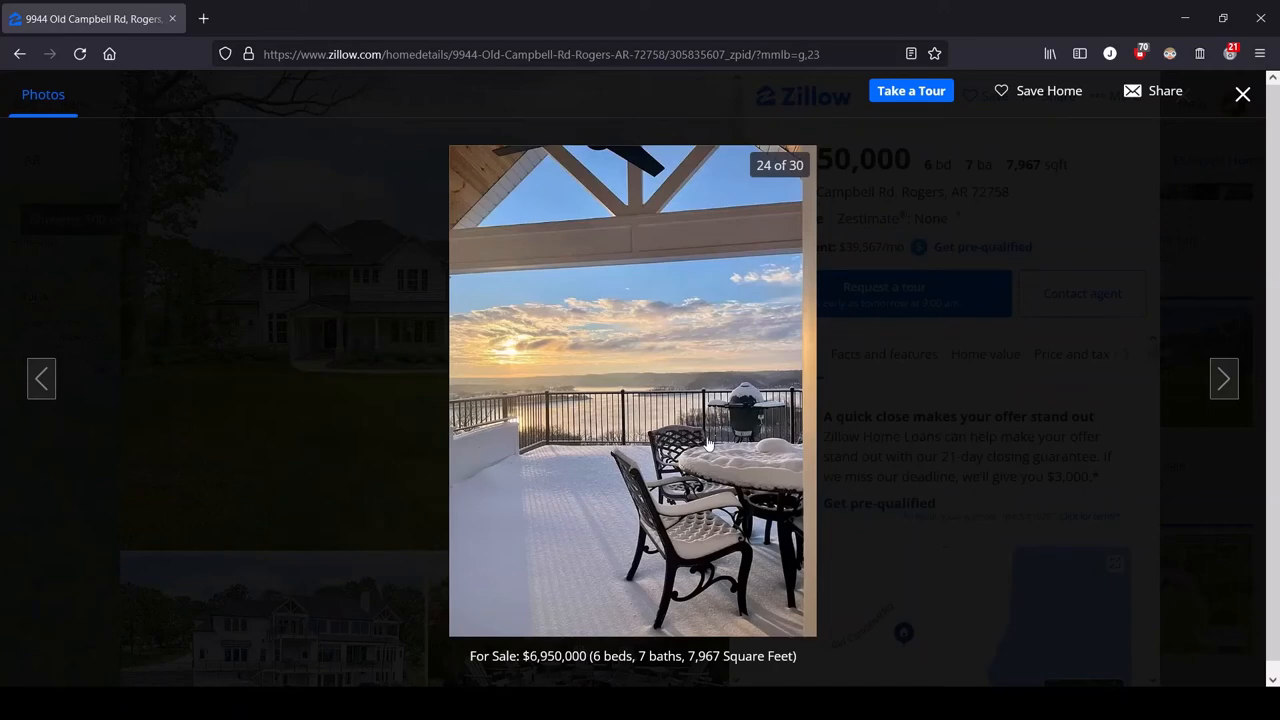
mouse_move(1212, 413)
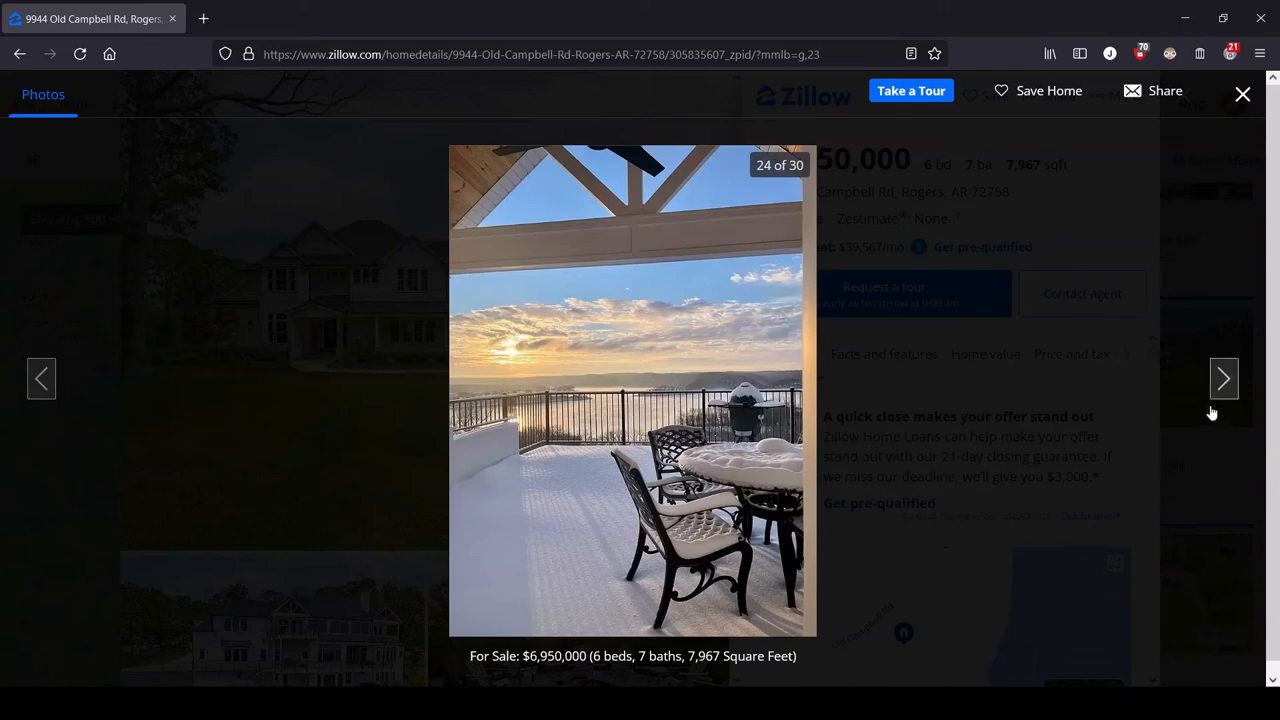
Advance to photo 25, the bright bedroom with lake-view French doors.
left_click(1223, 378)
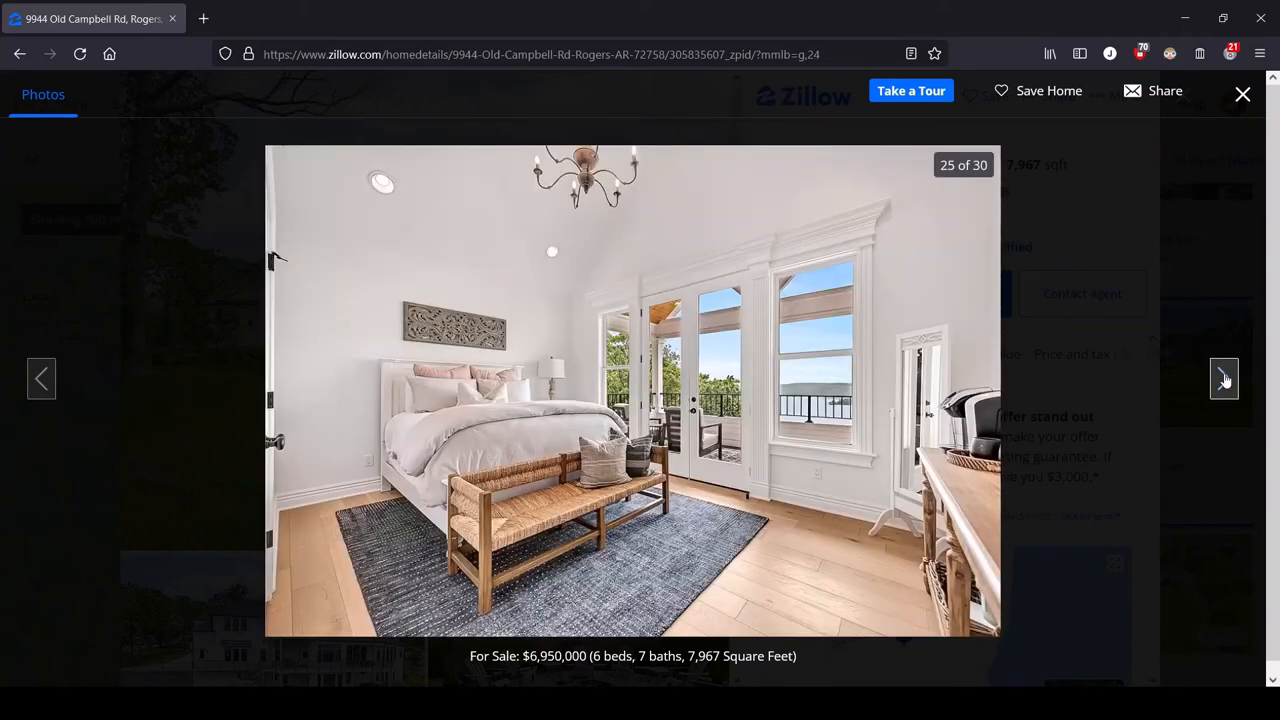
mouse_move(575, 387)
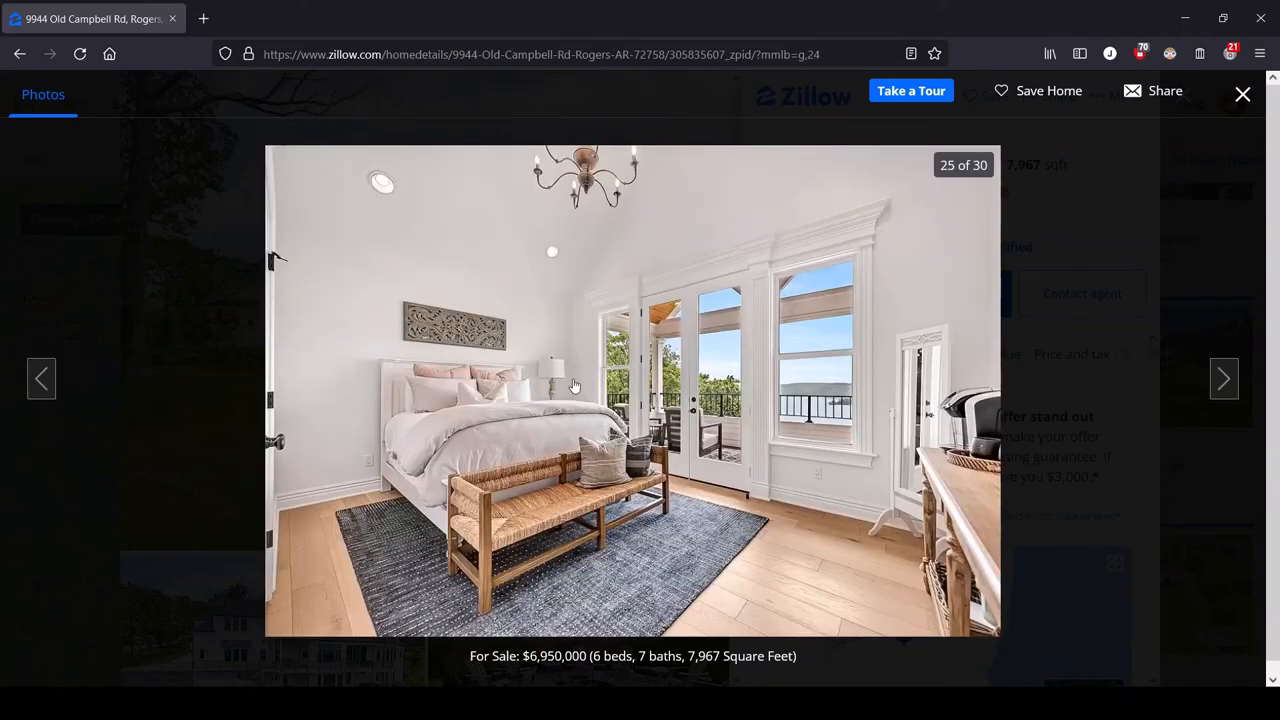
mouse_move(658, 470)
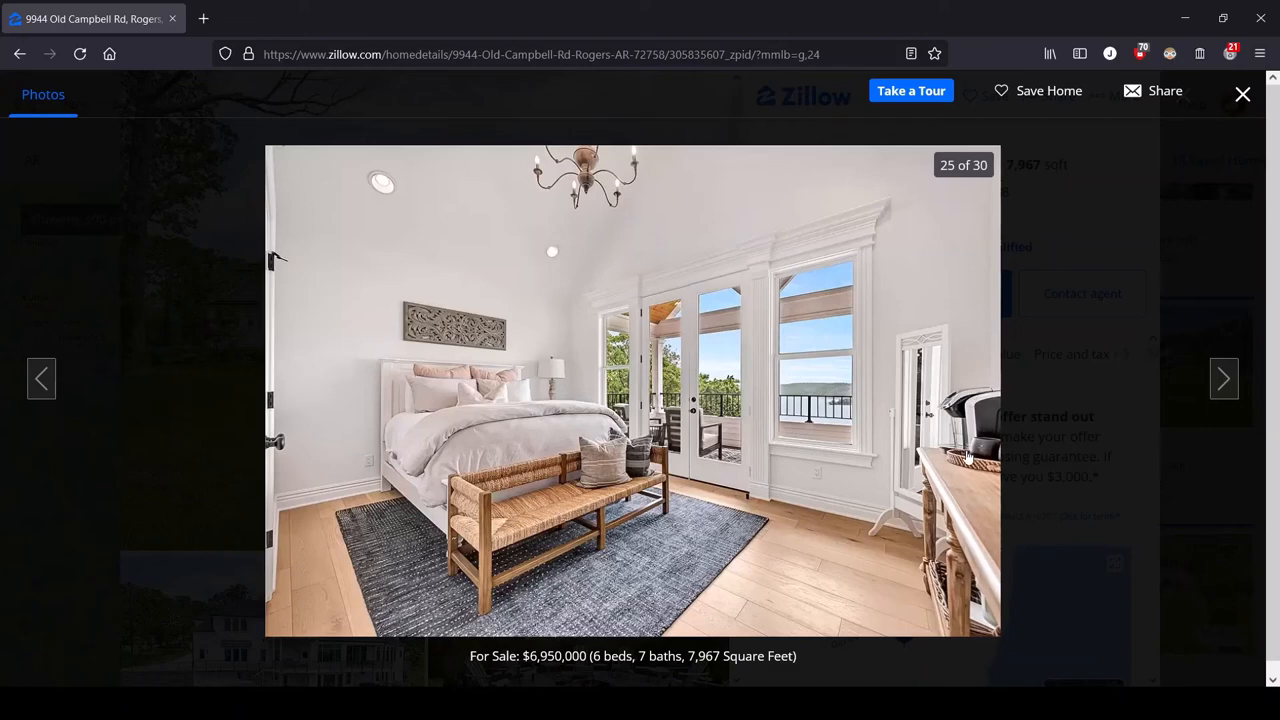
mouse_move(983, 420)
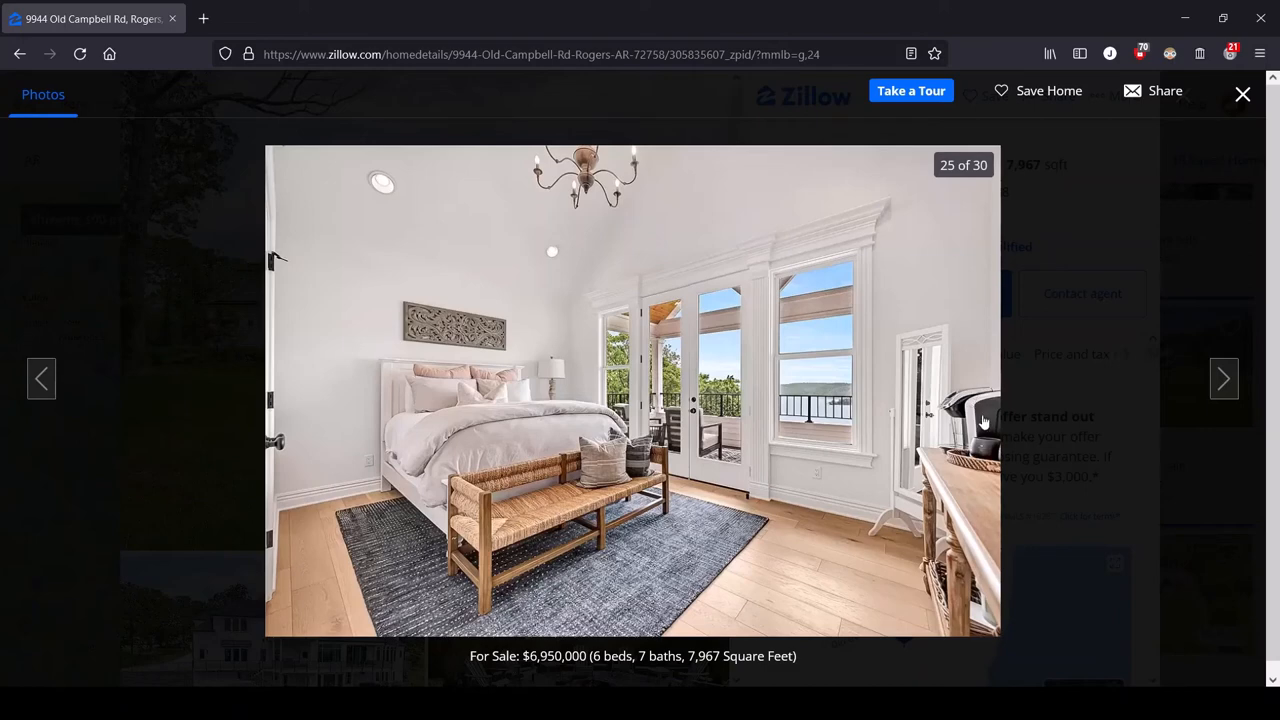
mouse_move(910, 396)
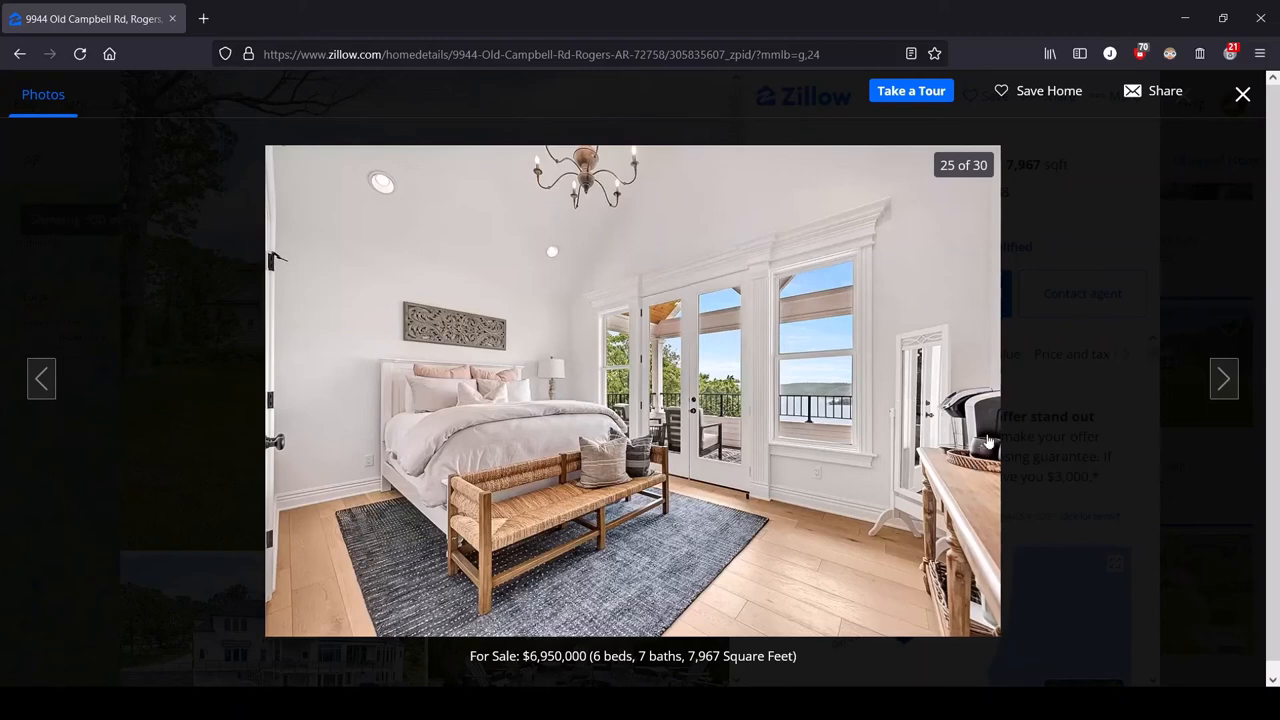
mouse_move(970, 487)
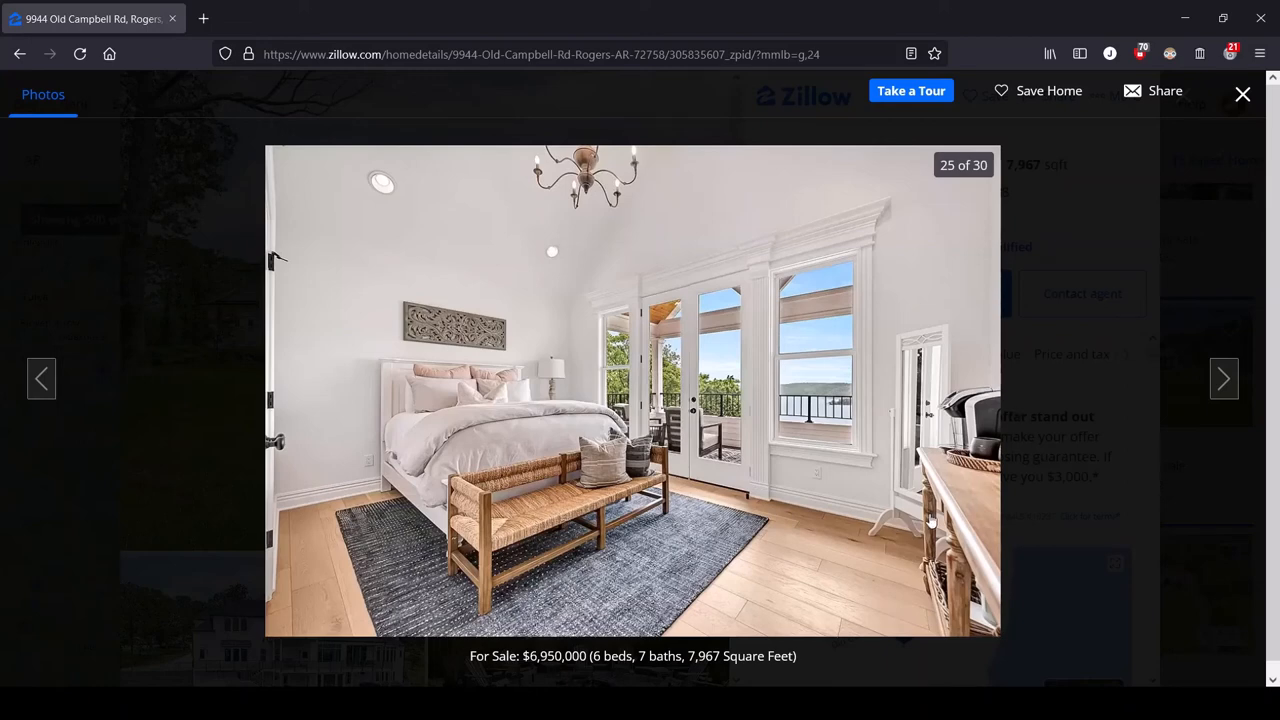
mouse_move(950, 410)
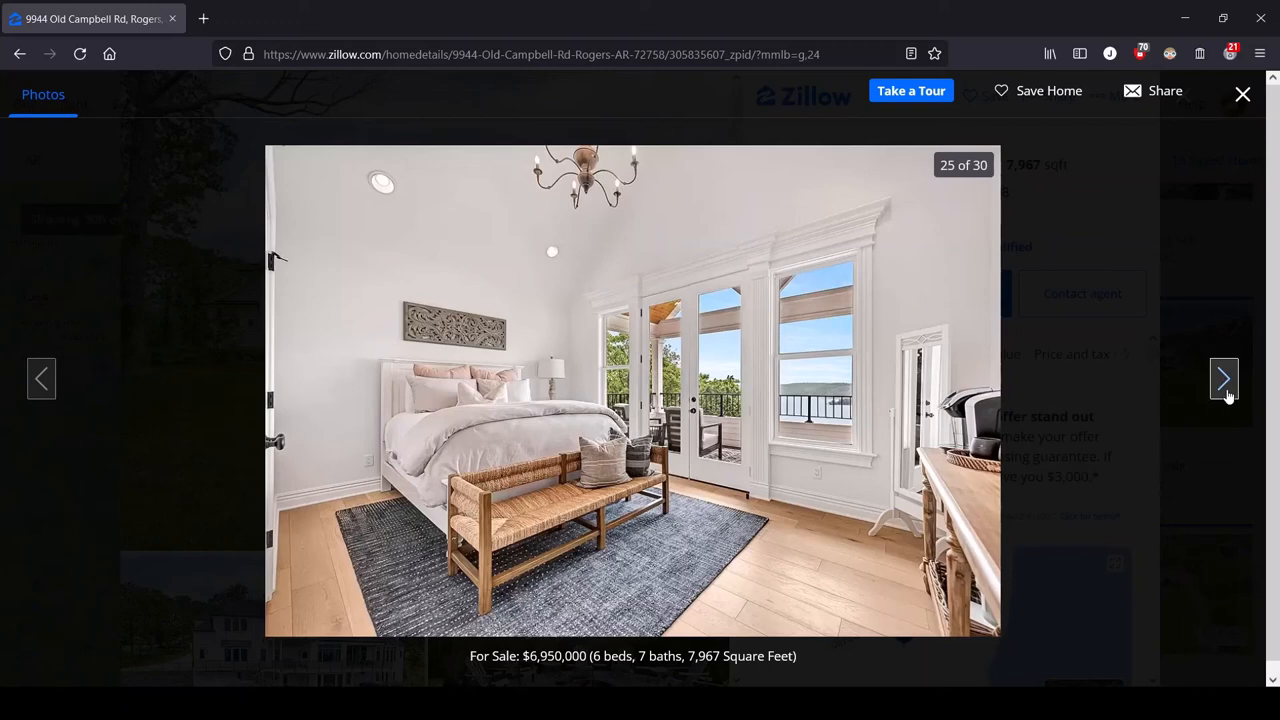
Advance from the lake-view bedroom photo 25 to photo 26, the white kitchen.
left_click(1224, 378)
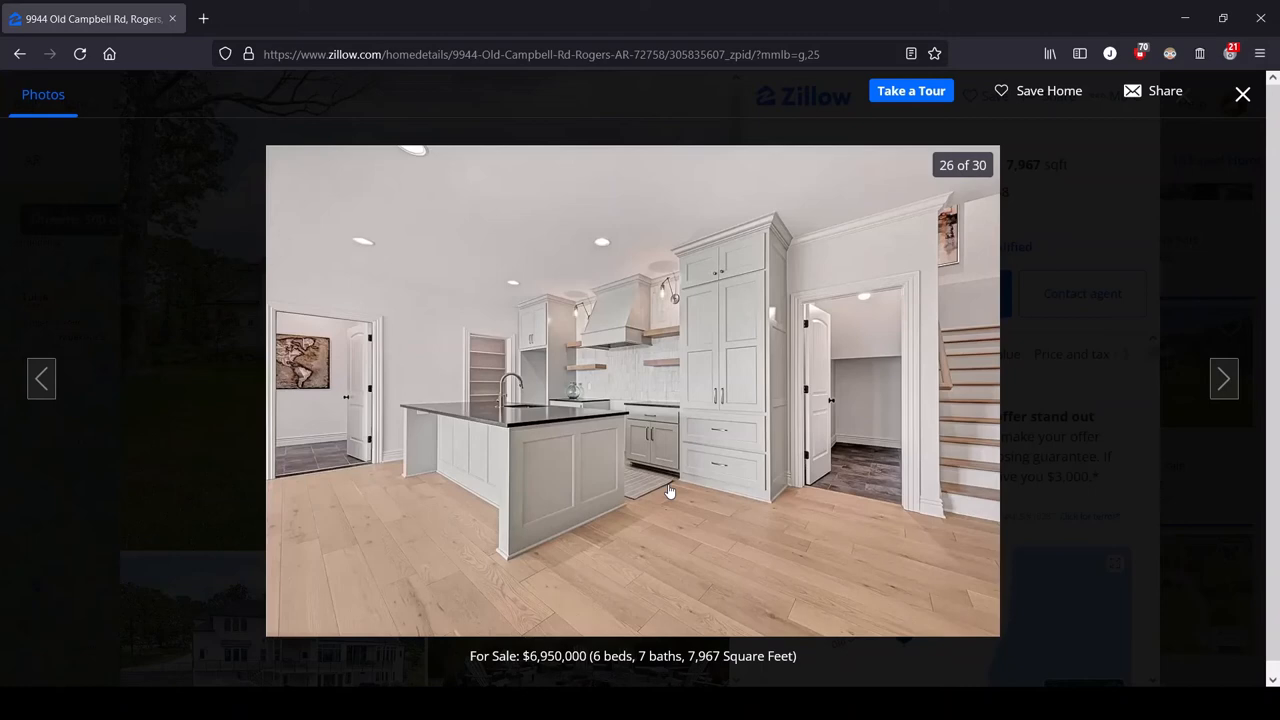
mouse_move(645, 420)
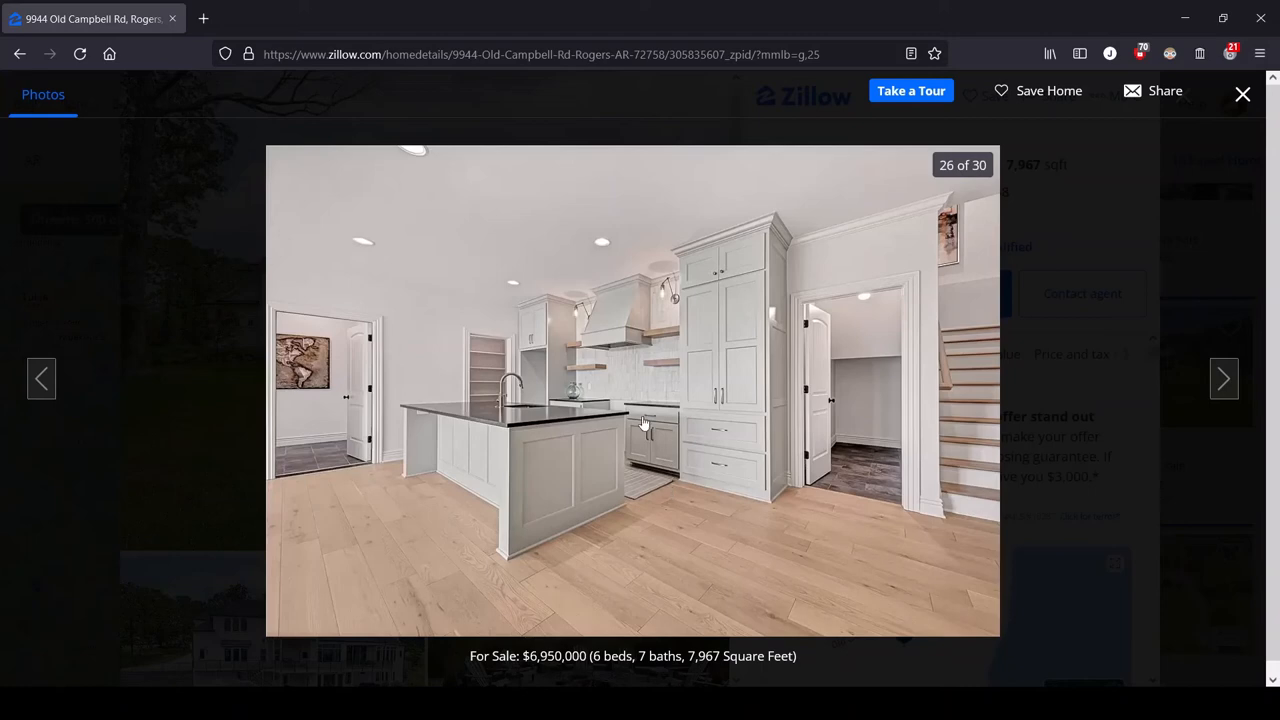
mouse_move(535, 415)
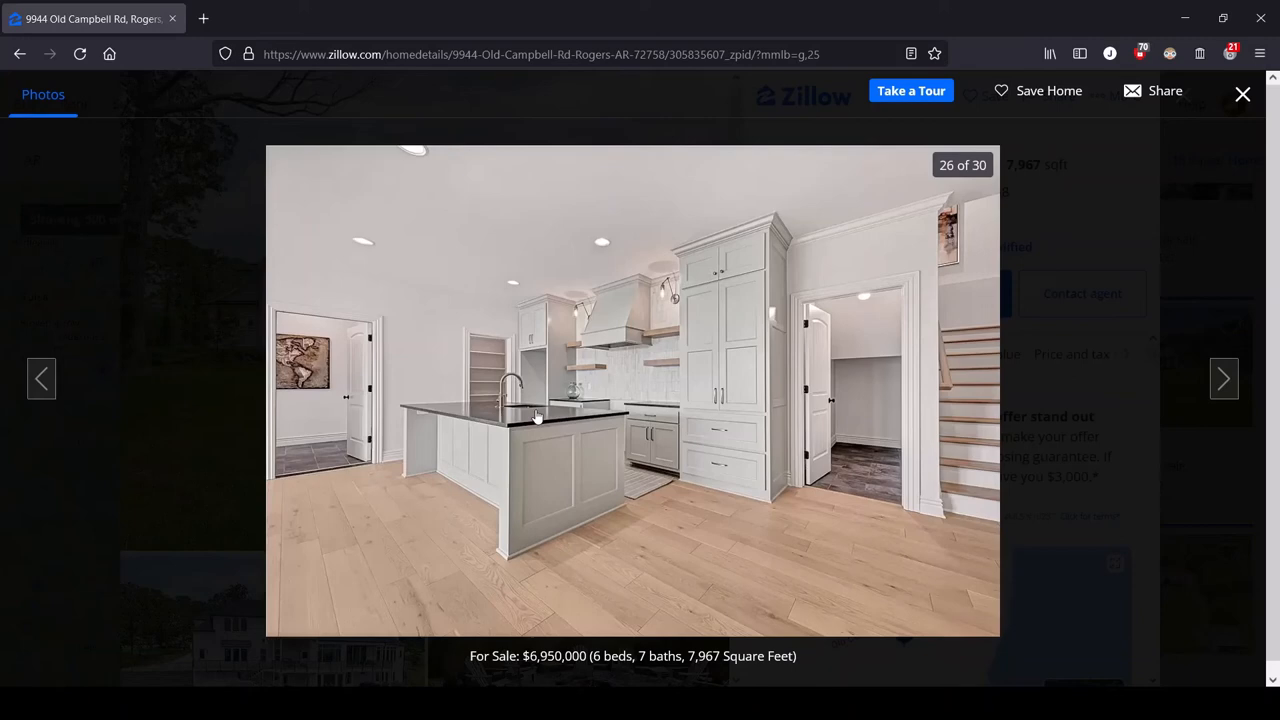
mouse_move(613, 432)
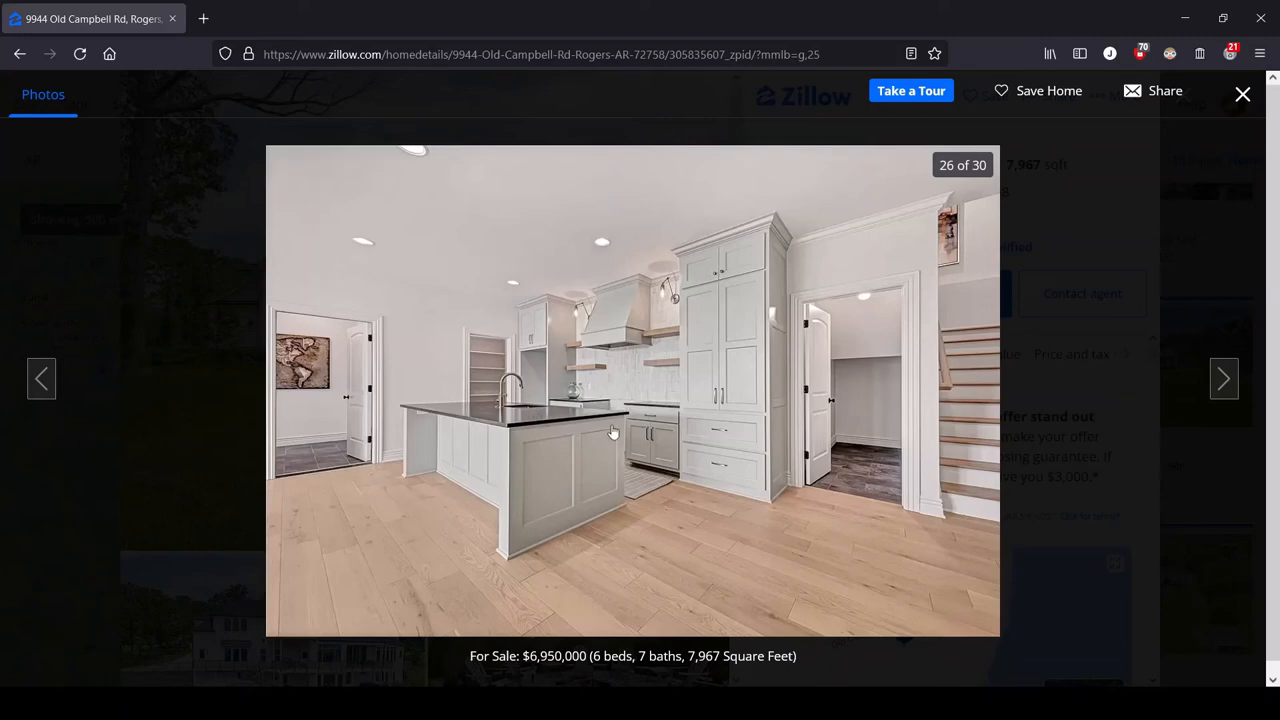
mouse_move(563, 403)
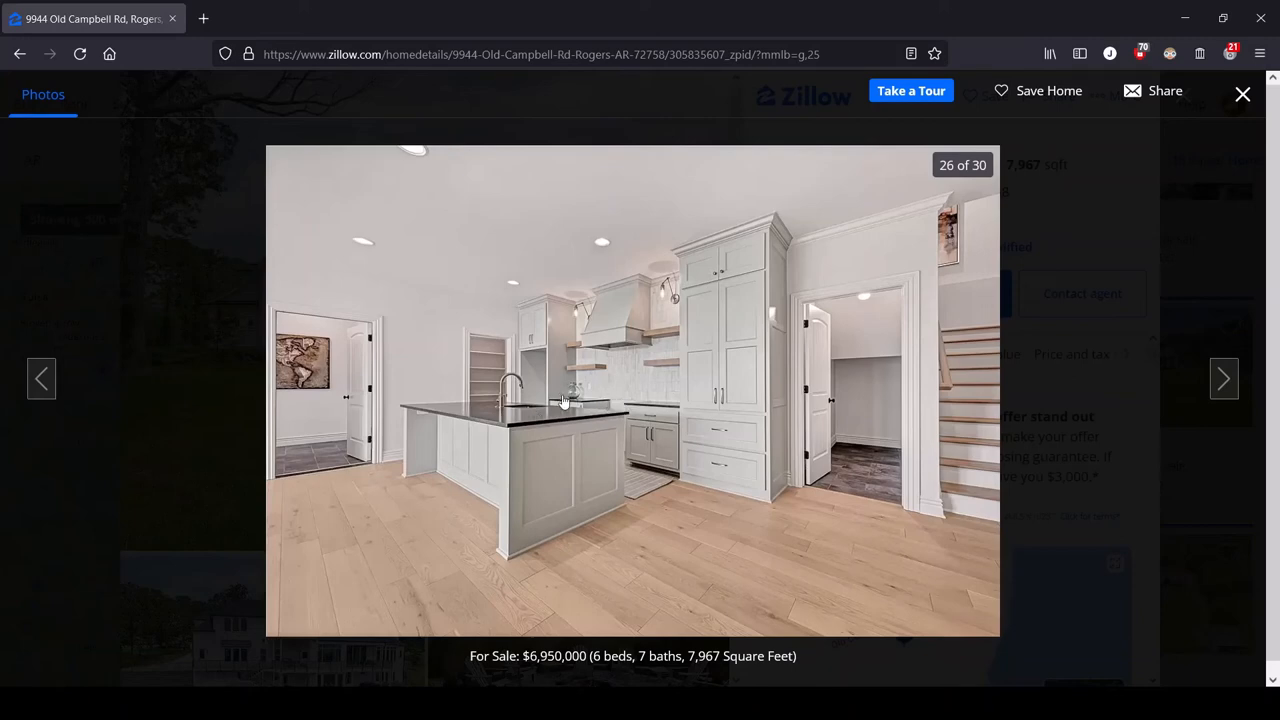
mouse_move(503, 360)
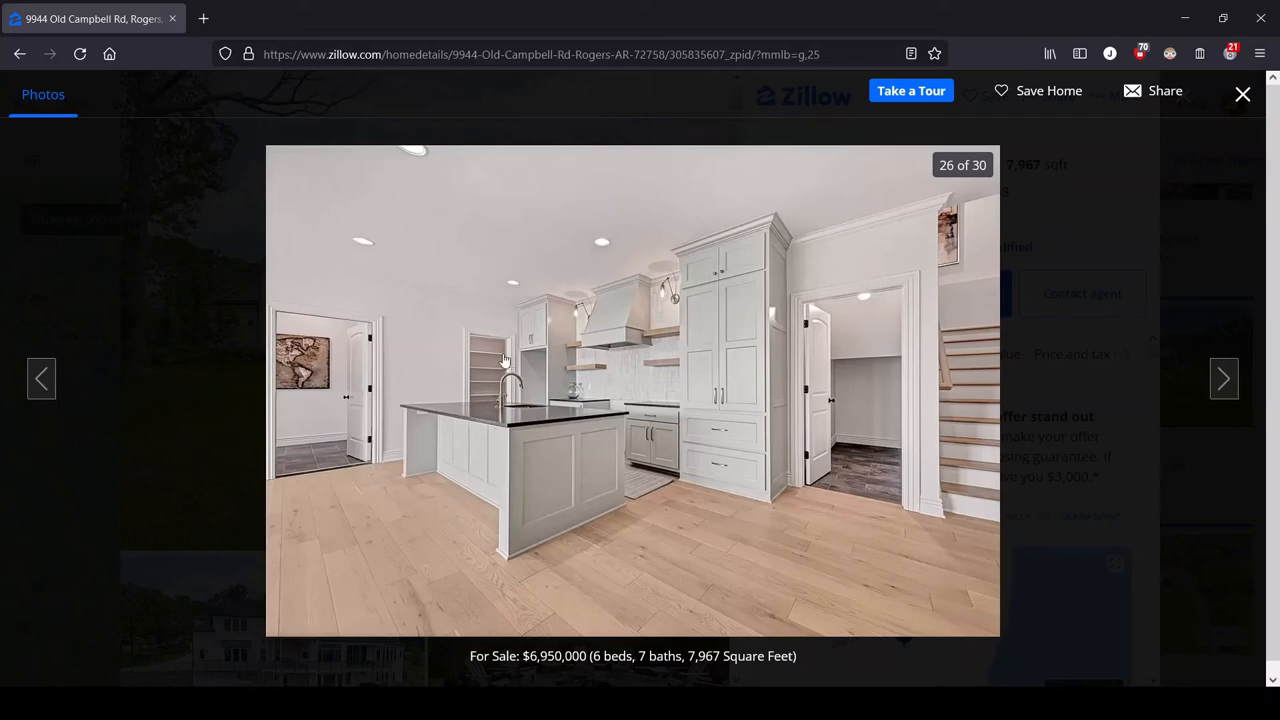
mouse_move(451, 513)
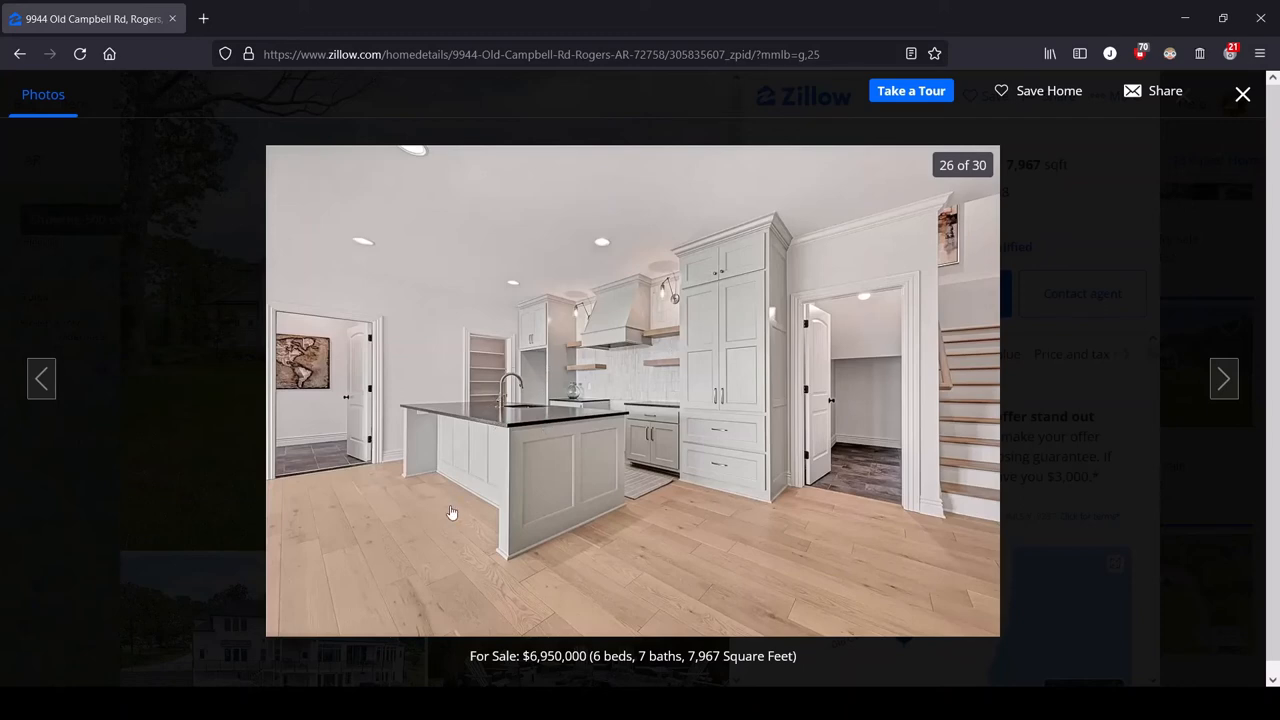
mouse_move(459, 264)
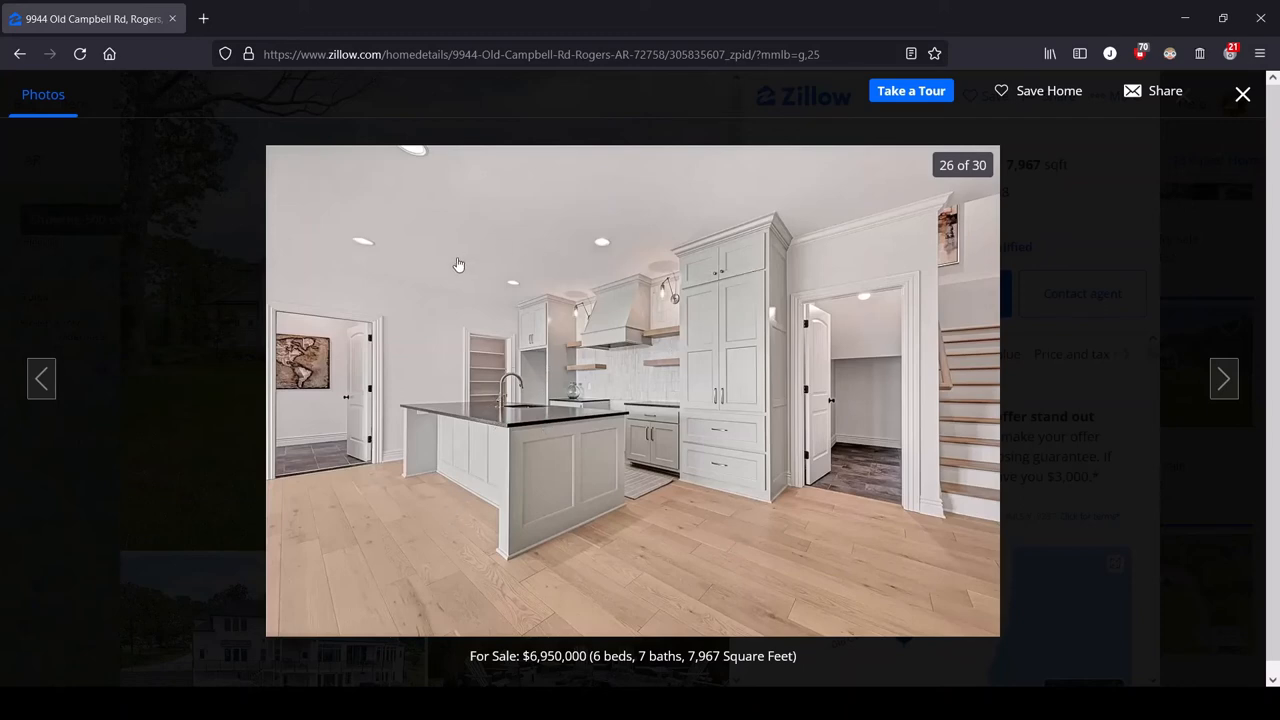
mouse_move(474, 488)
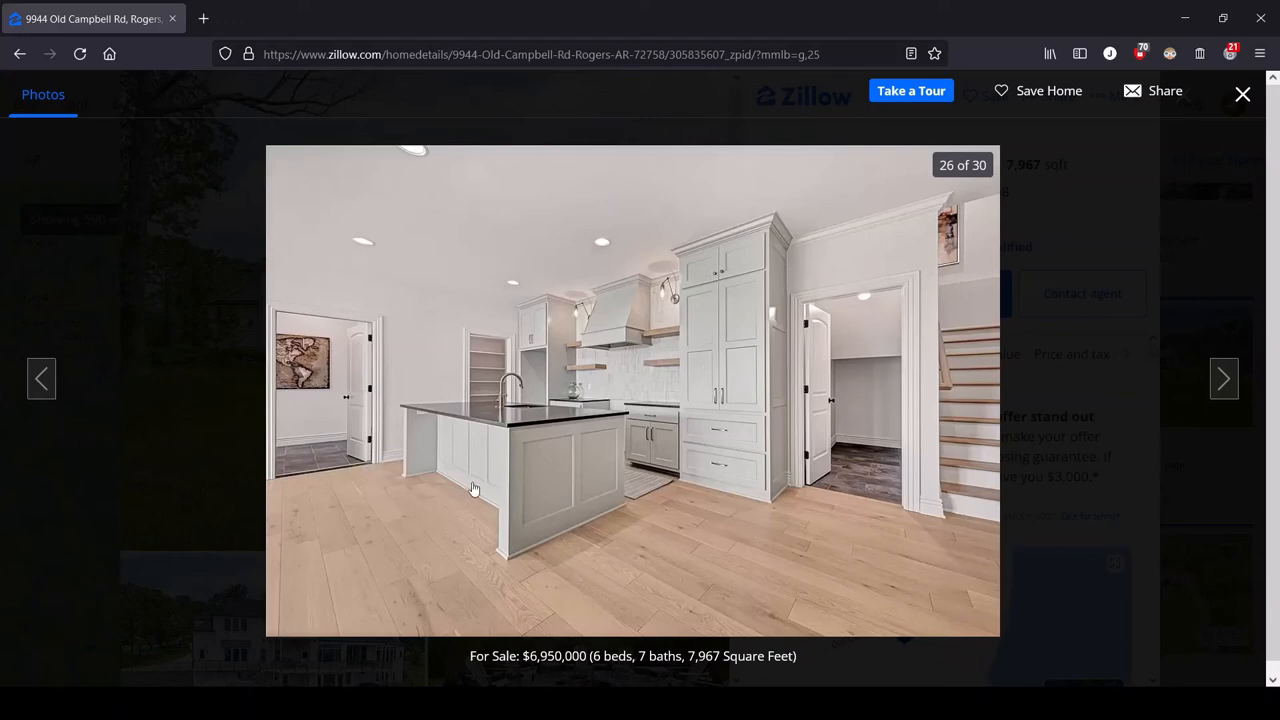
mouse_move(962, 359)
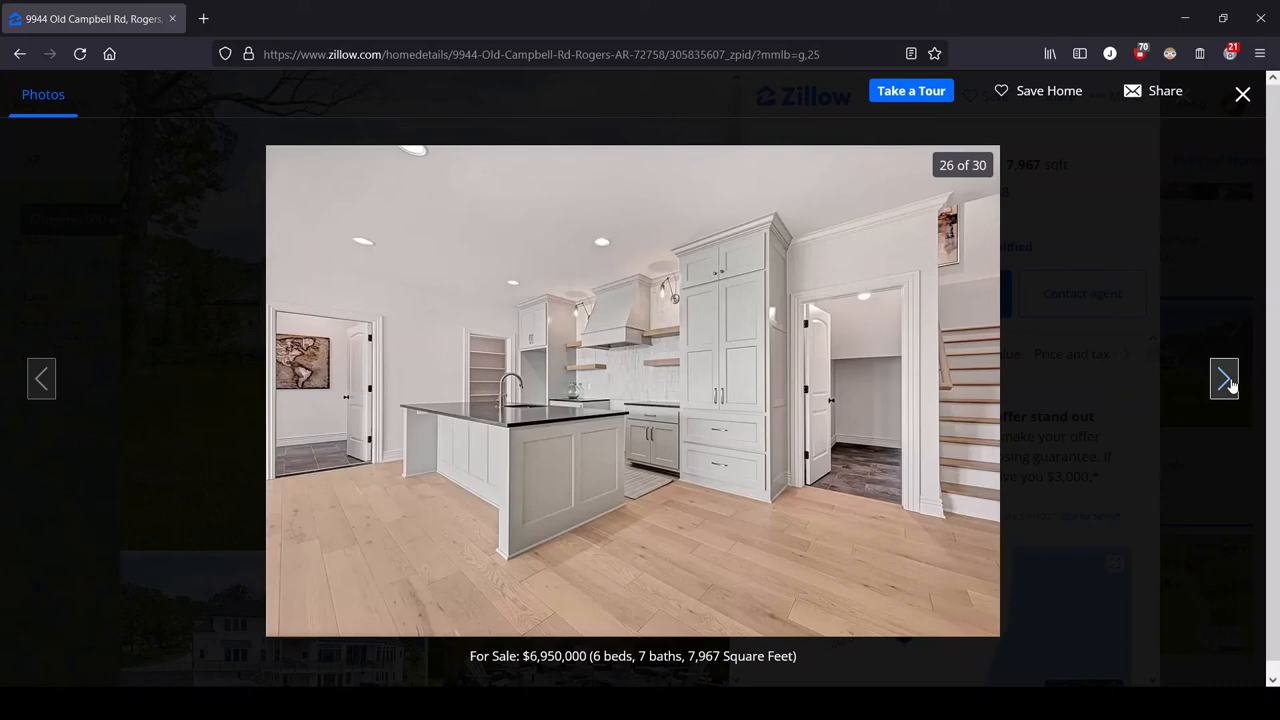
Advance from the kitchen photo 26 to photo 27, the empty lake-view room.
left_click(1224, 378)
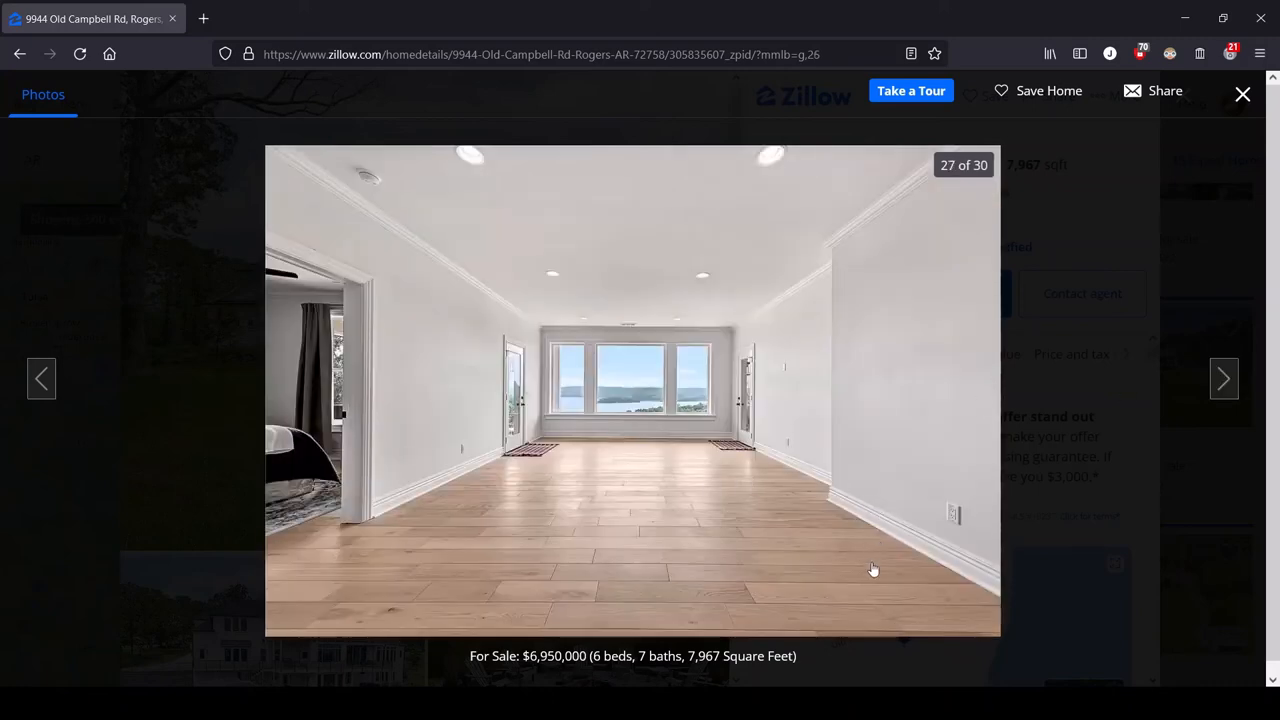
mouse_move(453, 563)
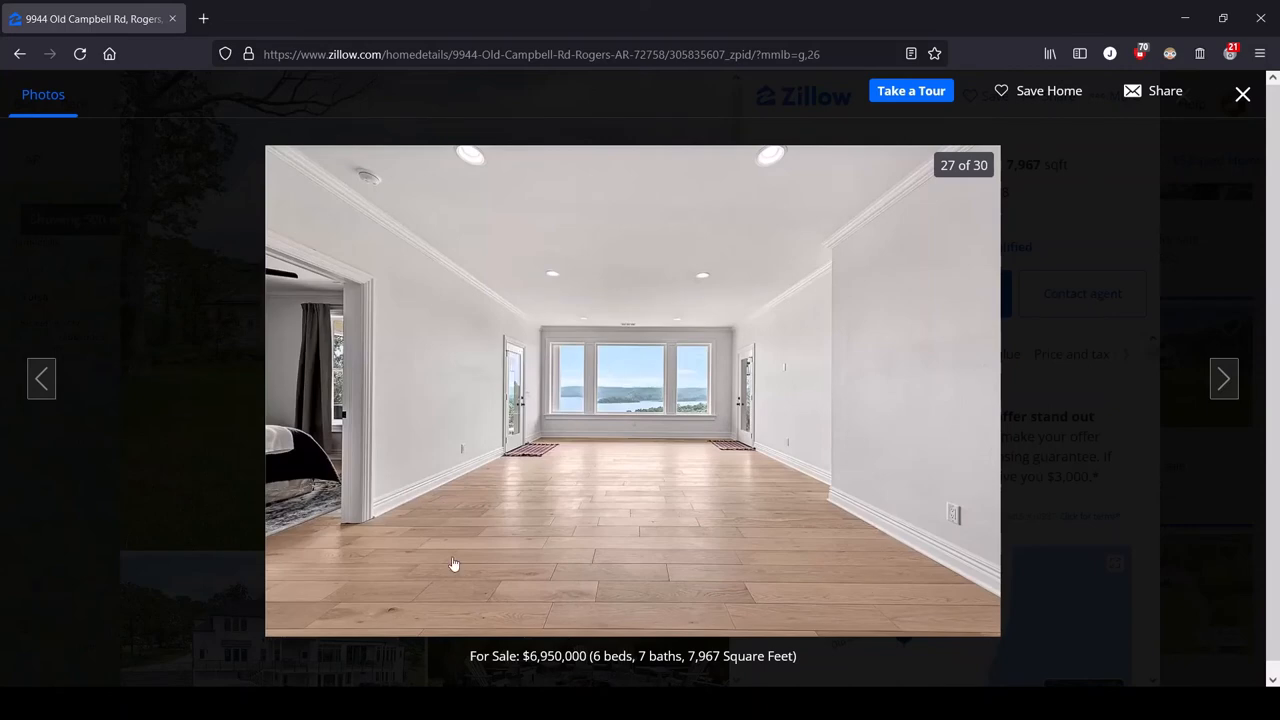
mouse_move(700, 404)
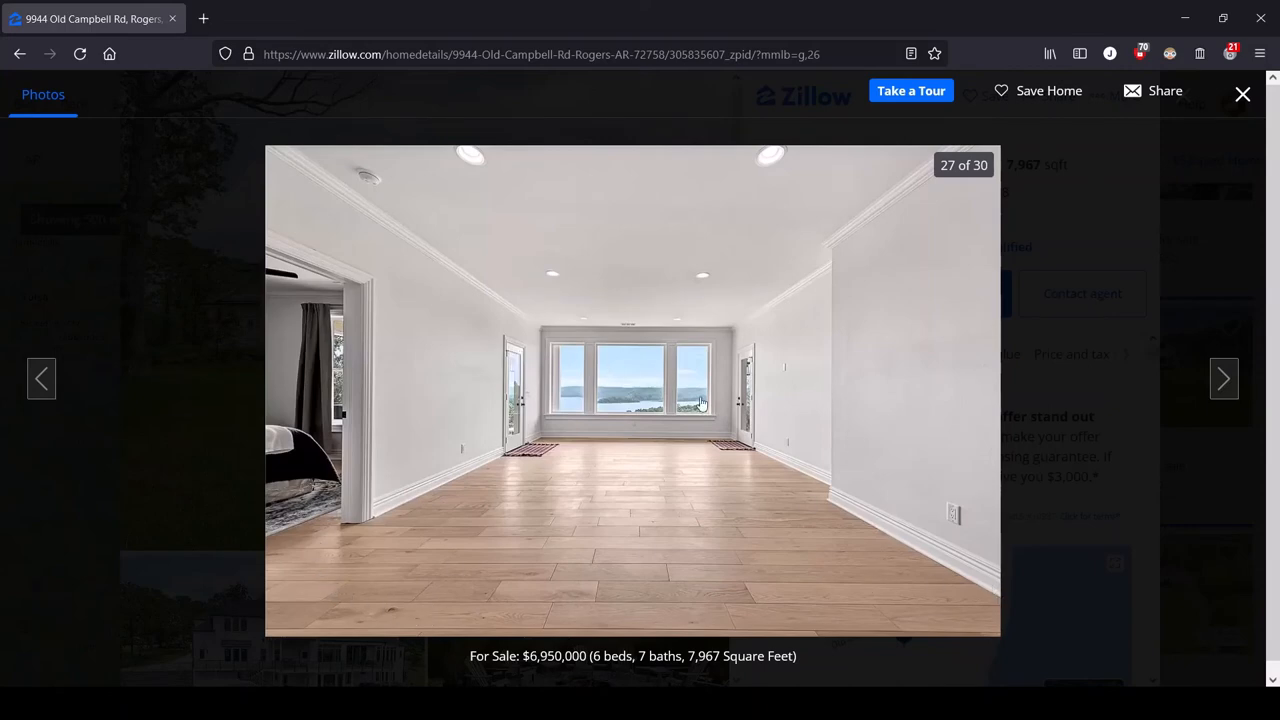
mouse_move(634, 264)
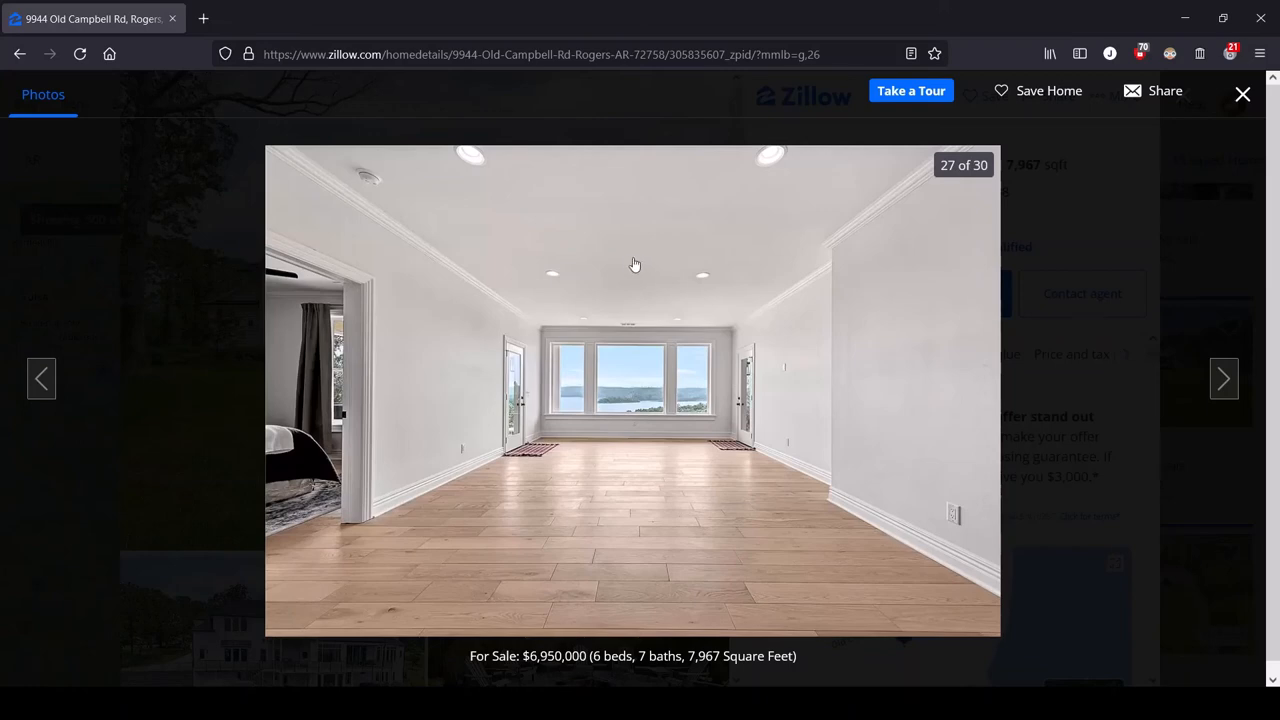
mouse_move(754, 301)
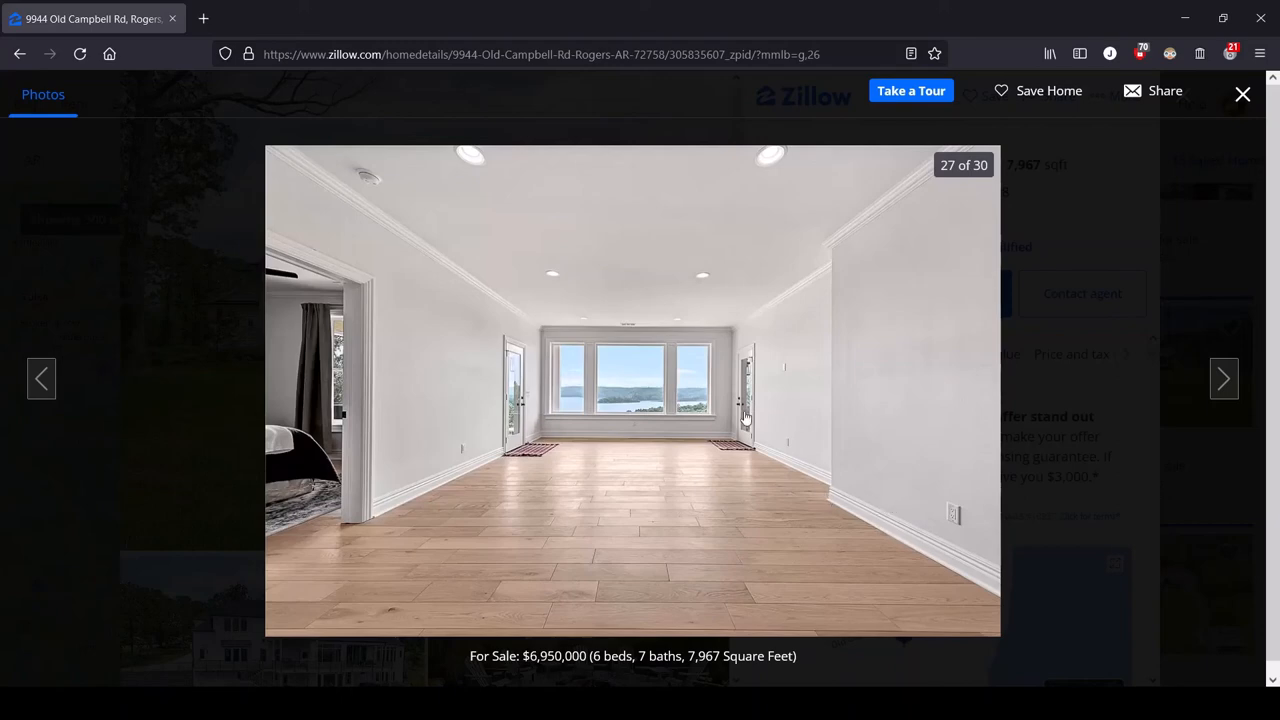
mouse_move(697, 457)
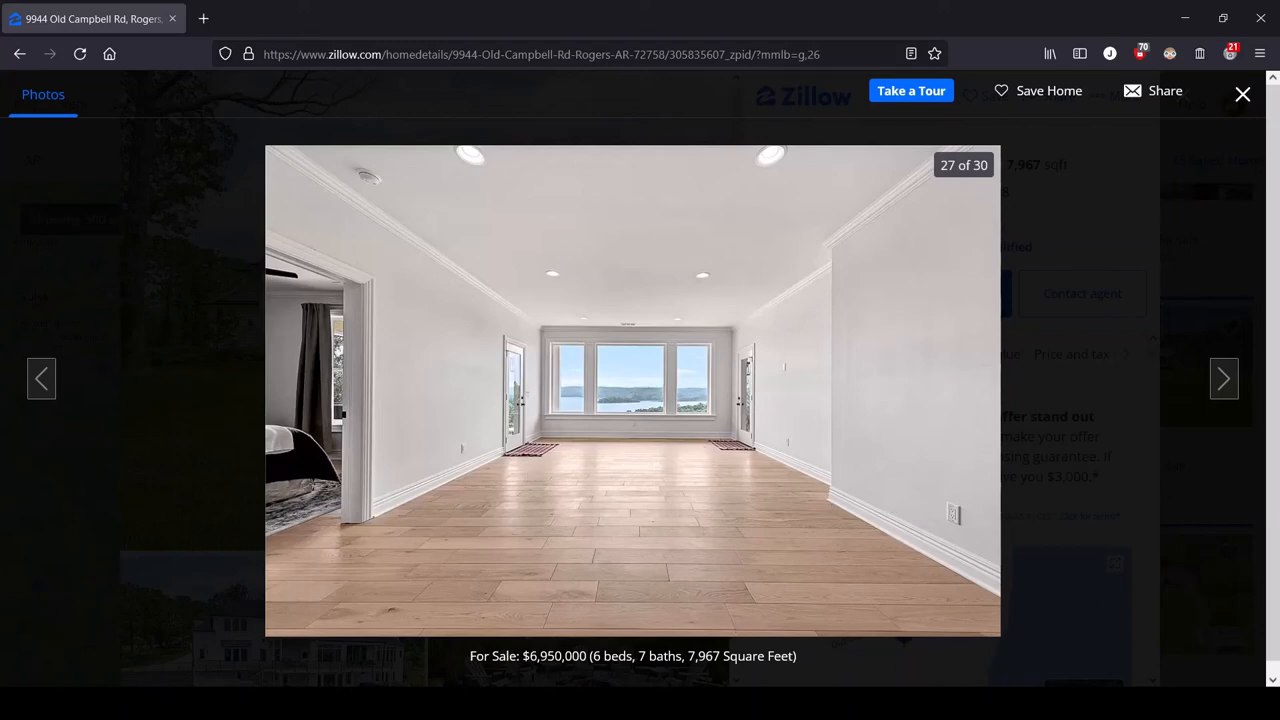
mouse_move(1260, 365)
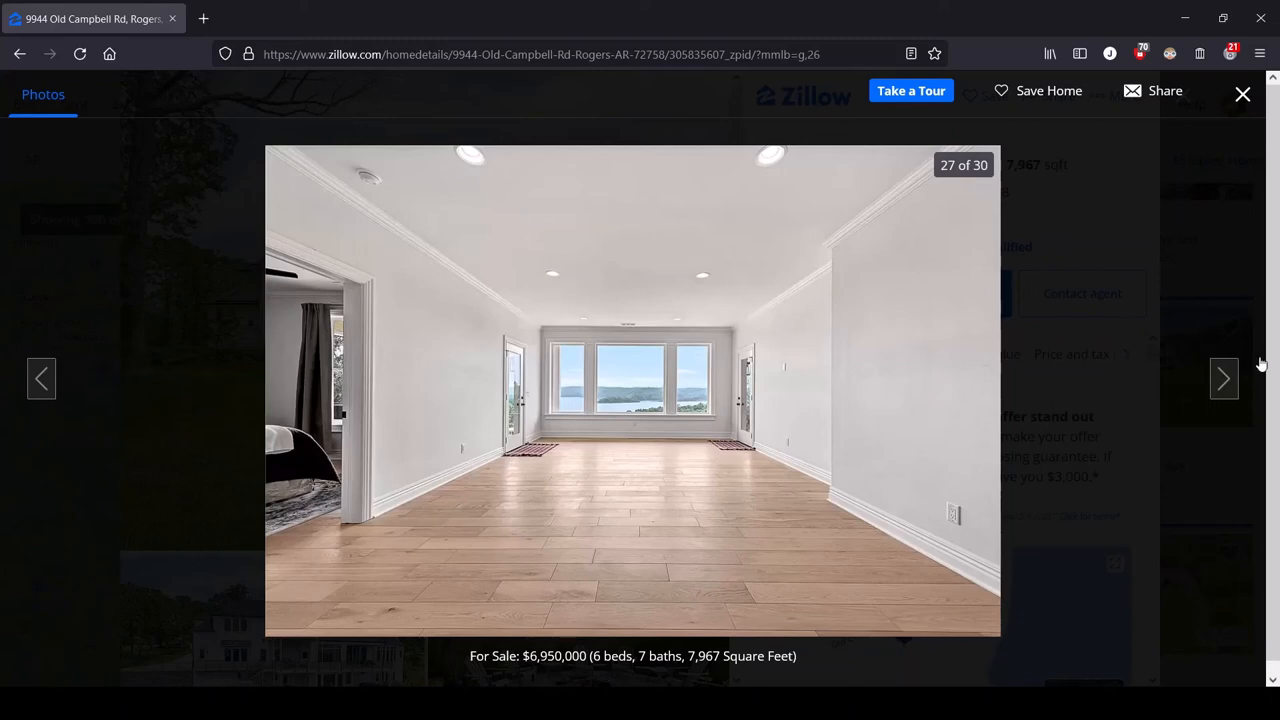
Advance from the empty room photo 27 to photo 28, the gray-vanity bathroom.
left_click(1224, 378)
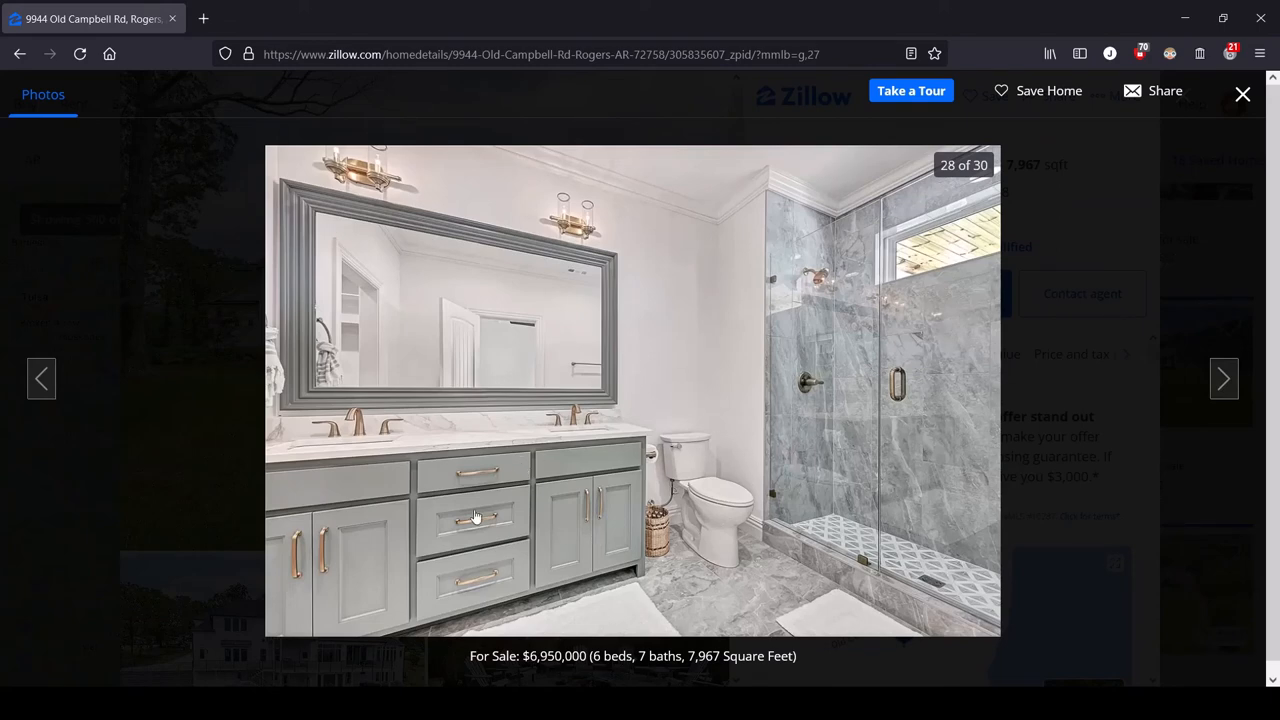
mouse_move(404, 560)
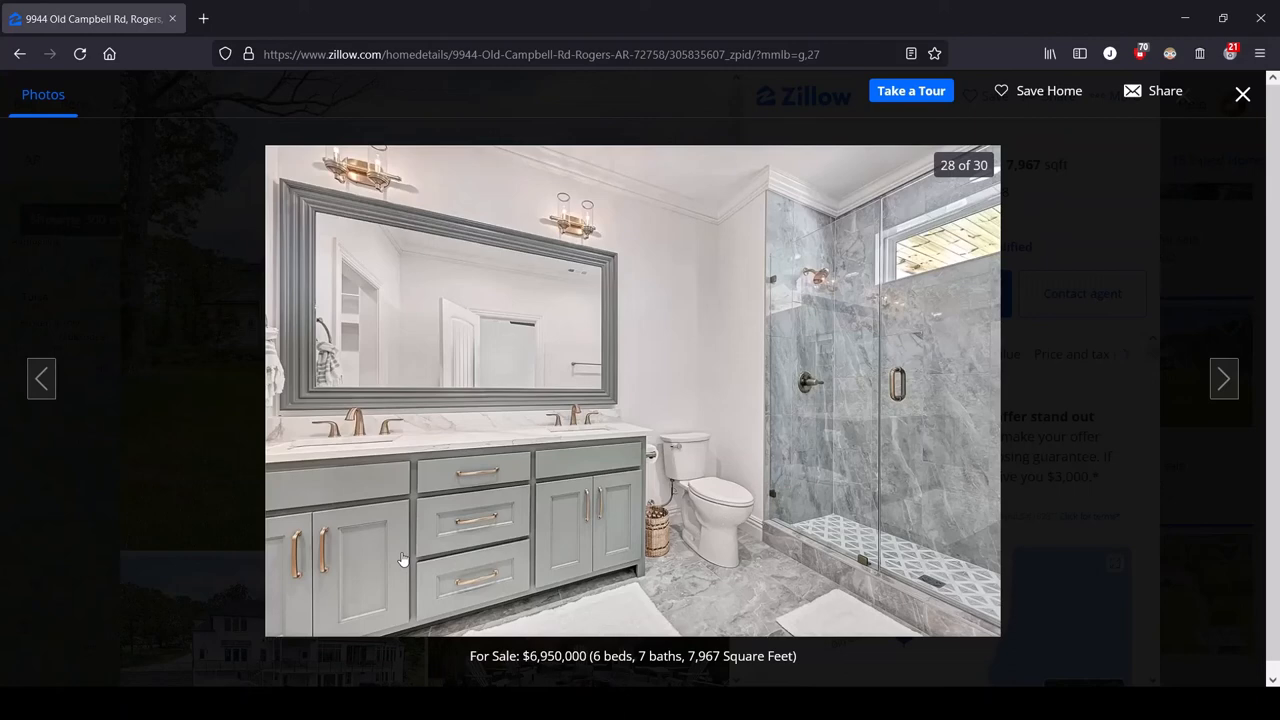
mouse_move(600, 533)
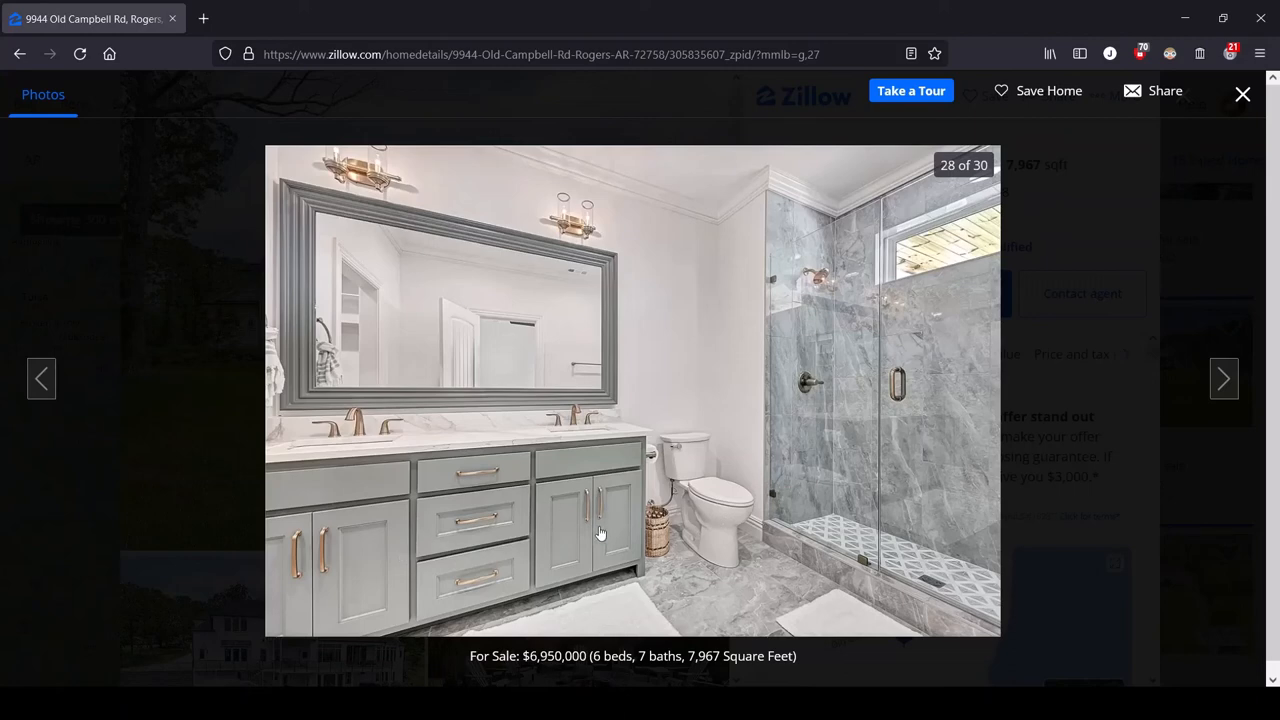
mouse_move(913, 410)
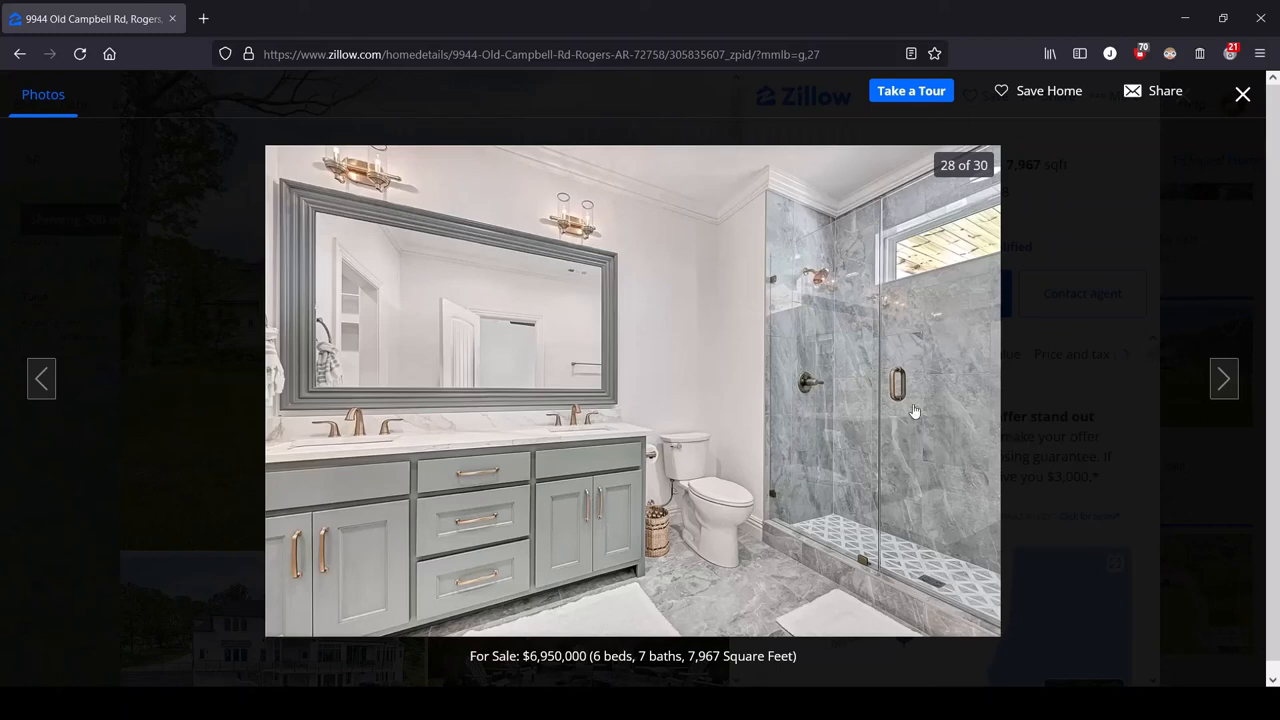
mouse_move(983, 456)
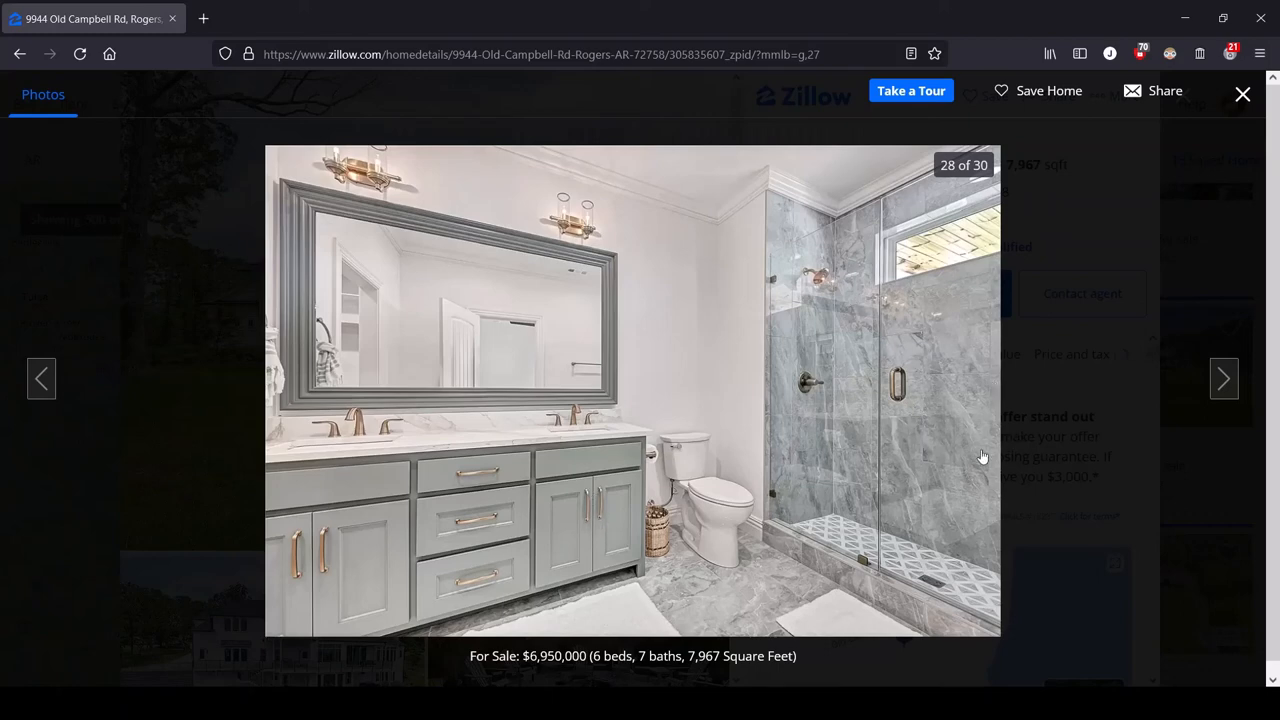
mouse_move(1205, 291)
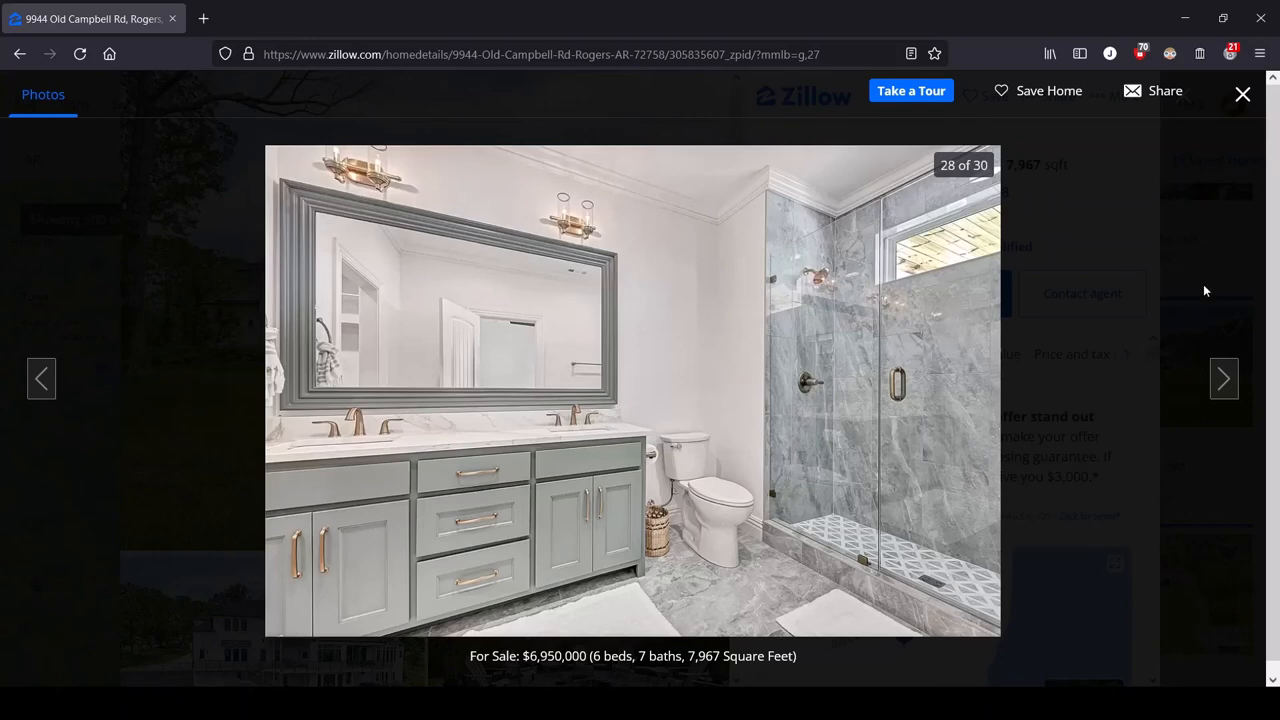
Advance from the bathroom photo 28 to photo 29, the laundry room.
left_click(1224, 378)
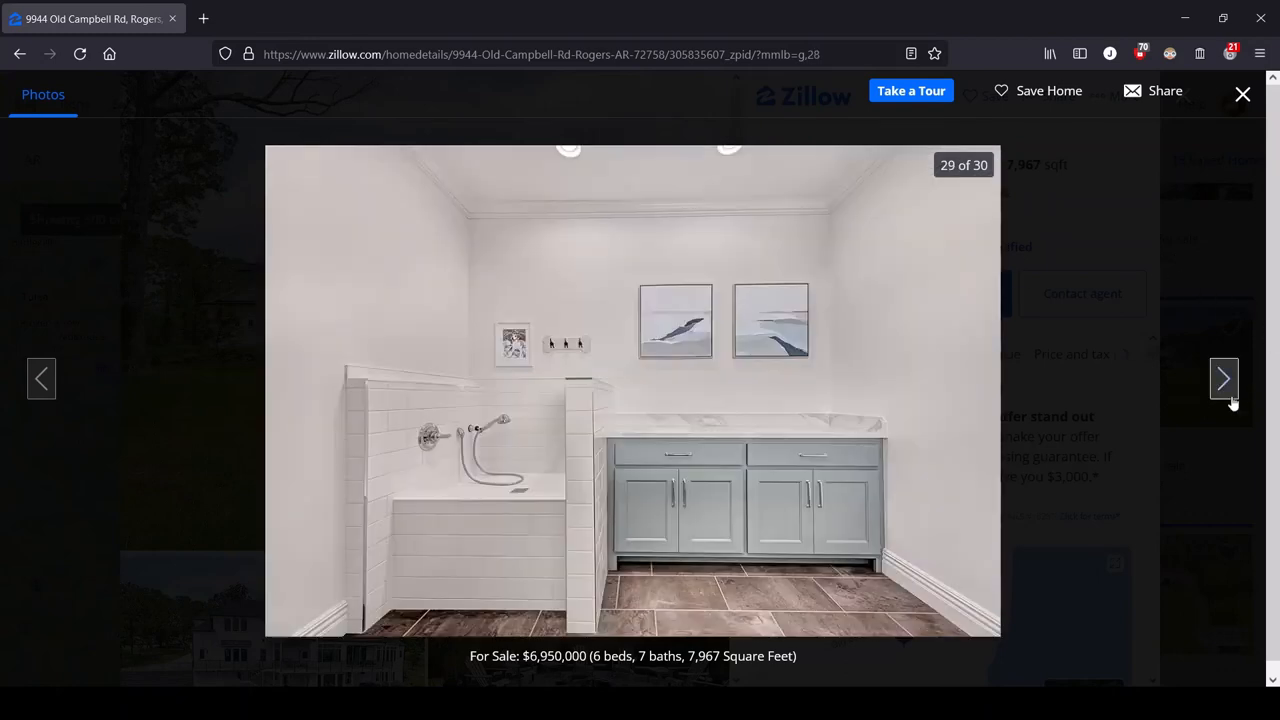
mouse_move(404, 502)
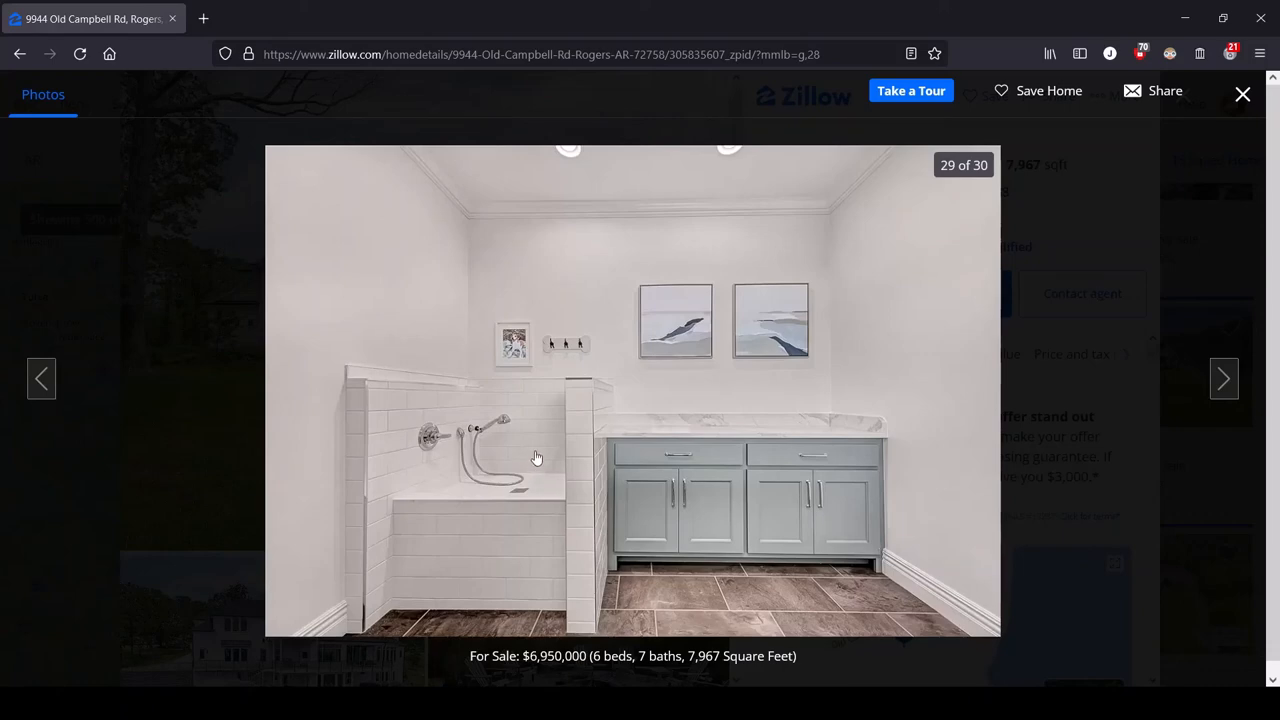
mouse_move(538, 487)
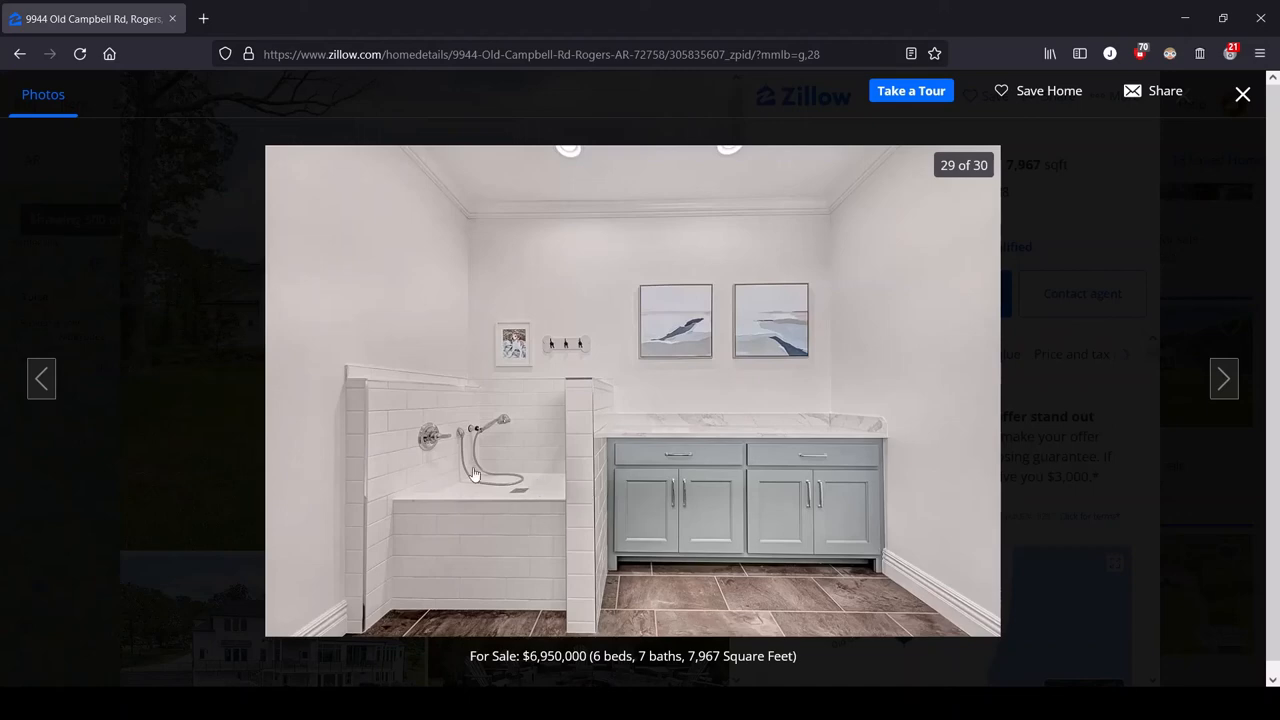
mouse_move(483, 460)
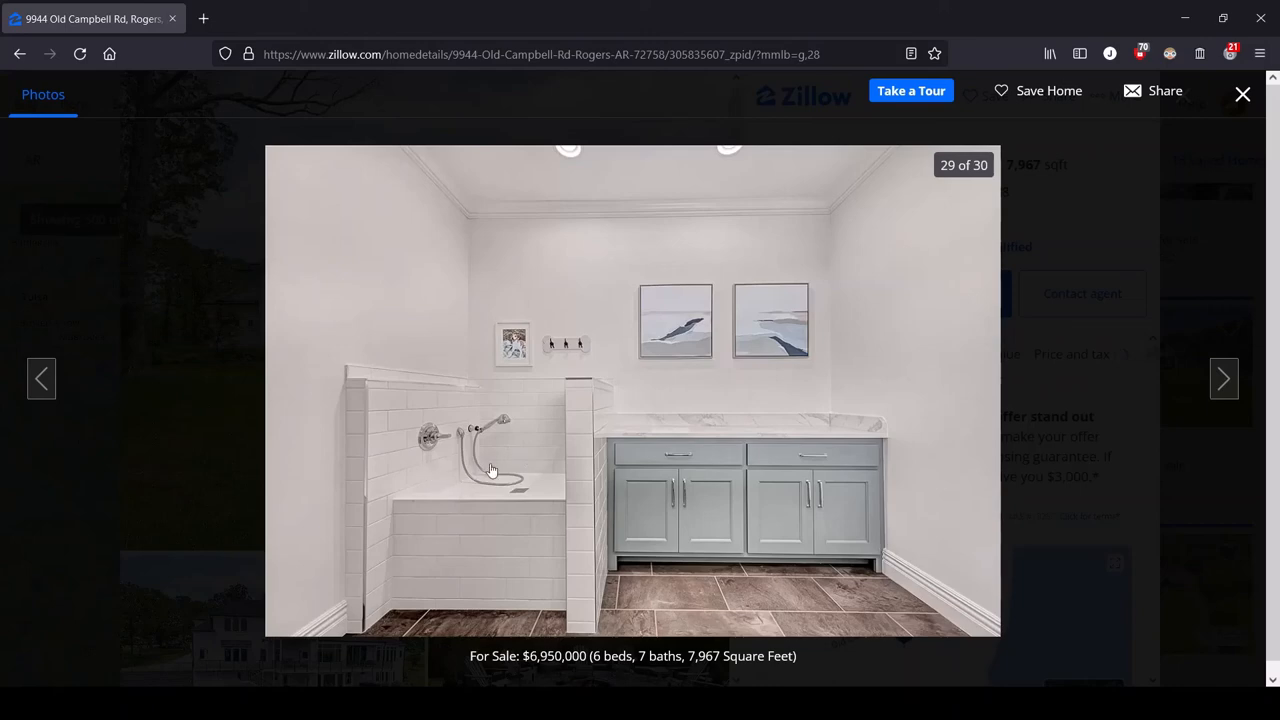
mouse_move(412, 463)
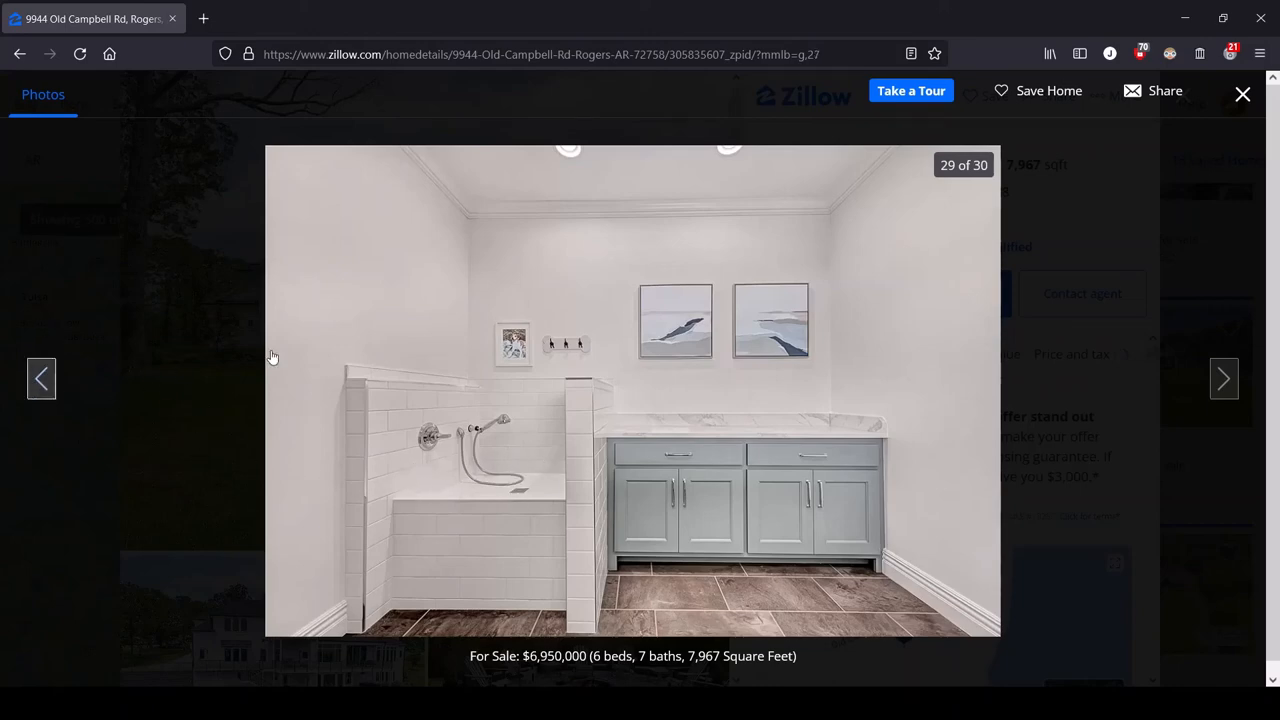
left_click(41, 378)
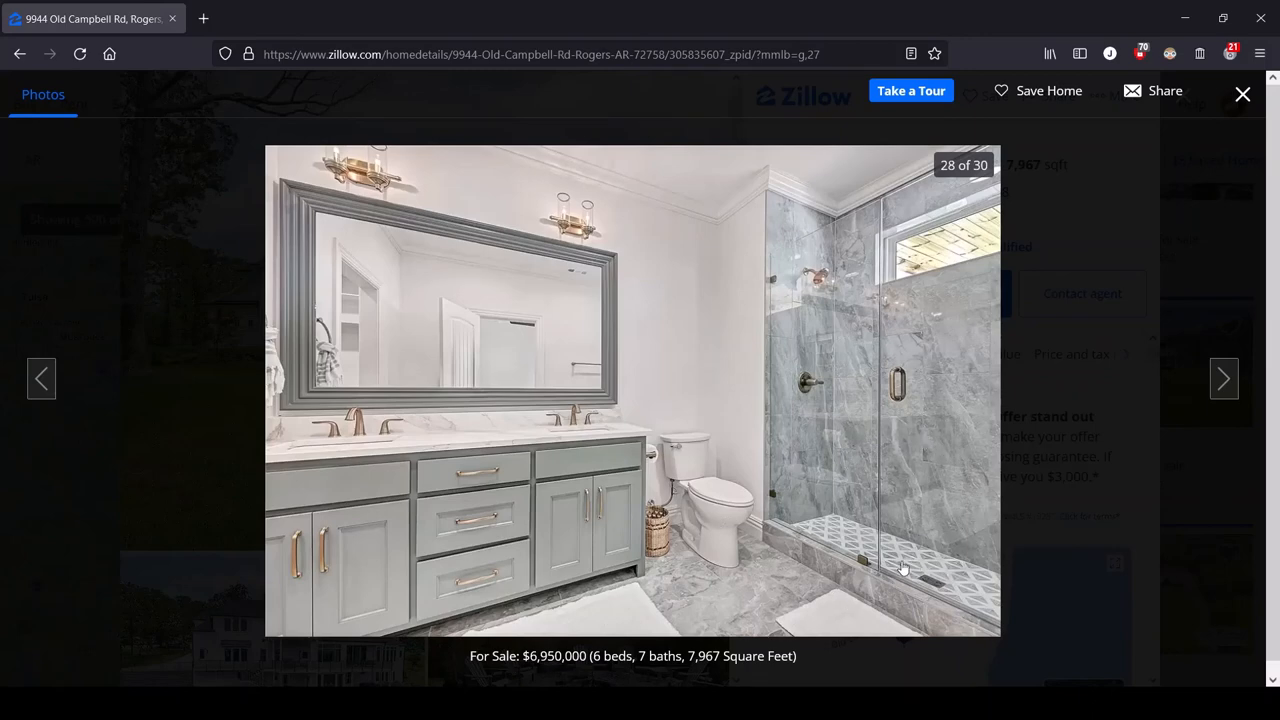
mouse_move(1137, 456)
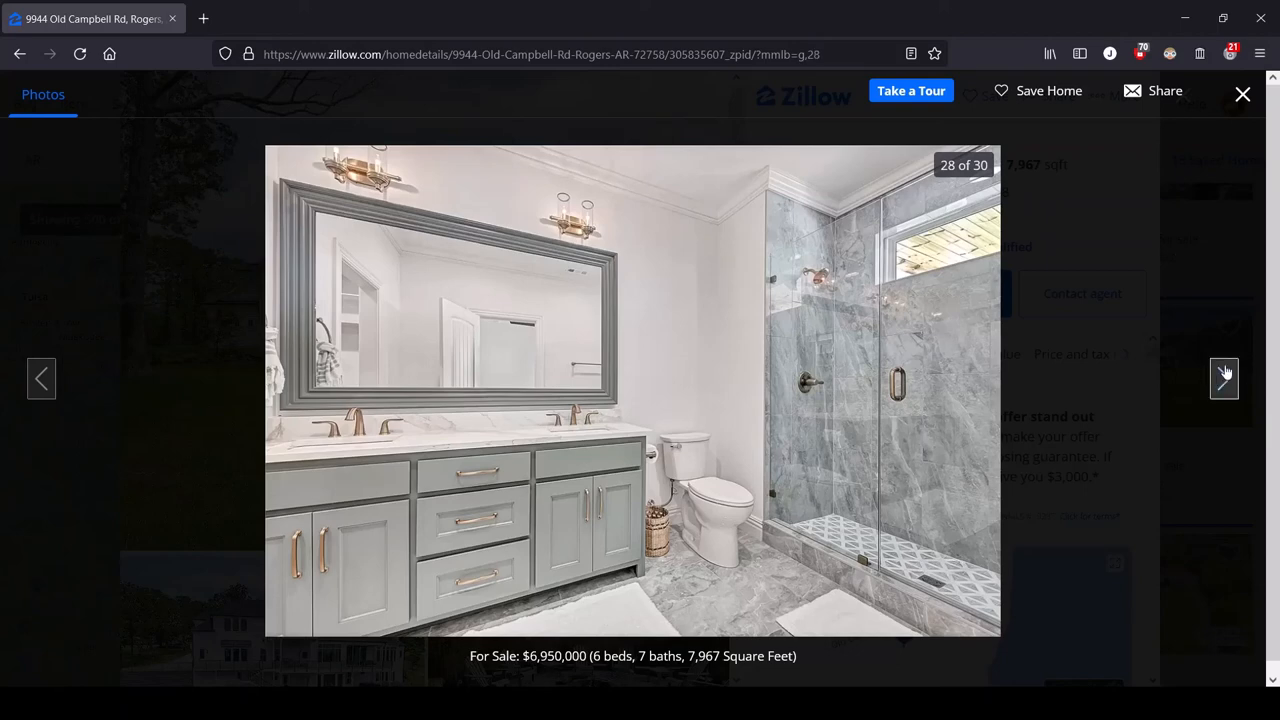
left_click(1224, 378)
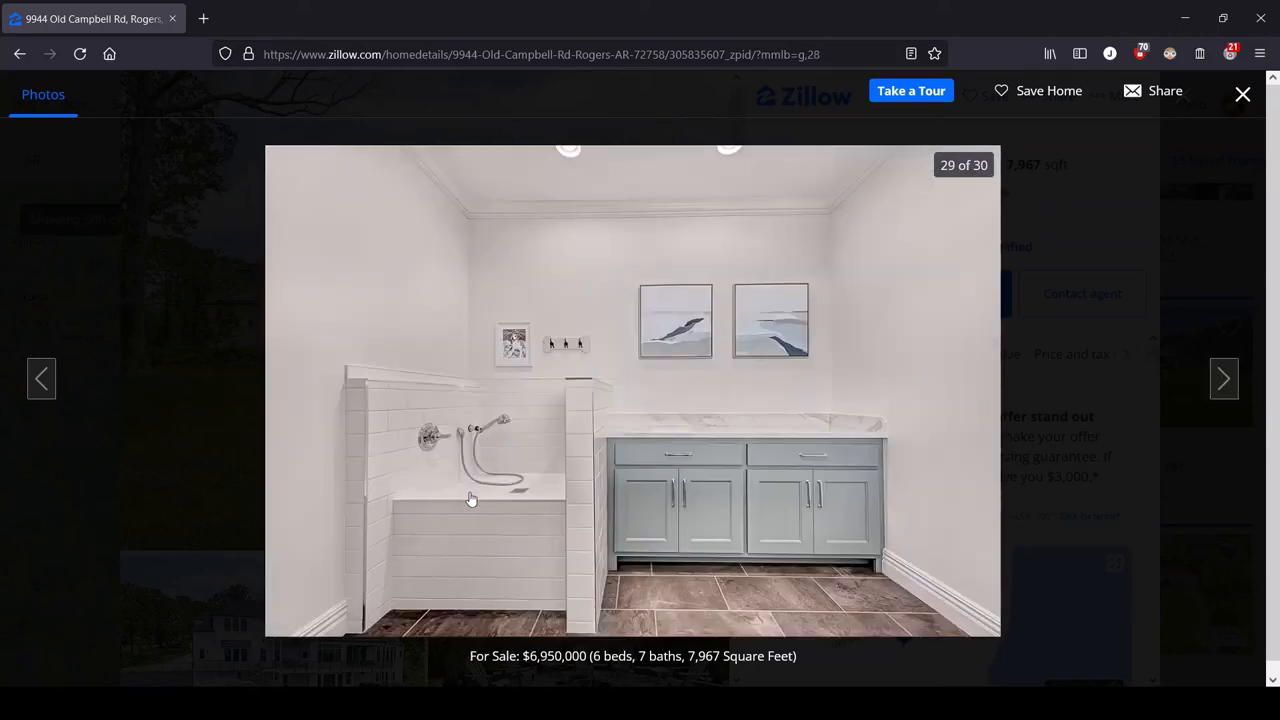
mouse_move(568, 474)
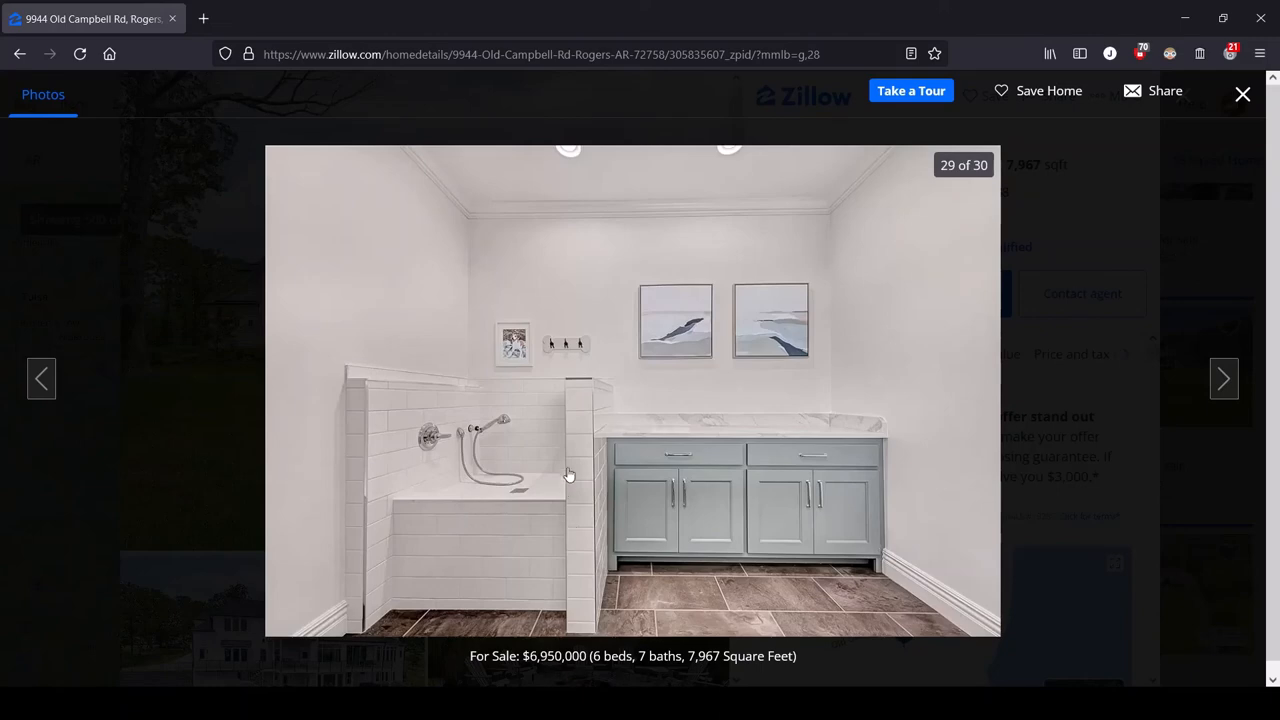
mouse_move(515, 450)
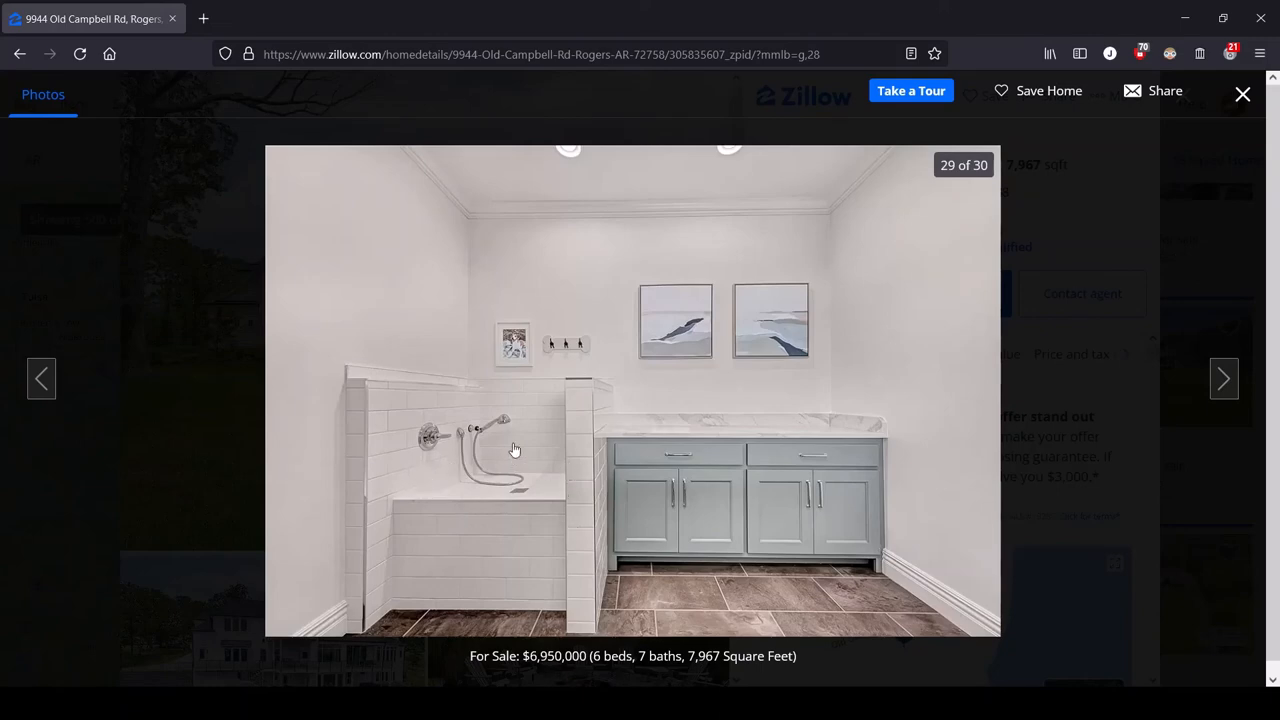
mouse_move(479, 444)
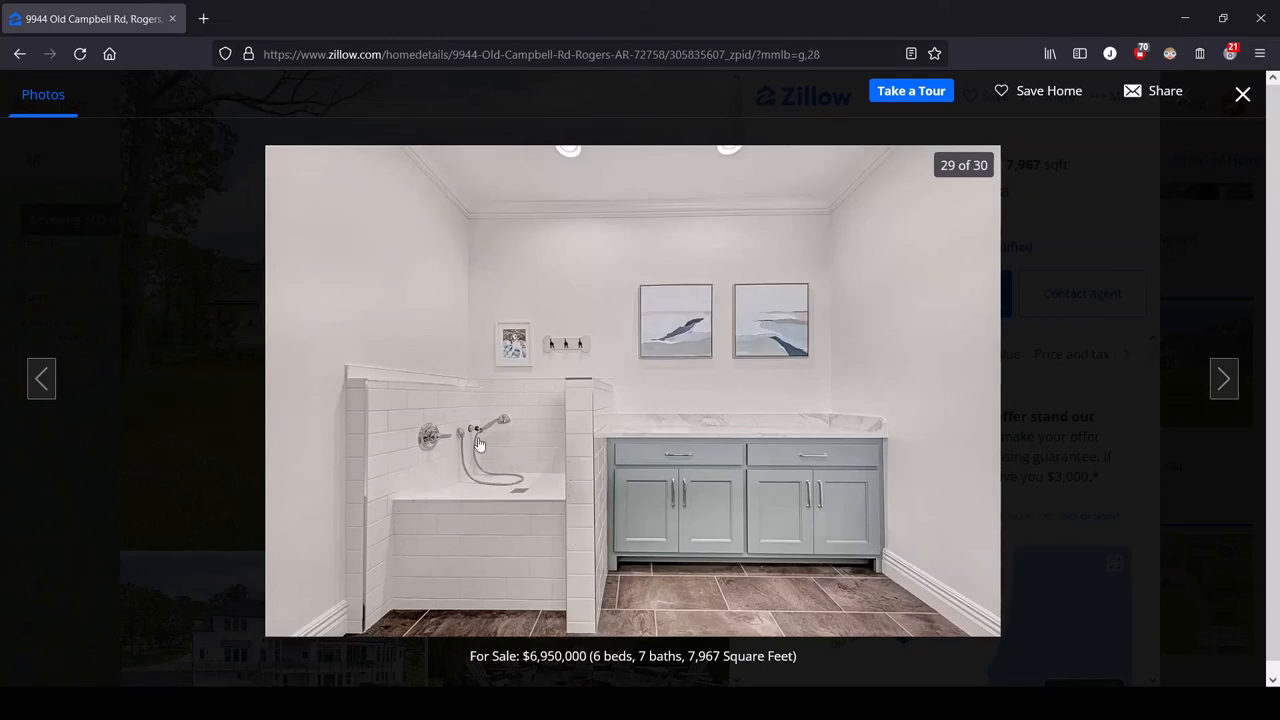
mouse_move(545, 499)
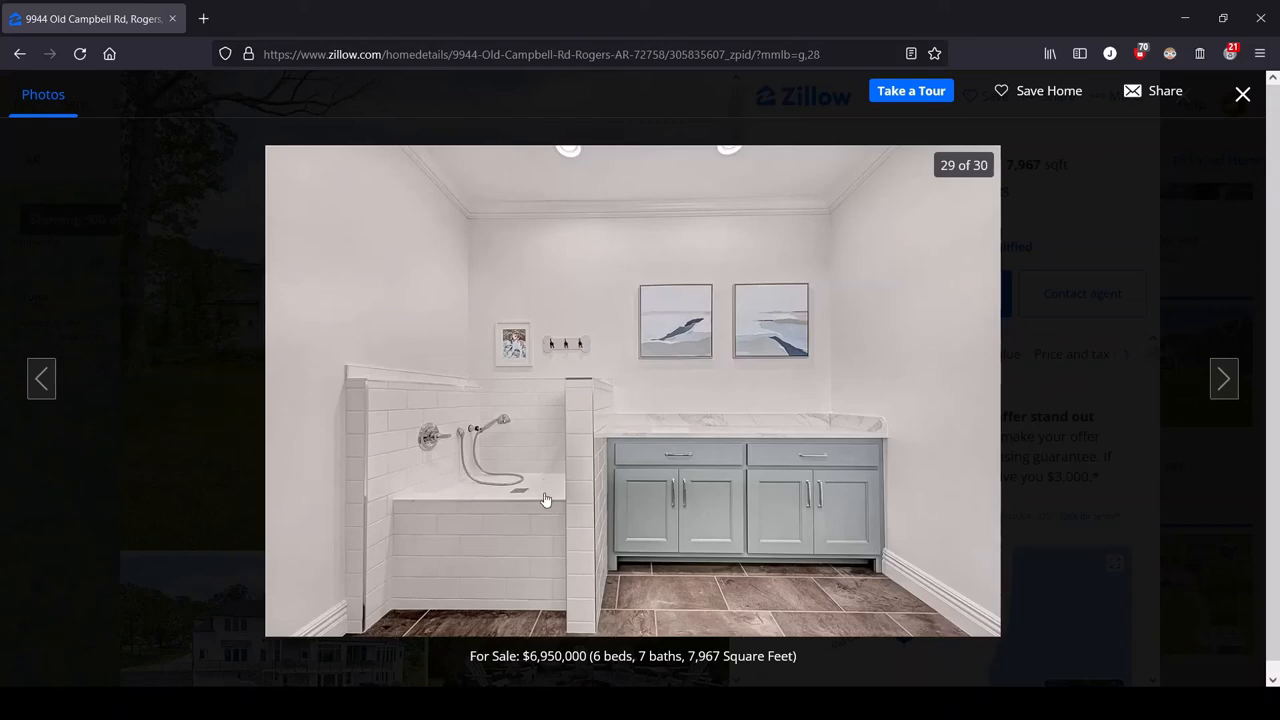
mouse_move(520, 500)
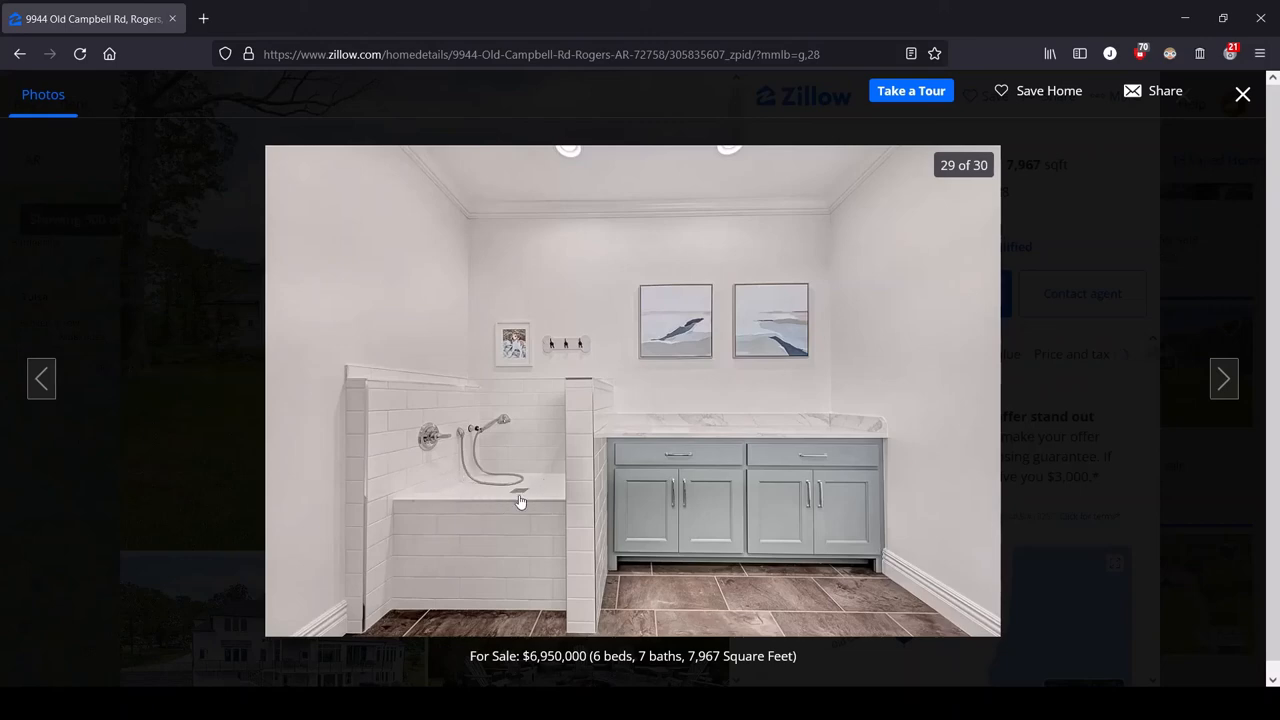
Advance to the final photo, 30 of 30, showing the covered boat dock.
left_click(1224, 378)
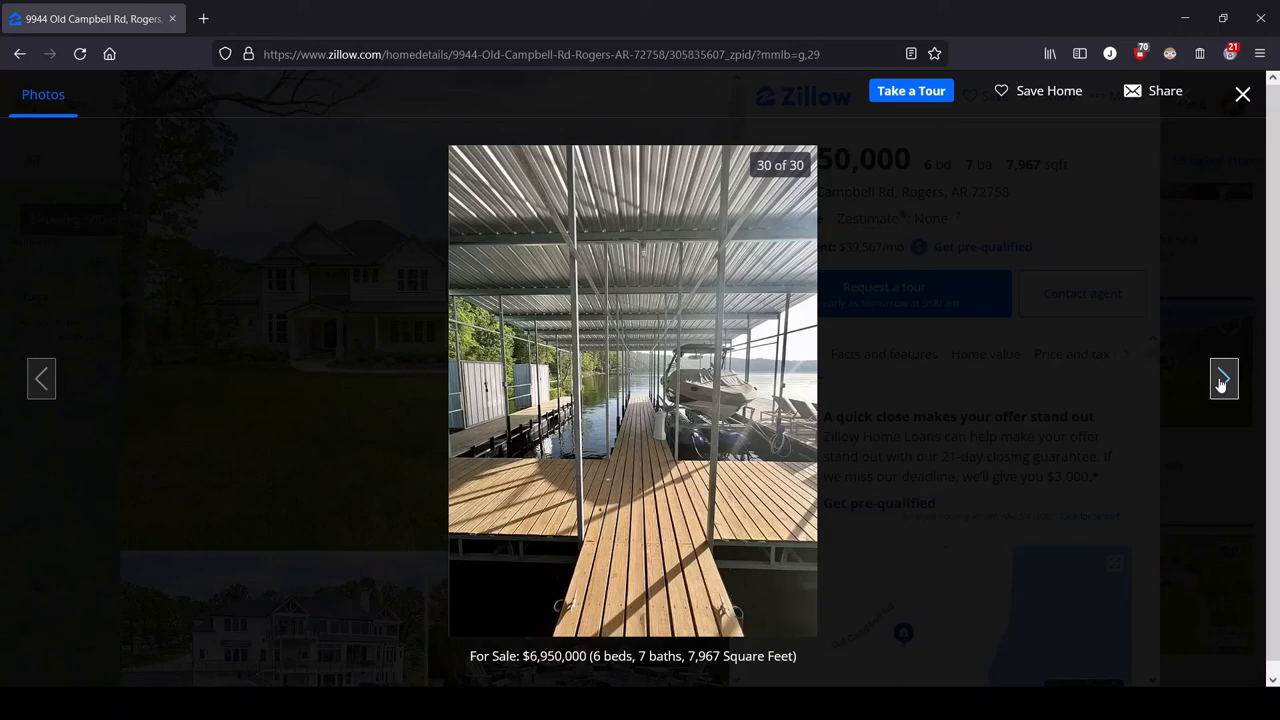
mouse_move(558, 518)
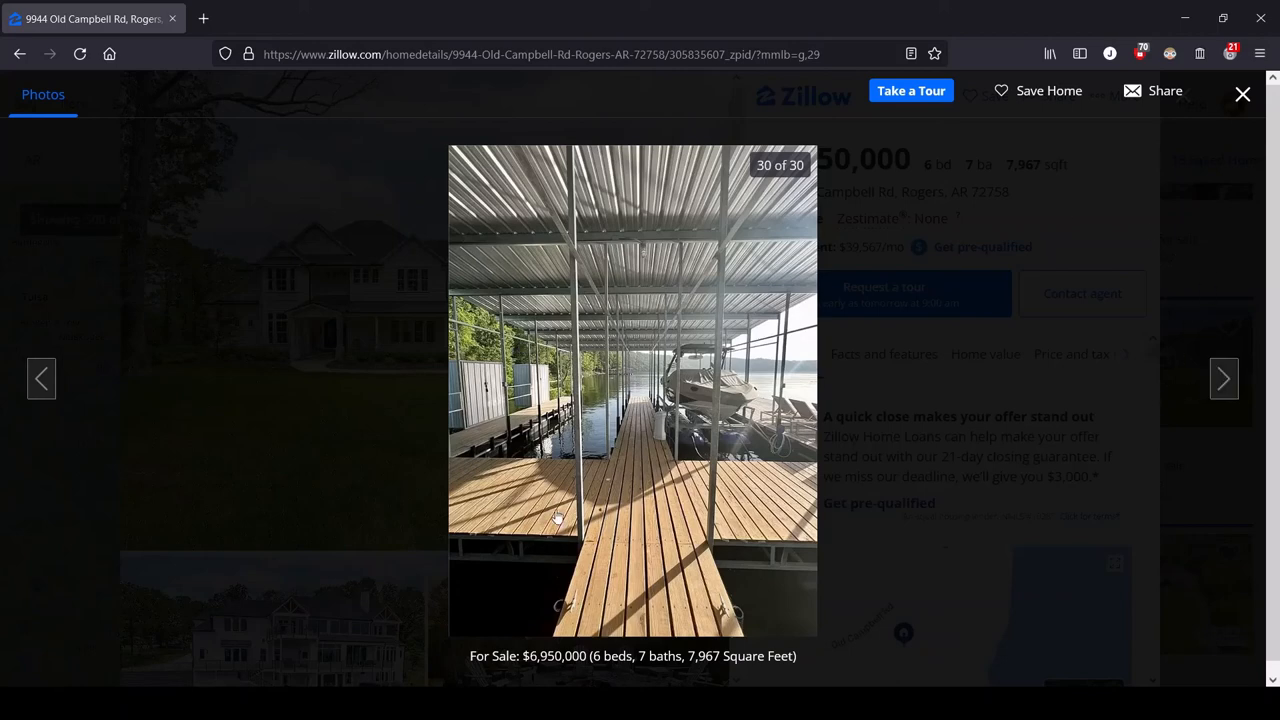
mouse_move(625, 565)
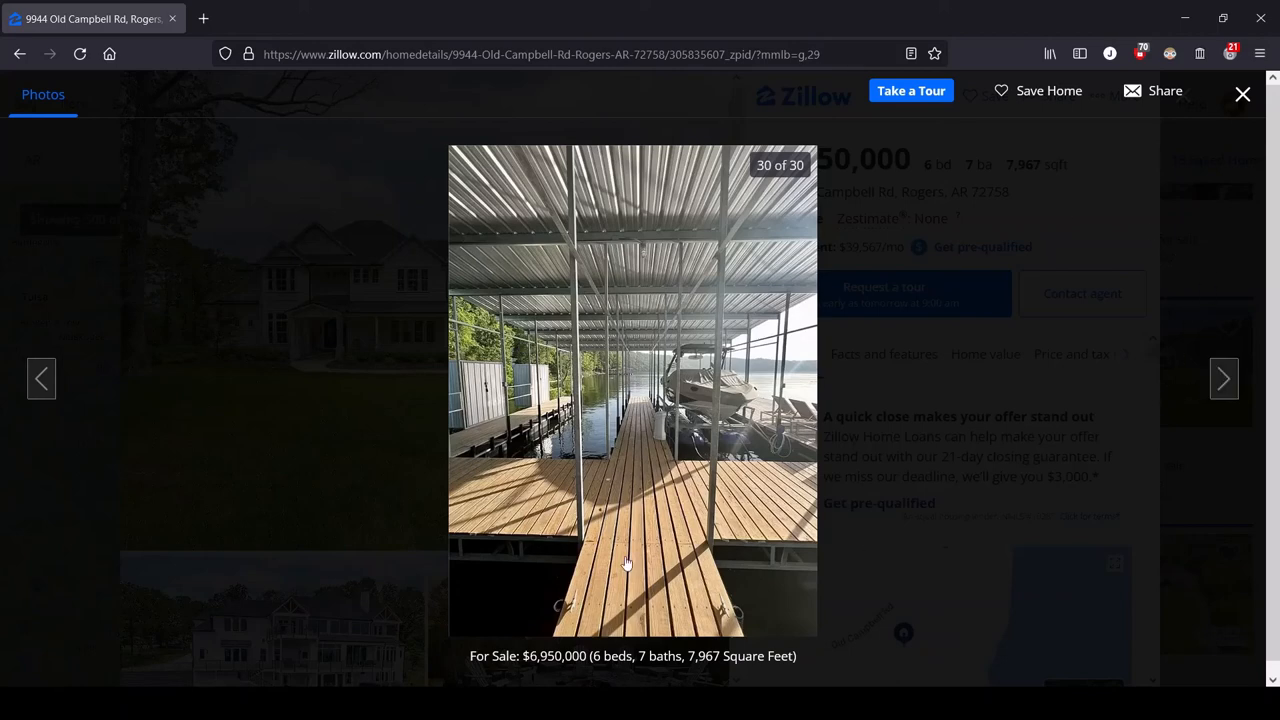
mouse_move(1035, 455)
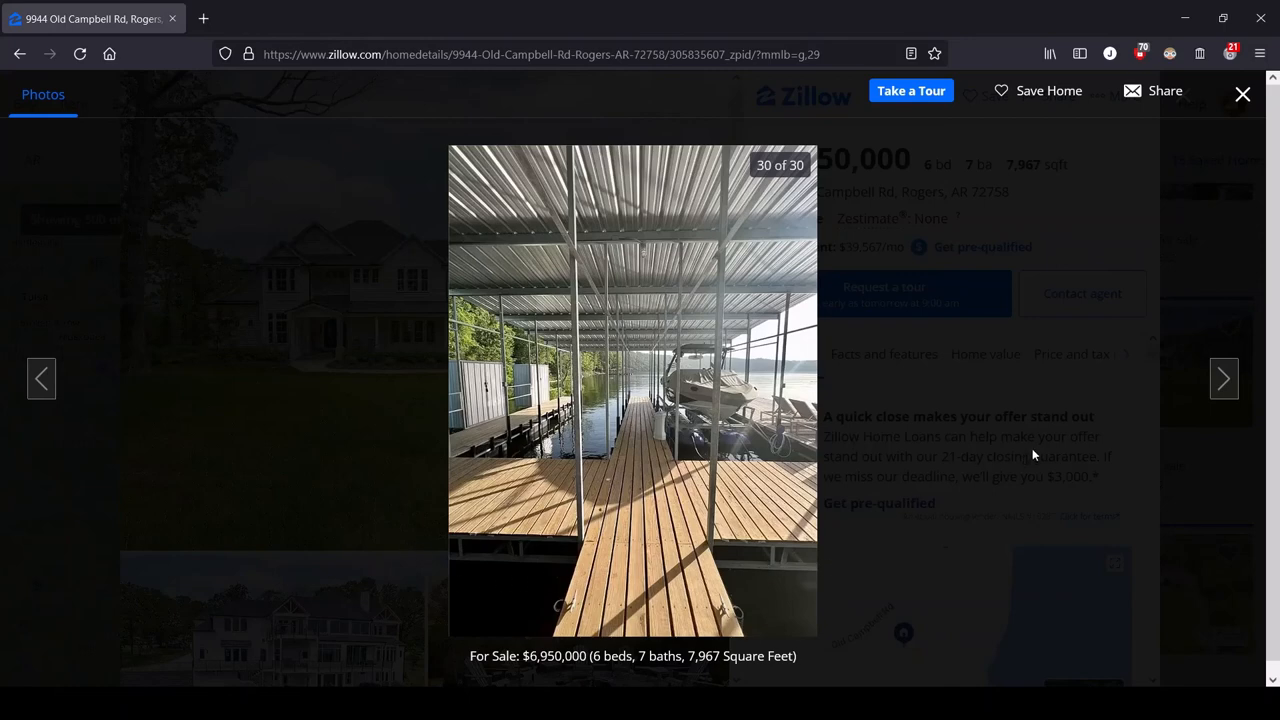
mouse_move(1224, 378)
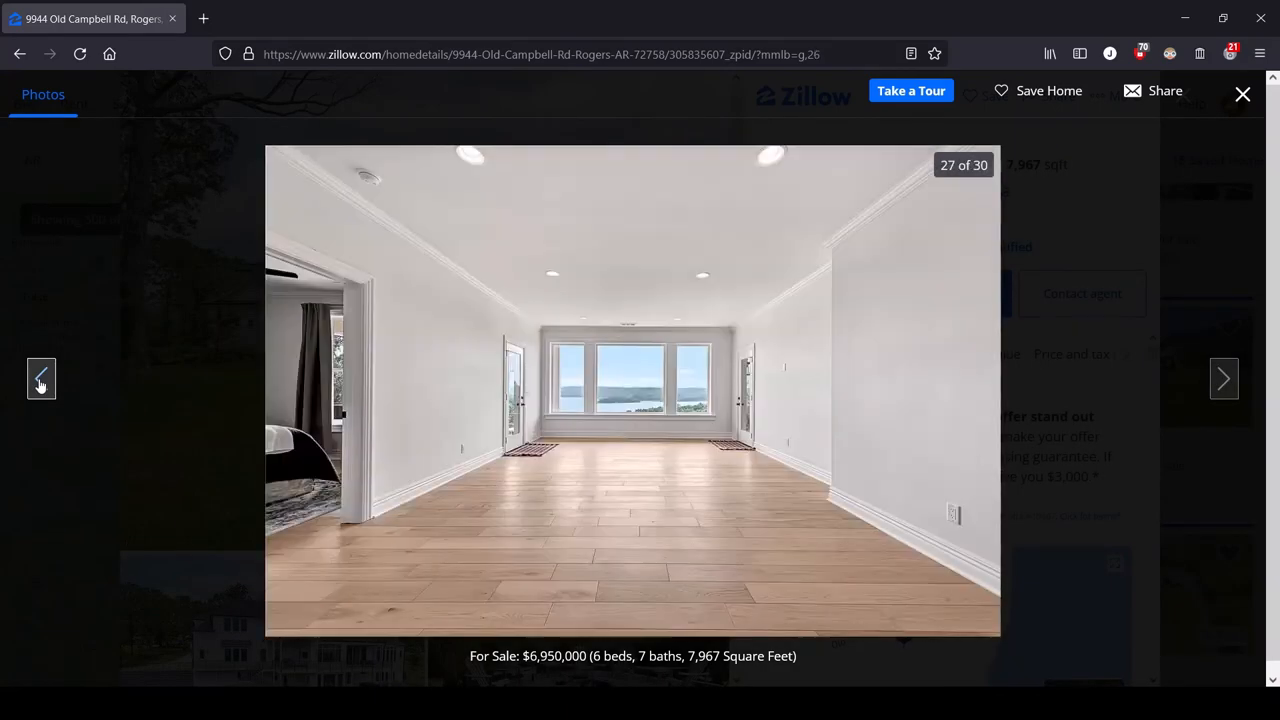
Step backward through the gallery to photo 1 of 30, the front exterior.
left_click(41, 378)
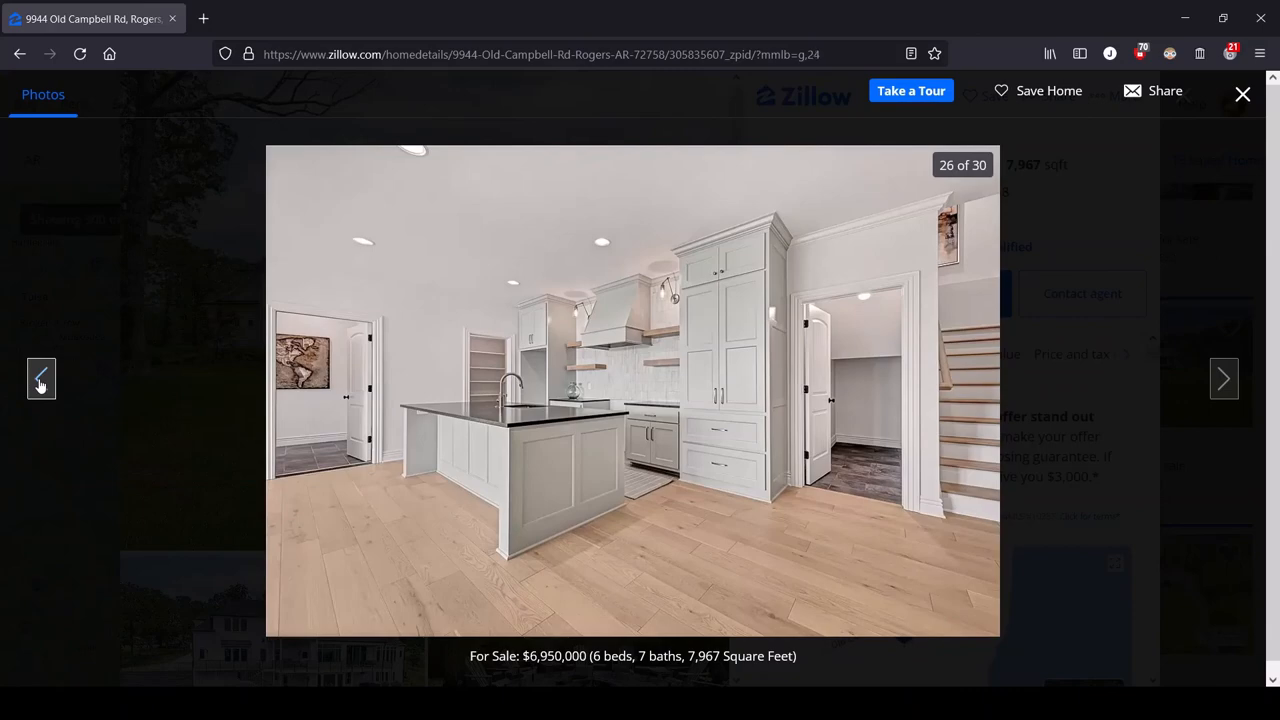
left_click(41, 378)
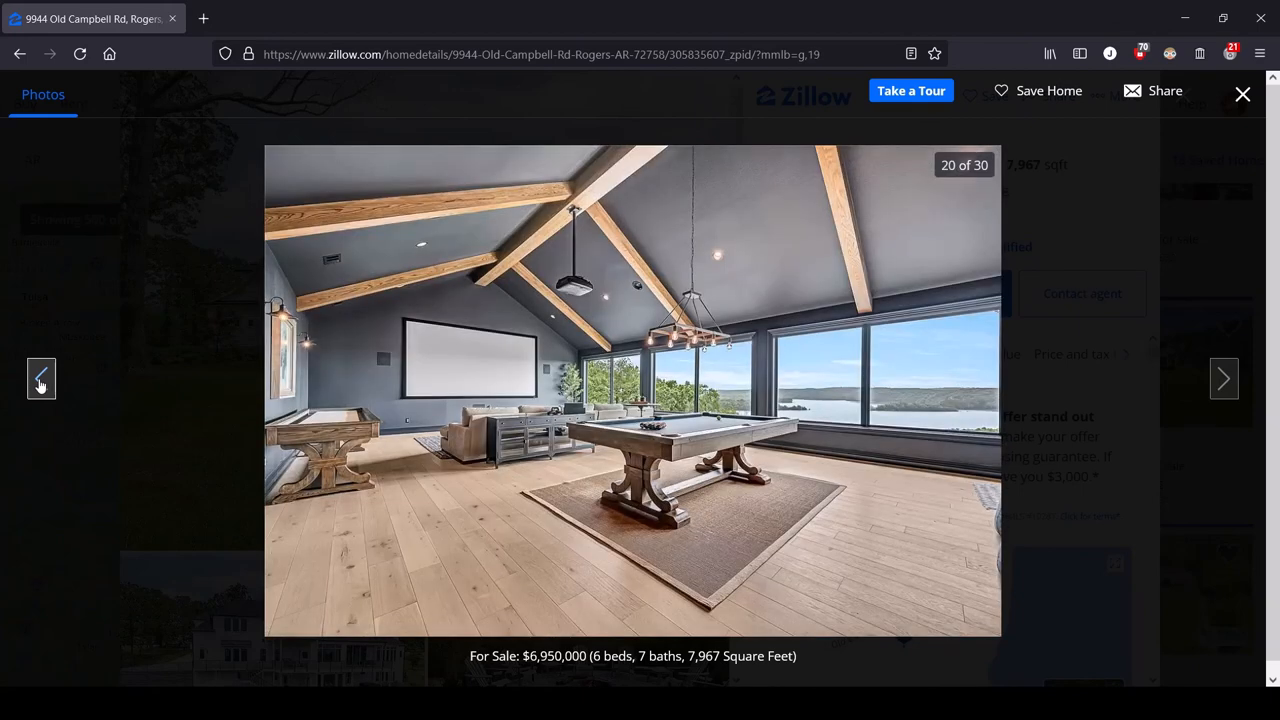
left_click(41, 378)
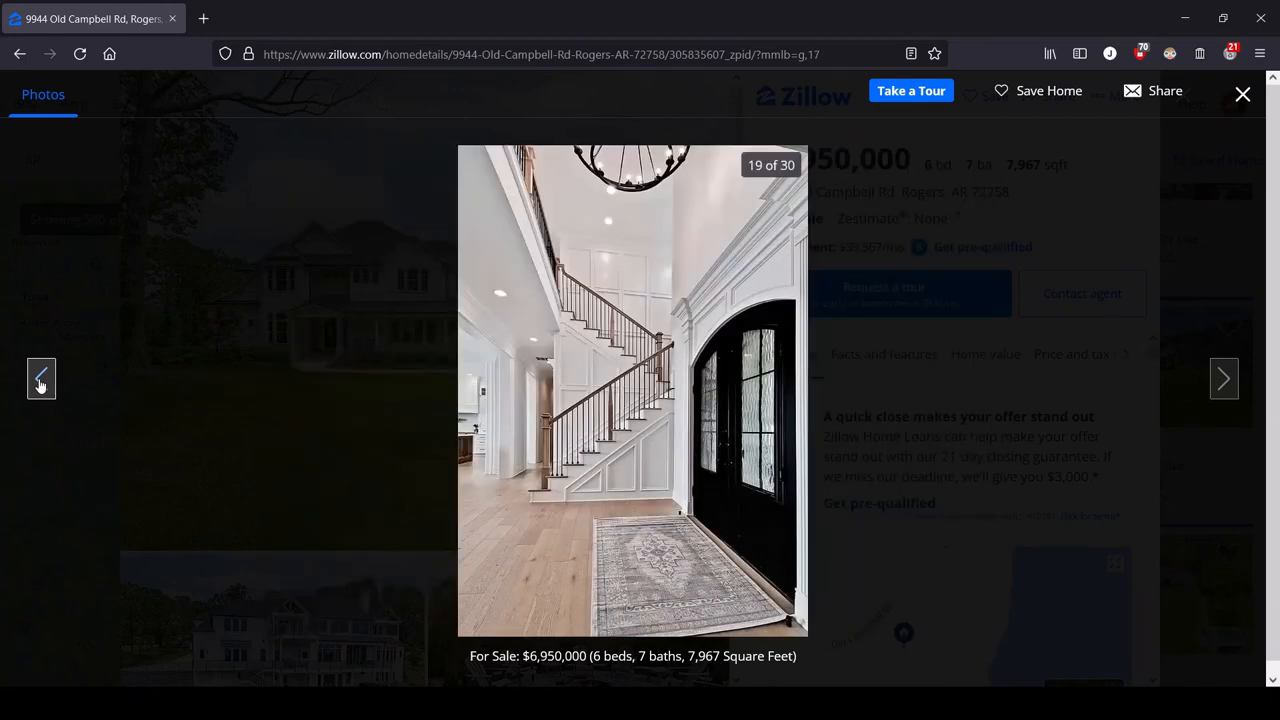
left_click(41, 378)
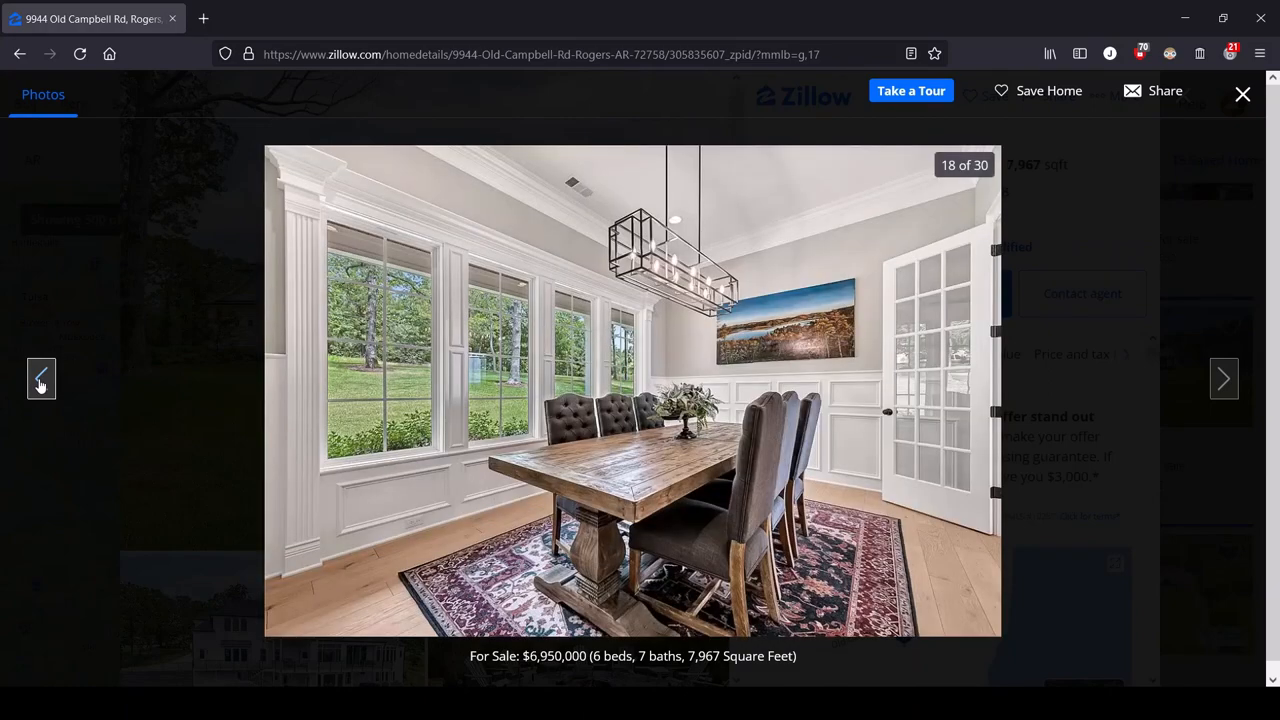
left_click(41, 378)
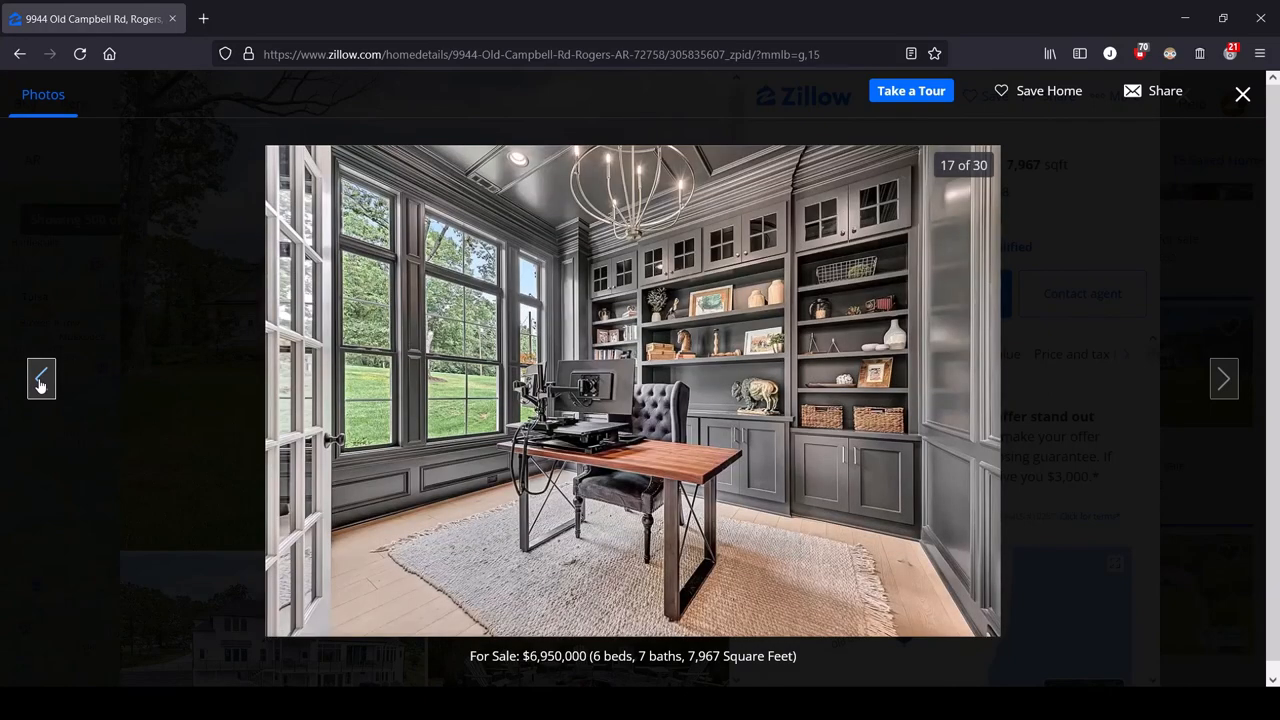
left_click(41, 378)
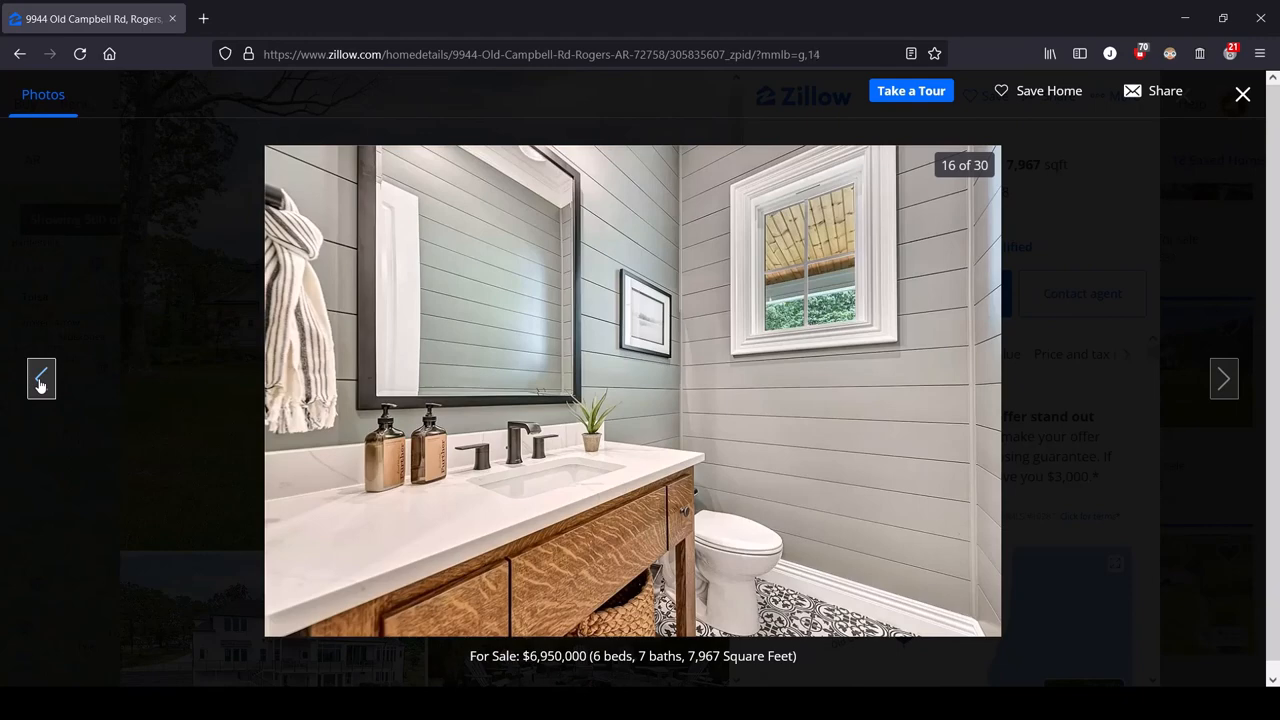
left_click(41, 378)
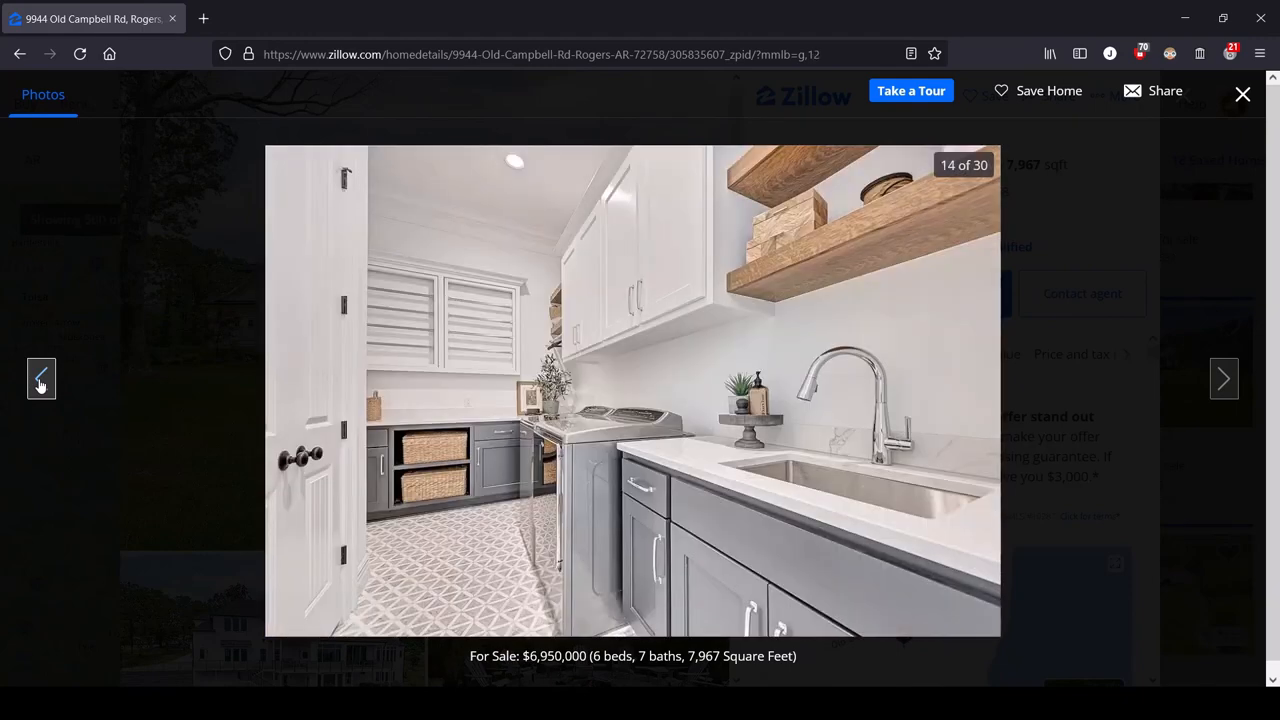
left_click(41, 378)
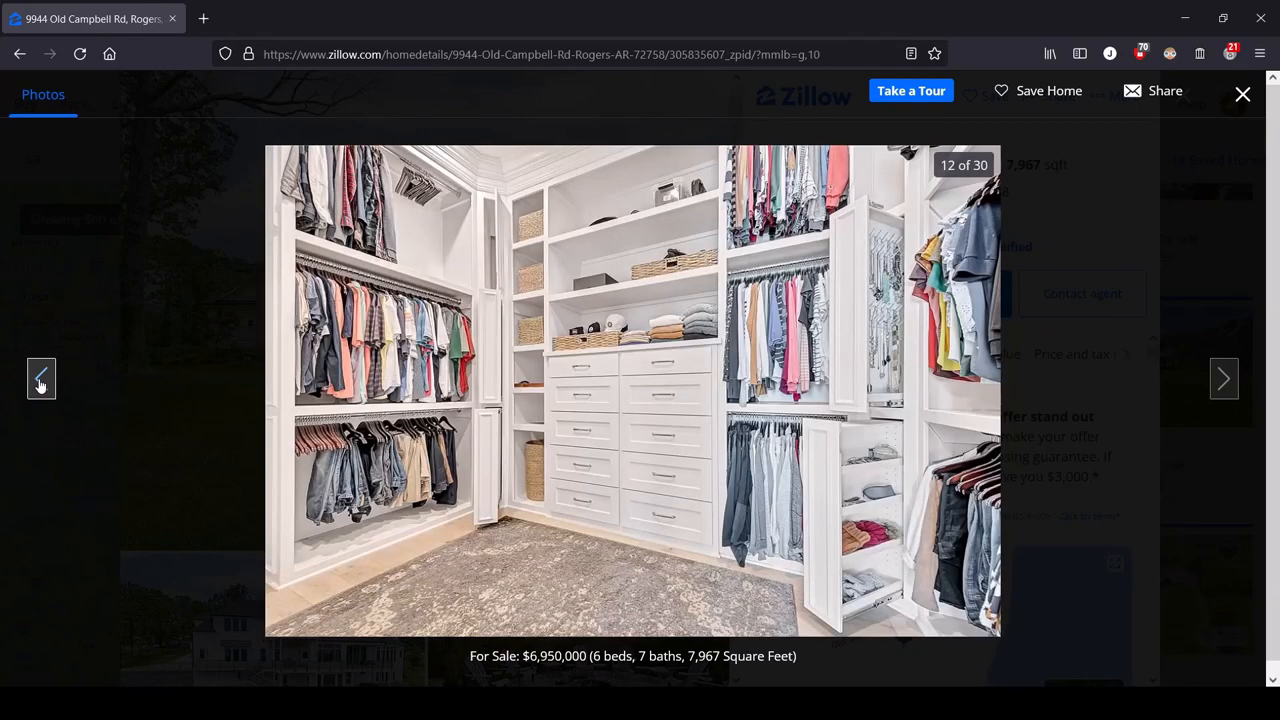
left_click(41, 378)
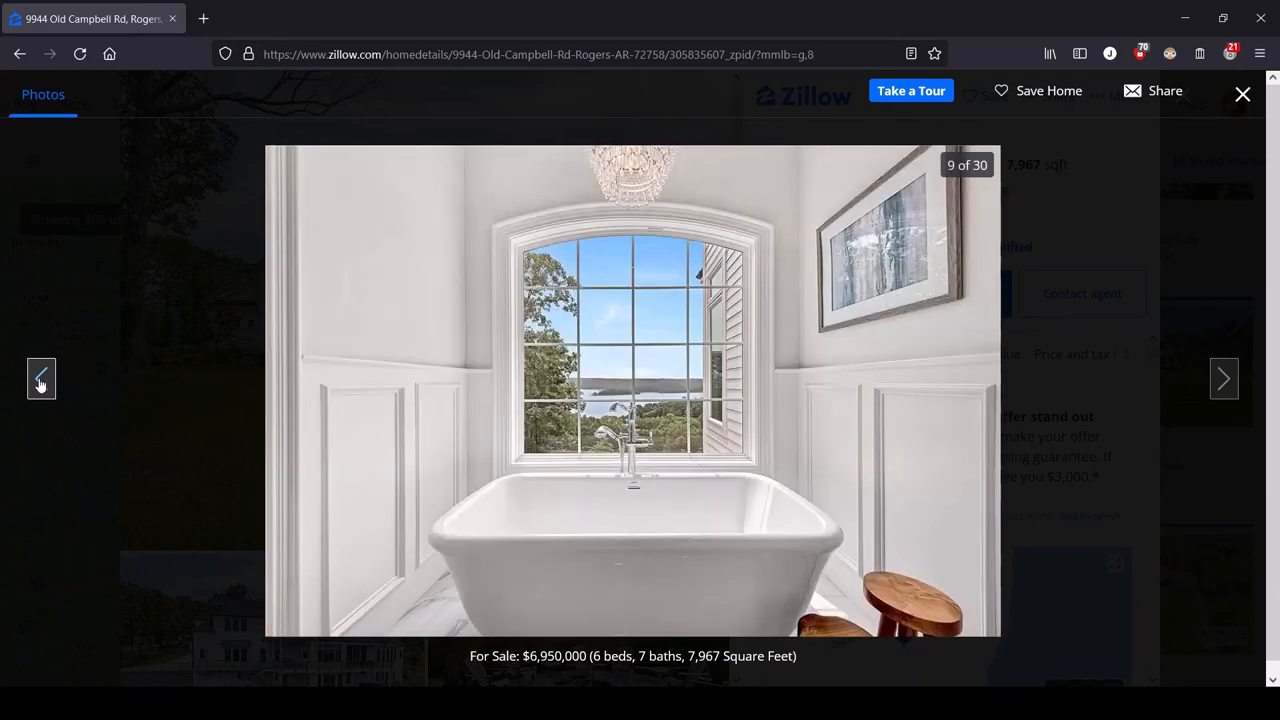
left_click(41, 378)
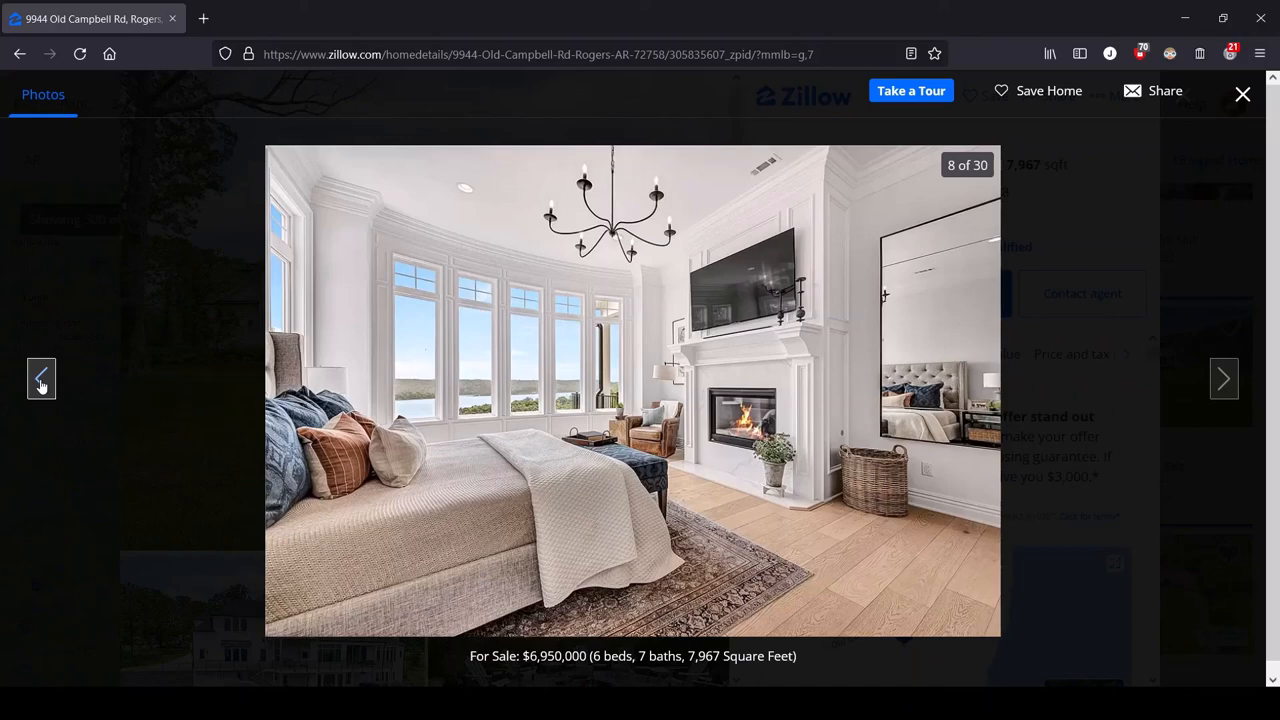
left_click(41, 378)
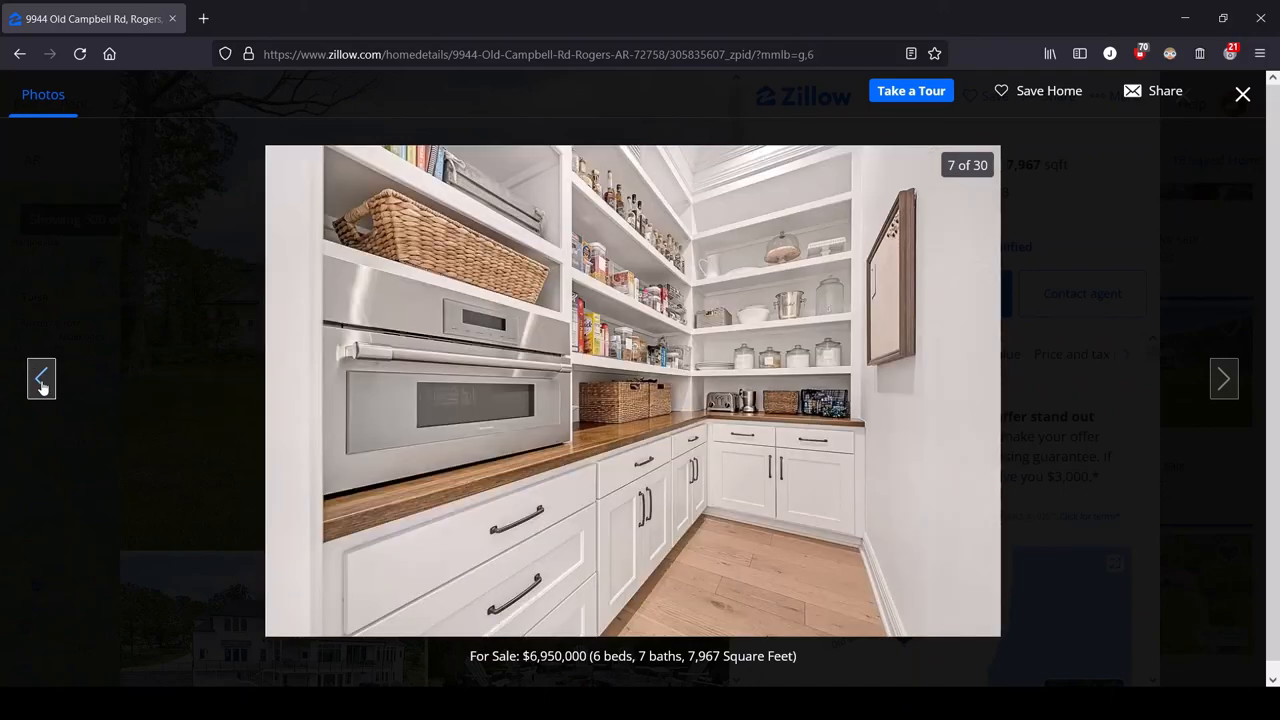
left_click(41, 378)
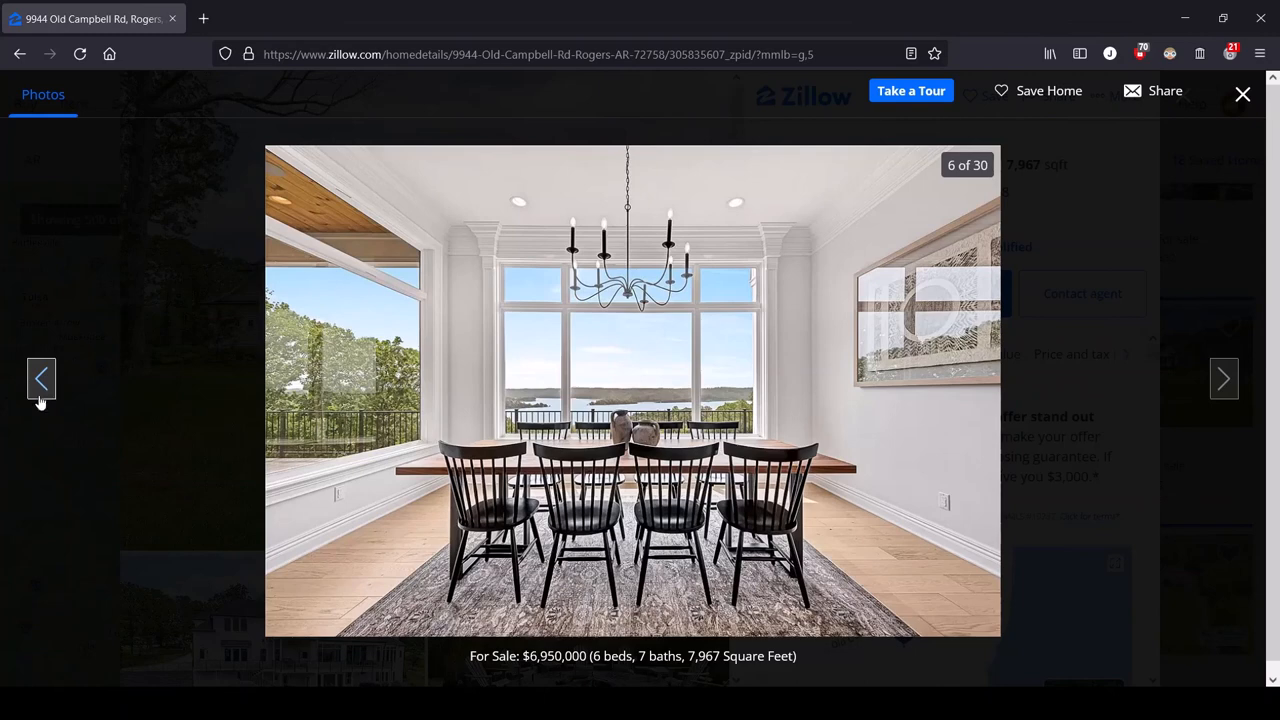
left_click(41, 378)
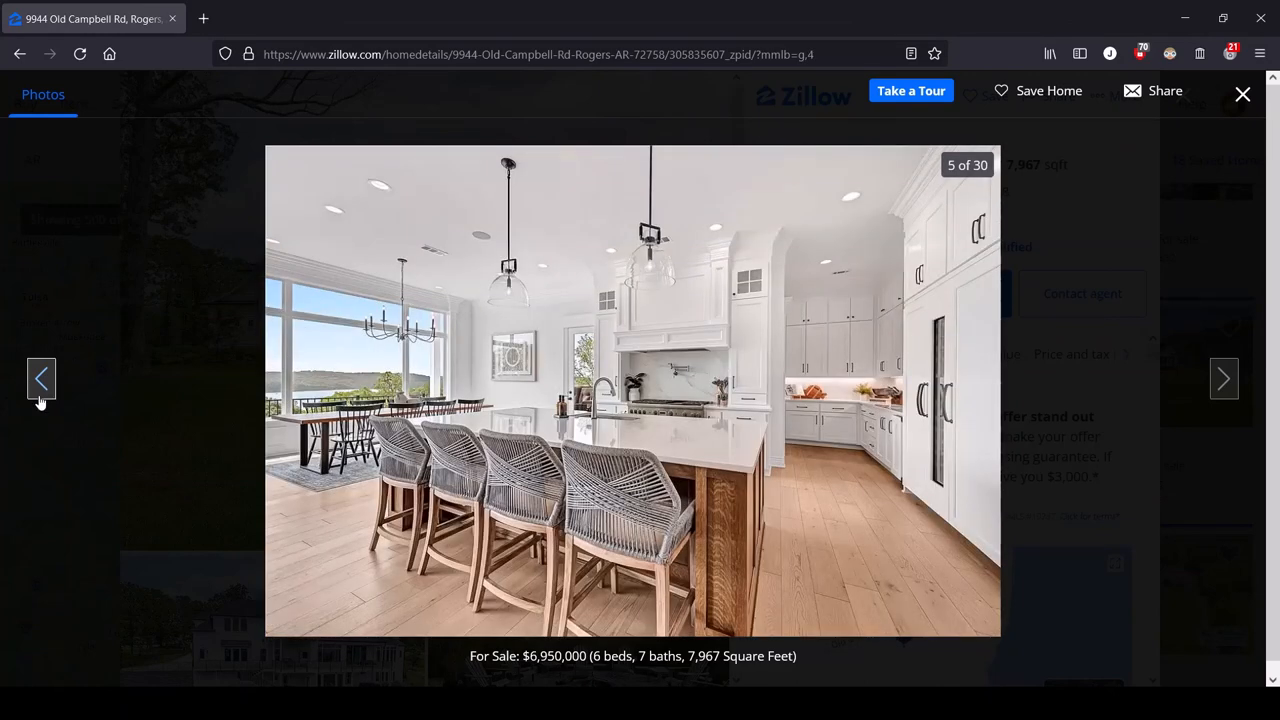
mouse_move(795, 347)
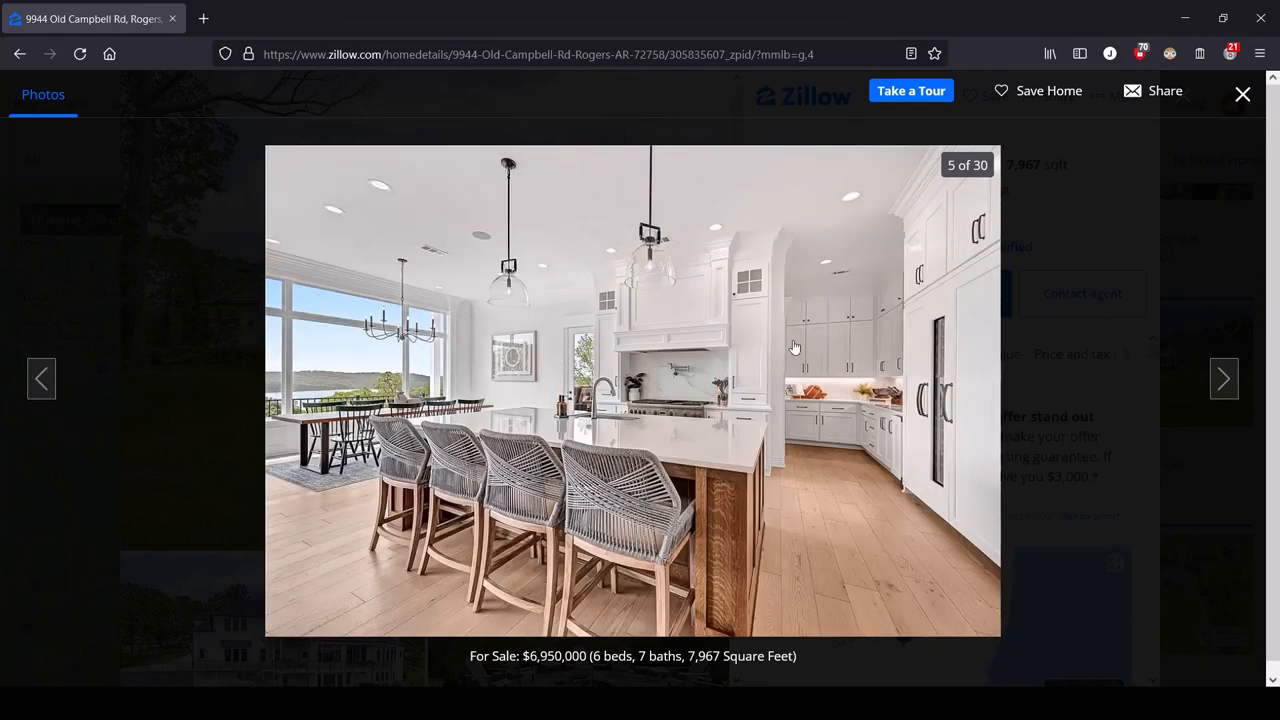
mouse_move(818, 470)
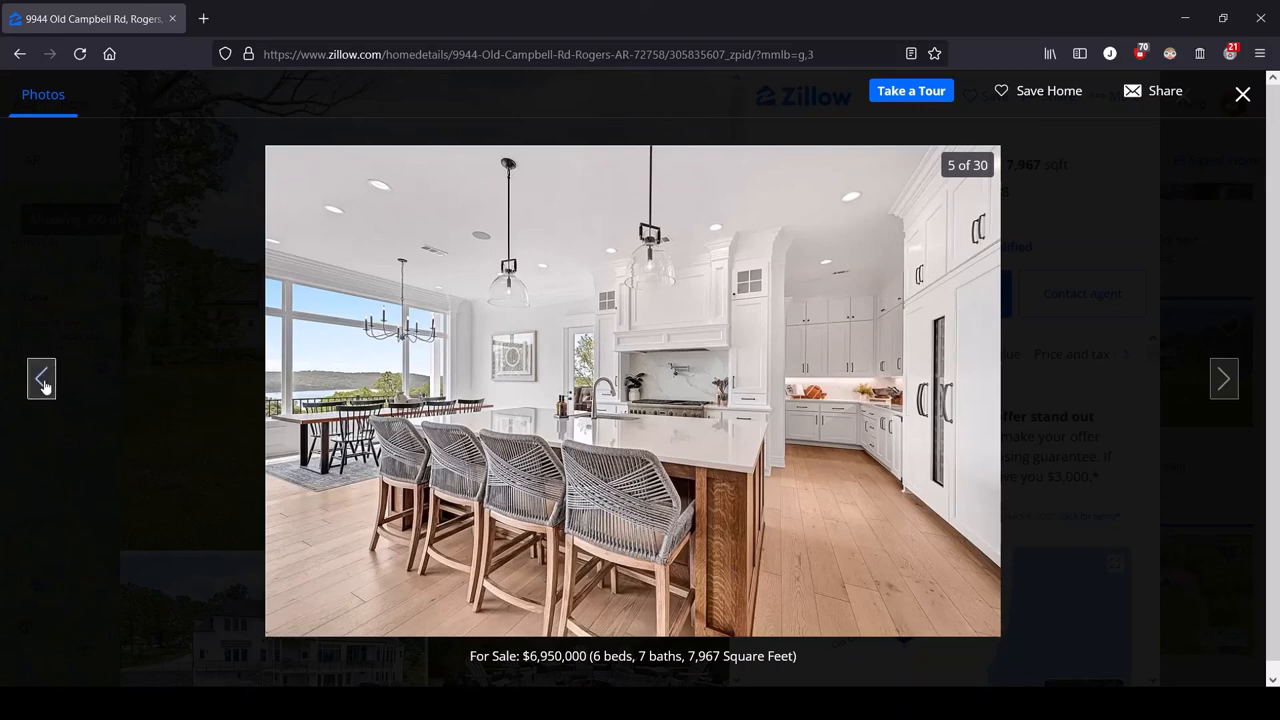
left_click(42, 378)
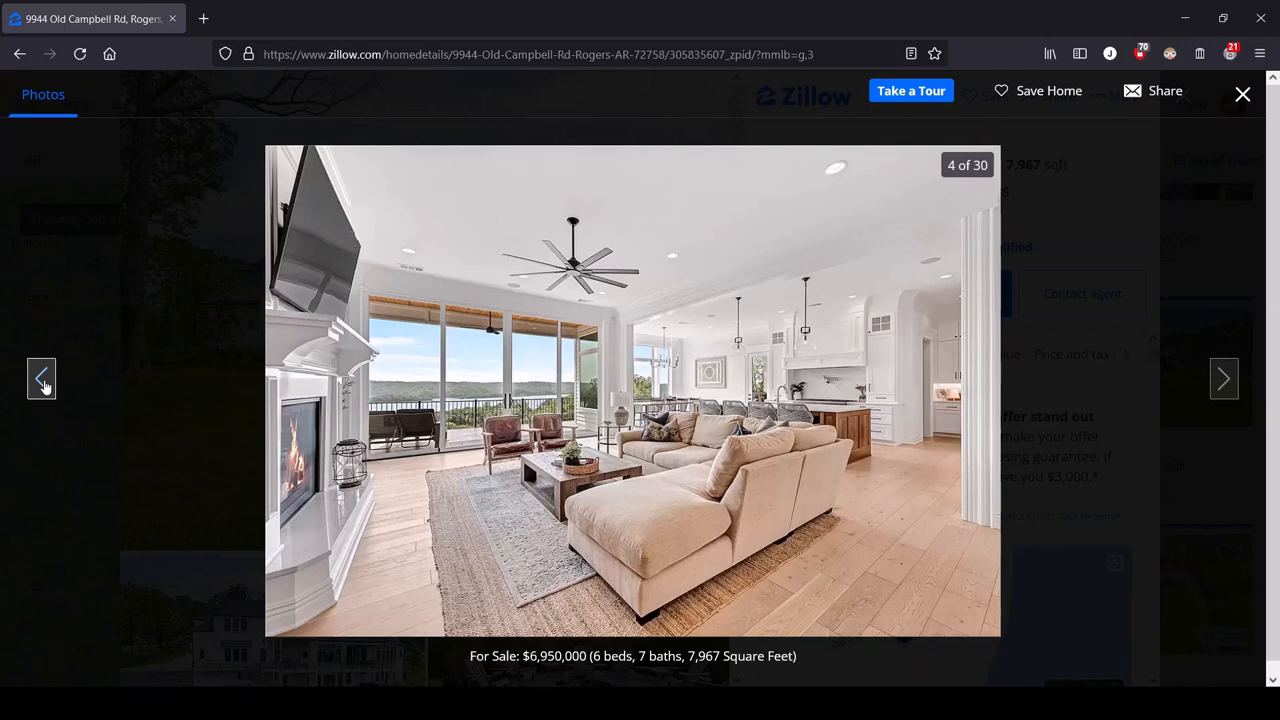
left_click(41, 378)
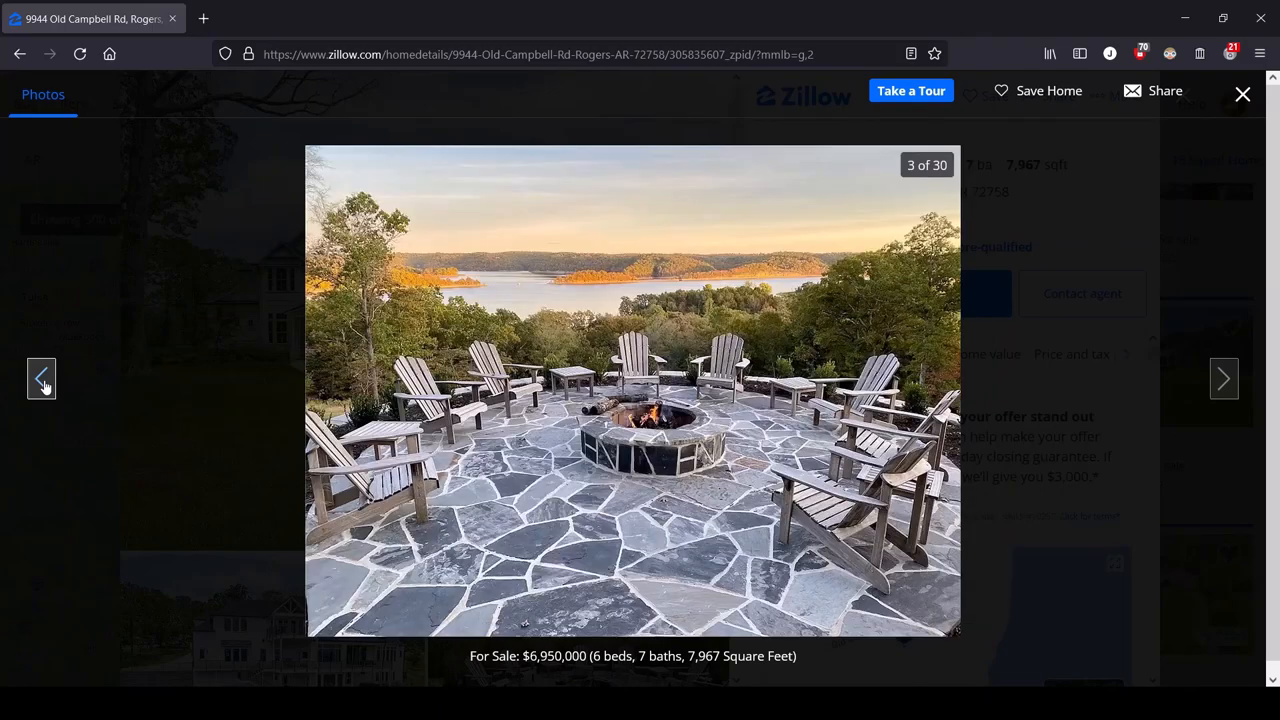
left_click(42, 378)
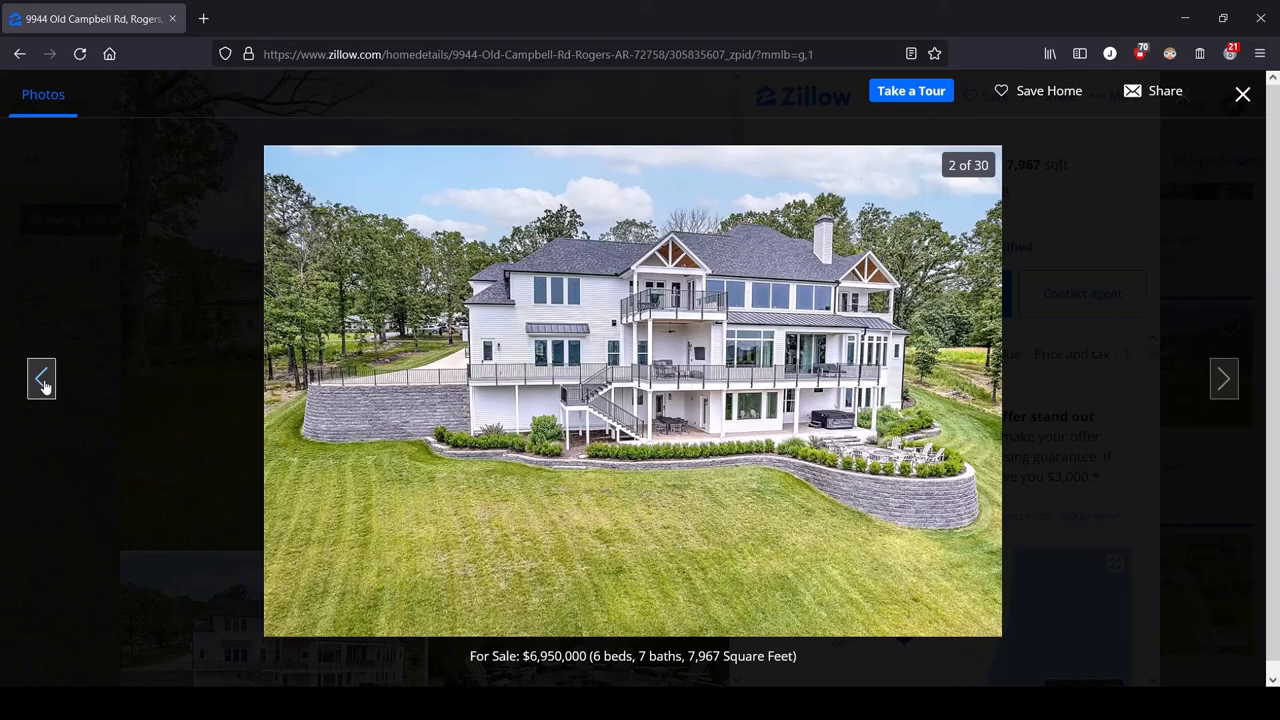
left_click(42, 378)
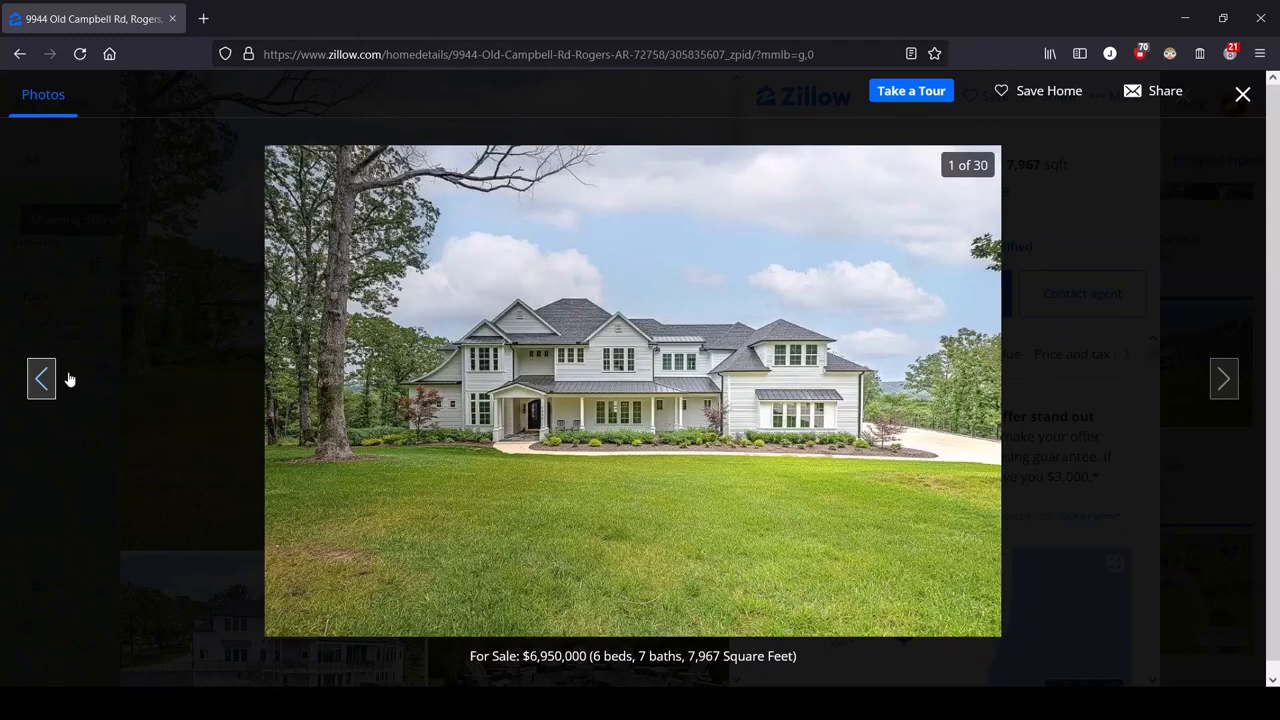
mouse_move(925, 383)
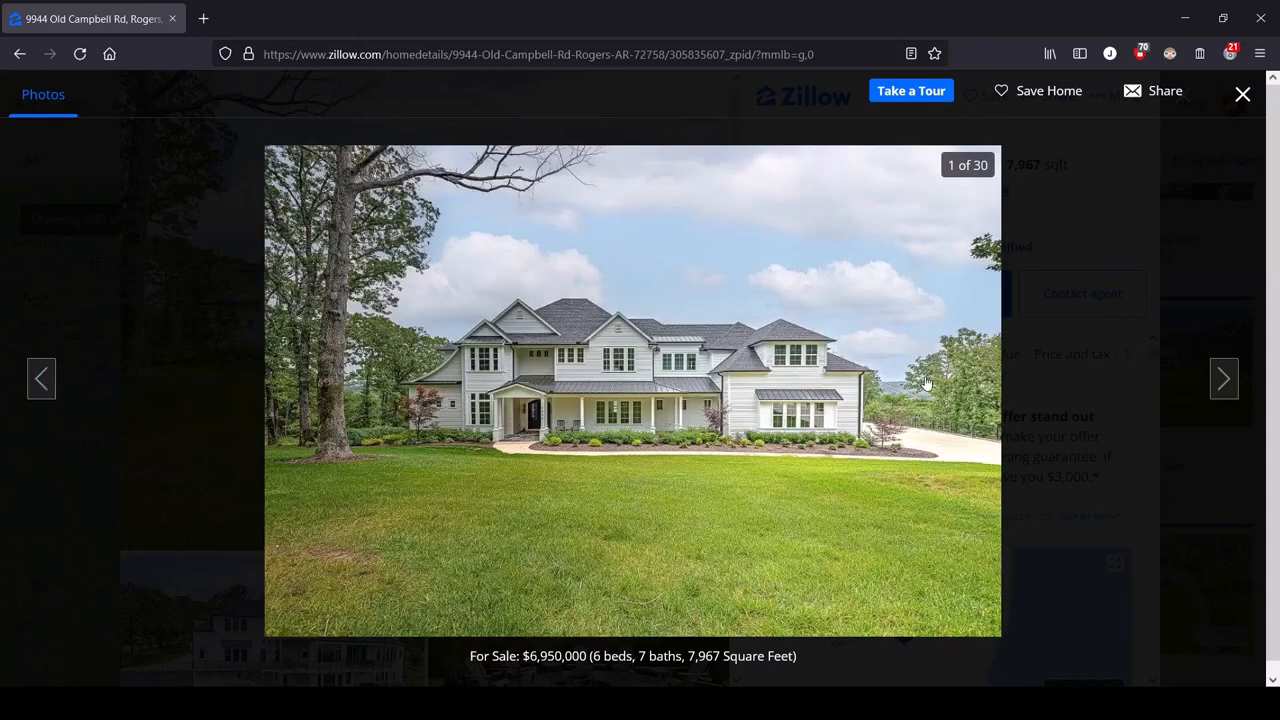
mouse_move(1224, 378)
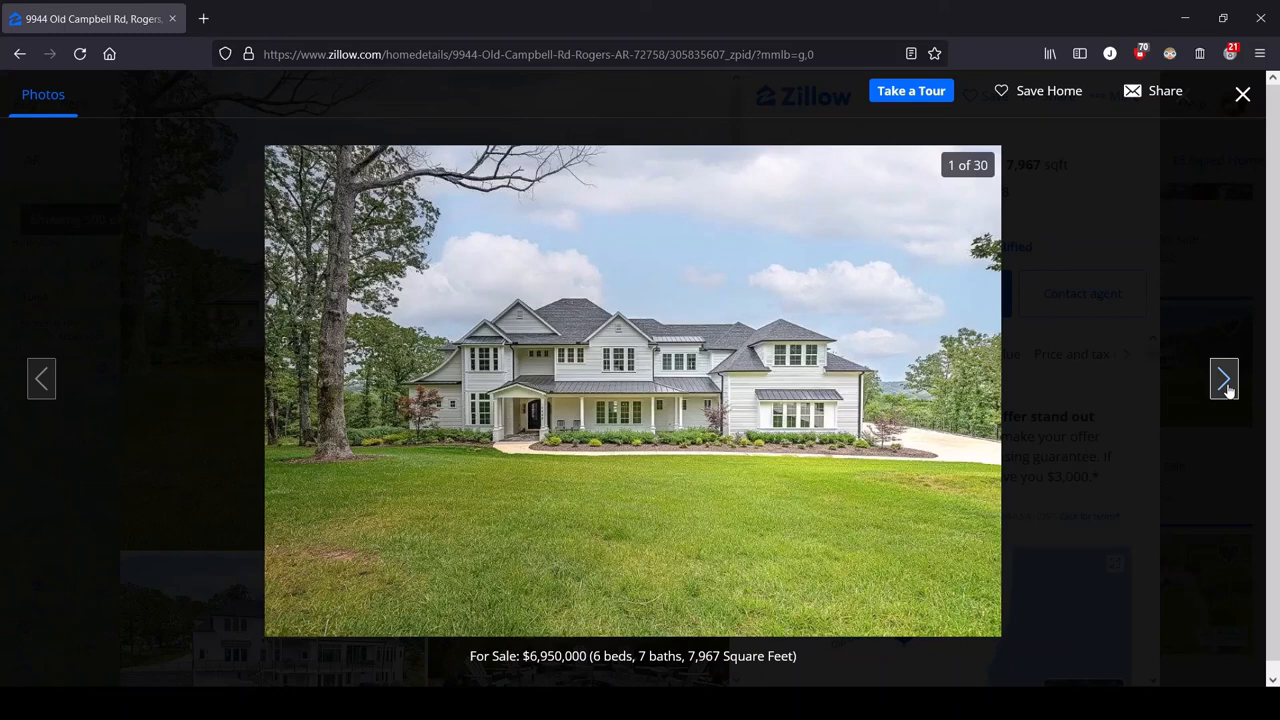
mouse_move(1231, 371)
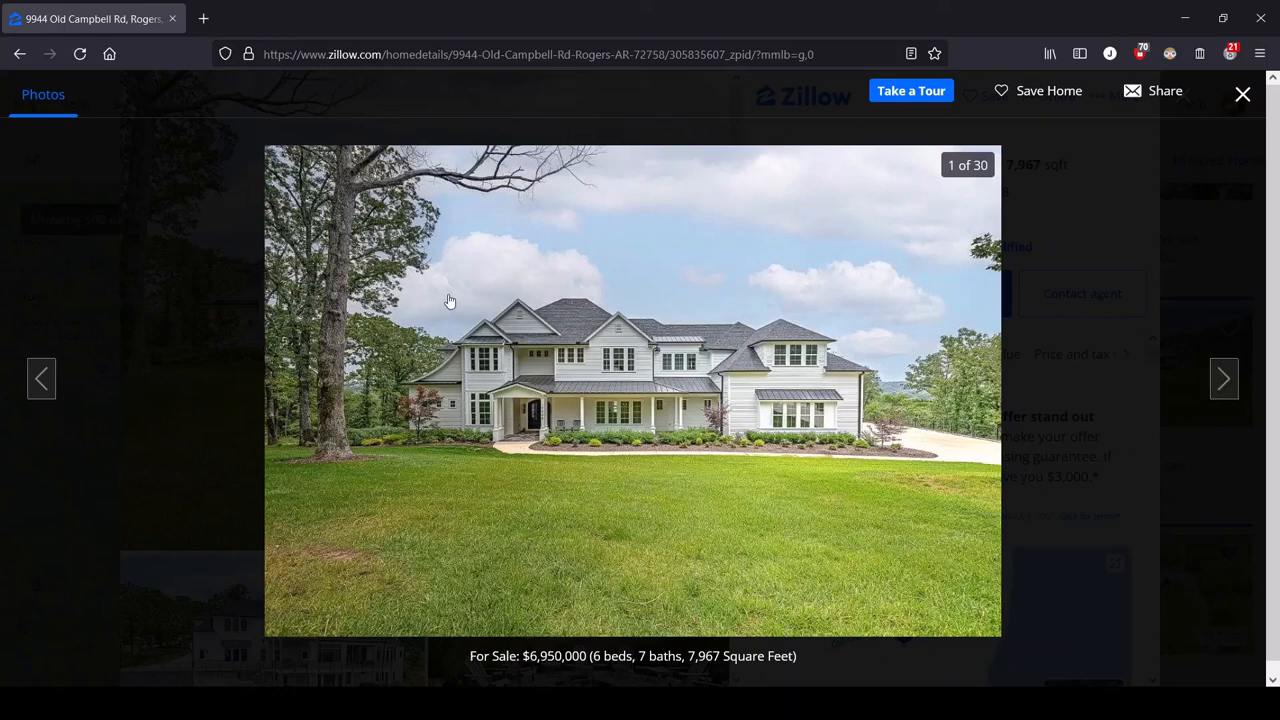
mouse_move(678, 345)
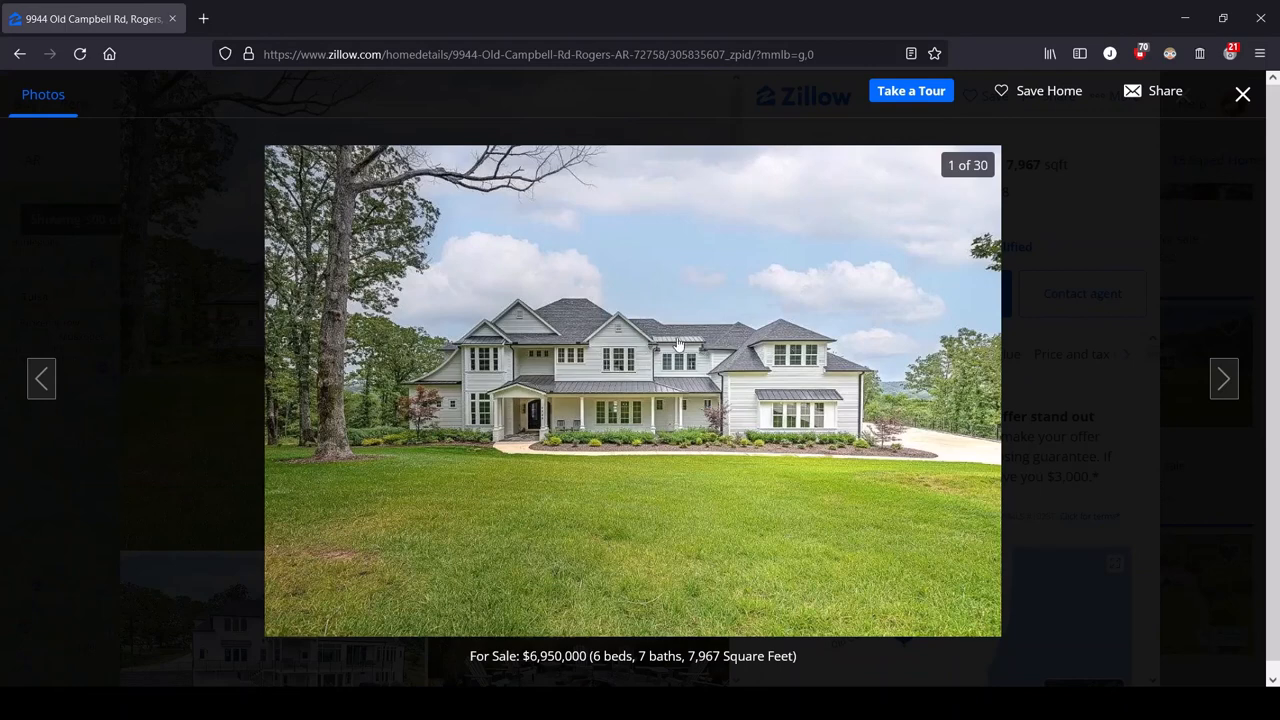
mouse_move(702, 345)
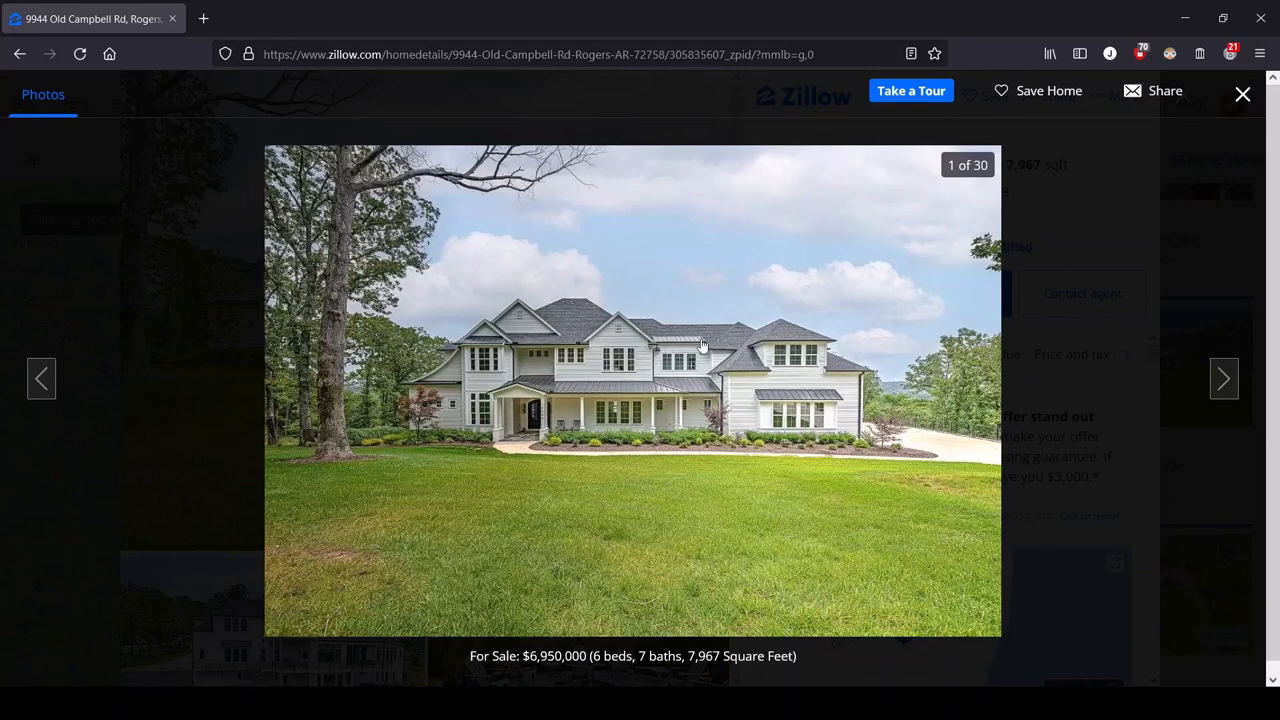
mouse_move(625, 450)
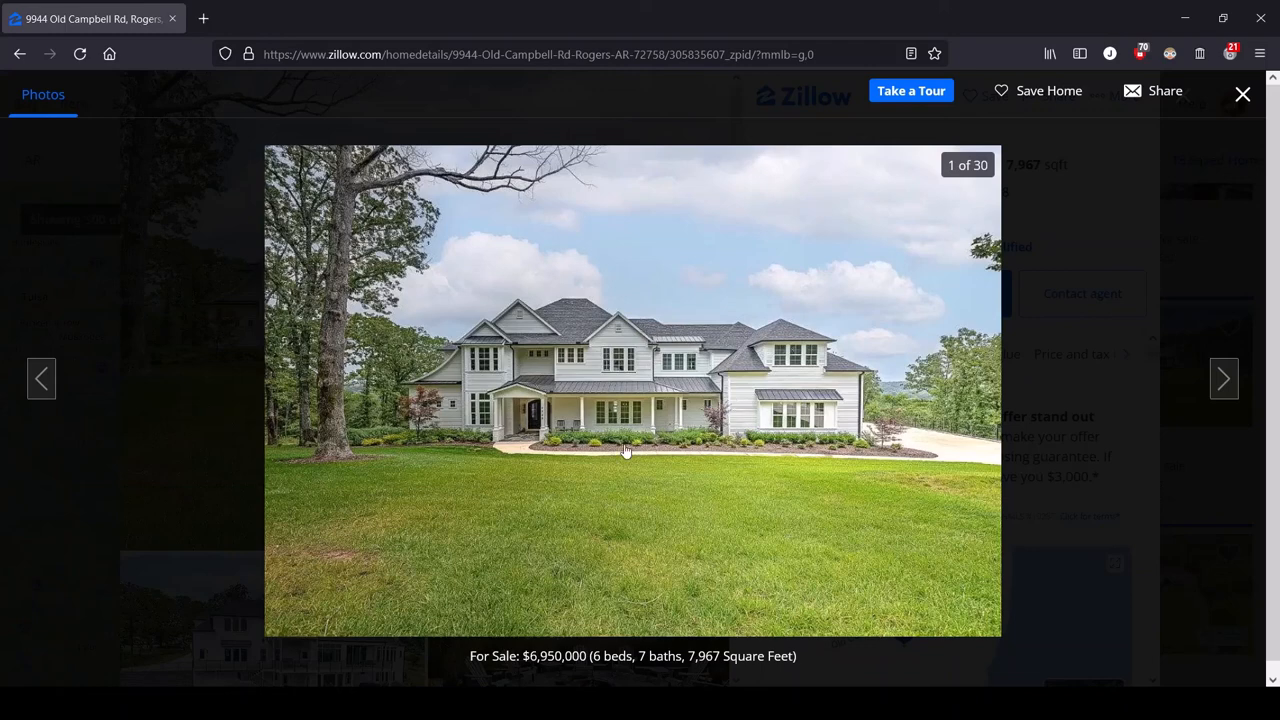
mouse_move(685, 365)
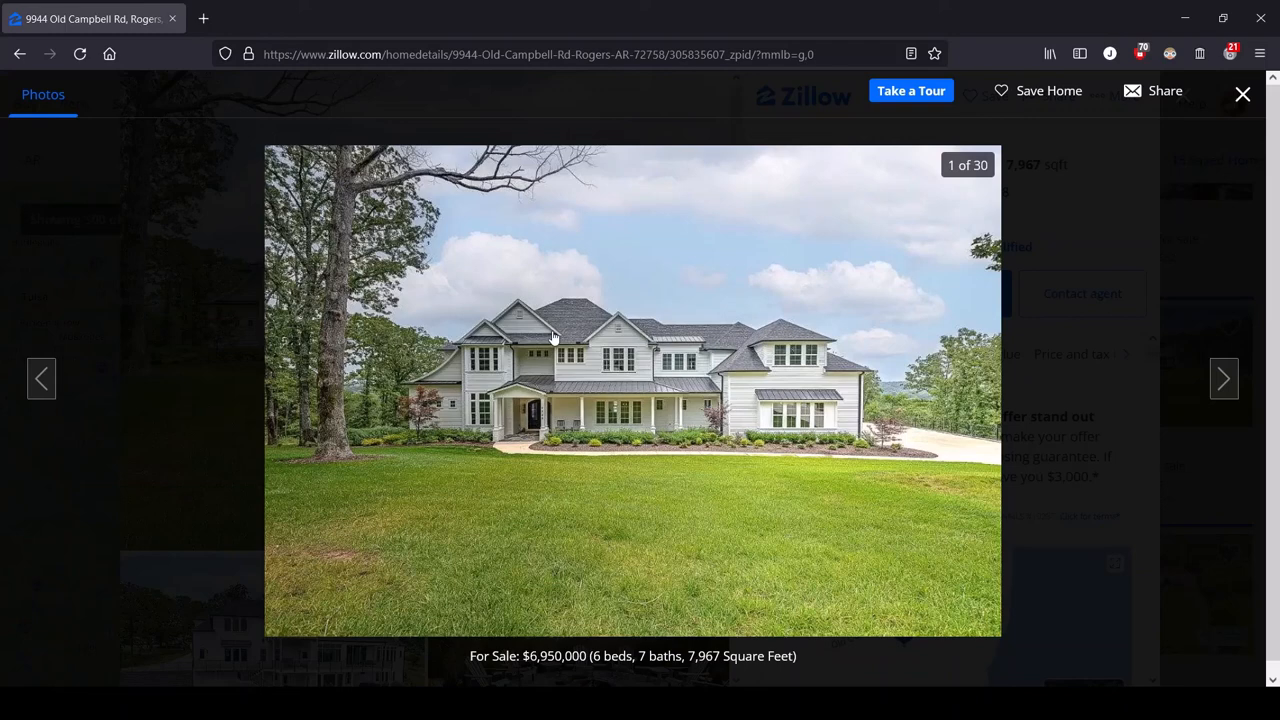
mouse_move(913, 382)
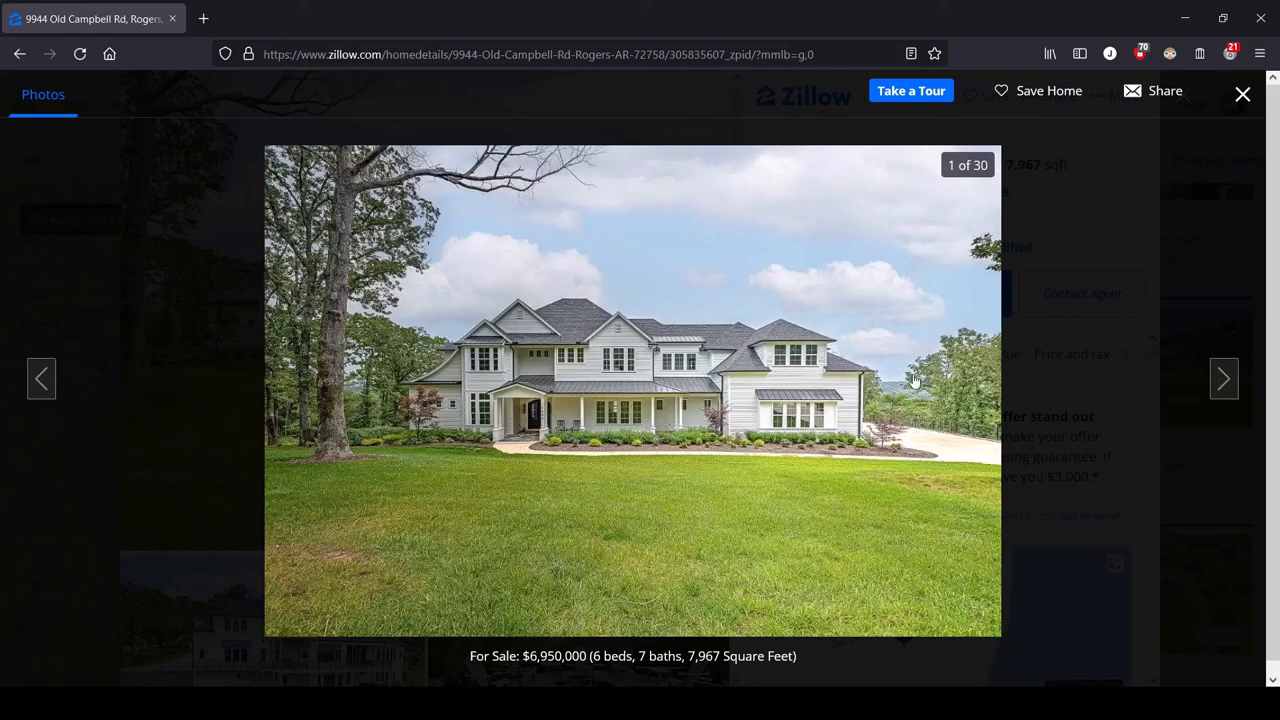
mouse_move(921, 401)
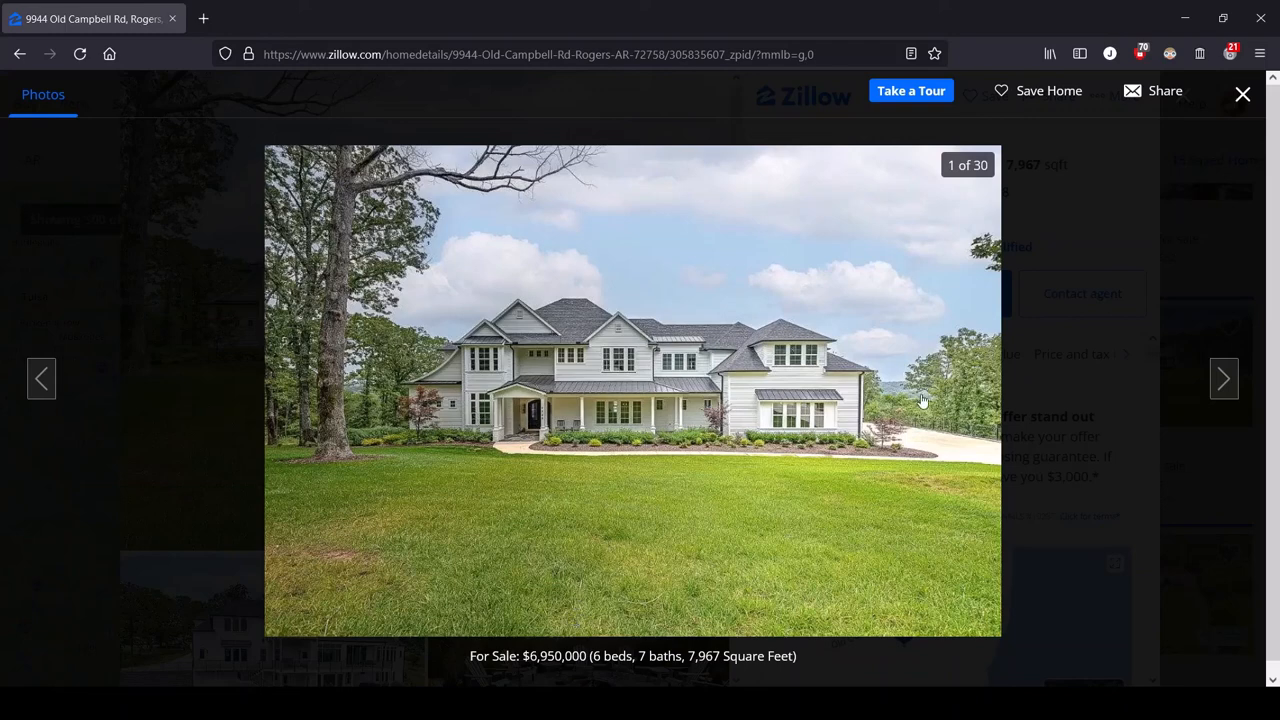
mouse_move(935, 415)
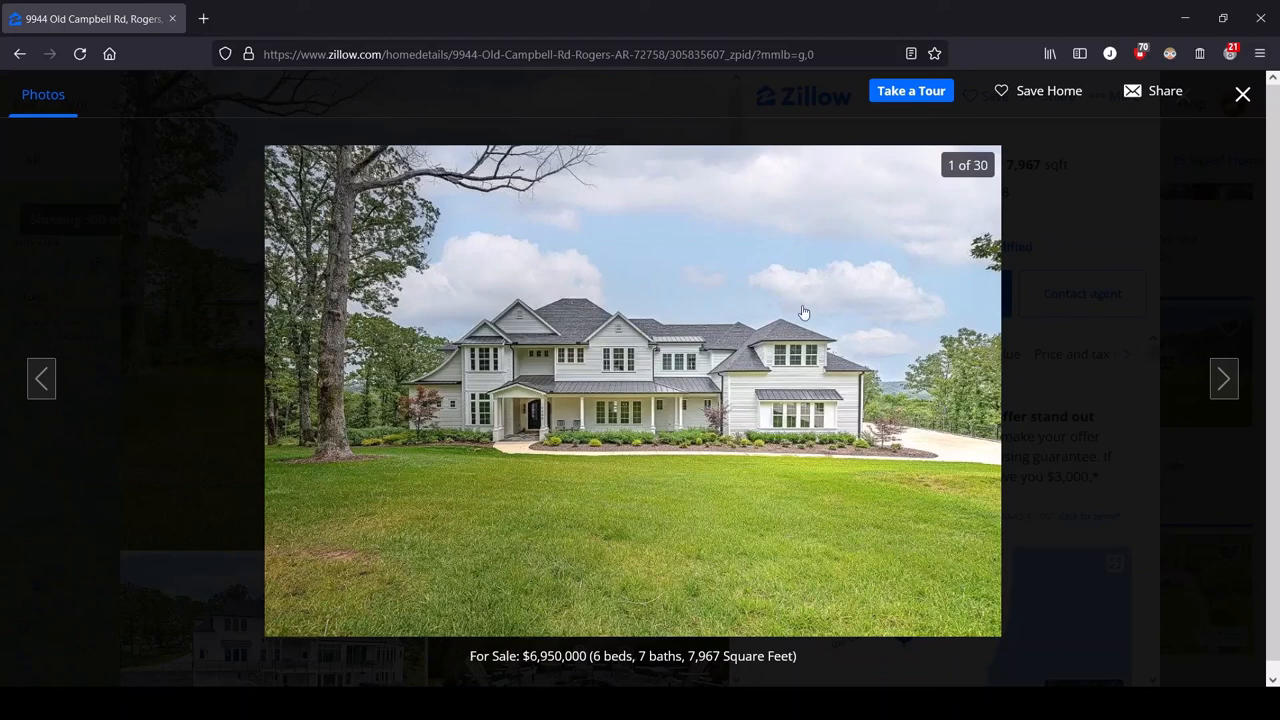
mouse_move(421, 395)
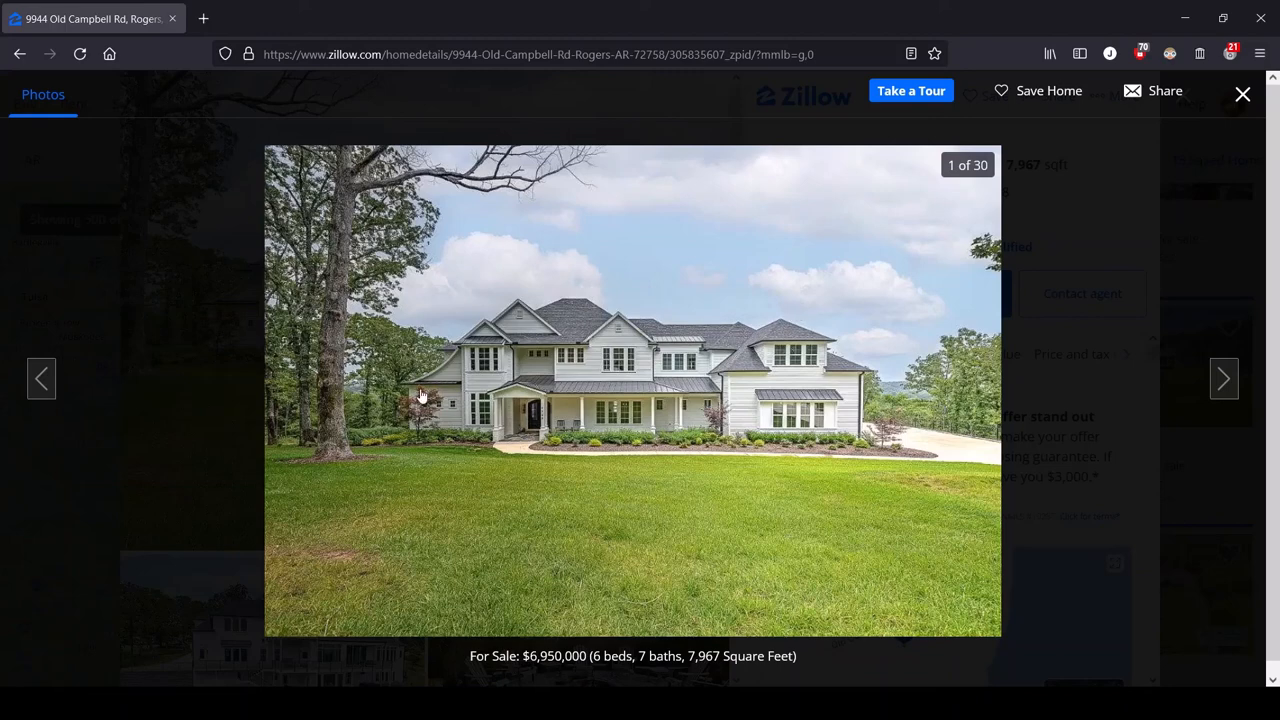
mouse_move(780, 405)
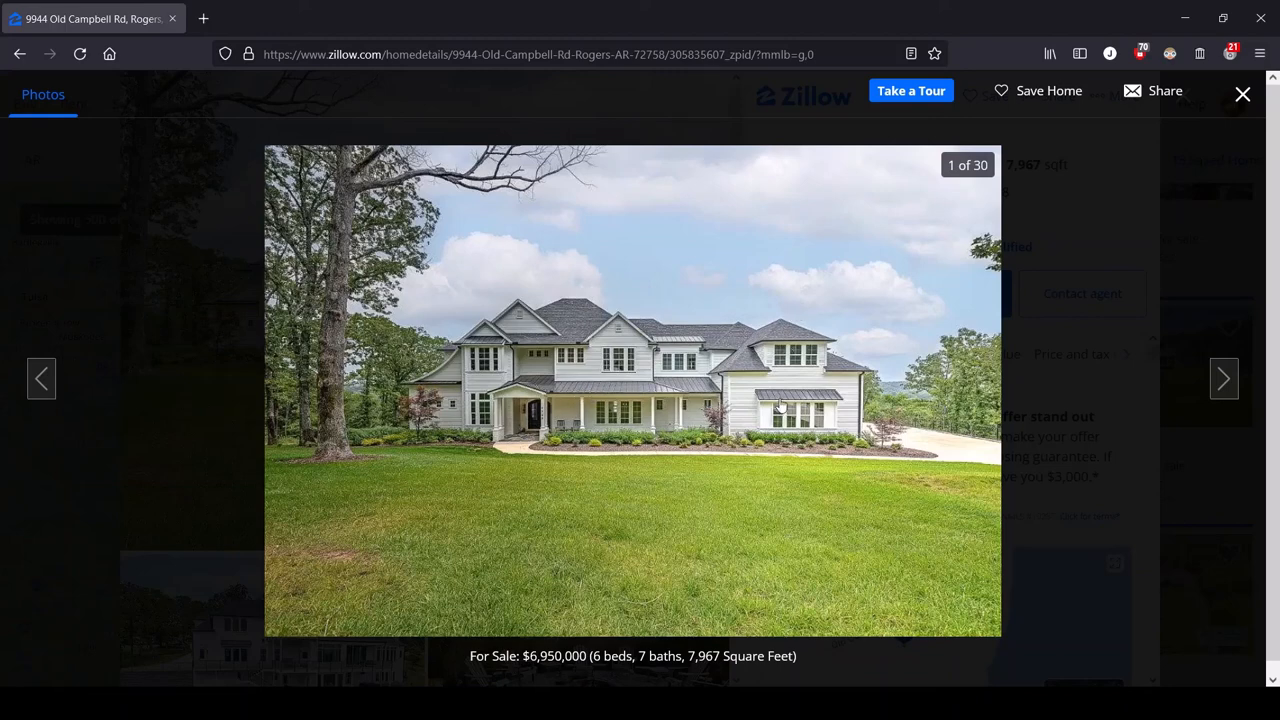
mouse_move(870, 400)
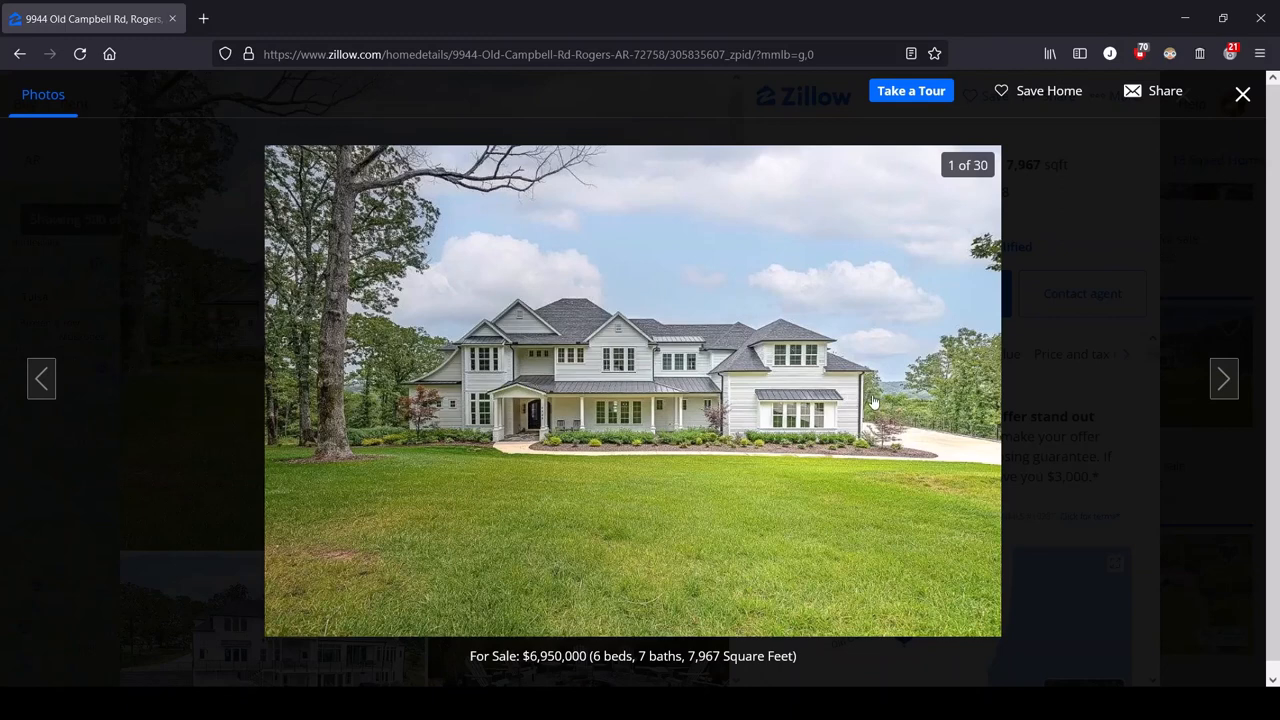
mouse_move(868, 444)
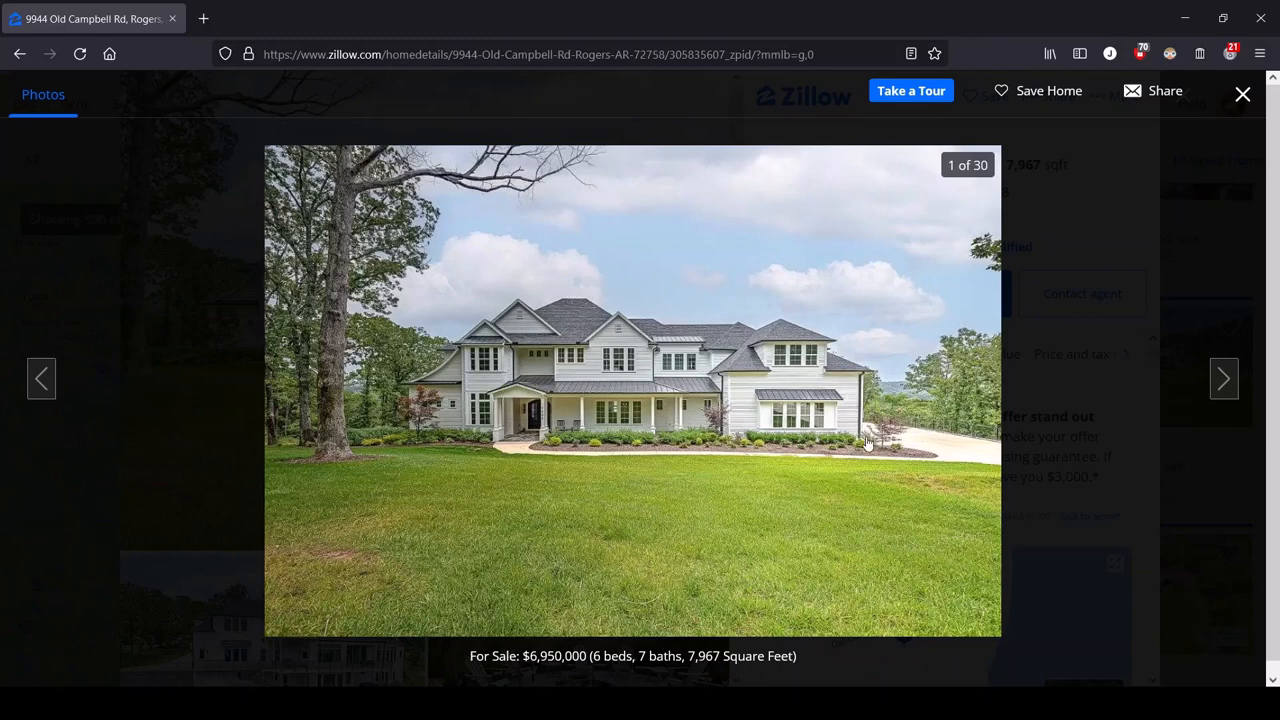
mouse_move(1136, 433)
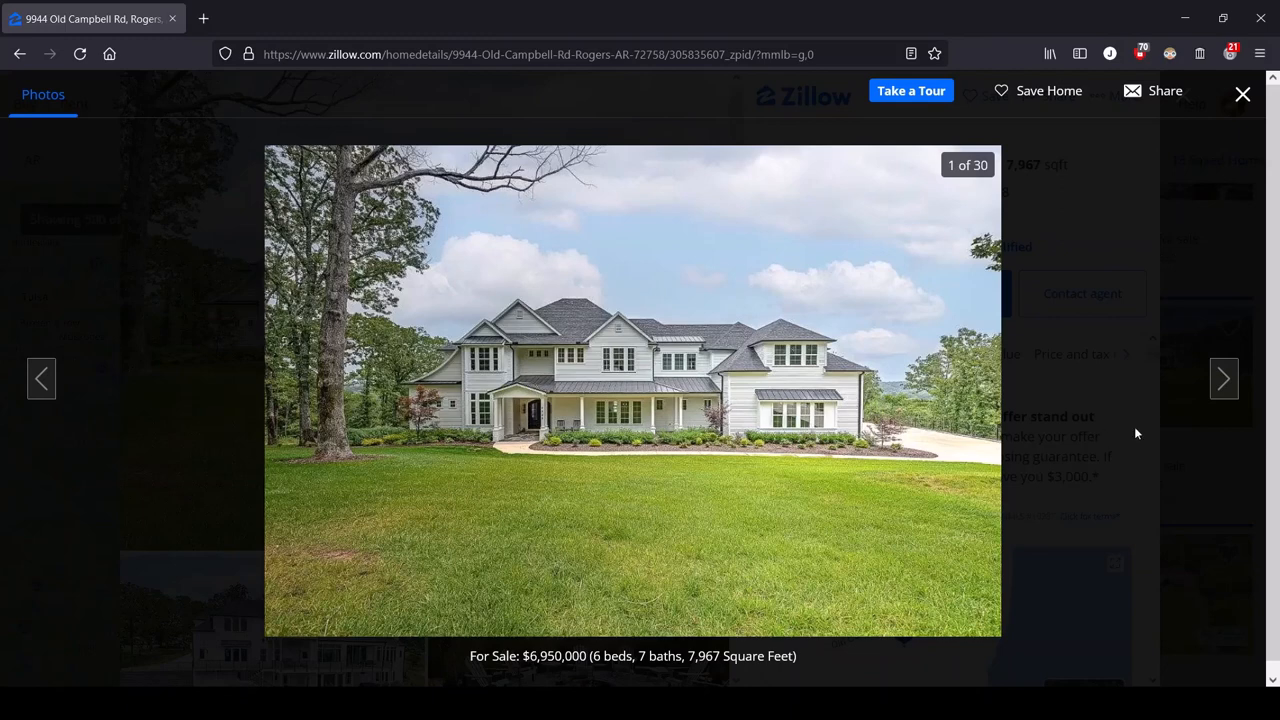